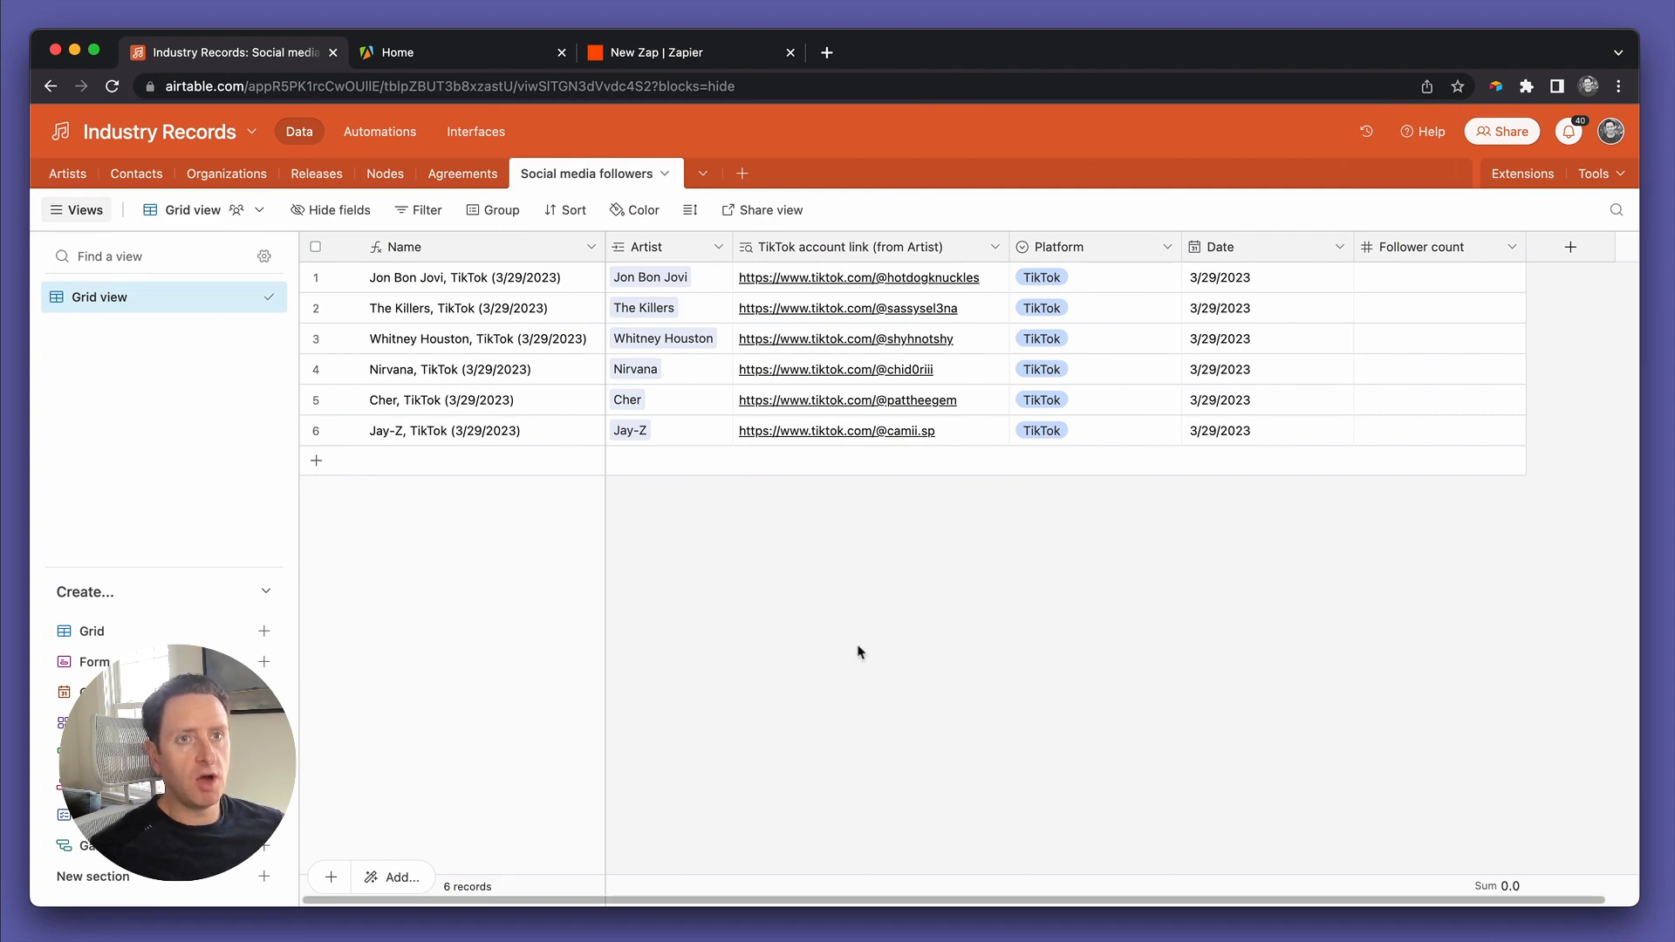
pyautogui.moveTo(136, 202)
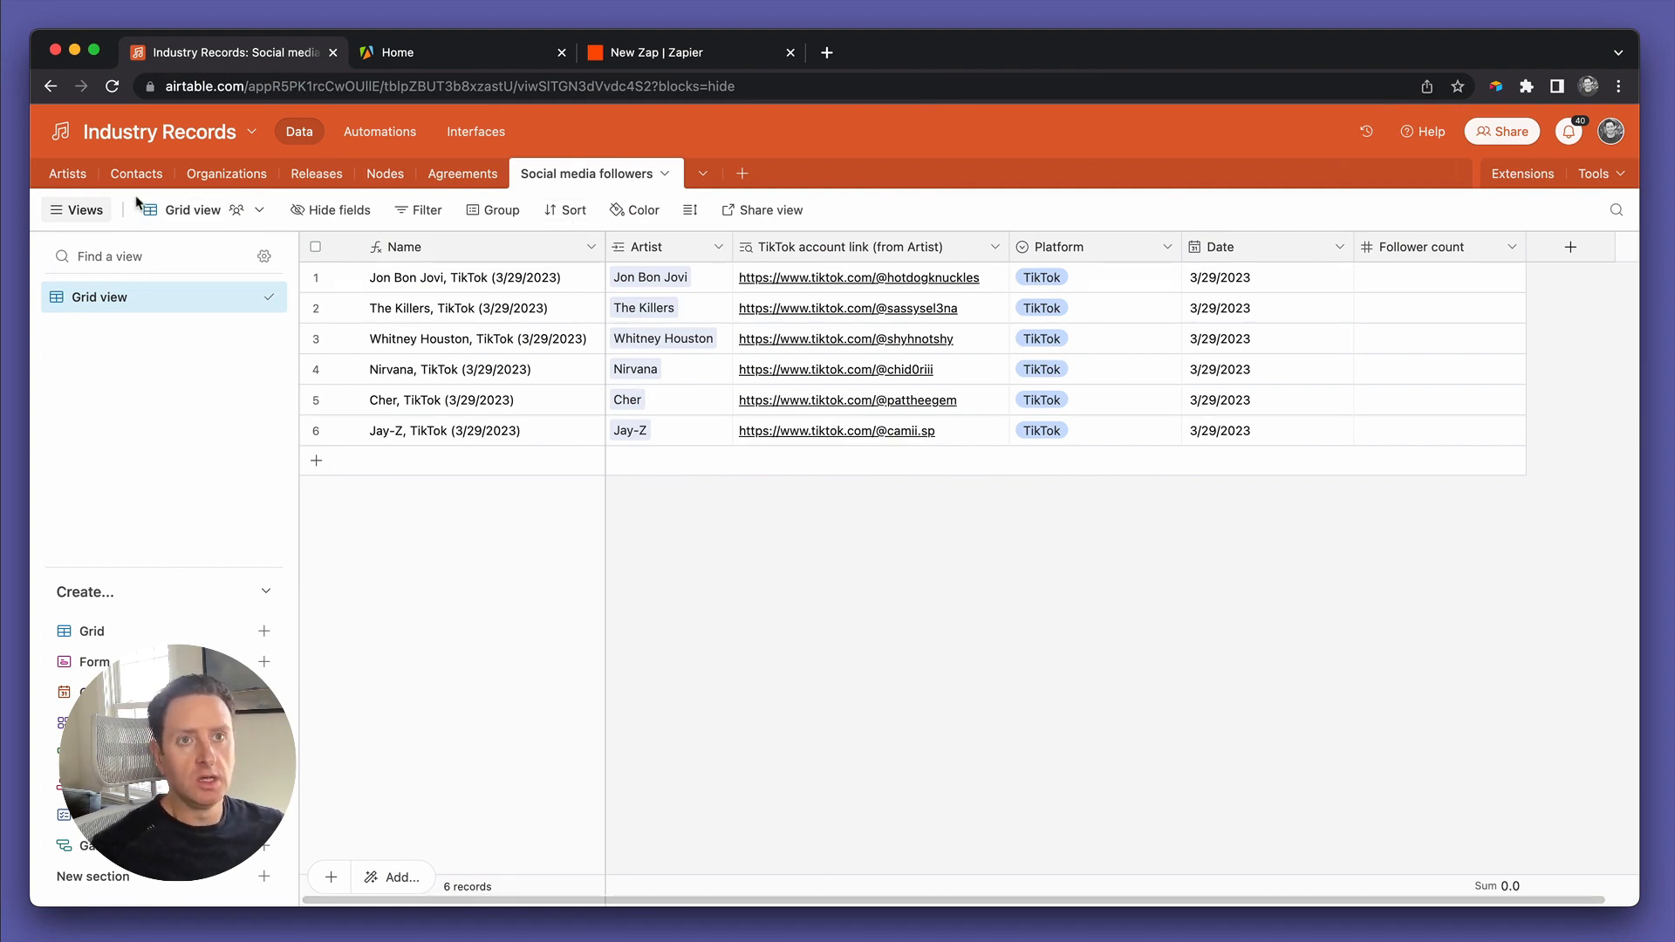
pyautogui.moveTo(379, 131)
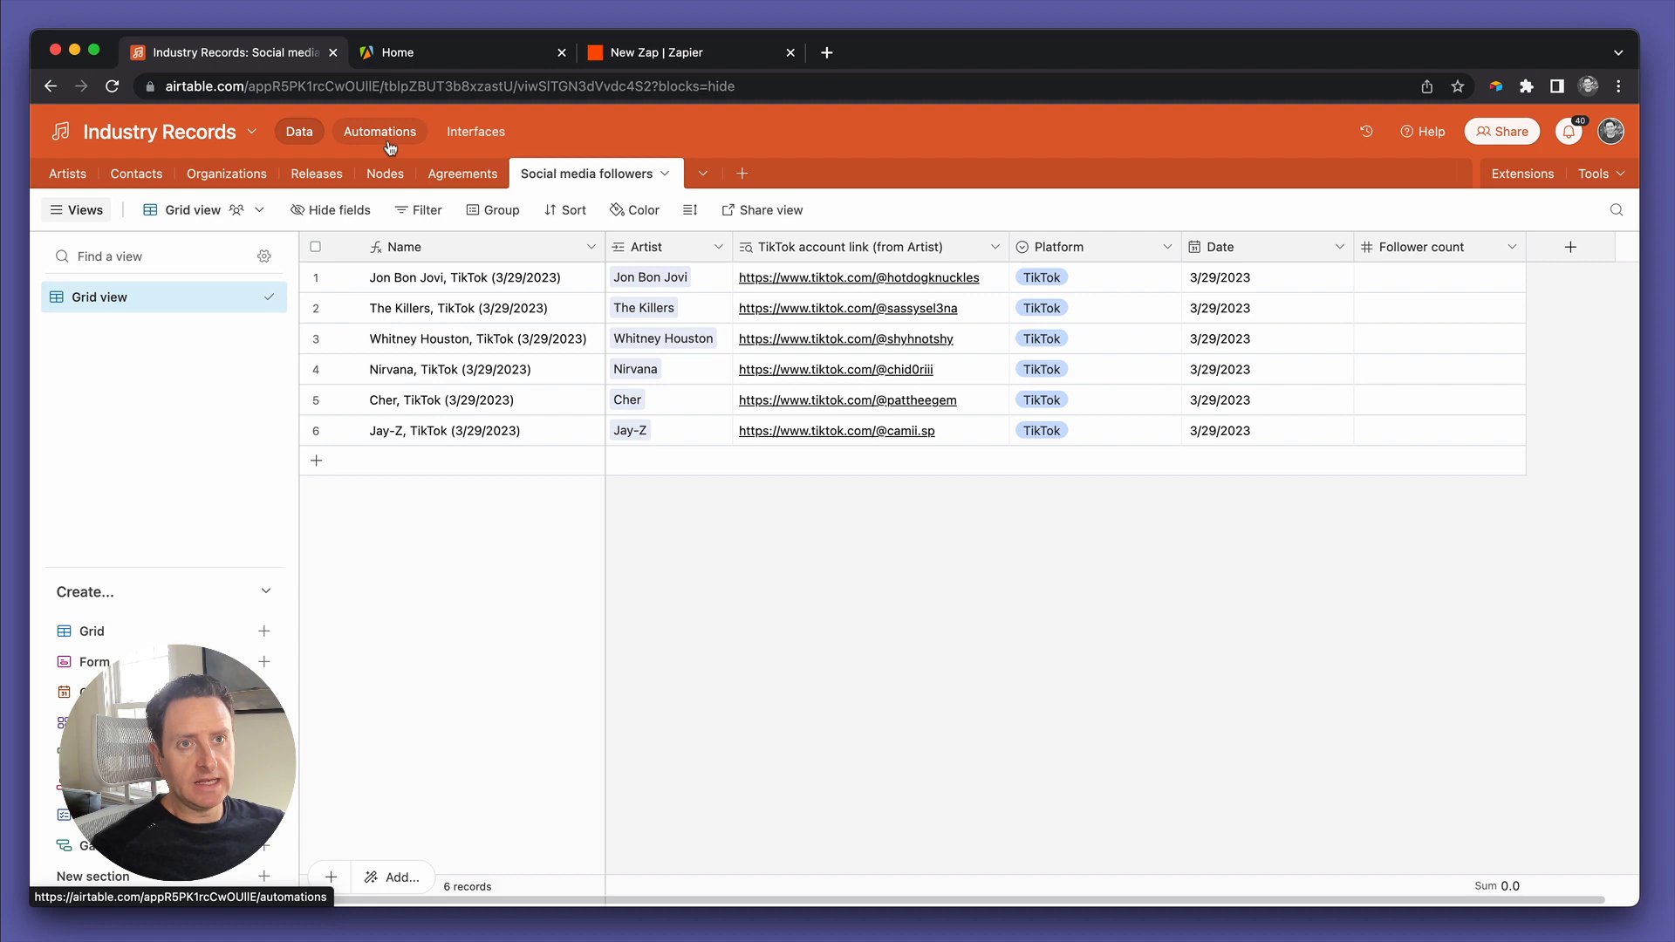
# Leave the Airtable table, switch to the Apify console and locate the Web Scraper actor
pyautogui.click(380, 131)
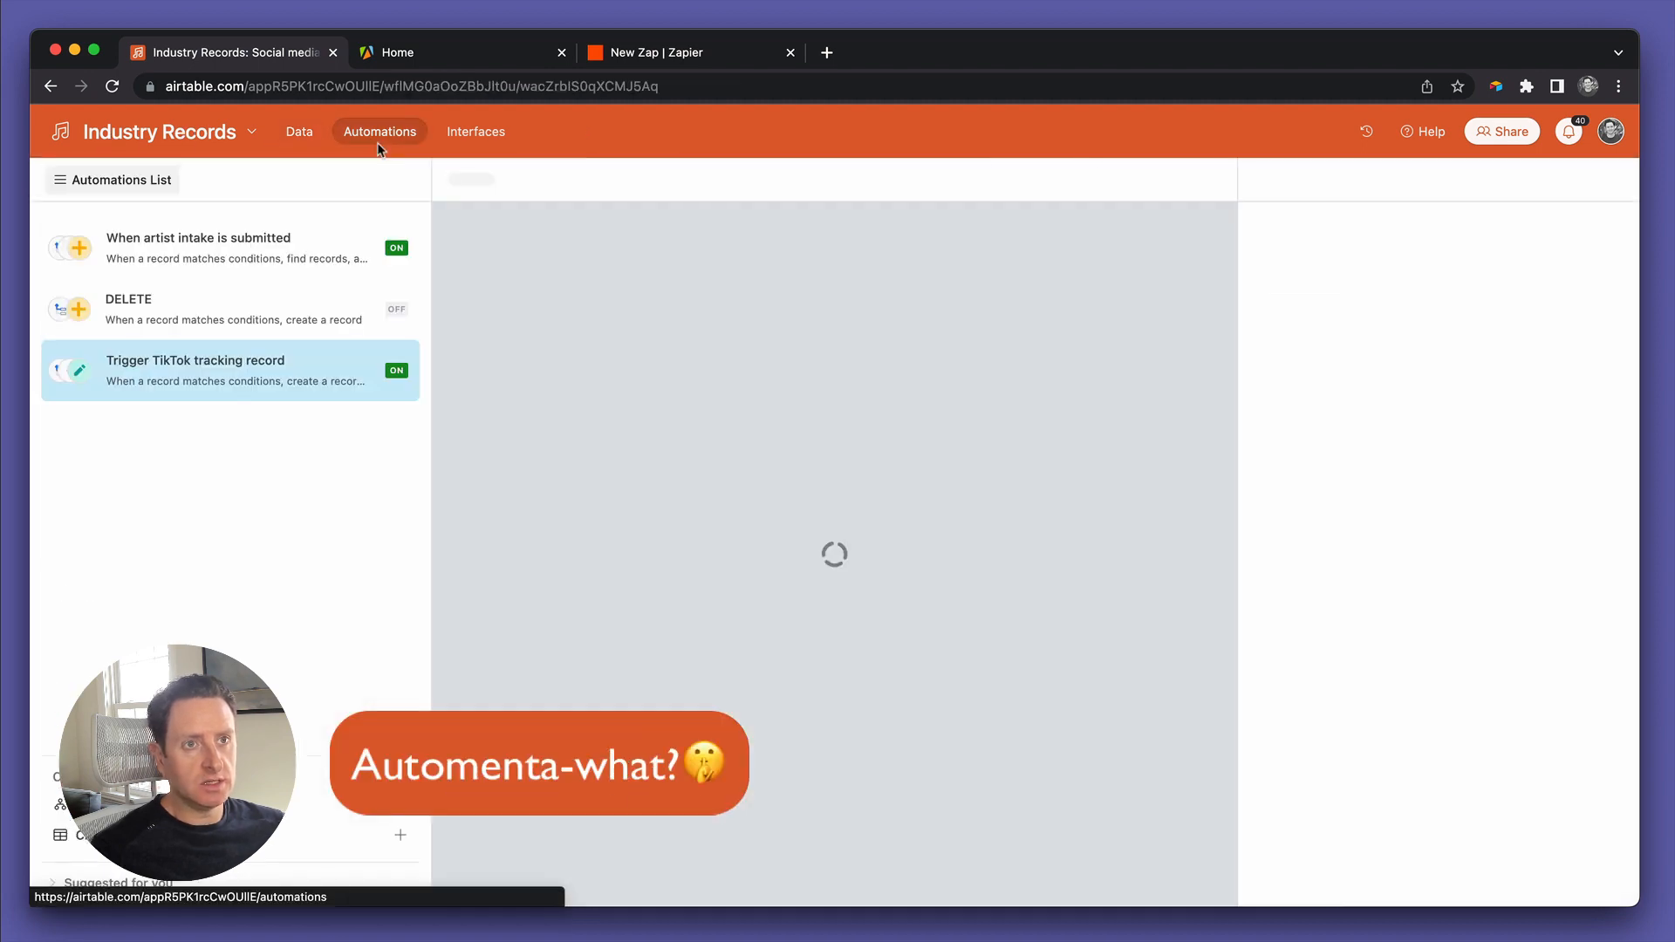
pyautogui.click(230, 370)
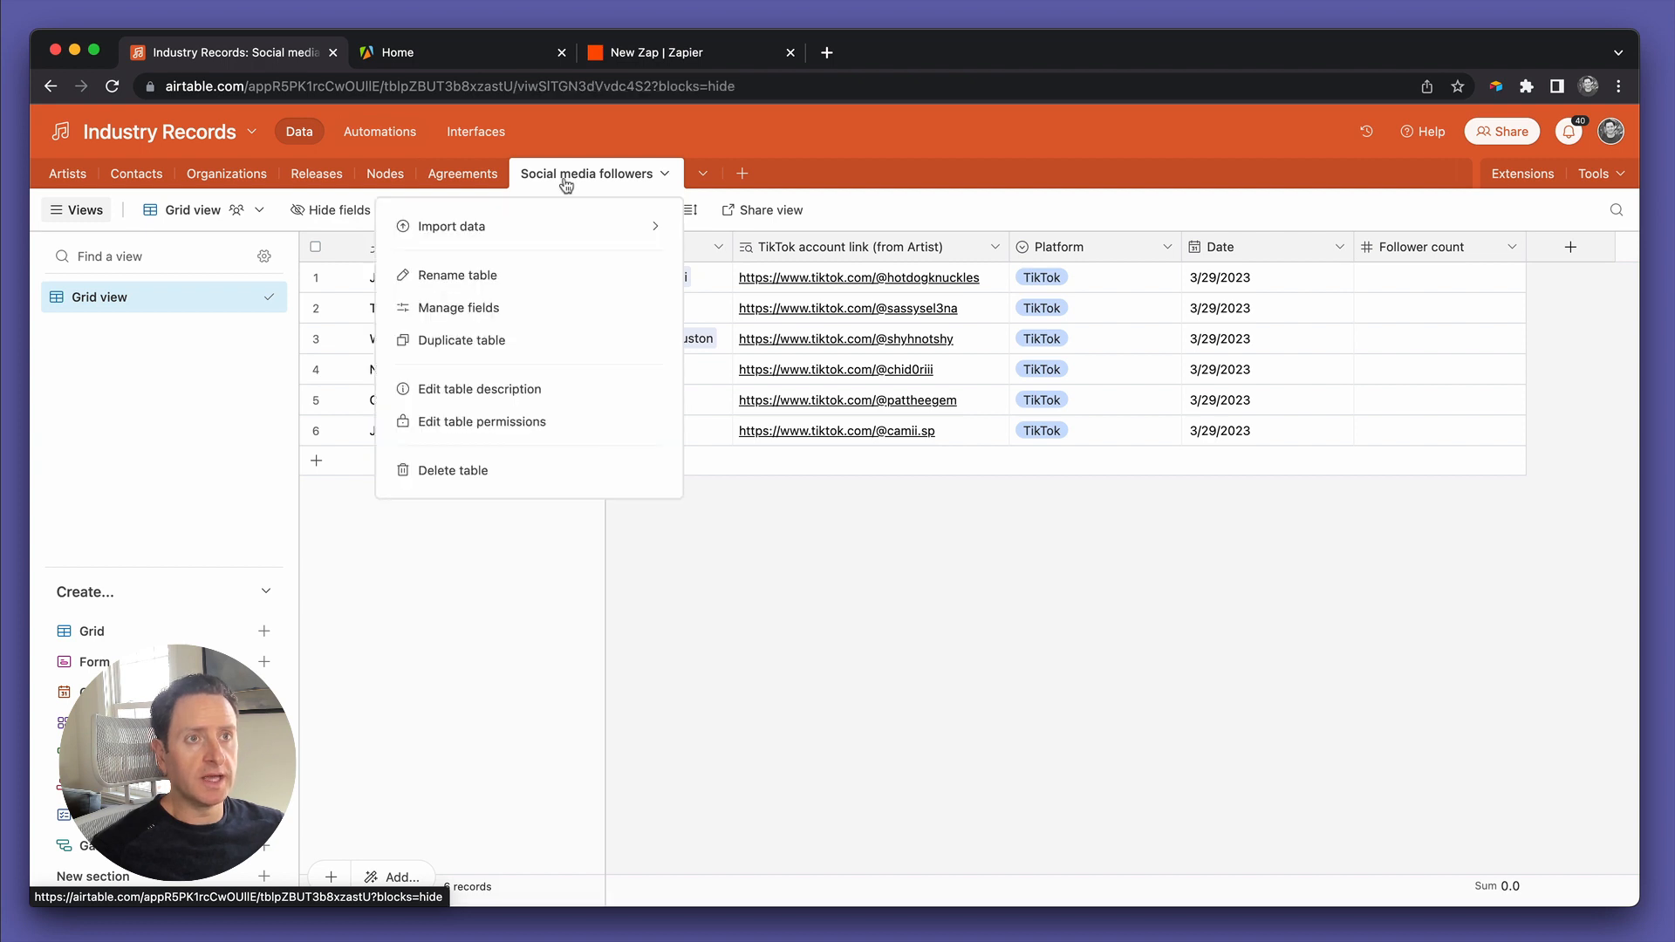
pyautogui.click(834, 631)
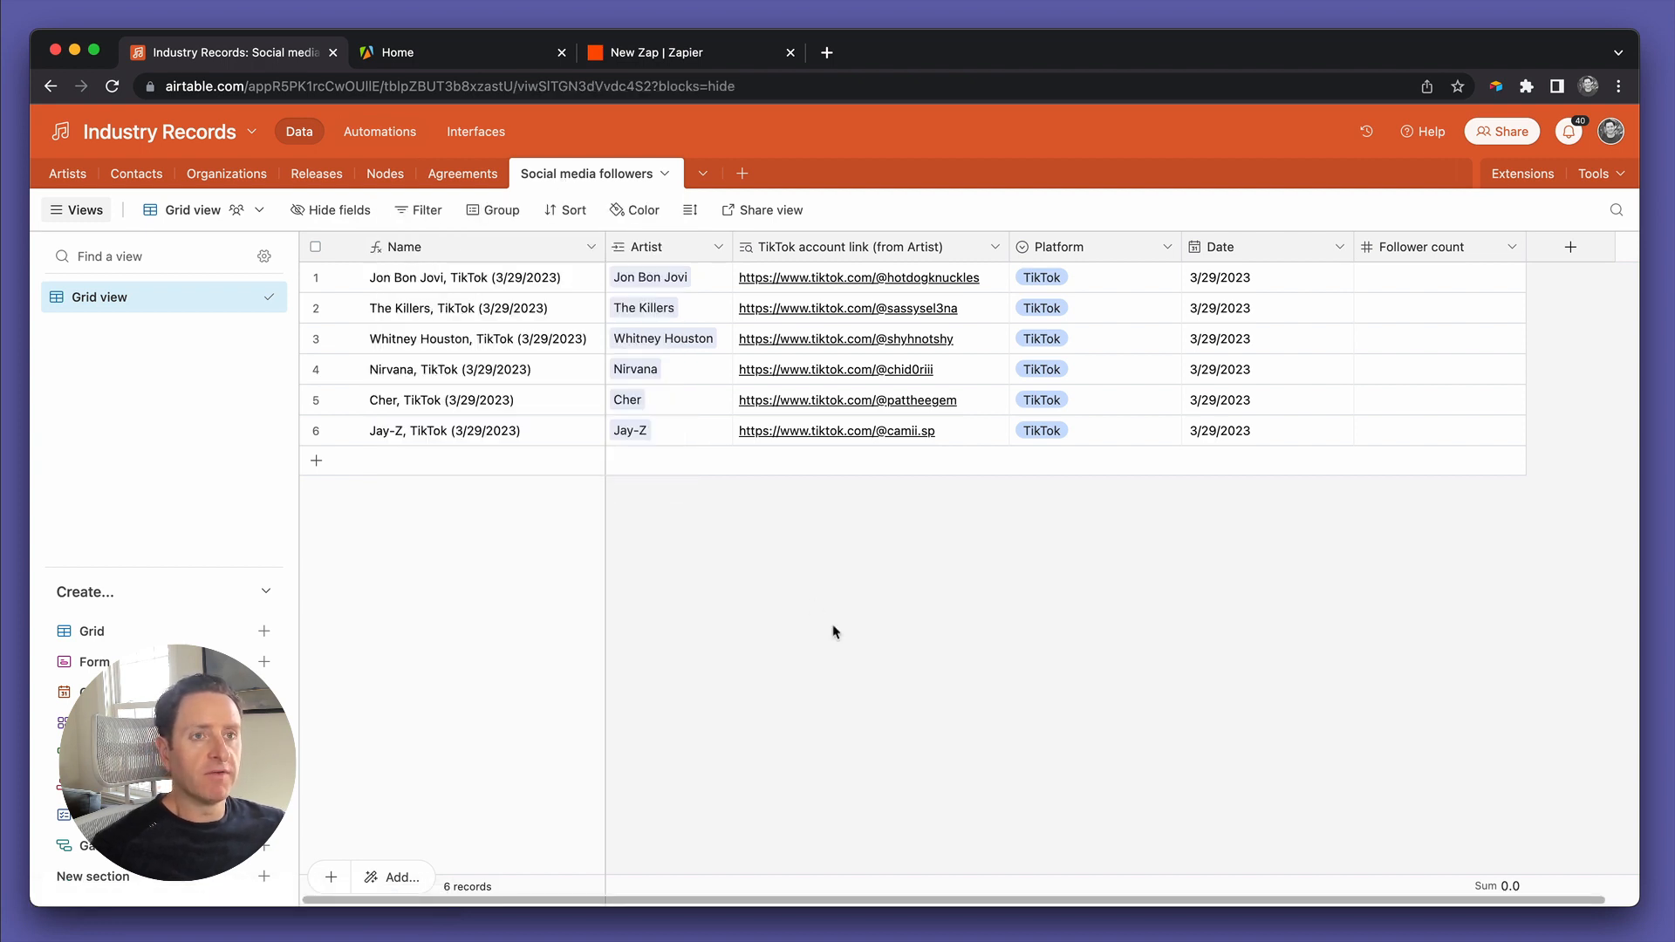
pyautogui.moveTo(796, 339)
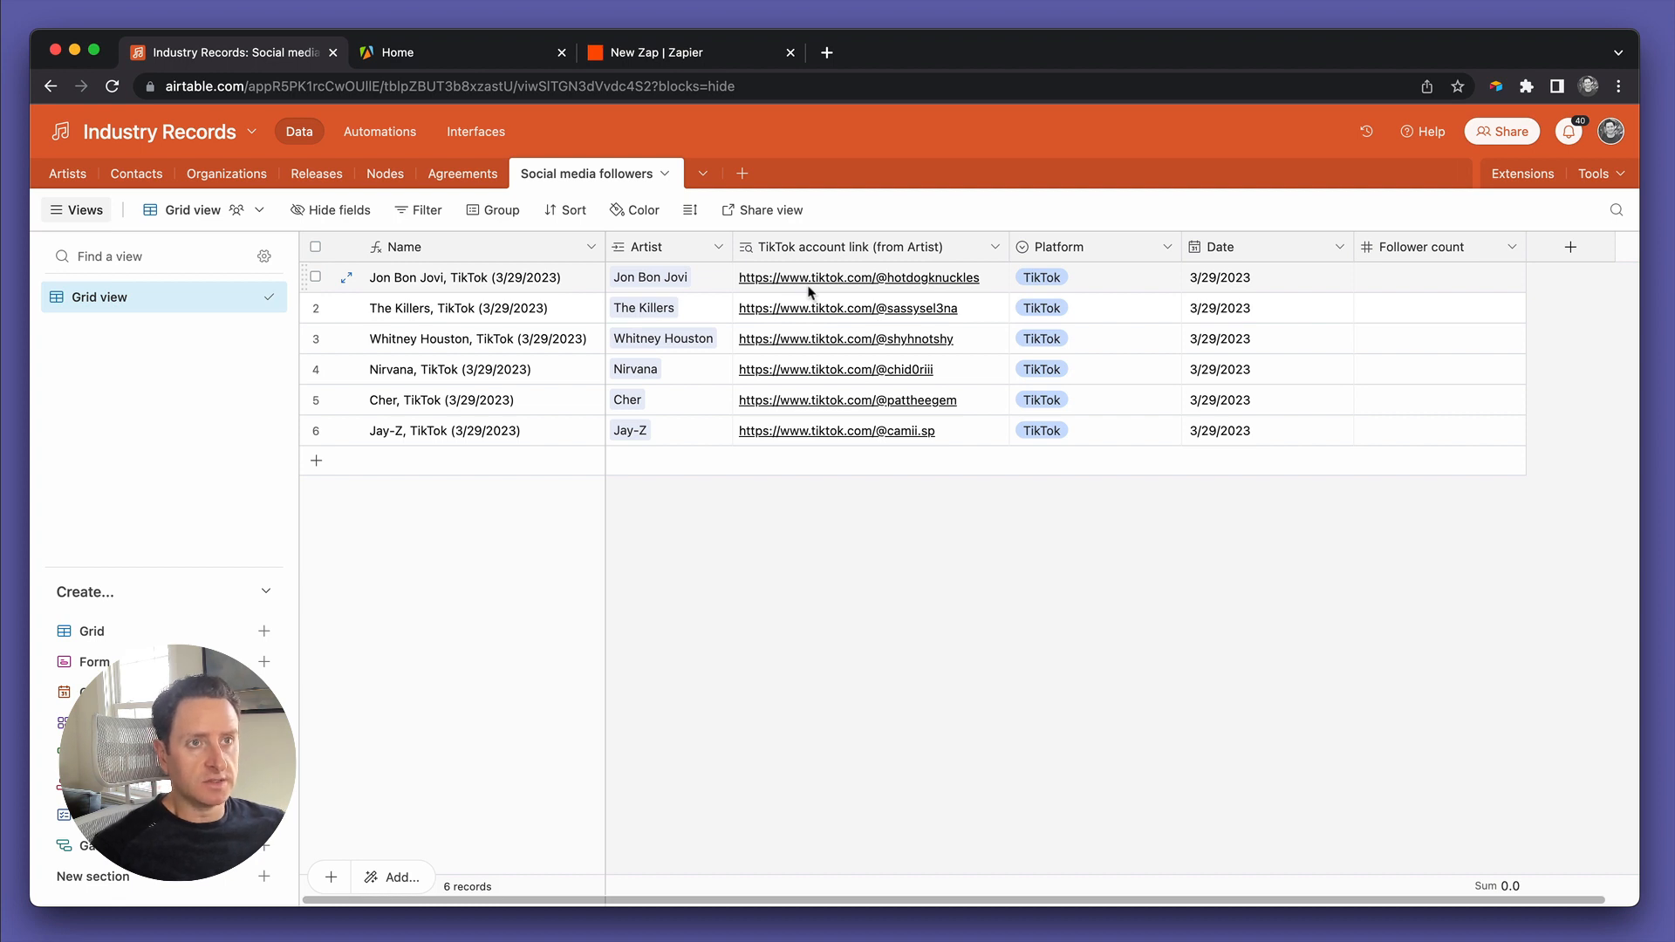
pyautogui.moveTo(600, 194)
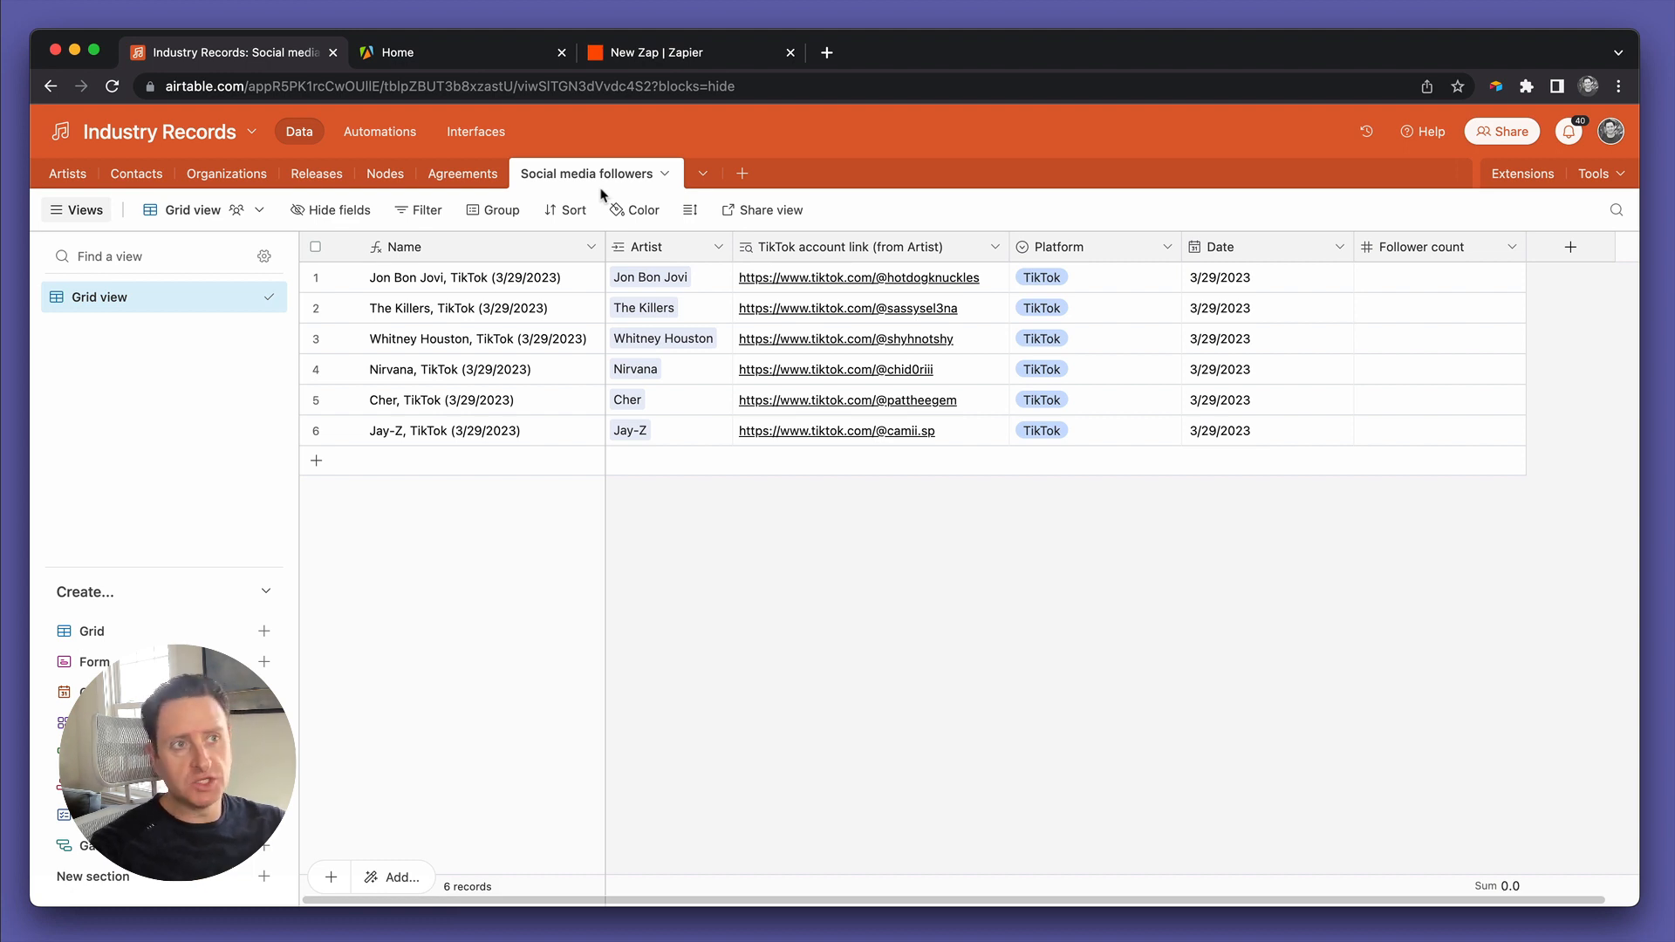
pyautogui.moveTo(796, 534)
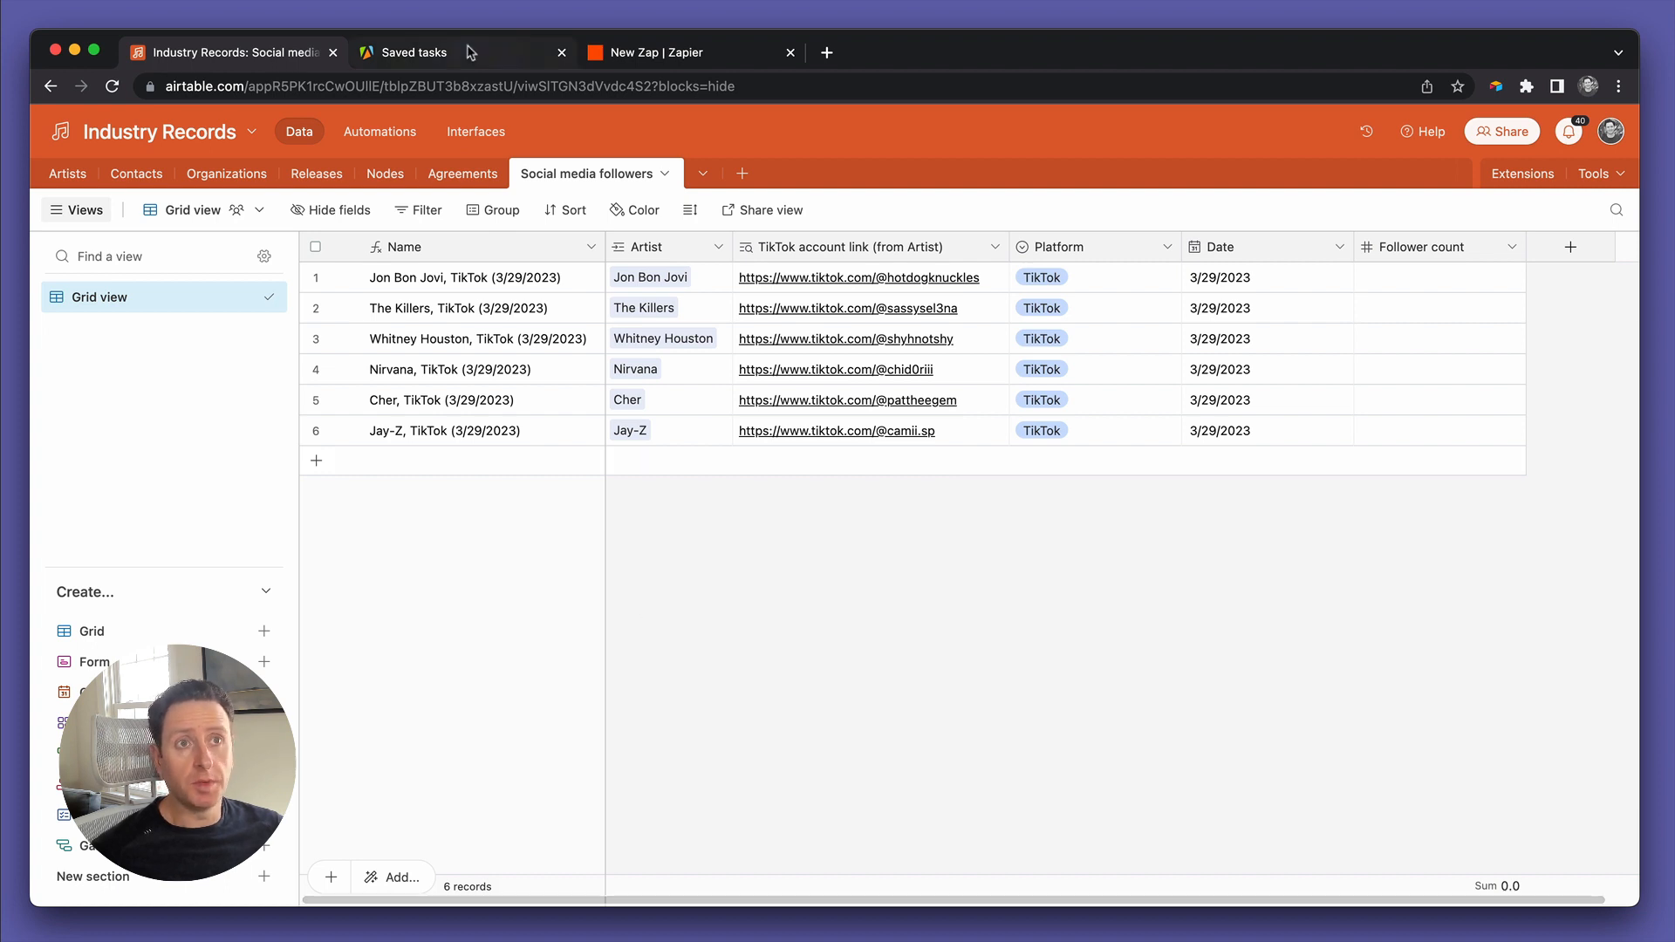
pyautogui.click(411, 51)
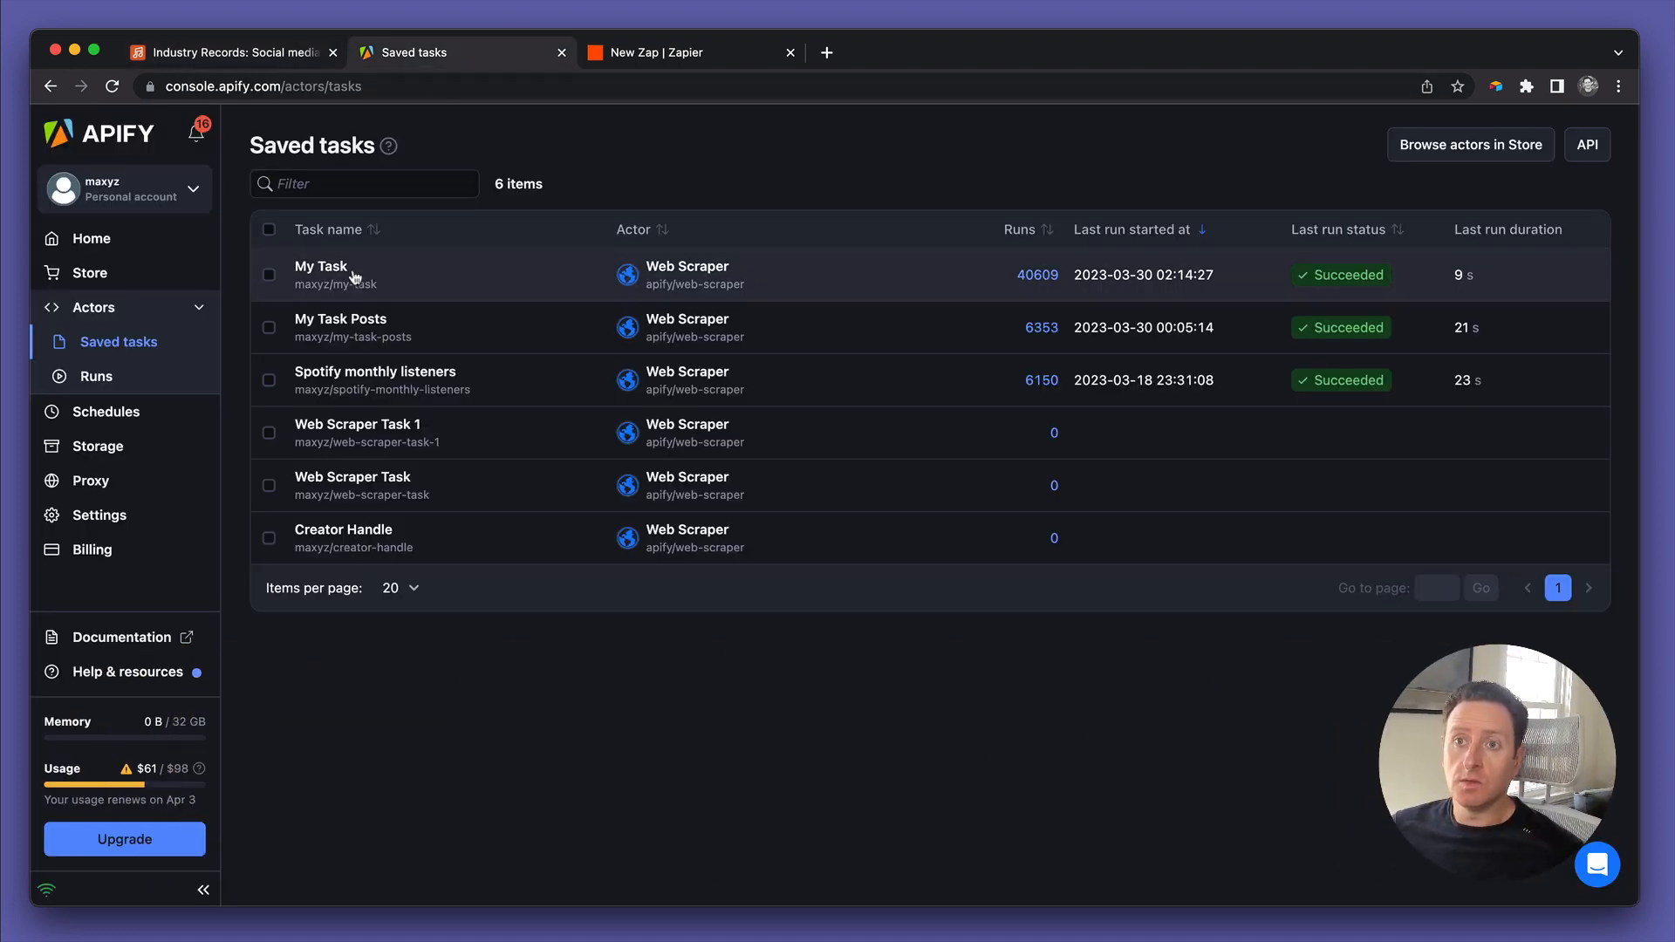
pyautogui.click(92, 307)
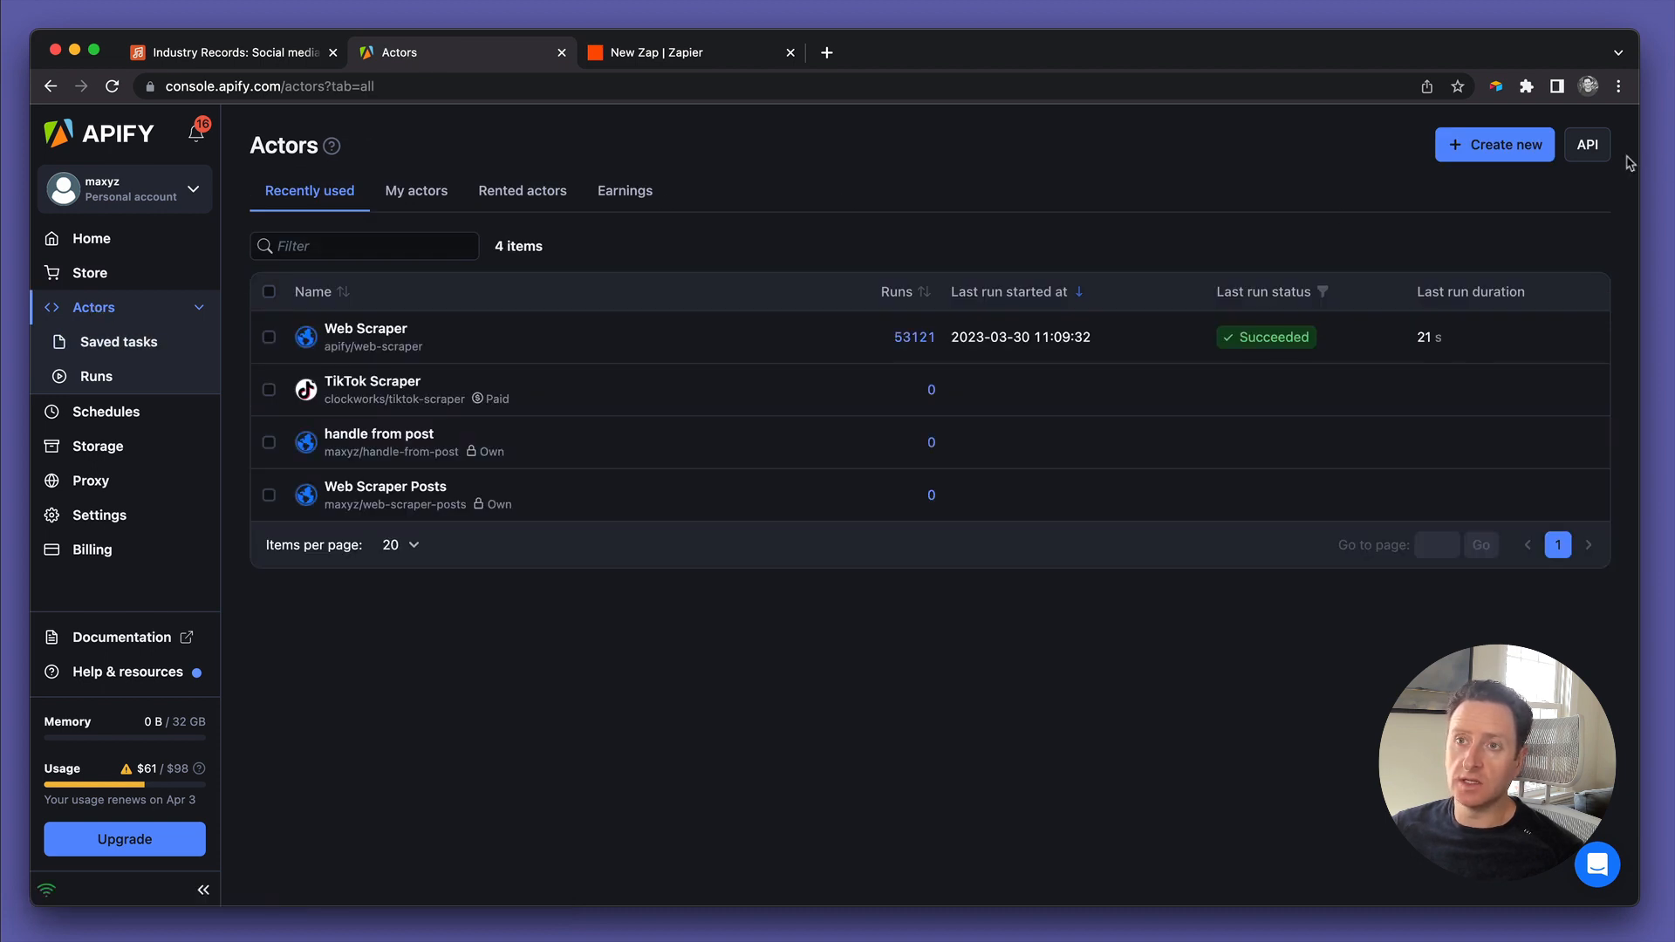
pyautogui.moveTo(364, 328)
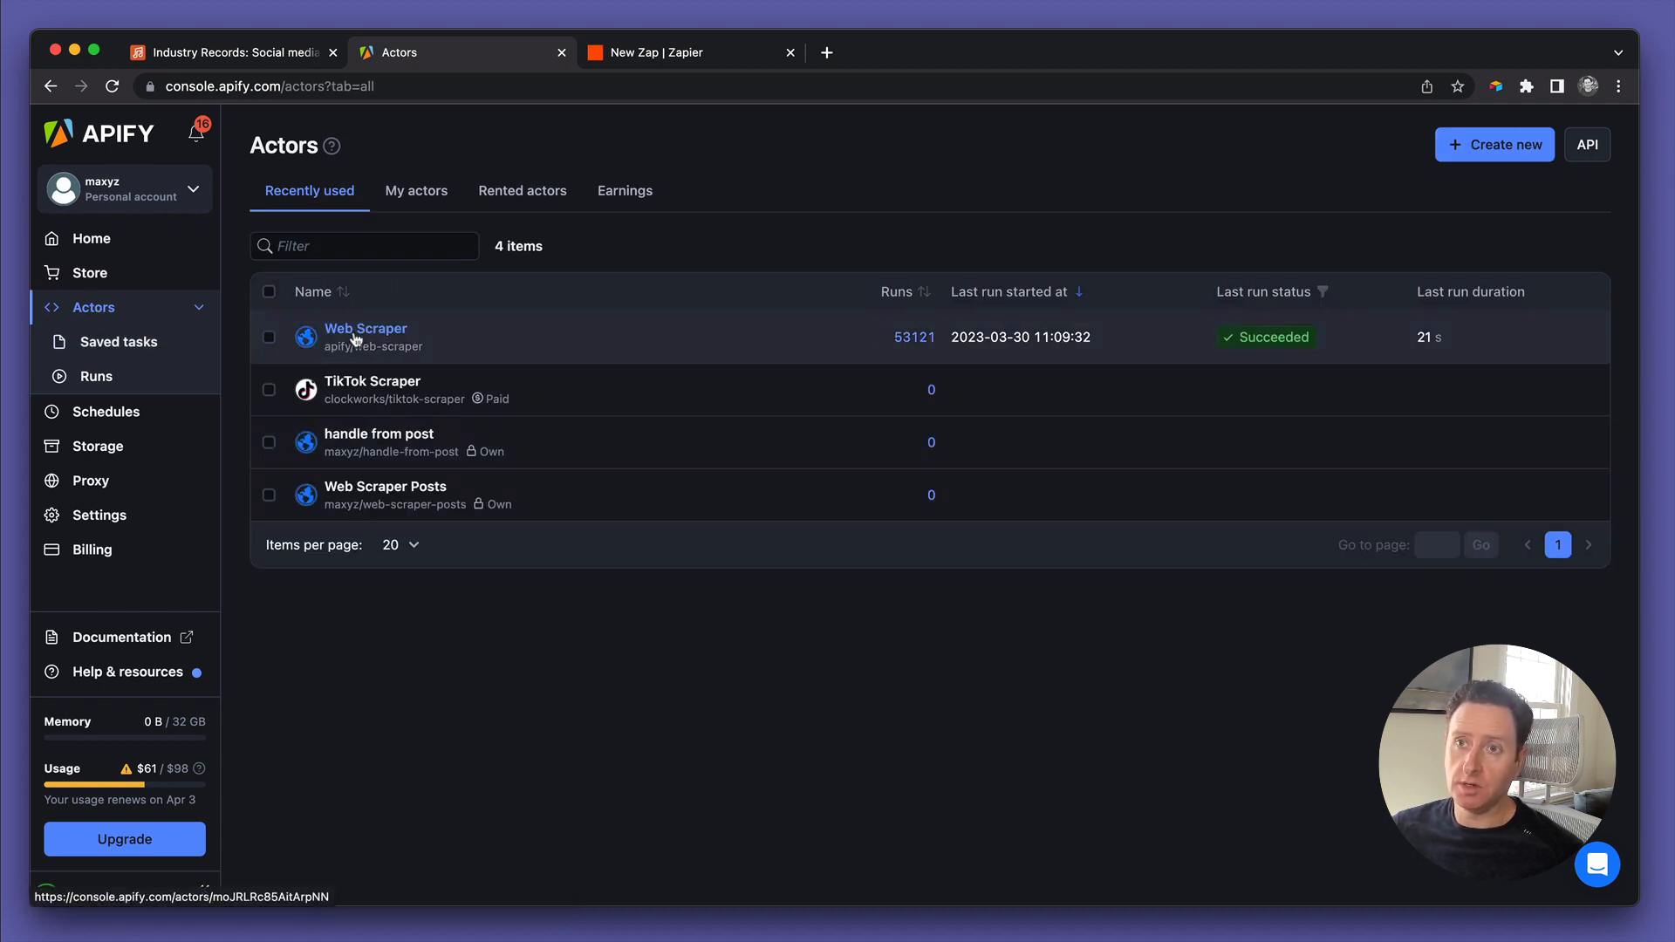
pyautogui.moveTo(364, 337)
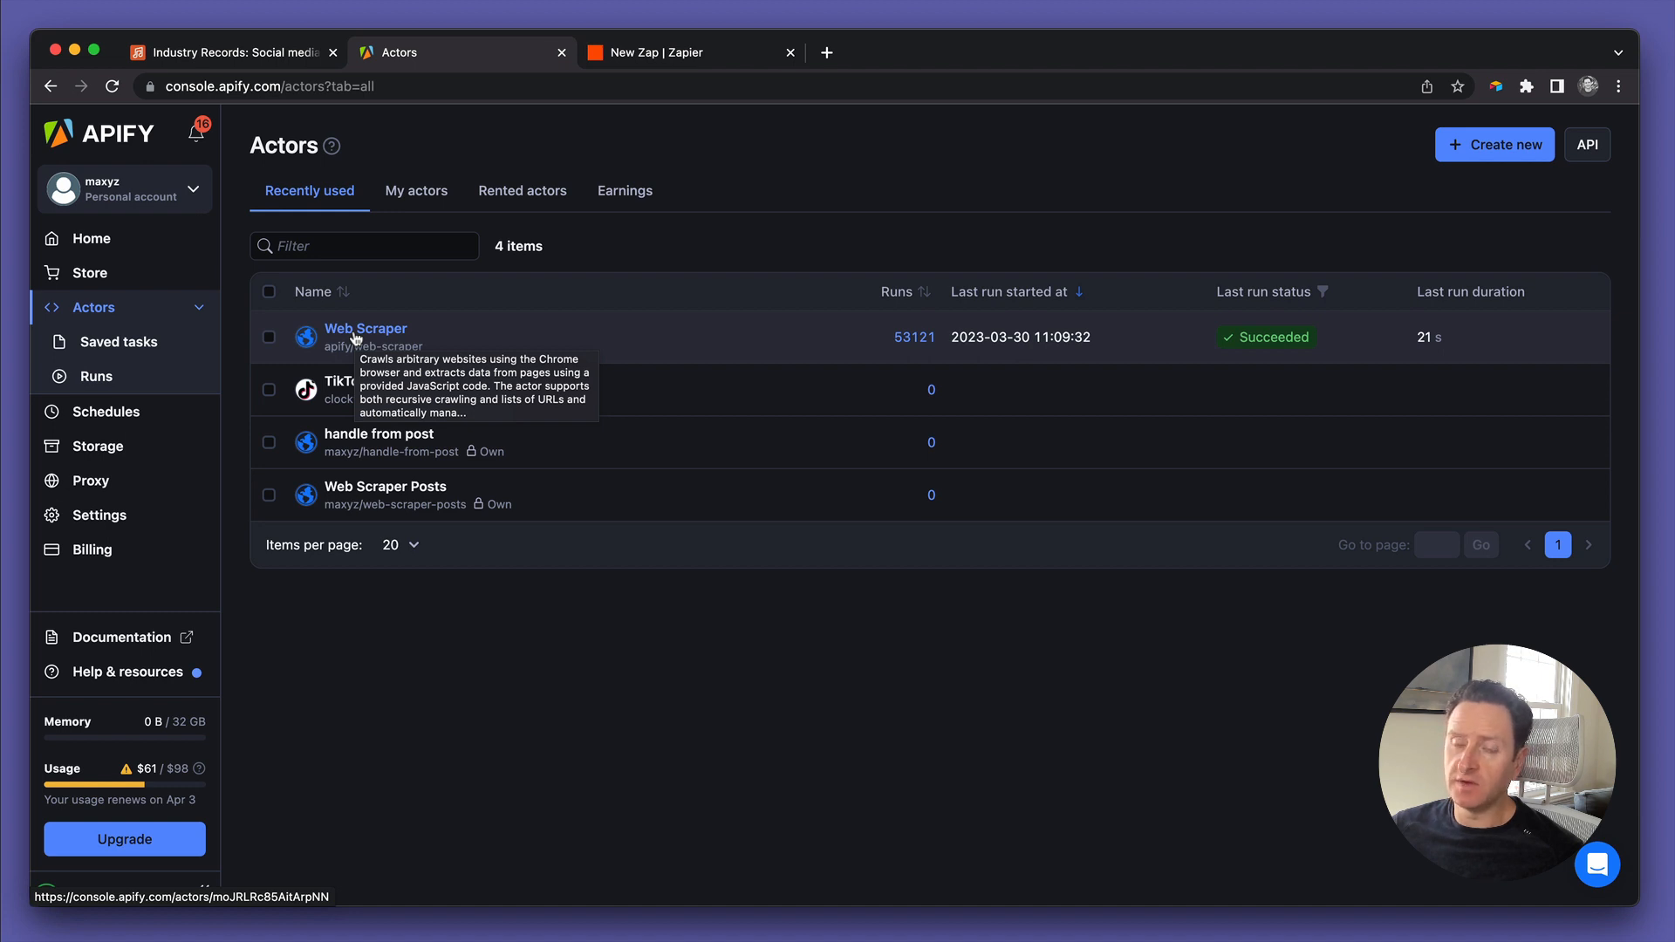
pyautogui.click(365, 328)
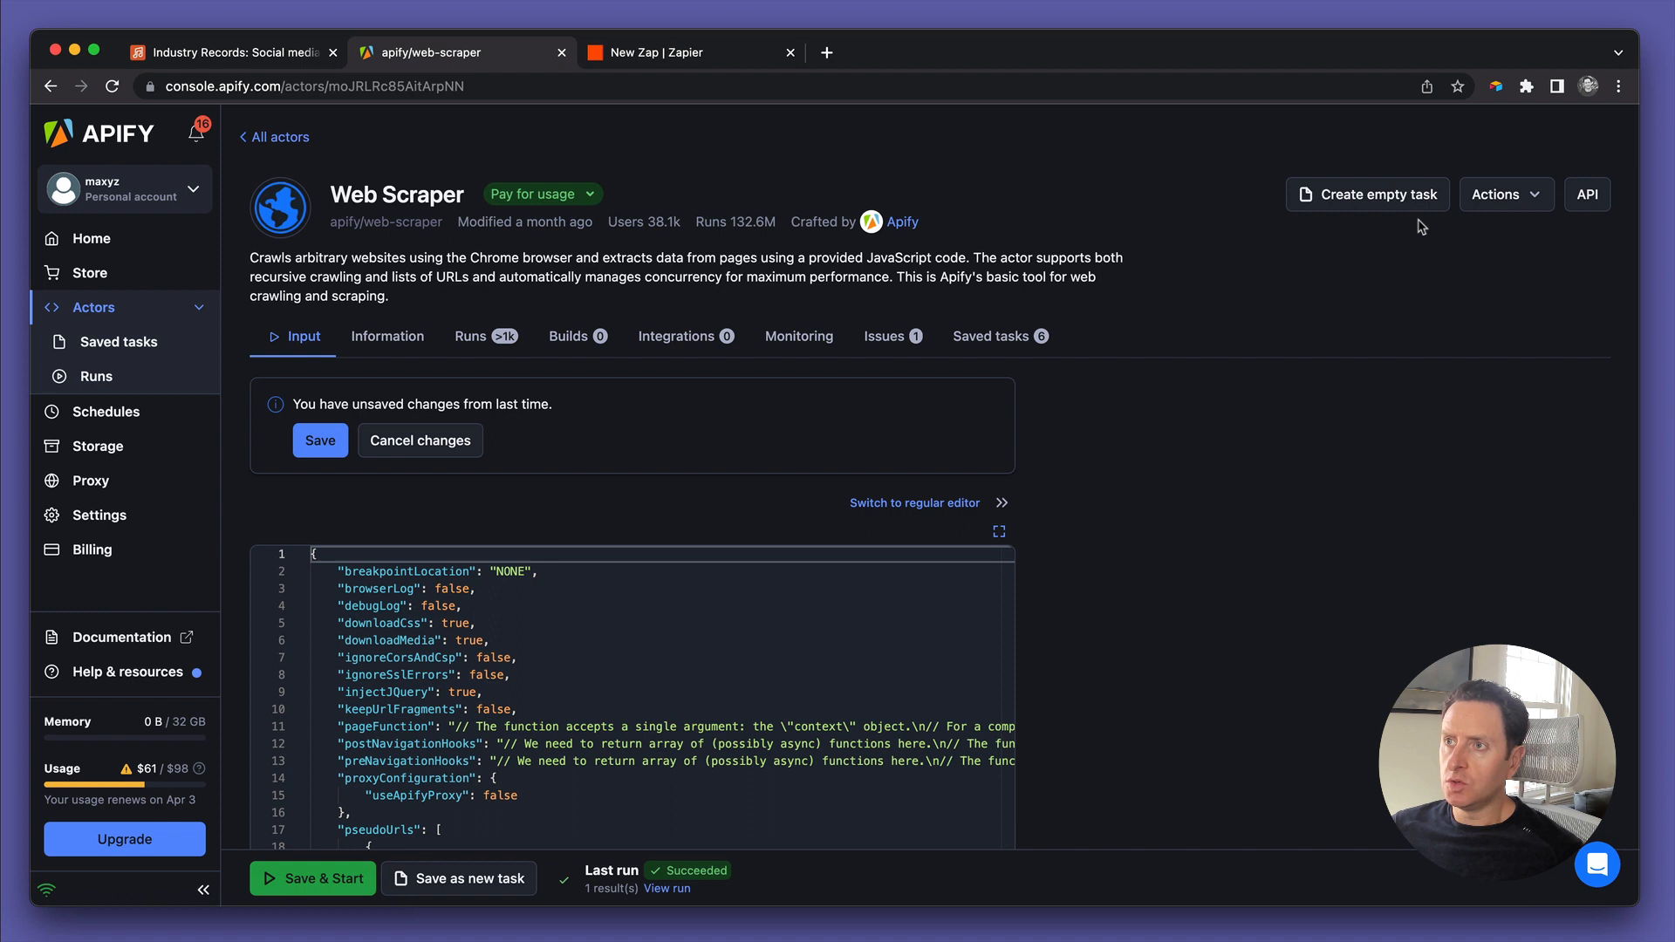
# Create an empty Web Scraper task and bring up its name-editing dialog
pyautogui.click(1377, 194)
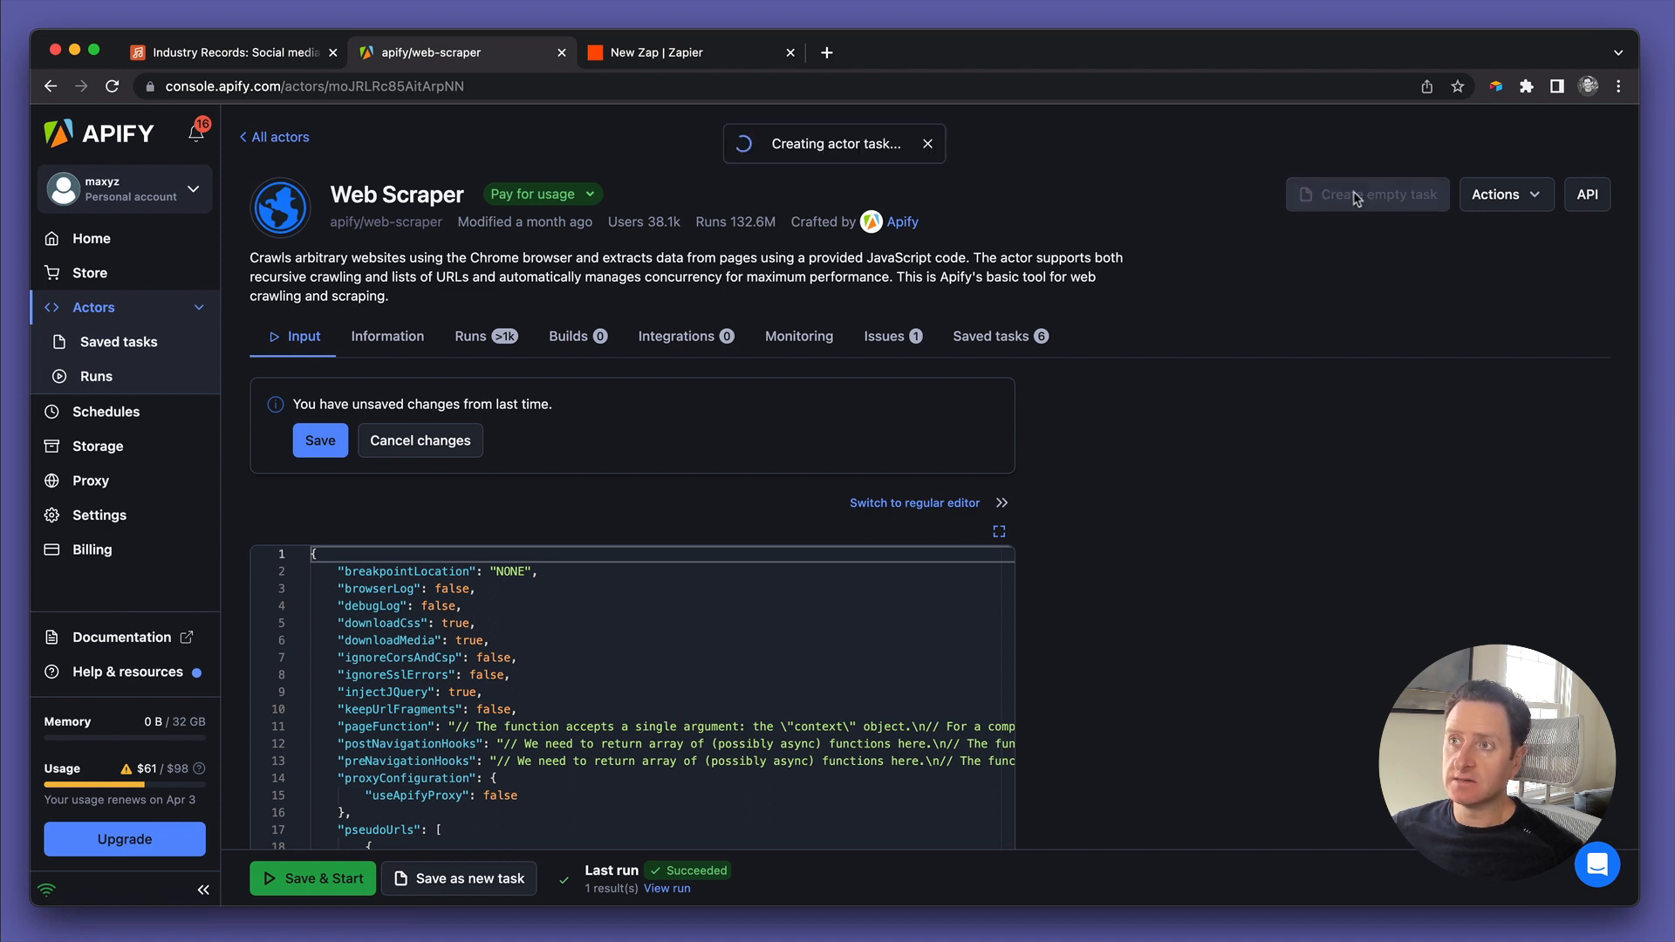
pyautogui.click(1364, 194)
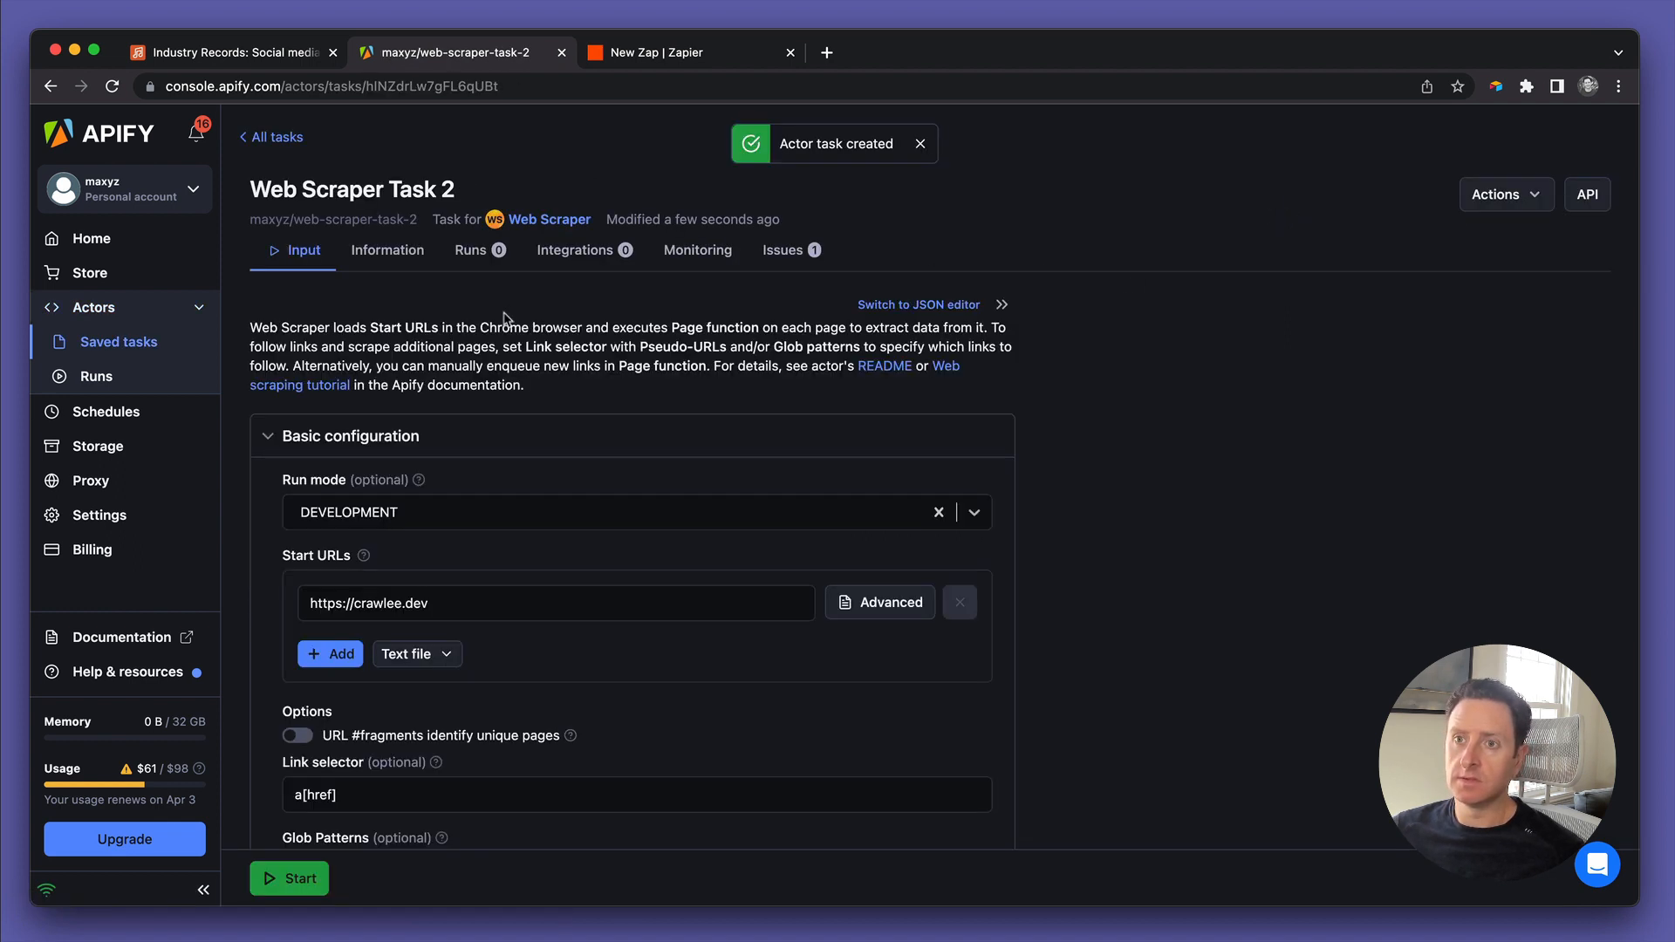
pyautogui.scroll(-3)
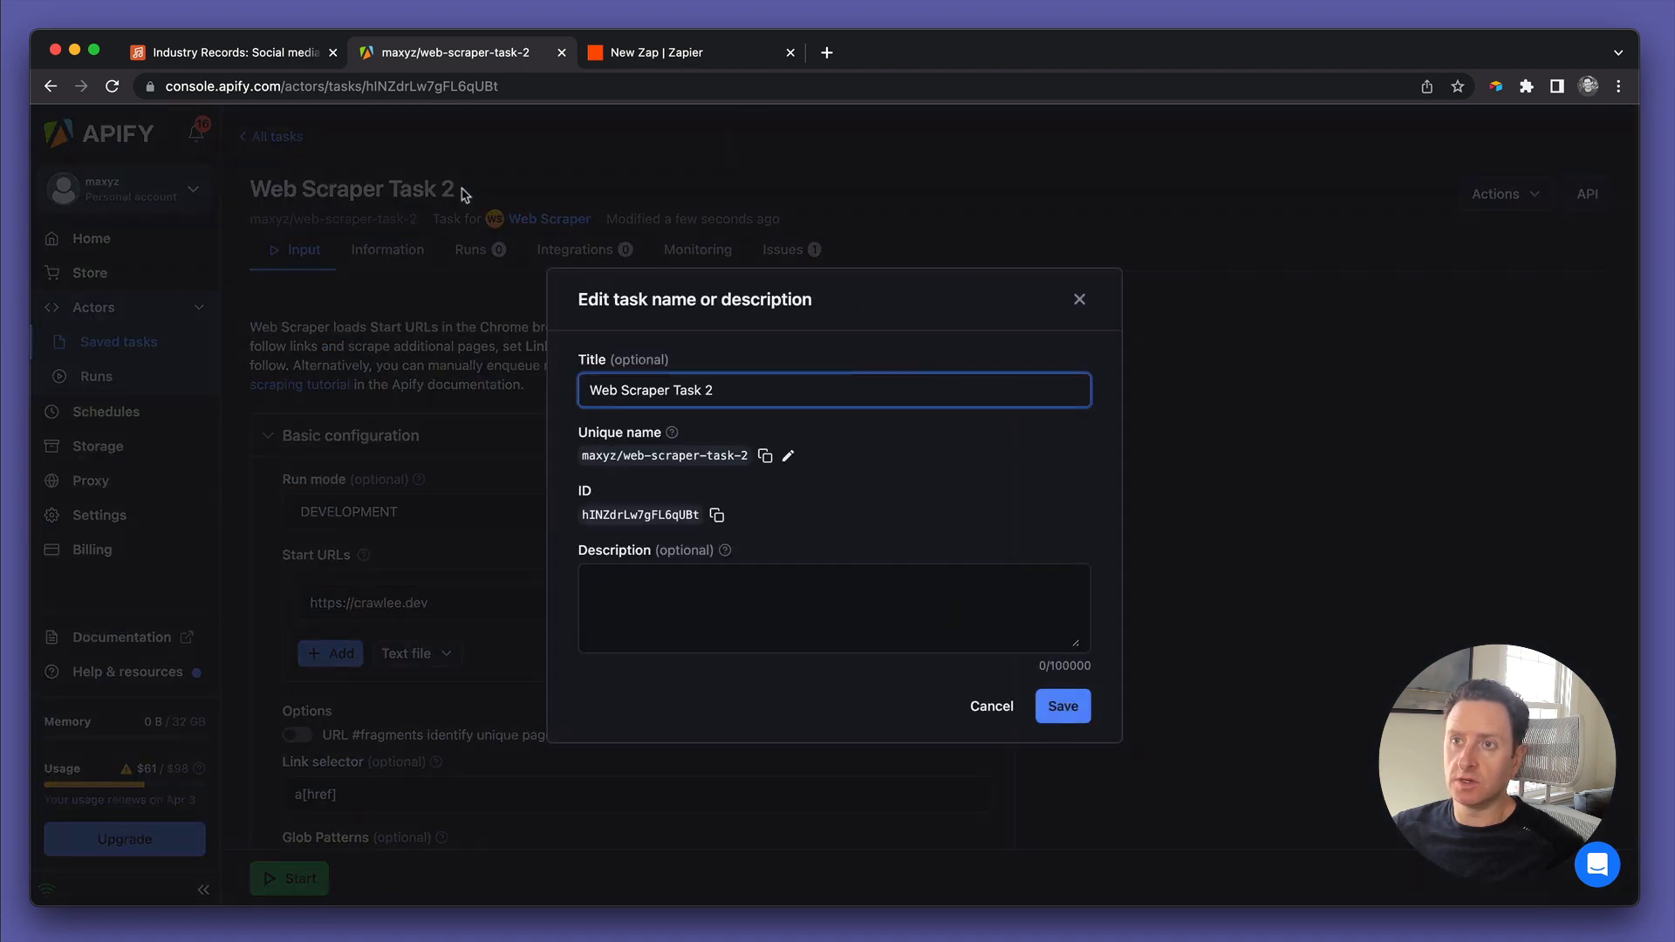
# Save the task as 'TikTok followers for IA Demo' described 'Created this during Lesson 10'
pyautogui.write('TikT')
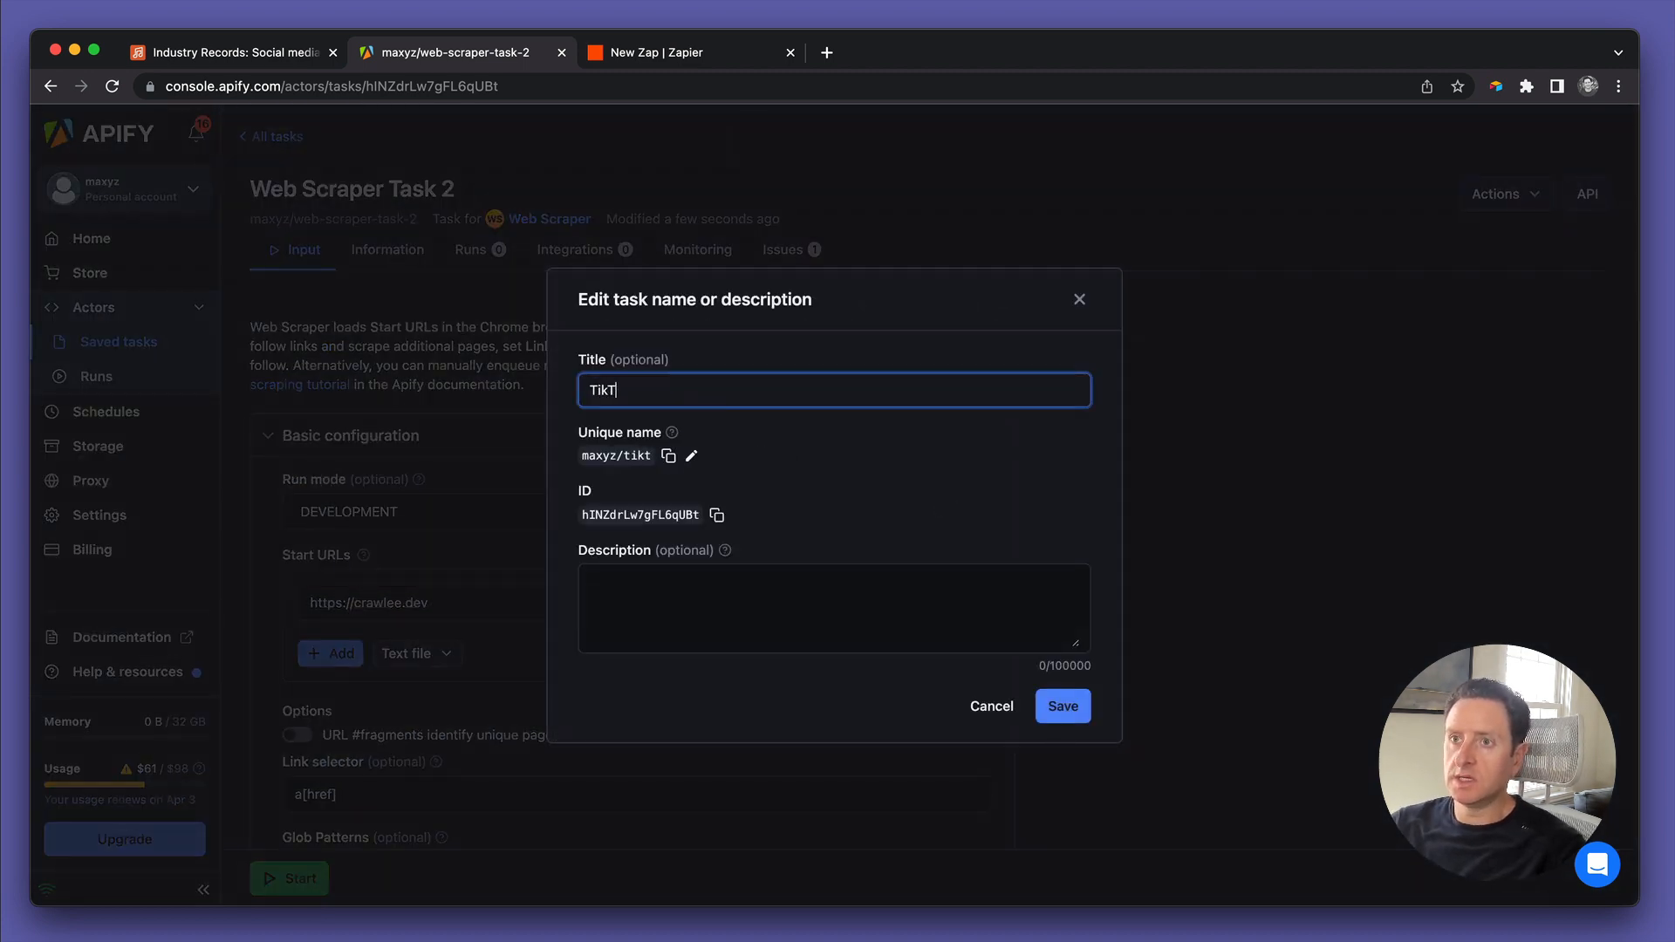
pyautogui.write('ok fo')
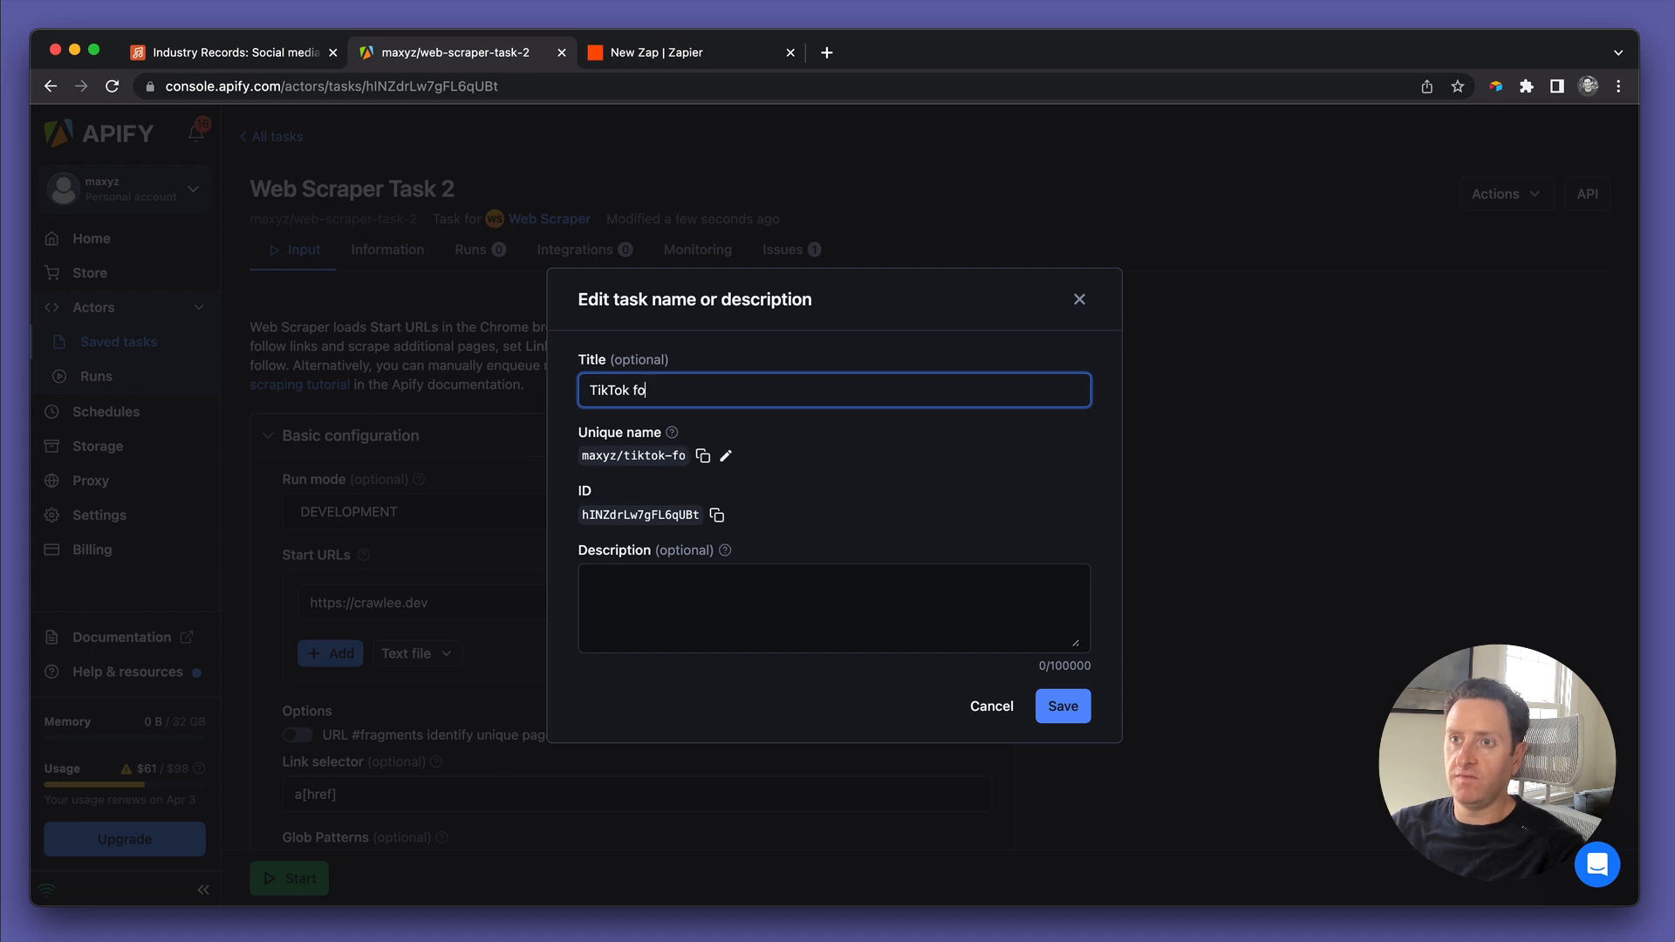
pyautogui.write('llower')
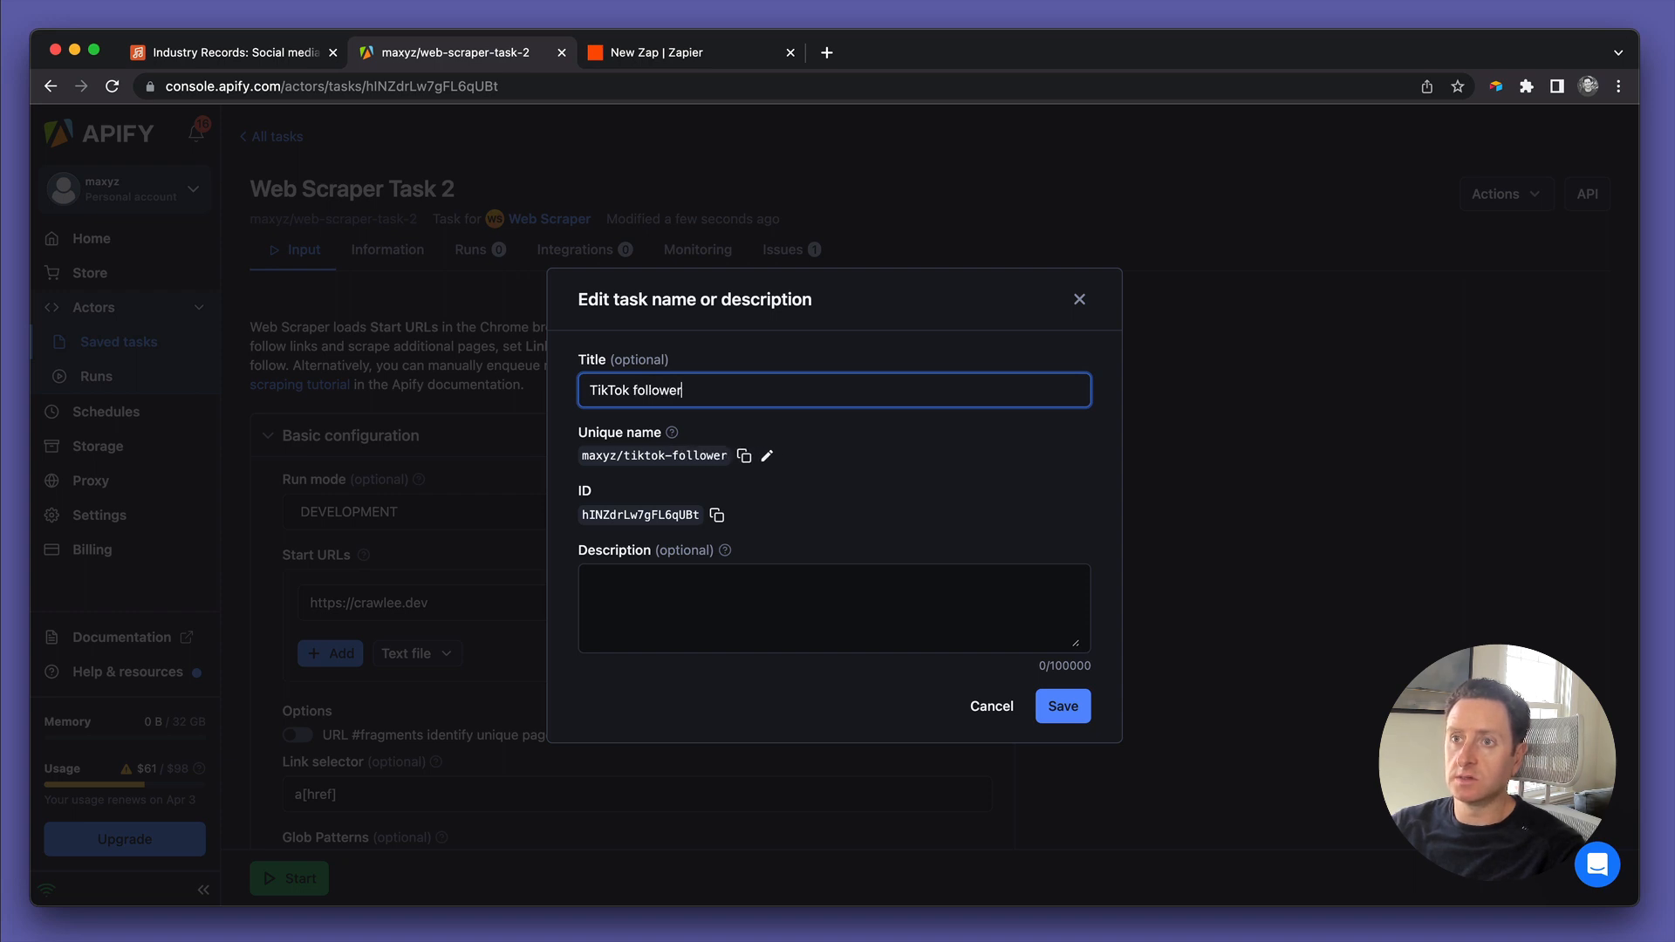
pyautogui.write('s for IA Dem')
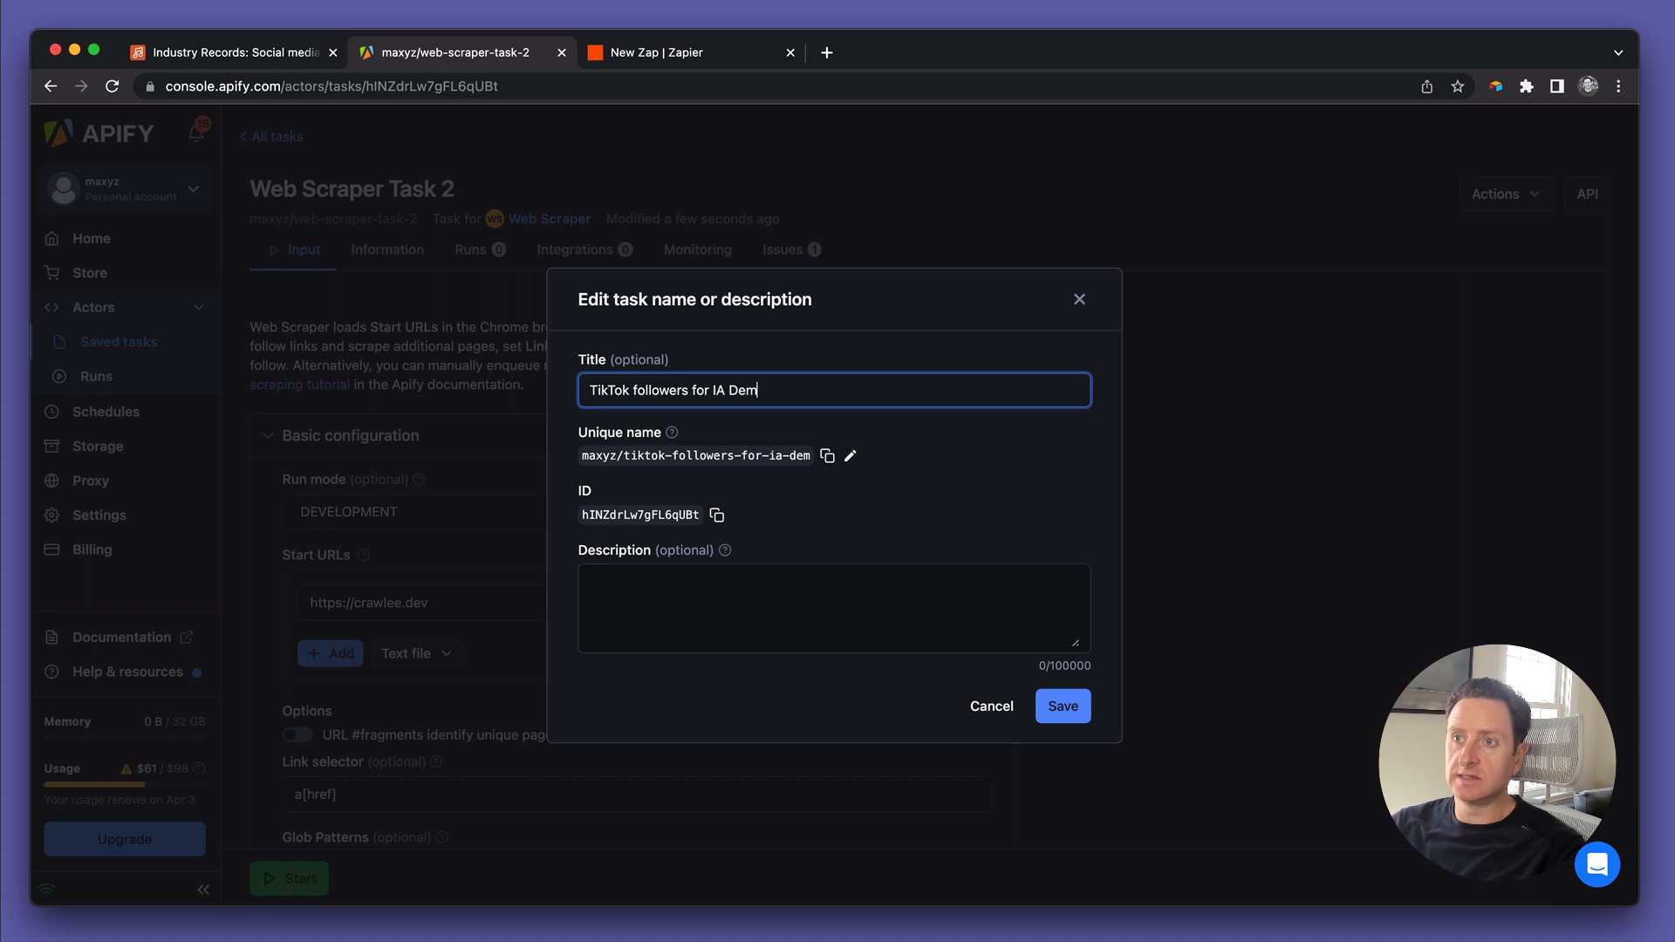
pyautogui.write('o')
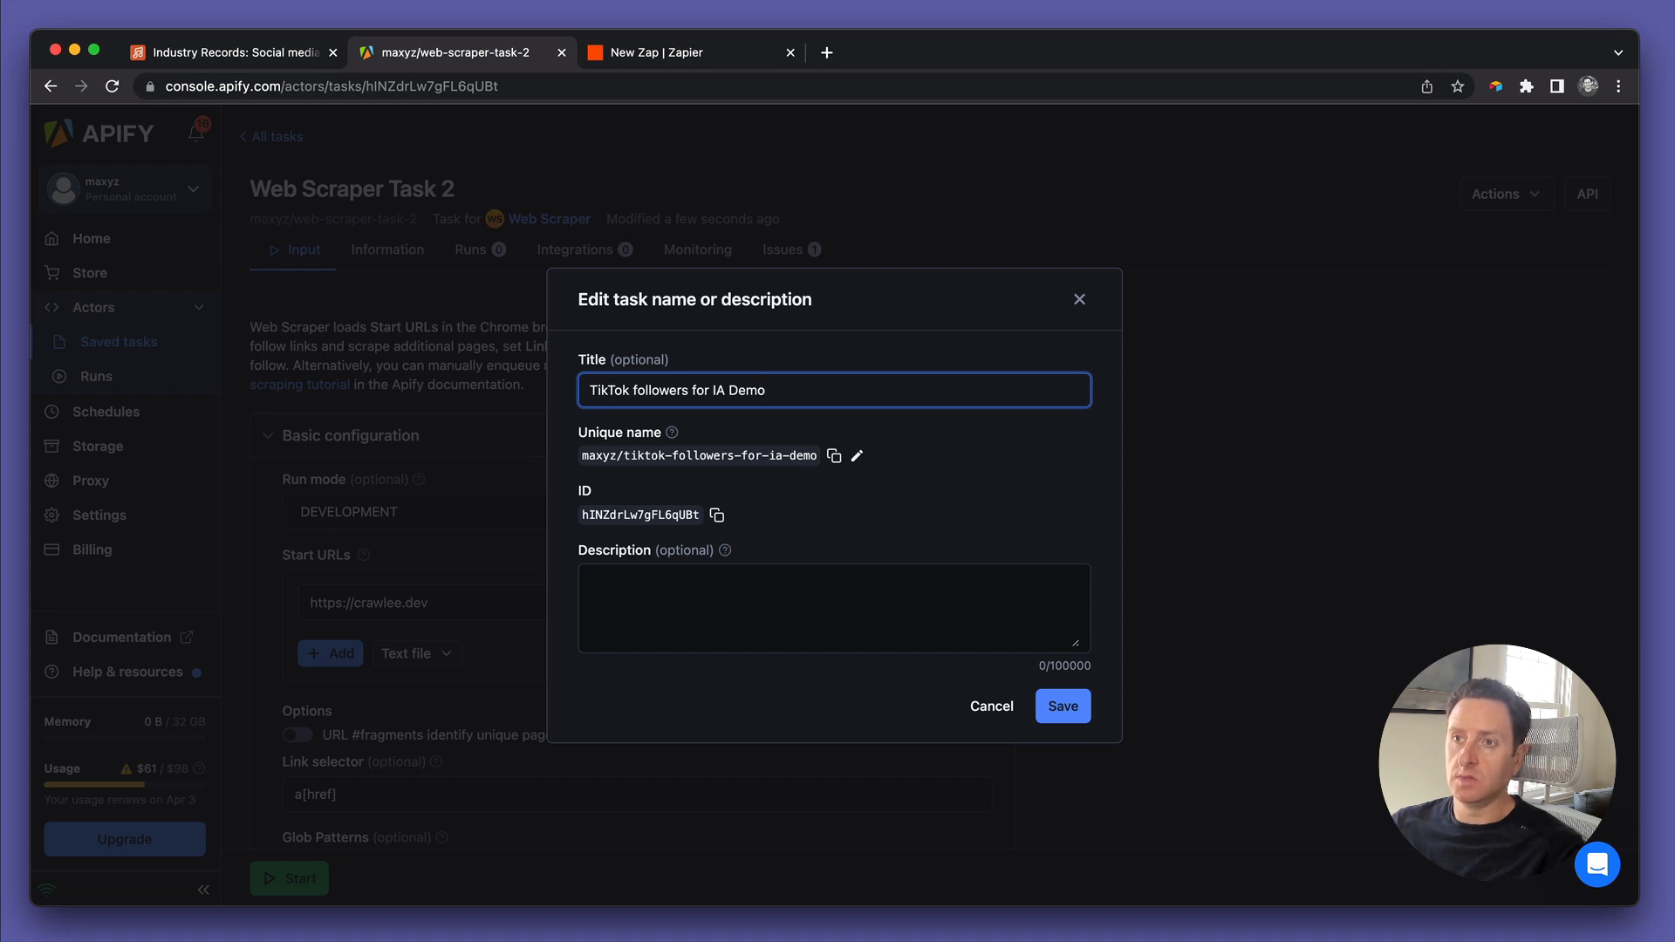
pyautogui.write('C')
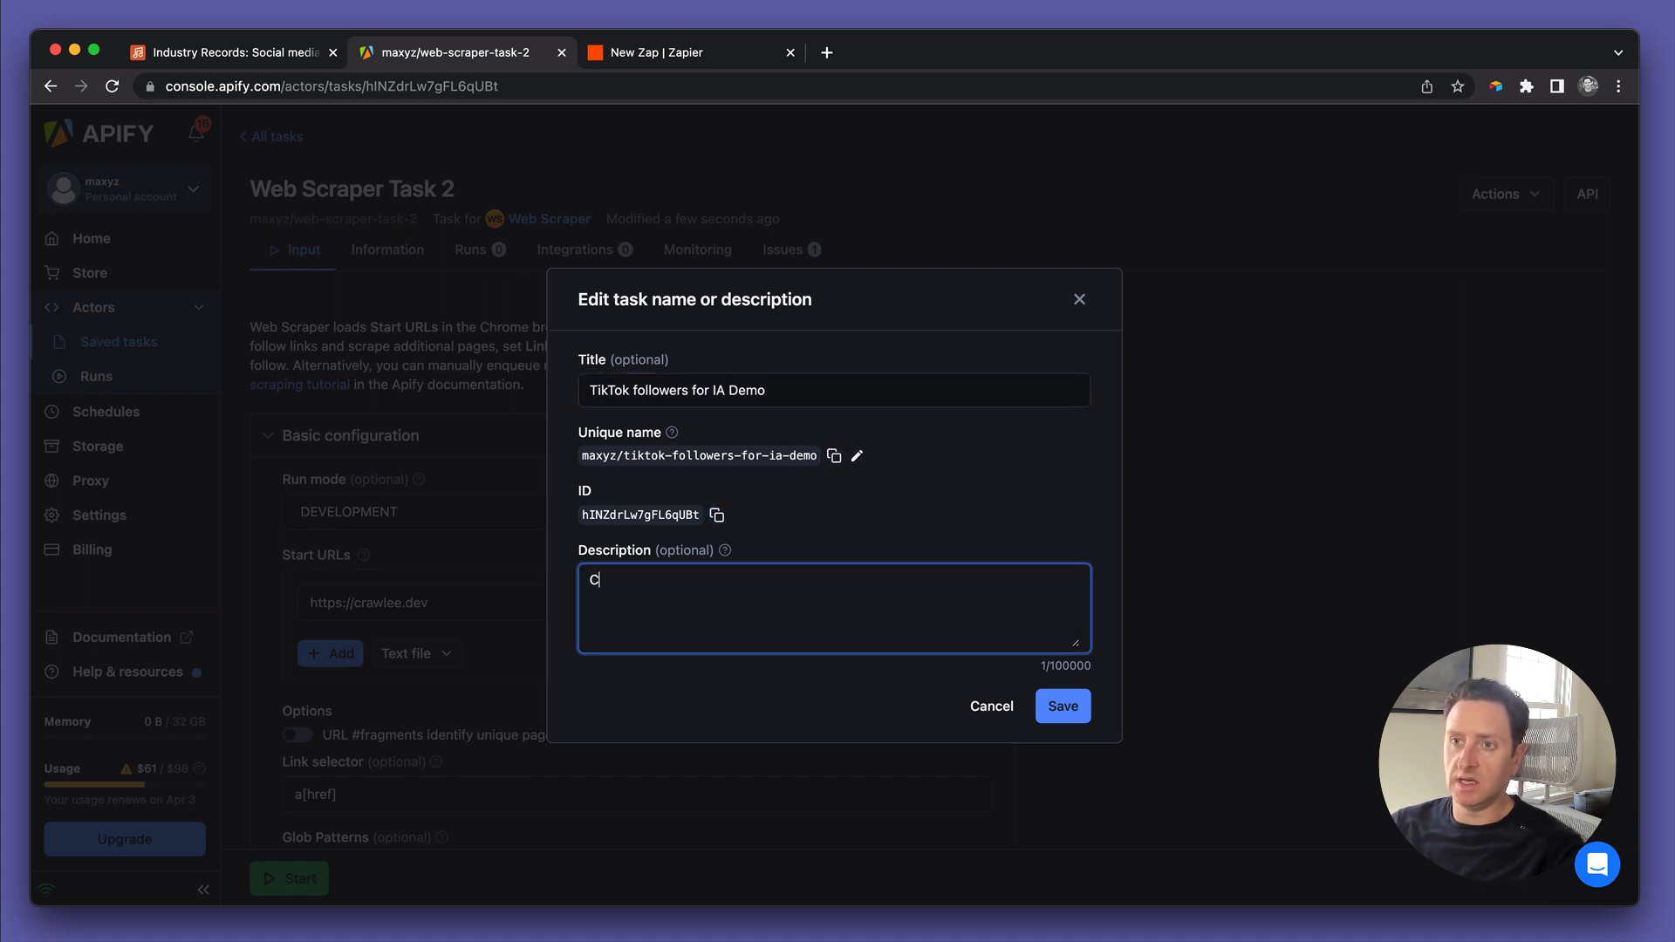
pyautogui.write('reated this f')
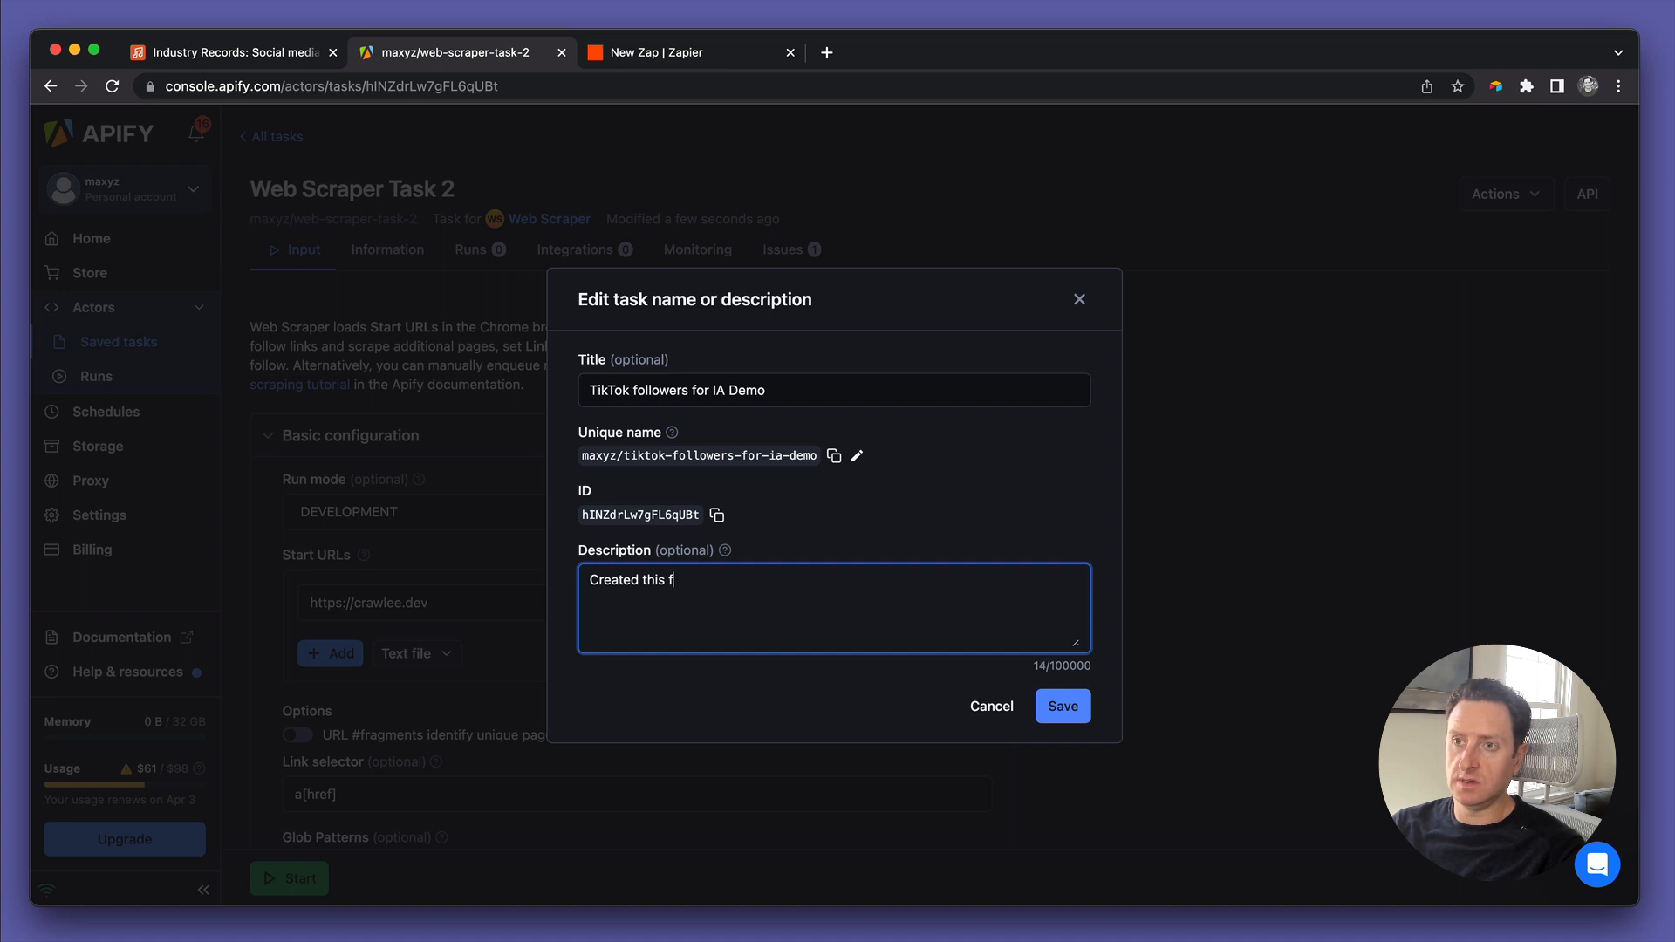
pyautogui.write('during Lesson 10')
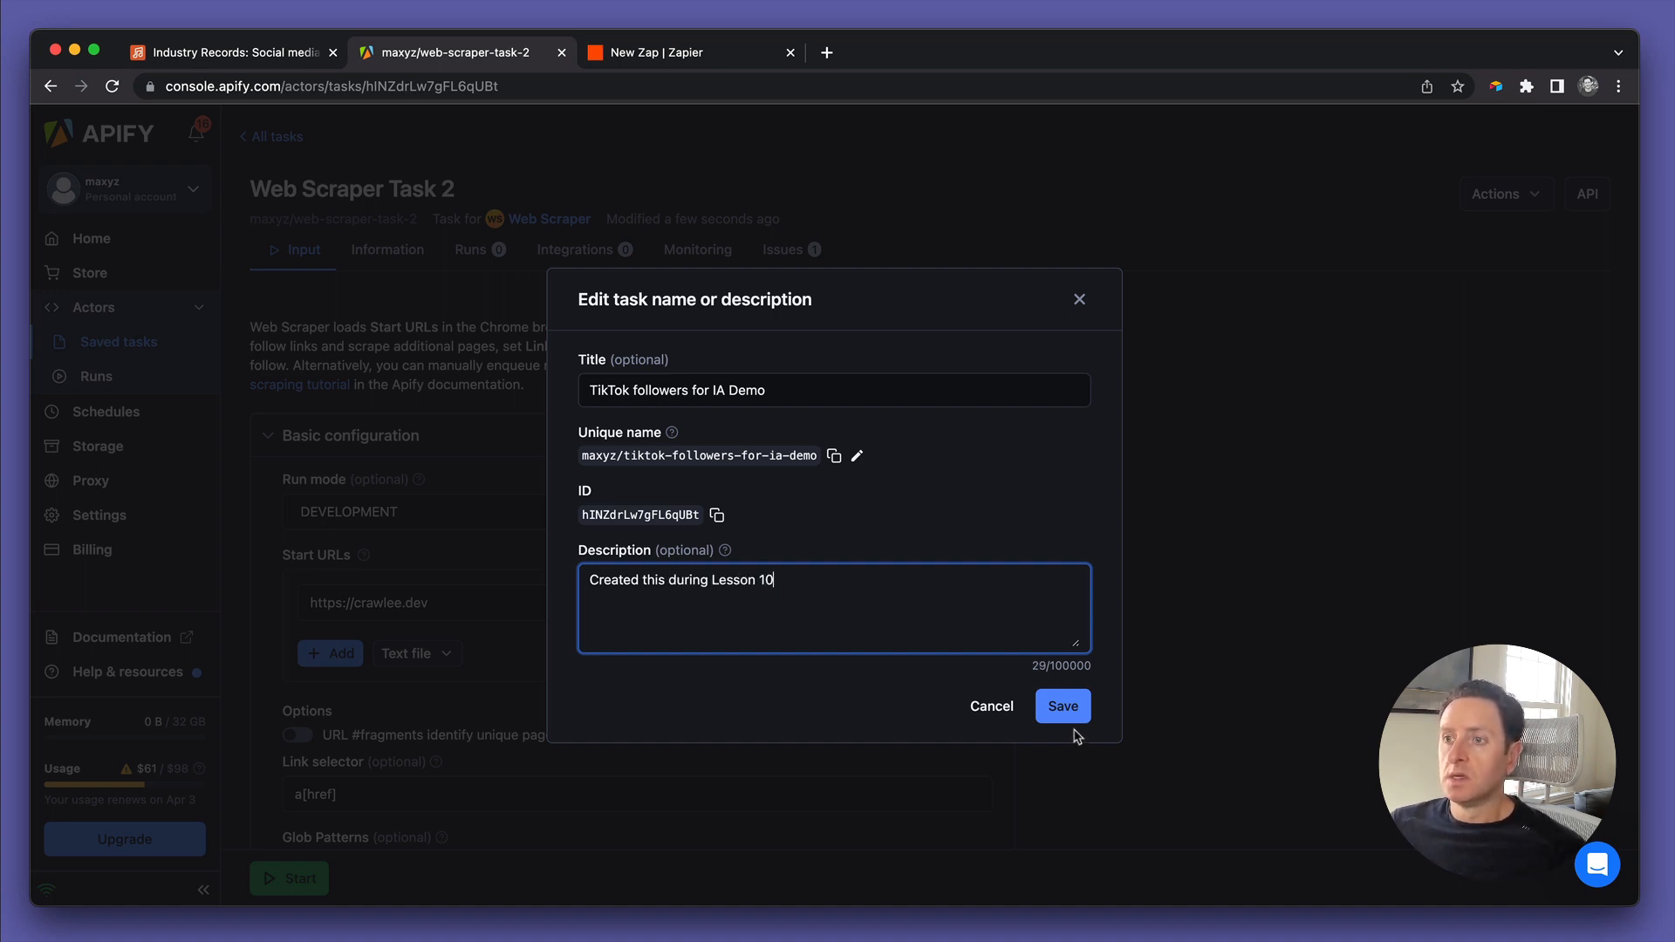
pyautogui.click(1061, 705)
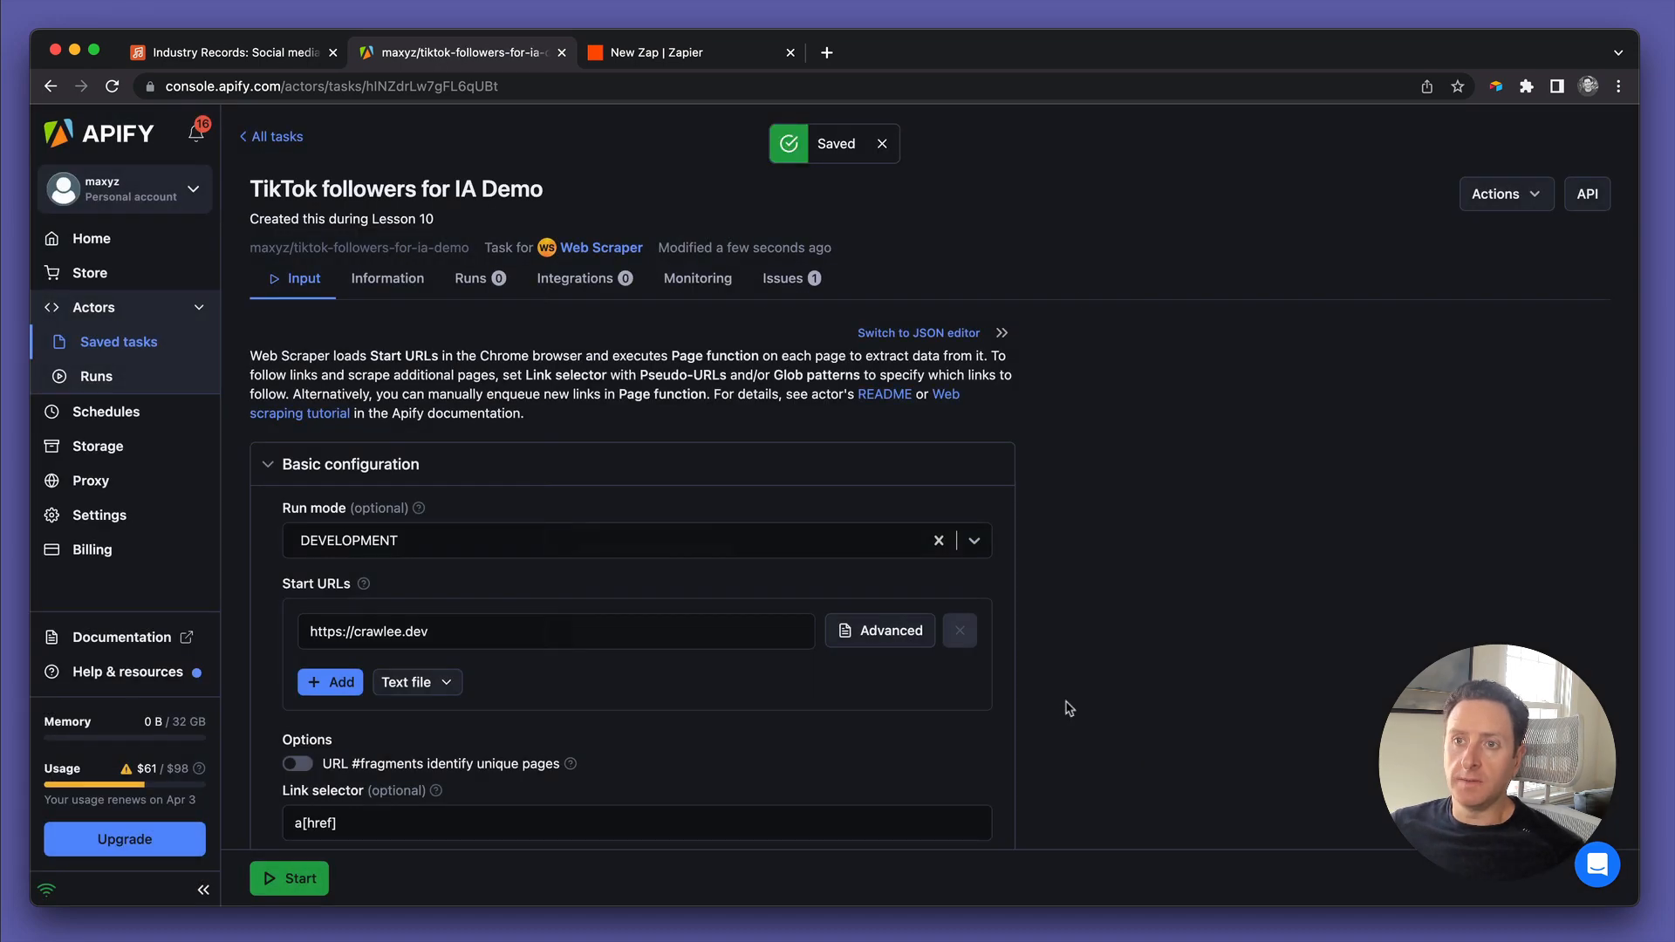
# Find Selena Gomez's TikTok profile in a new tab and use its URL as the start URL
pyautogui.click(555, 630)
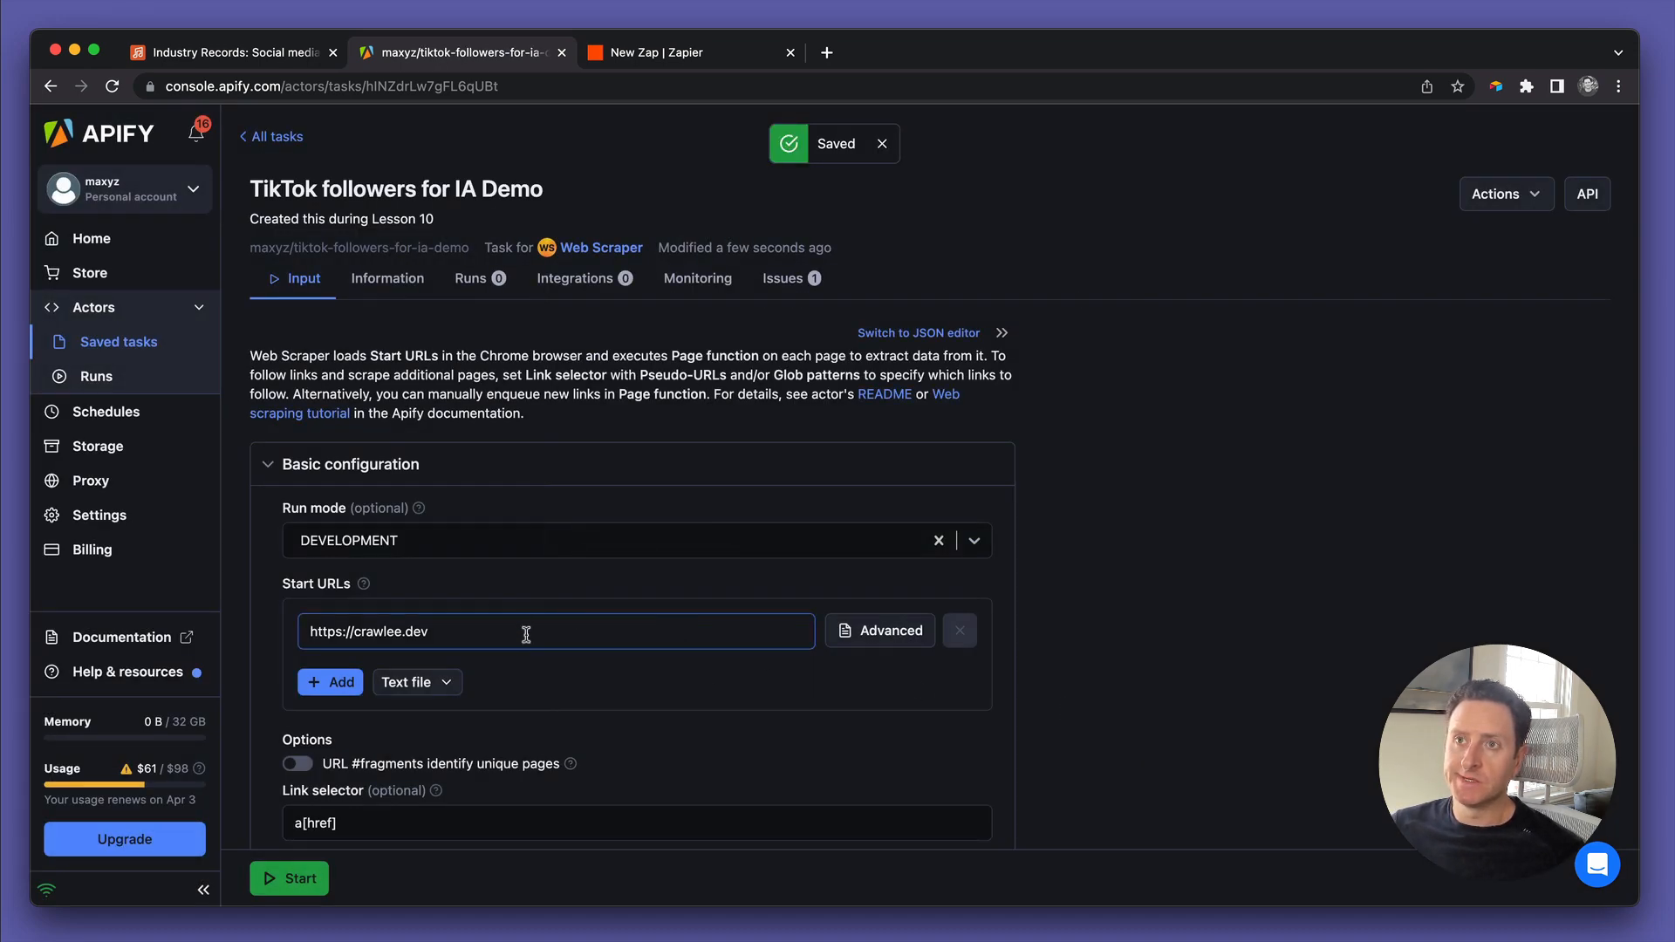
pyautogui.scroll(-3)
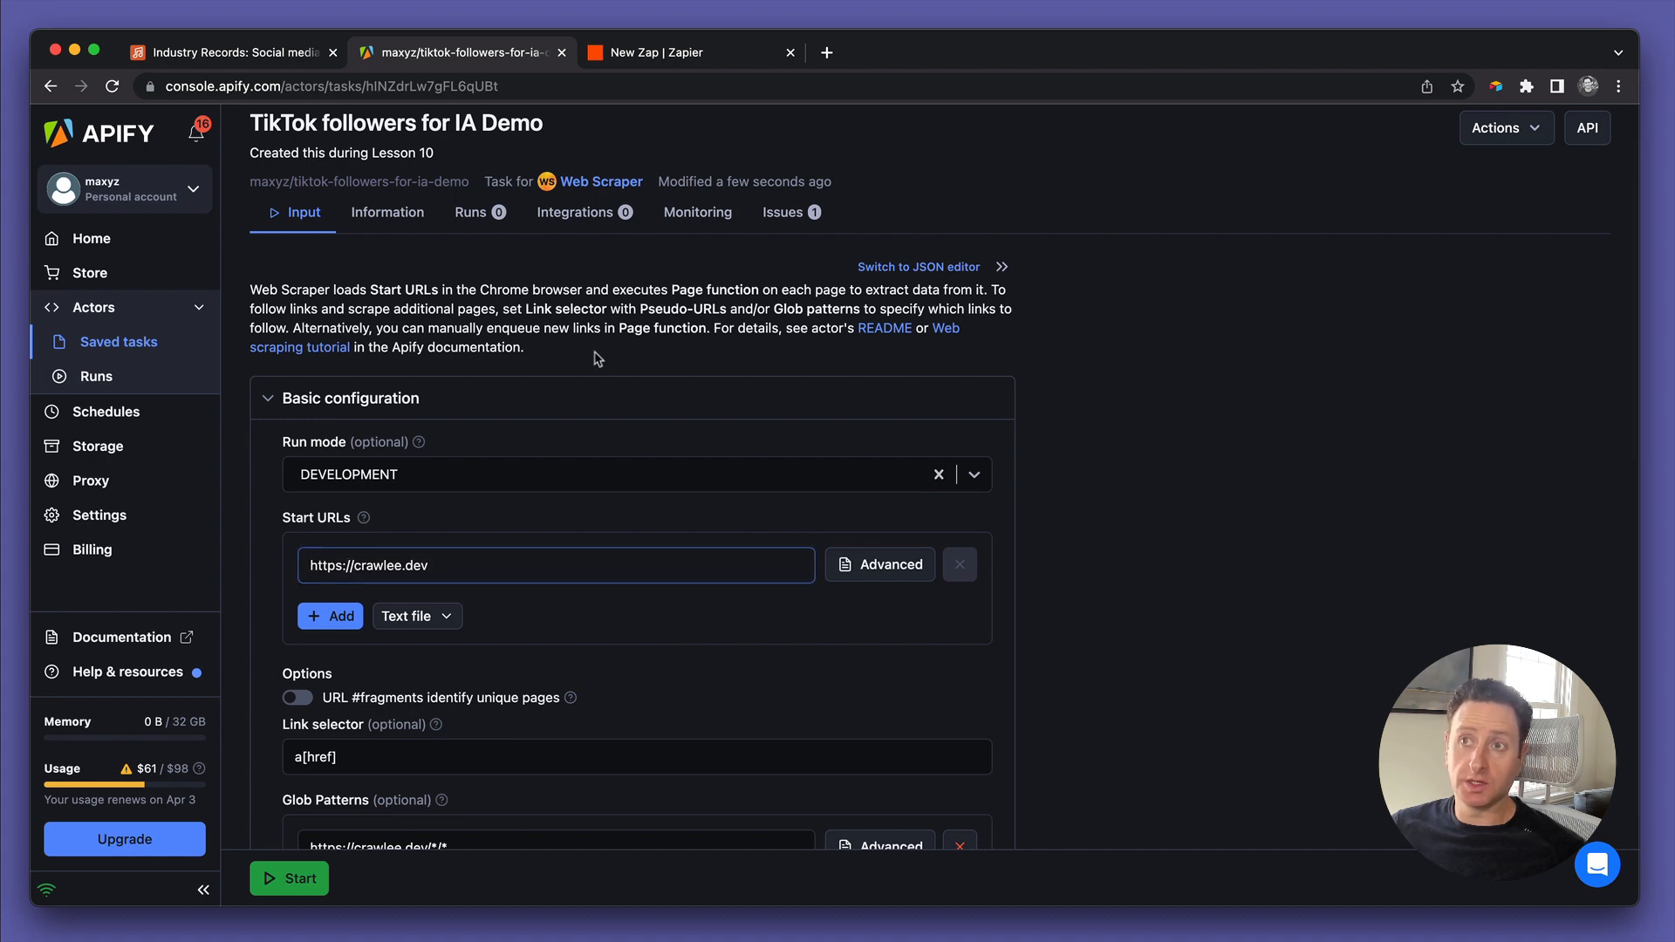
pyautogui.click(825, 51)
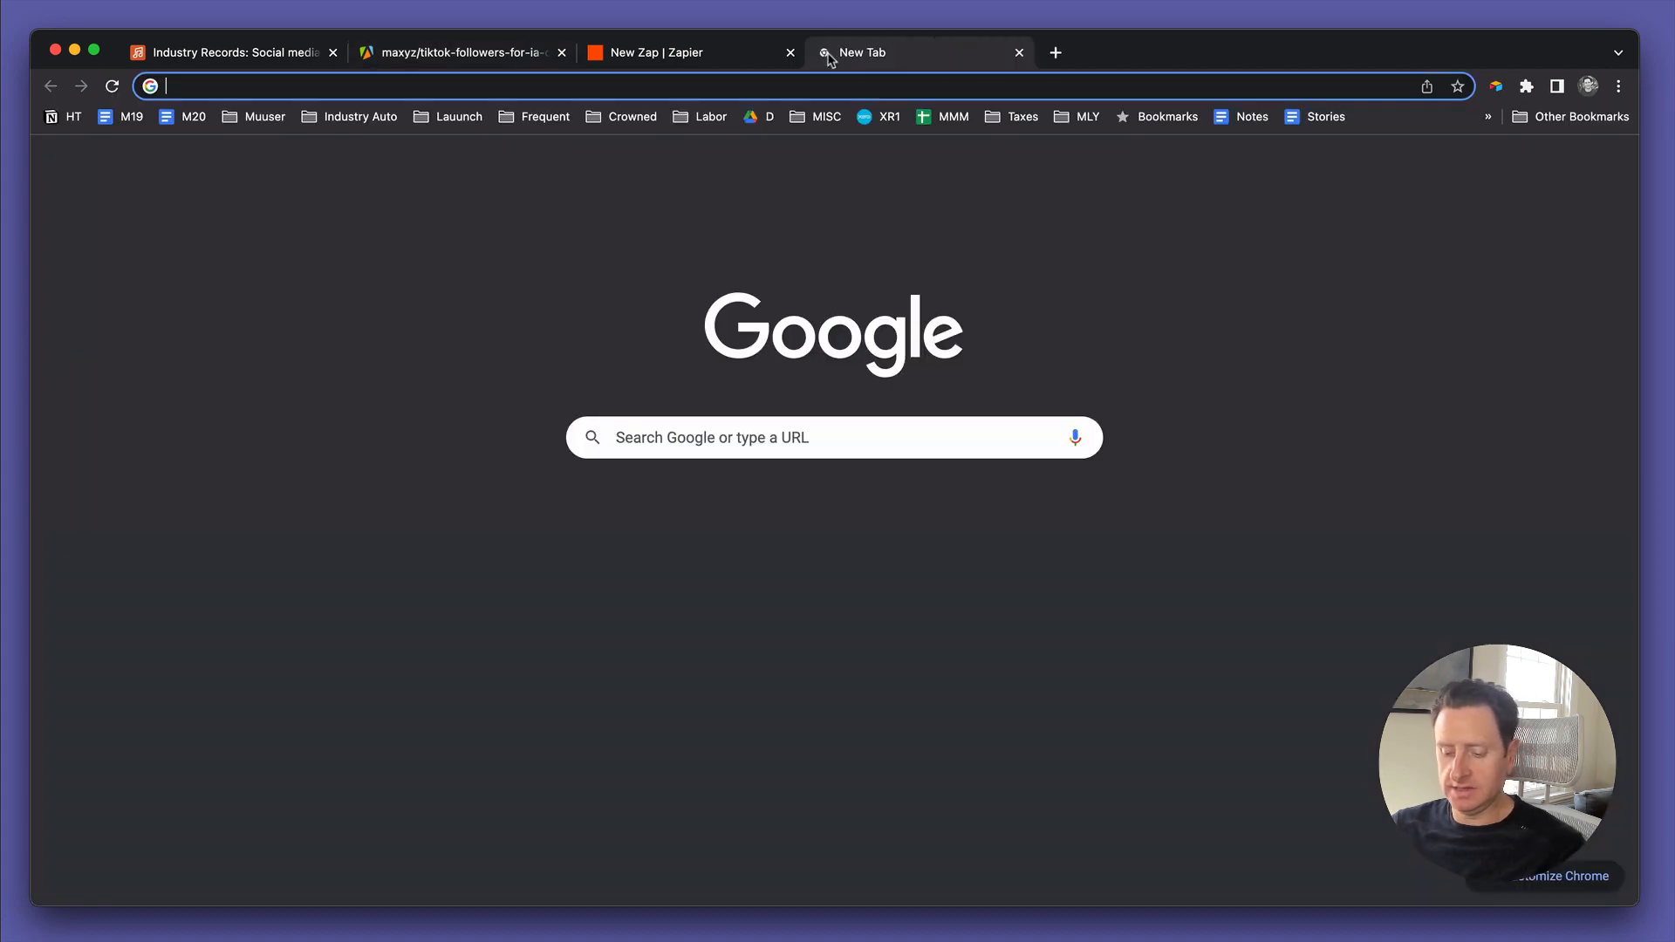
pyautogui.write('selena gomez')
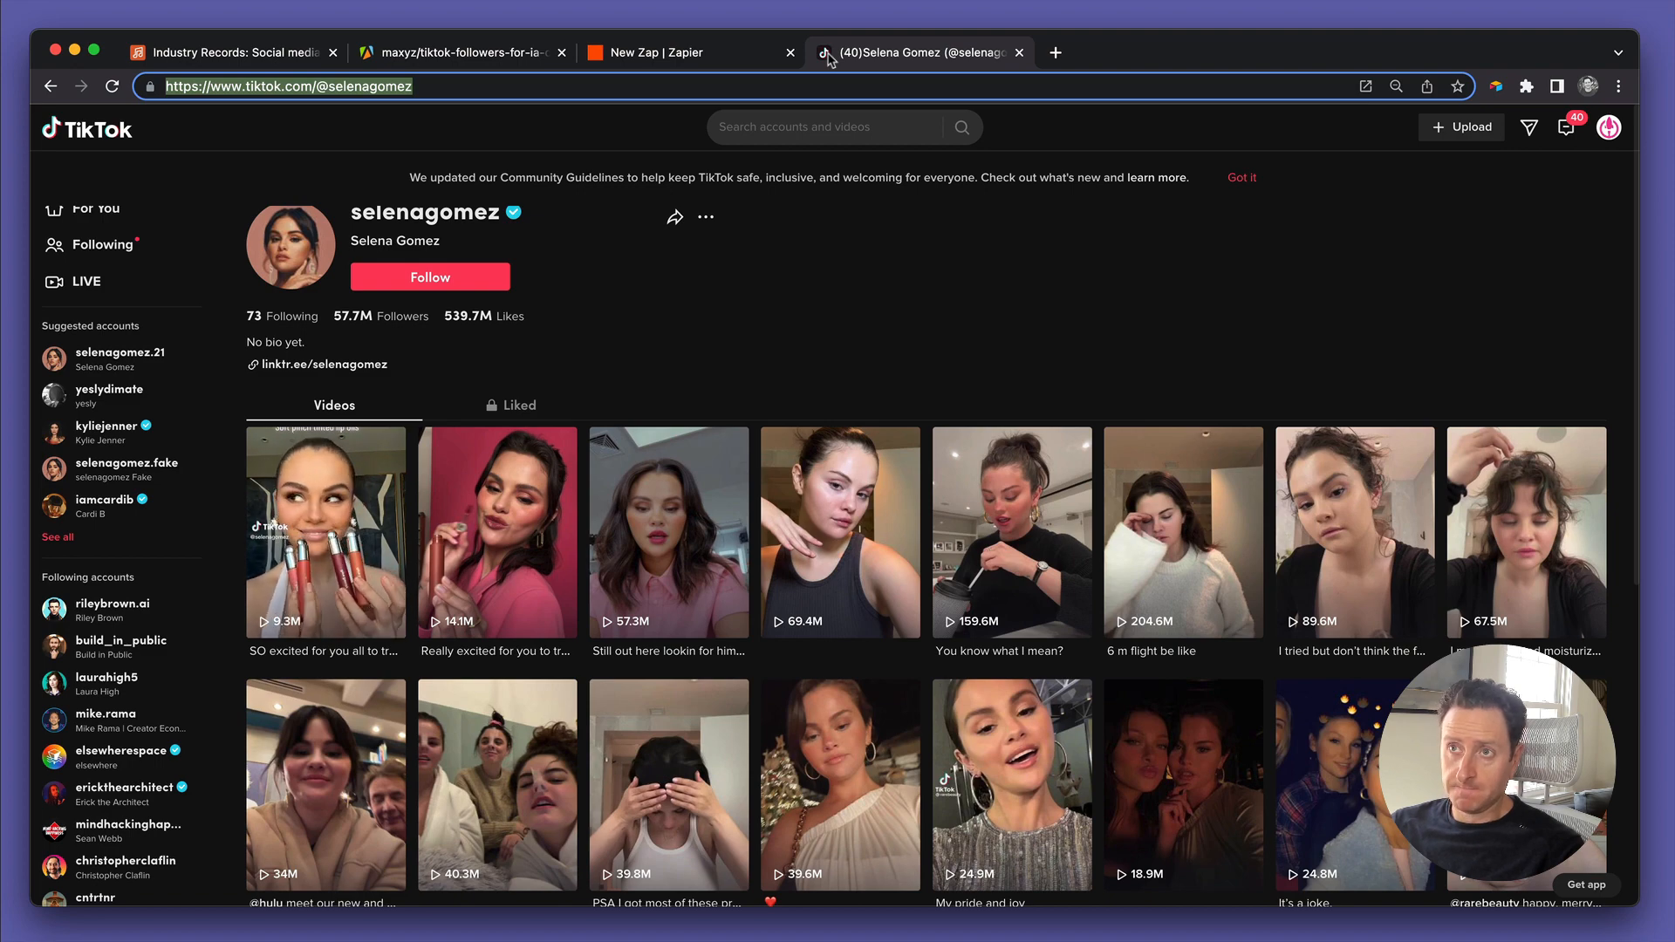
pyautogui.click(460, 50)
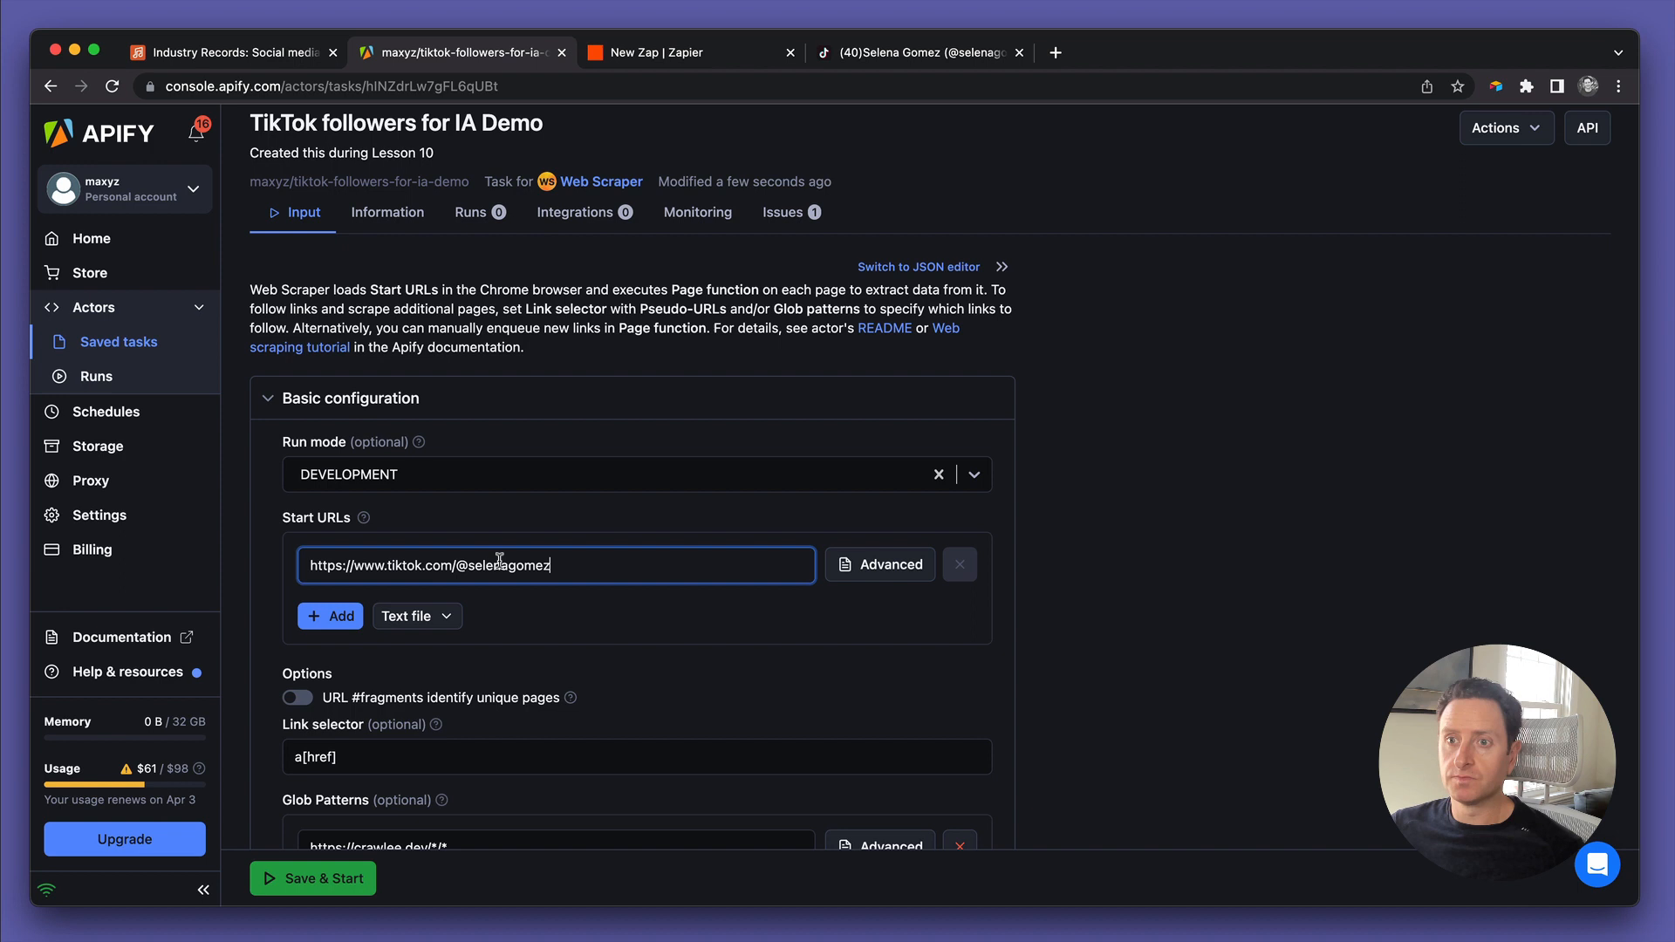
# Remove the example glob pattern and trim the page function to return only the URL
pyautogui.scroll(-3)
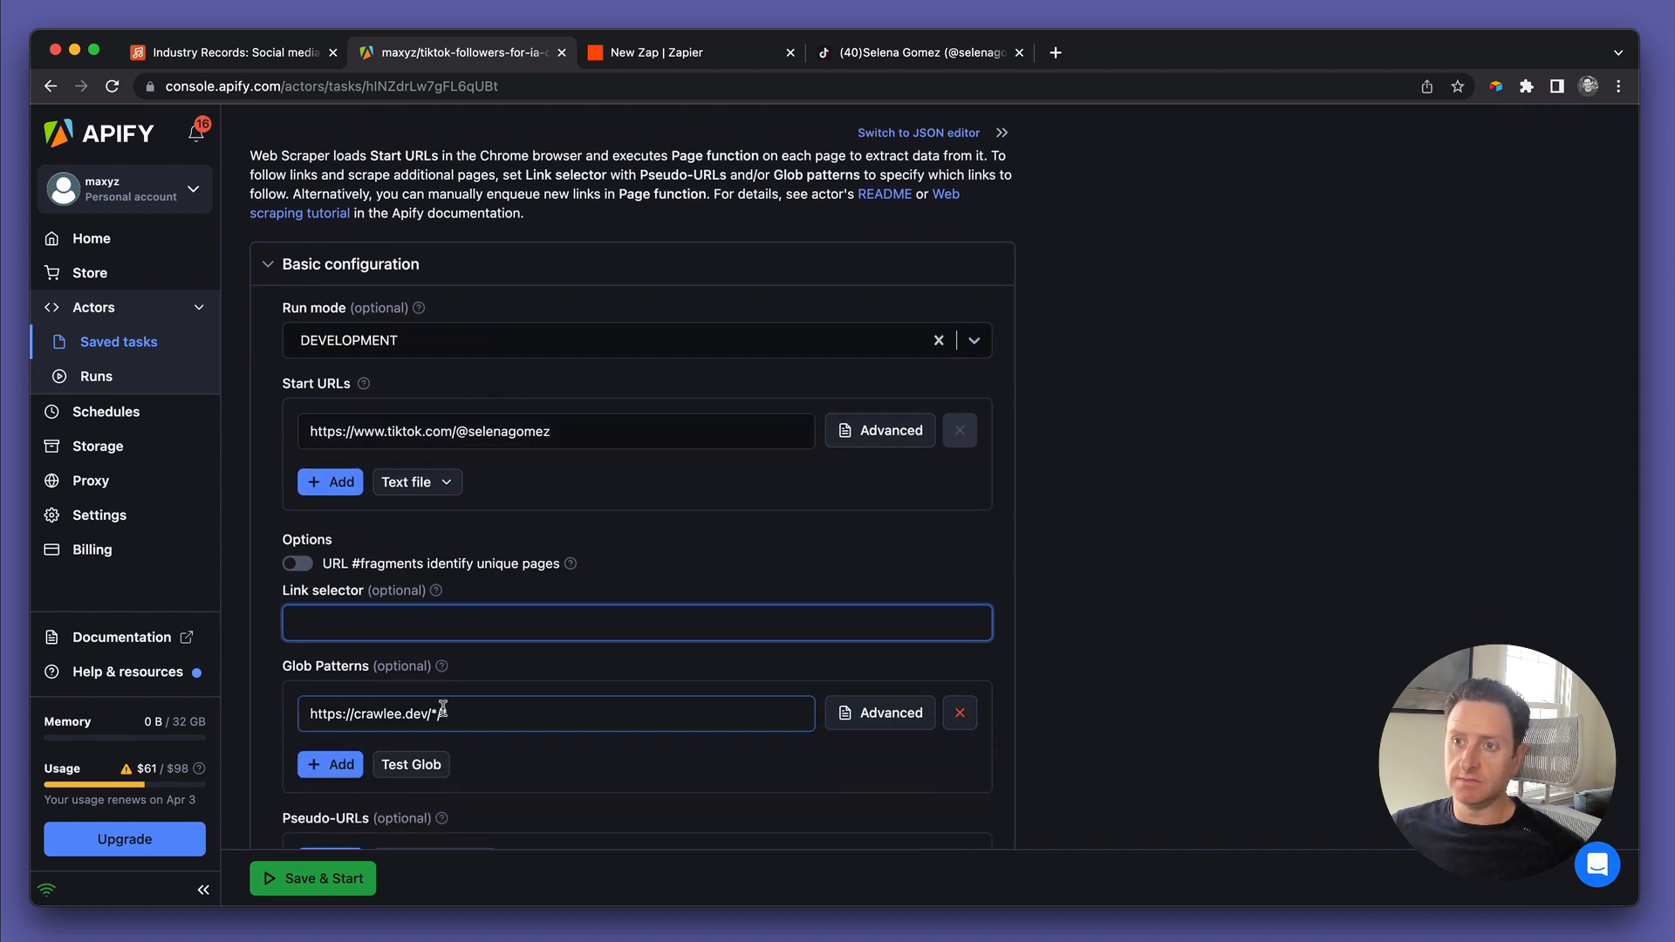
pyautogui.click(958, 712)
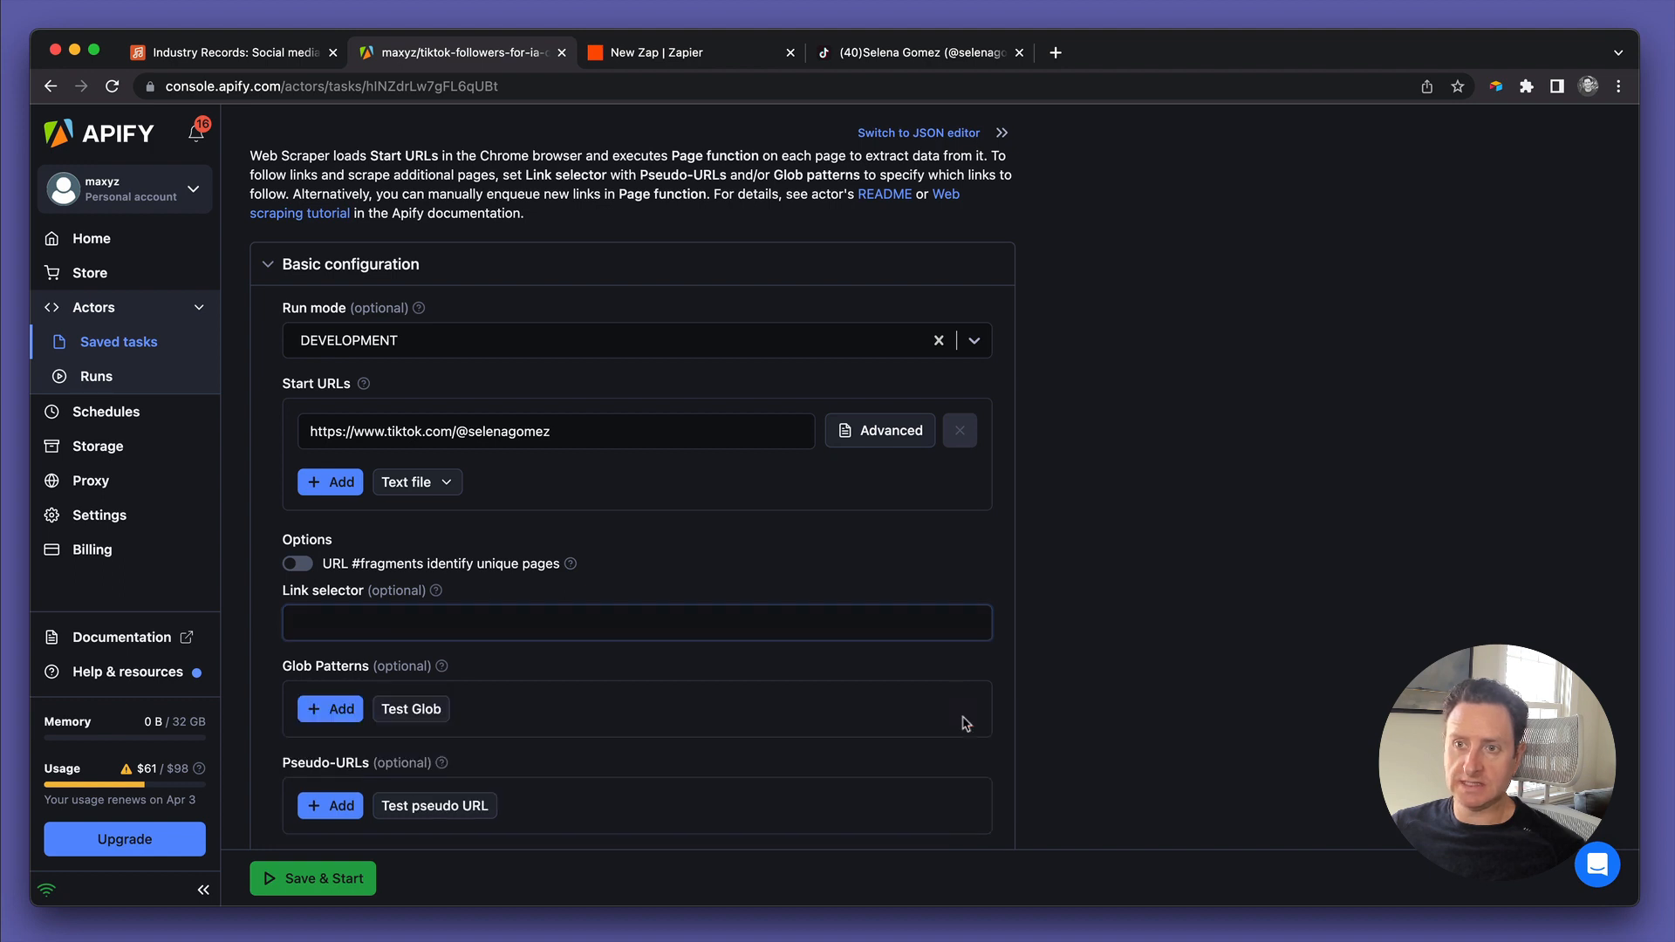
pyautogui.scroll(-3)
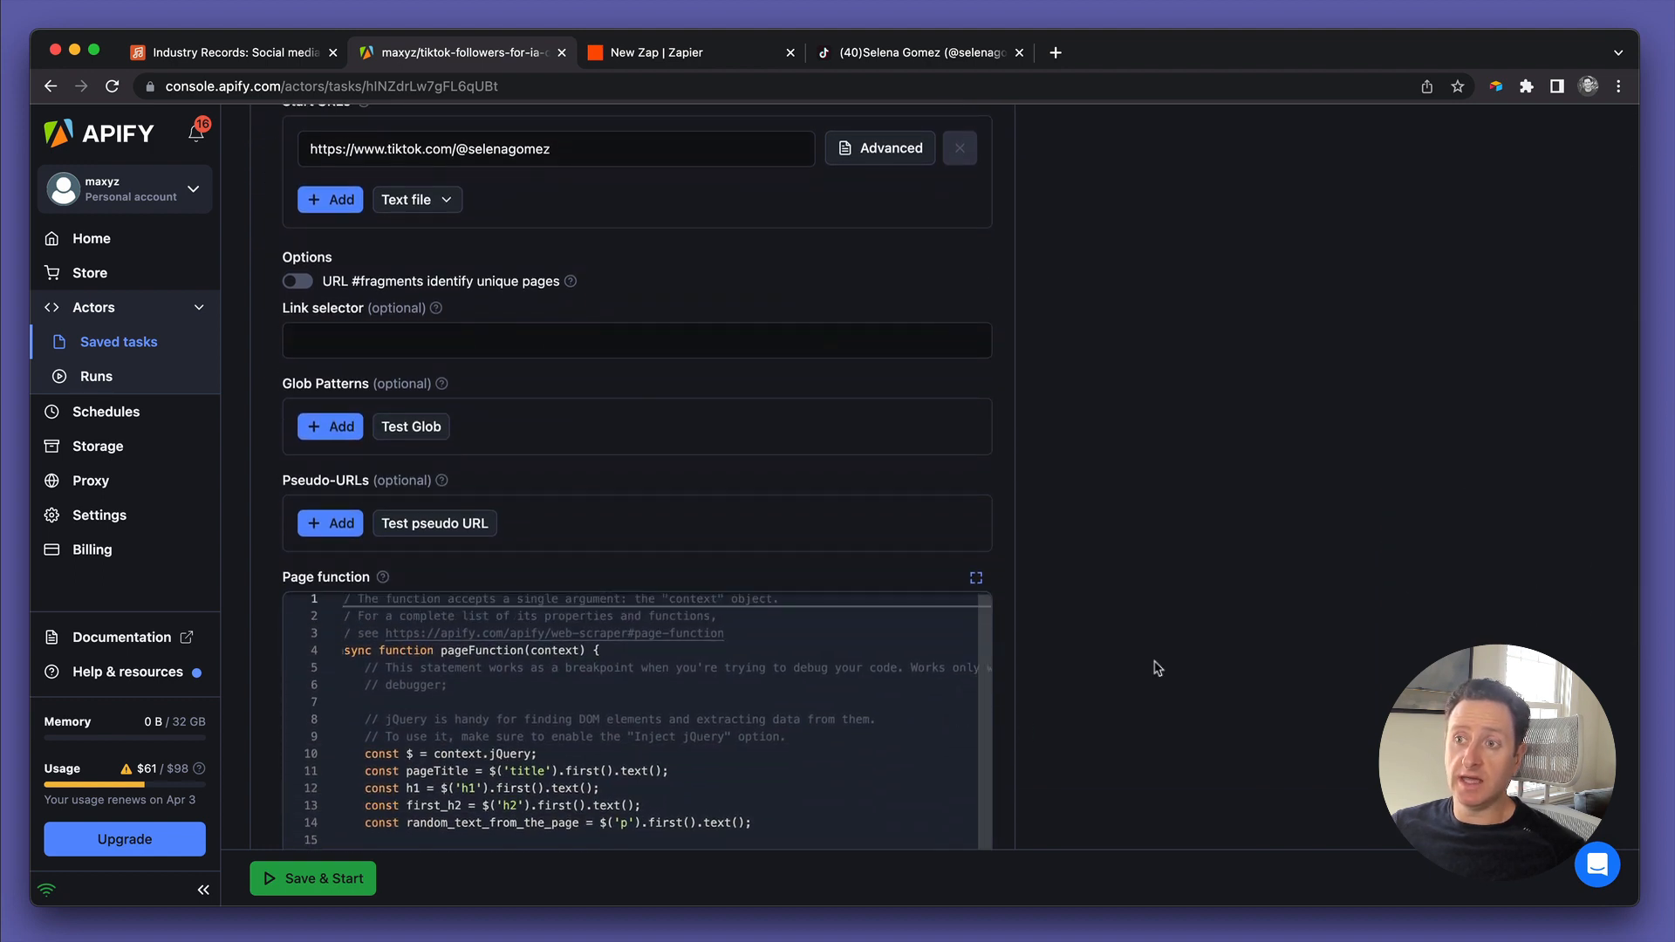
pyautogui.scroll(-3)
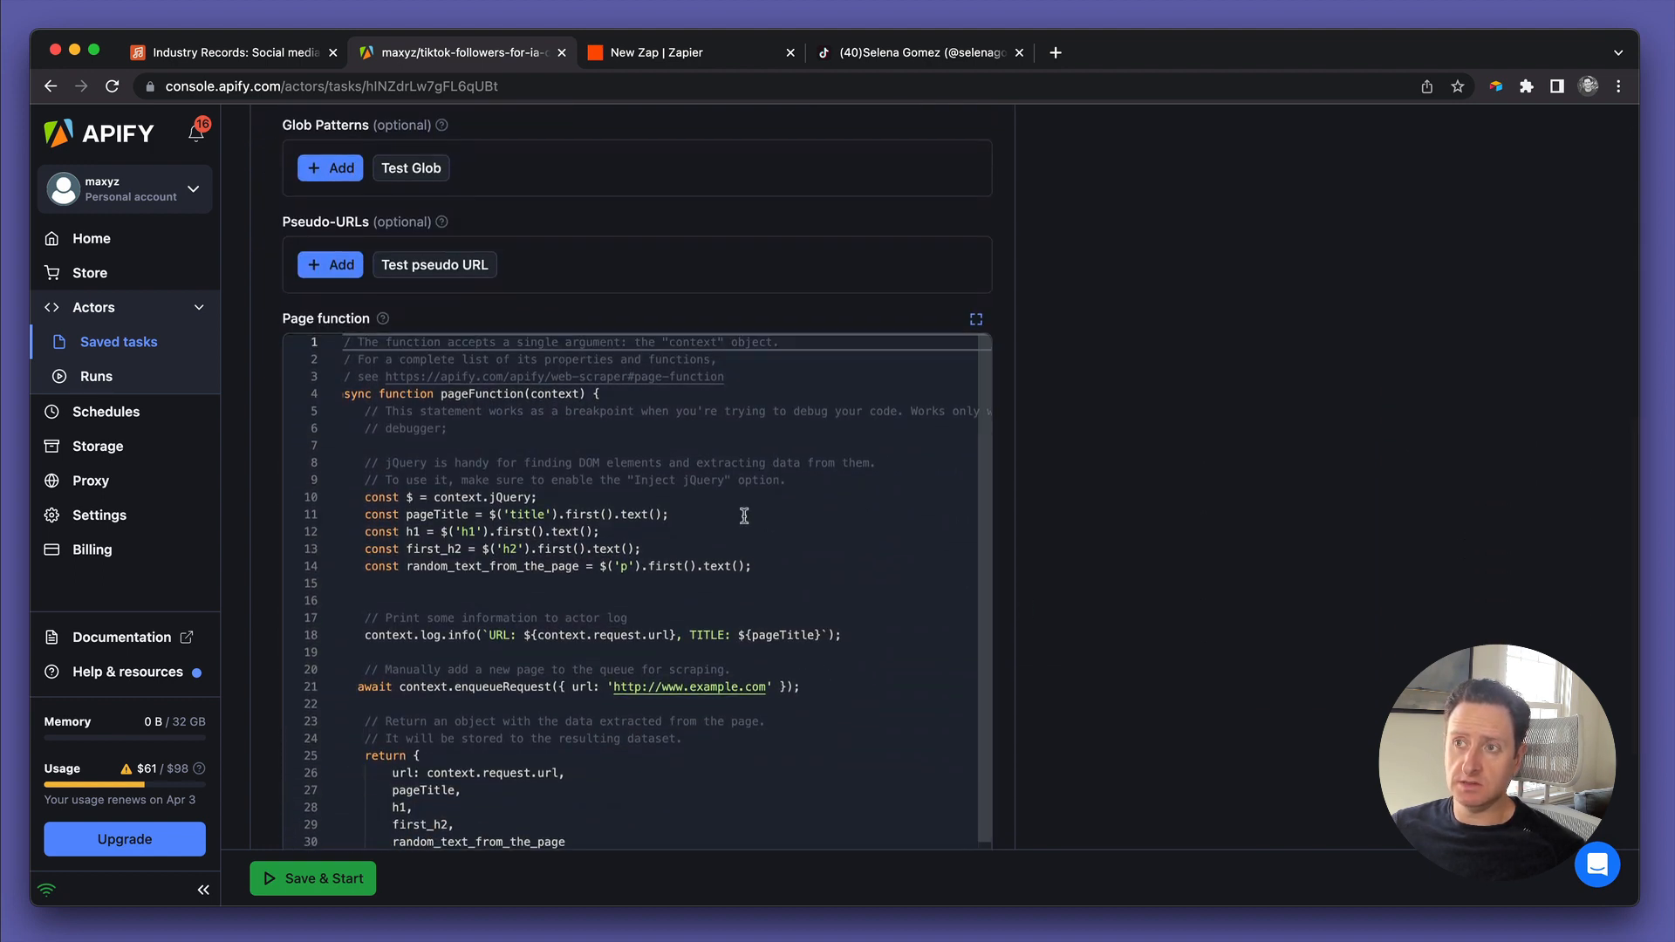
pyautogui.scroll(-3)
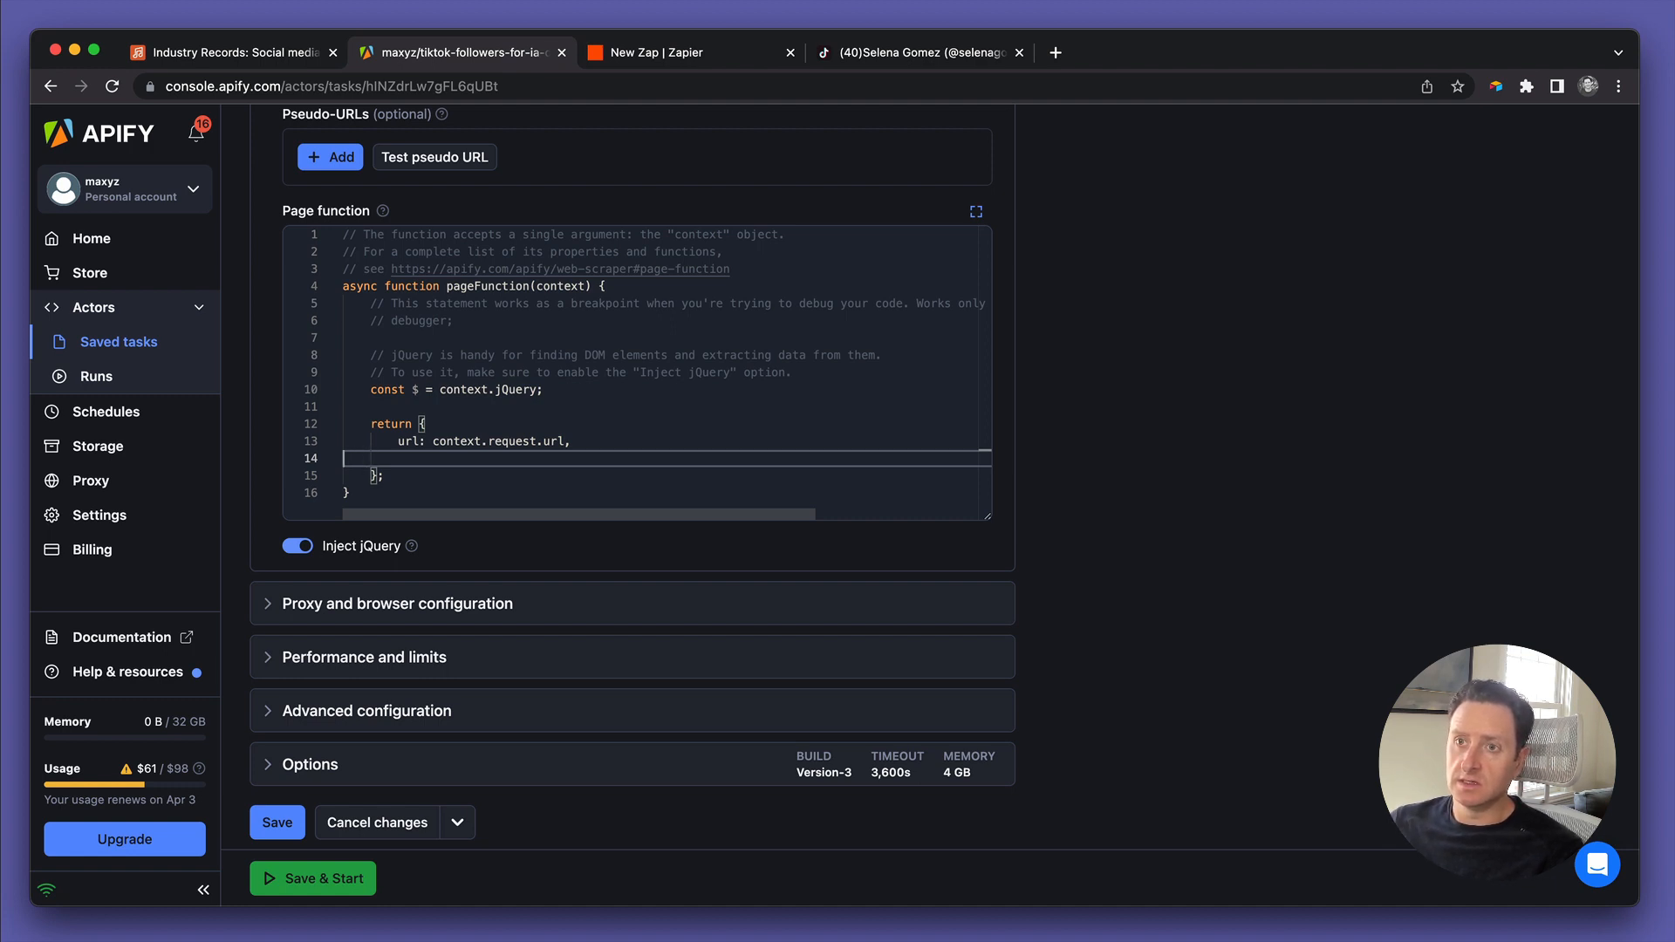
pyautogui.press('Enter')
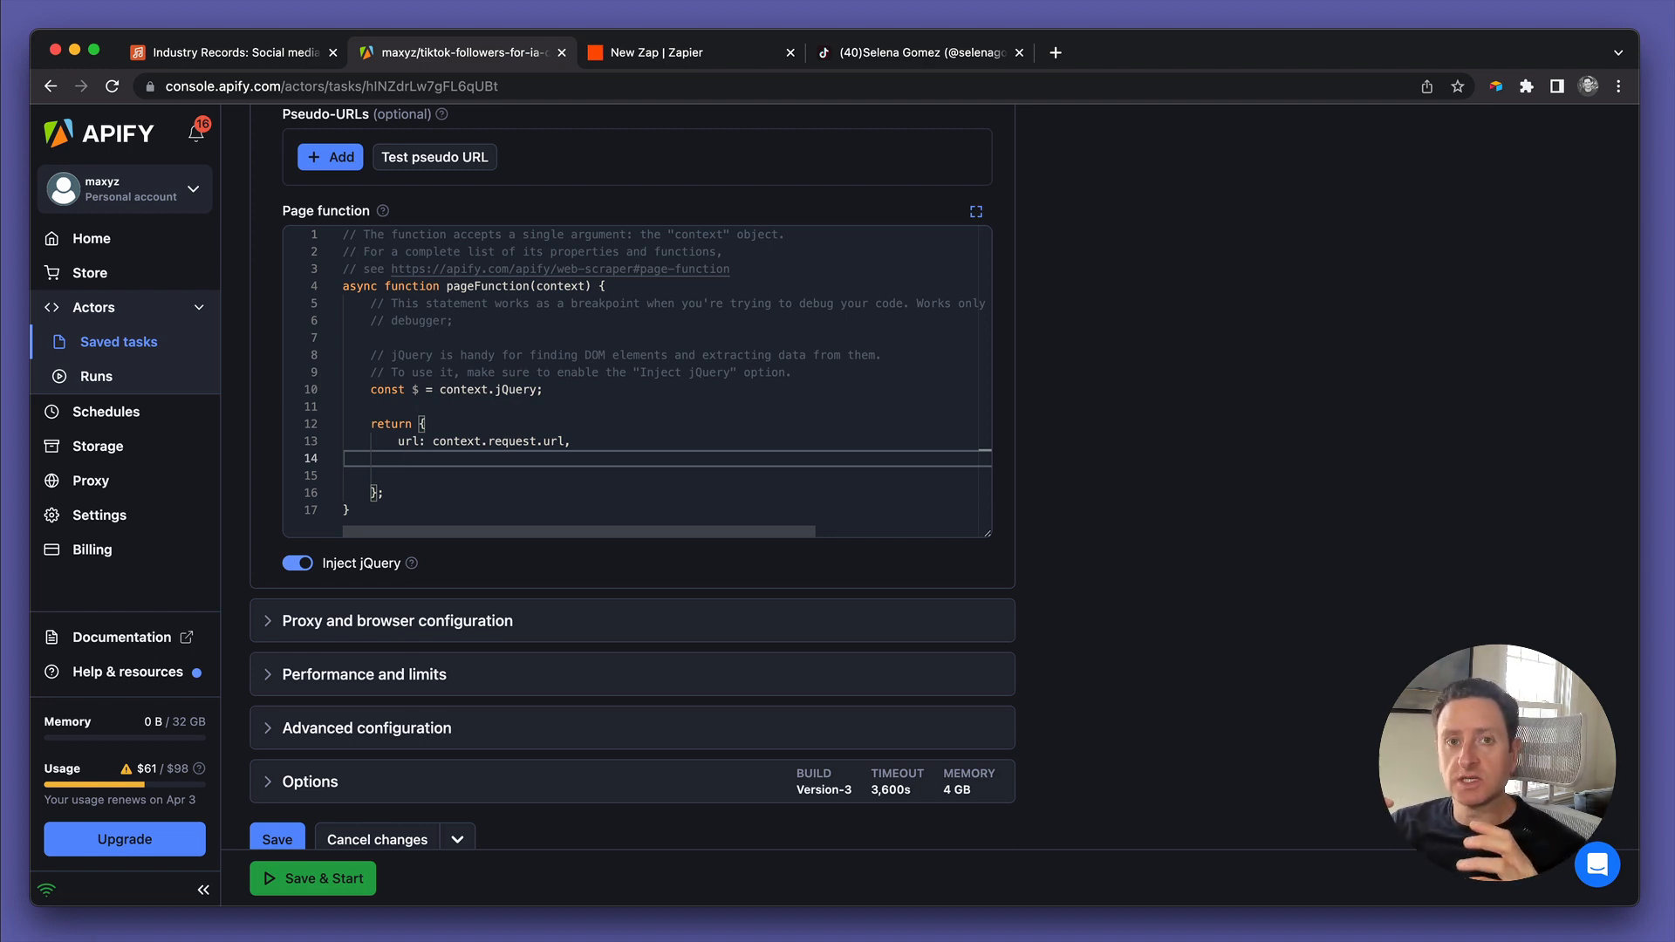
pyautogui.moveTo(967, 126)
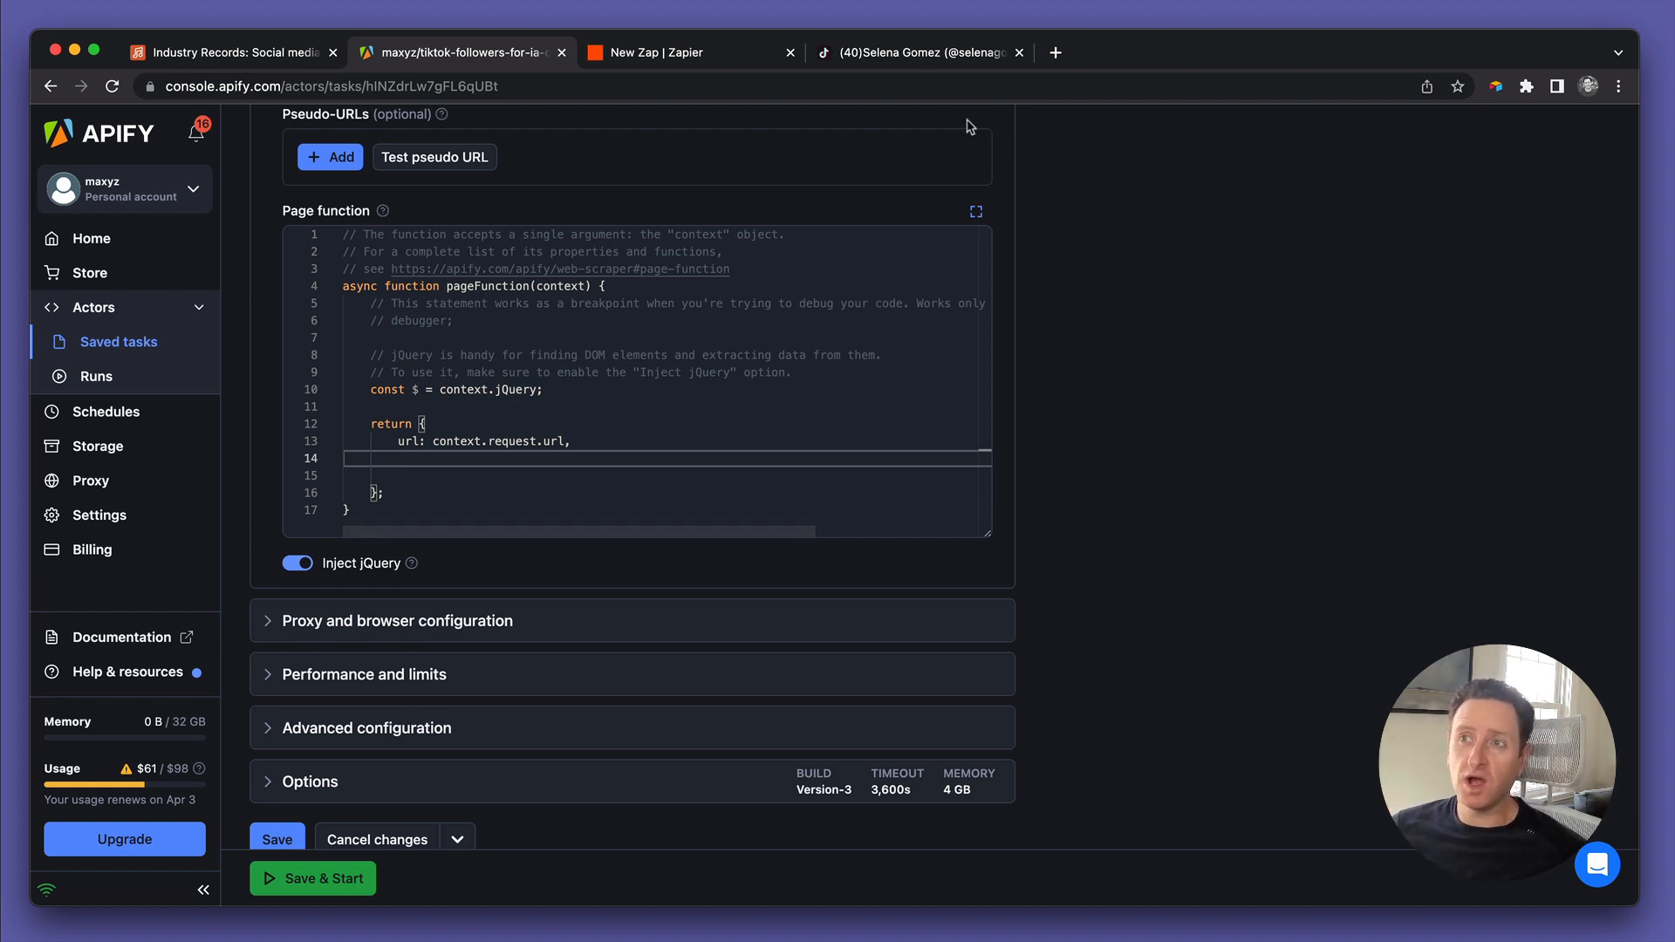
# Inspect the 57.7M follower count on the TikTok page to reveal its followers-count attribute
pyautogui.click(920, 51)
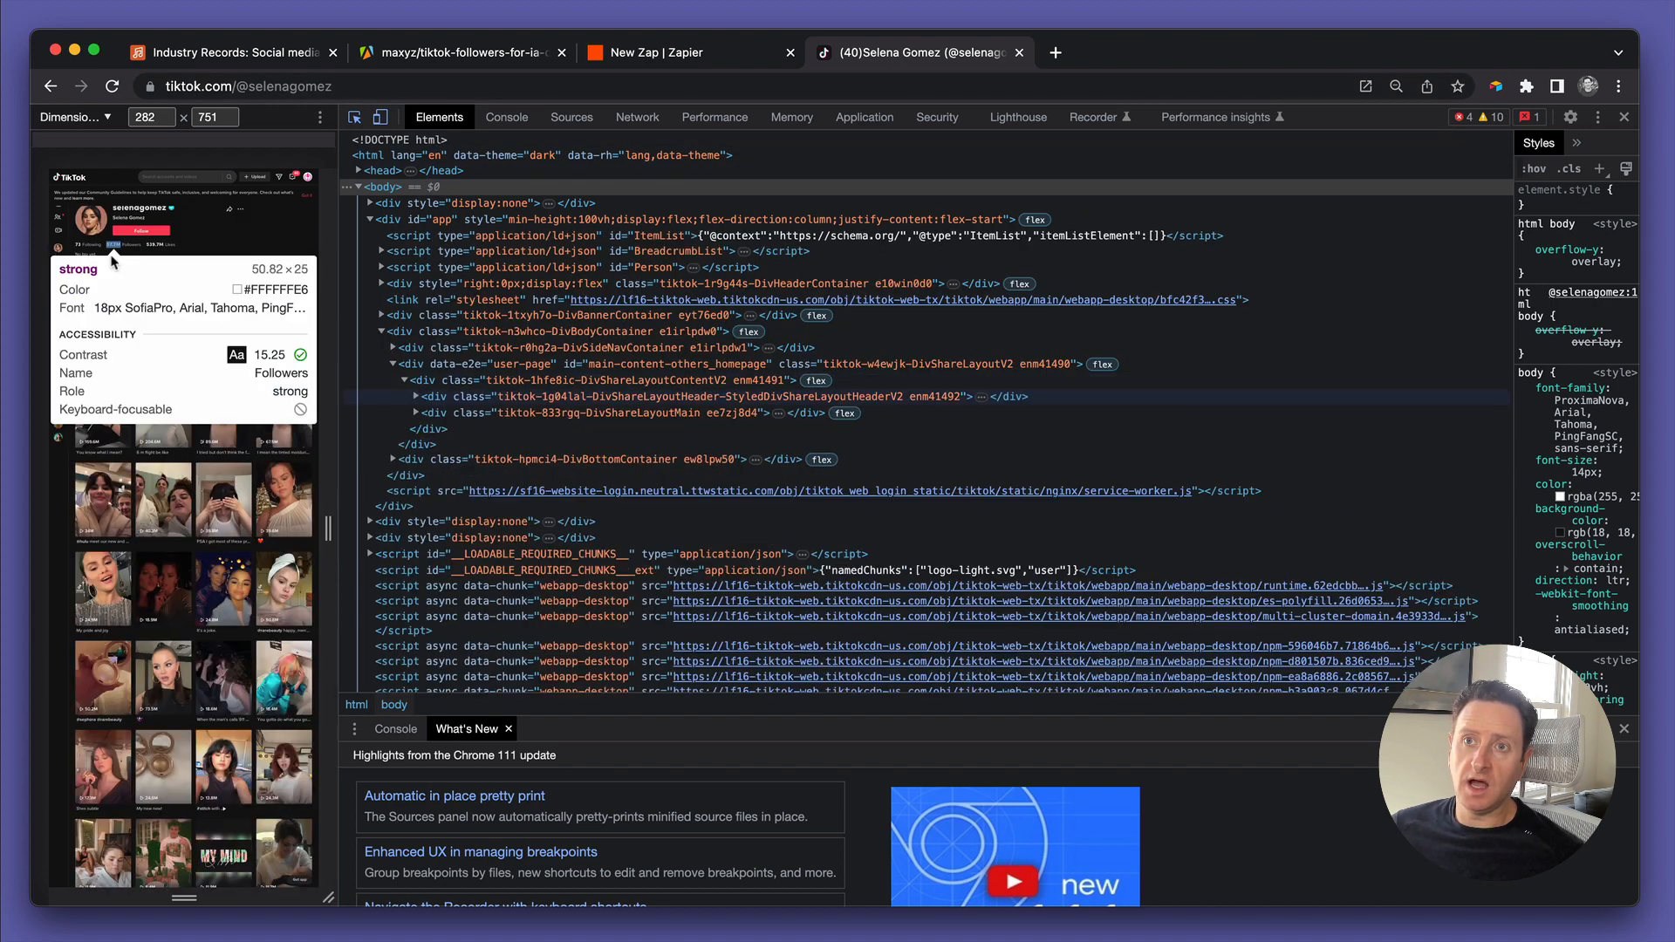
pyautogui.click(424, 396)
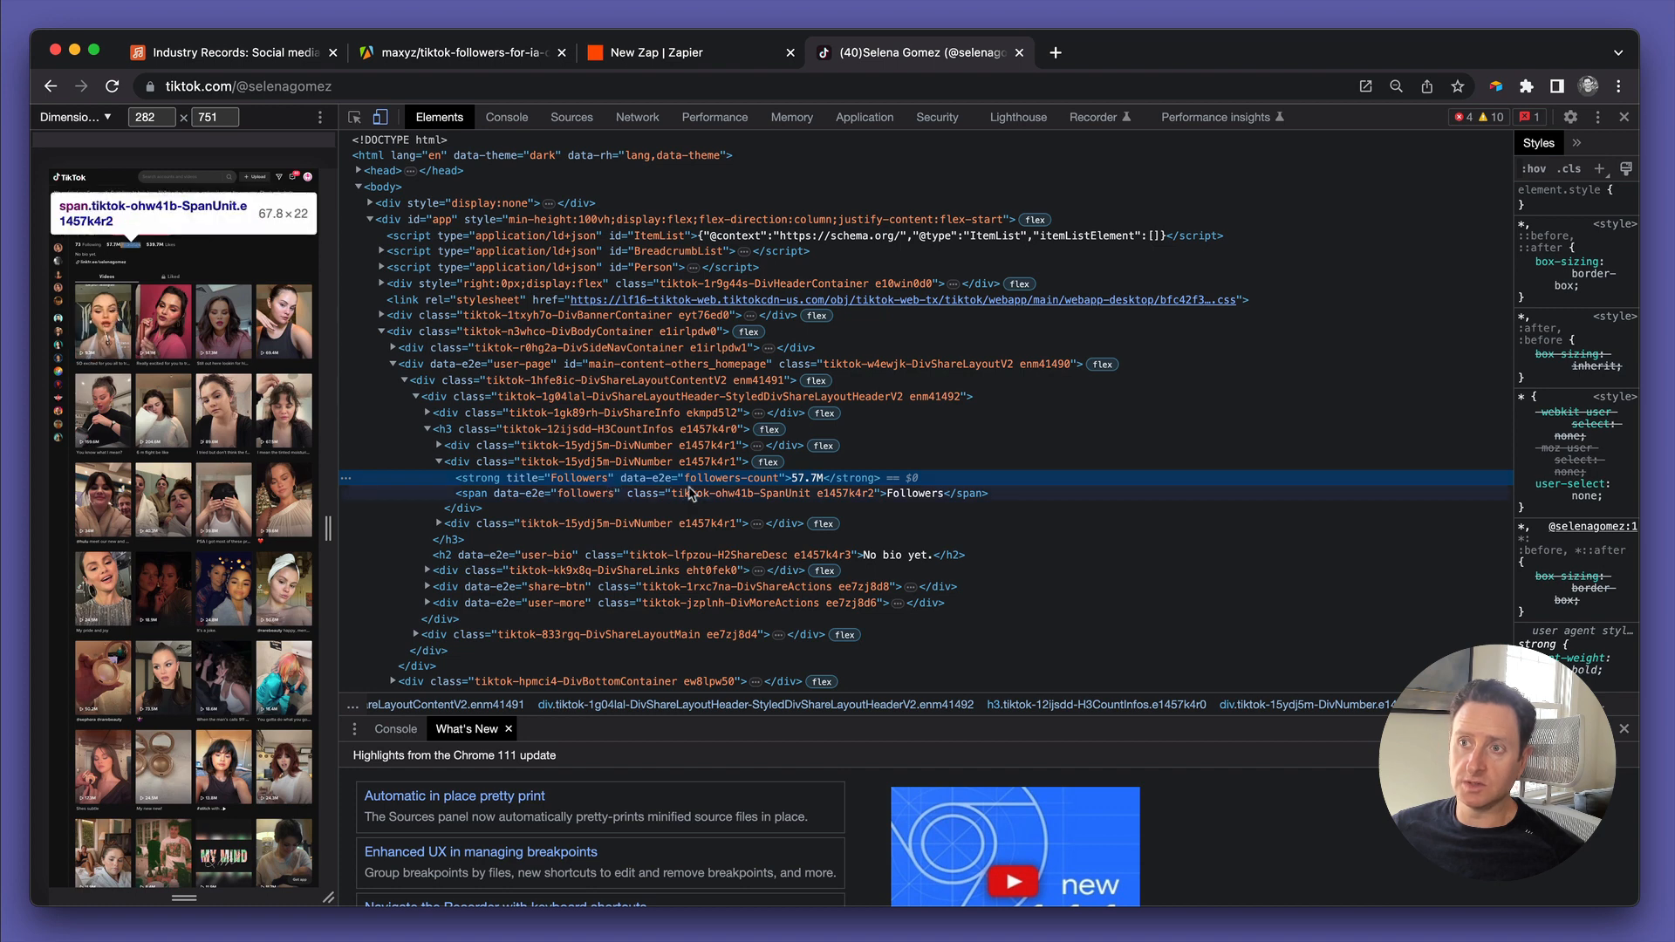
pyautogui.moveTo(623, 487)
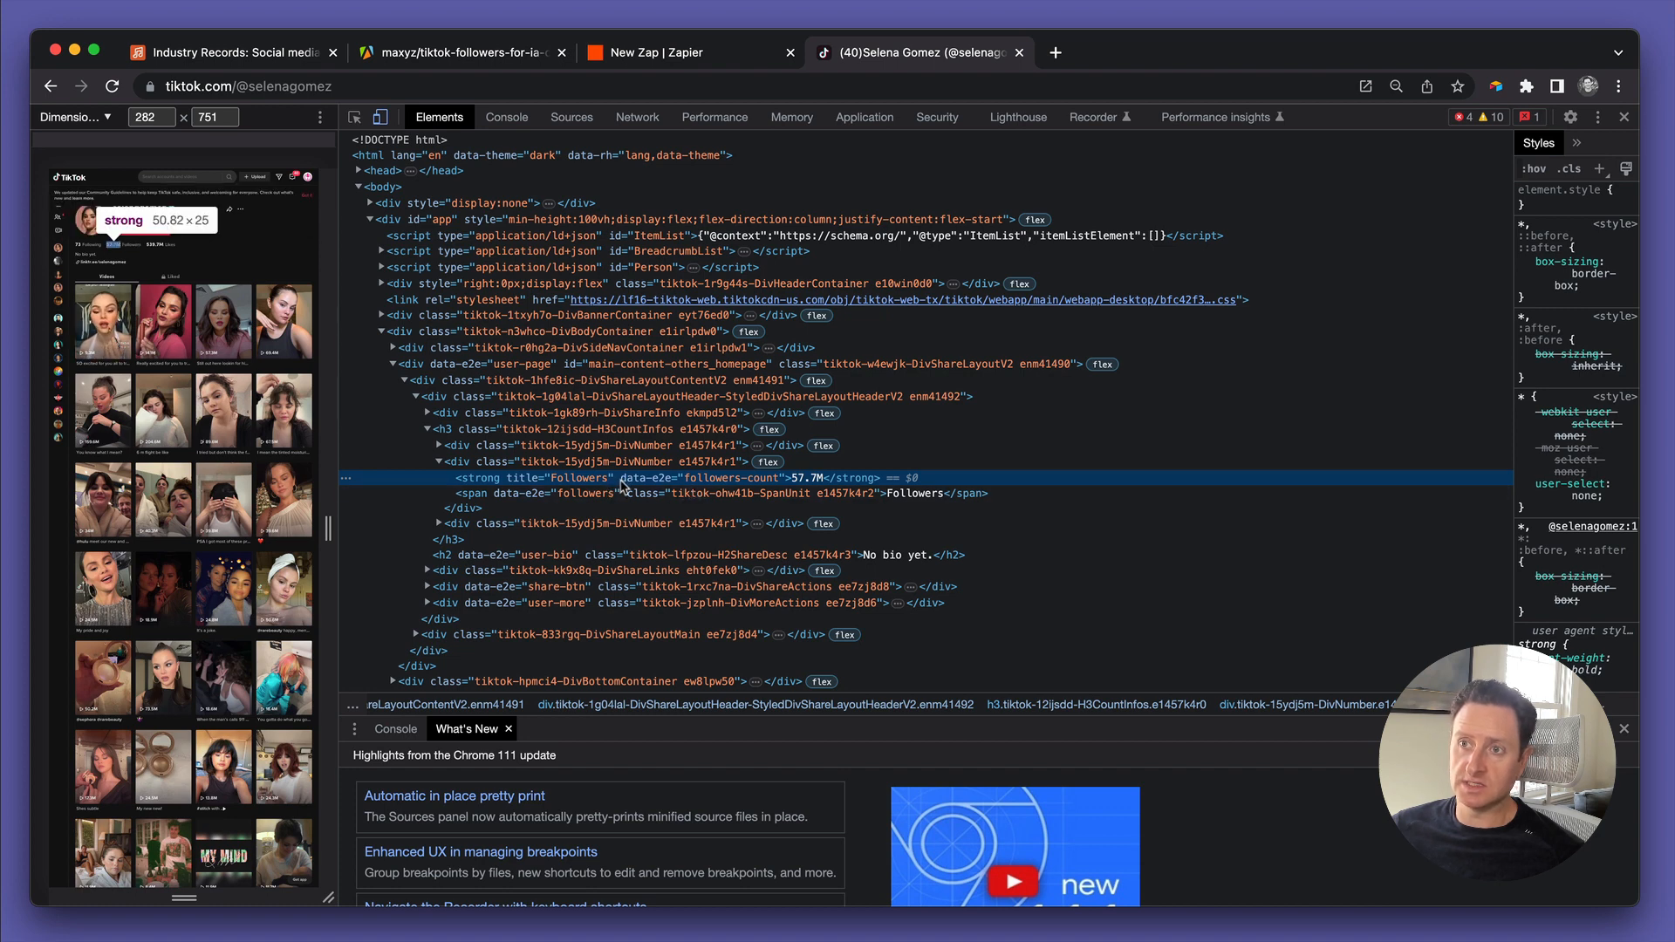
pyautogui.moveTo(777, 492)
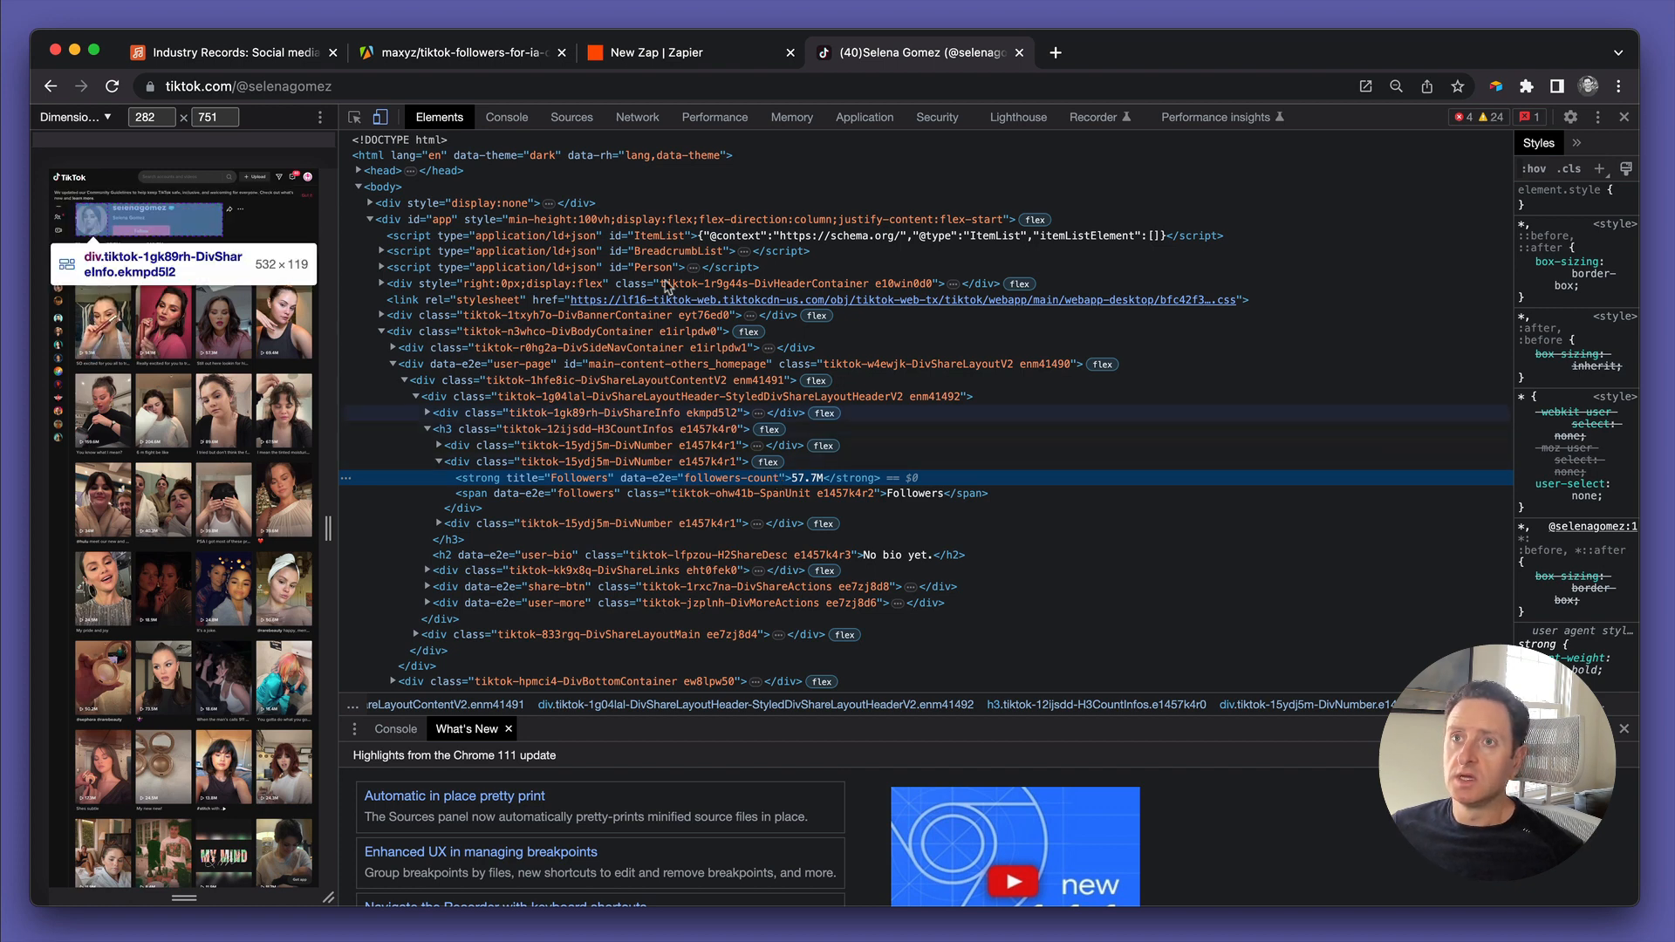
pyautogui.moveTo(459, 51)
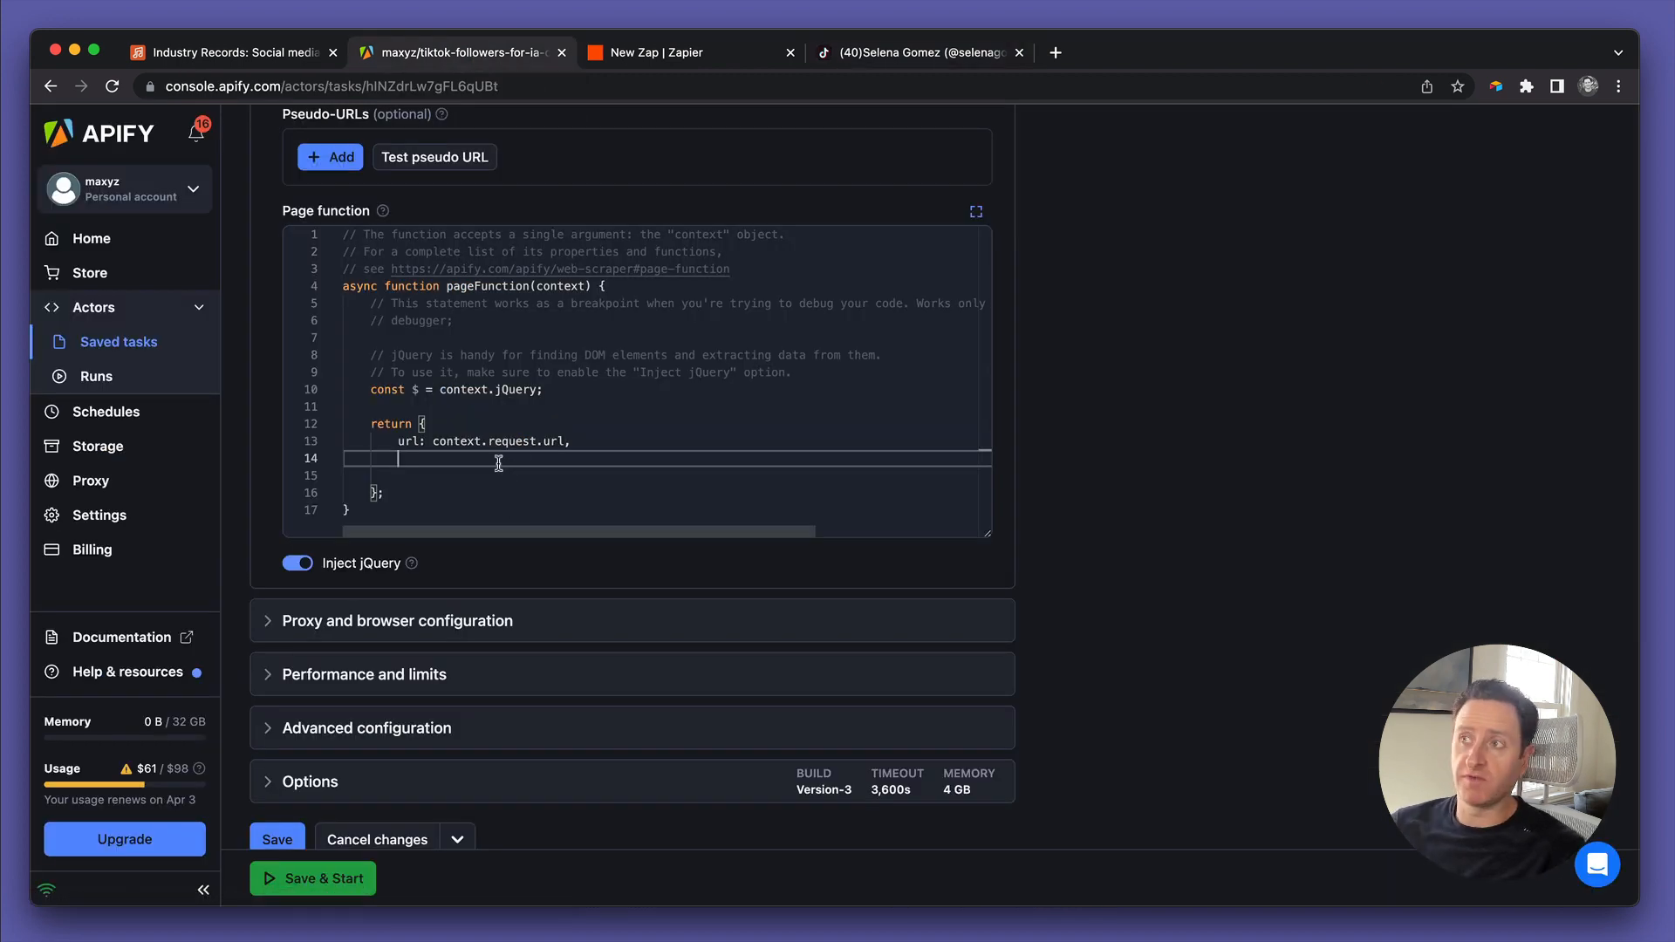
# Add numfollowers: $('[data-e2e^="followers-count"]').text() to the returned object
pyautogui.write('num')
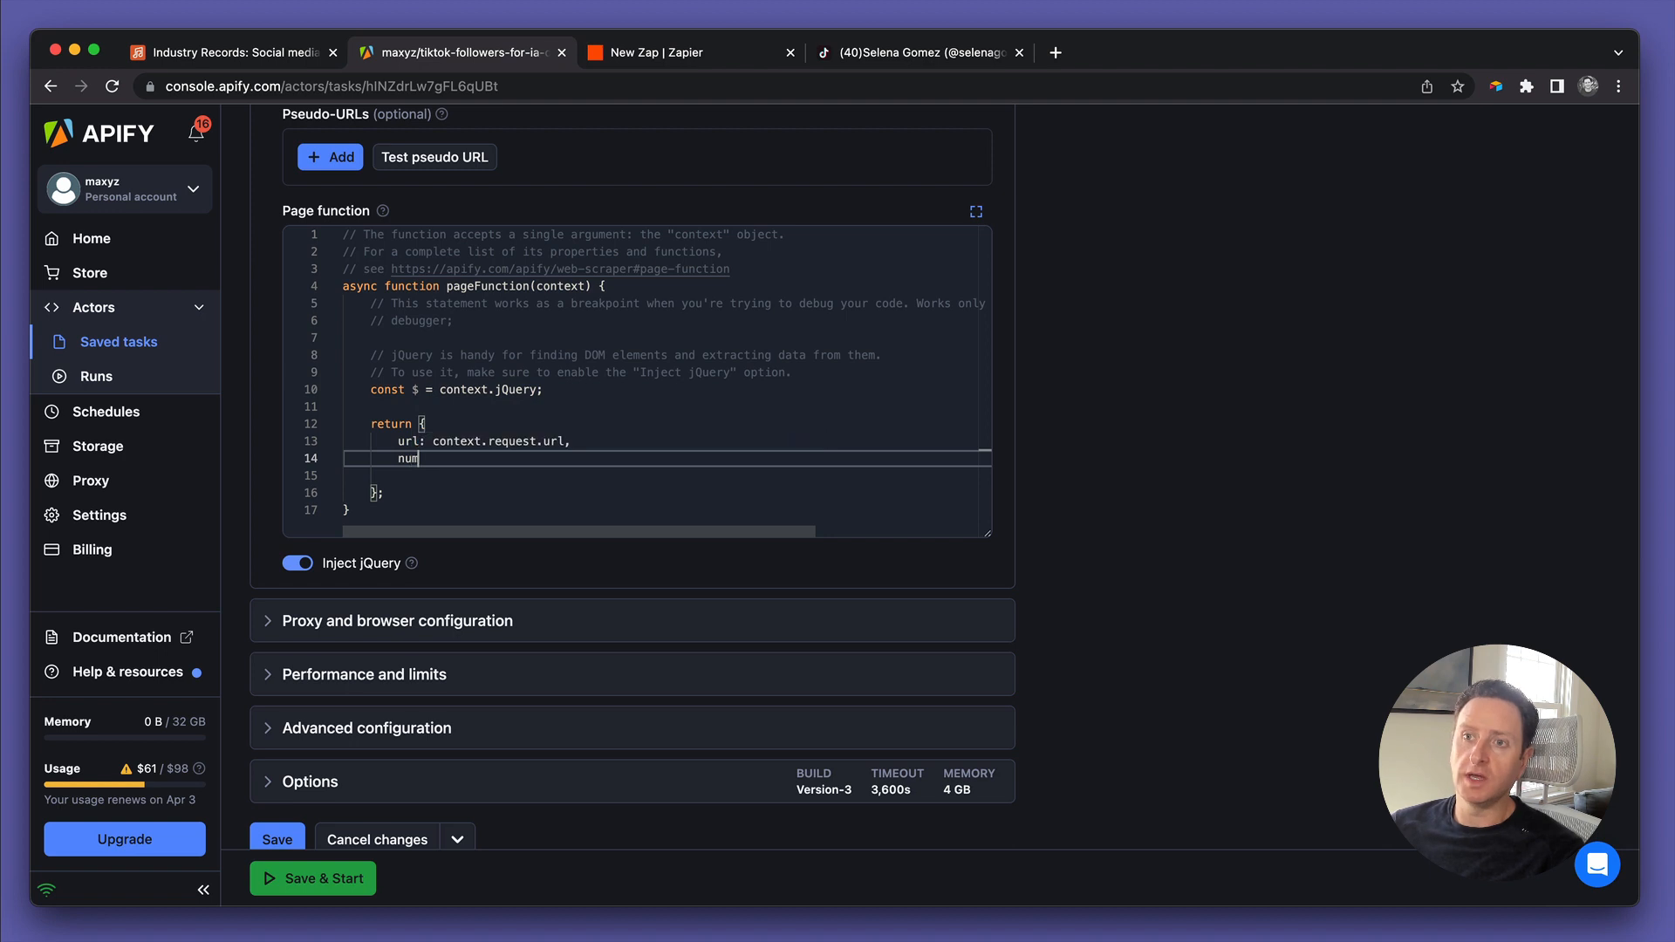
pyautogui.write('fol')
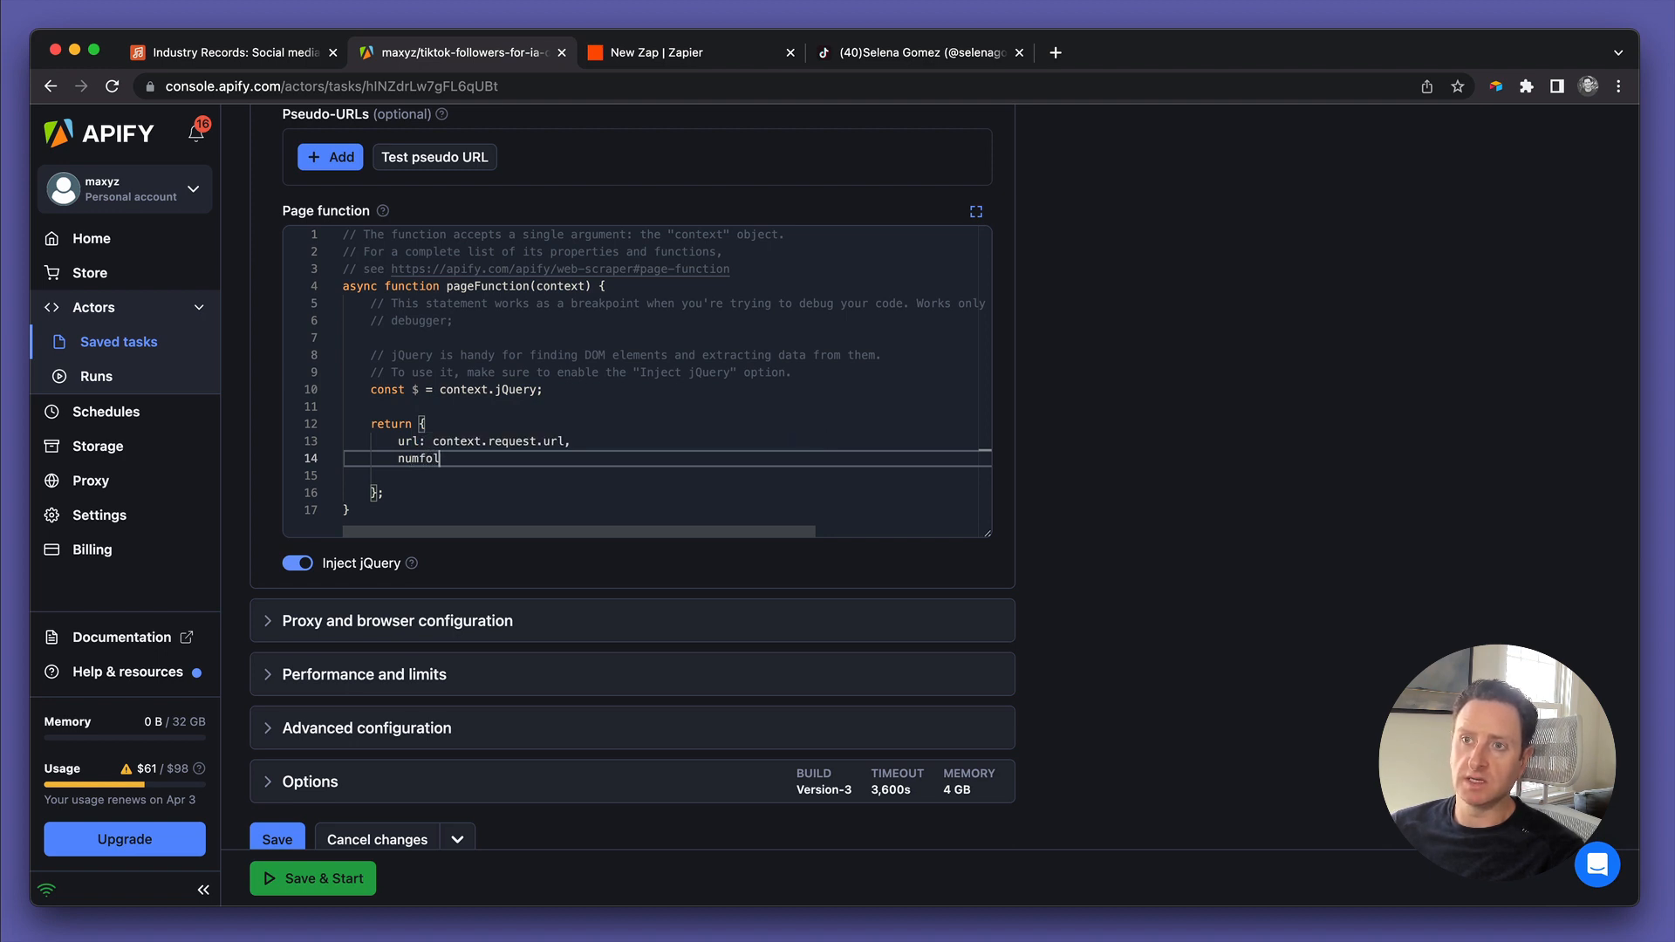
pyautogui.write('llo')
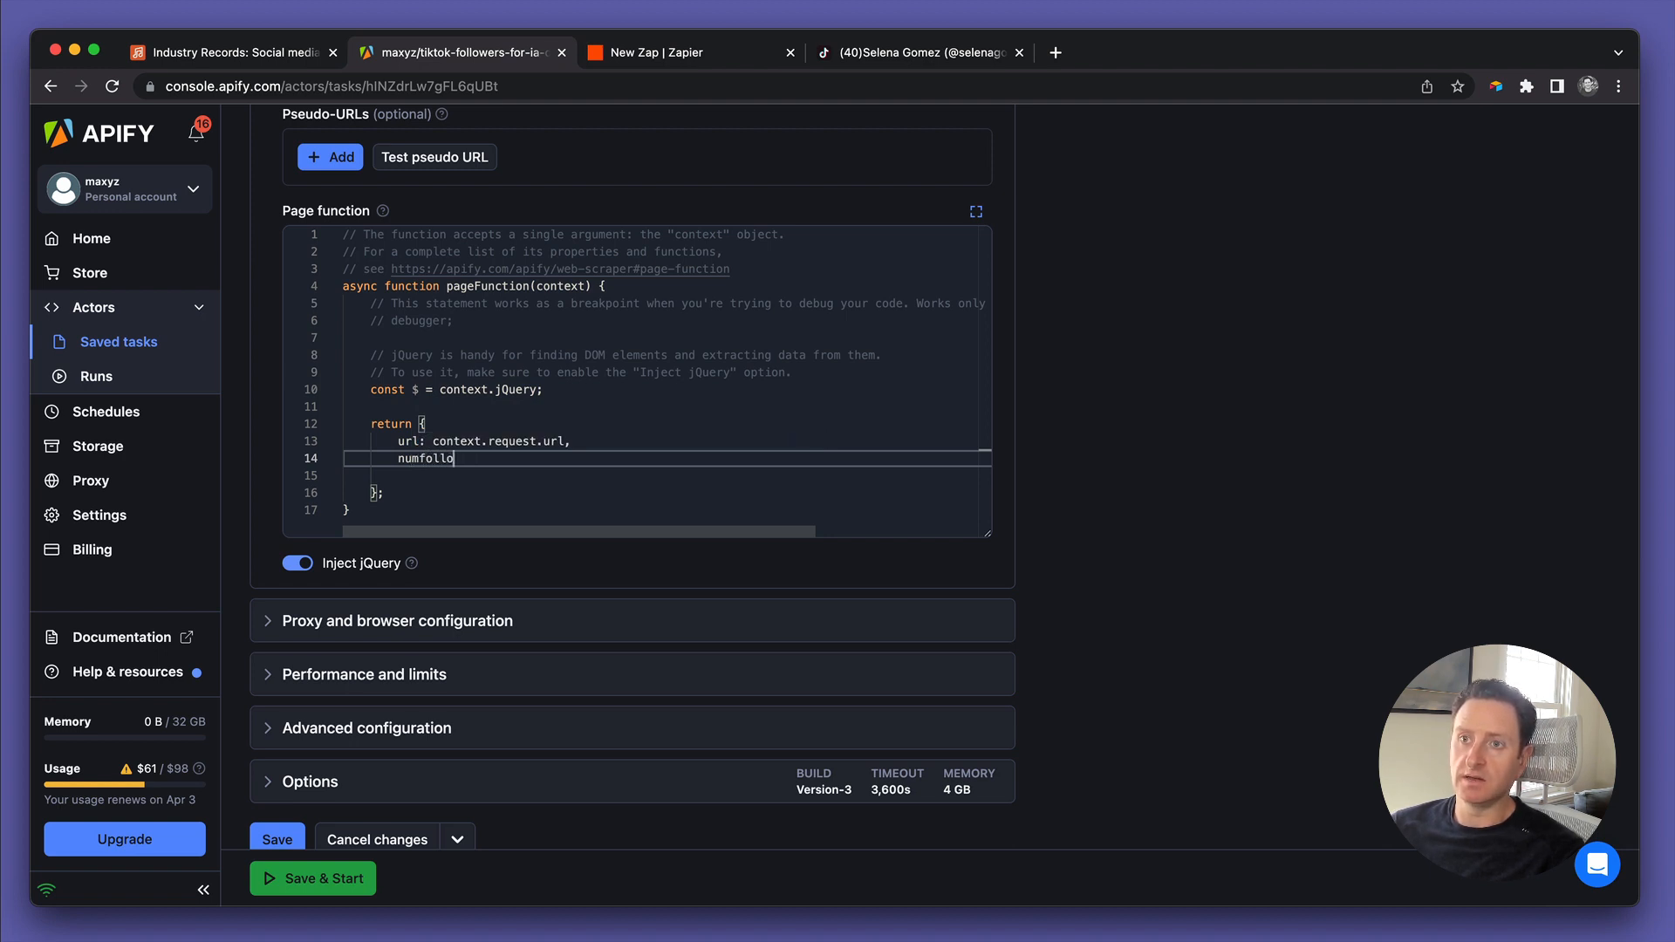
pyautogui.write('wers')
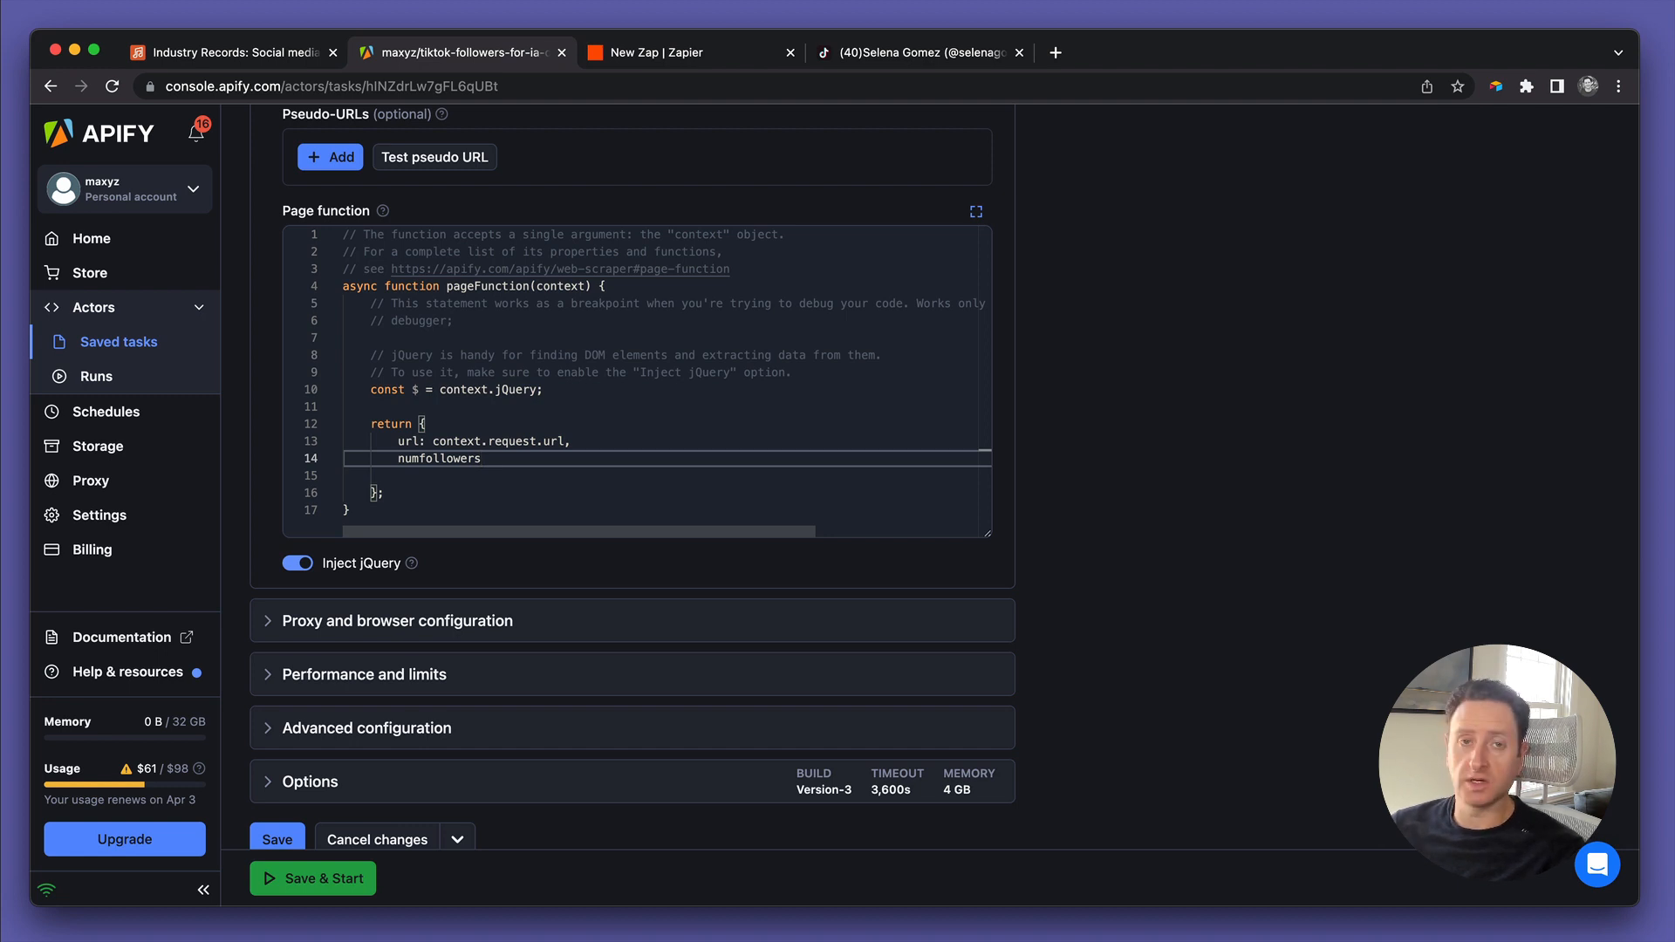
pyautogui.write(':')
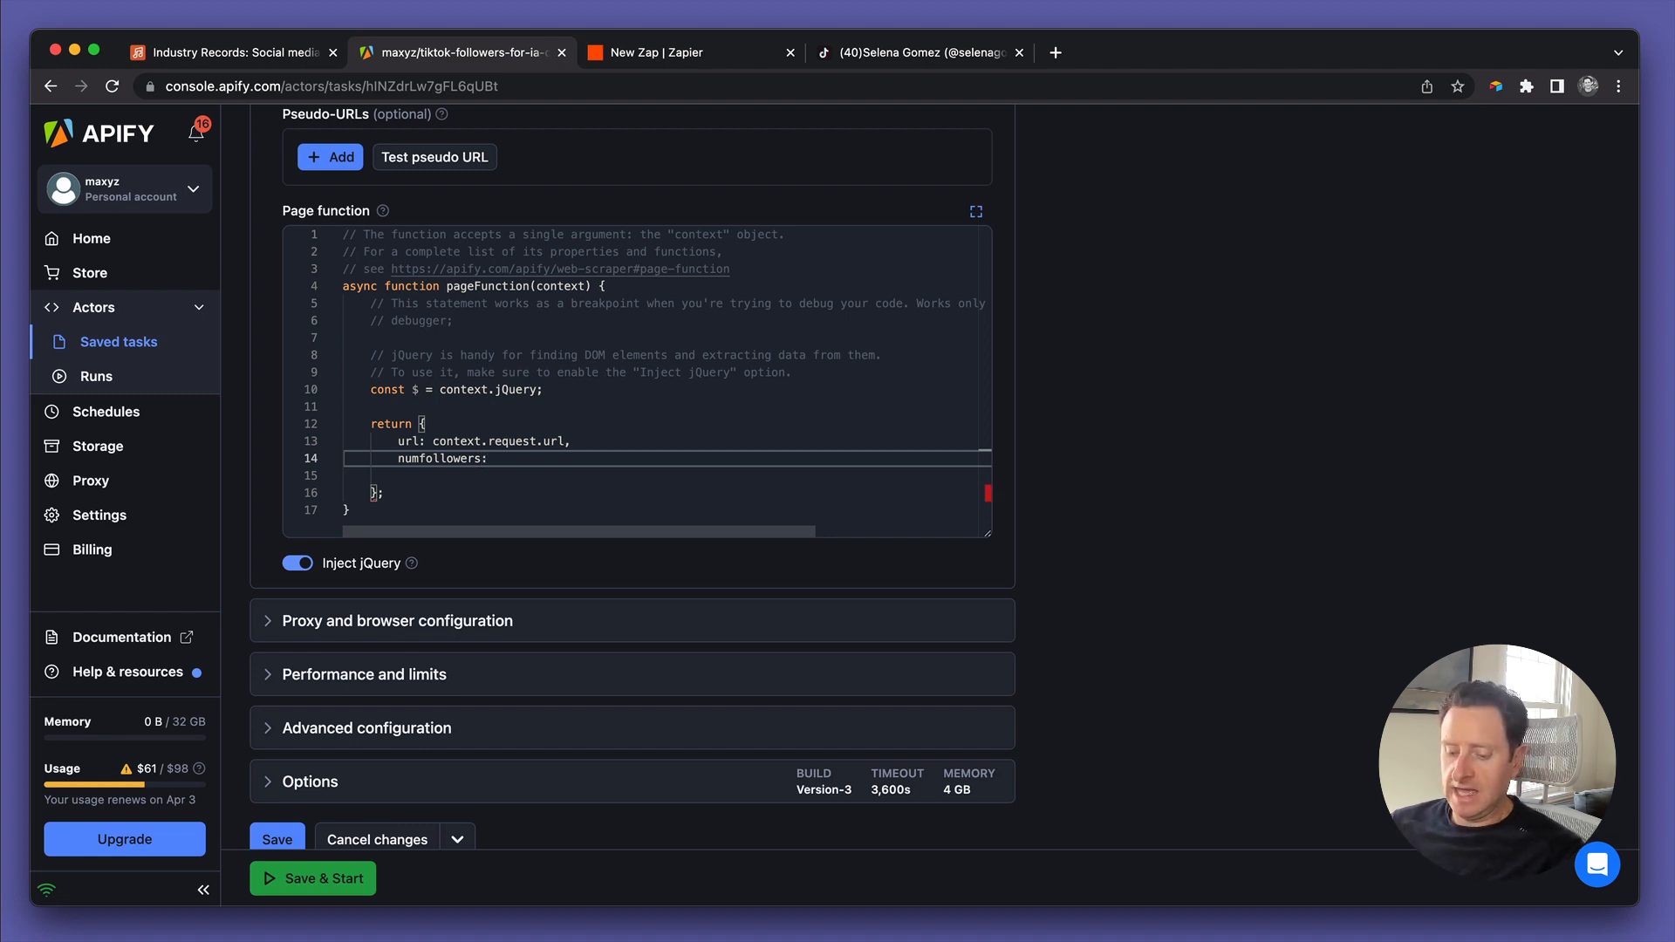
pyautogui.write('$')
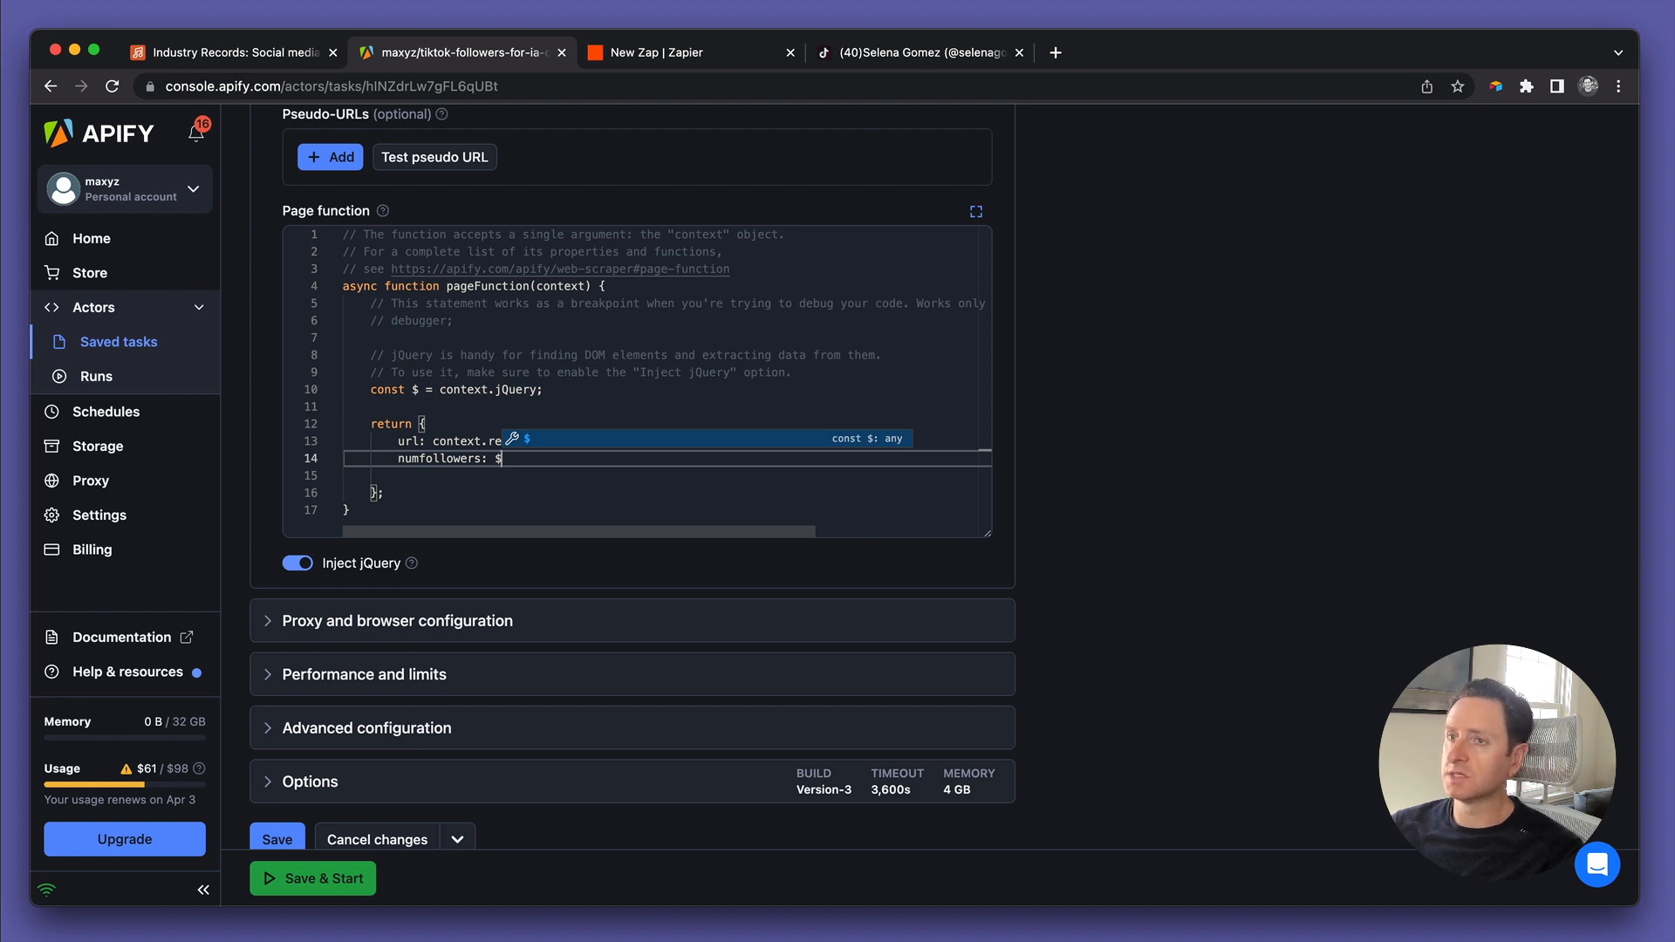
pyautogui.write('()')
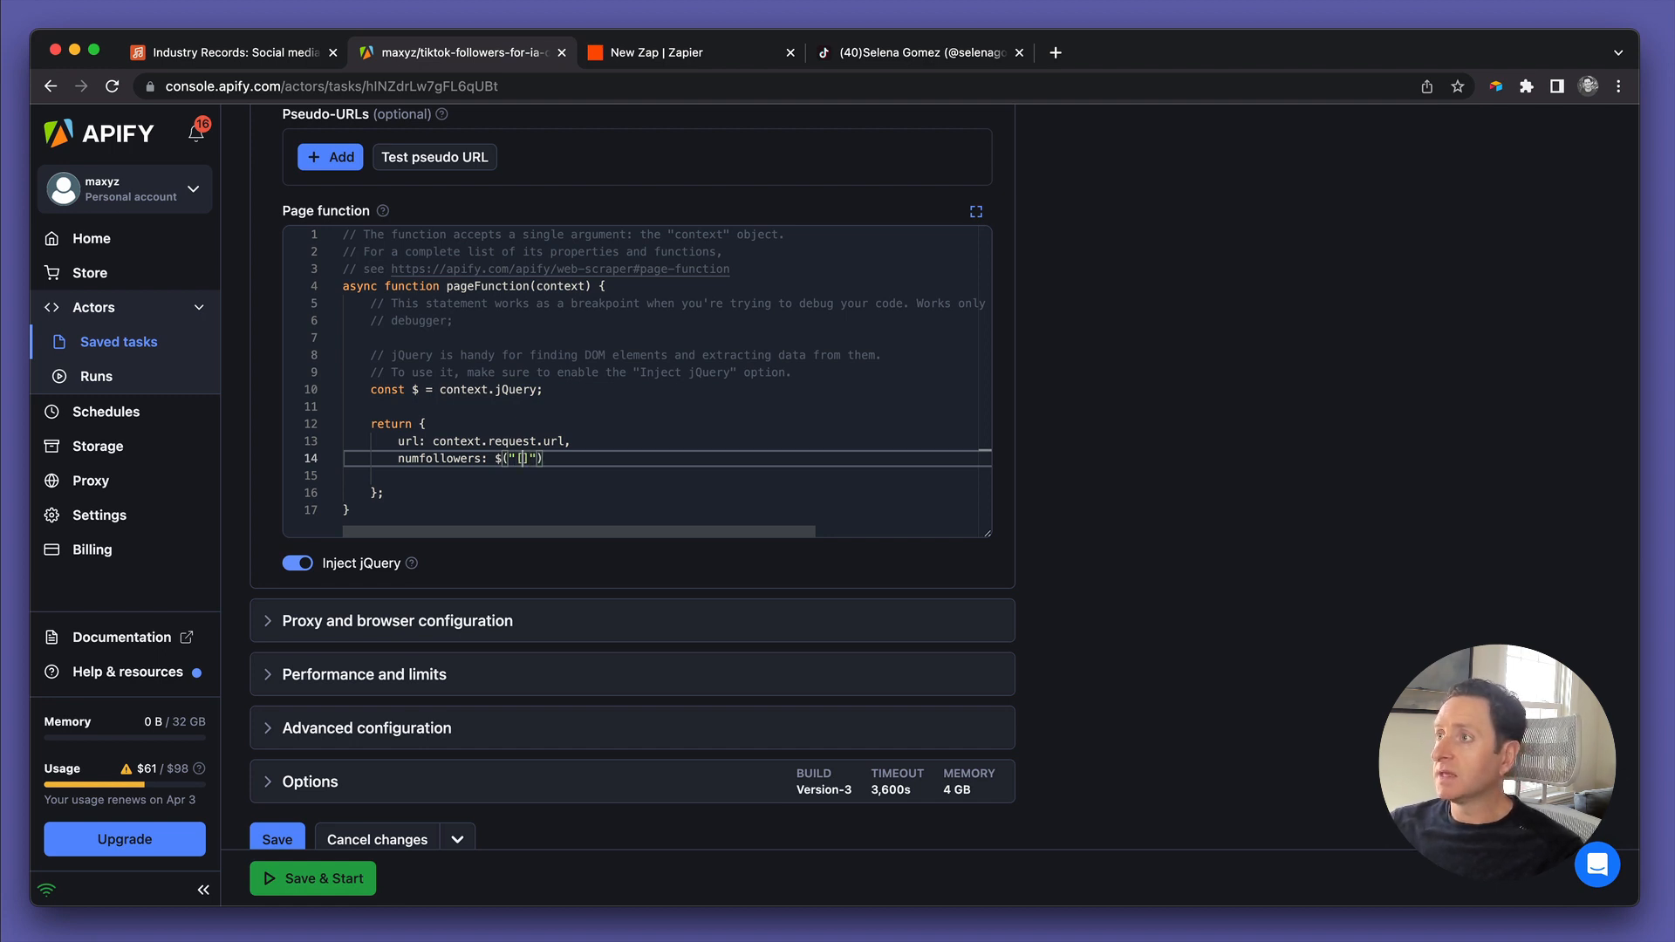
pyautogui.write('.')
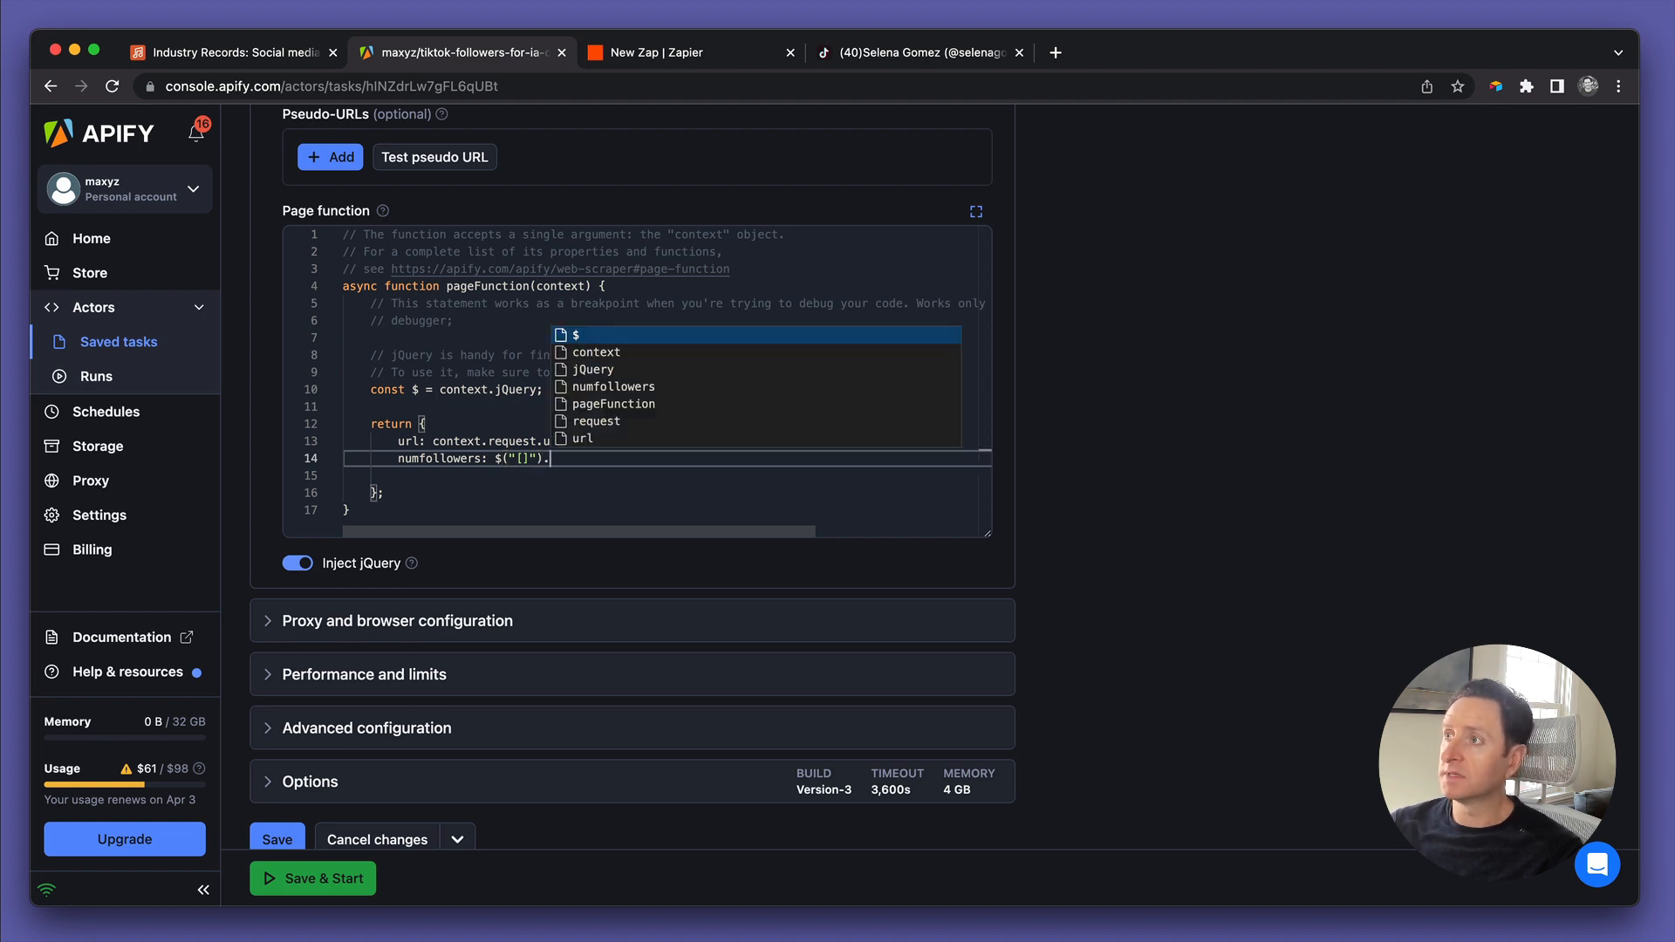
pyautogui.write('.text()')
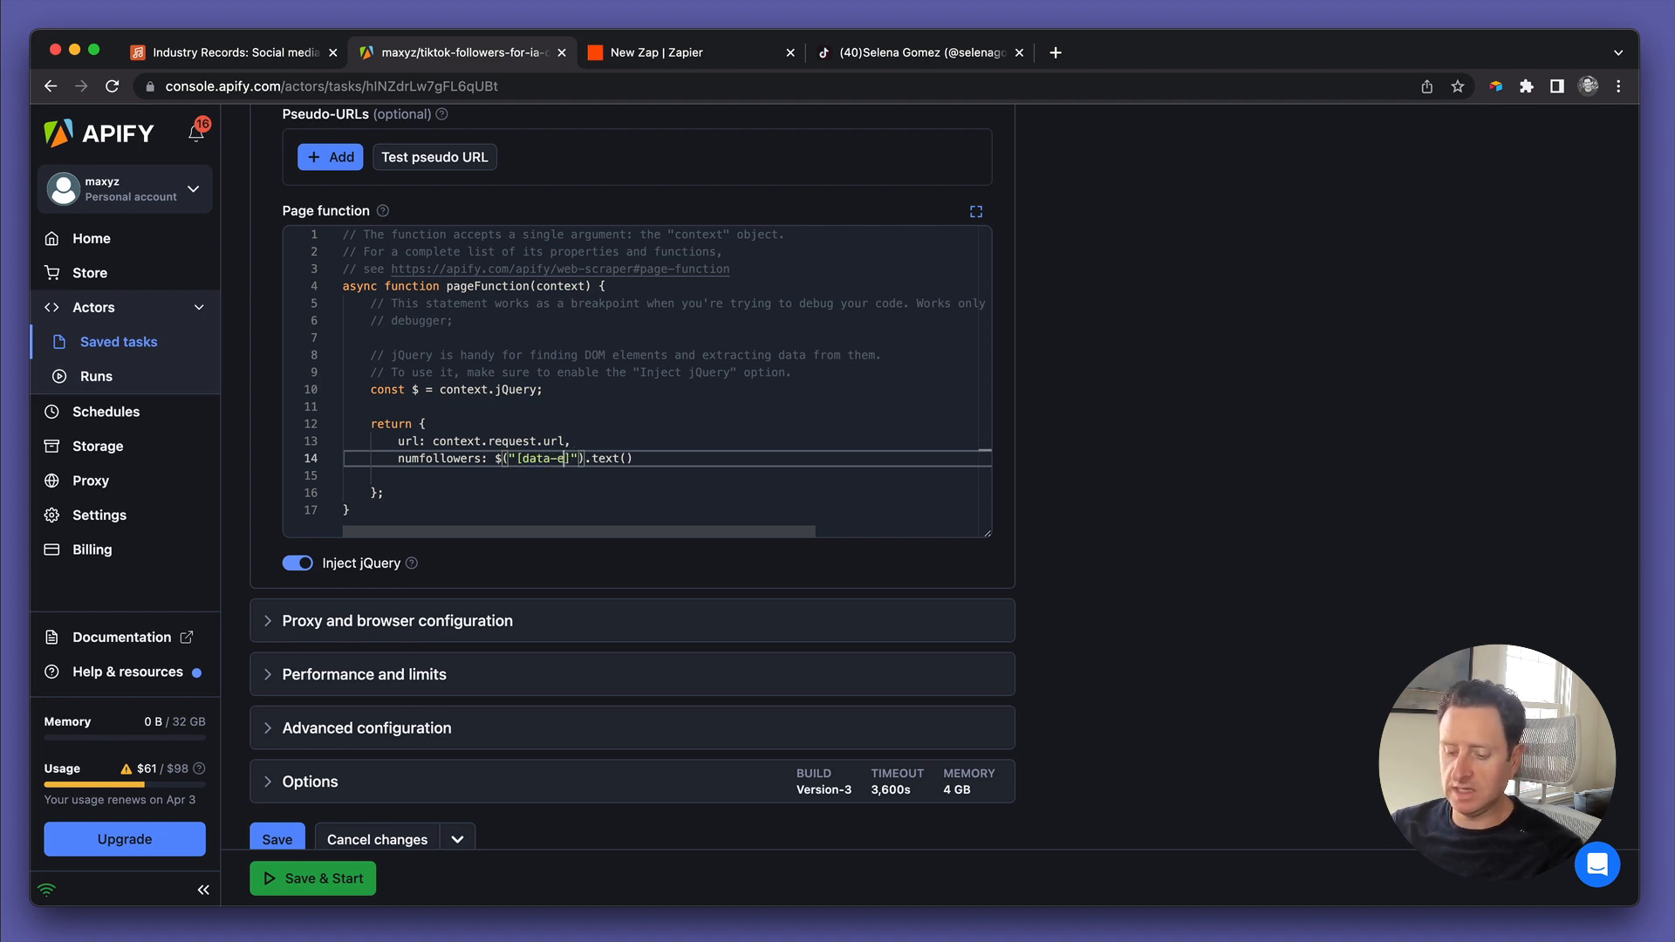
pyautogui.write('e2e')
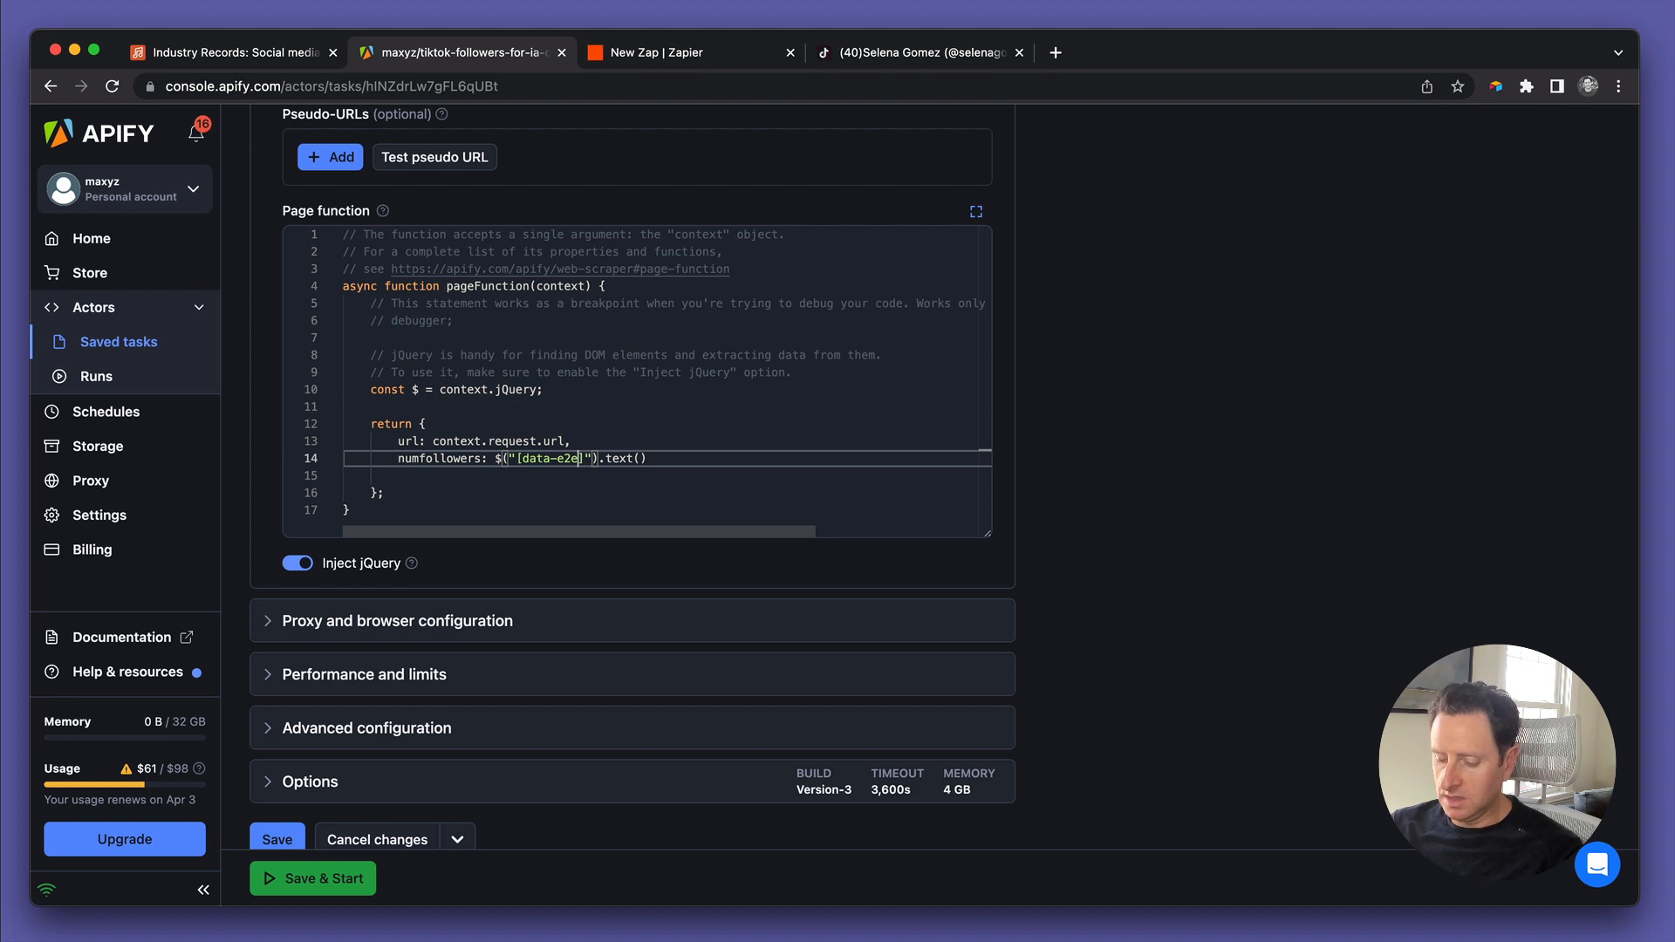
pyautogui.write('^')
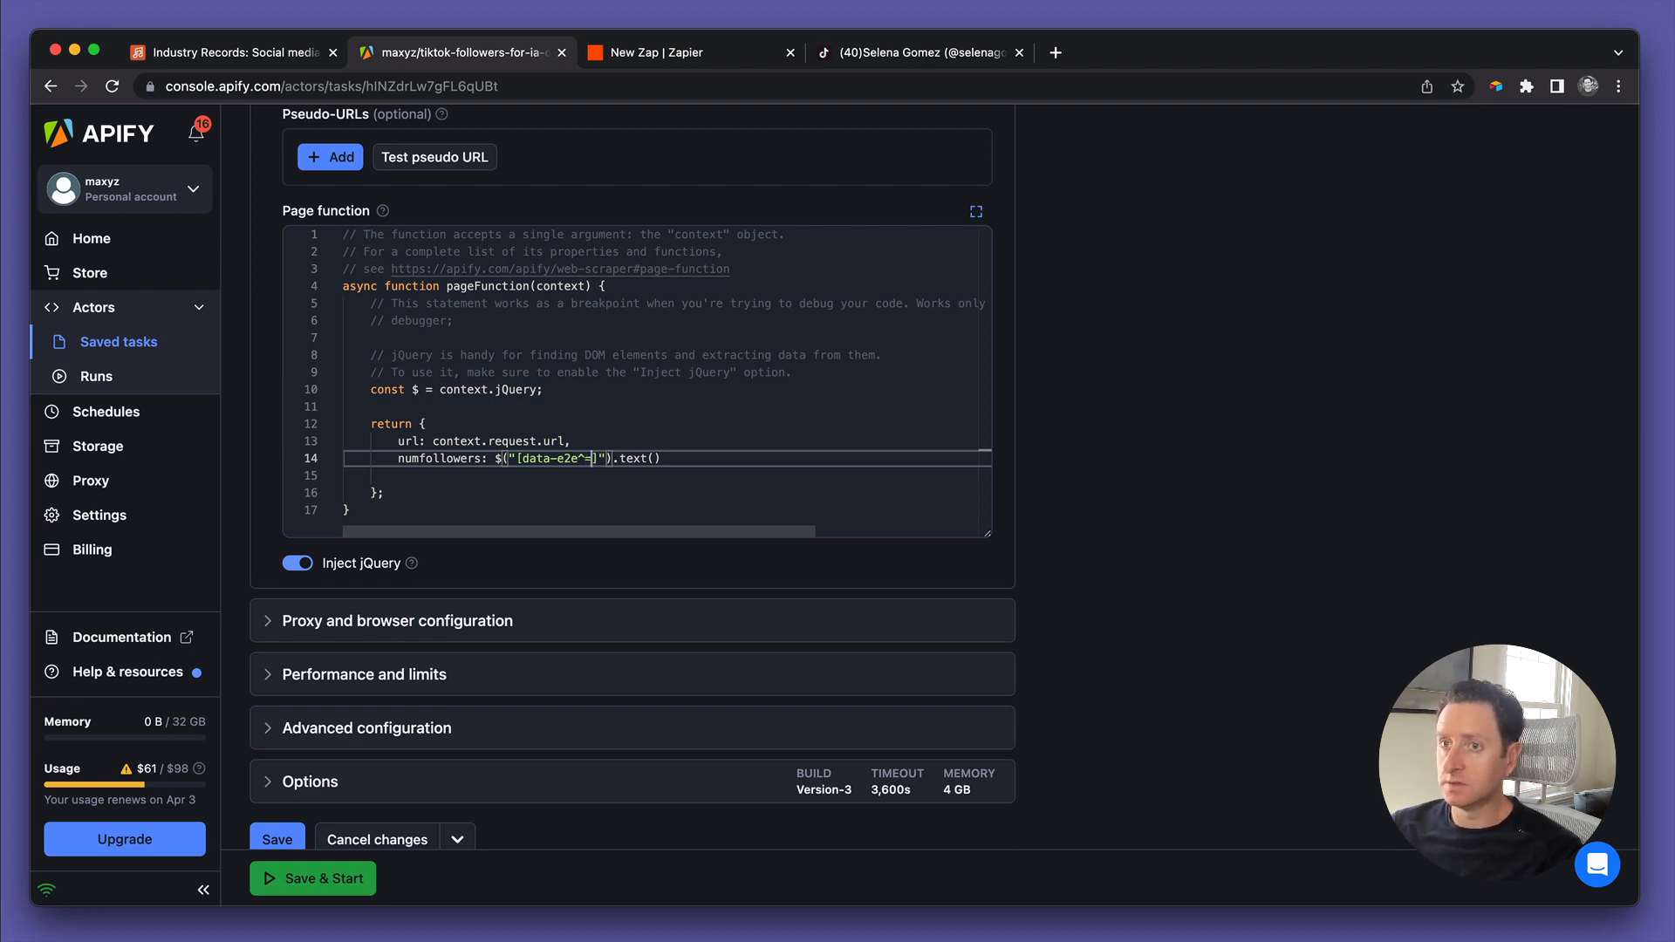
pyautogui.write('=followers-count')
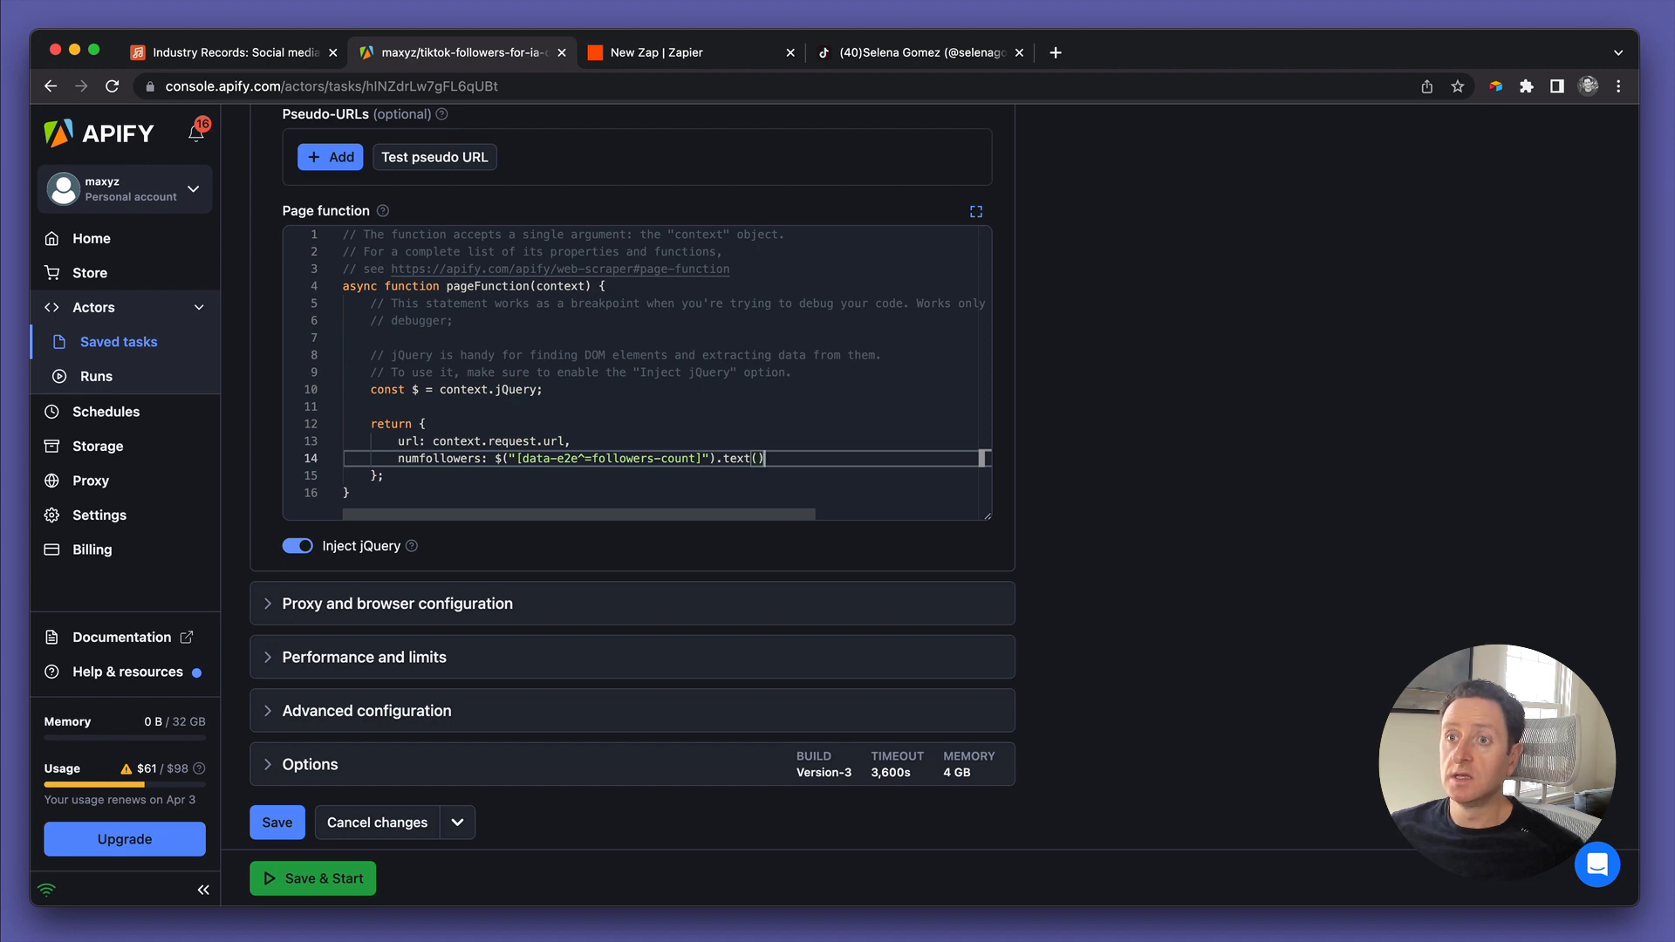
pyautogui.moveTo(534, 674)
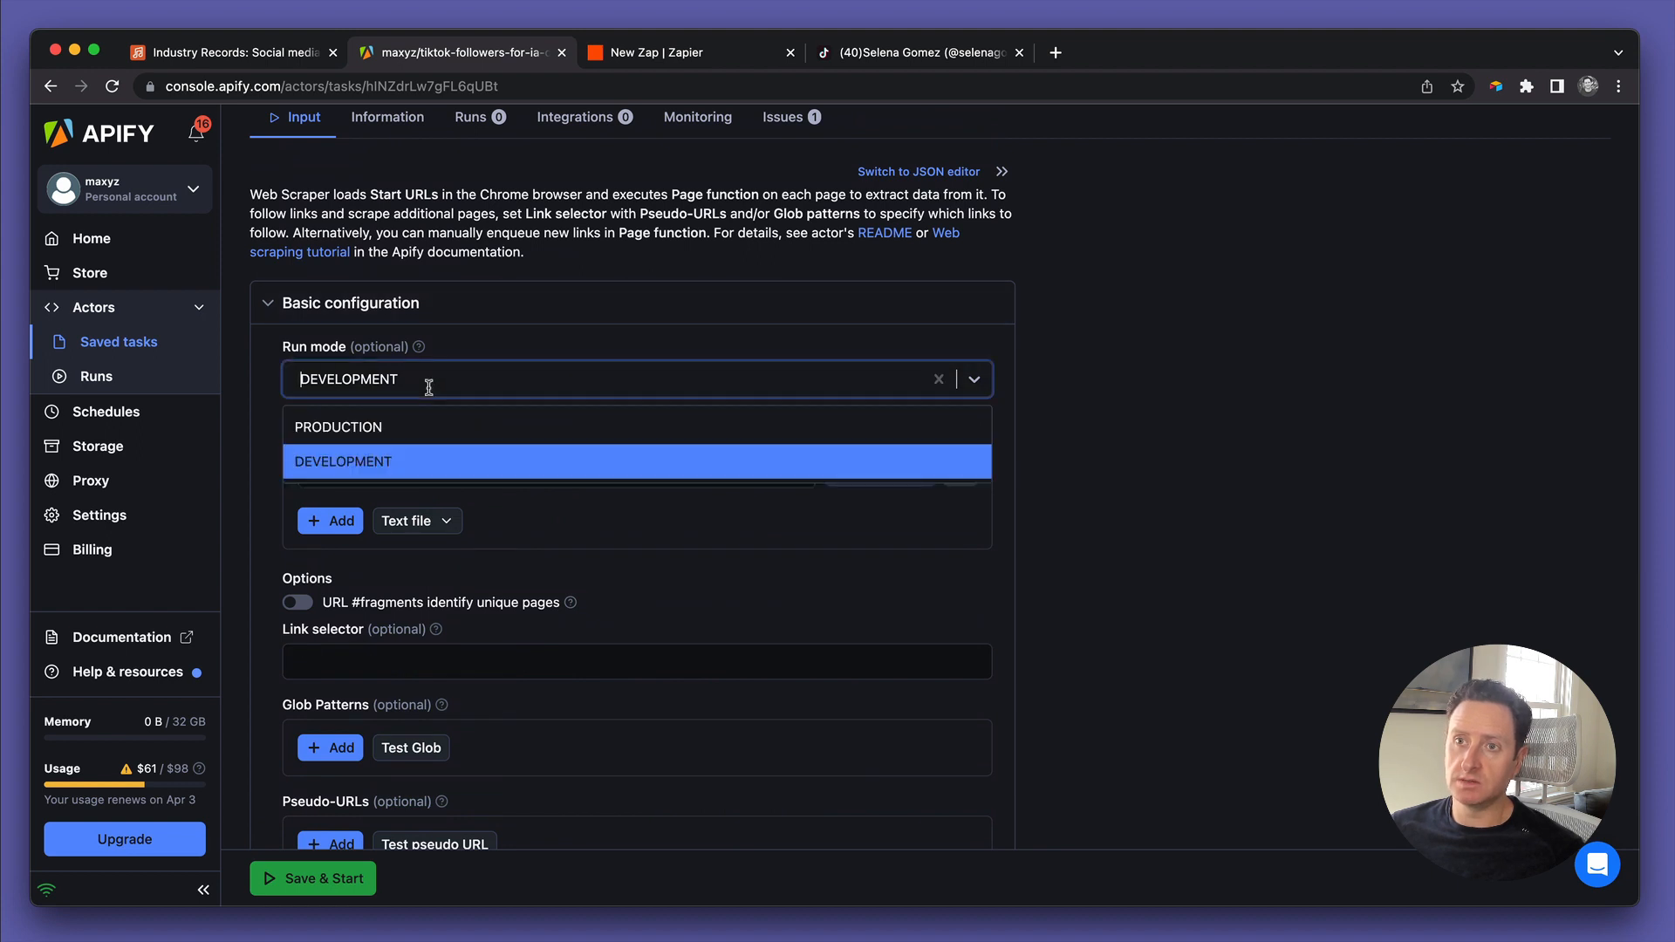
# Switch run mode to production, save the task changes and start its first run
pyautogui.click(337, 425)
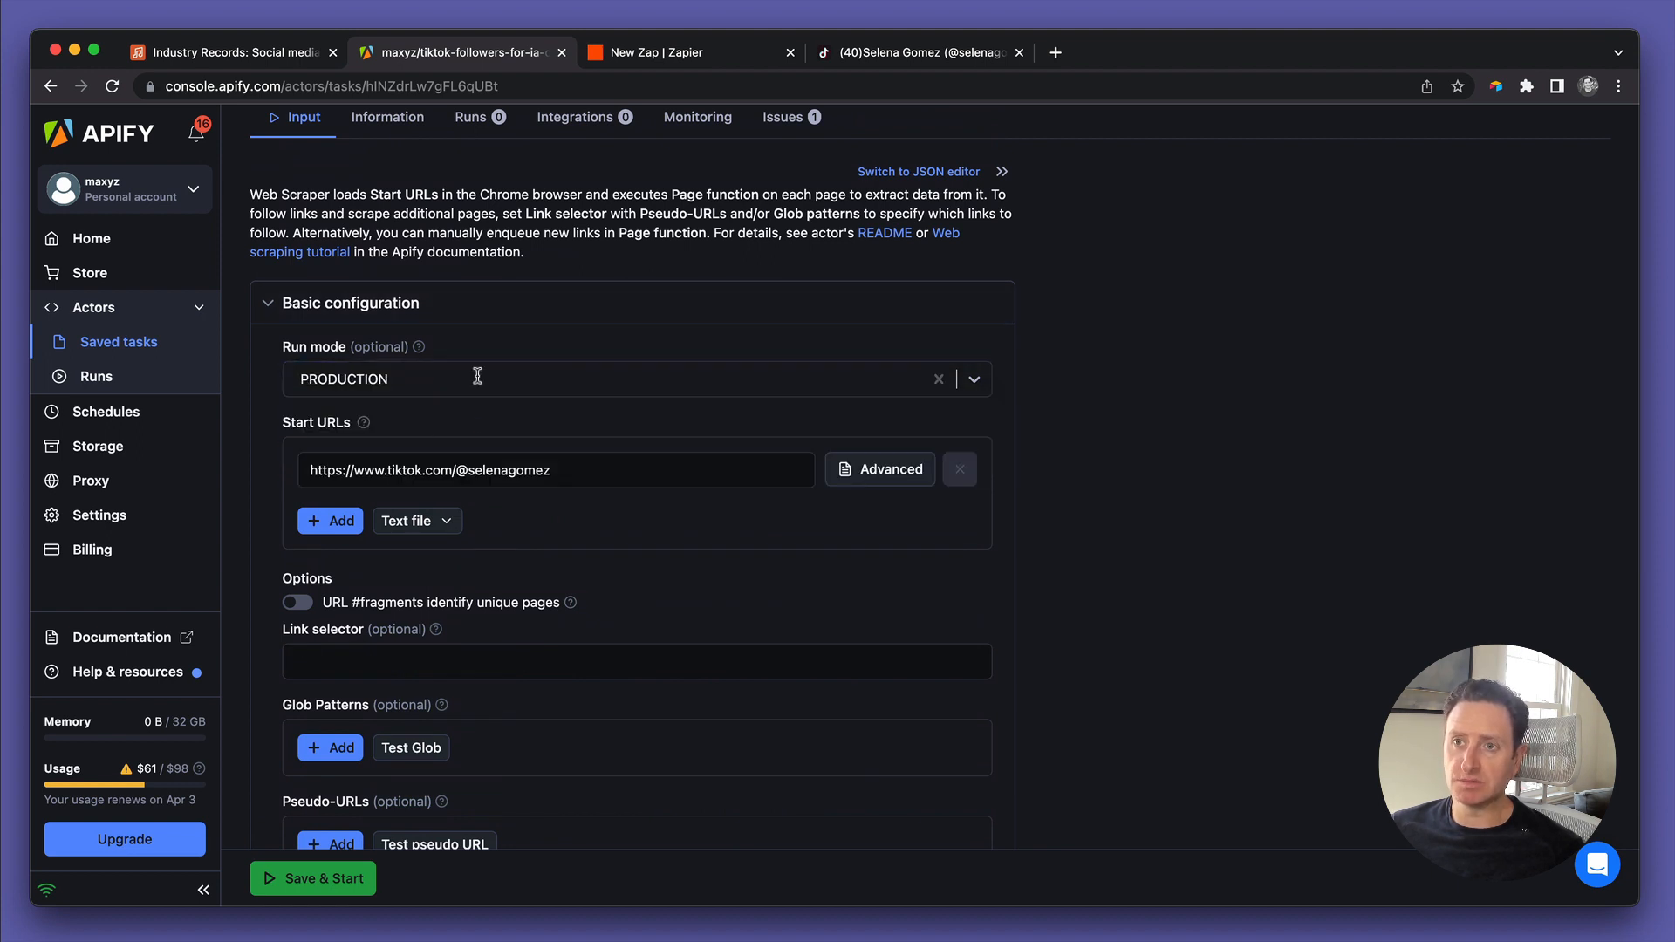
pyautogui.moveTo(578, 600)
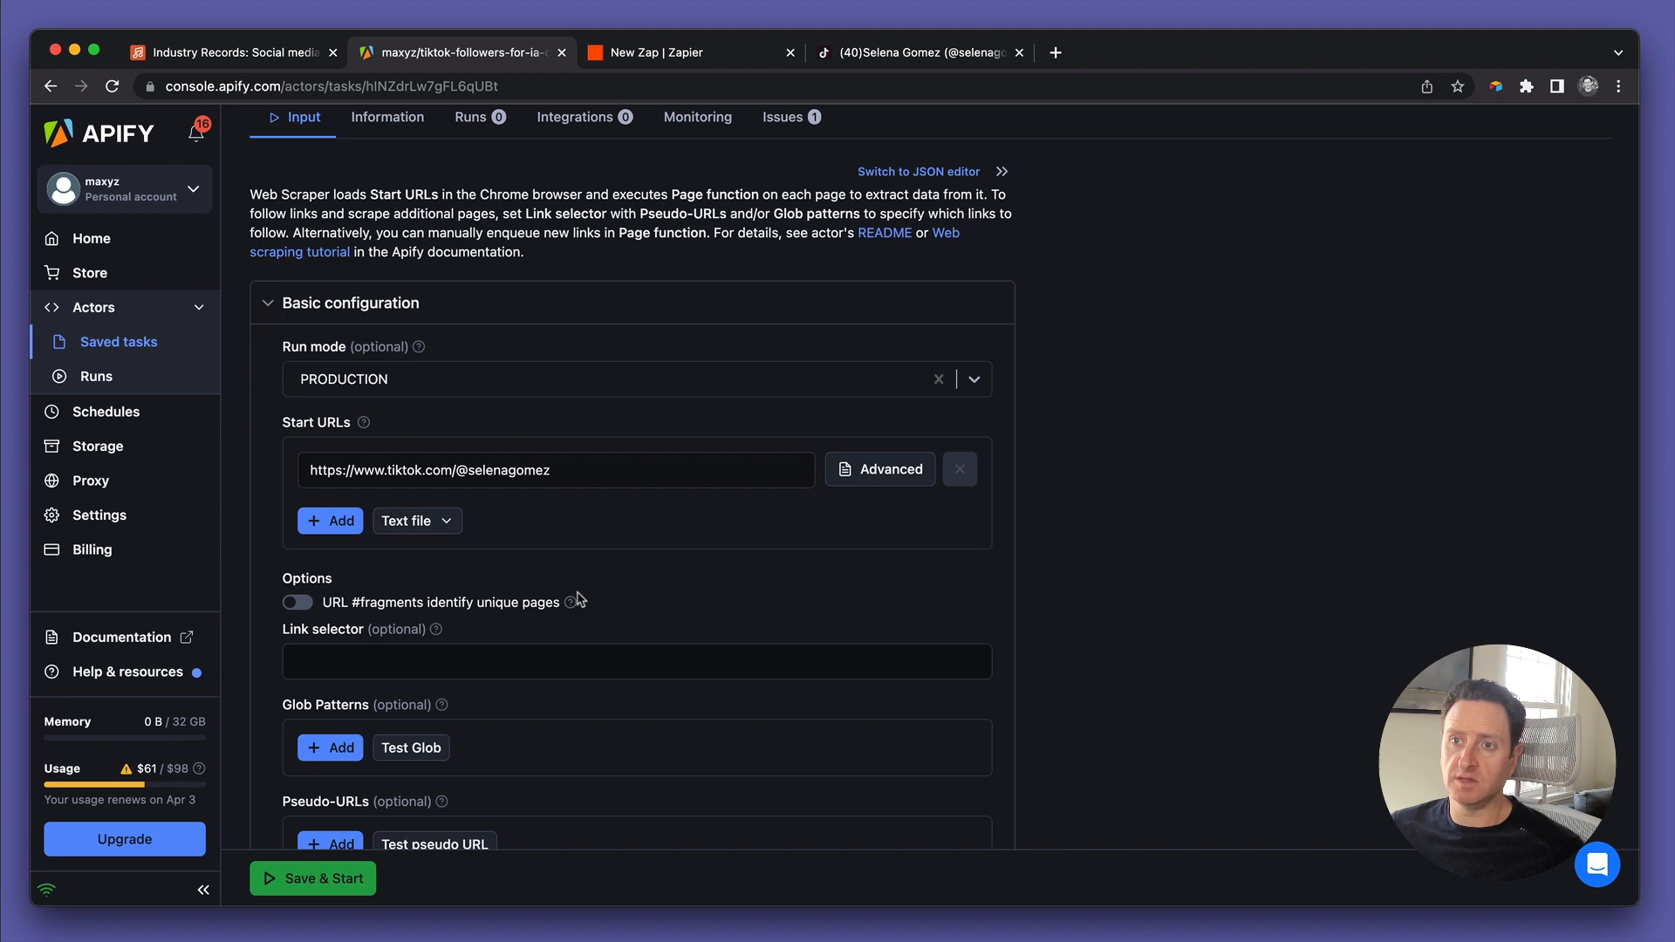
pyautogui.scroll(-3)
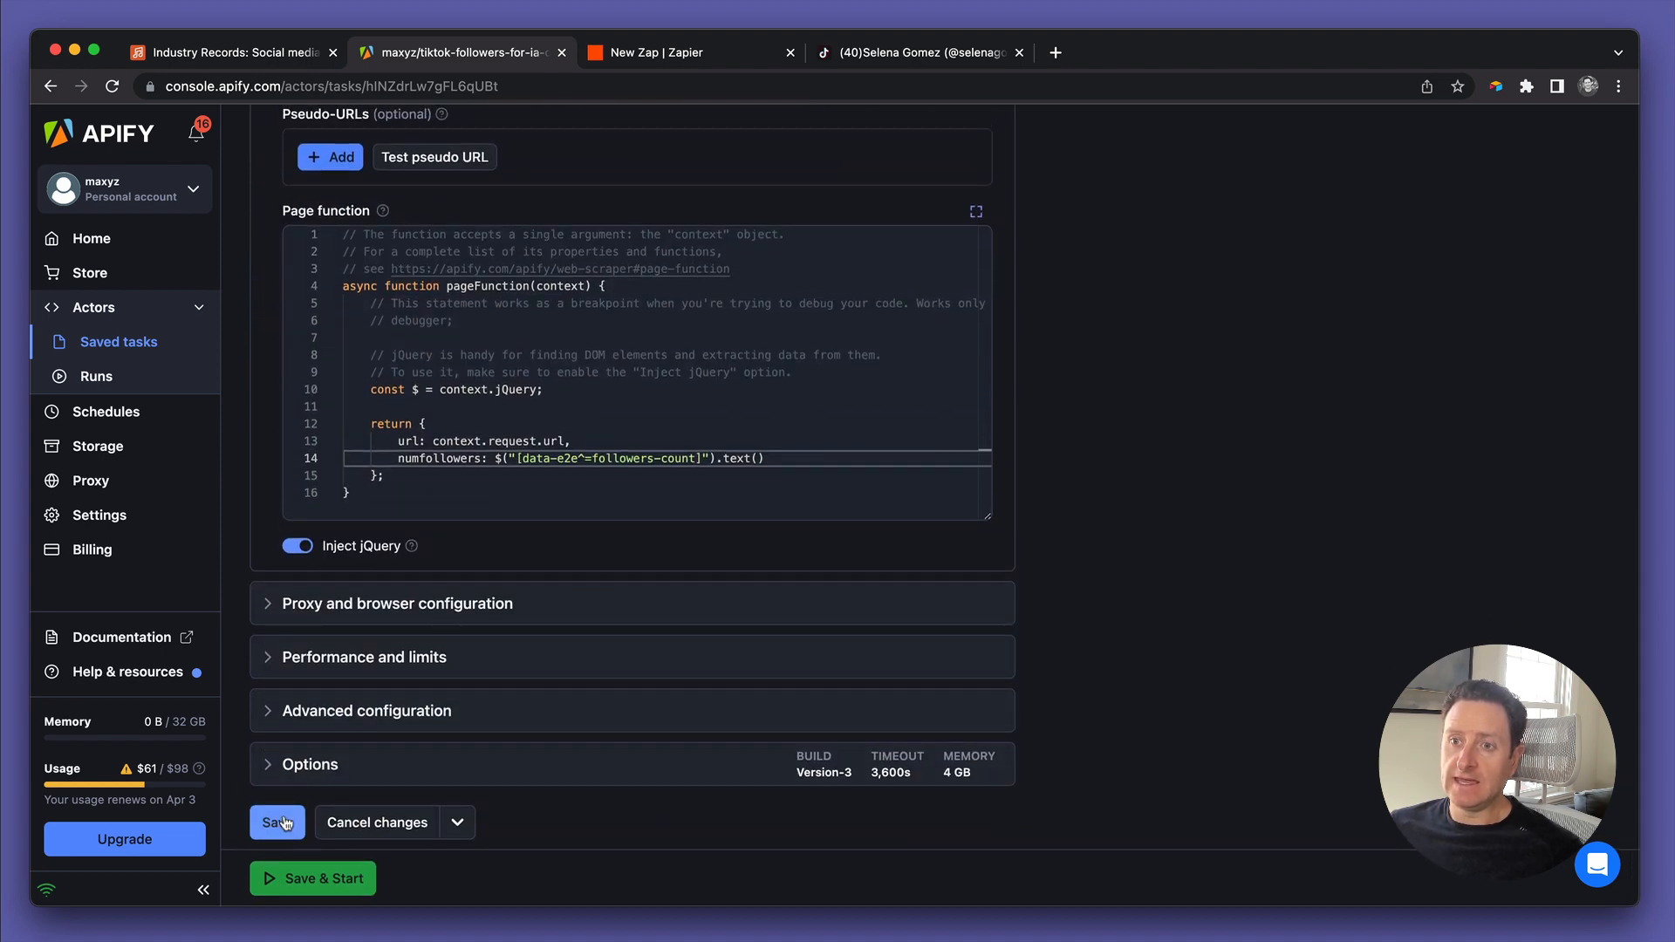
pyautogui.click(277, 821)
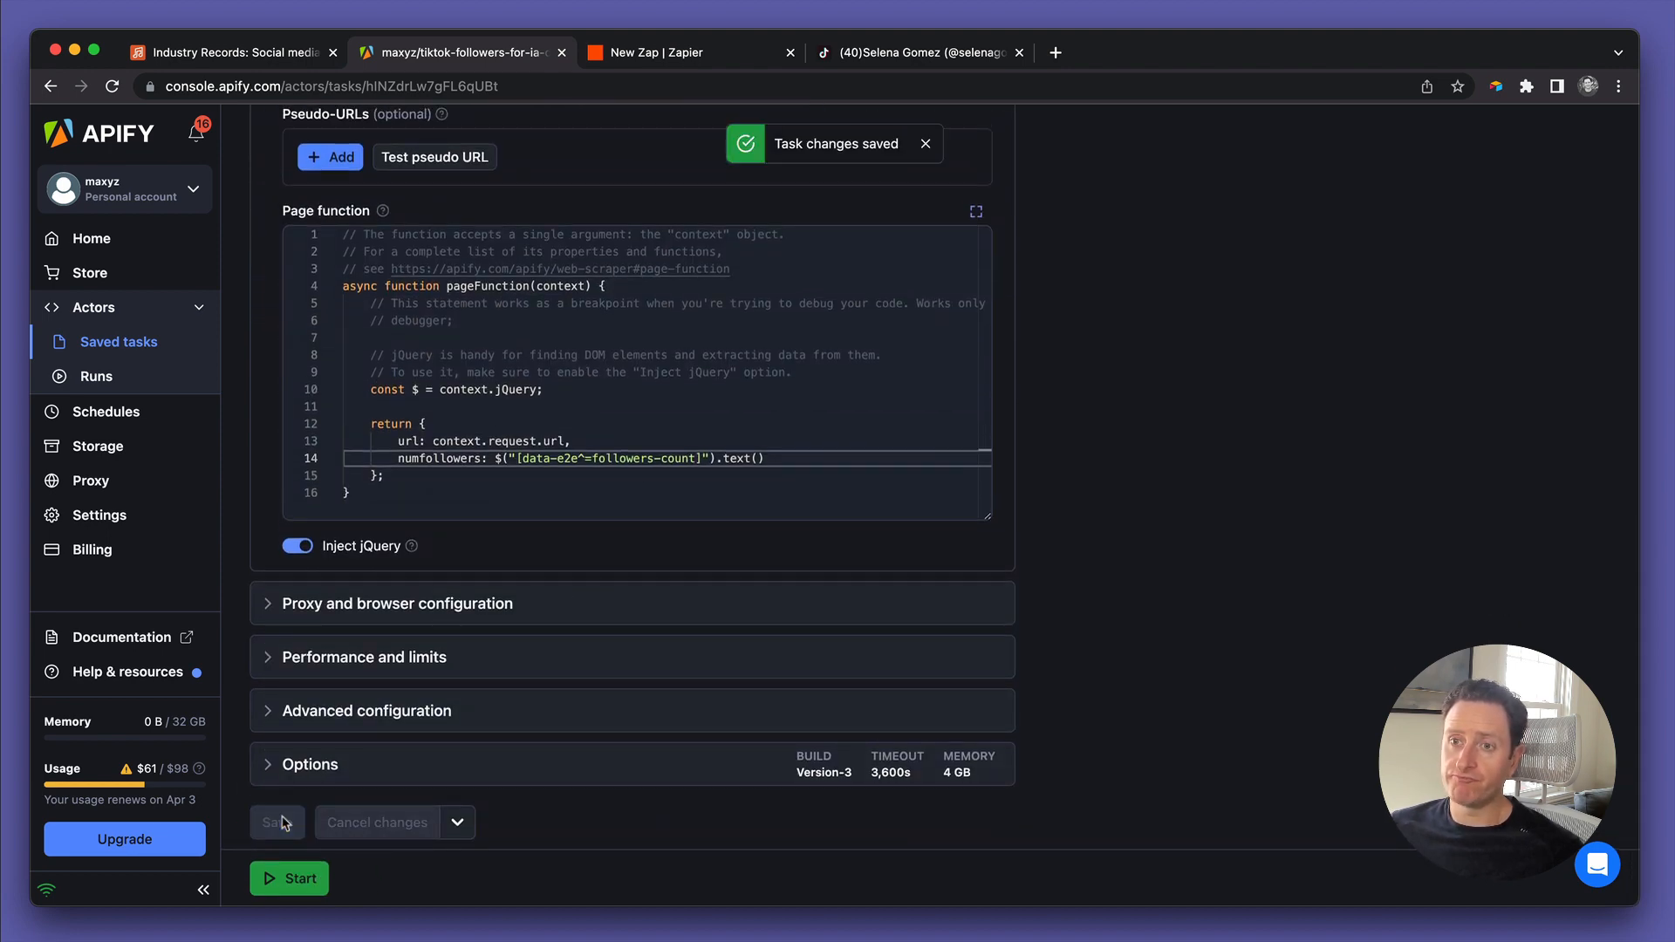
pyautogui.click(287, 878)
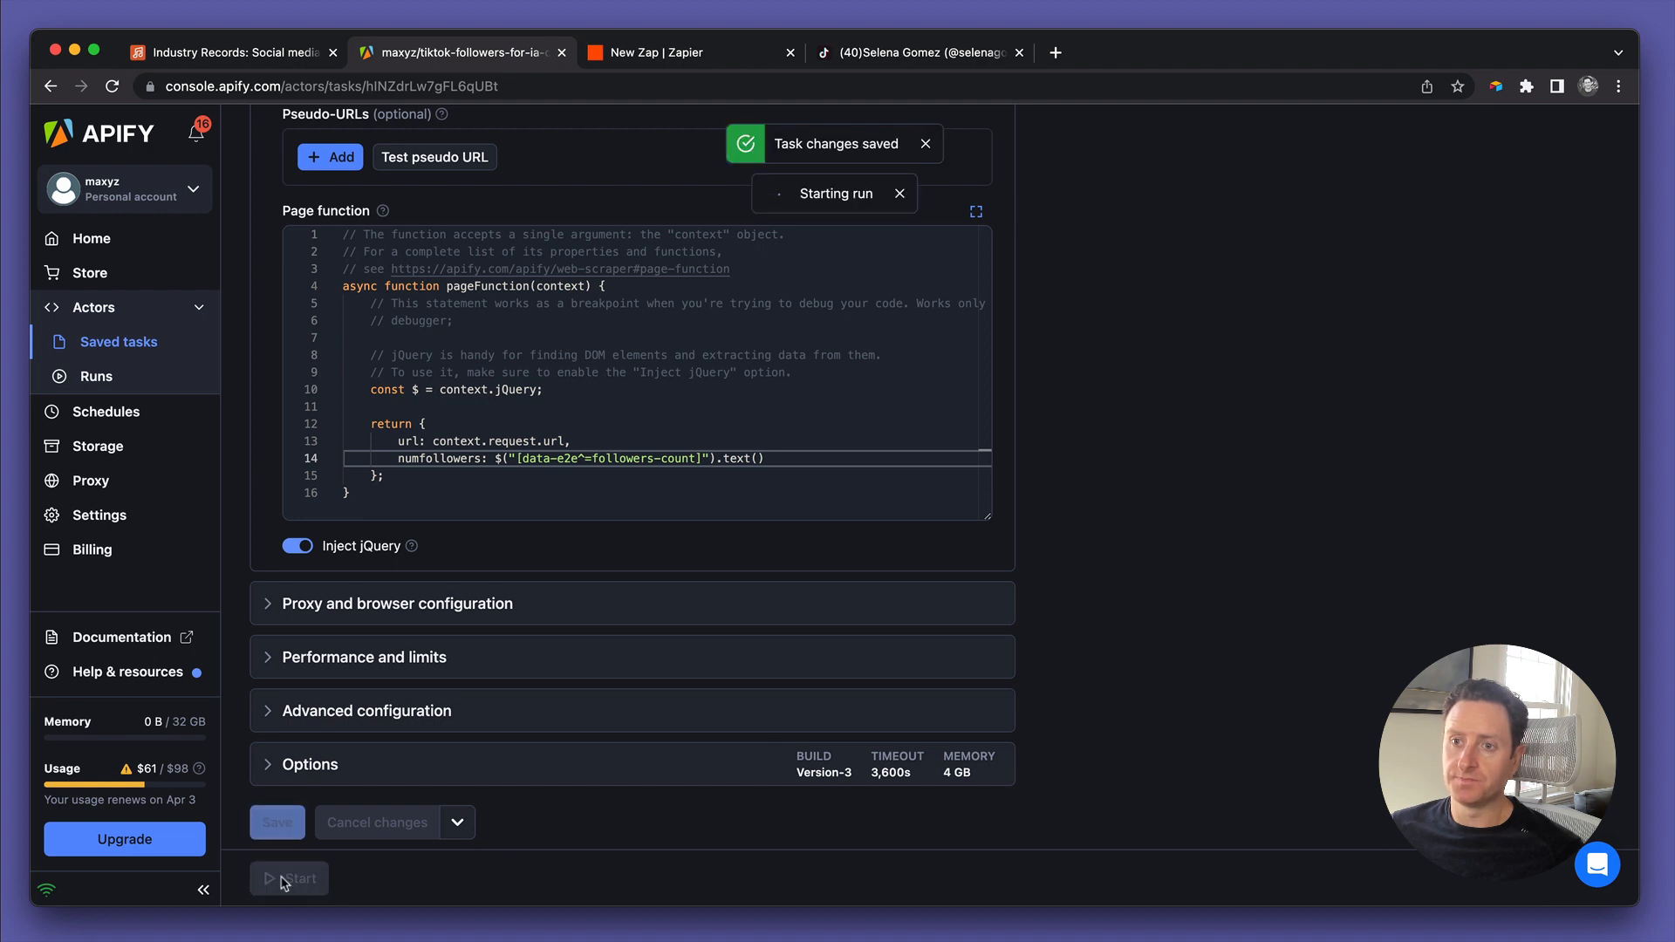
pyautogui.click(288, 878)
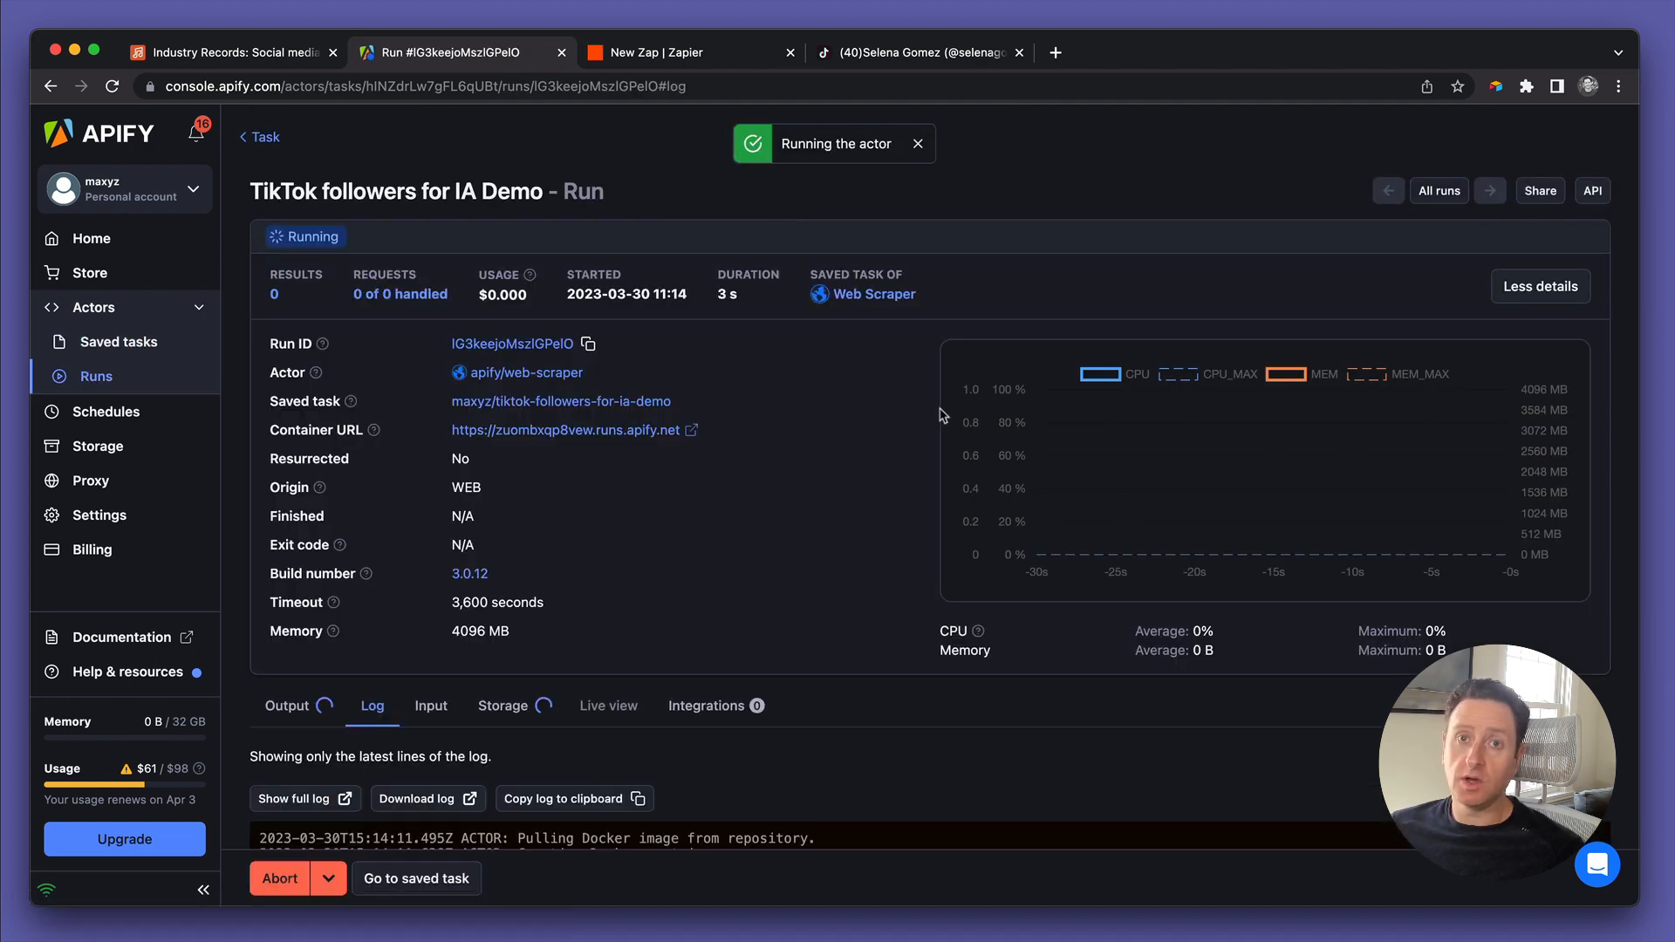
pyautogui.moveTo(1139, 545)
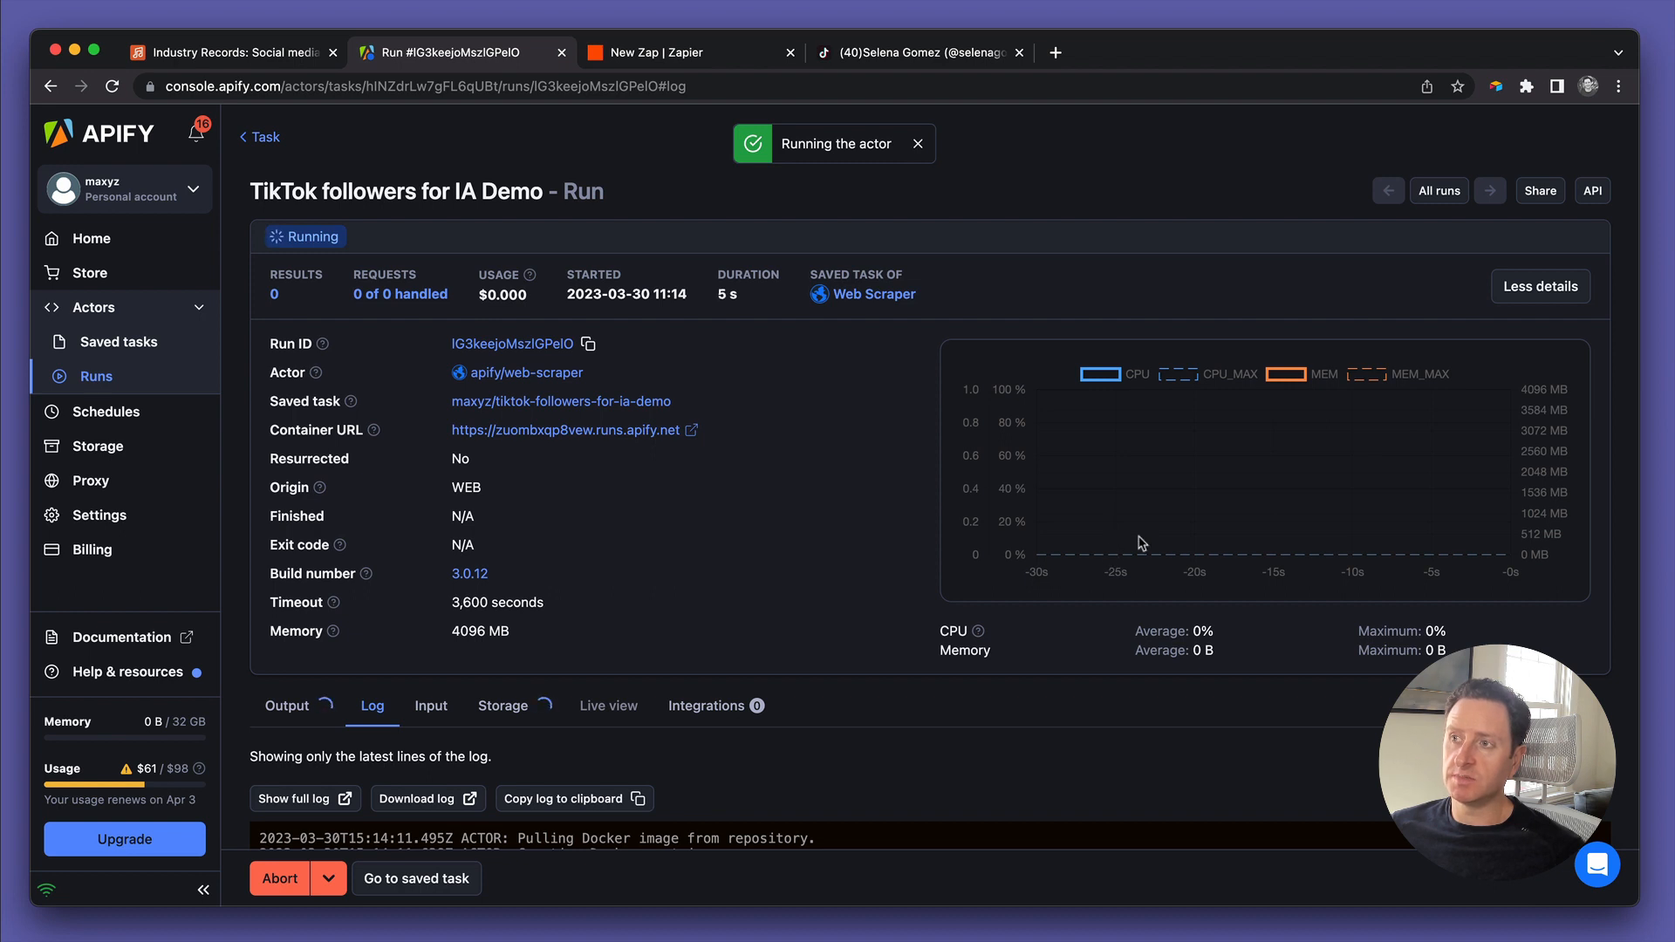
pyautogui.moveTo(1193, 488)
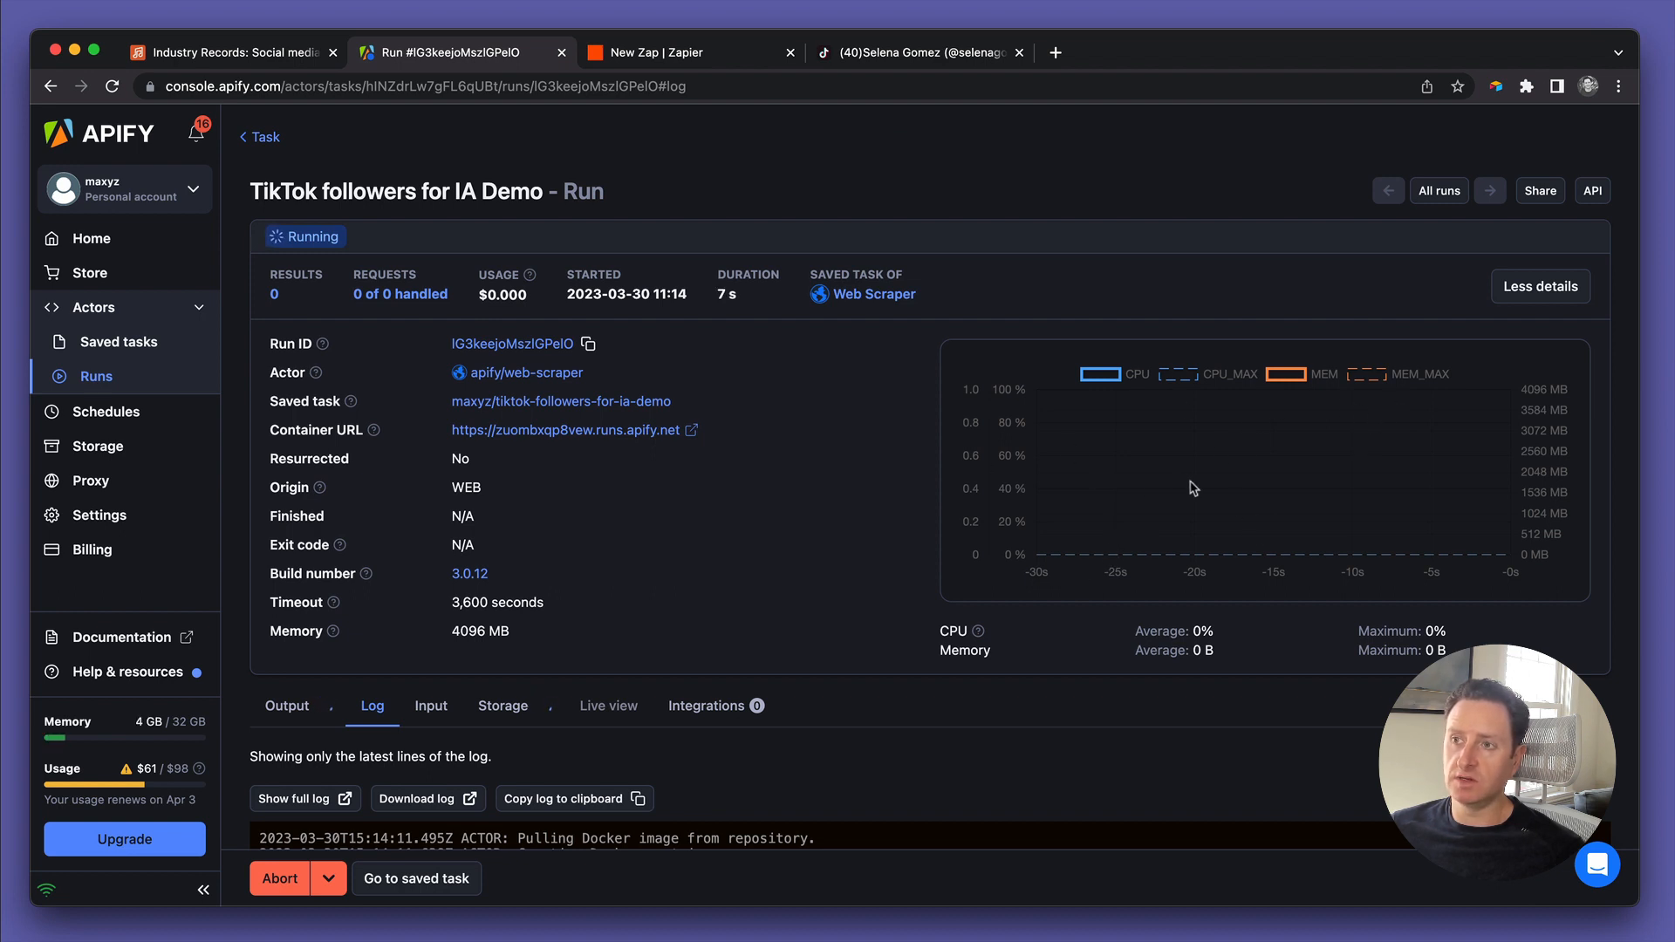
pyautogui.moveTo(873, 532)
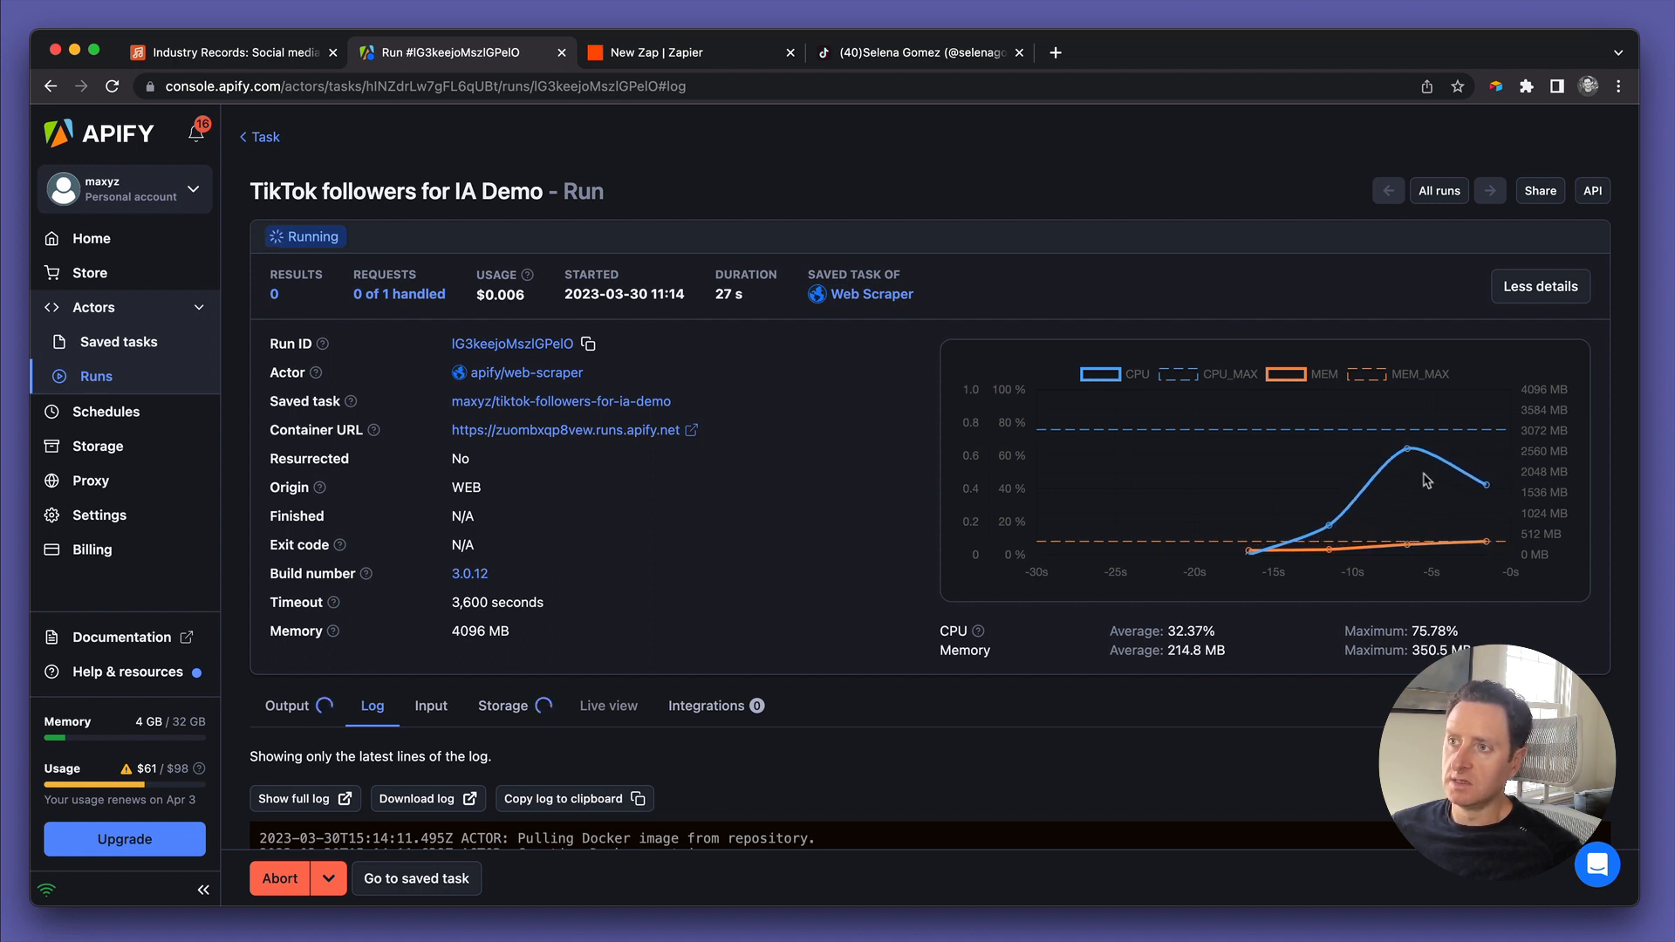
pyautogui.moveTo(609, 704)
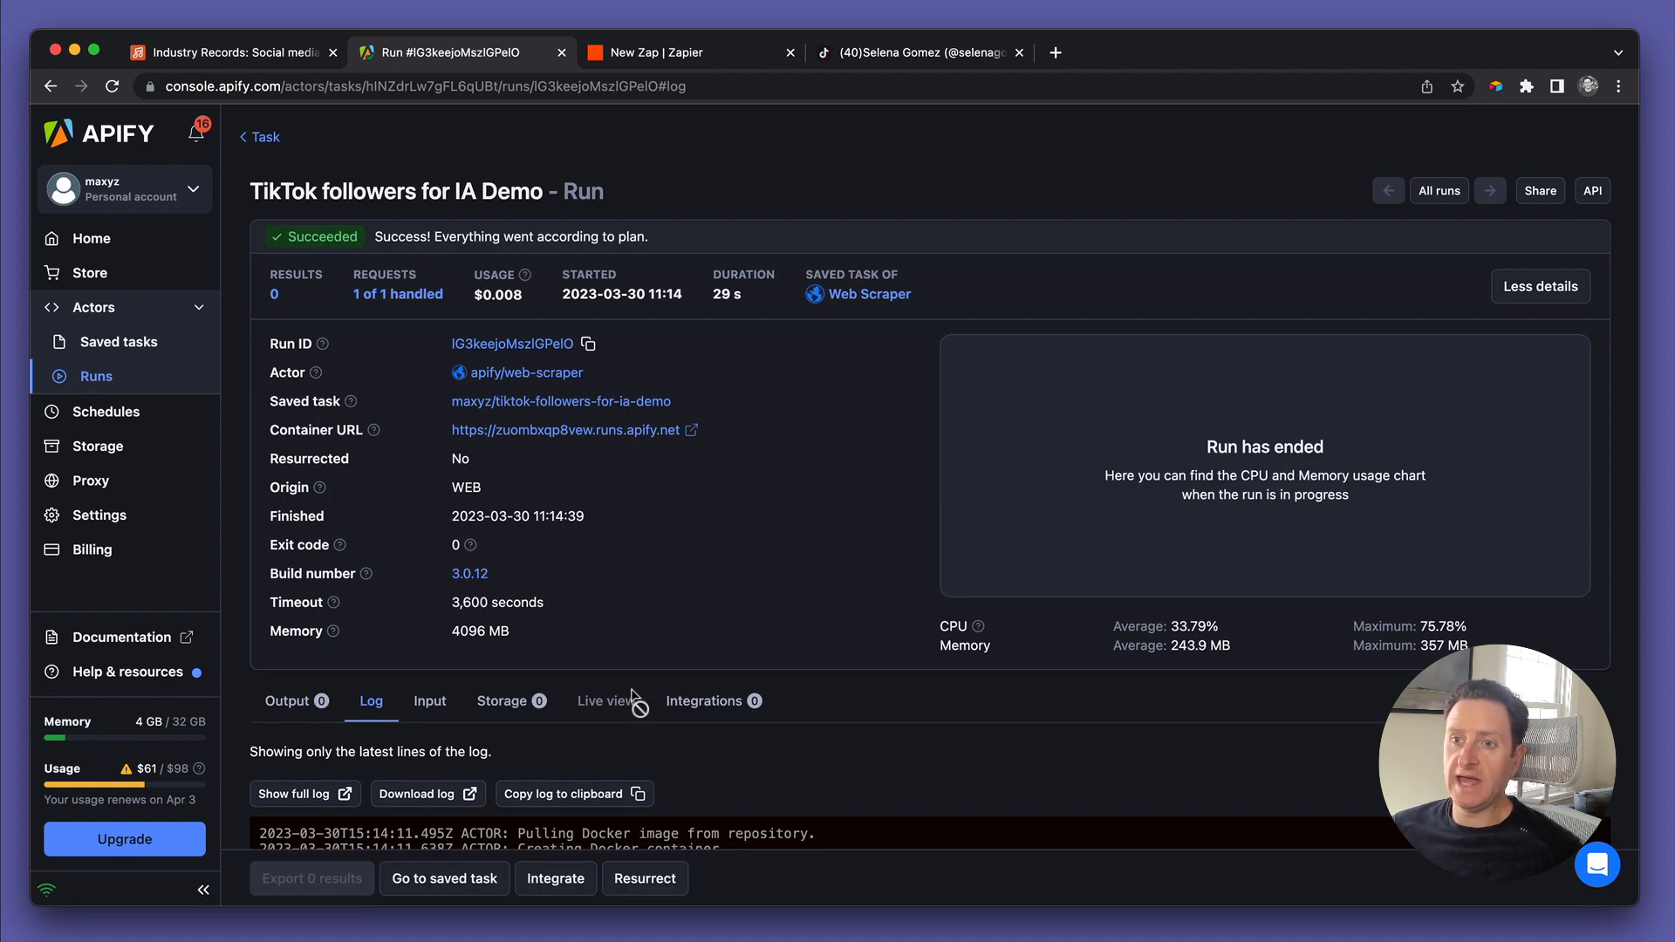
# Review the run log confirming the actor finished with exit code 0
pyautogui.scroll(-3)
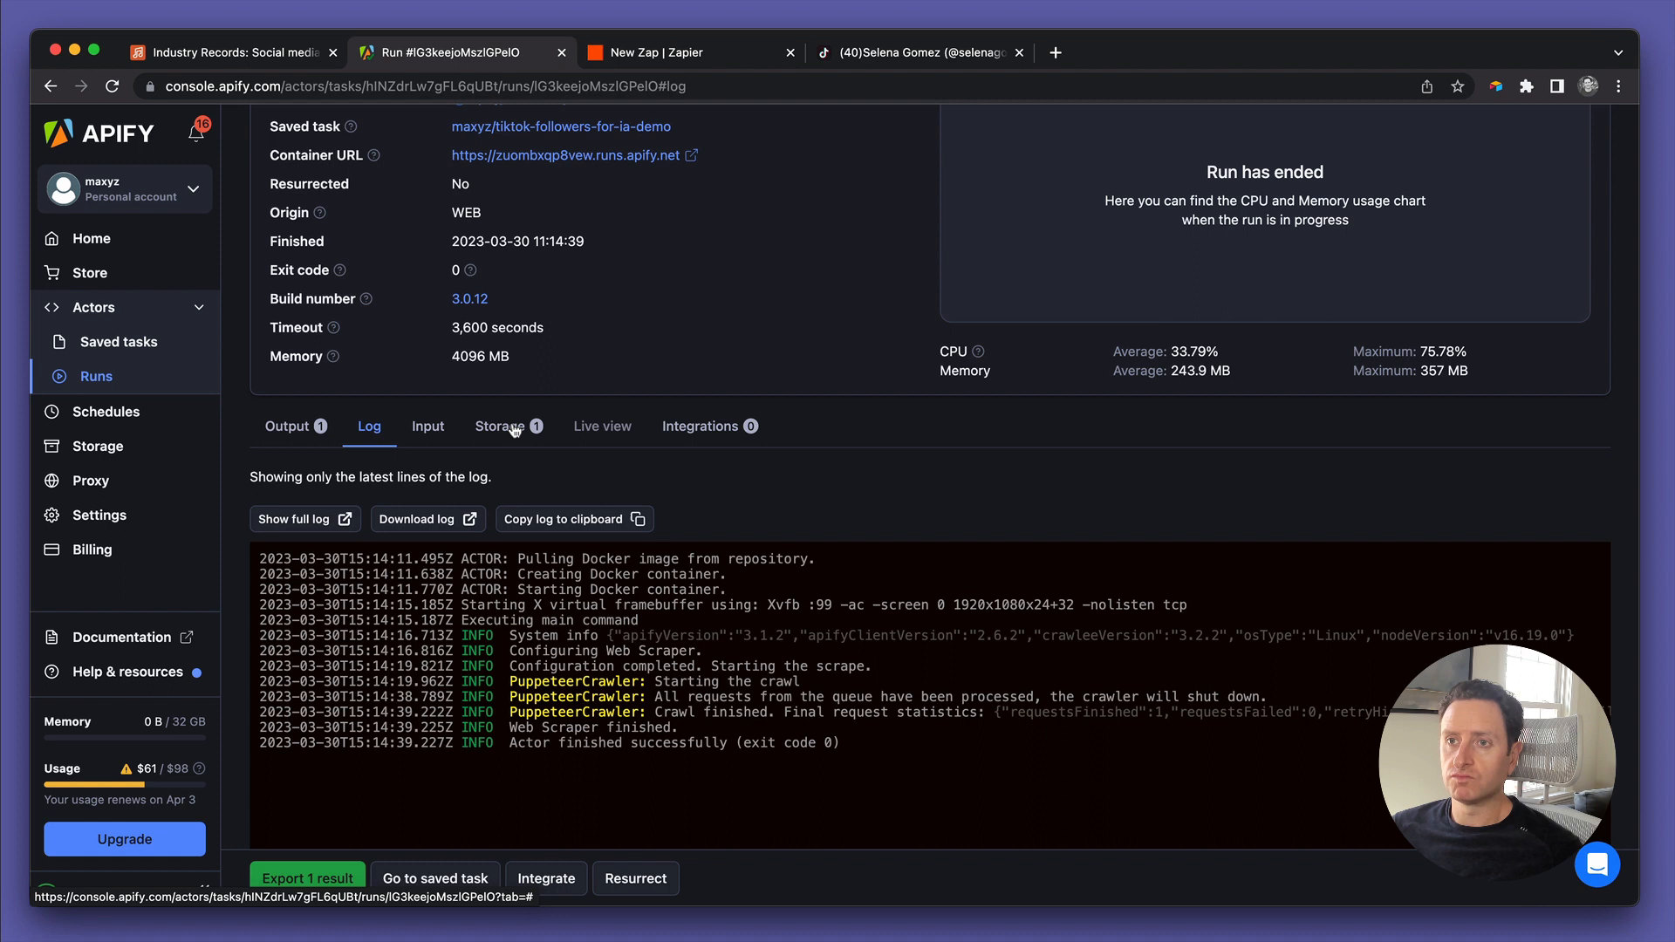
# Preview the run's dataset showing the profile URL with numfollowers 57.7M
pyautogui.click(501, 426)
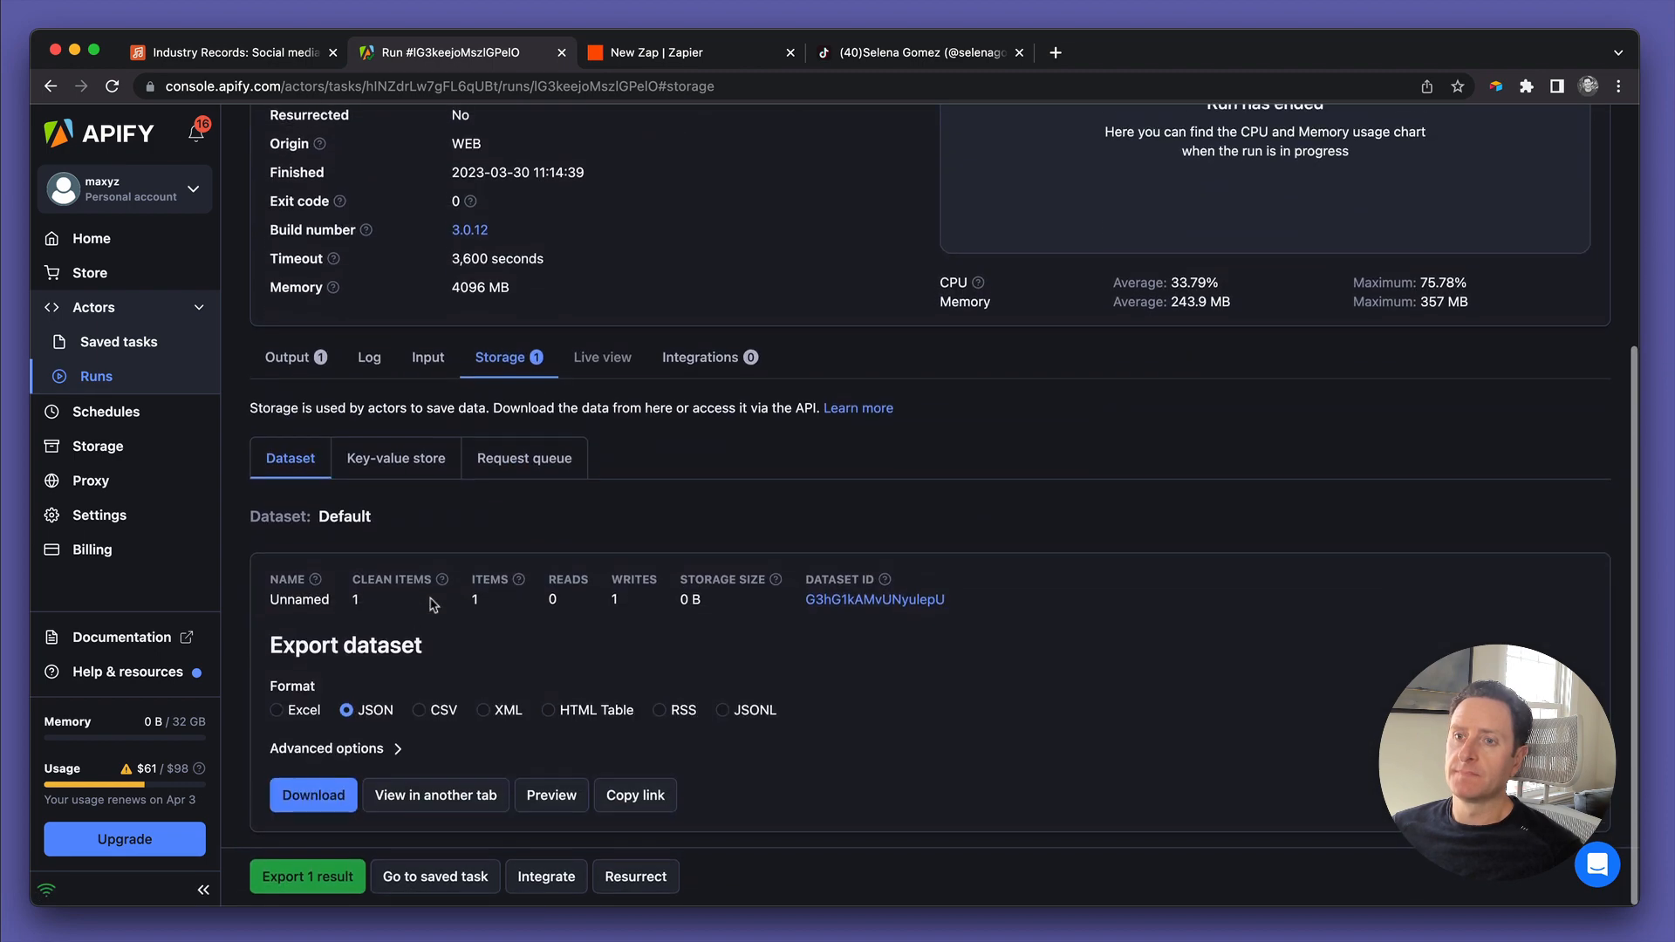
pyautogui.click(552, 796)
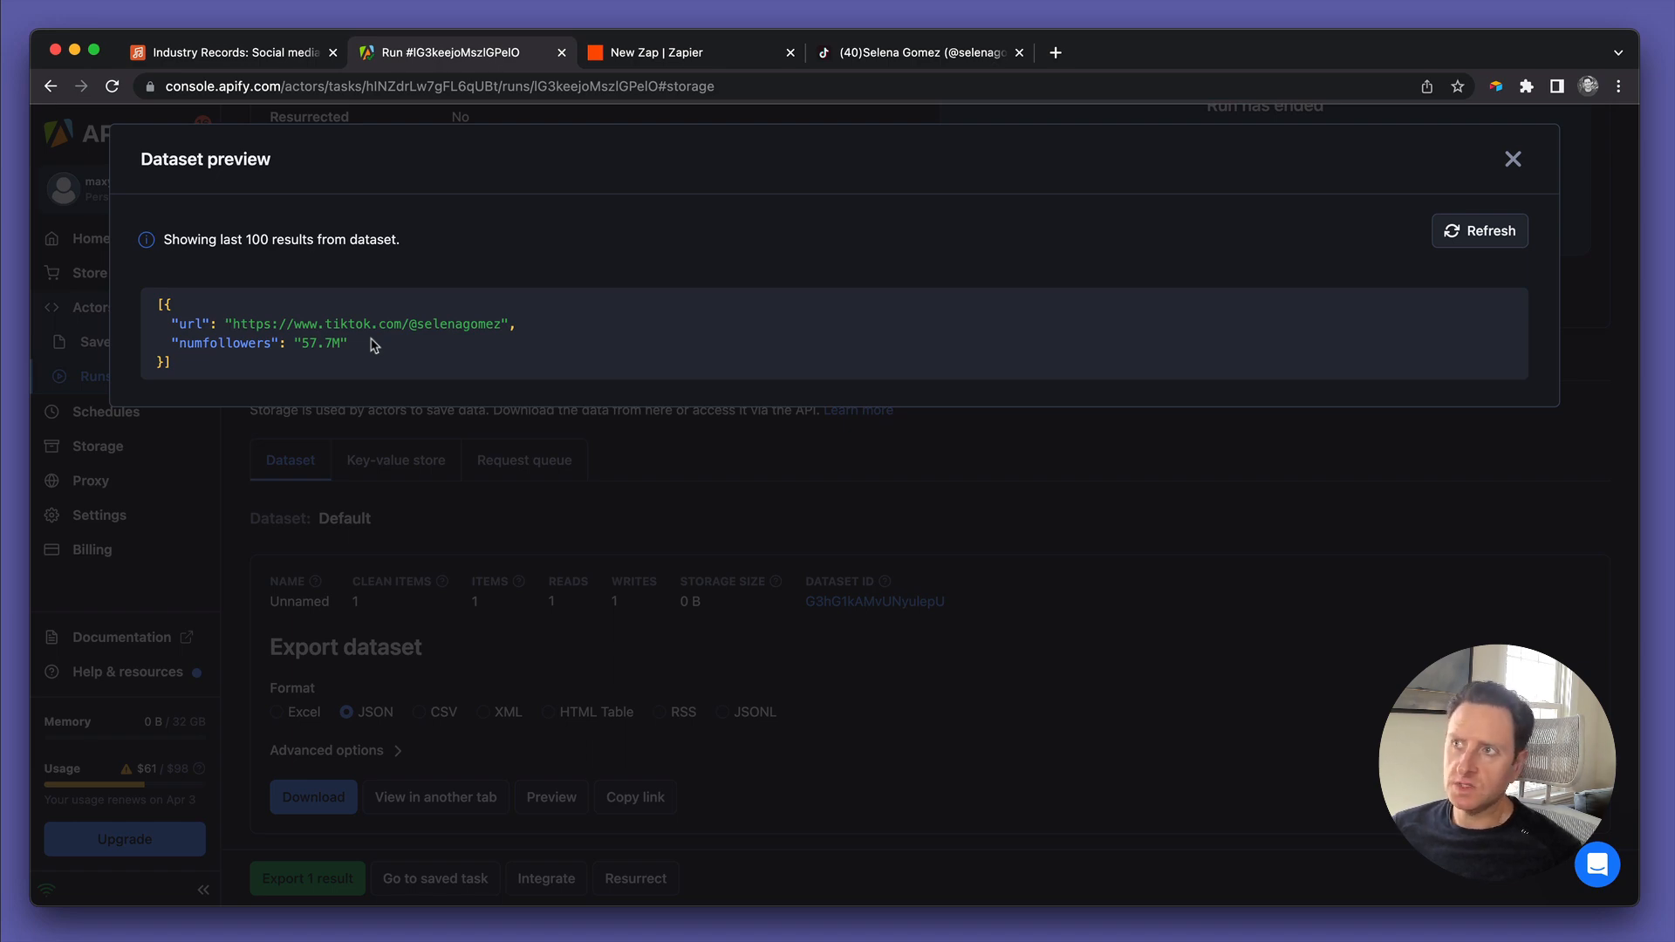
pyautogui.click(1513, 159)
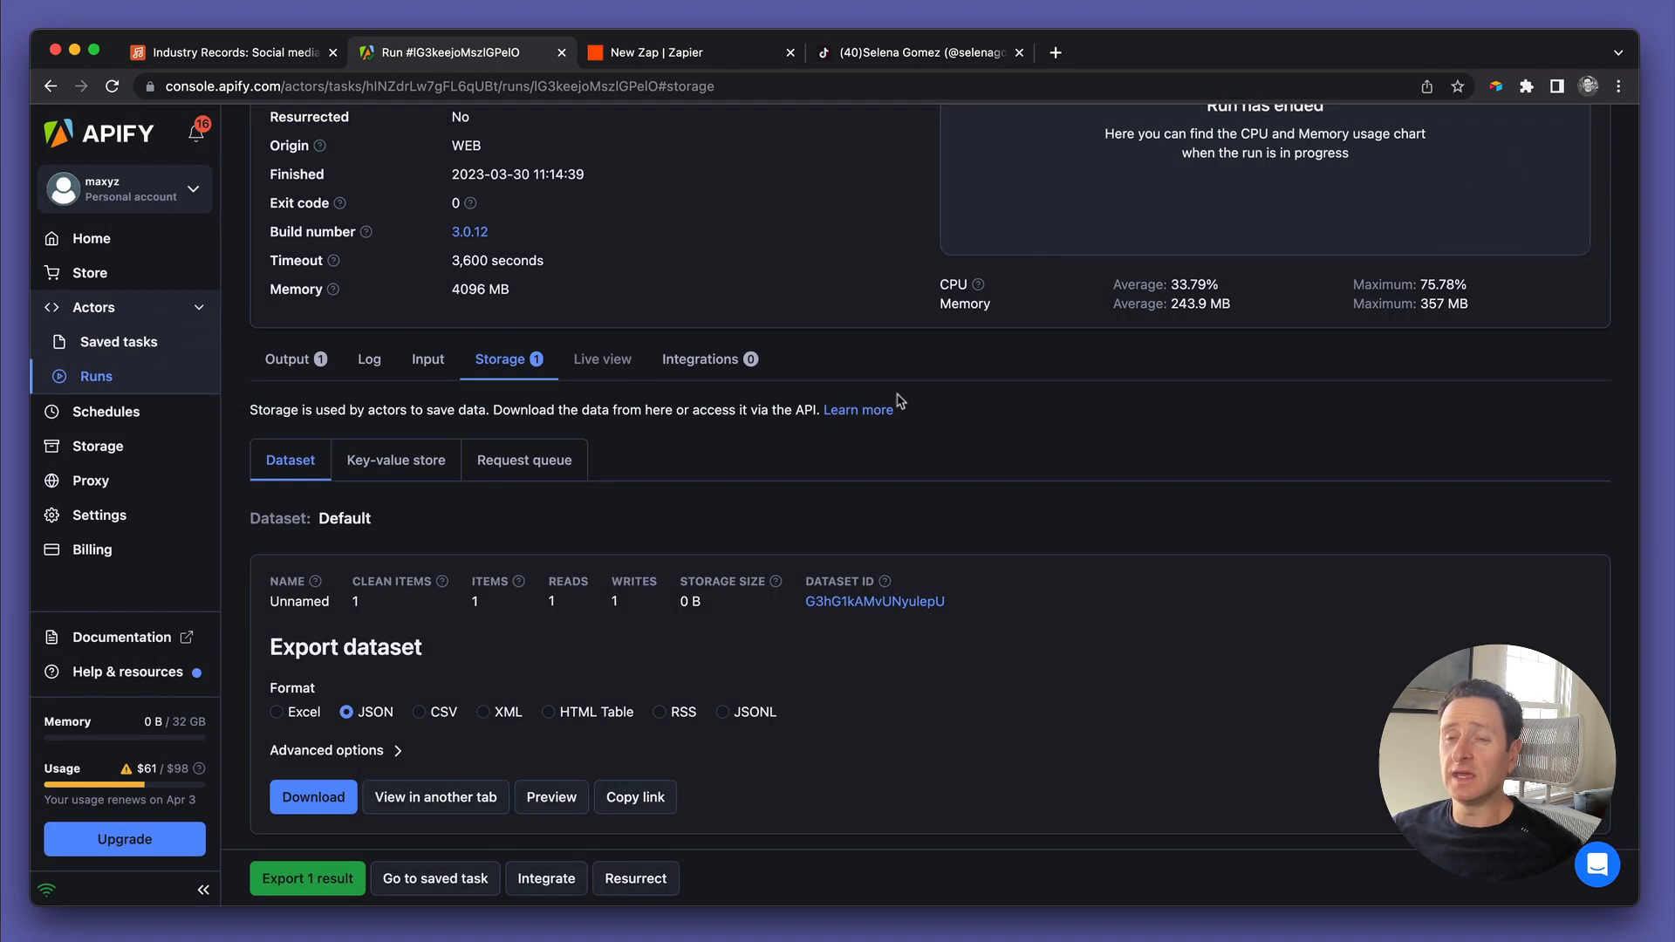
pyautogui.moveTo(859, 408)
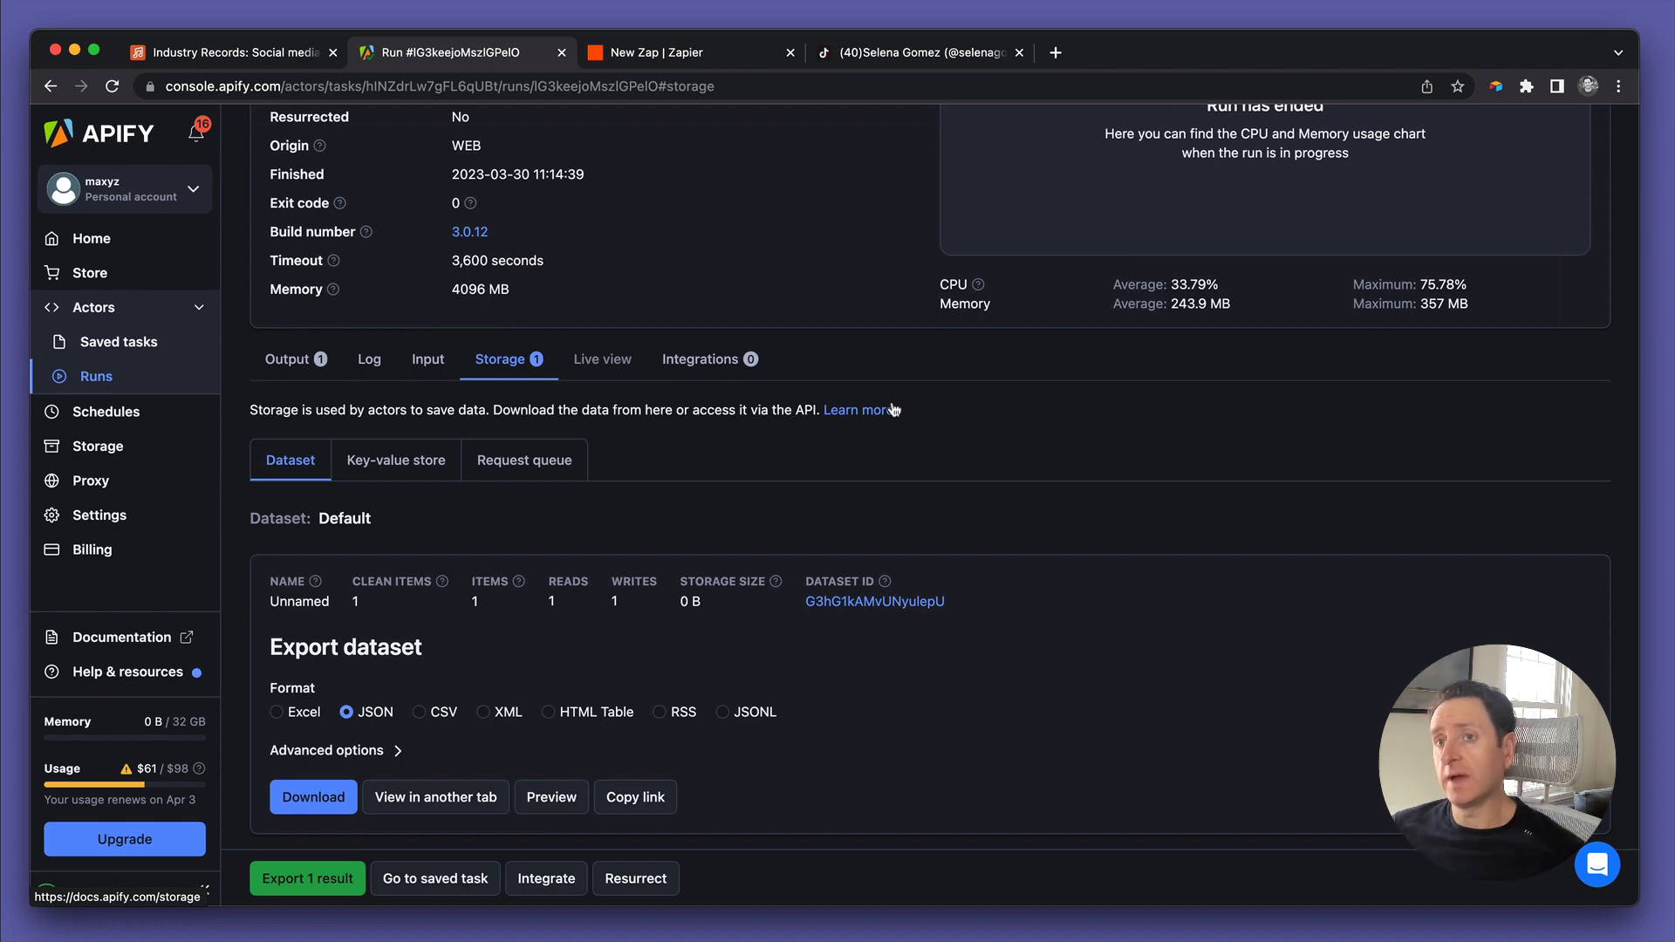
pyautogui.moveTo(623, 482)
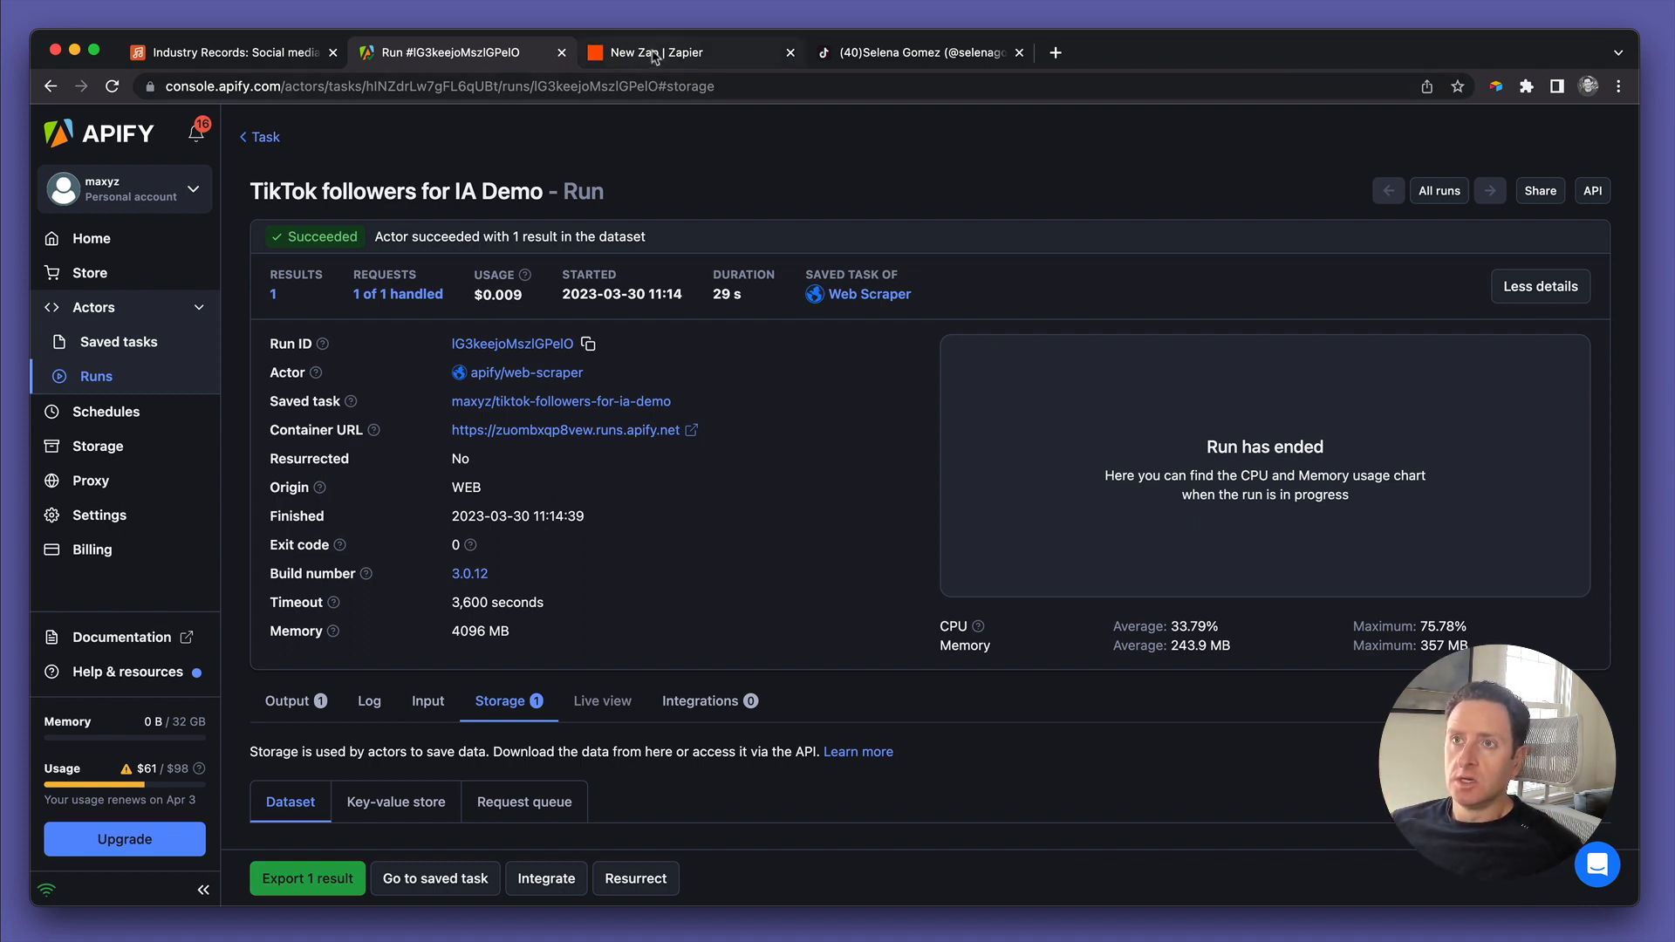
# Rename the untitled zap to 'Scrape TikTok followers IA Demo'
pyautogui.click(689, 50)
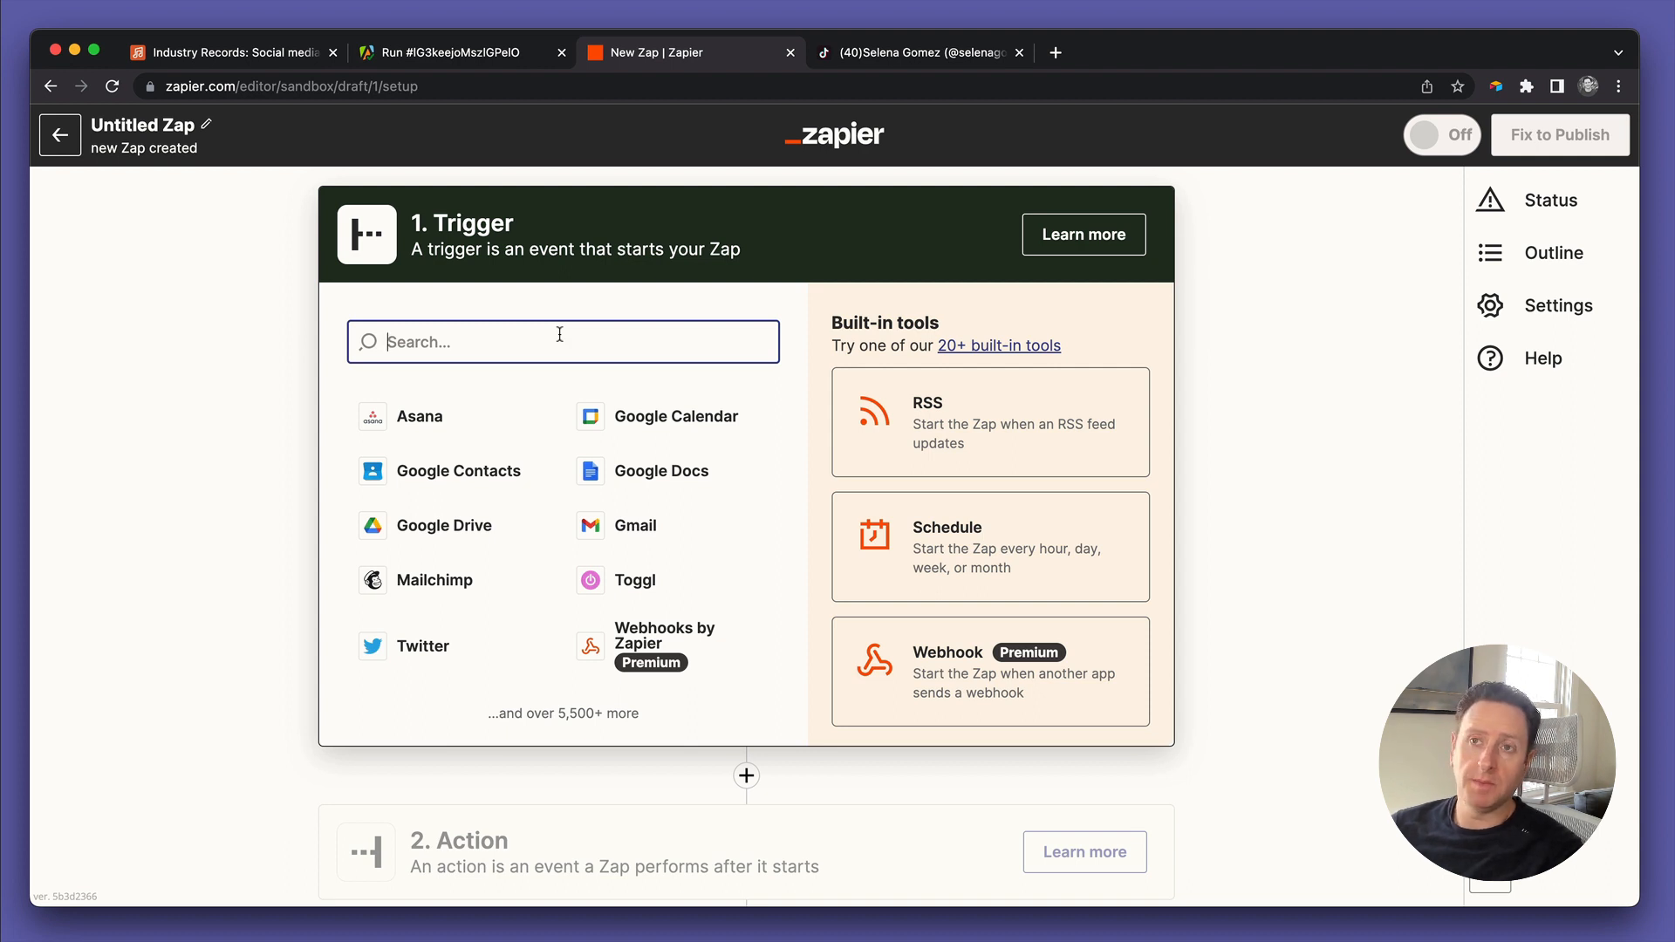
pyautogui.click(141, 123)
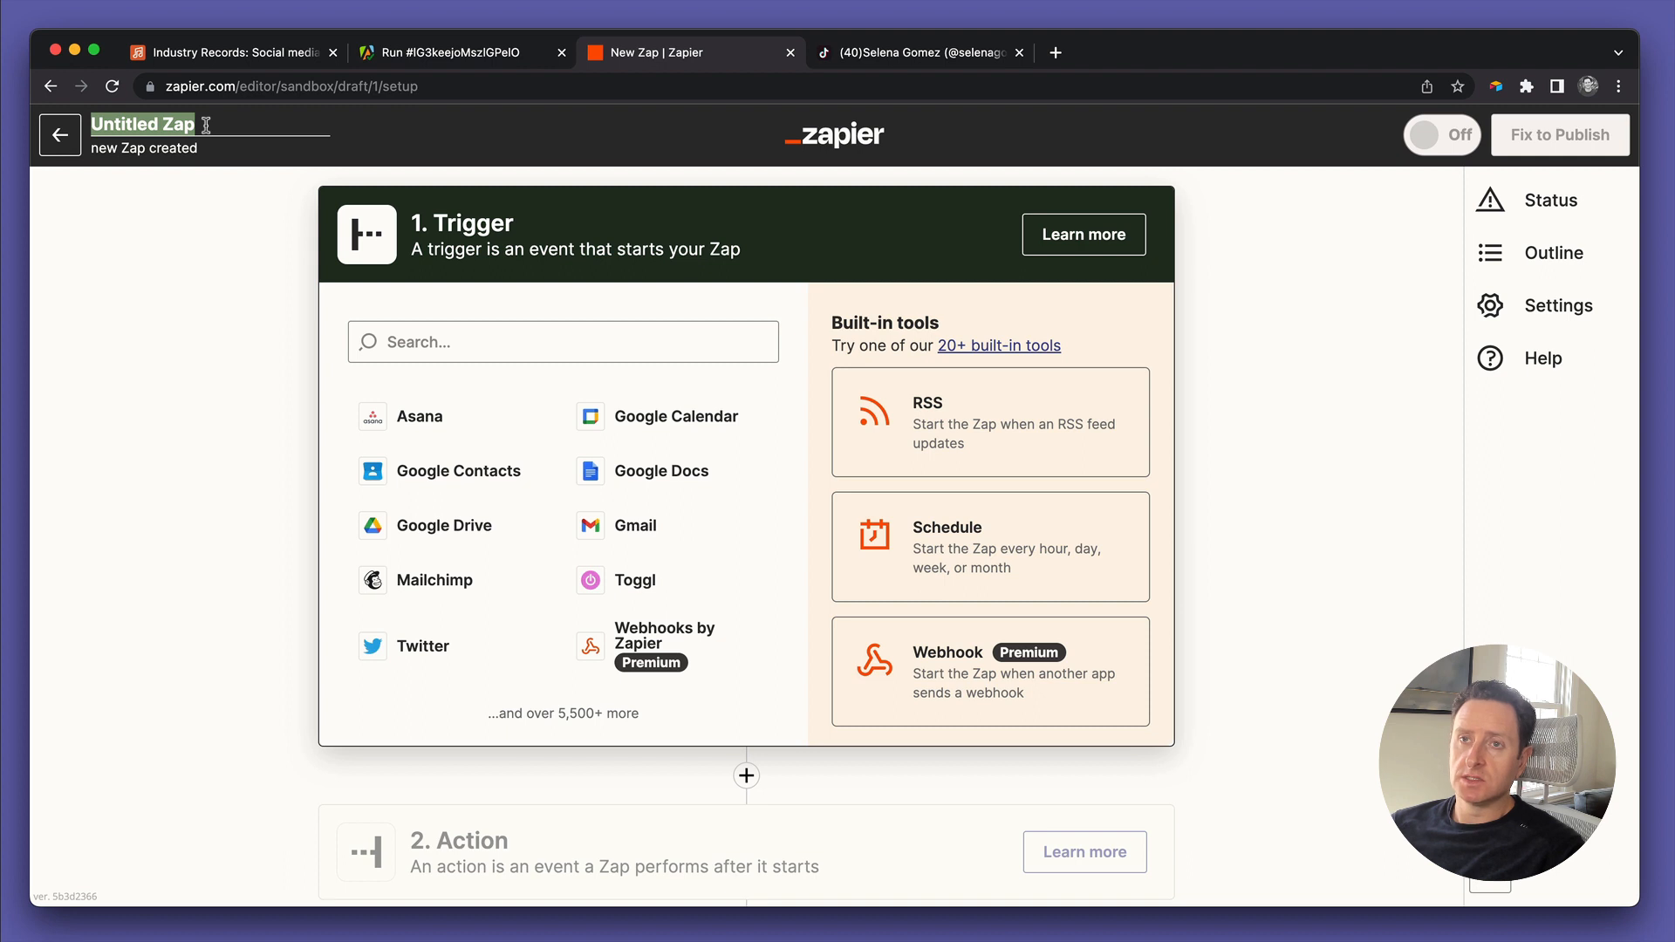
pyautogui.write('Scrape')
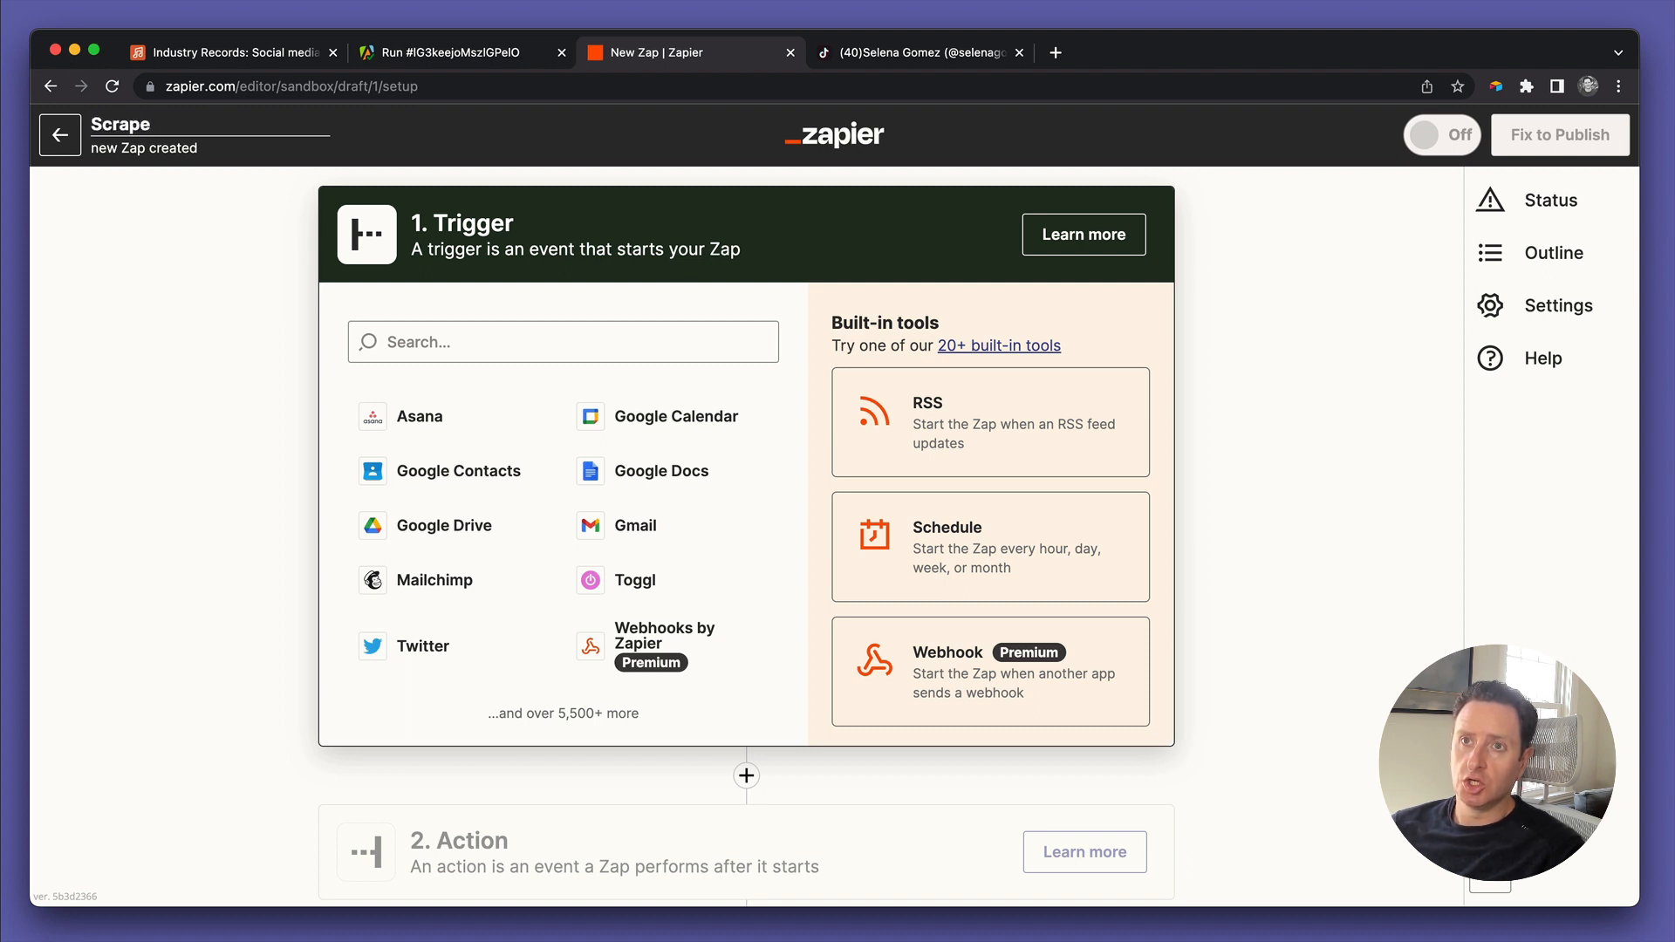
pyautogui.write('TikTok fo')
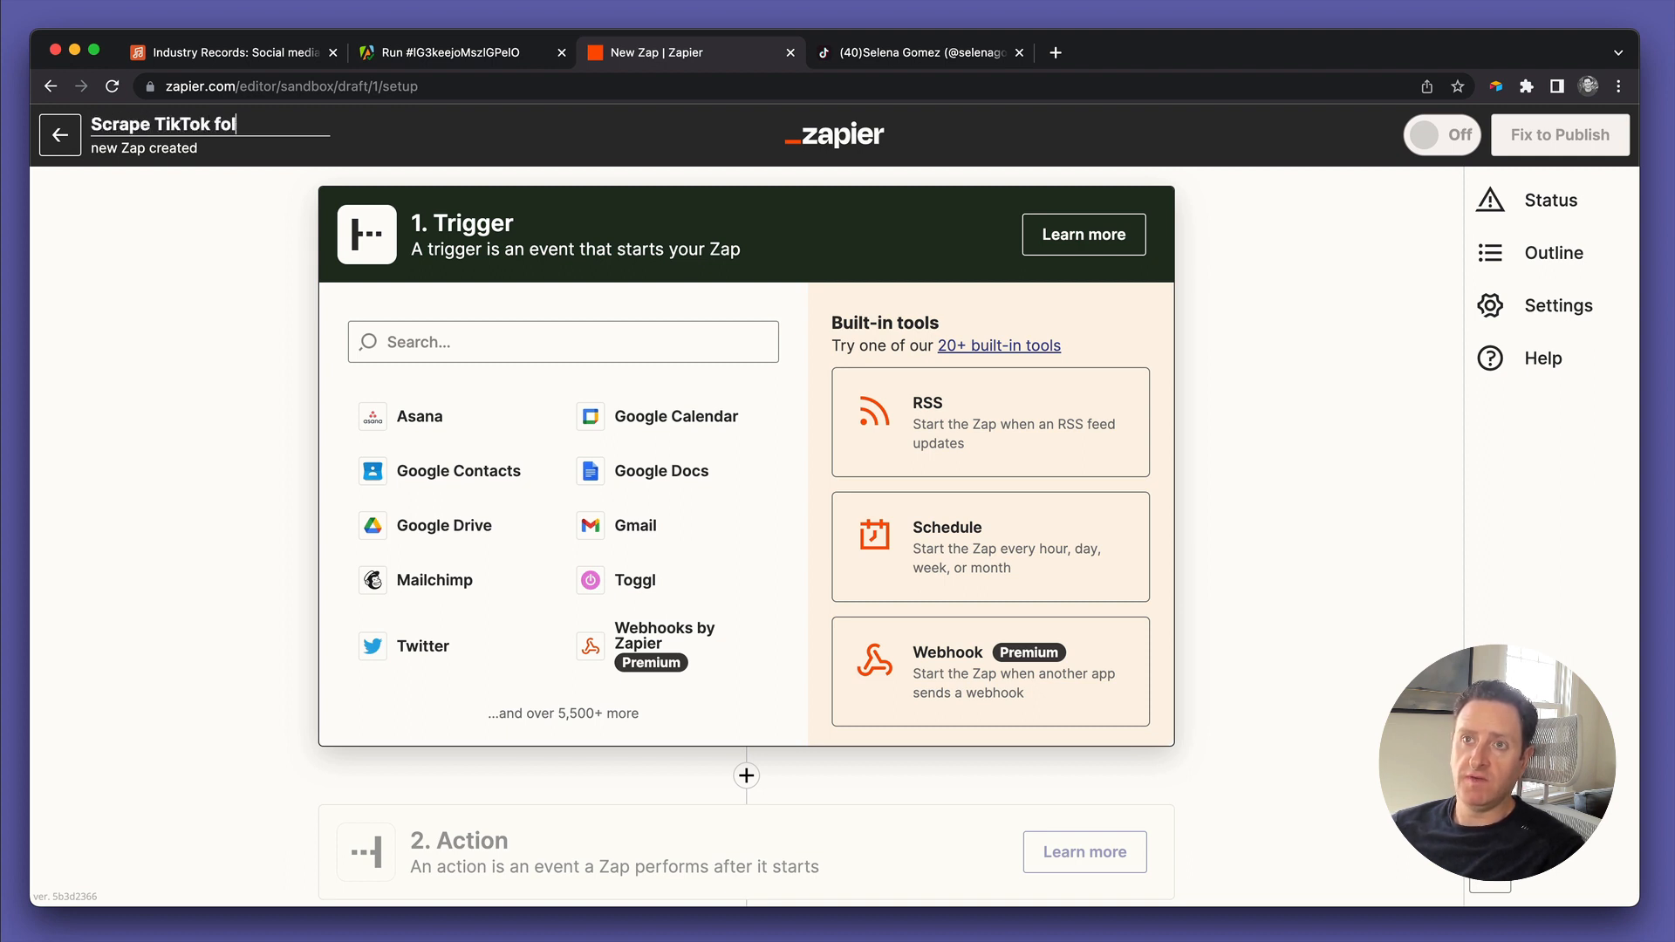
pyautogui.write('lowers')
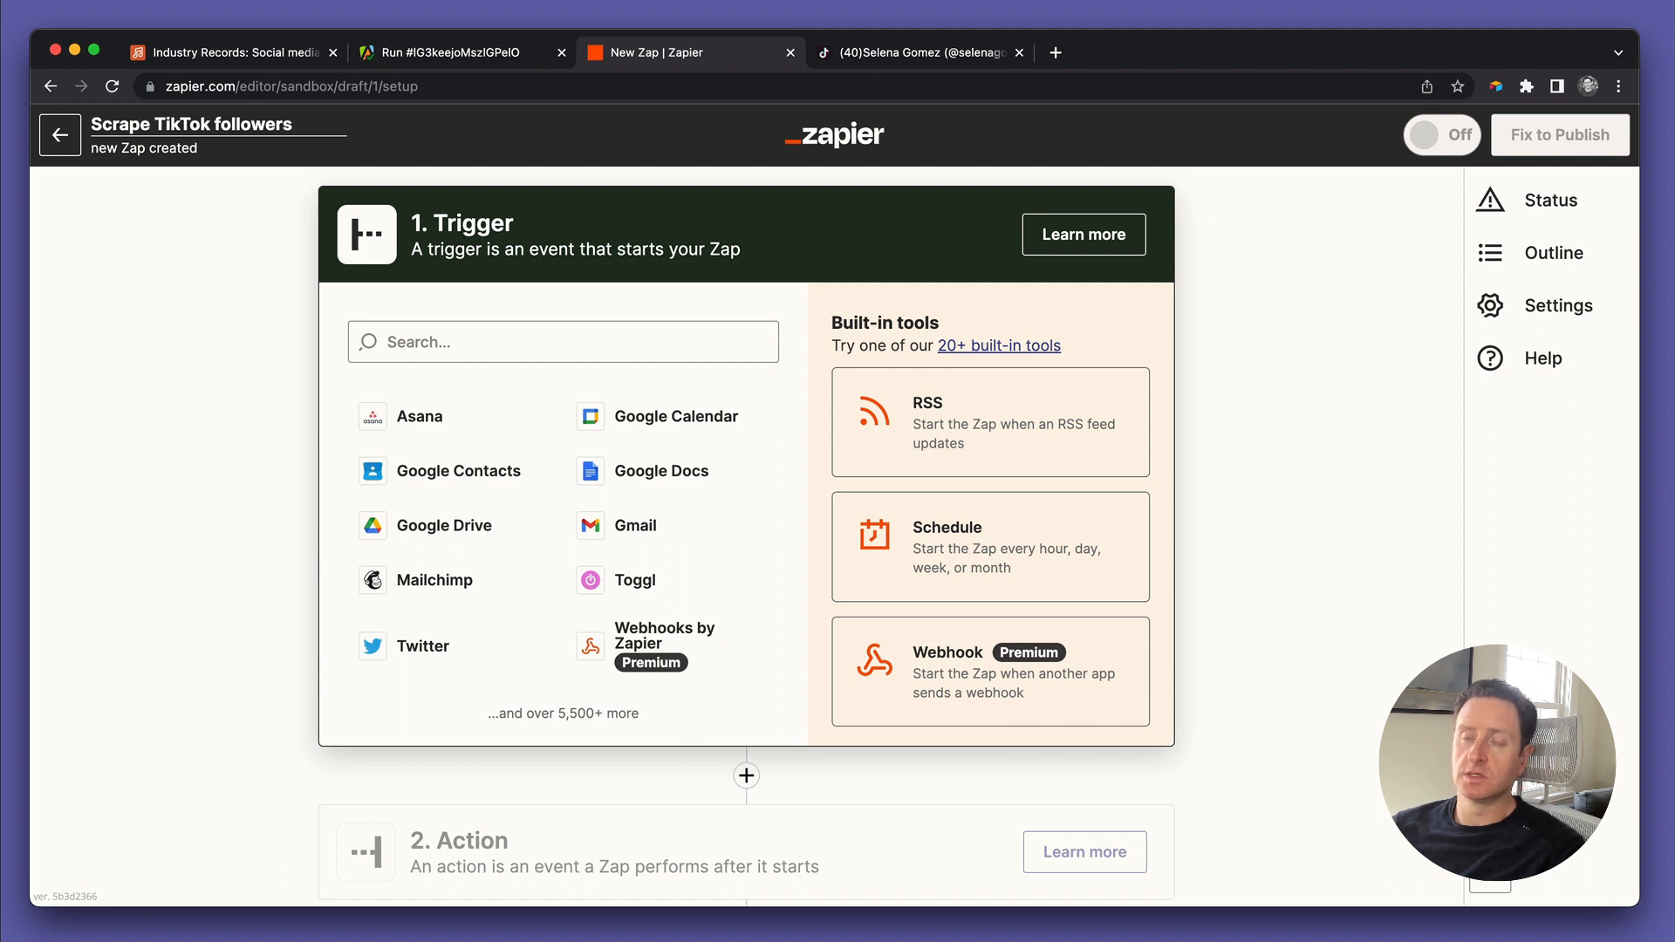
pyautogui.write('IA')
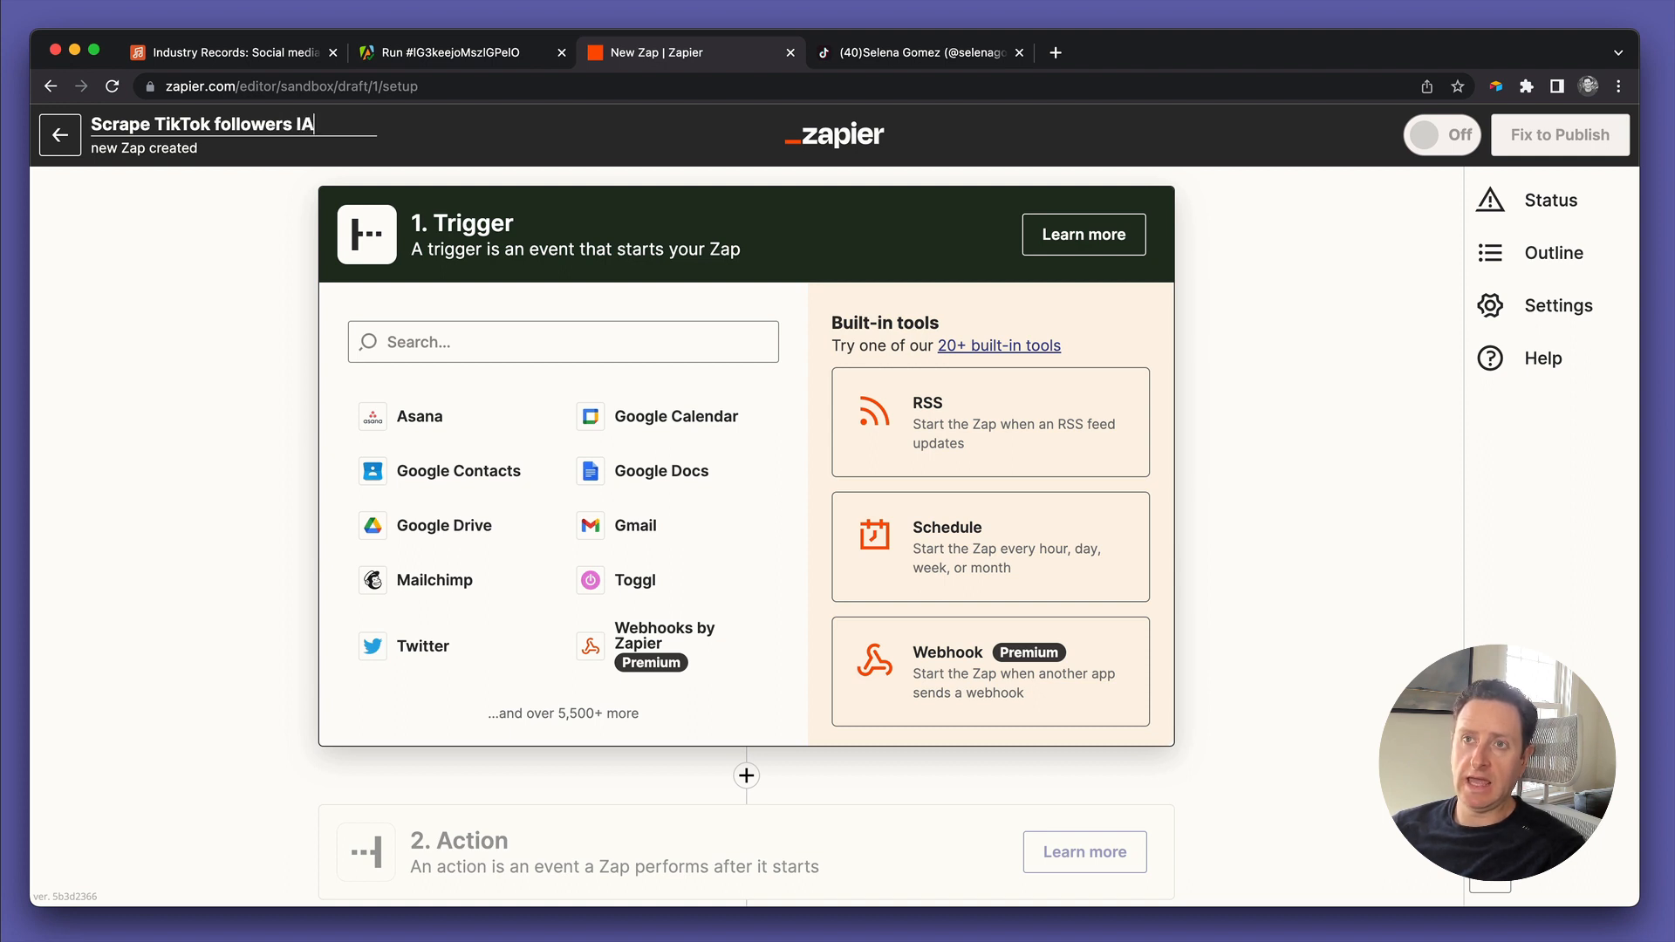
pyautogui.write('Demo')
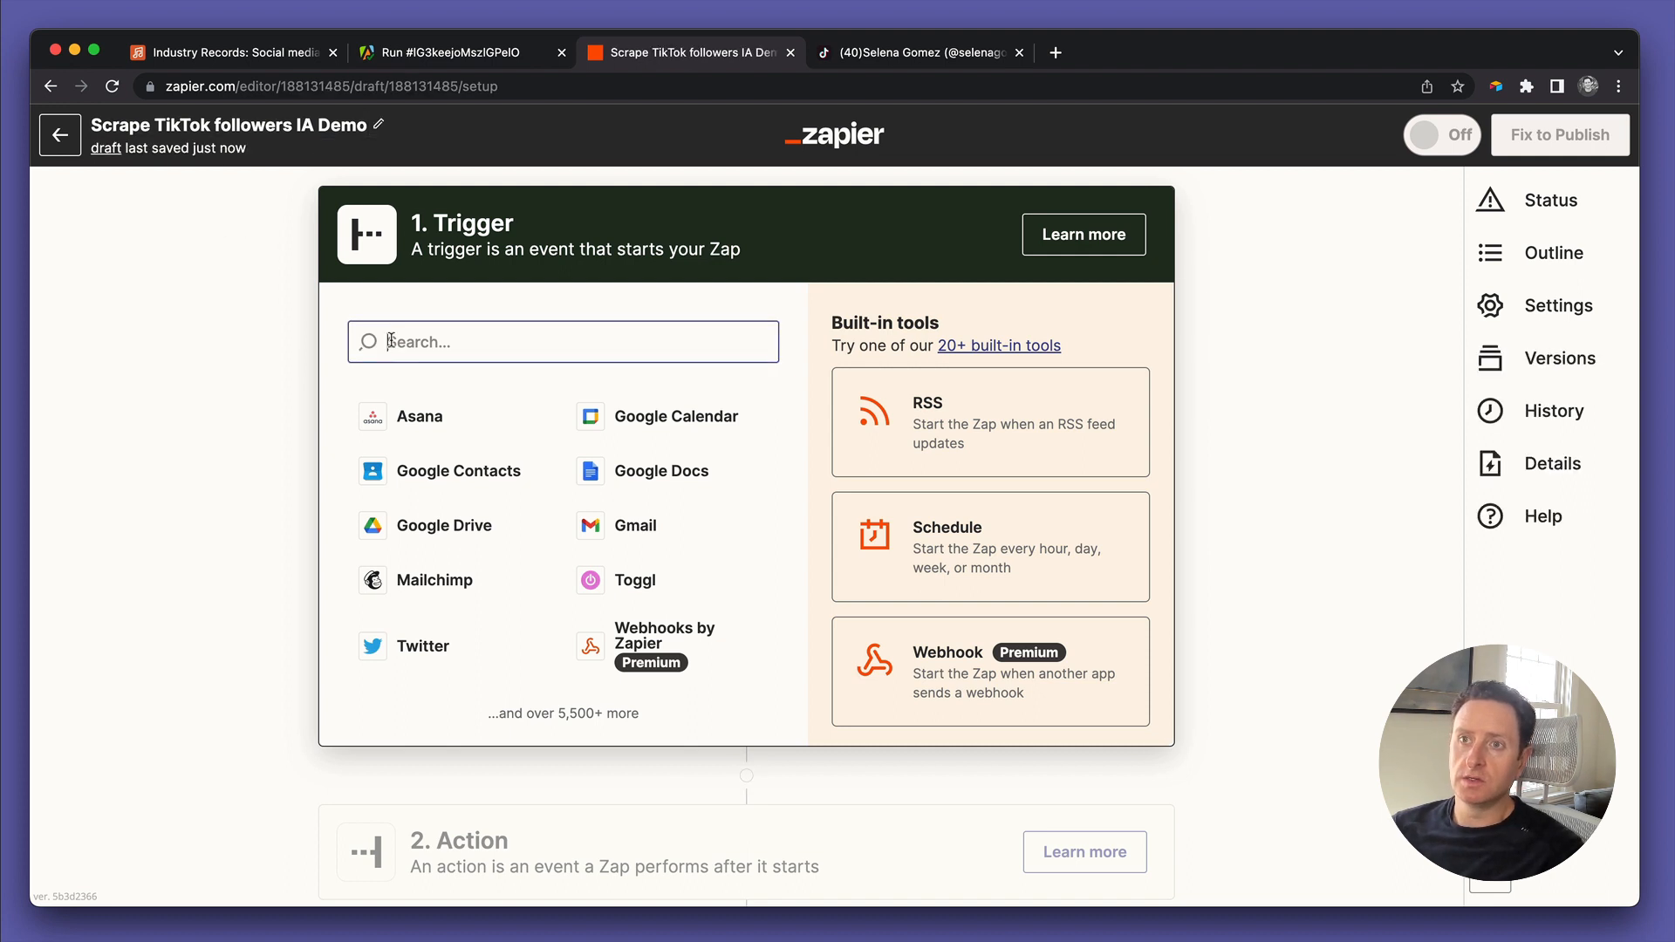
# Choose Airtable as the trigger app with New Record as its event
pyautogui.write('air')
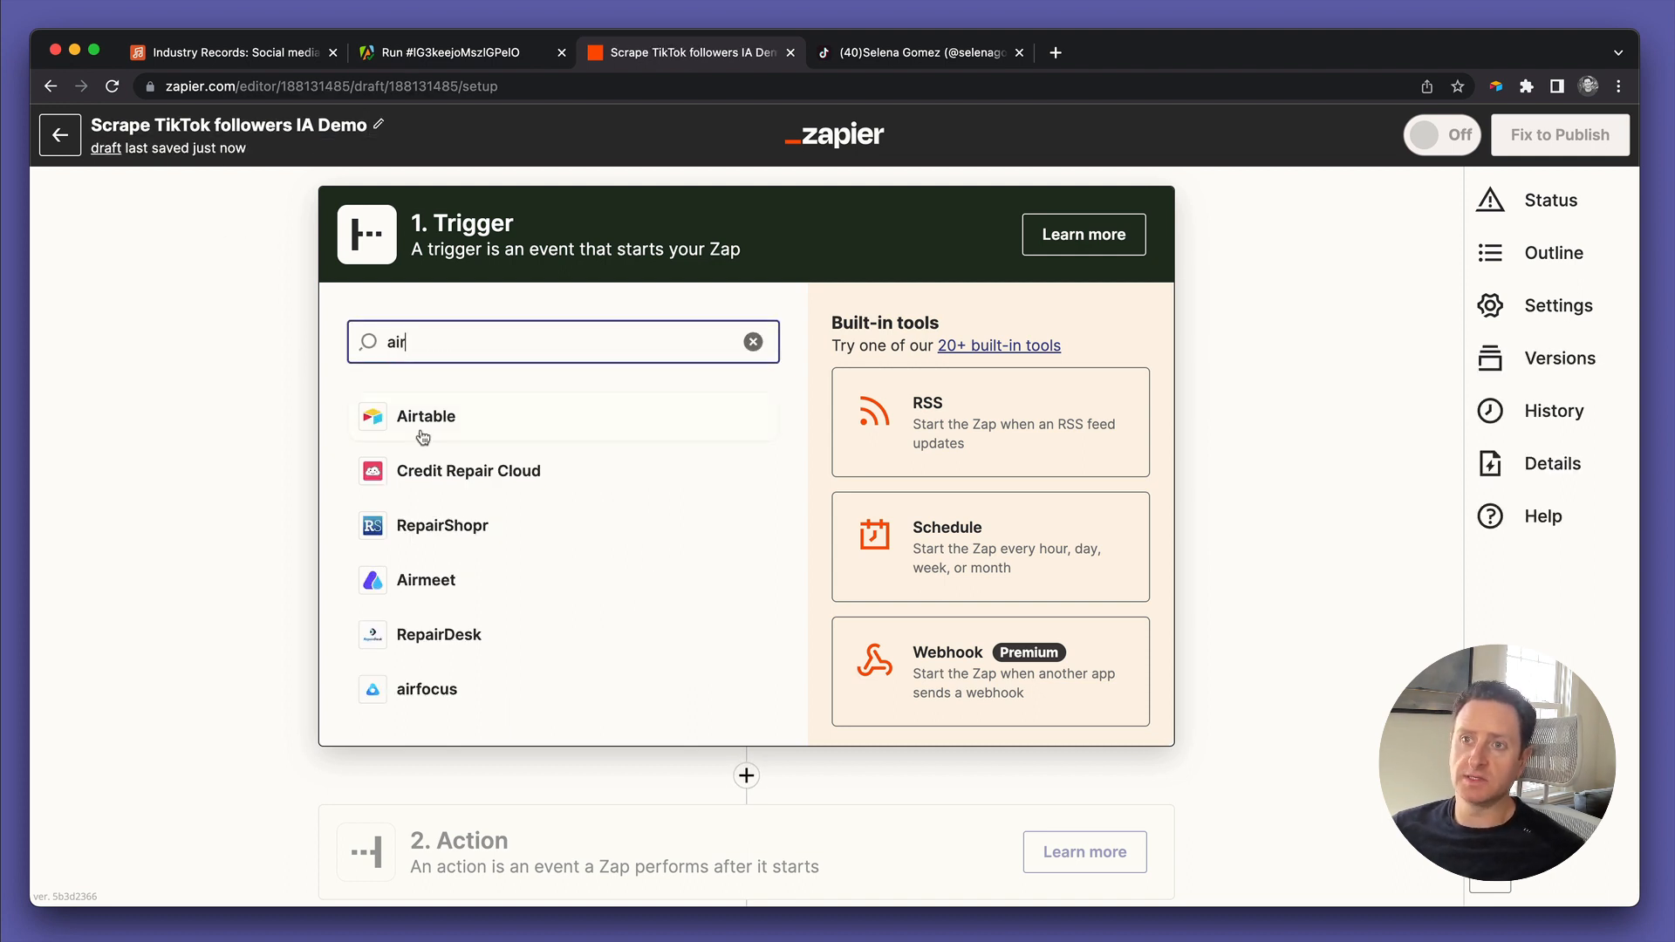
pyautogui.click(425, 415)
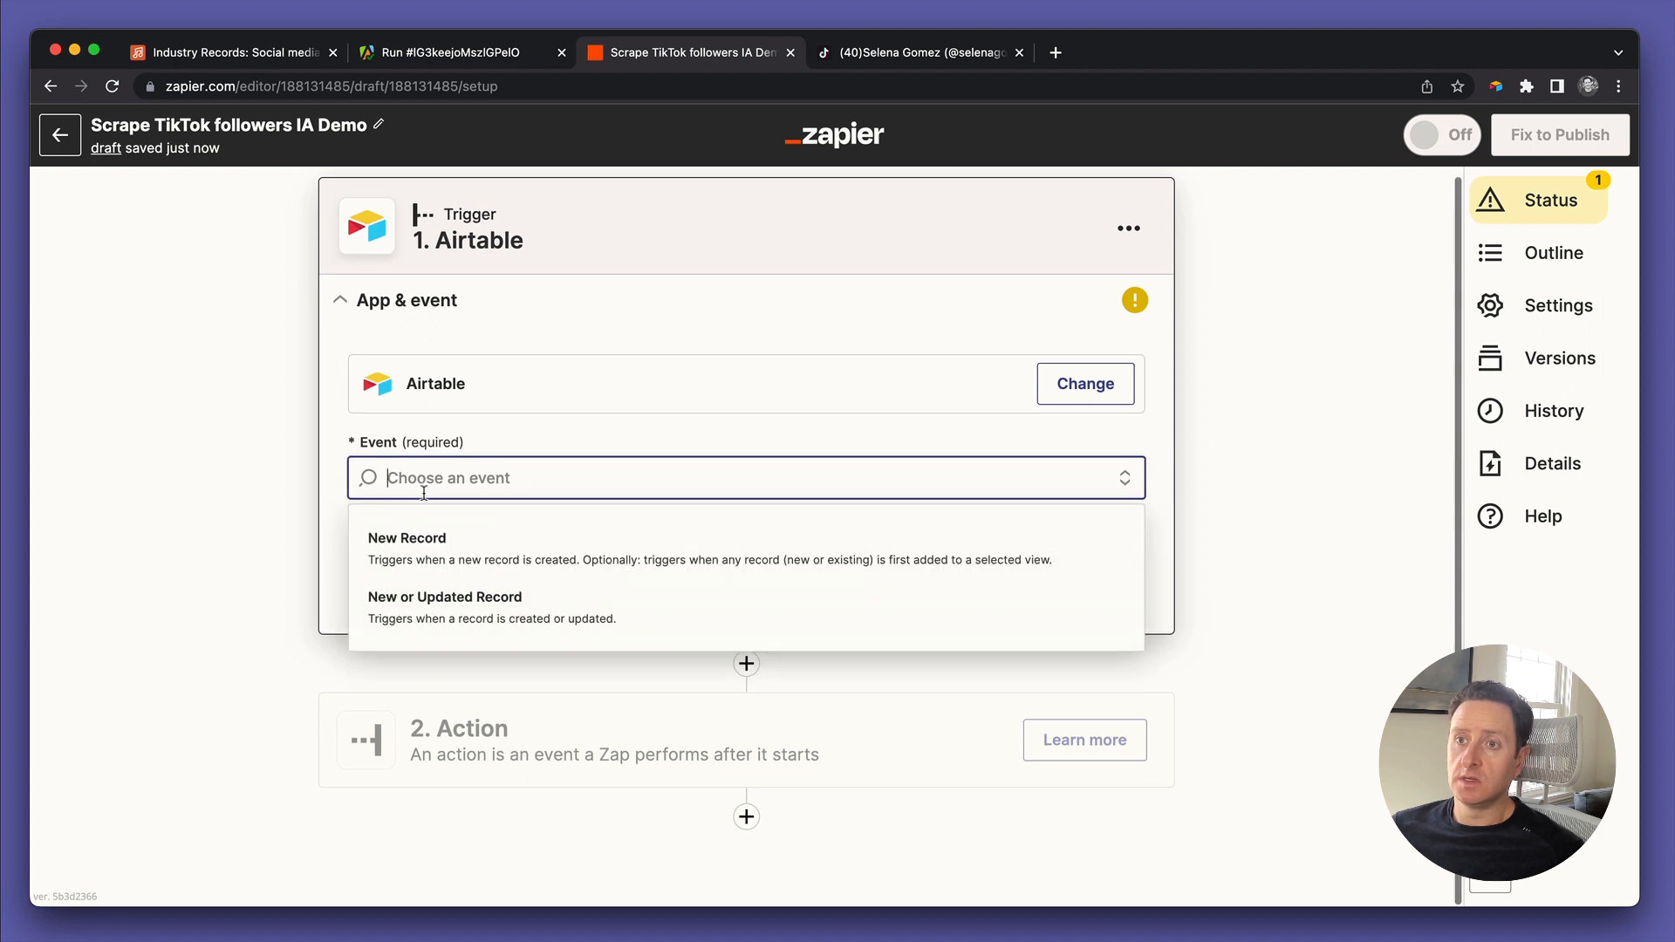
pyautogui.click(406, 537)
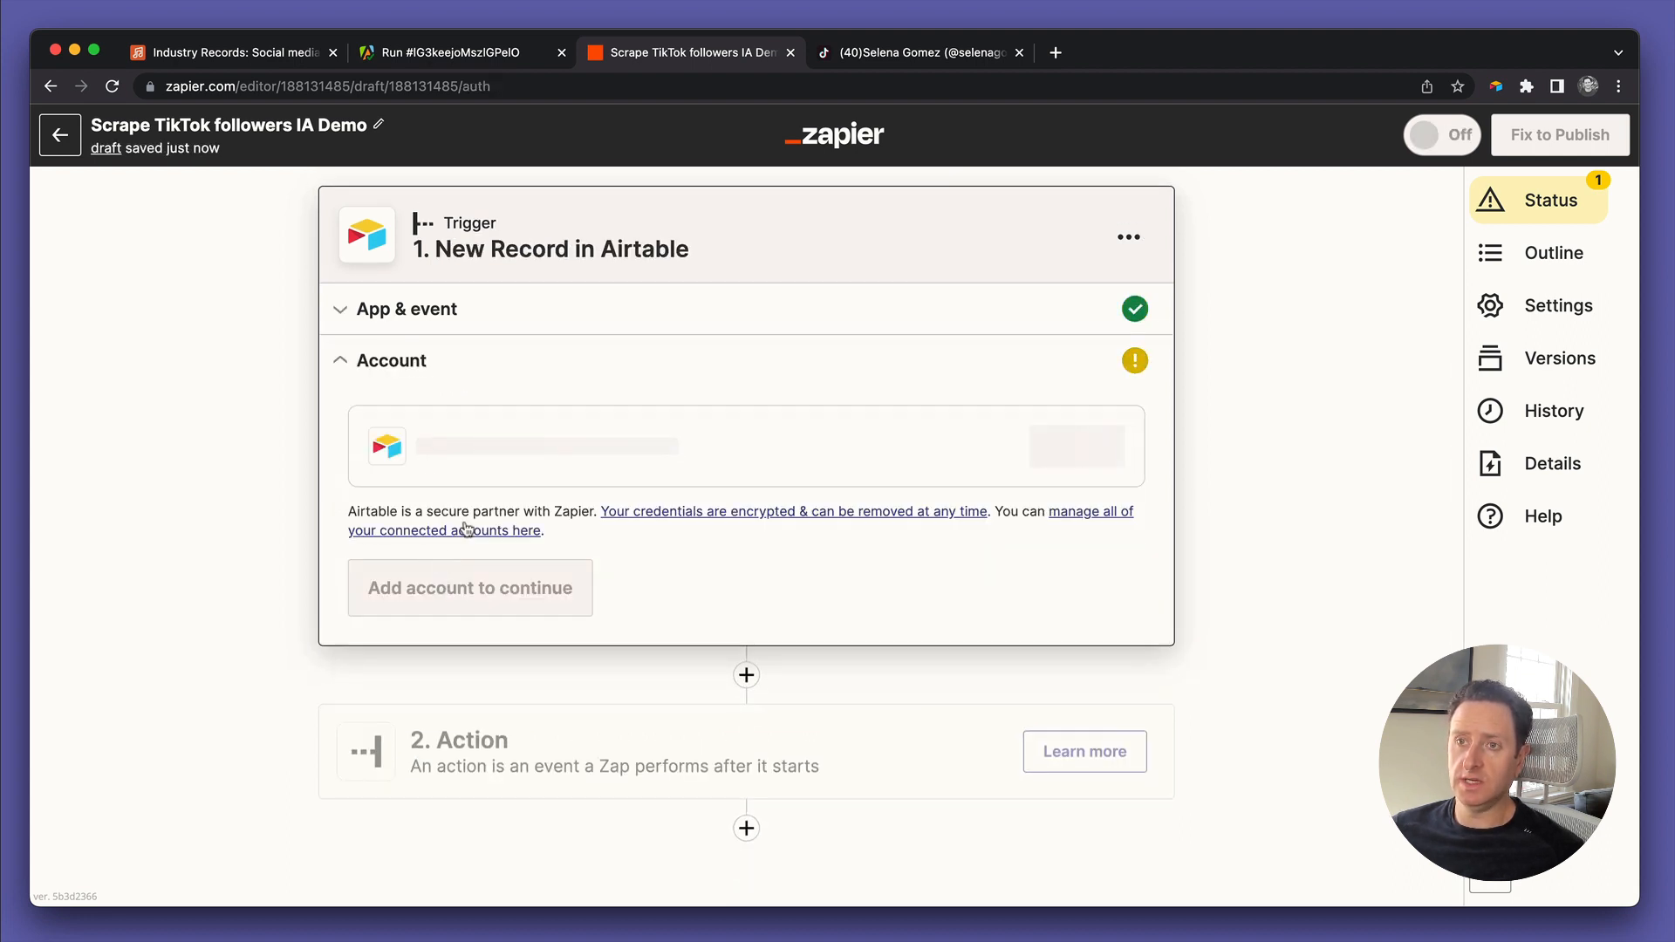
pyautogui.moveTo(464, 530)
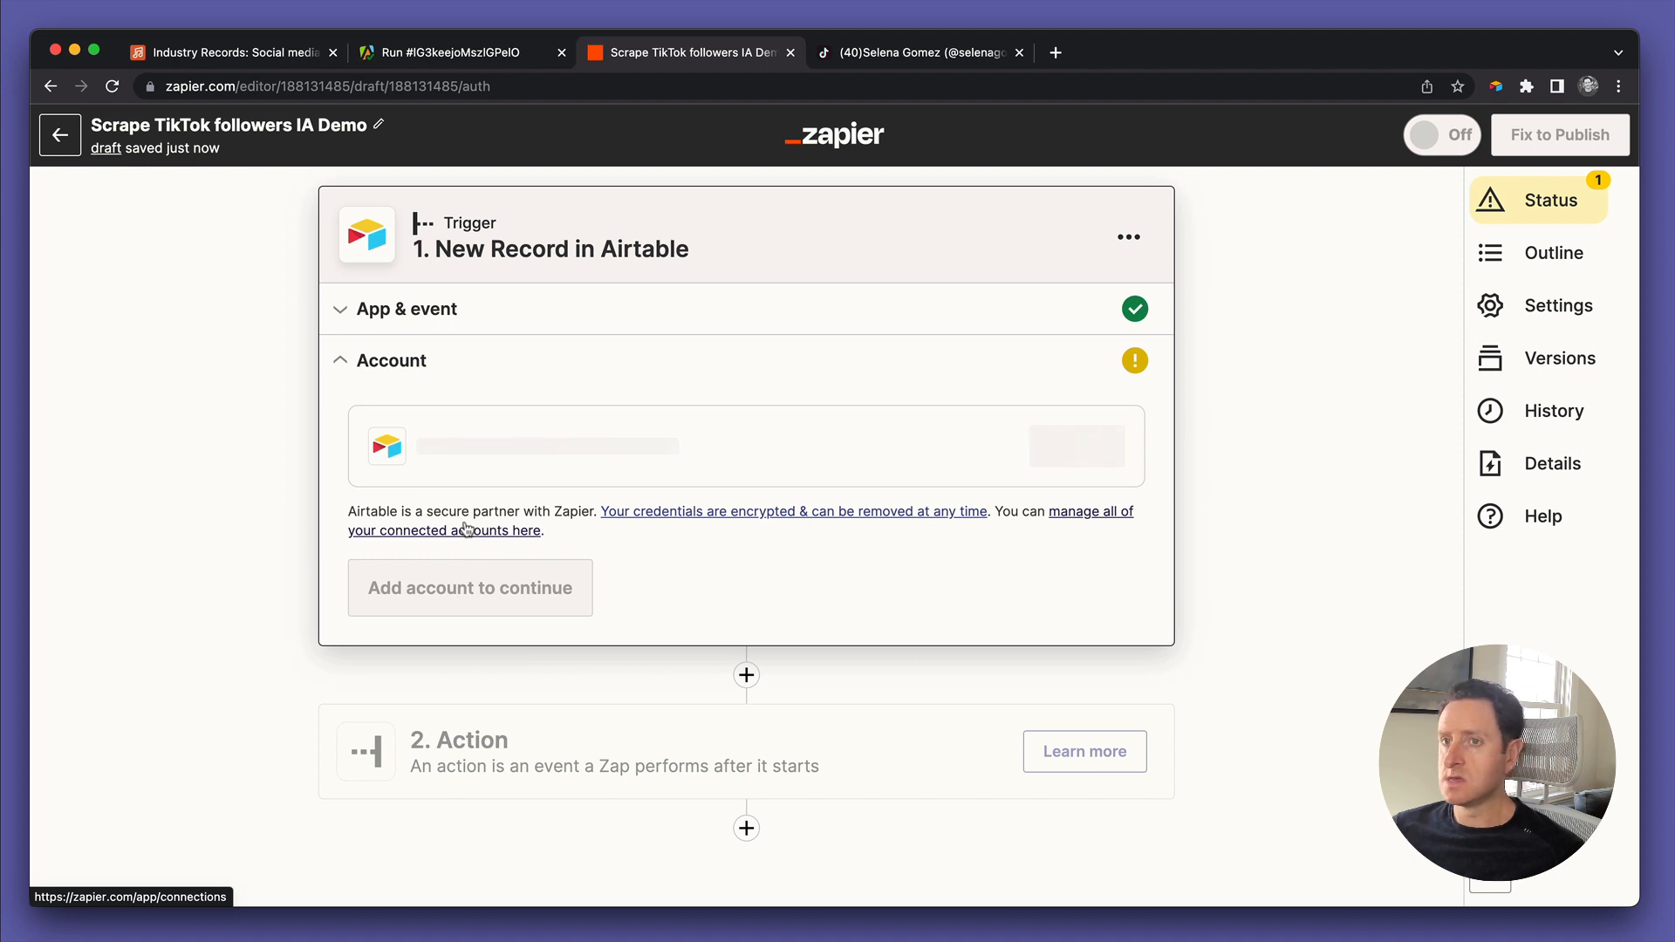
pyautogui.moveTo(466, 461)
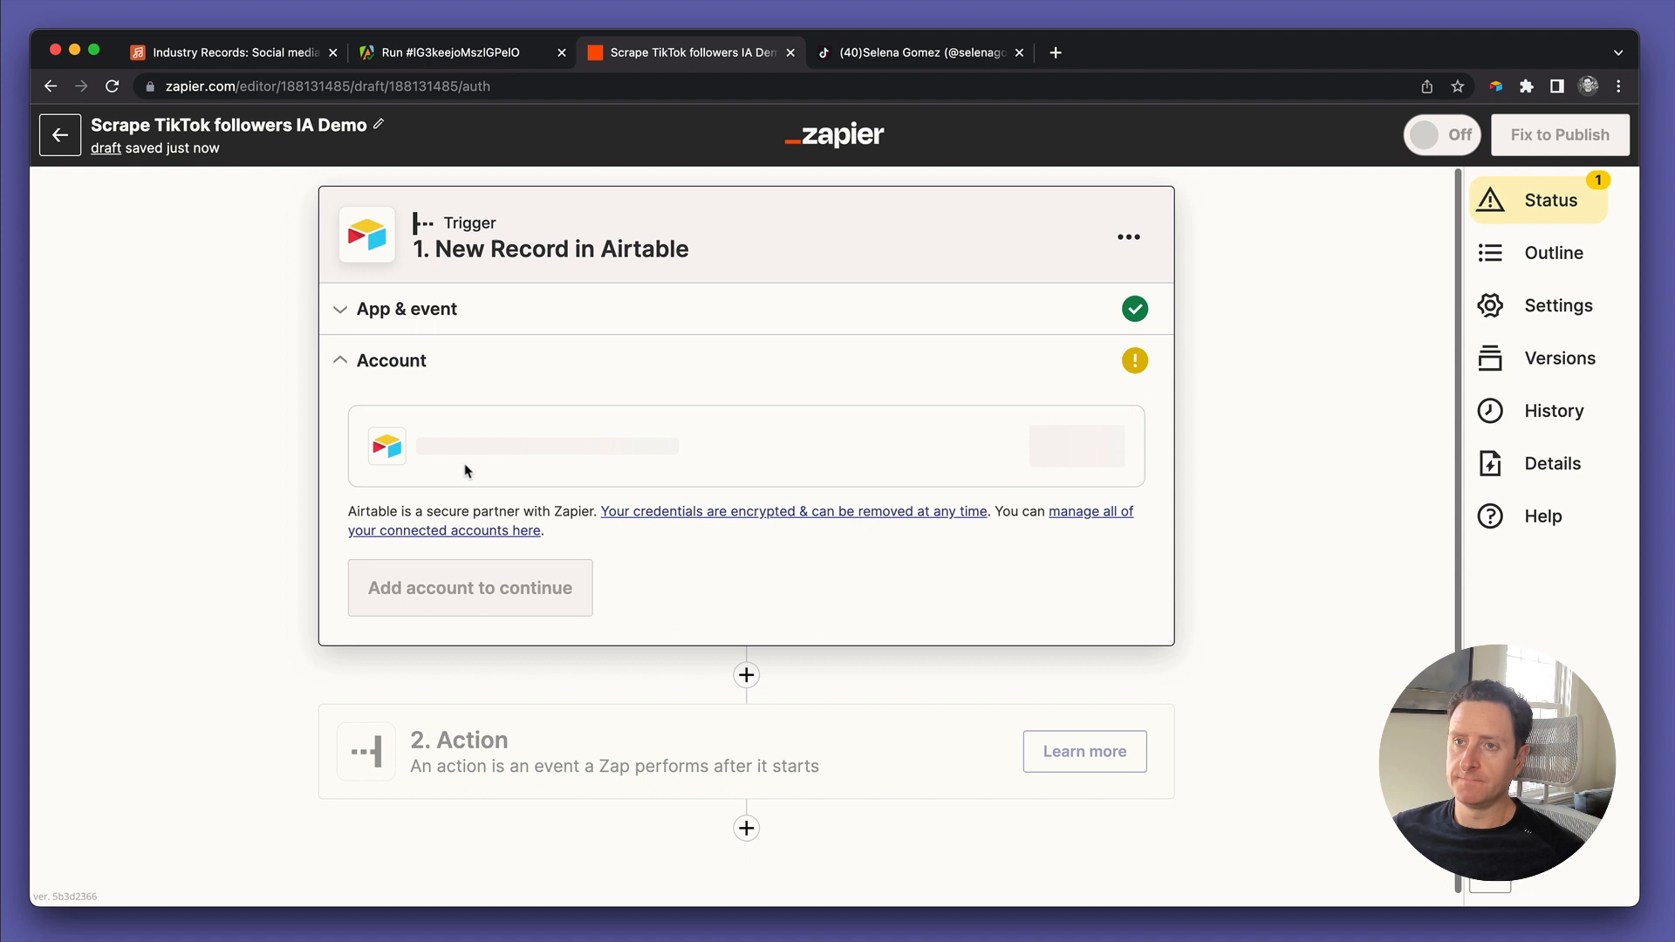
pyautogui.moveTo(464, 483)
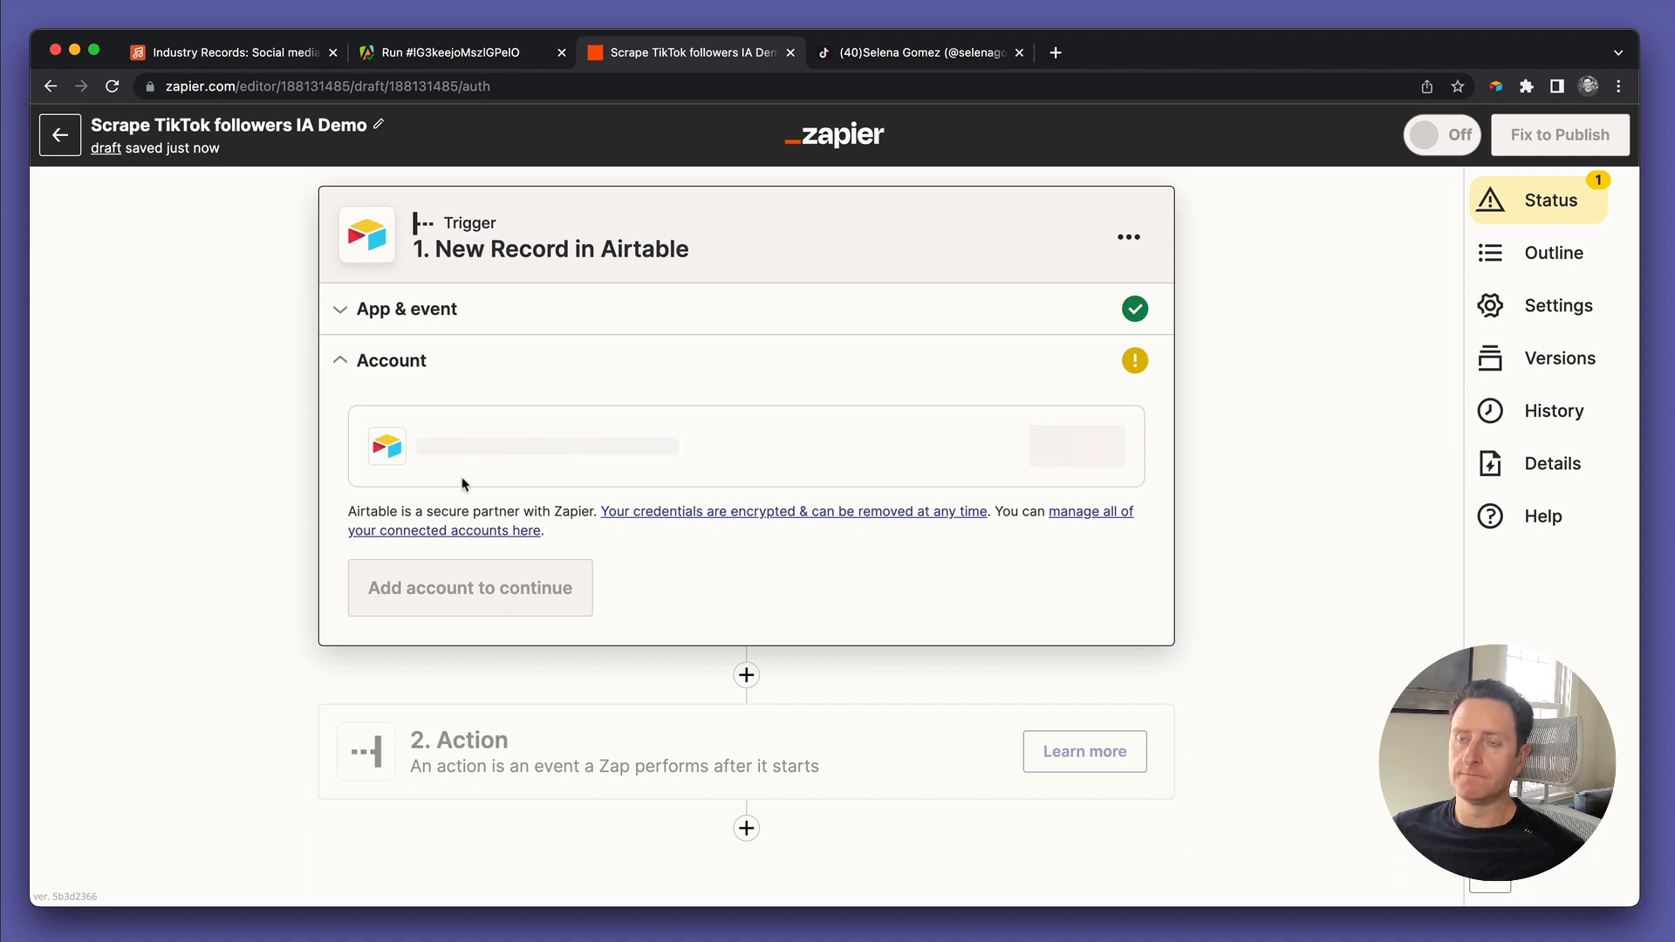
pyautogui.moveTo(140, 122)
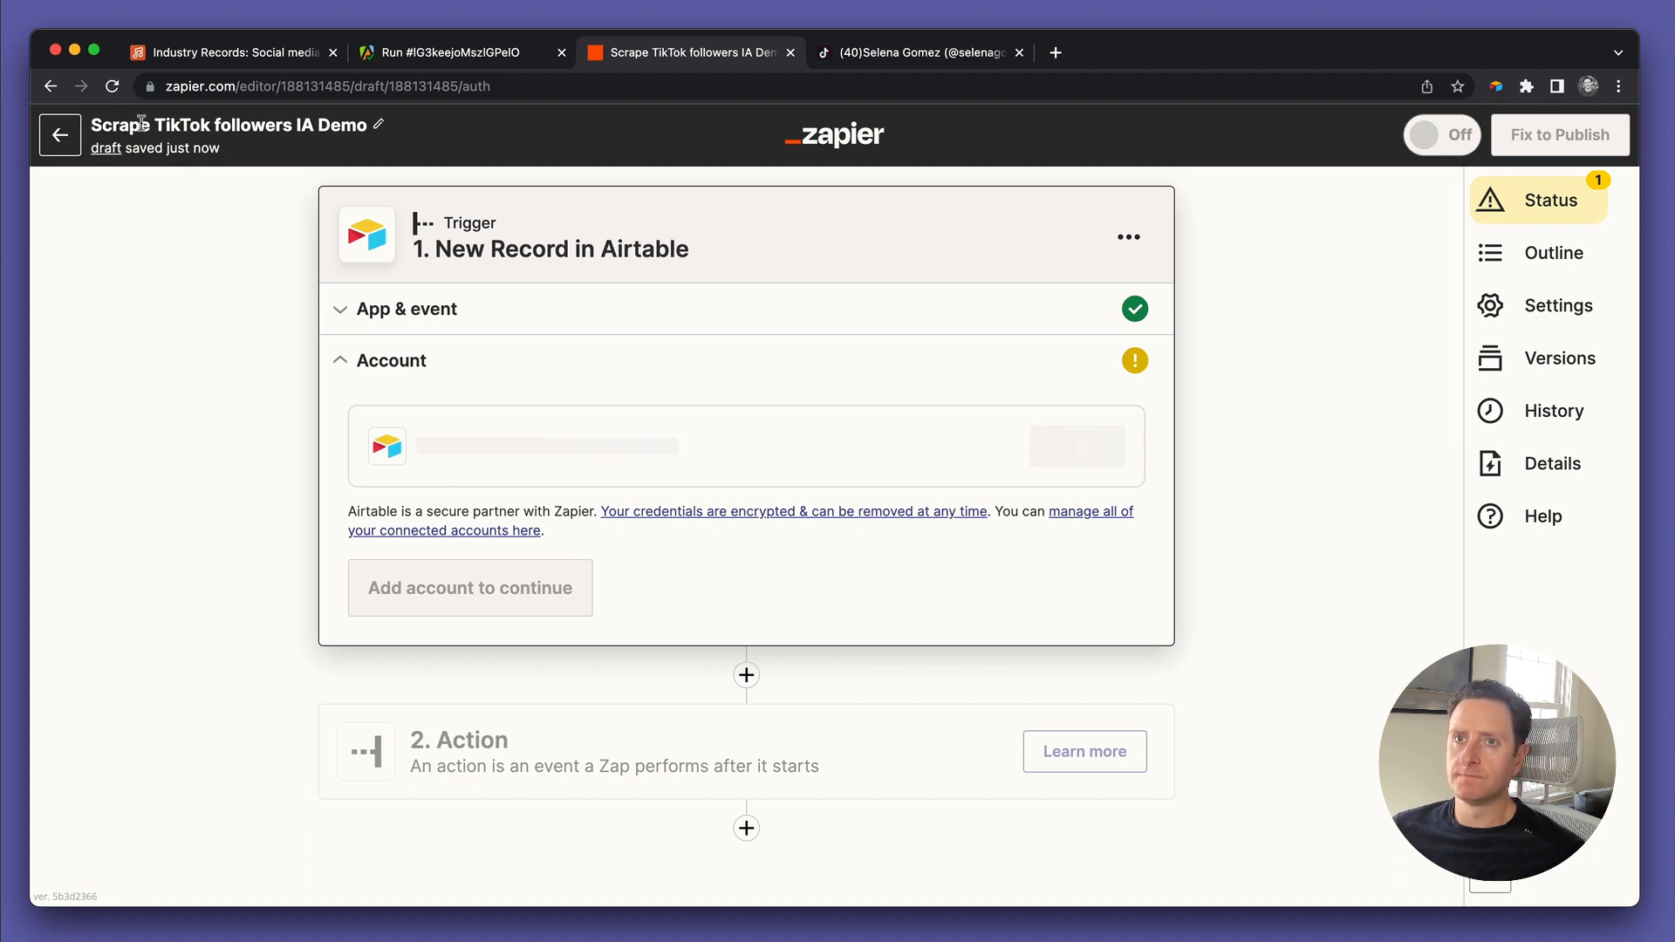
pyautogui.moveTo(111, 87)
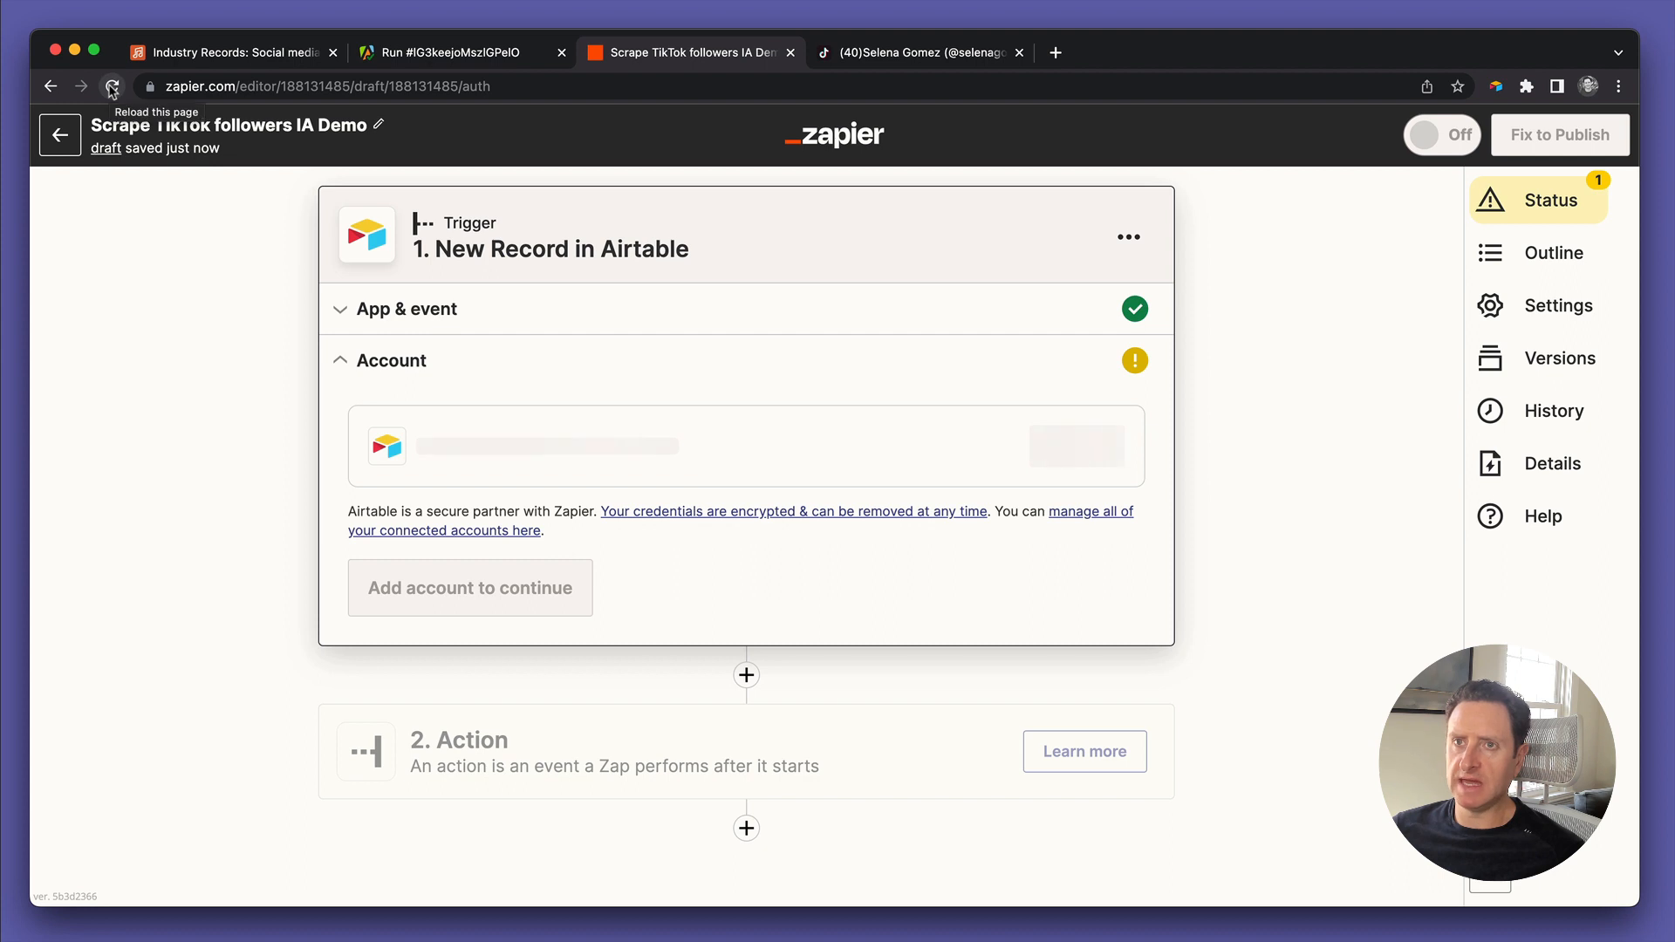
# Reload, connect the existing Airtable account to the trigger and continue to its settings
pyautogui.click(112, 87)
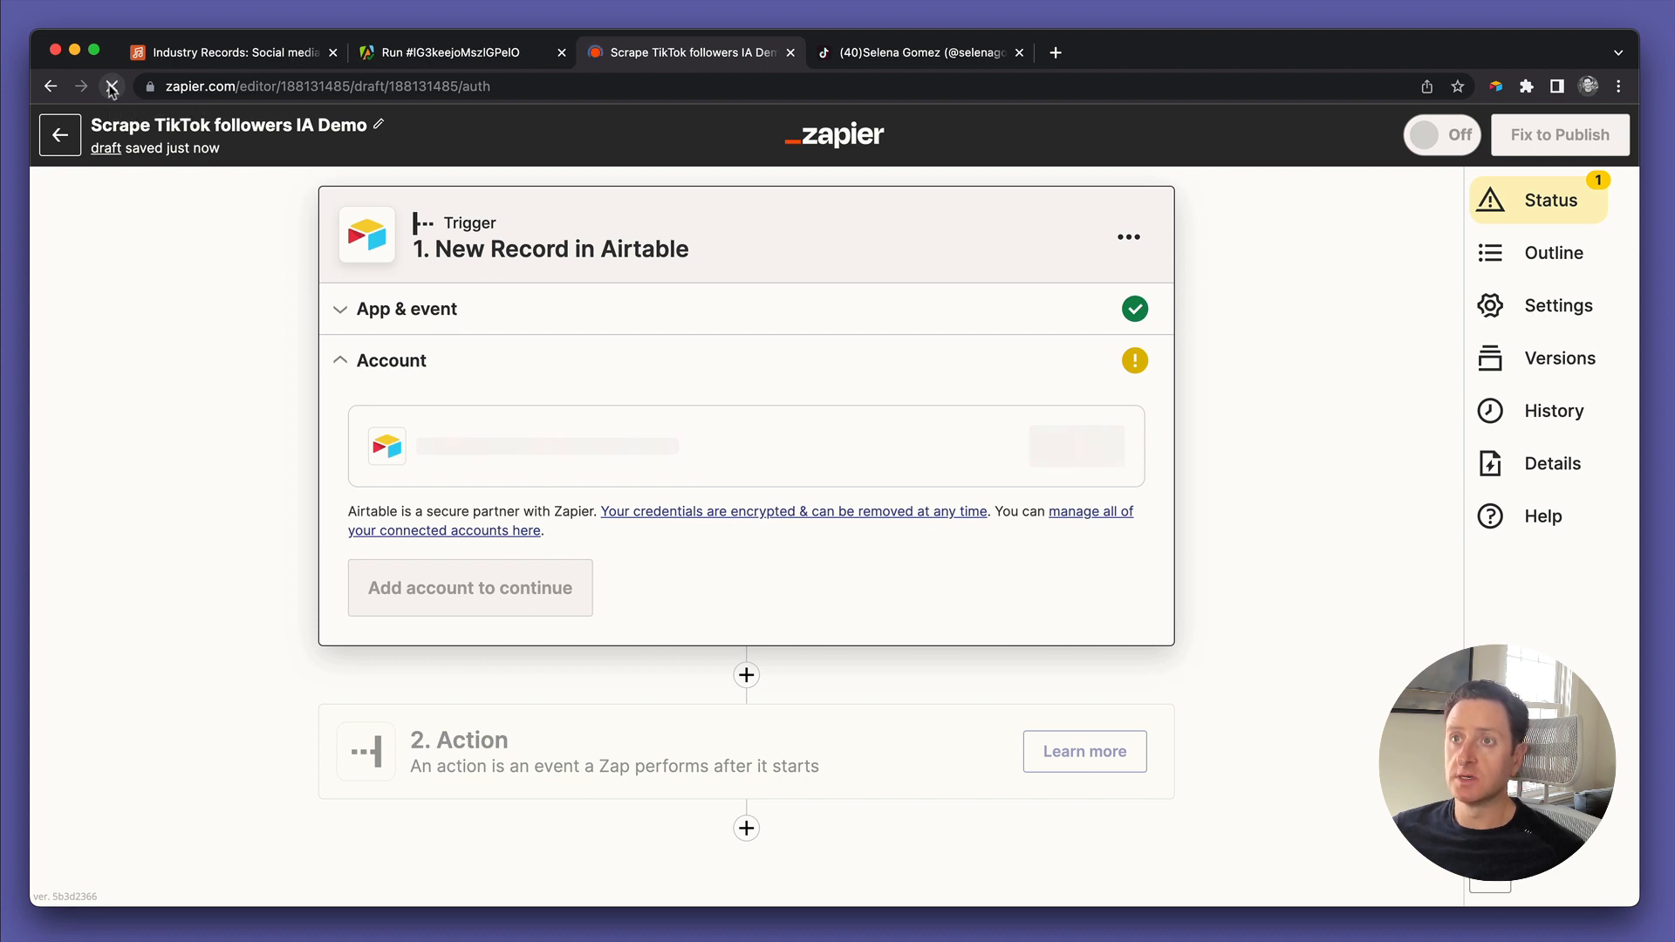
pyautogui.click(112, 87)
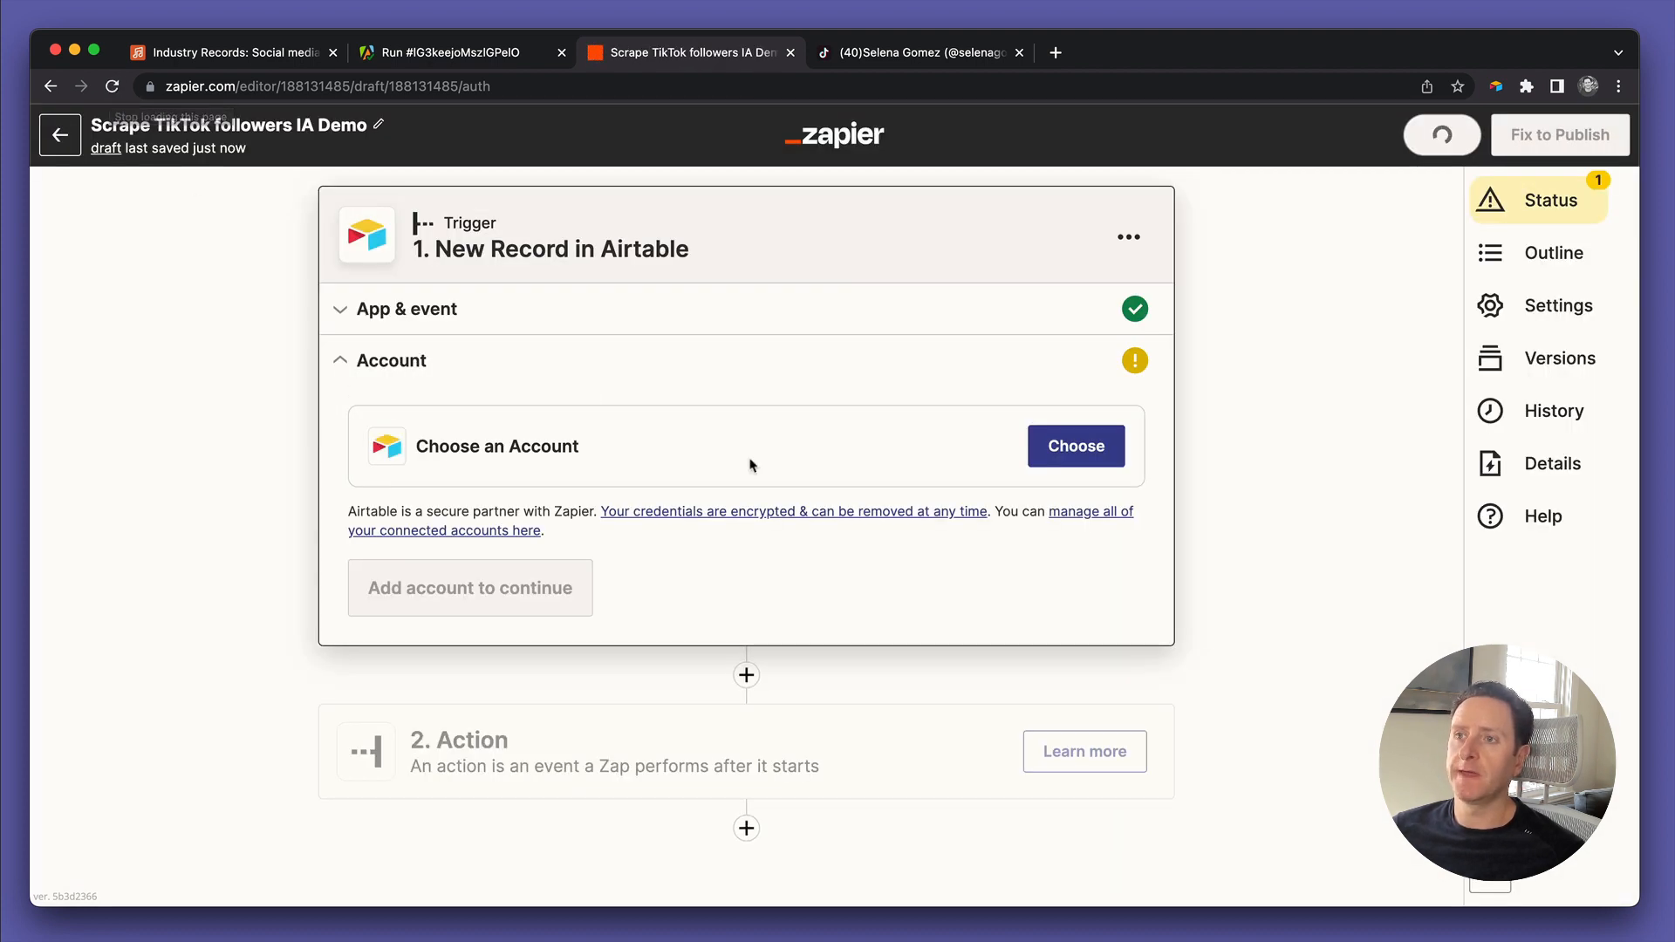
pyautogui.click(1073, 445)
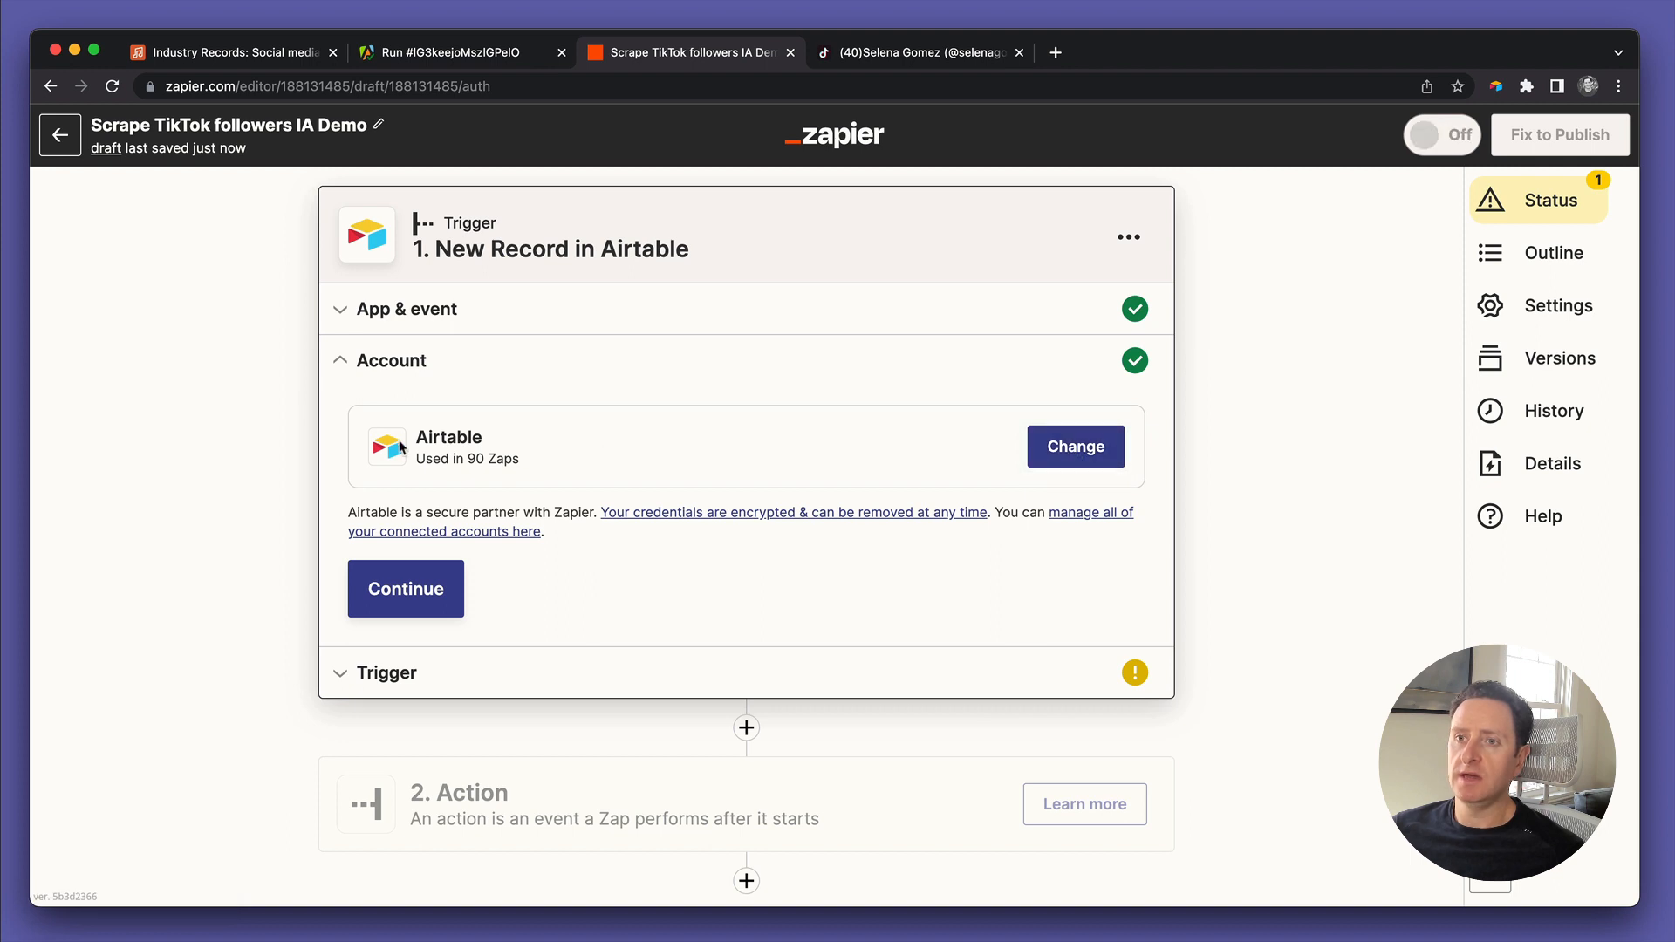
pyautogui.click(405, 588)
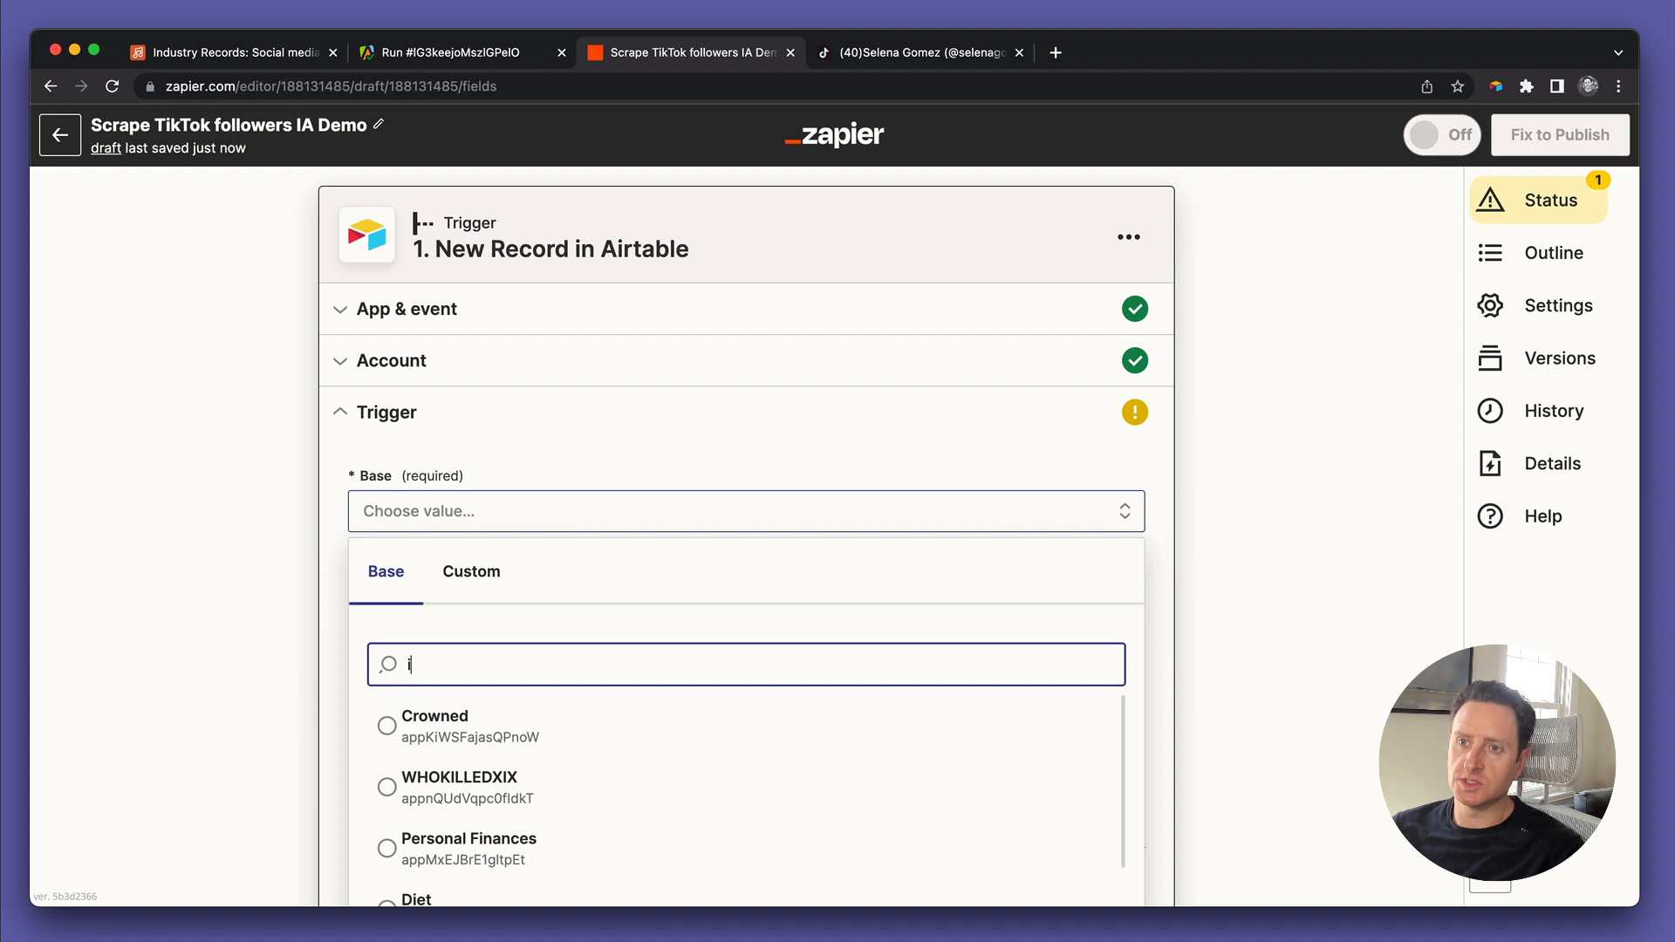
# Set the trigger's base to Industry Records and table to Social media followers, then continue
pyautogui.write('nds')
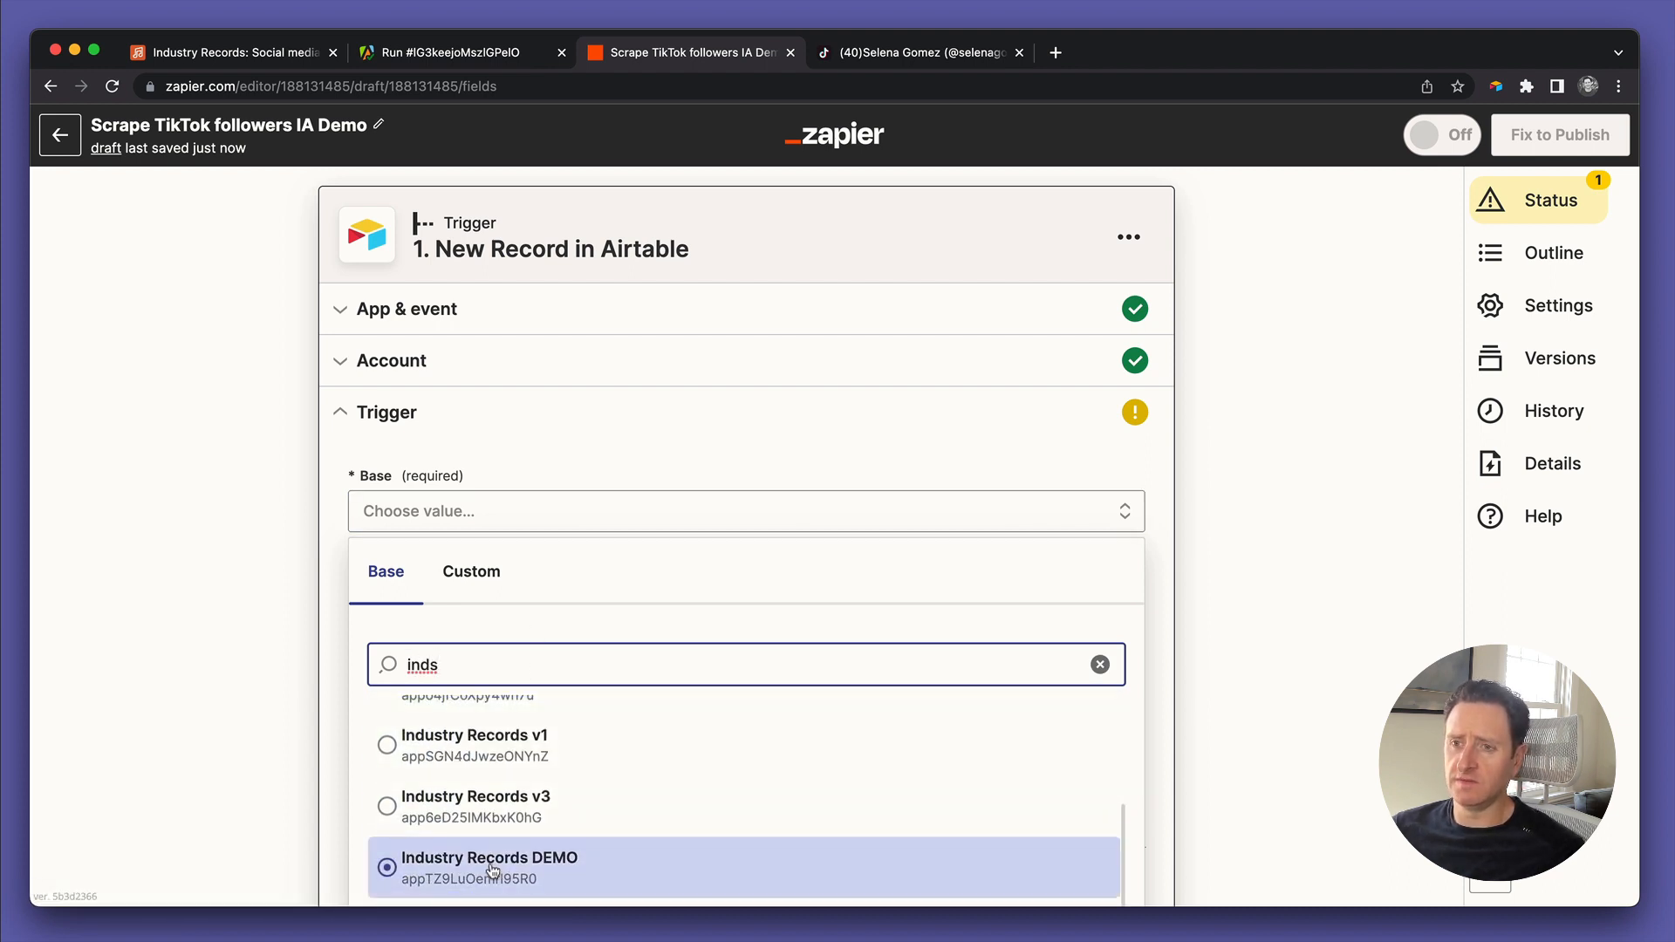
pyautogui.click(488, 856)
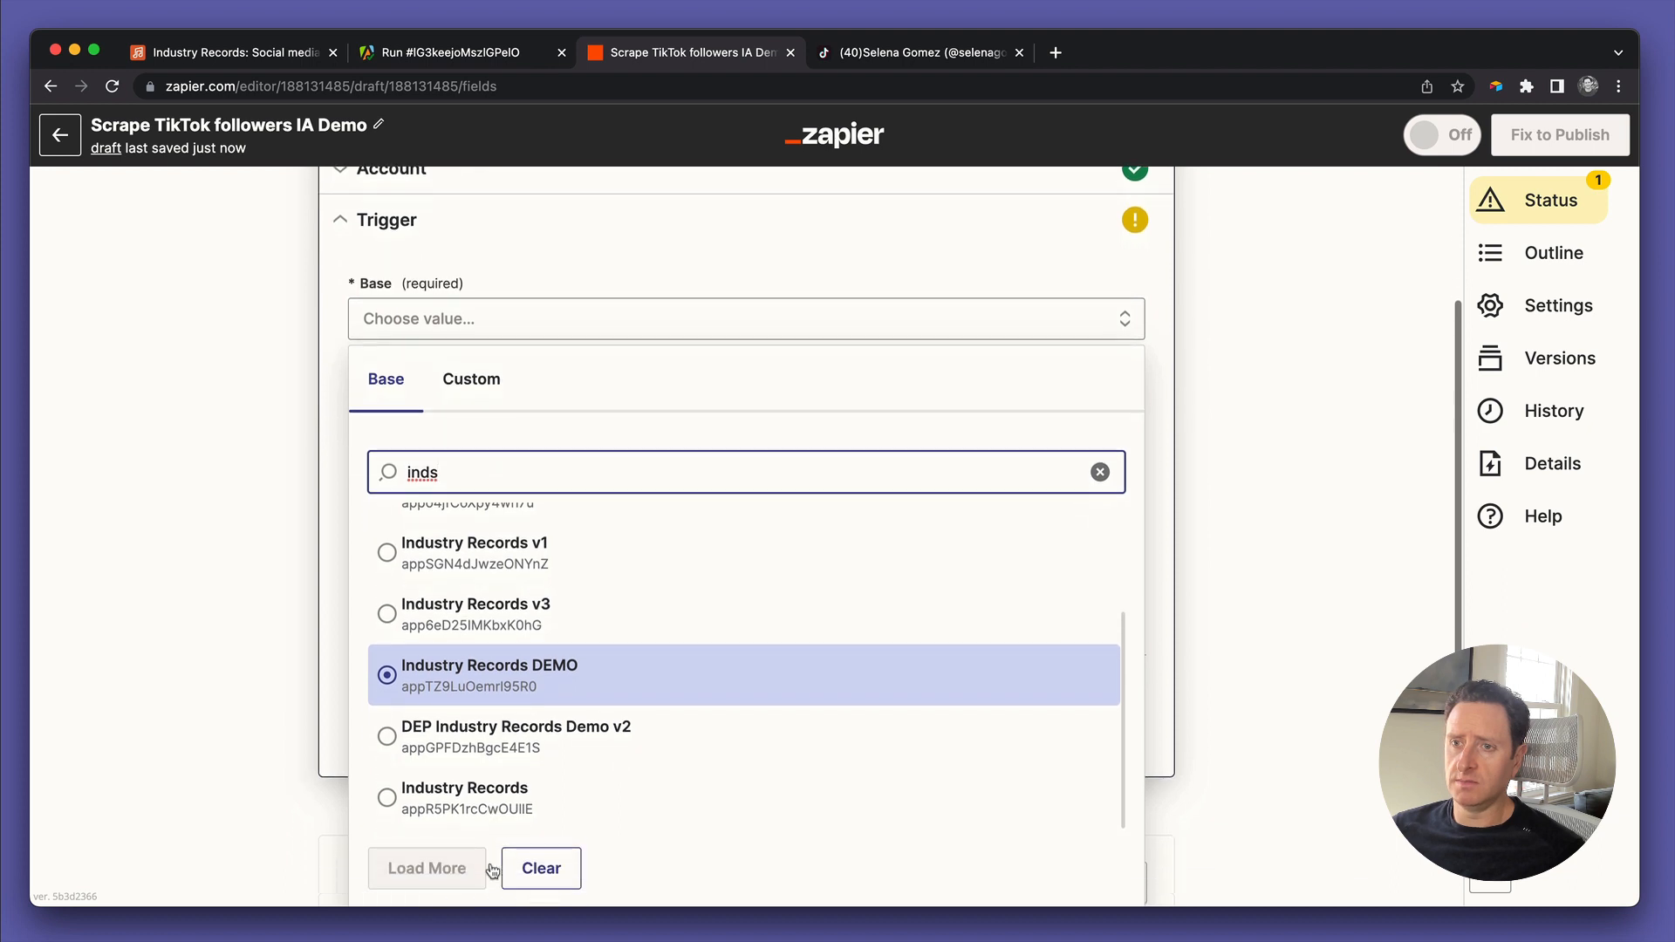
pyautogui.click(464, 796)
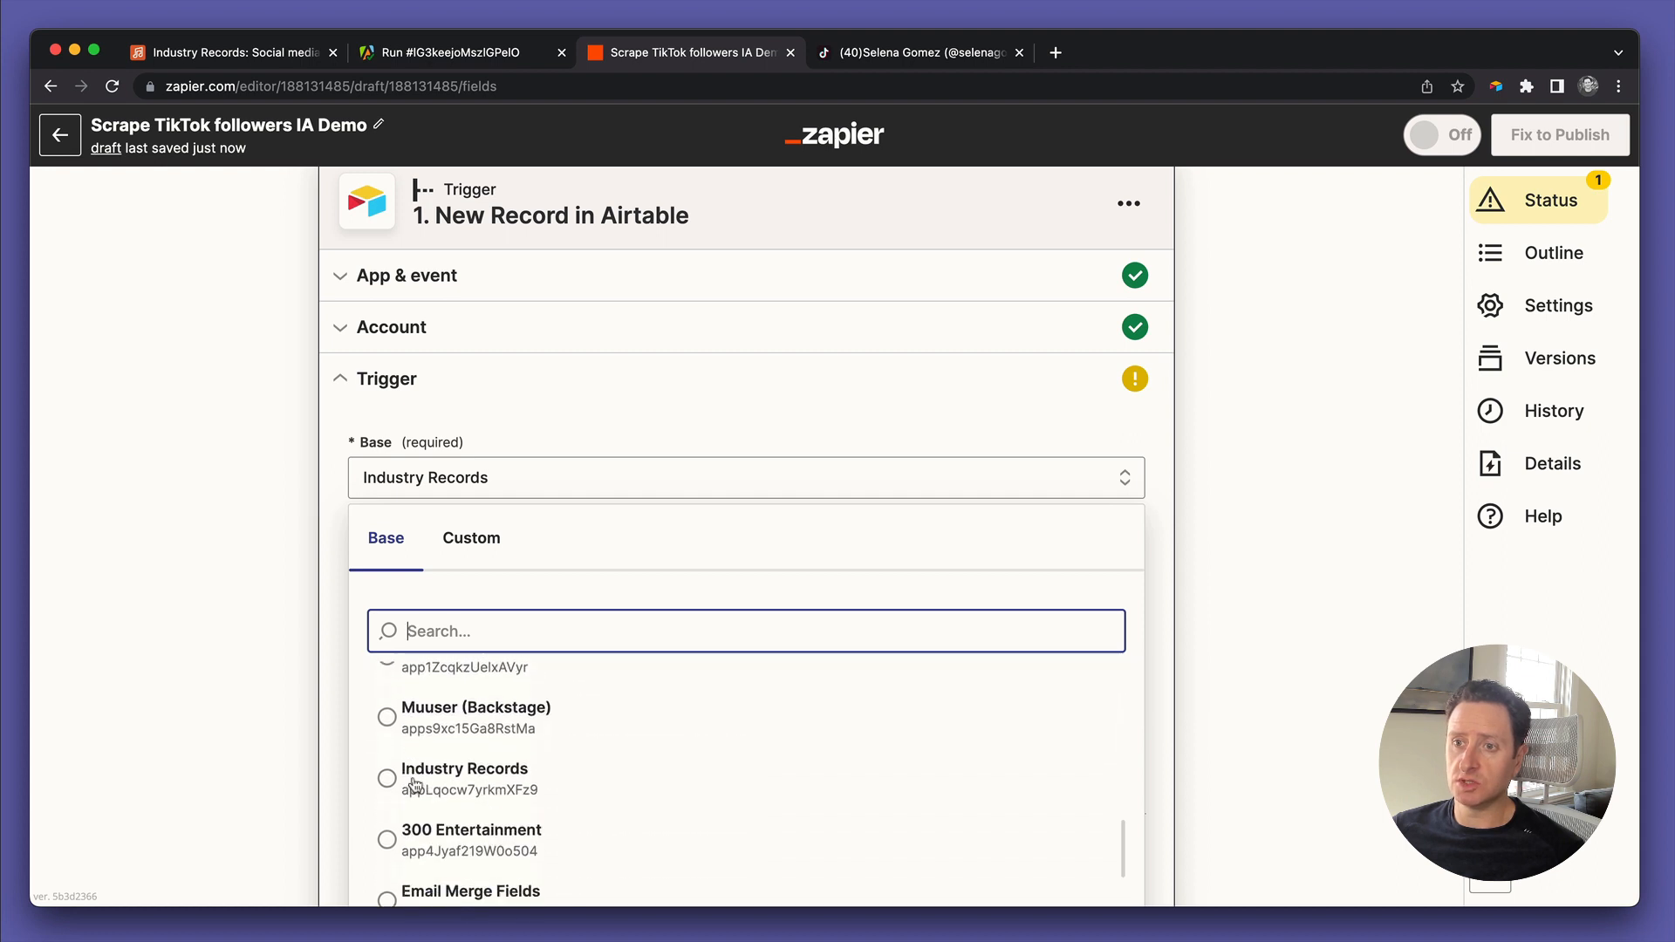
pyautogui.scroll(-3)
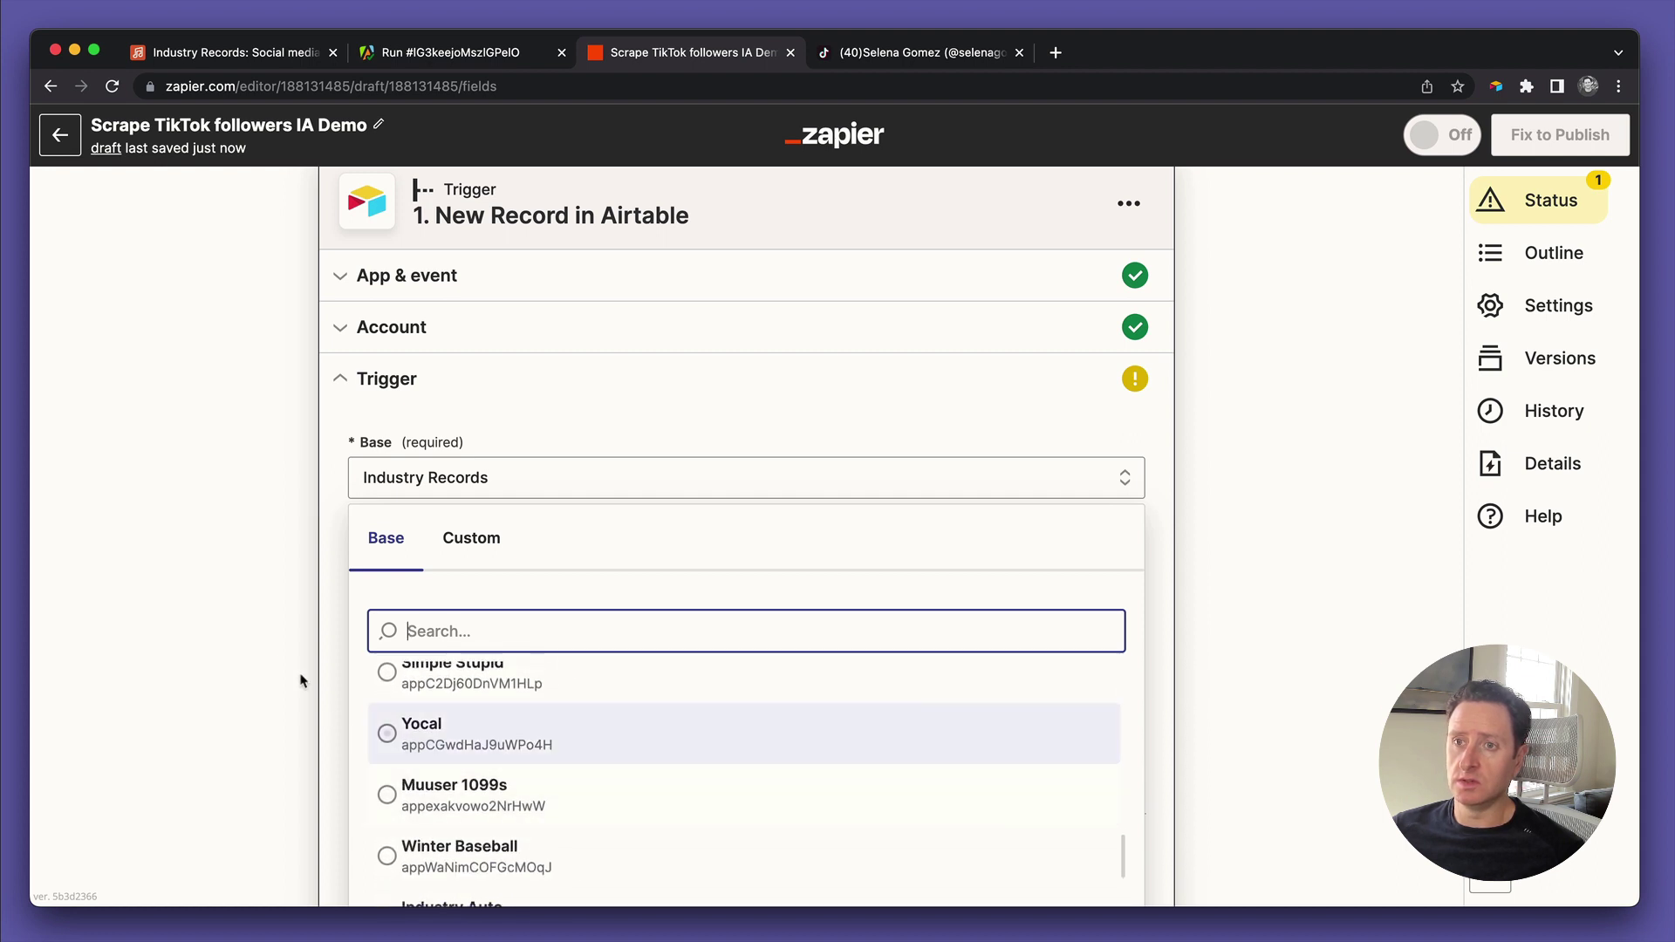
pyautogui.click(741, 734)
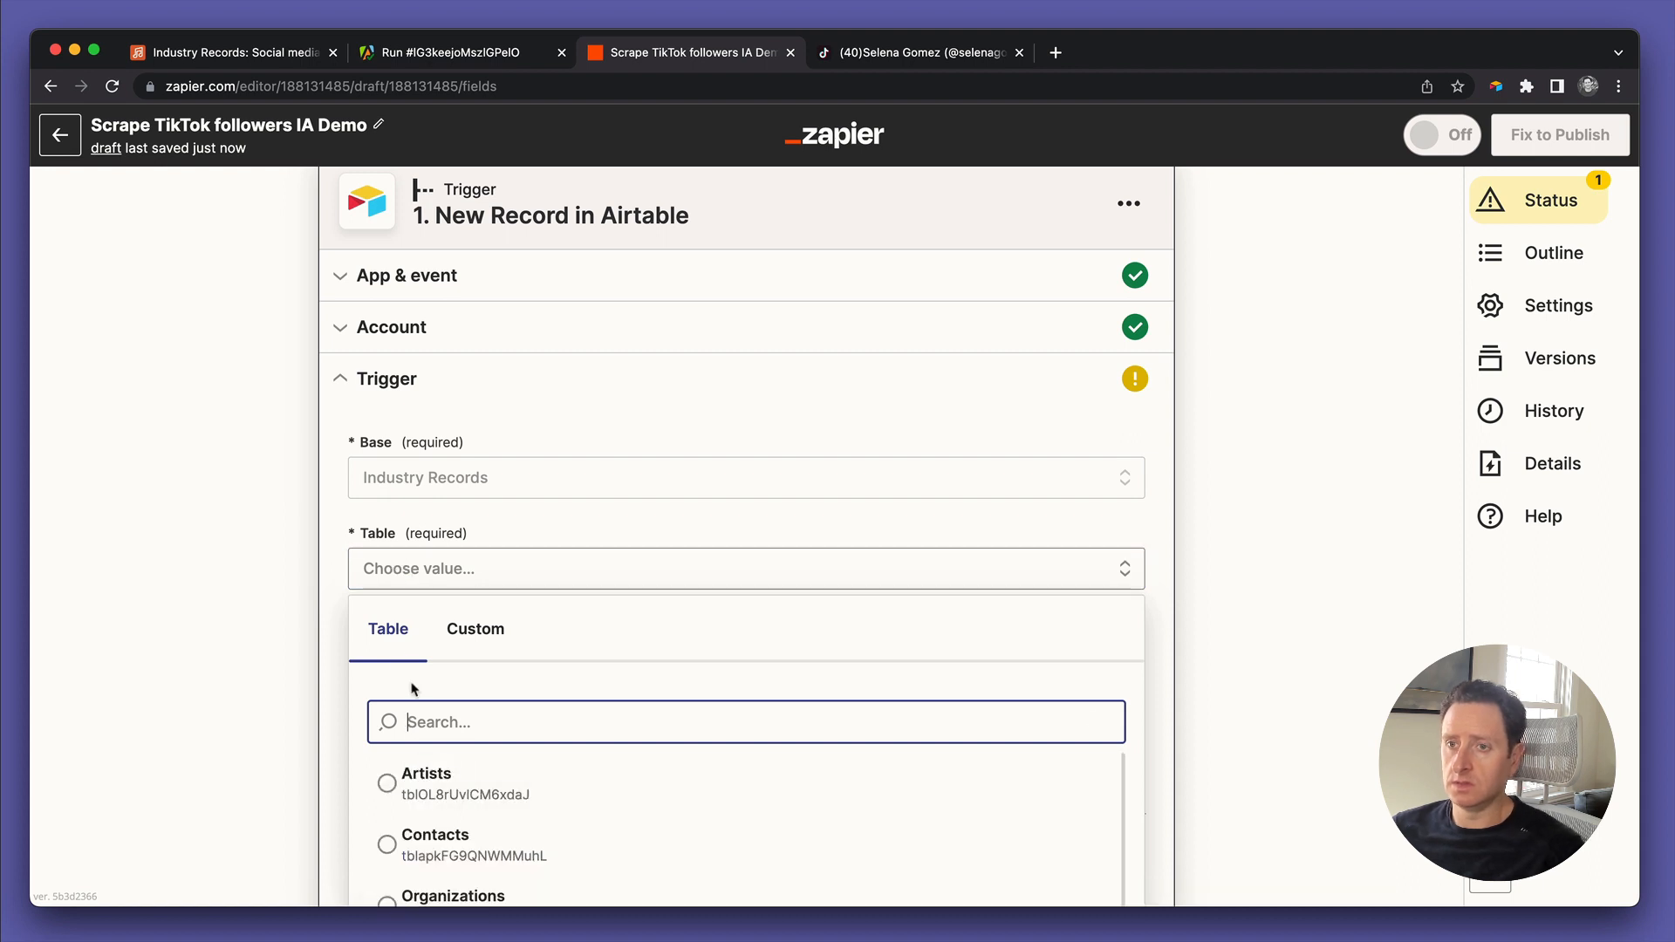
pyautogui.write('social media followers')
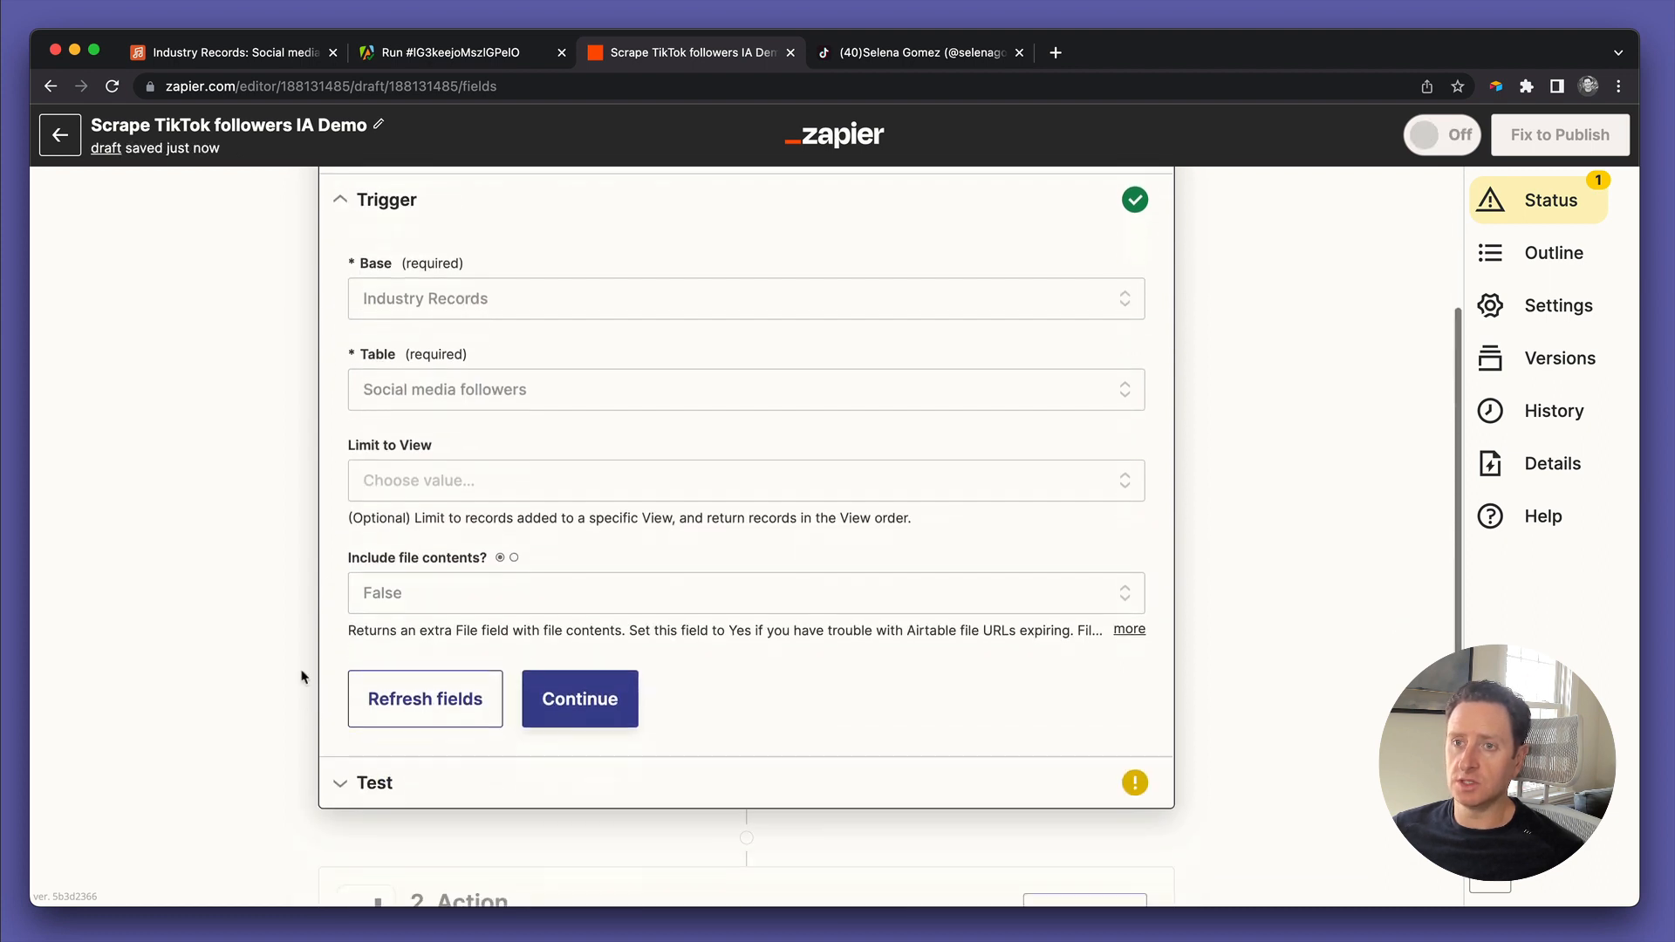
pyautogui.click(579, 698)
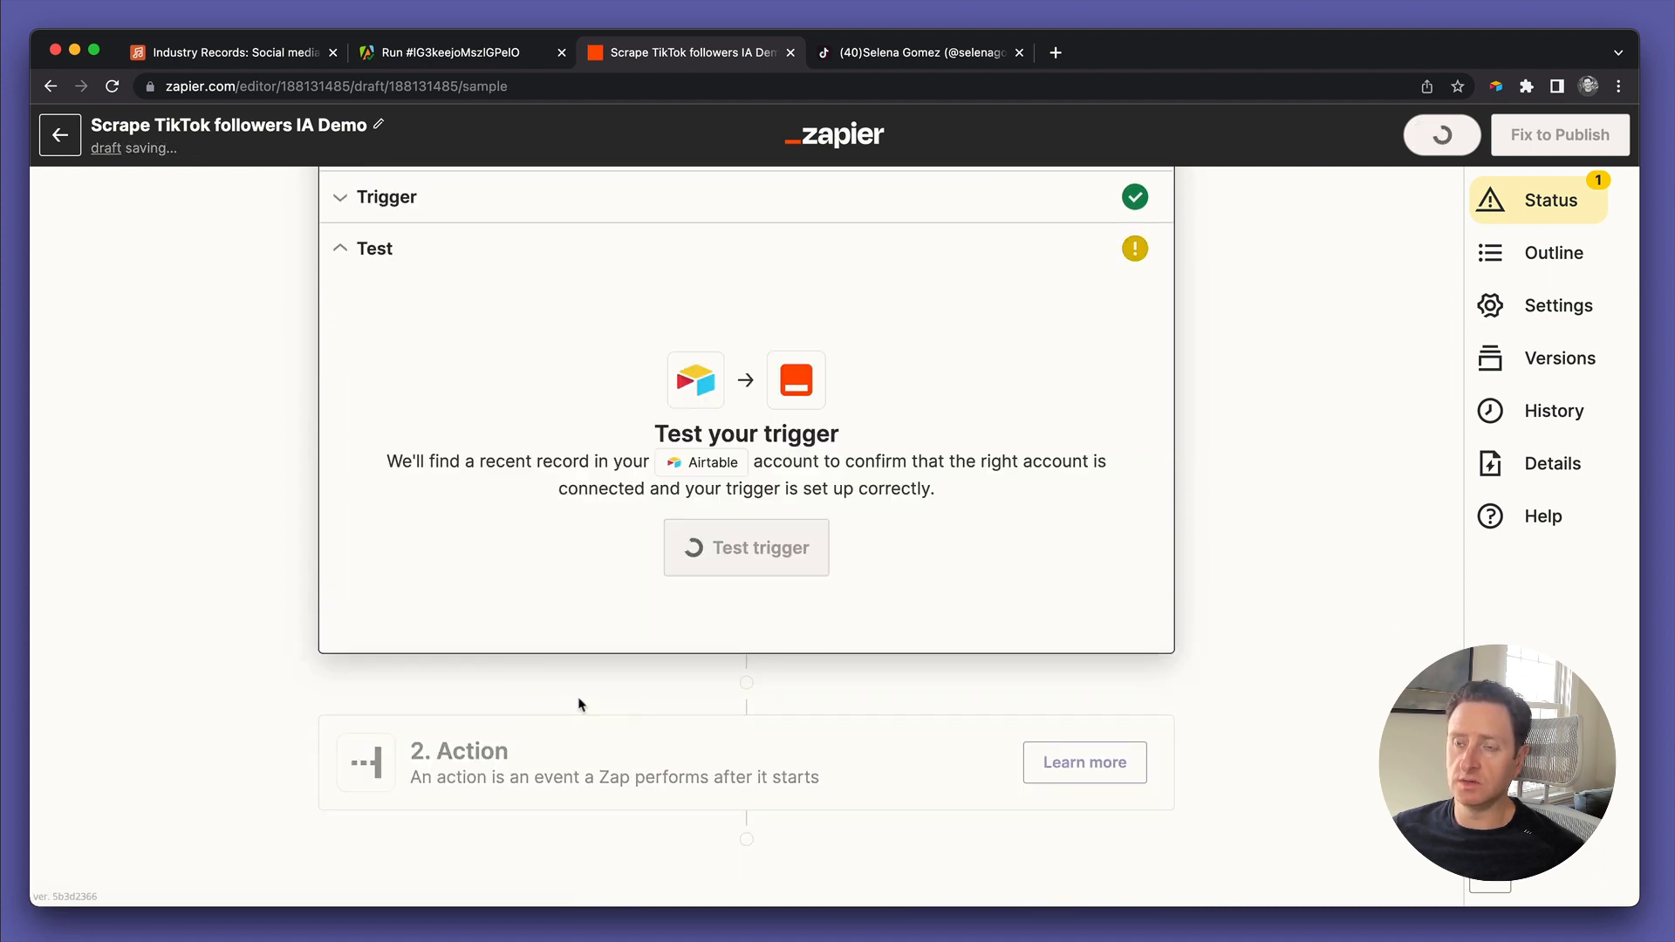
# Run the trigger test and compare its Cher TikTok record against the Airtable table
pyautogui.click(745, 546)
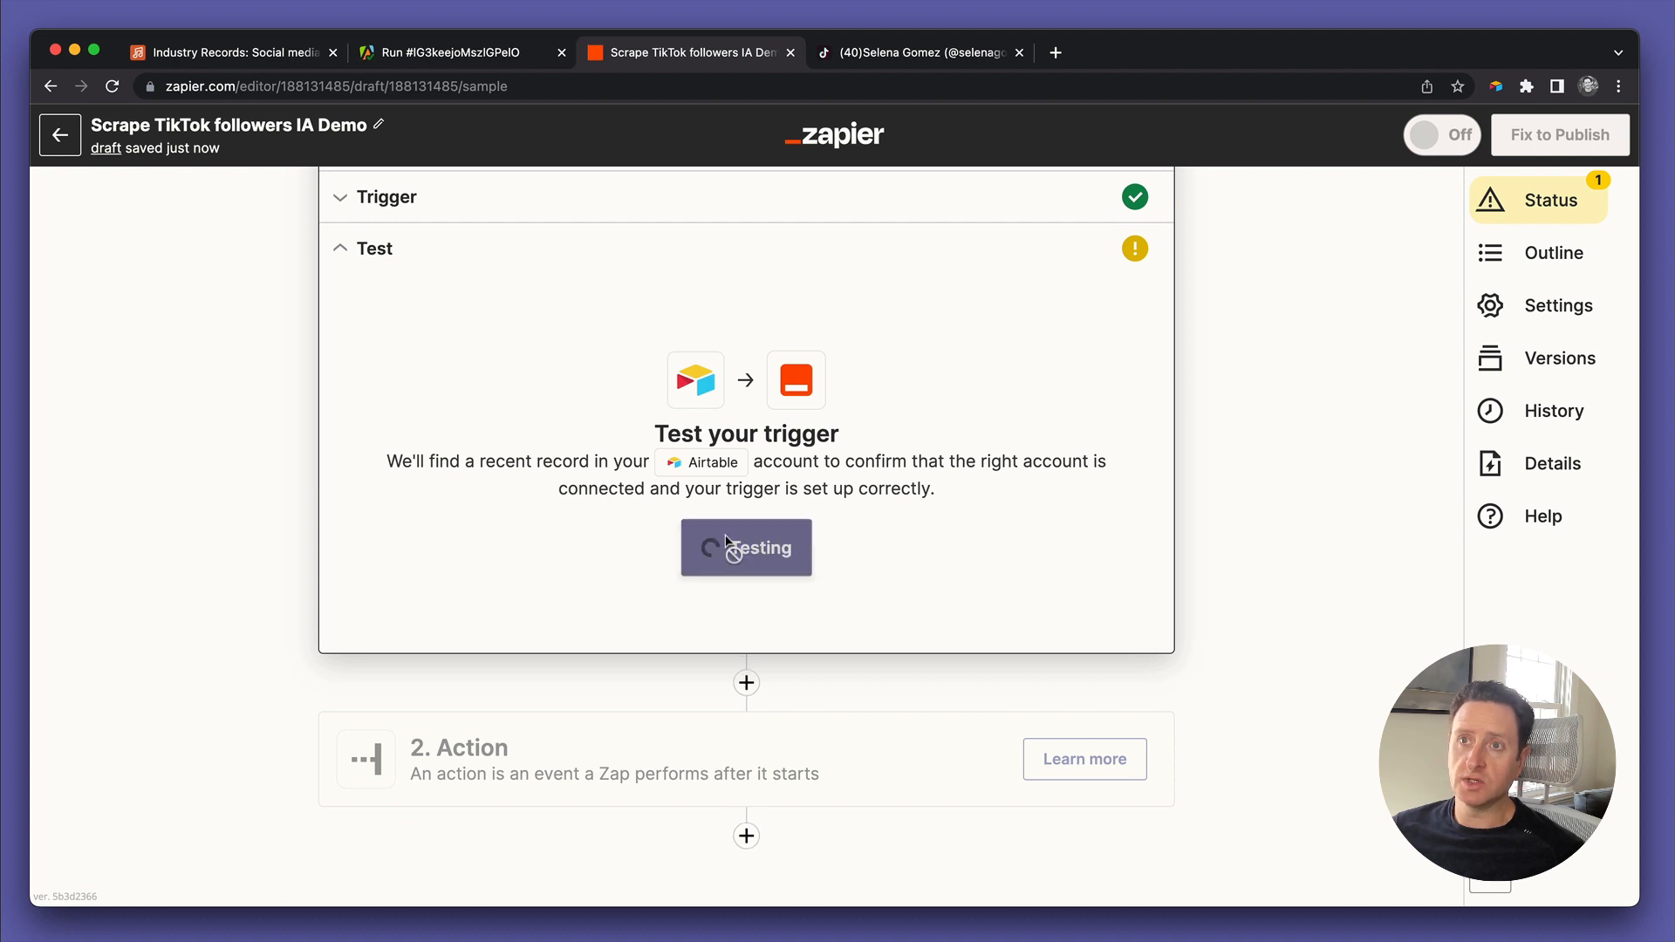
pyautogui.click(230, 53)
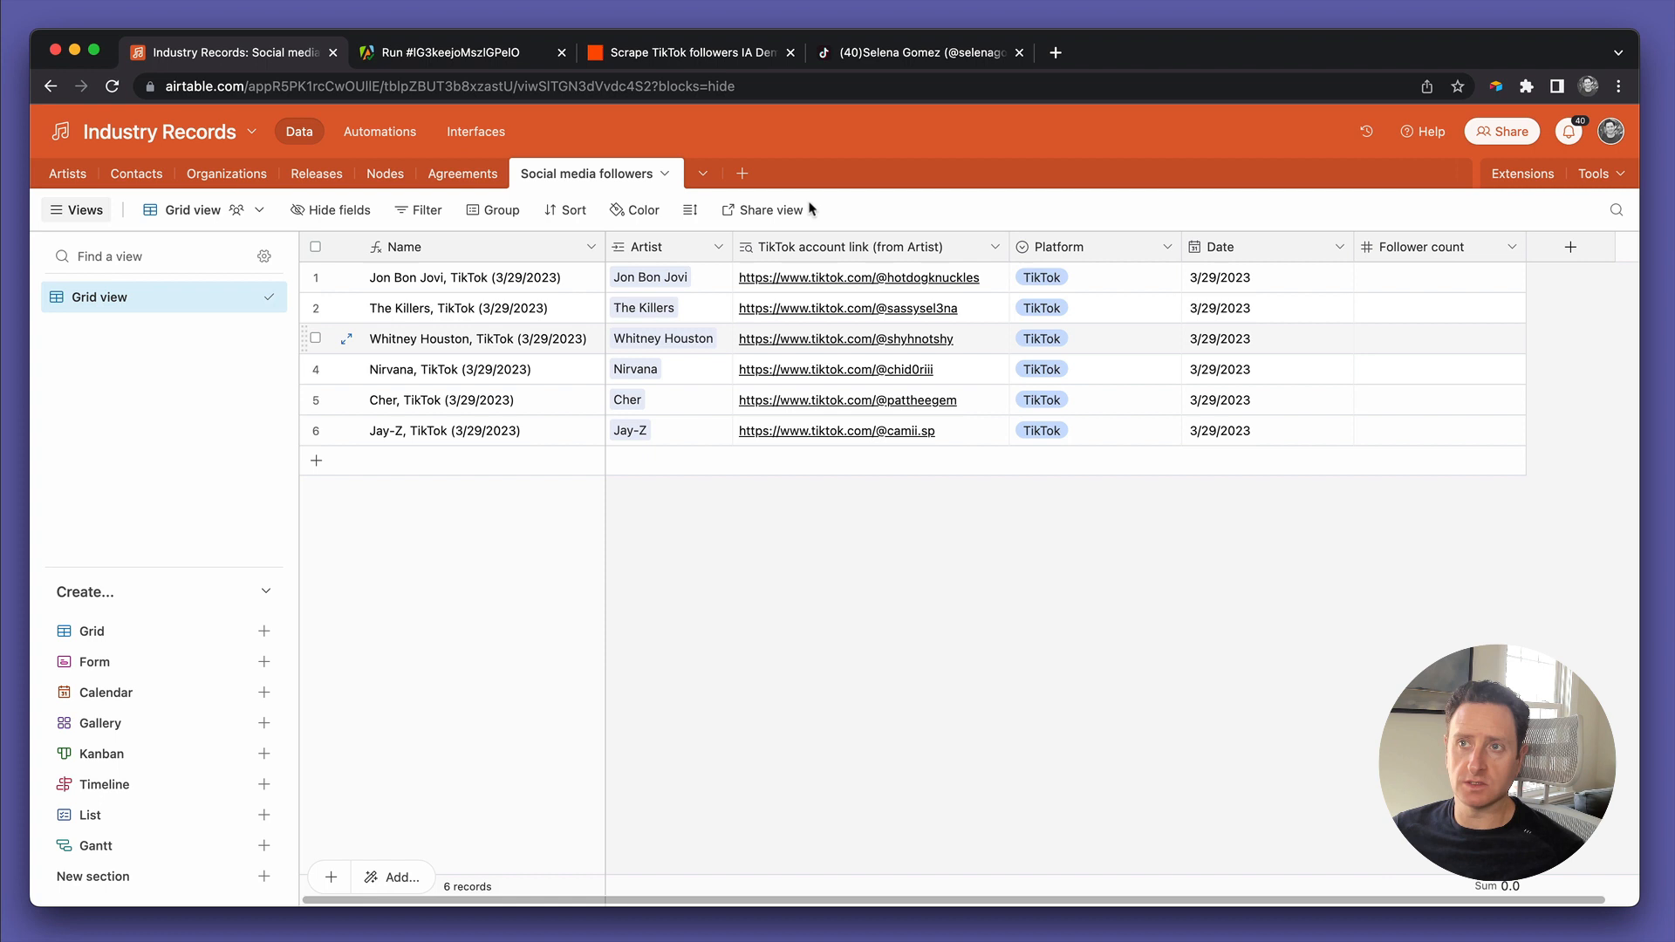
pyautogui.click(691, 50)
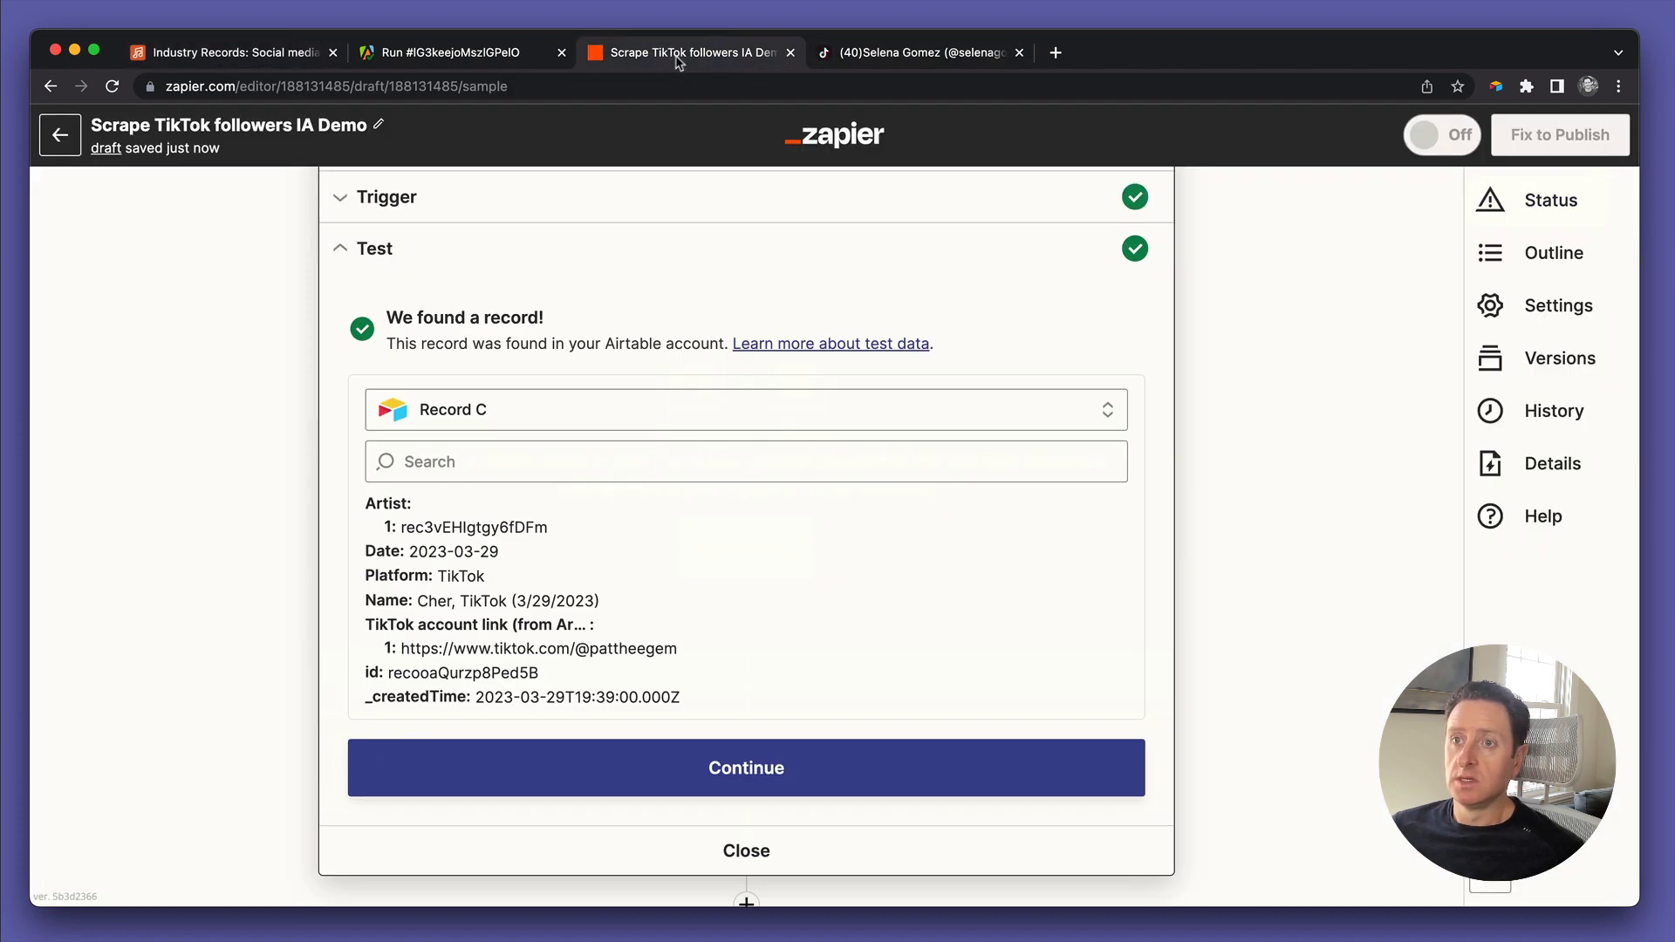
pyautogui.moveTo(506, 612)
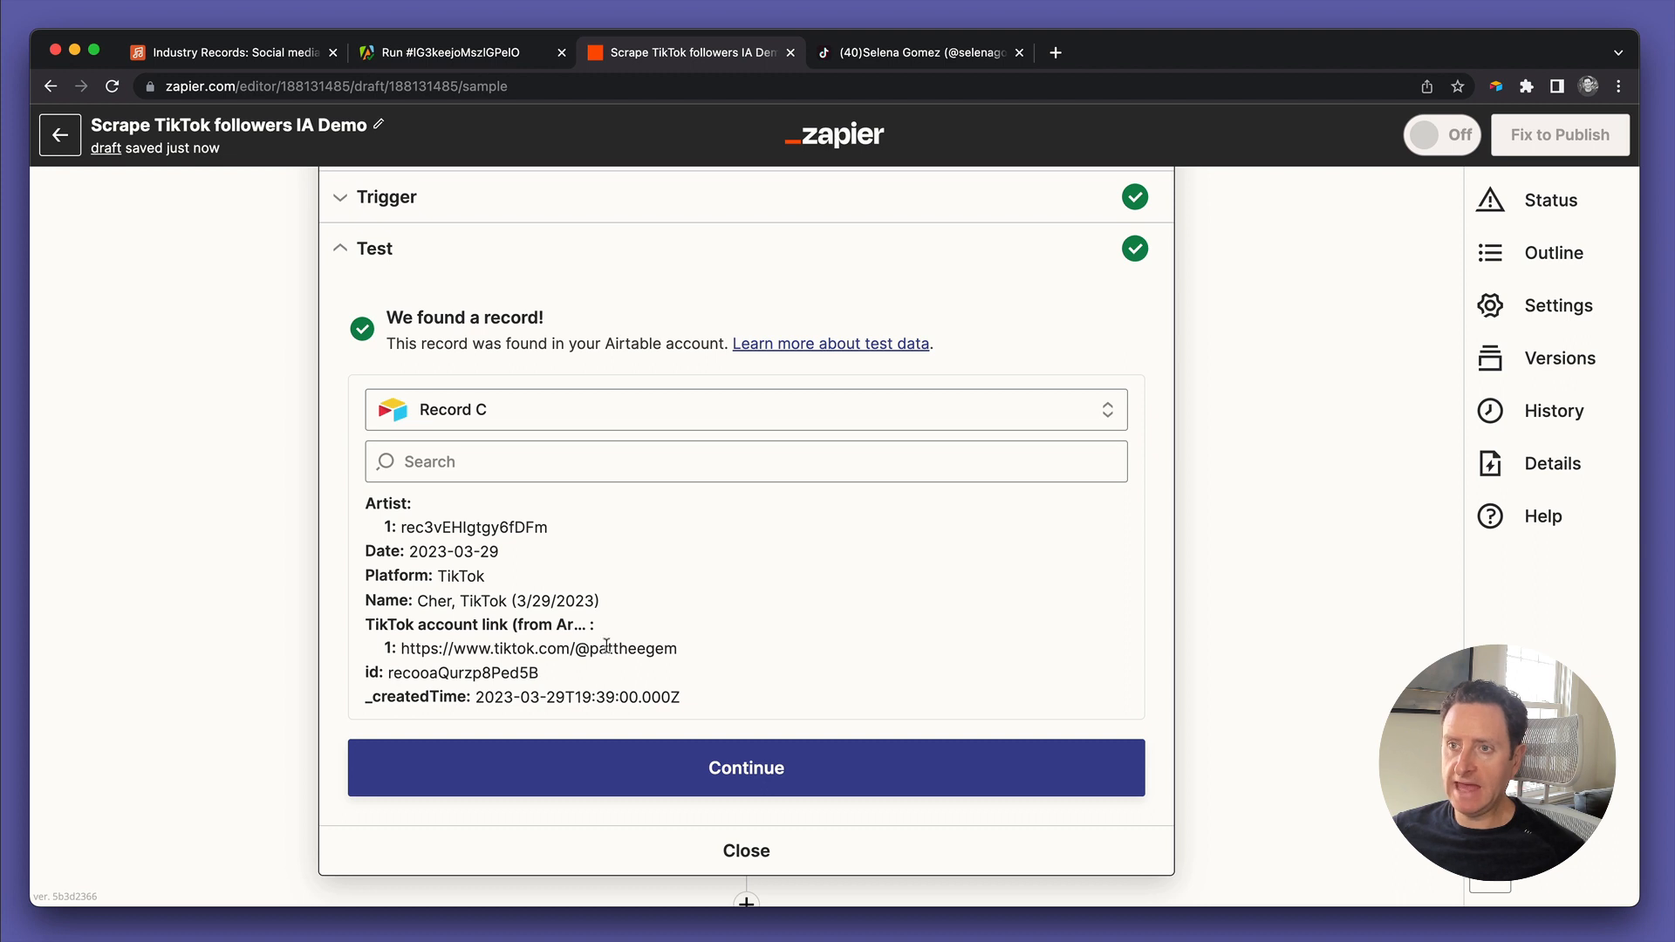
pyautogui.click(225, 52)
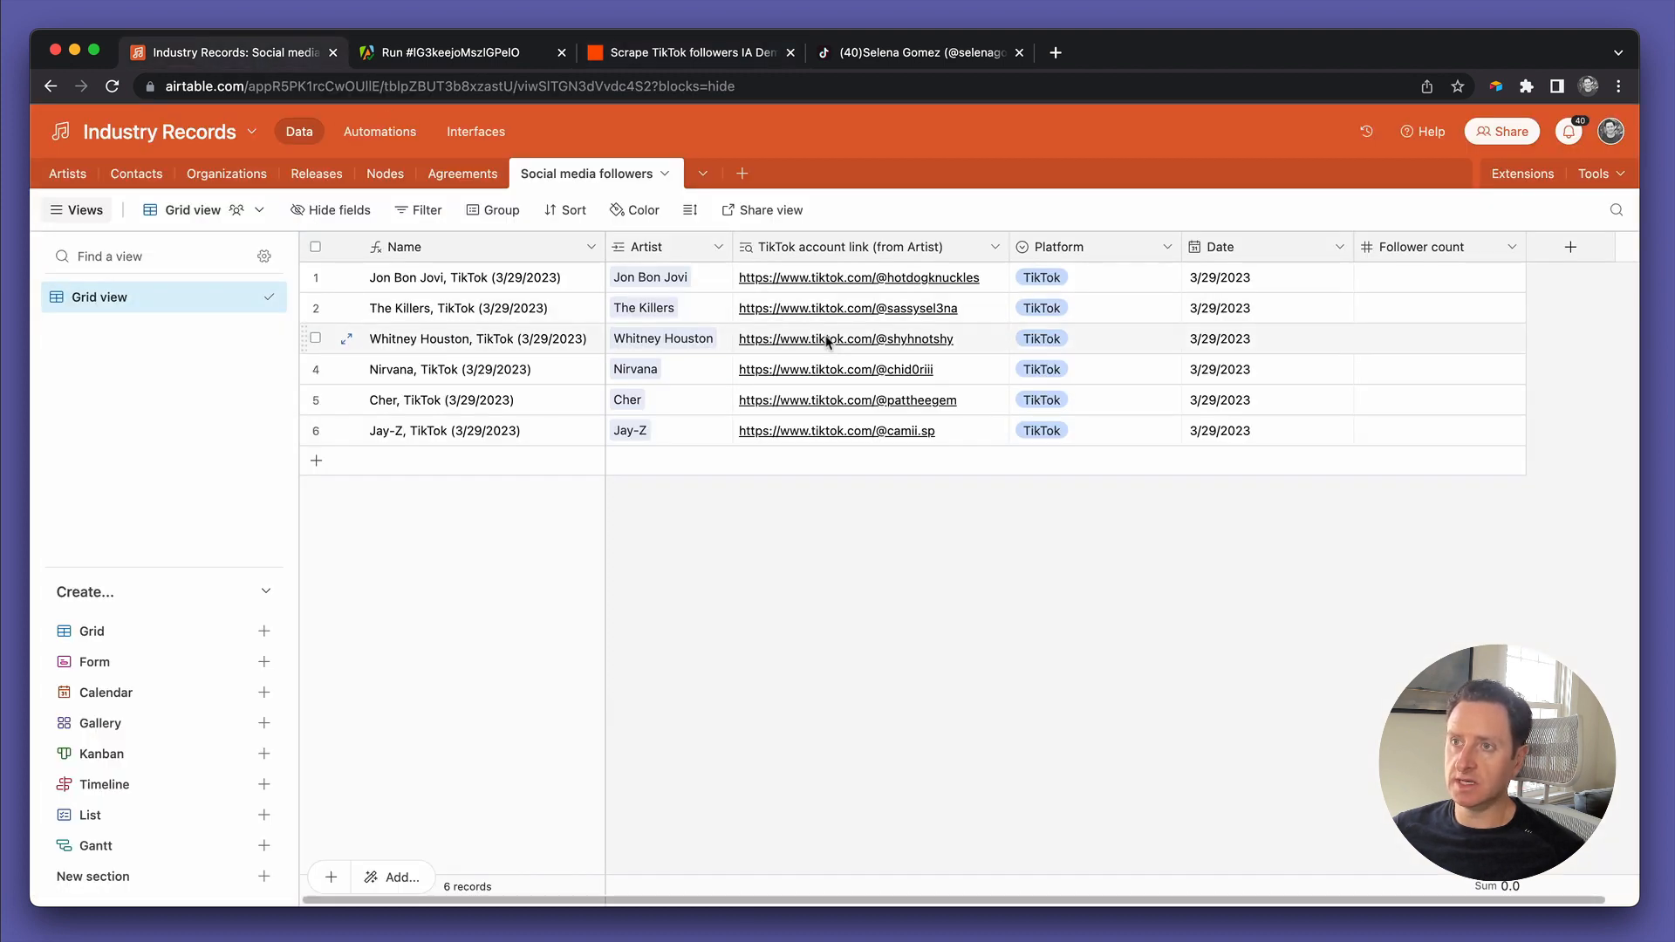
pyautogui.click(848, 400)
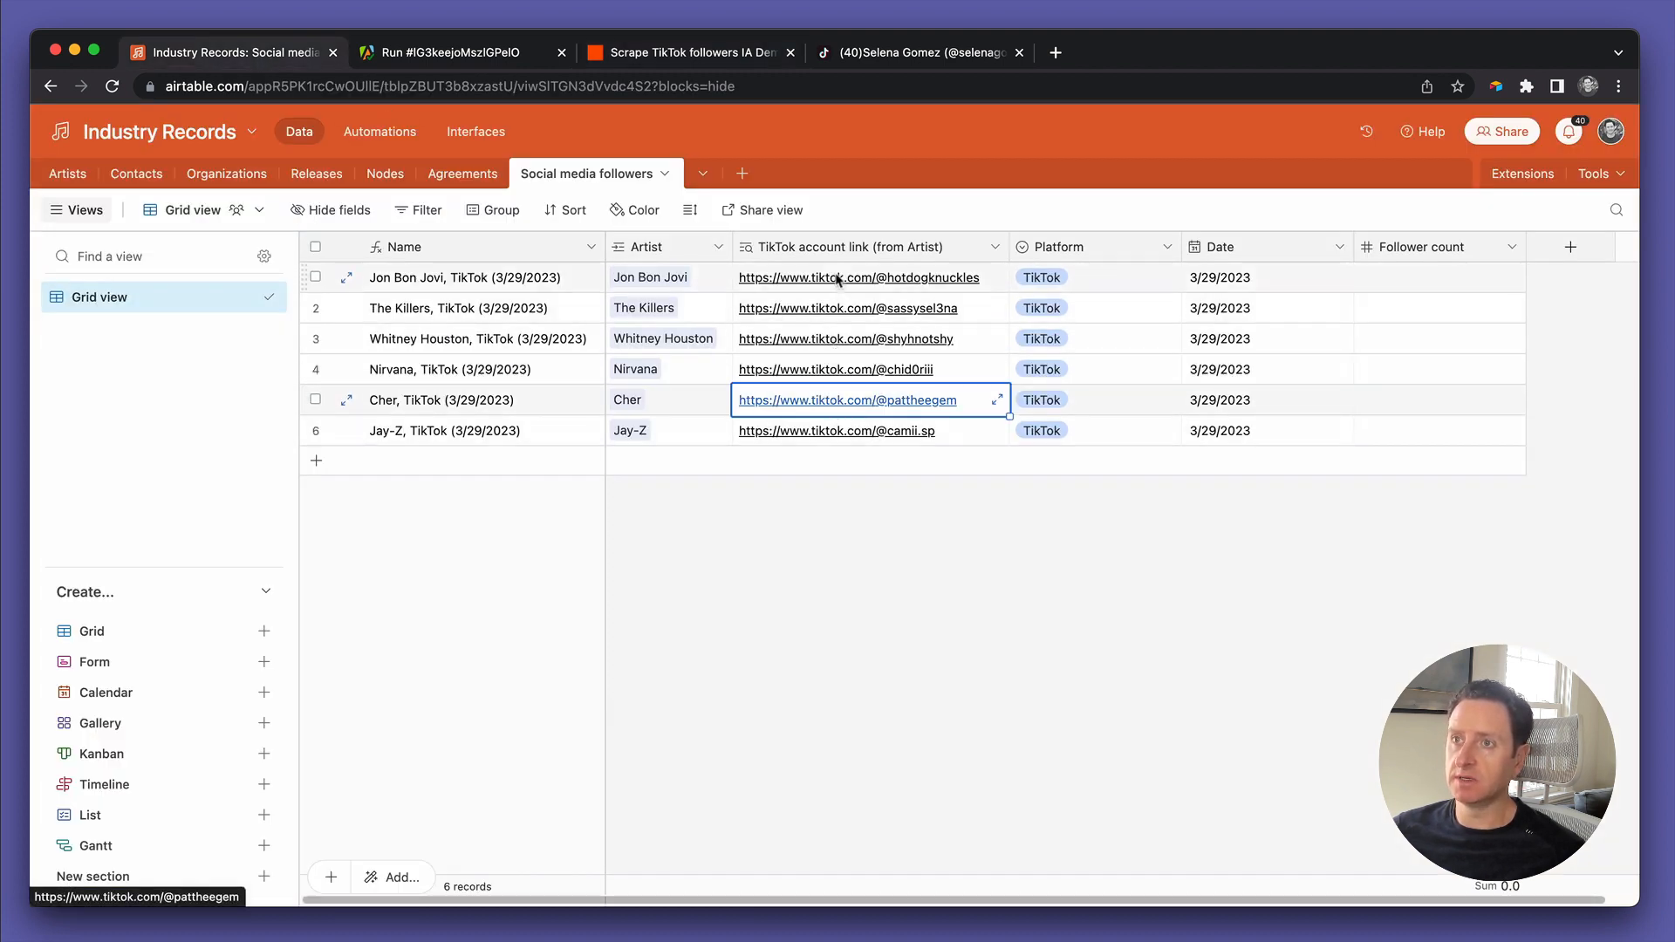
pyautogui.moveTo(523, 115)
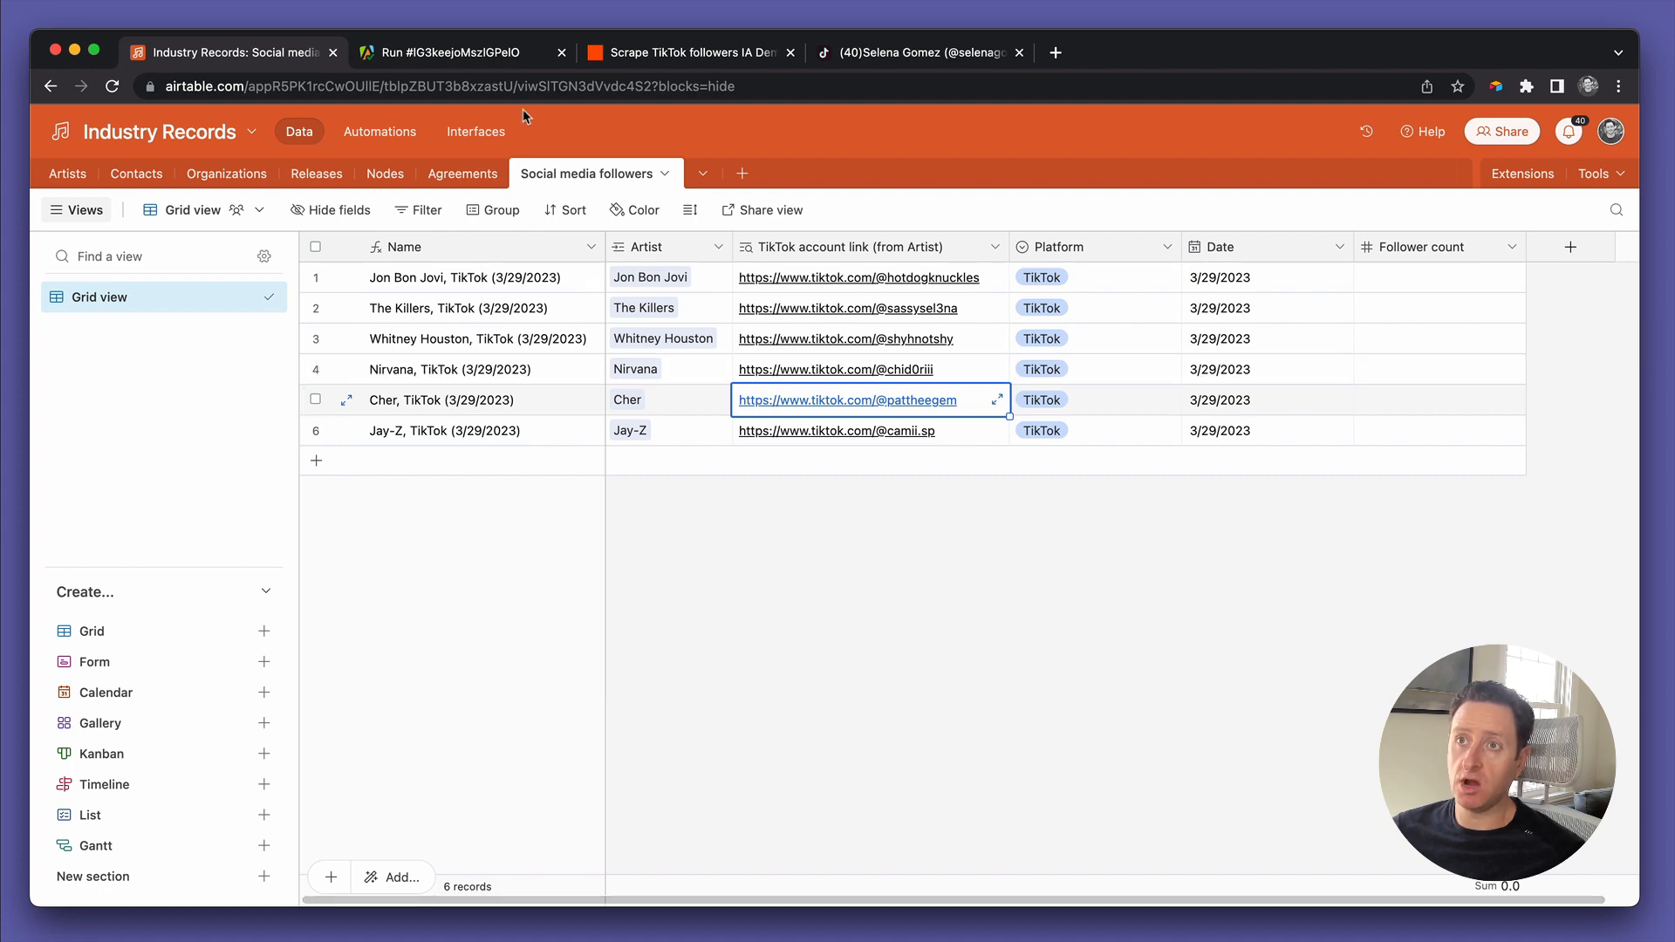
pyautogui.click(689, 52)
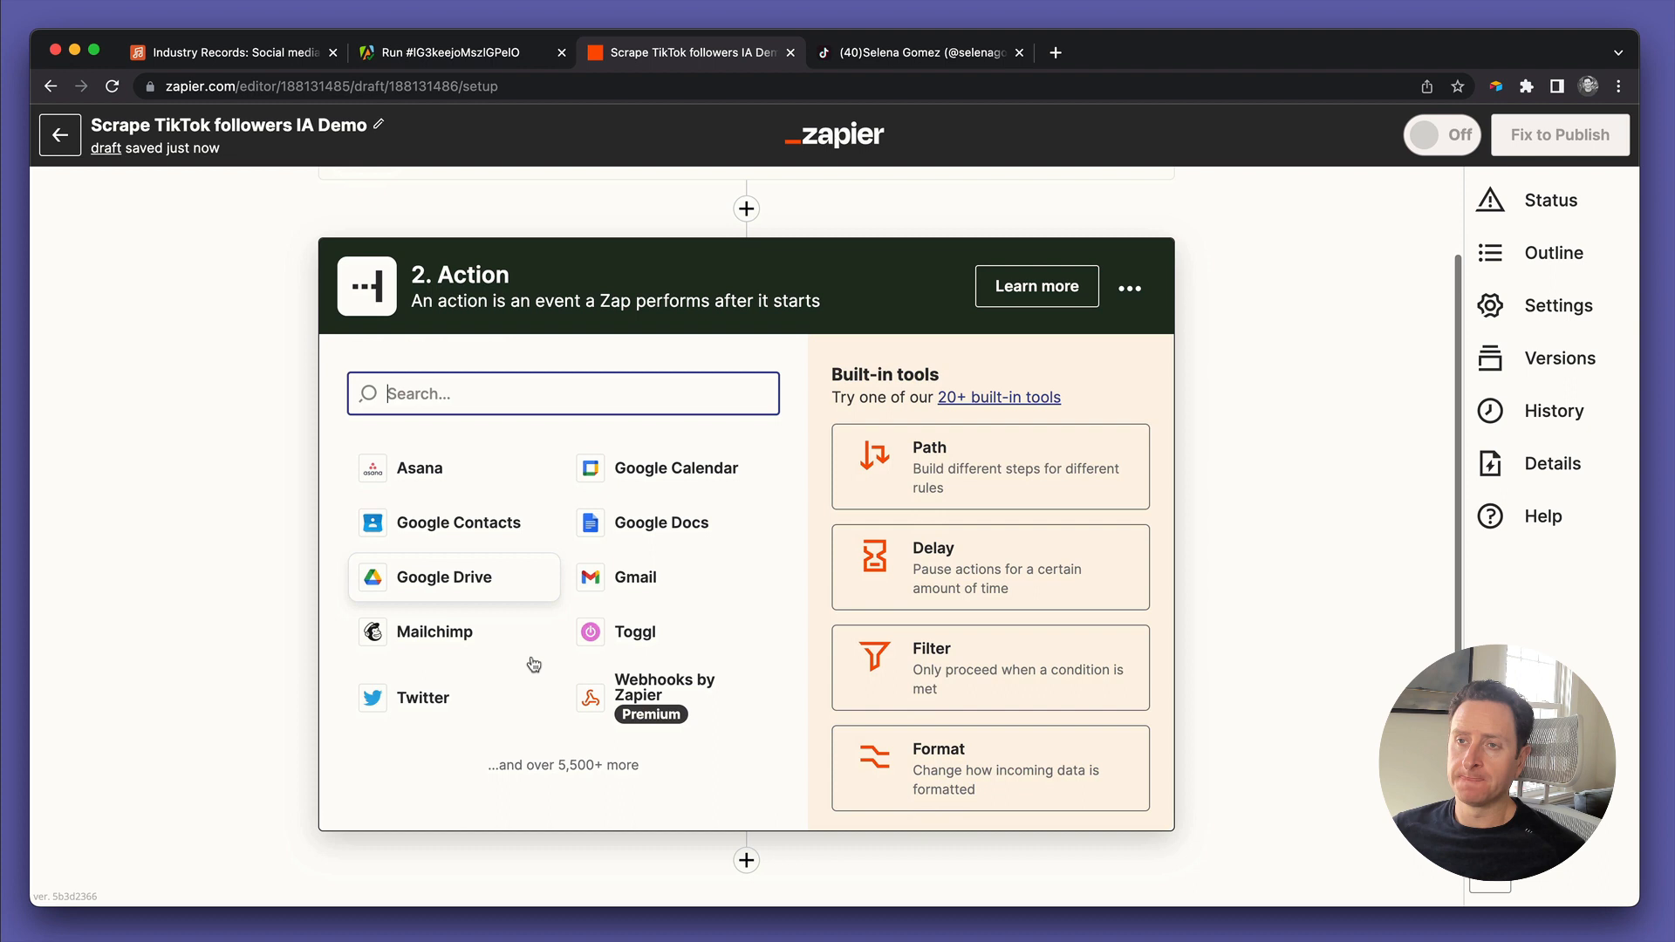
# Set the action to Apify's Run Task event and continue with the Apify account
pyautogui.scroll(3)
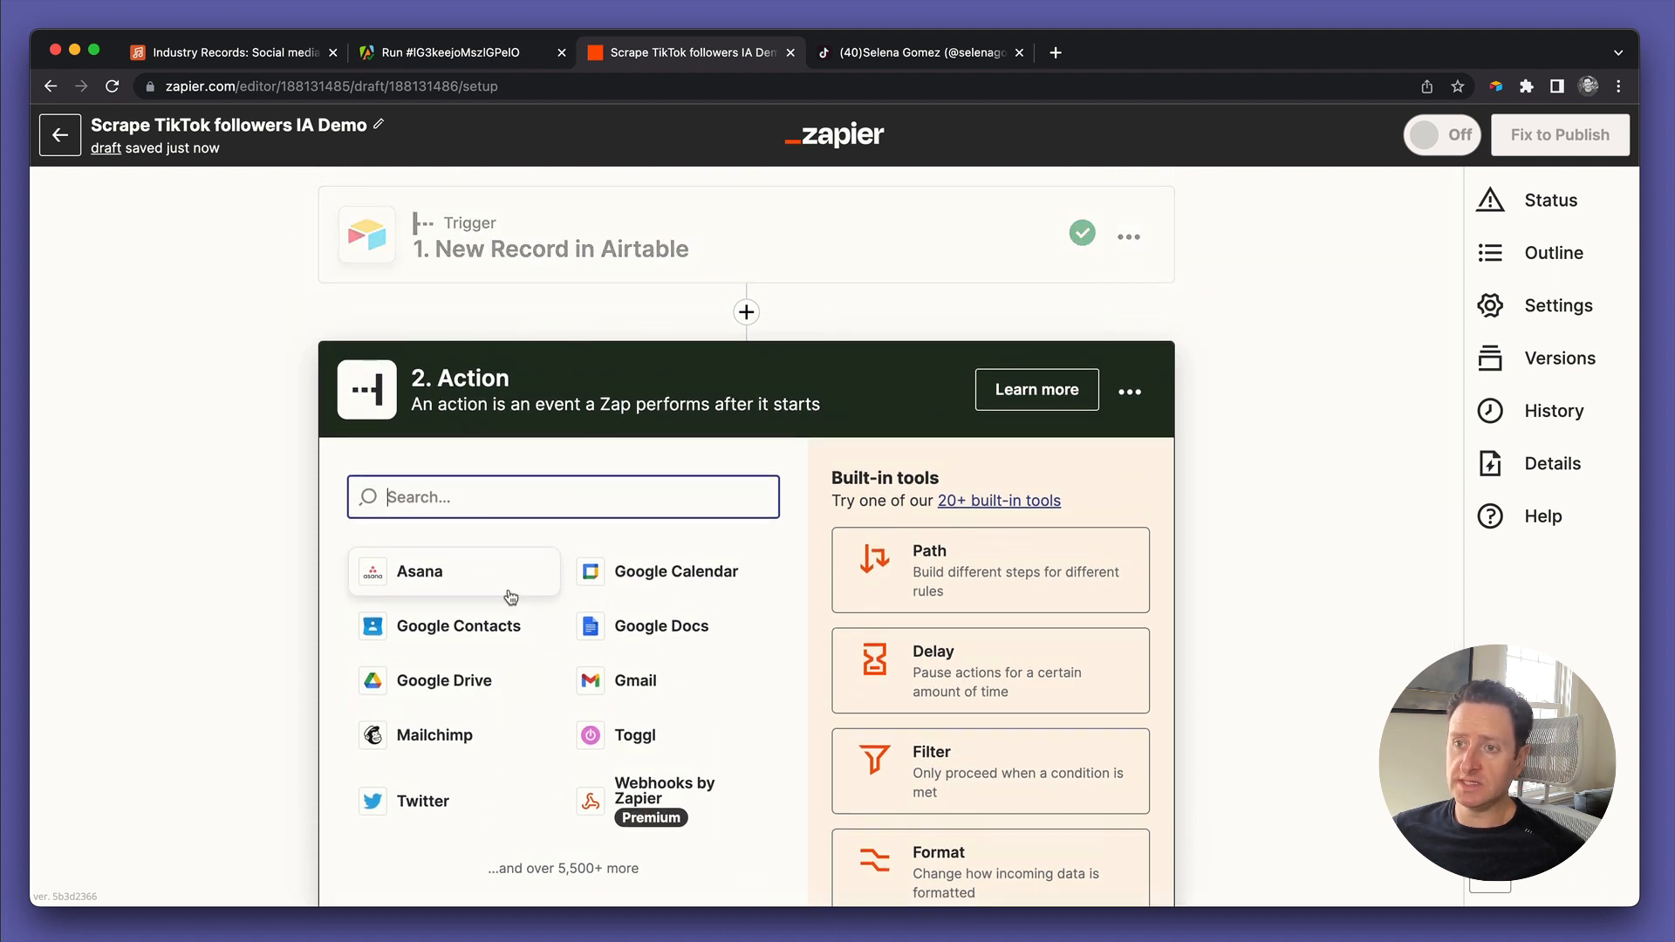
pyautogui.write('apf')
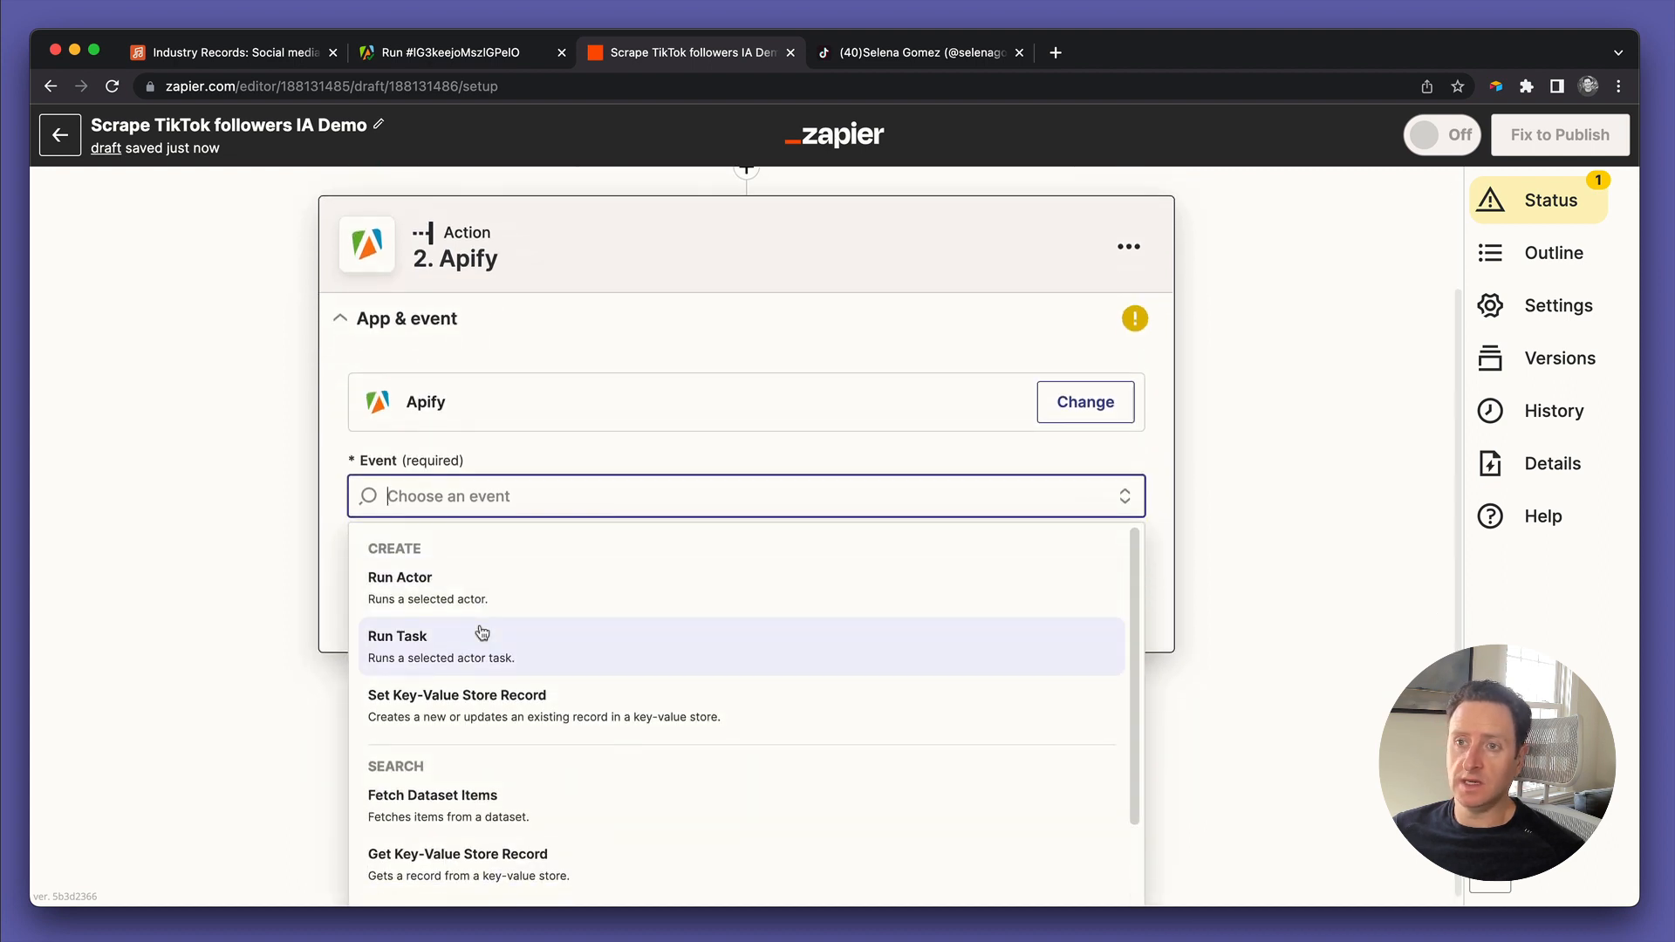
pyautogui.moveTo(471, 653)
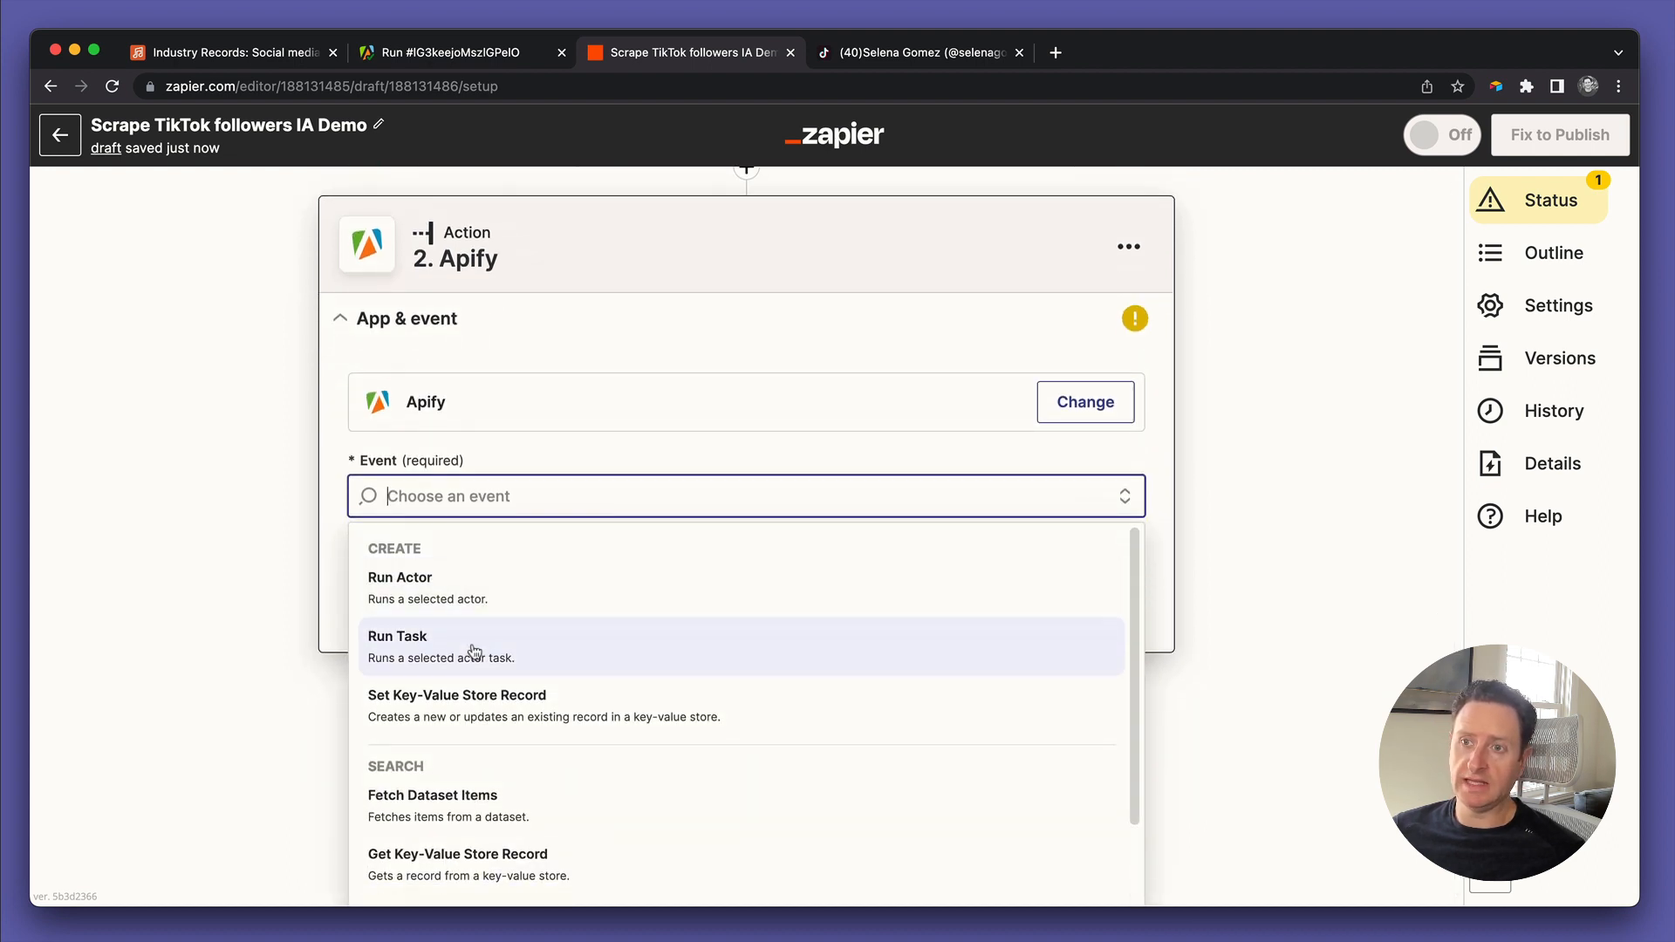
pyautogui.click(398, 635)
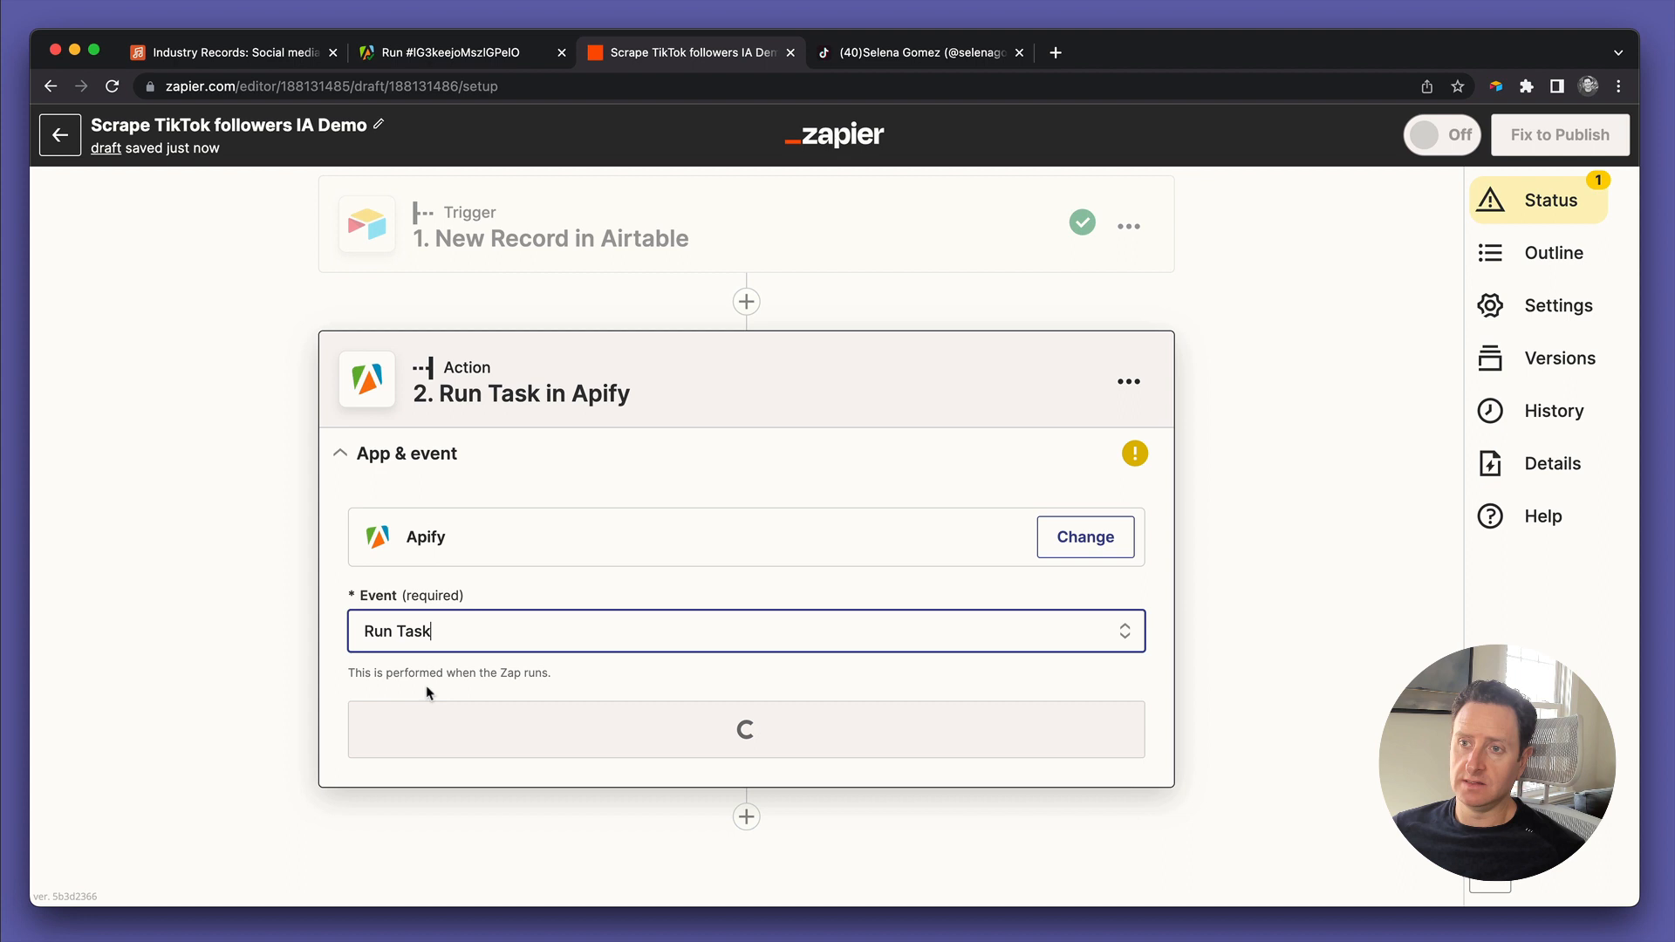
pyautogui.click(745, 729)
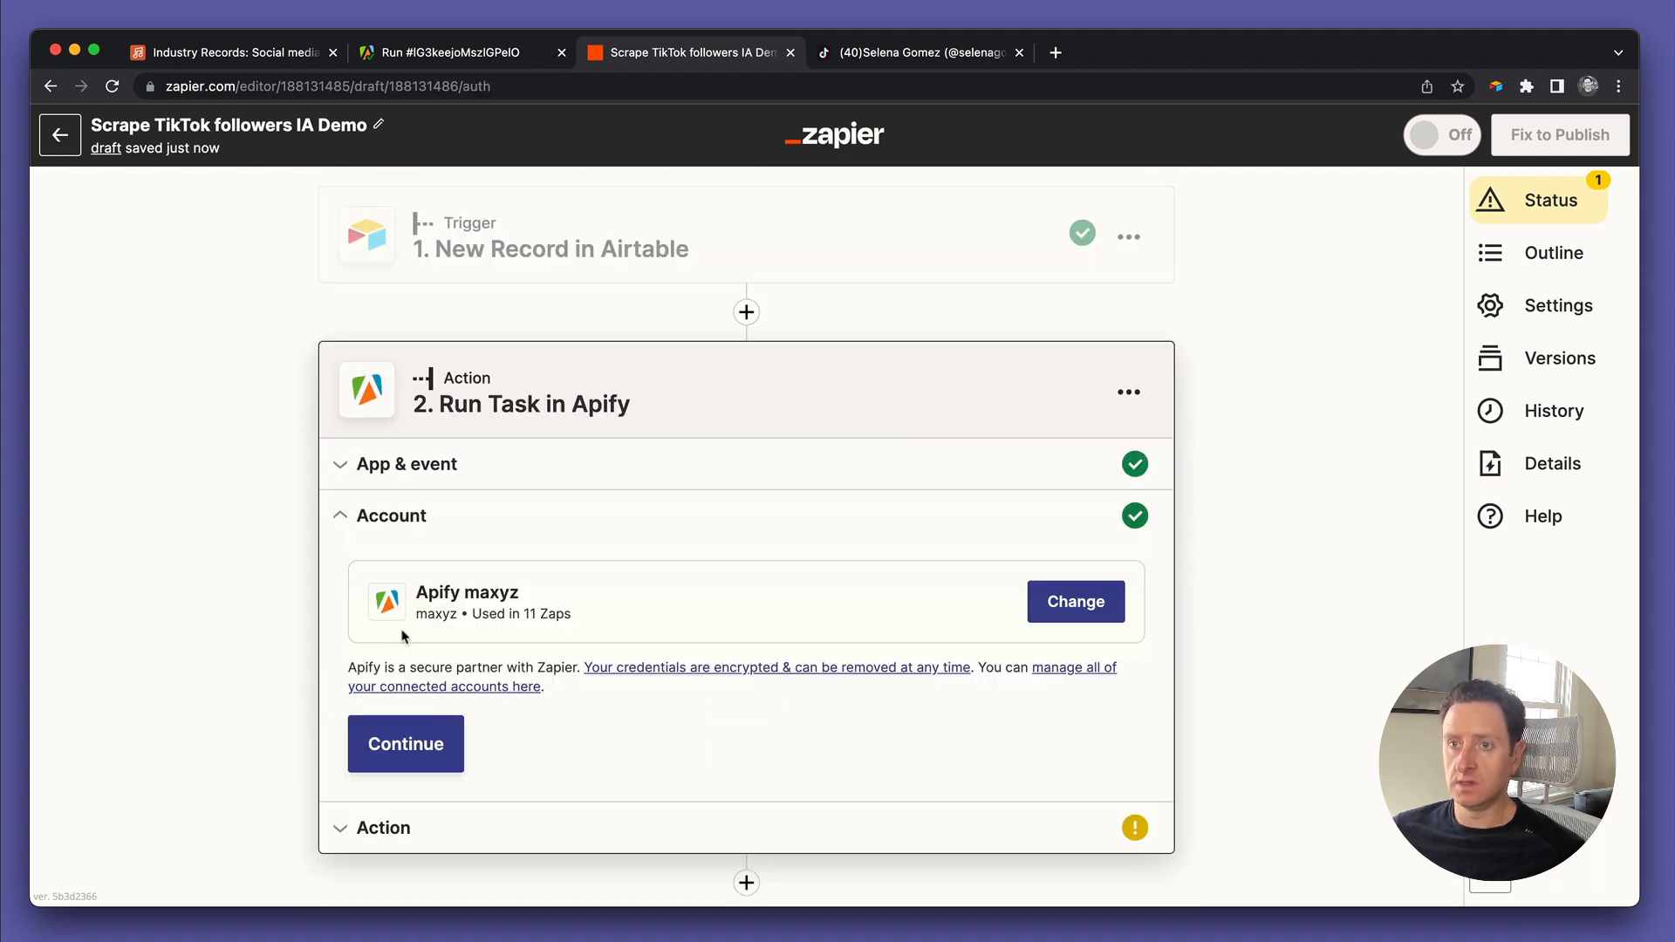
# Confirm the connected Apify account and proceed to the task settings
pyautogui.click(405, 743)
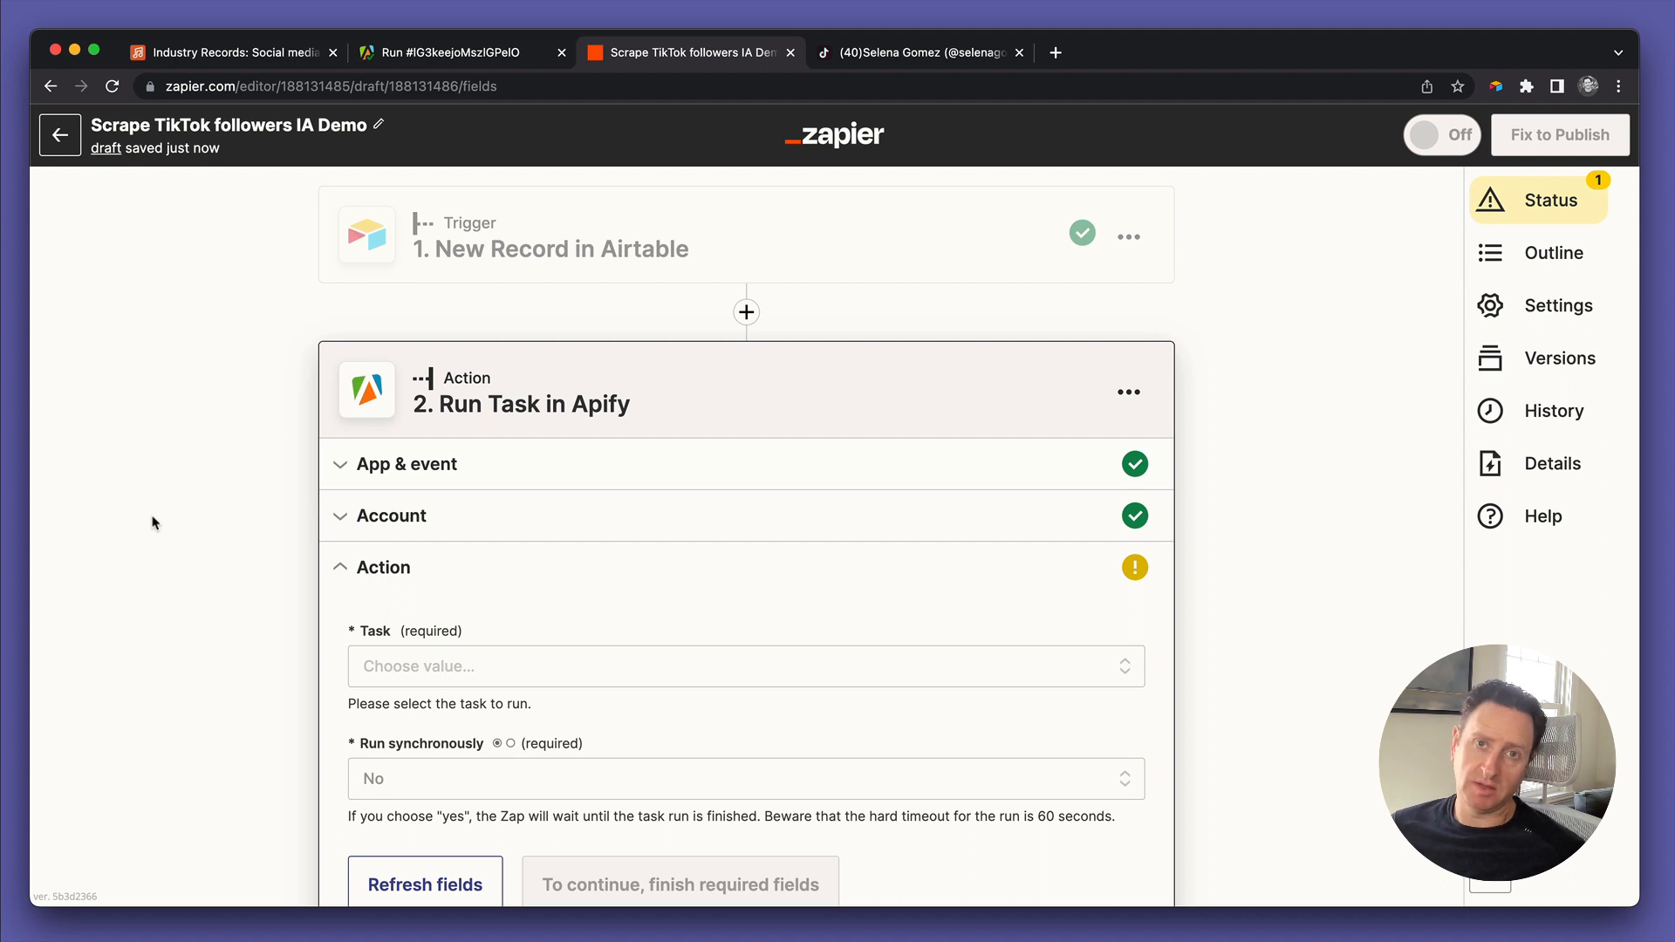
pyautogui.scroll(-3)
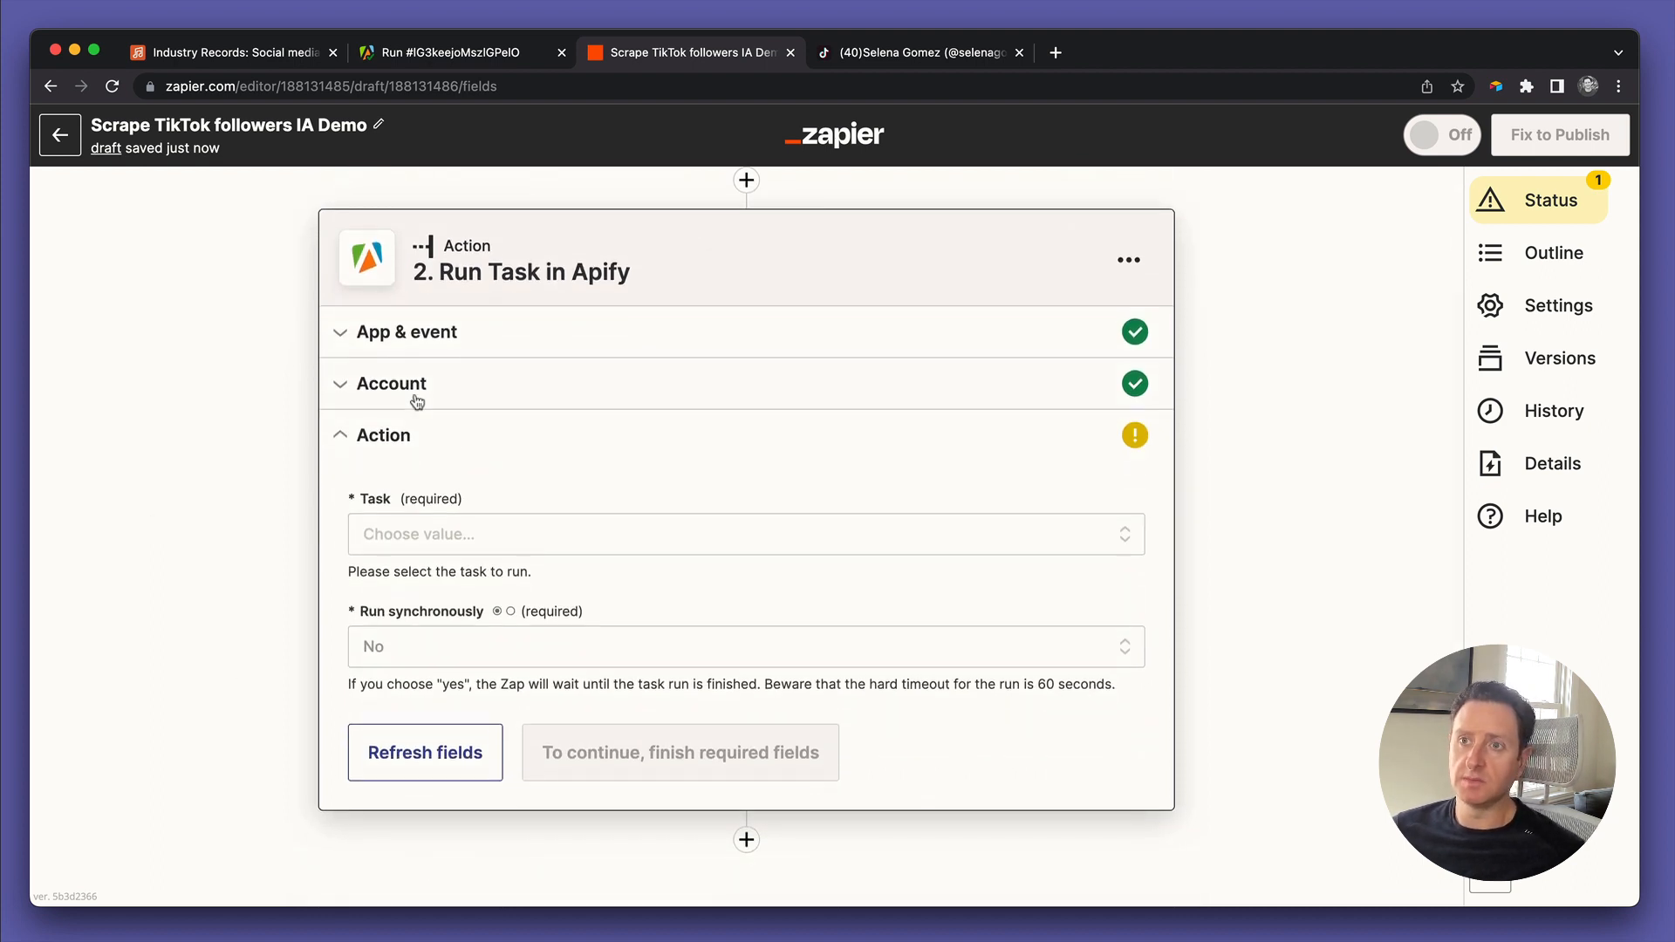
pyautogui.click(391, 384)
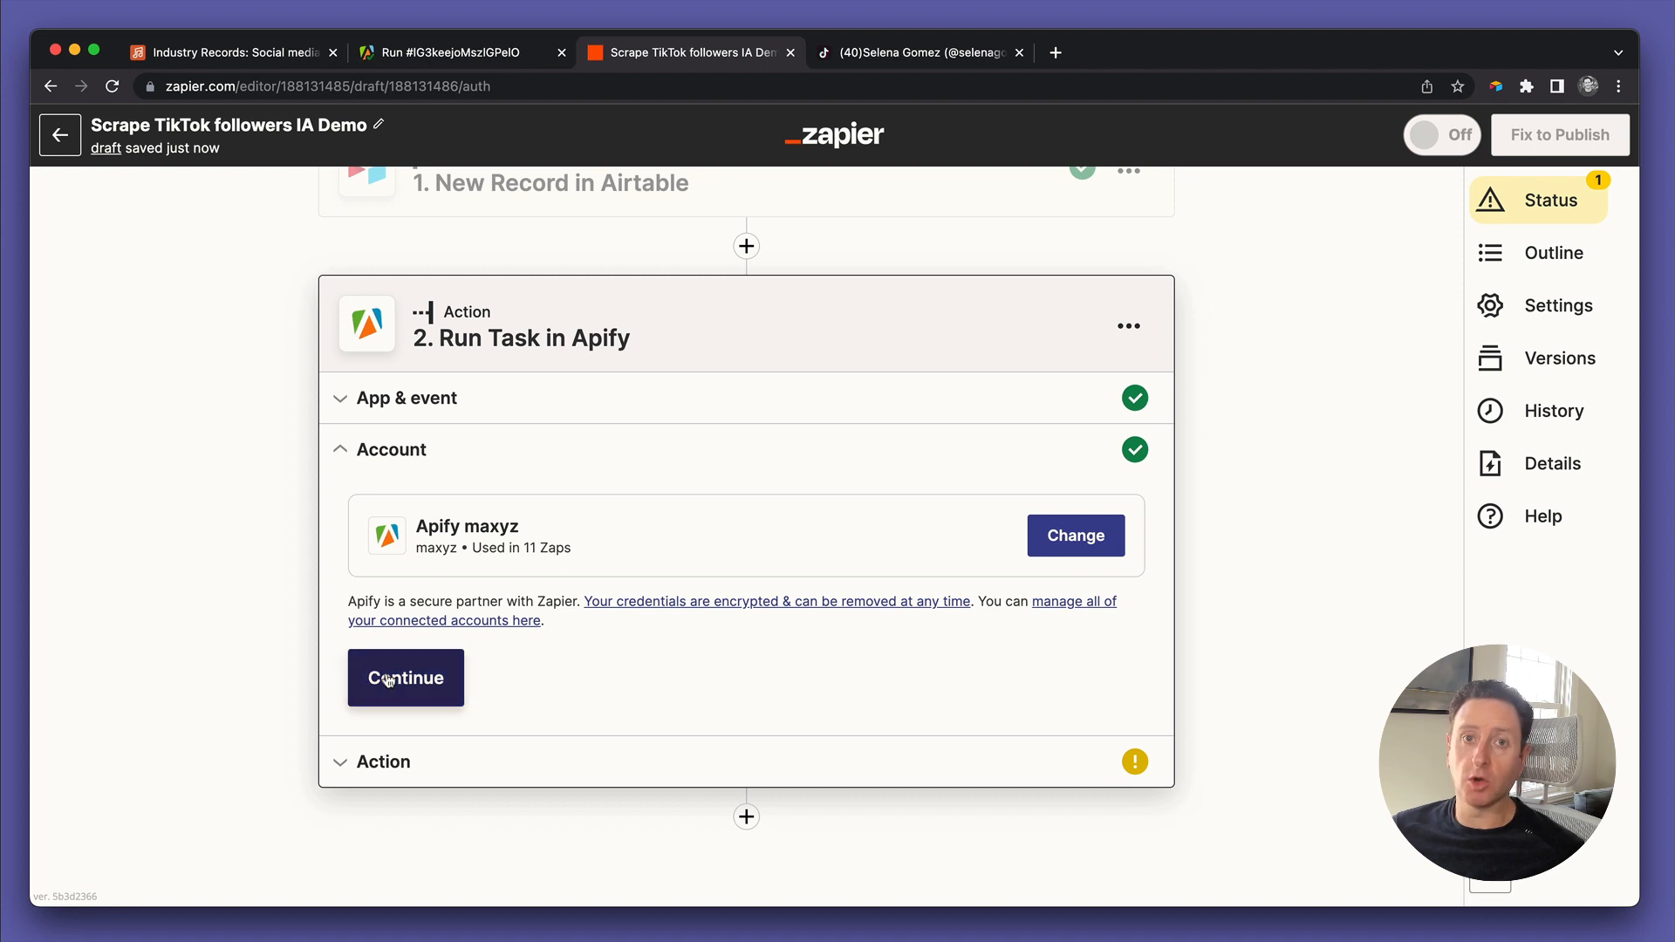
pyautogui.click(404, 677)
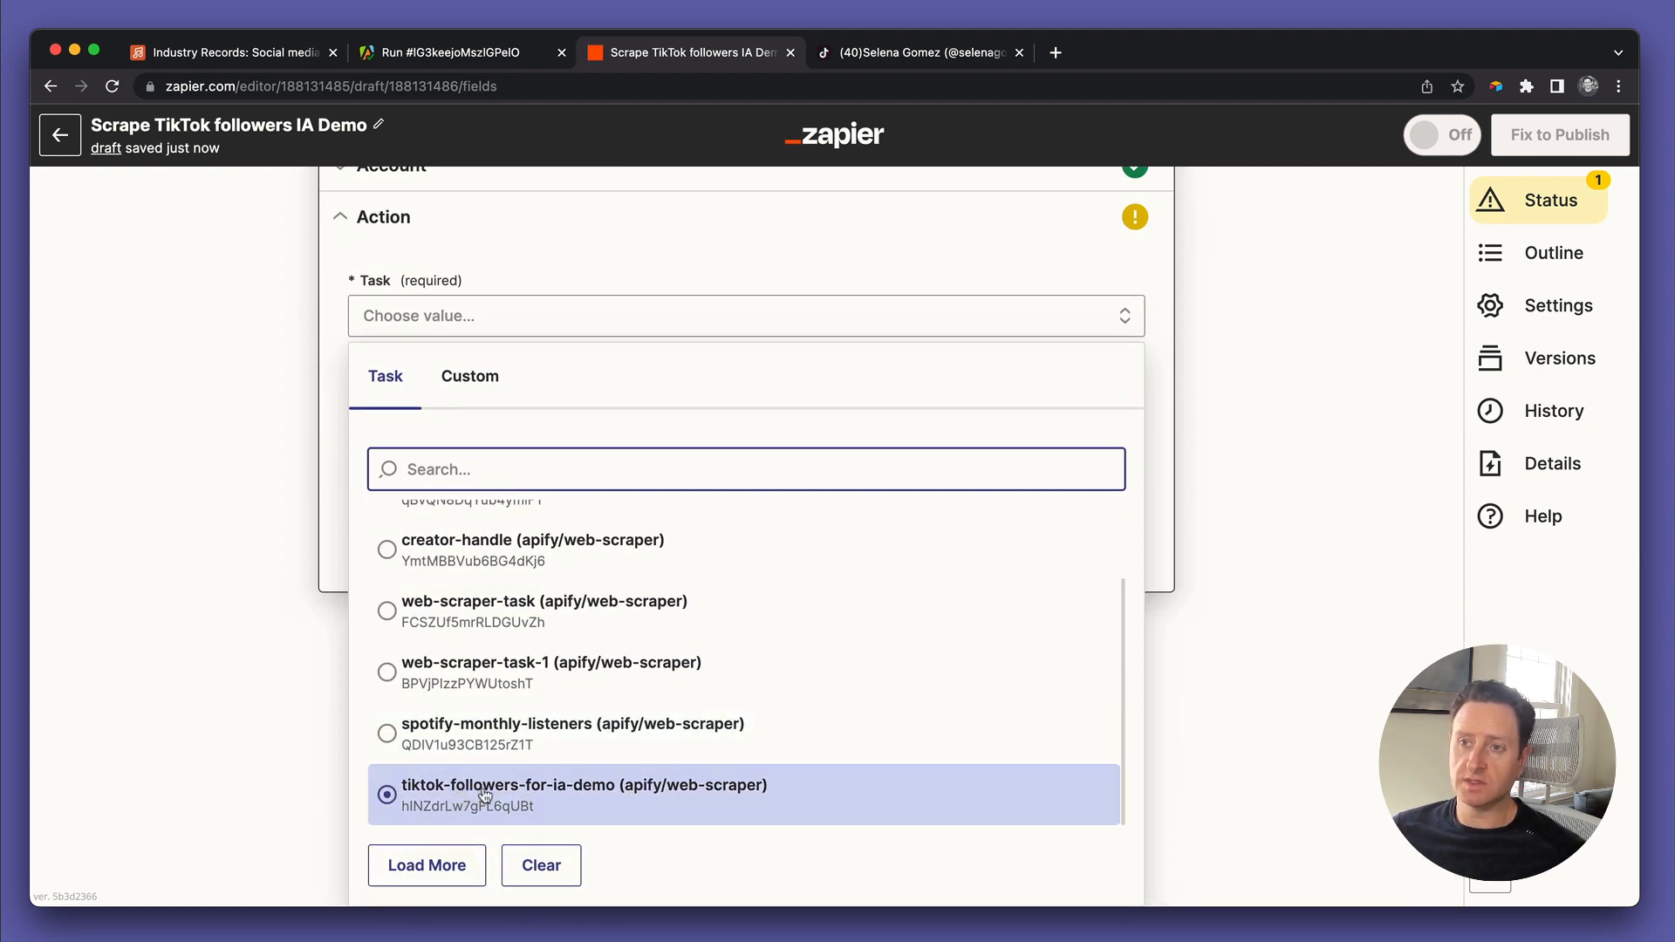
# Pick the tiktok-followers-for-ia-demo task and set Run synchronously to Yes
pyautogui.click(583, 795)
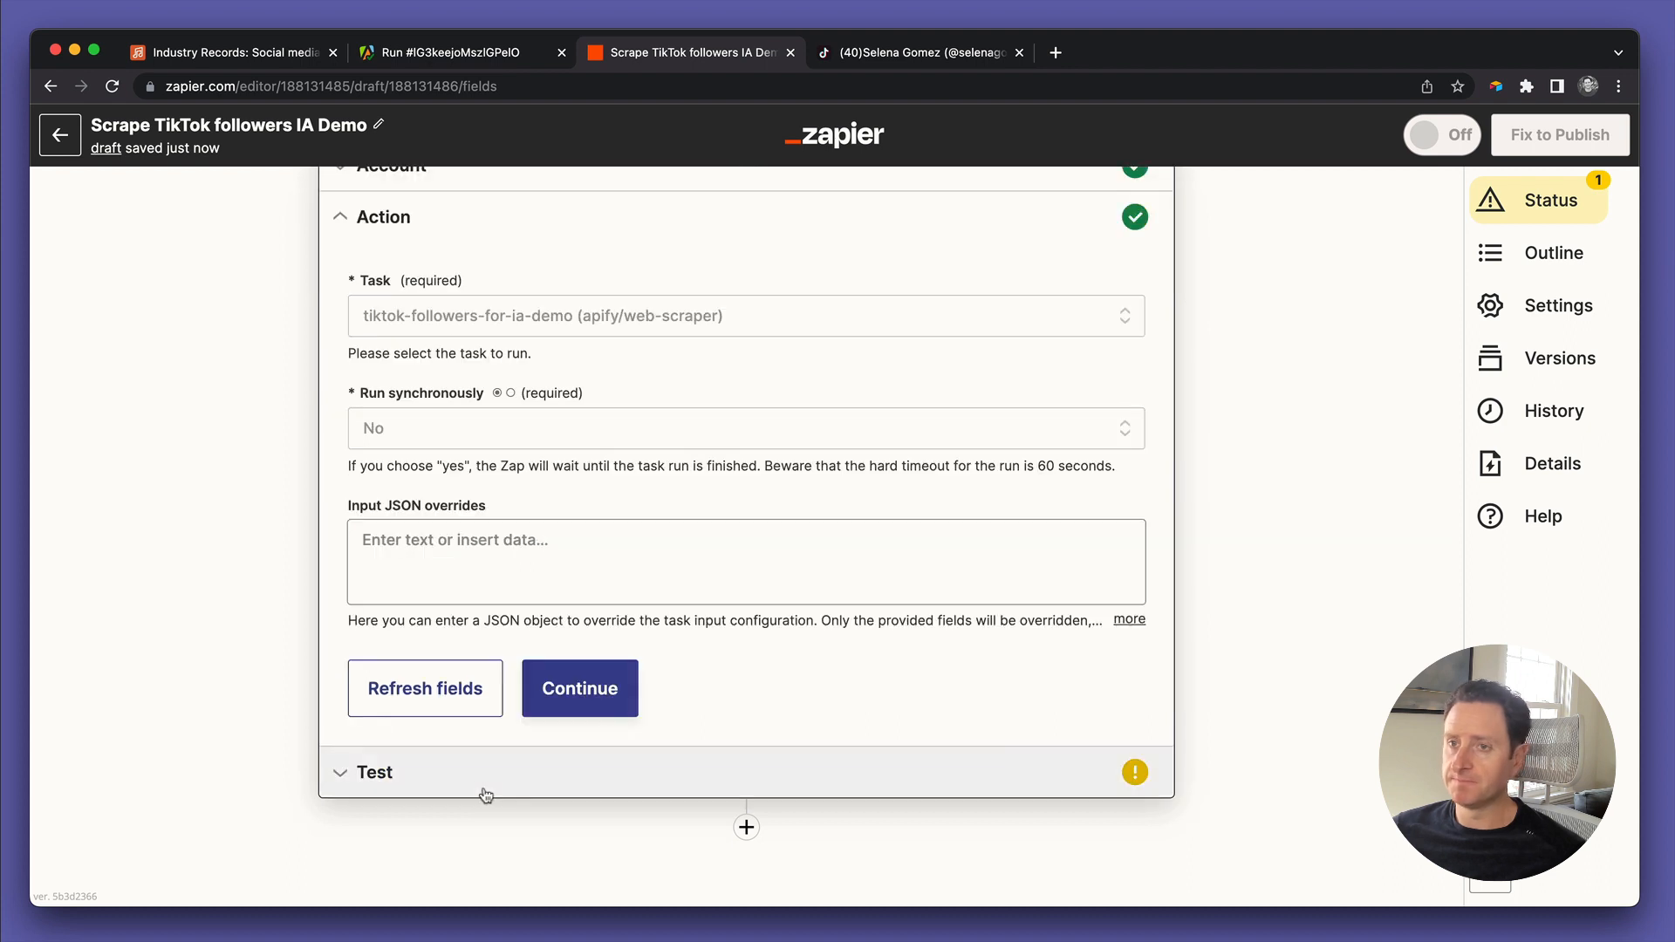
pyautogui.scroll(3)
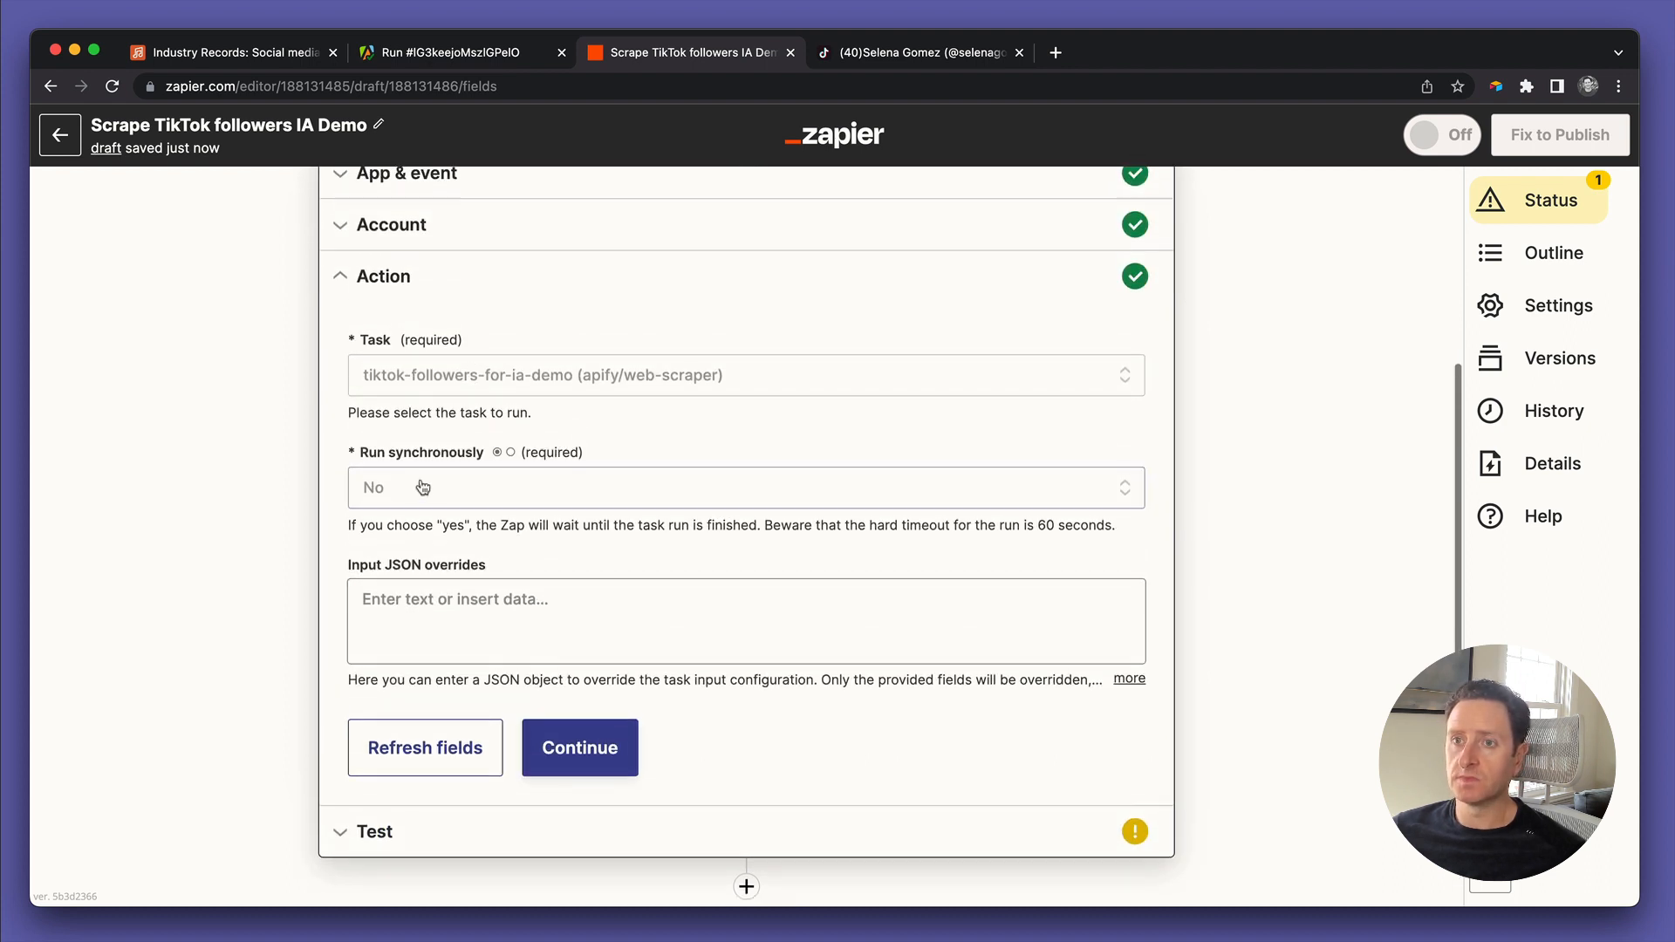
pyautogui.moveTo(417, 501)
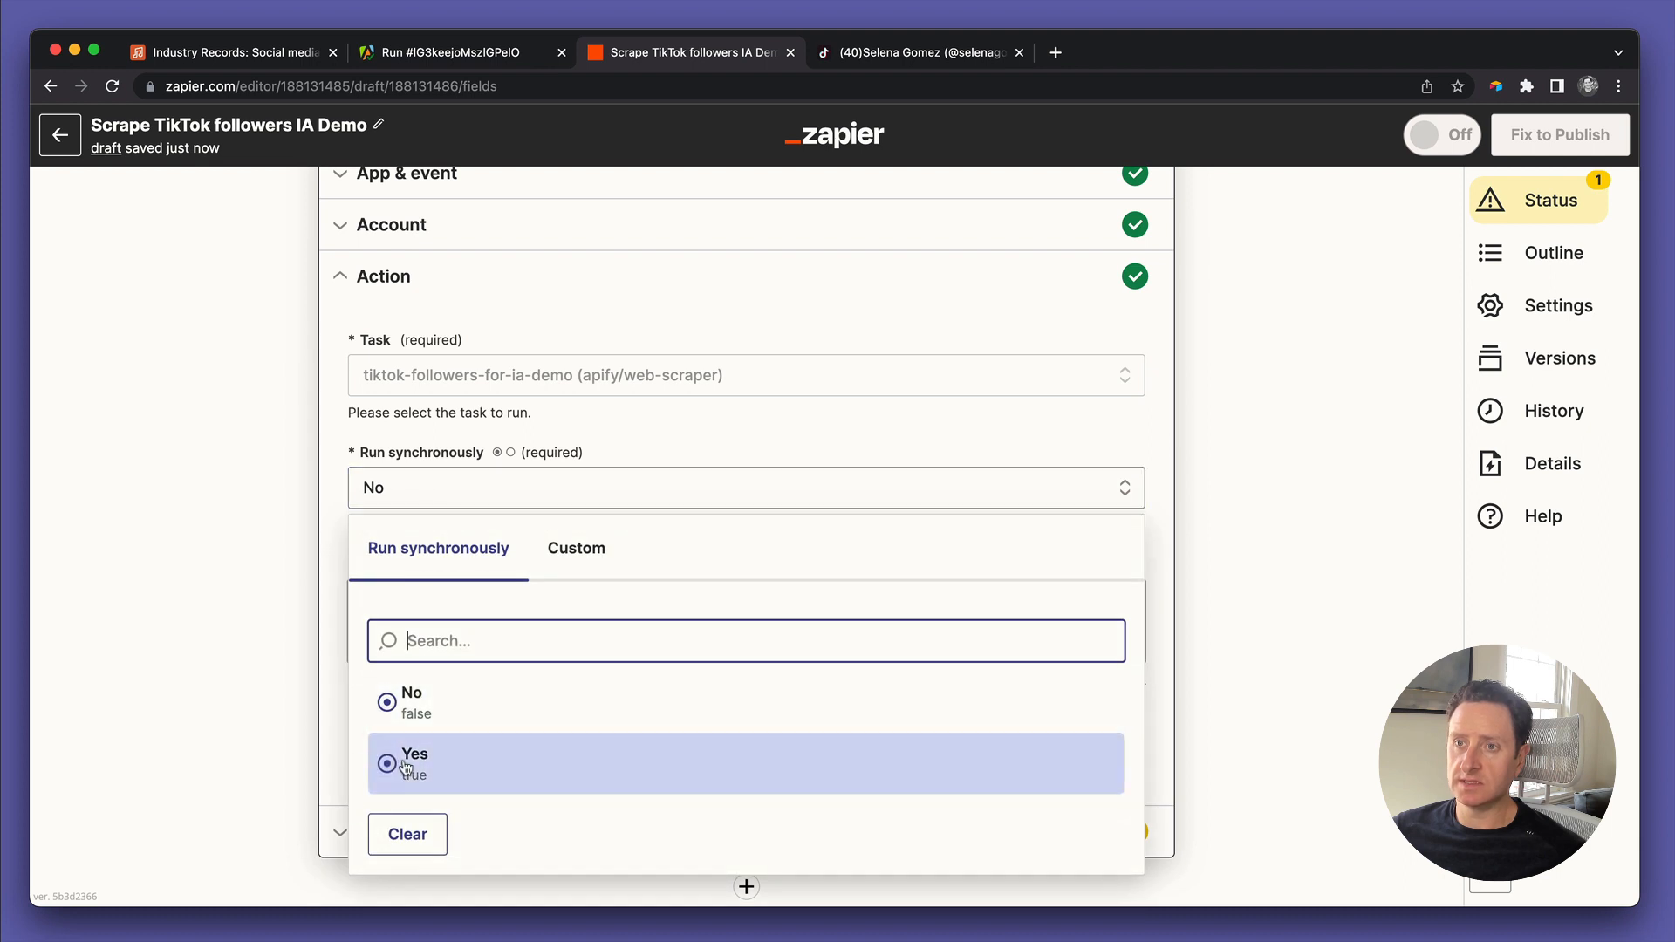
pyautogui.click(416, 763)
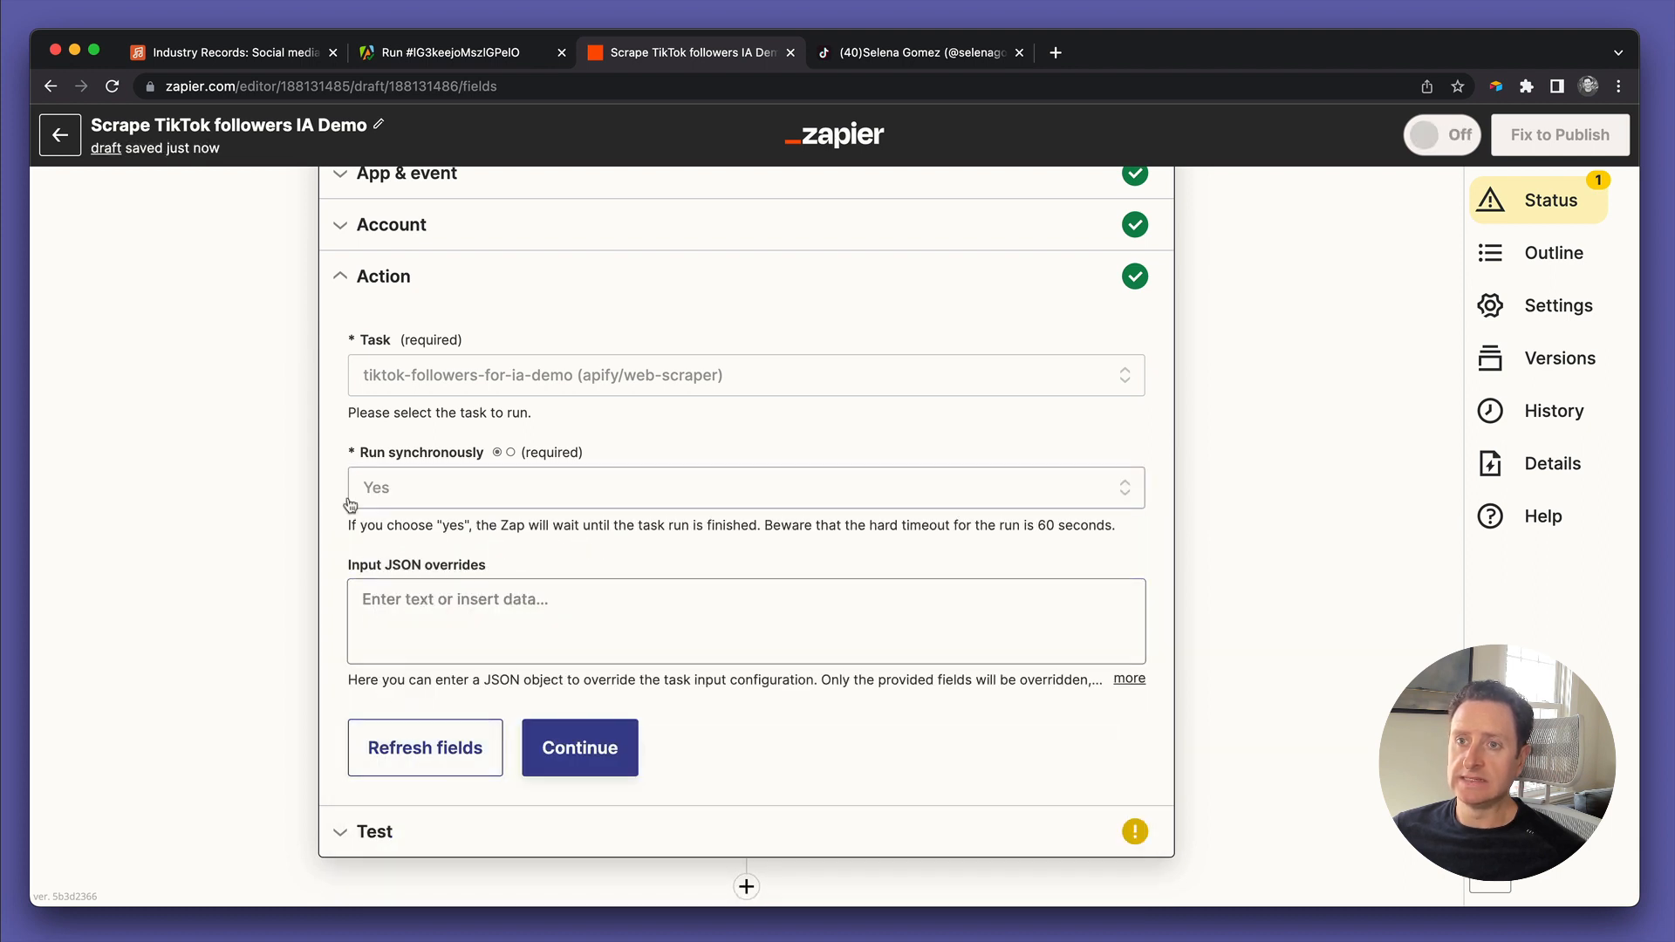
pyautogui.moveTo(441, 548)
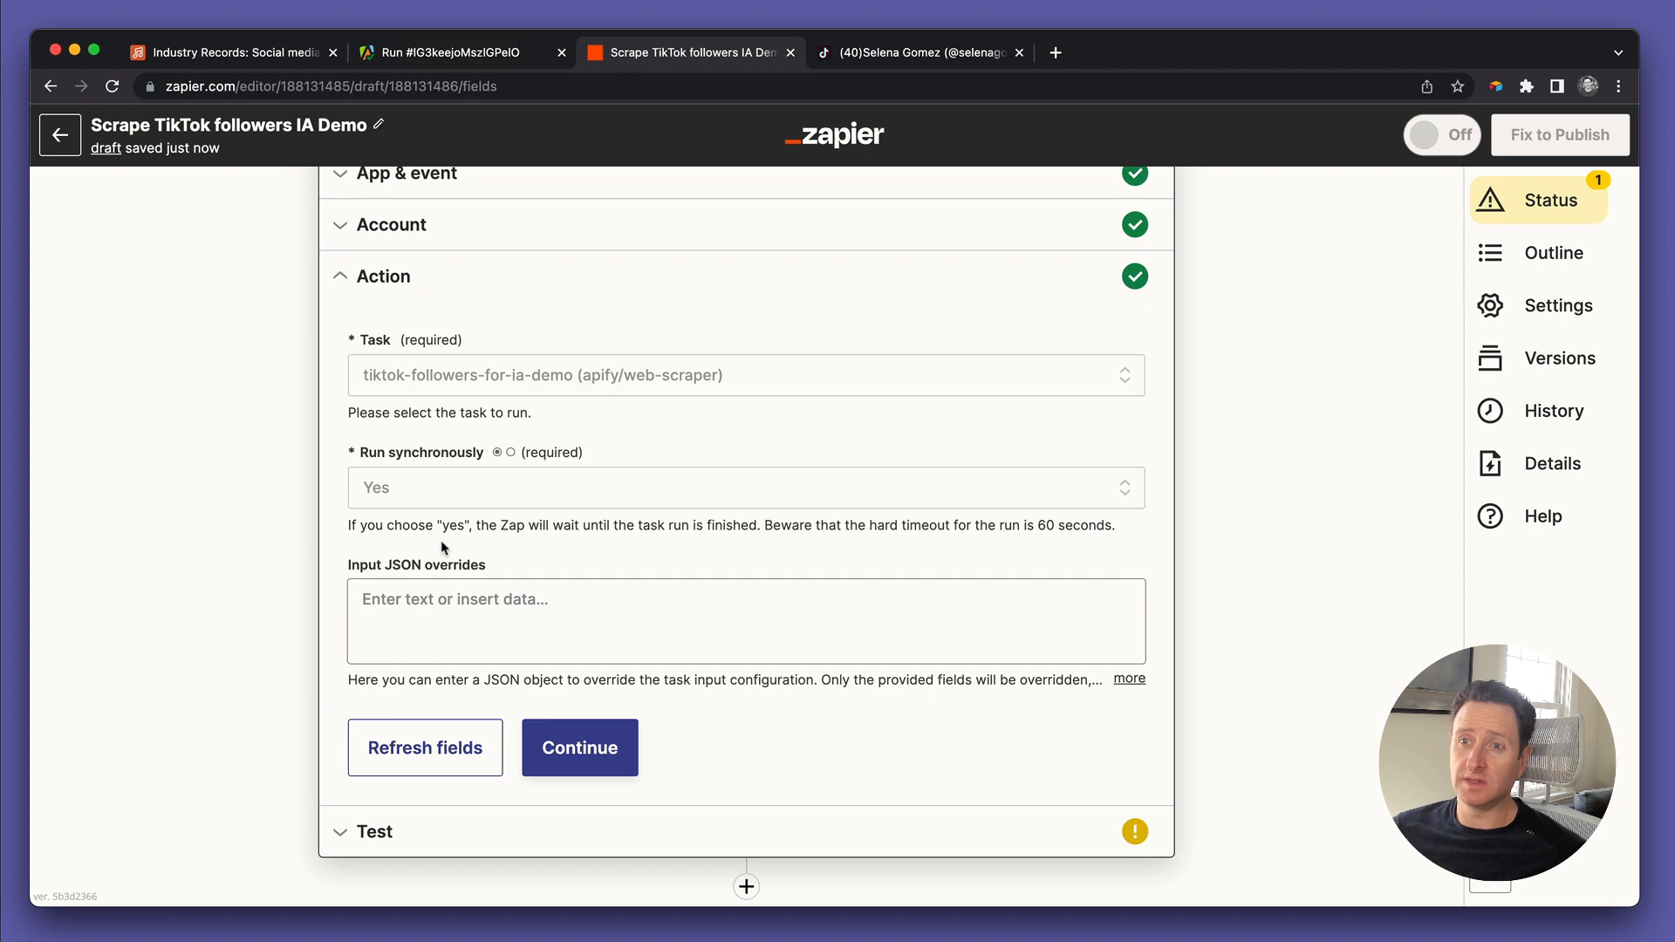
pyautogui.click(449, 52)
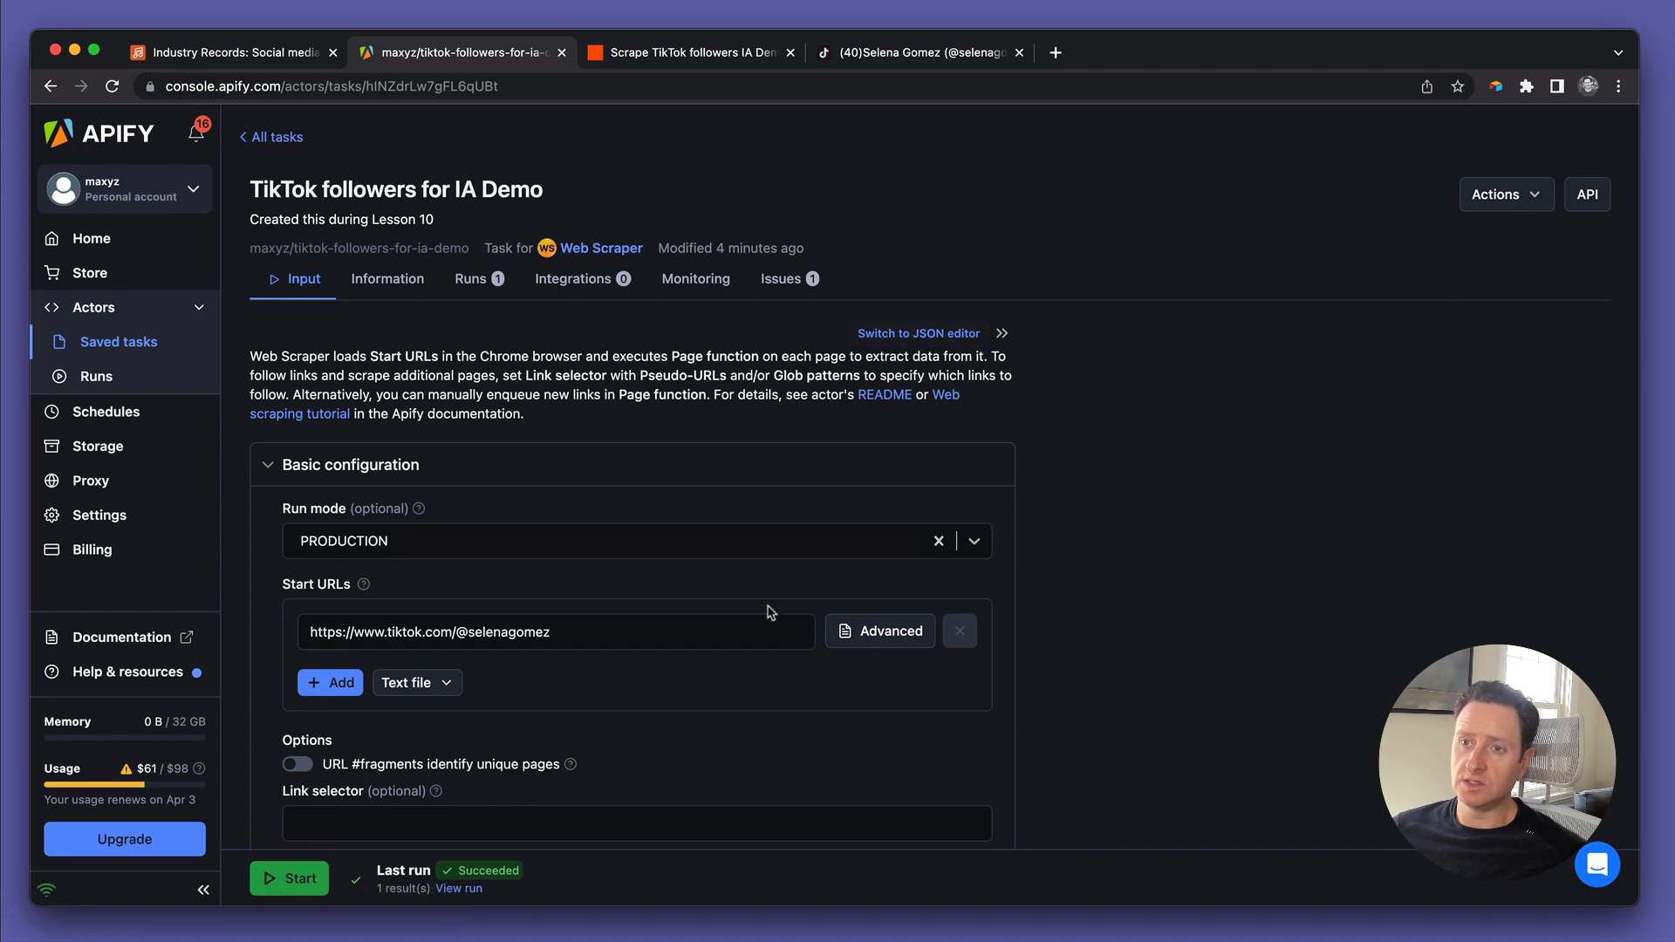
# Switch the Apify task input to the JSON editor, copy it and return to Zapier
pyautogui.scroll(-3)
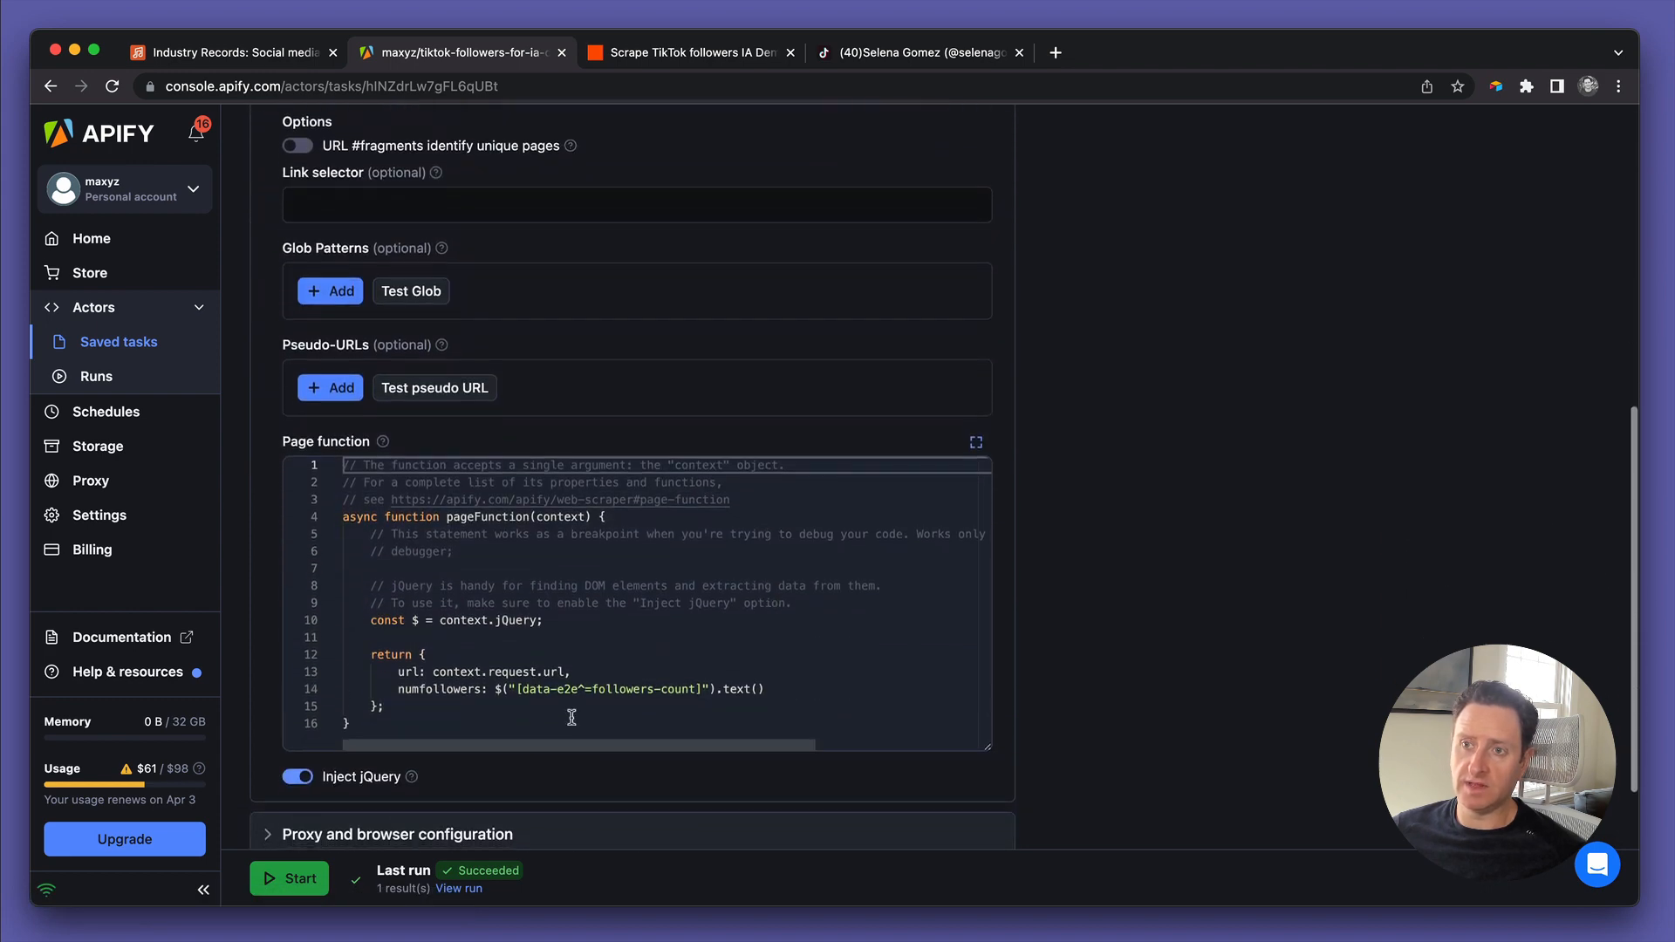
pyautogui.scroll(3)
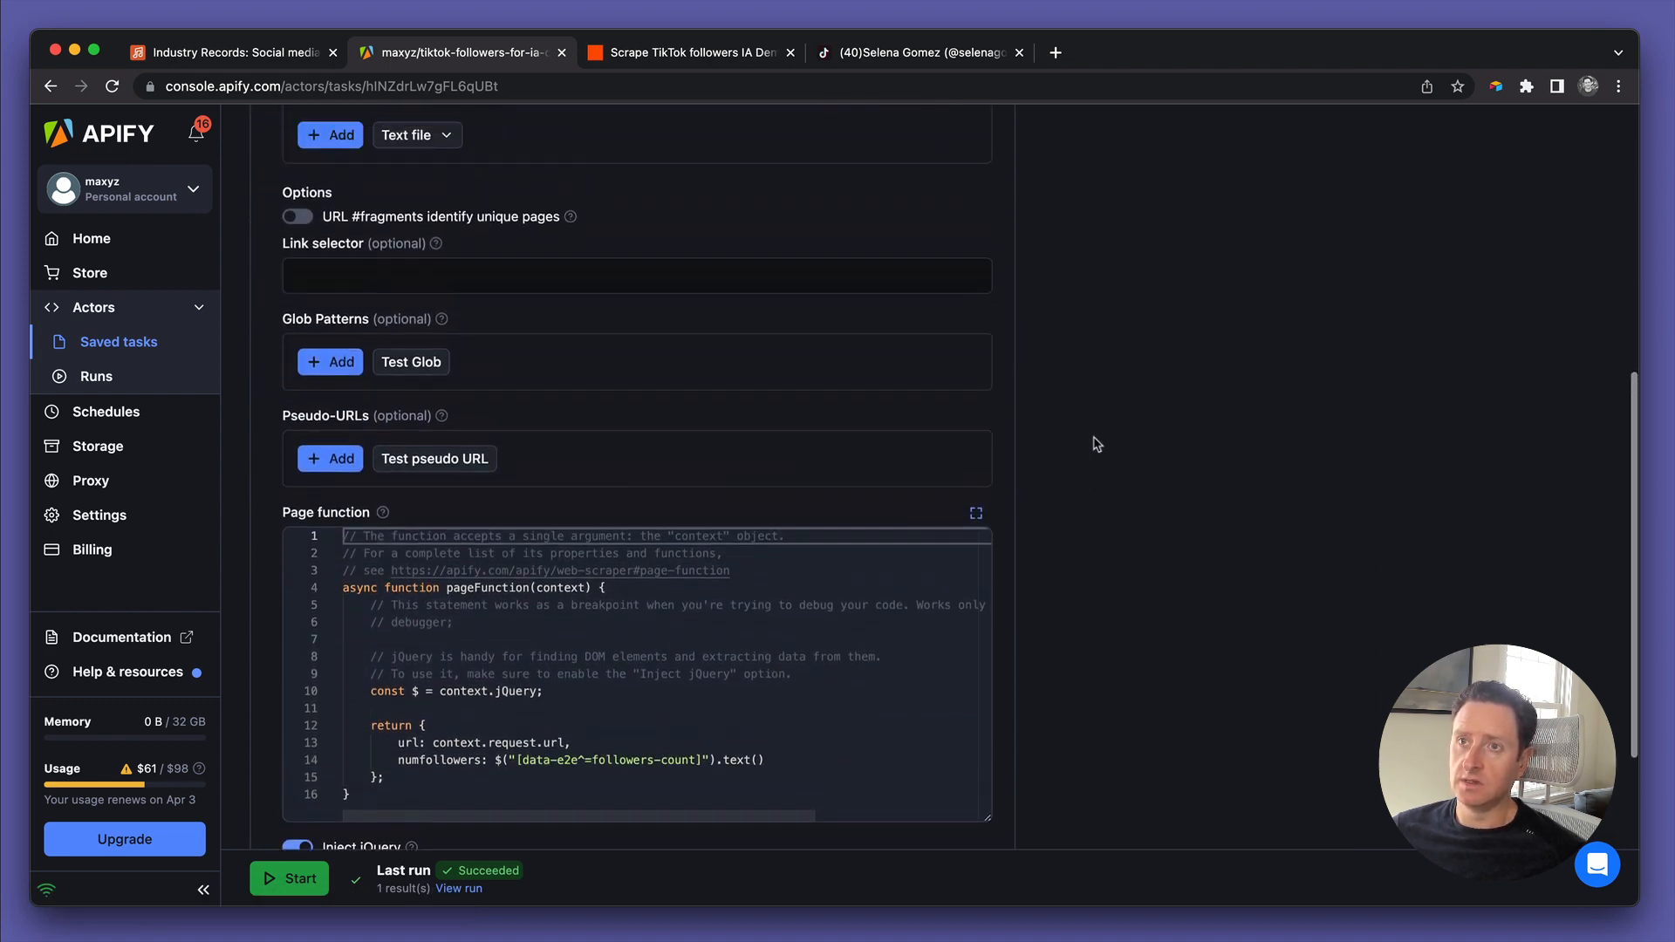
pyautogui.scroll(3)
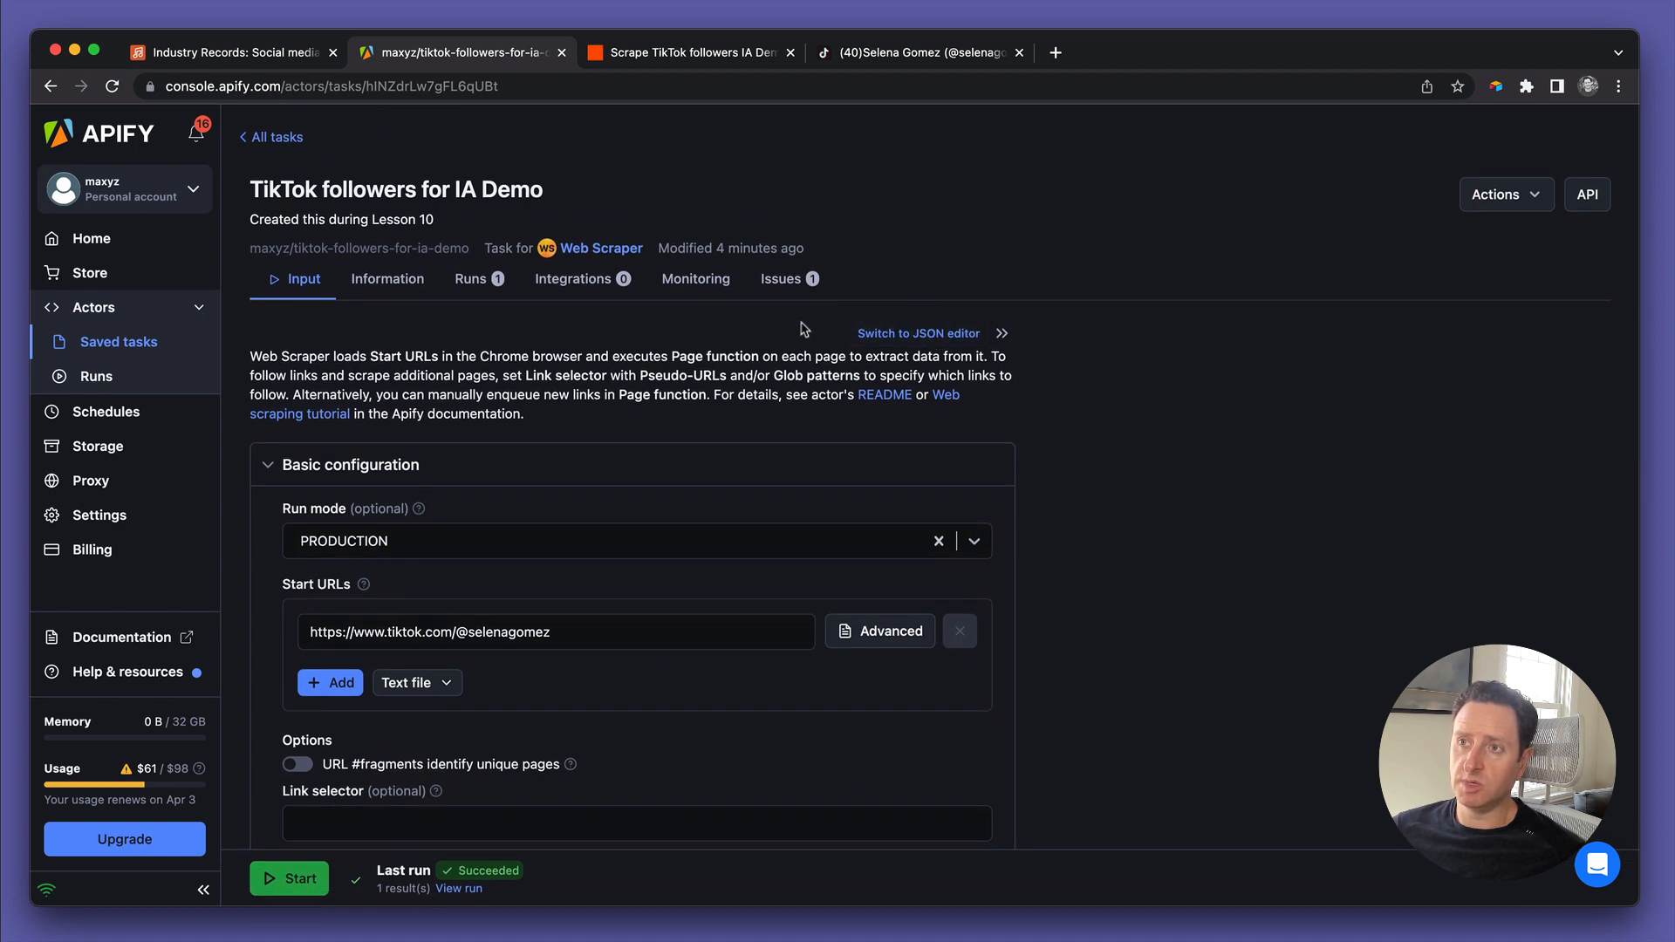
pyautogui.moveTo(928, 339)
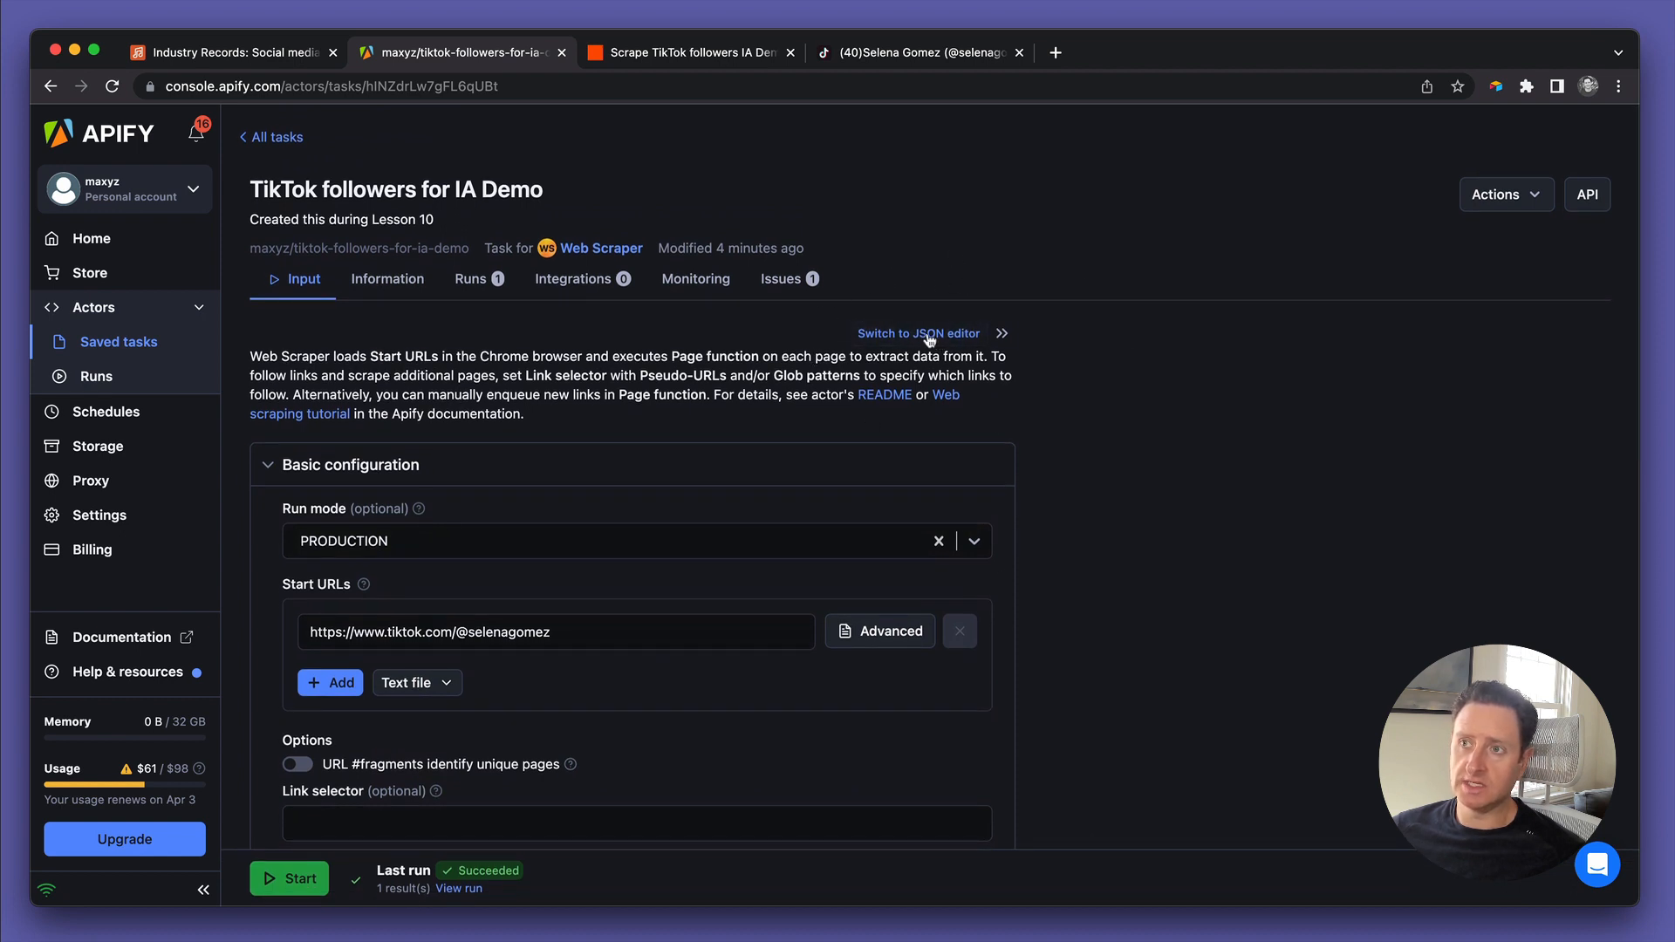
pyautogui.click(918, 333)
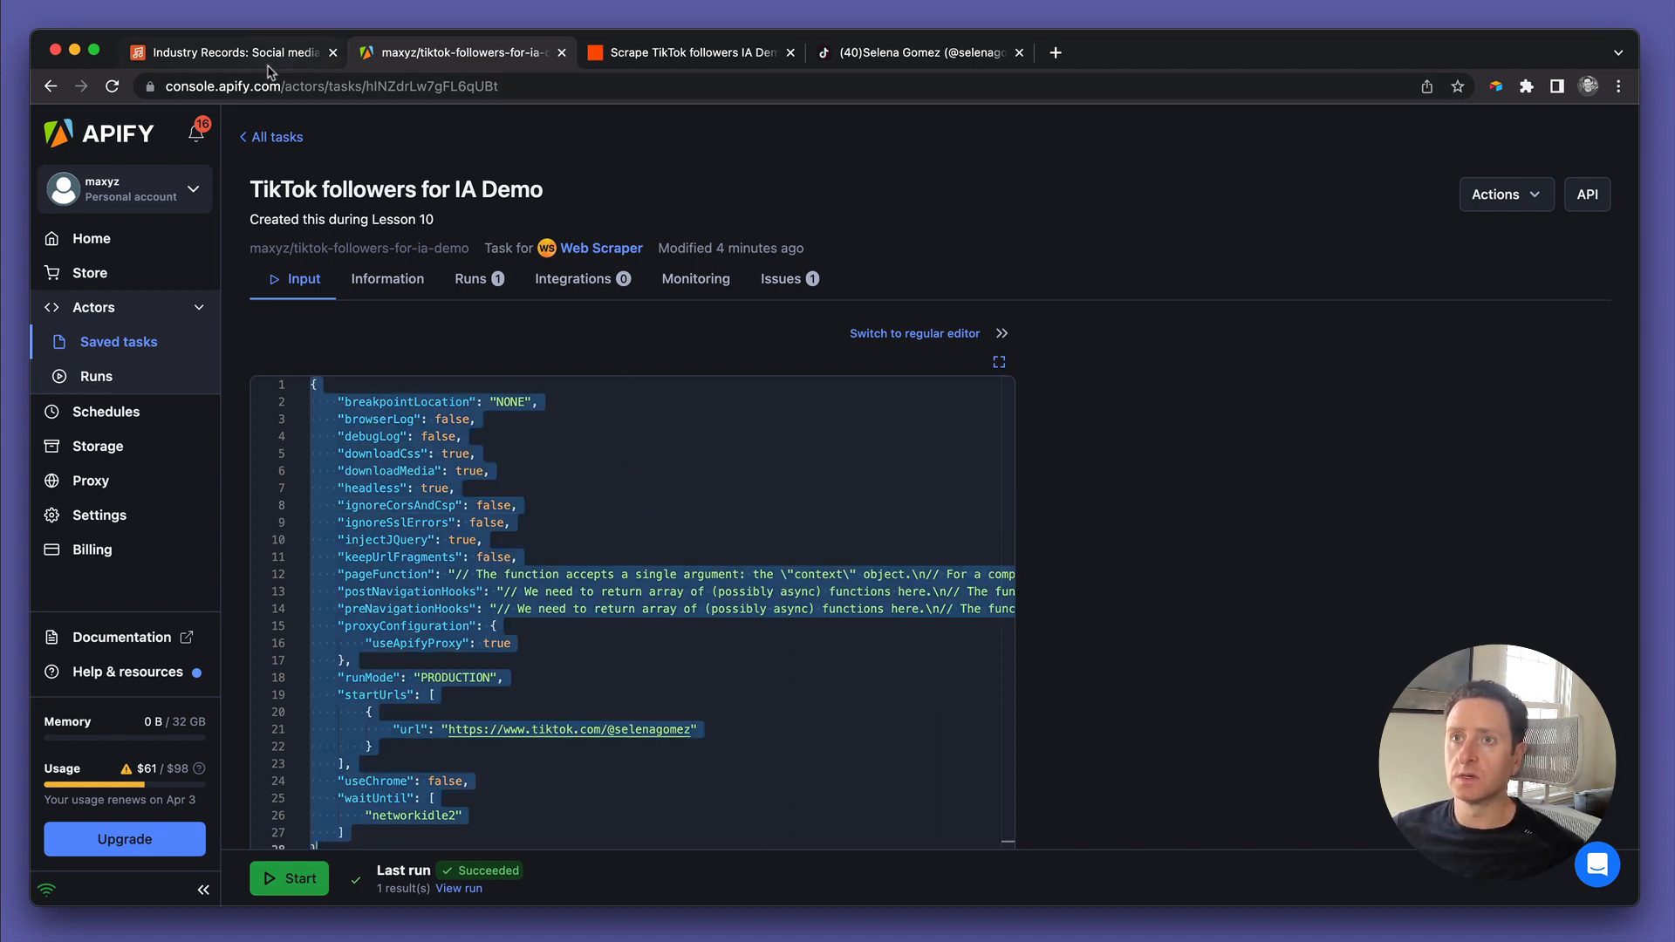
pyautogui.click(689, 51)
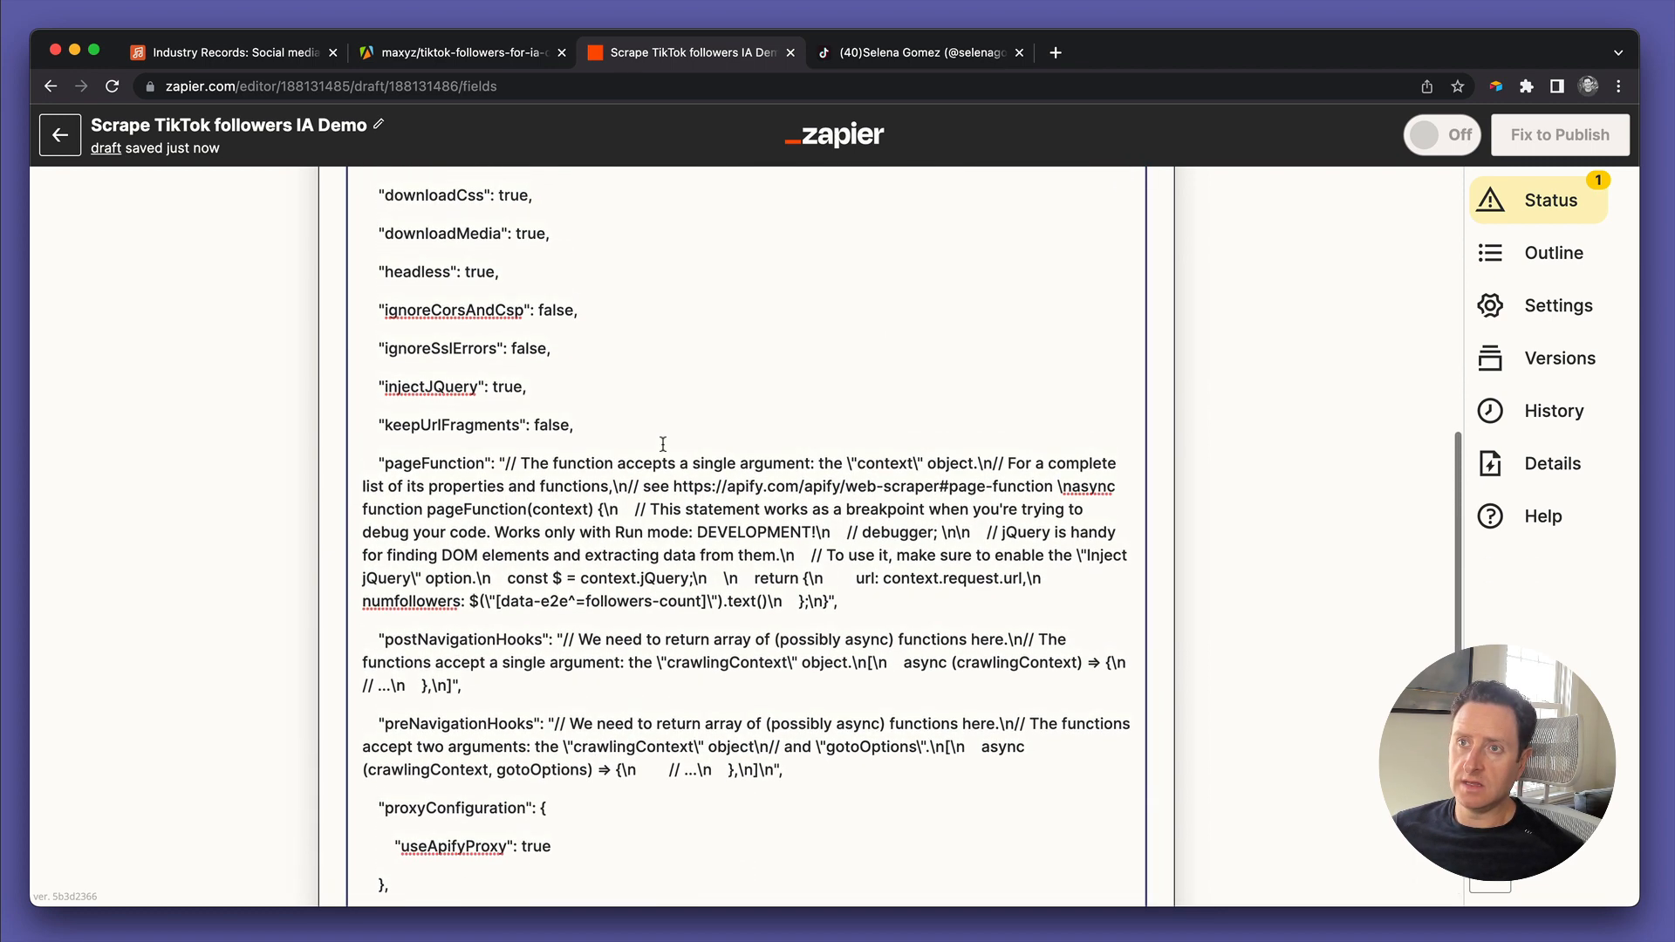
# Paste the task JSON as overrides with the start URL mapped to the Airtable TikTok link, then continue
pyautogui.scroll(-3)
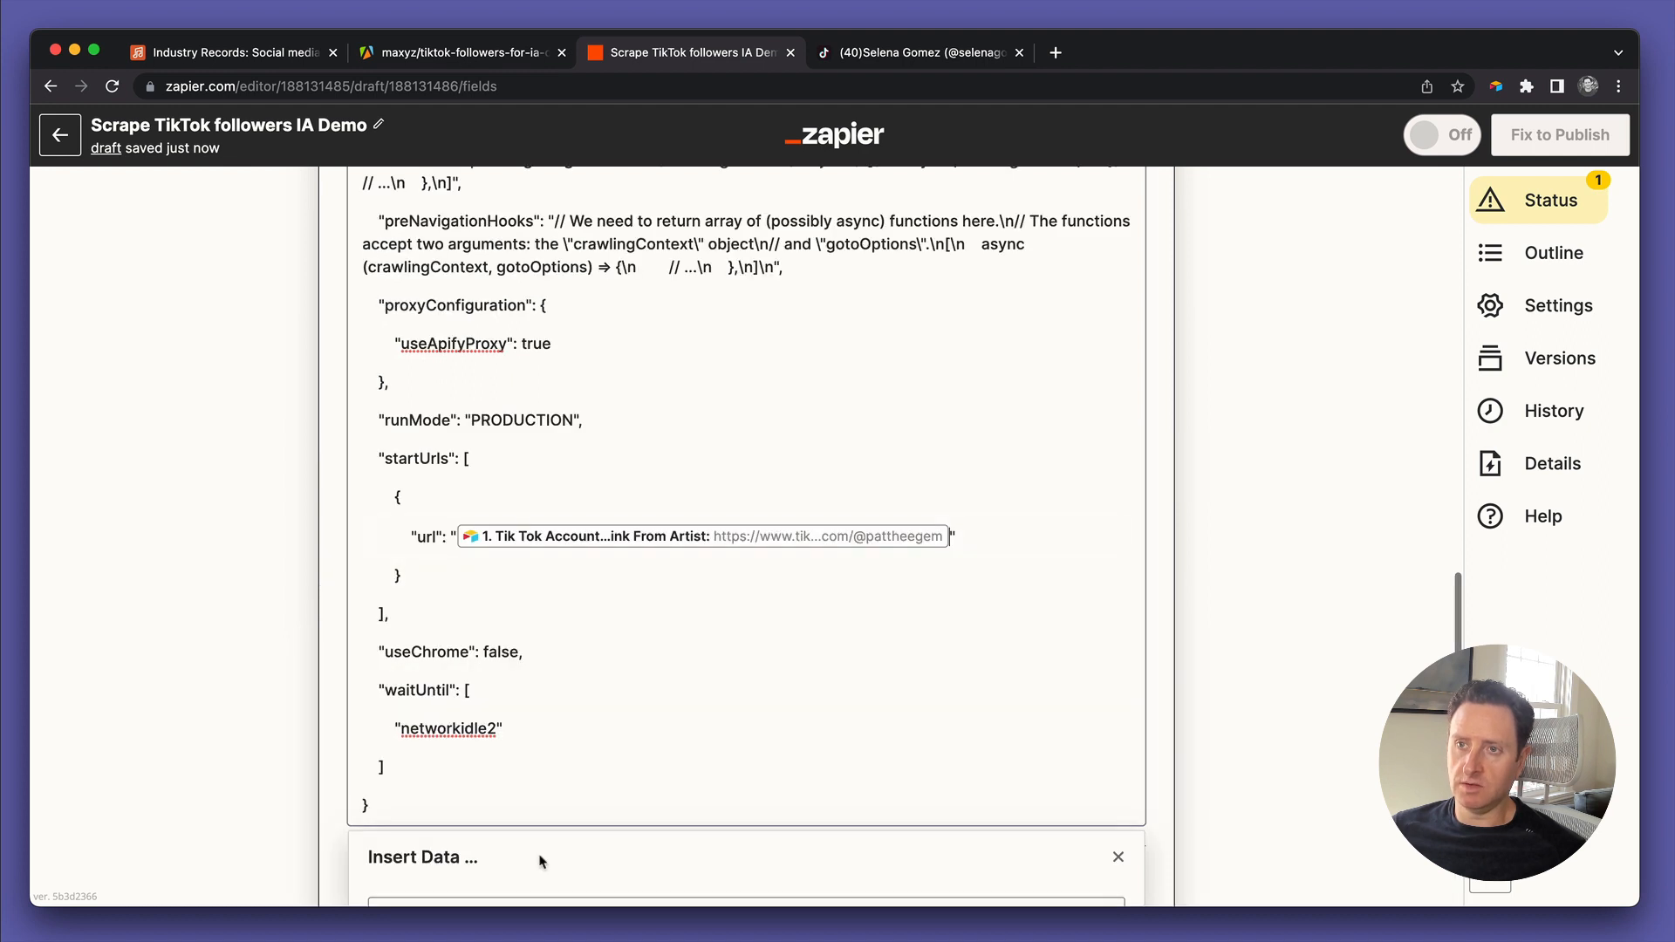
pyautogui.click(1117, 856)
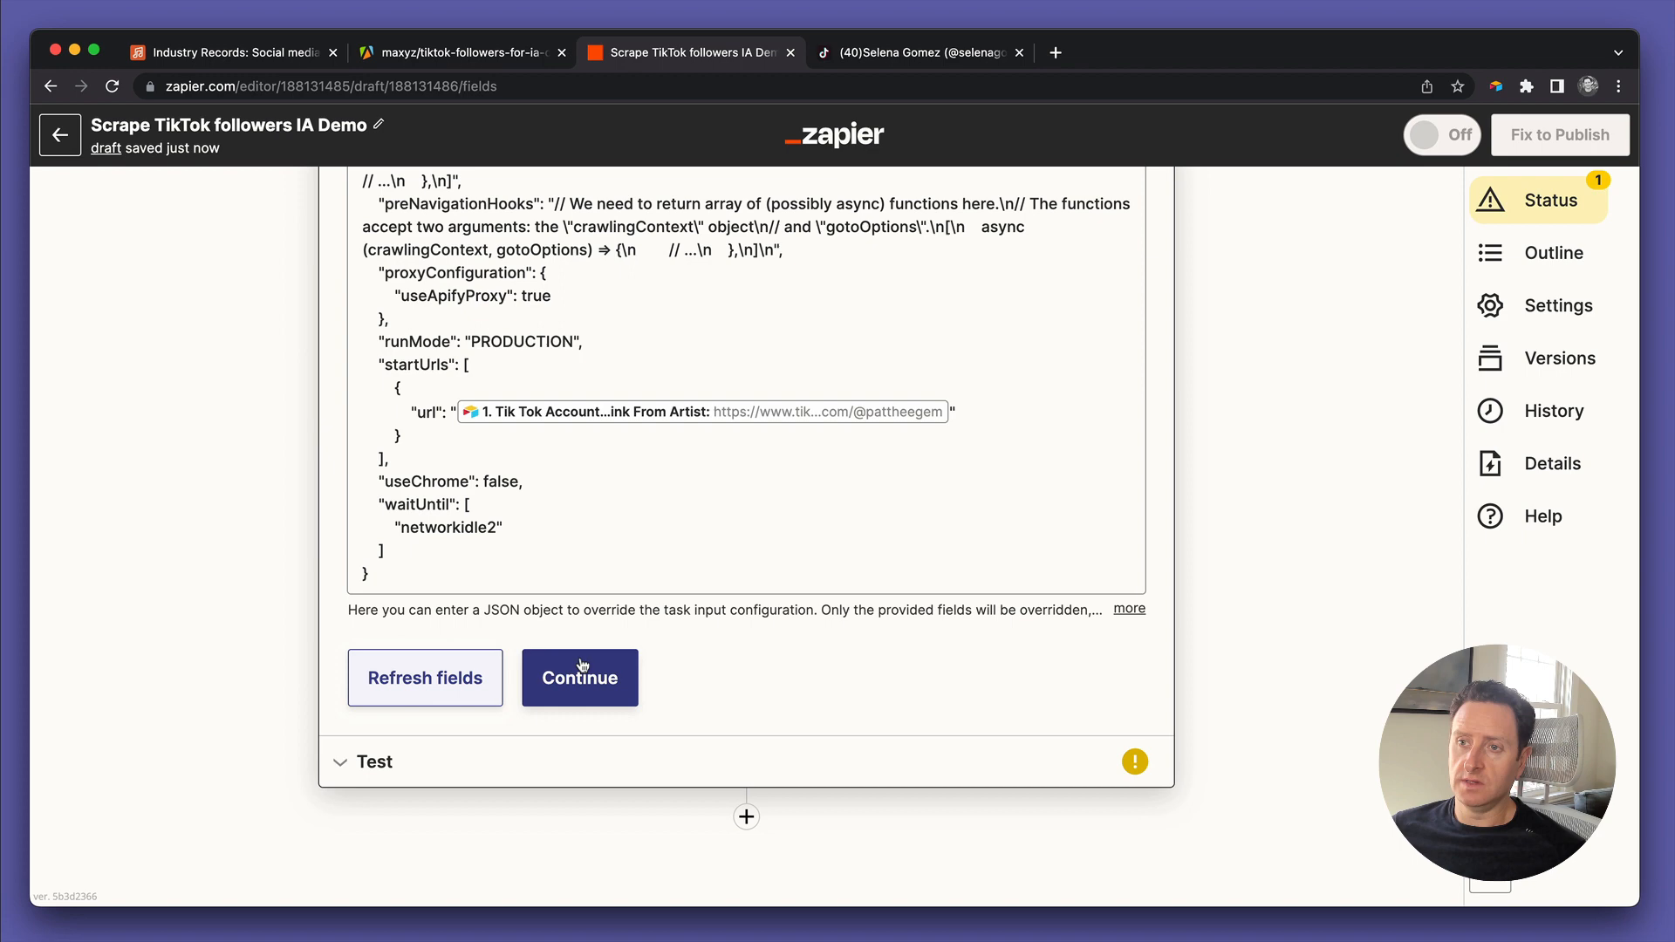
pyautogui.click(580, 677)
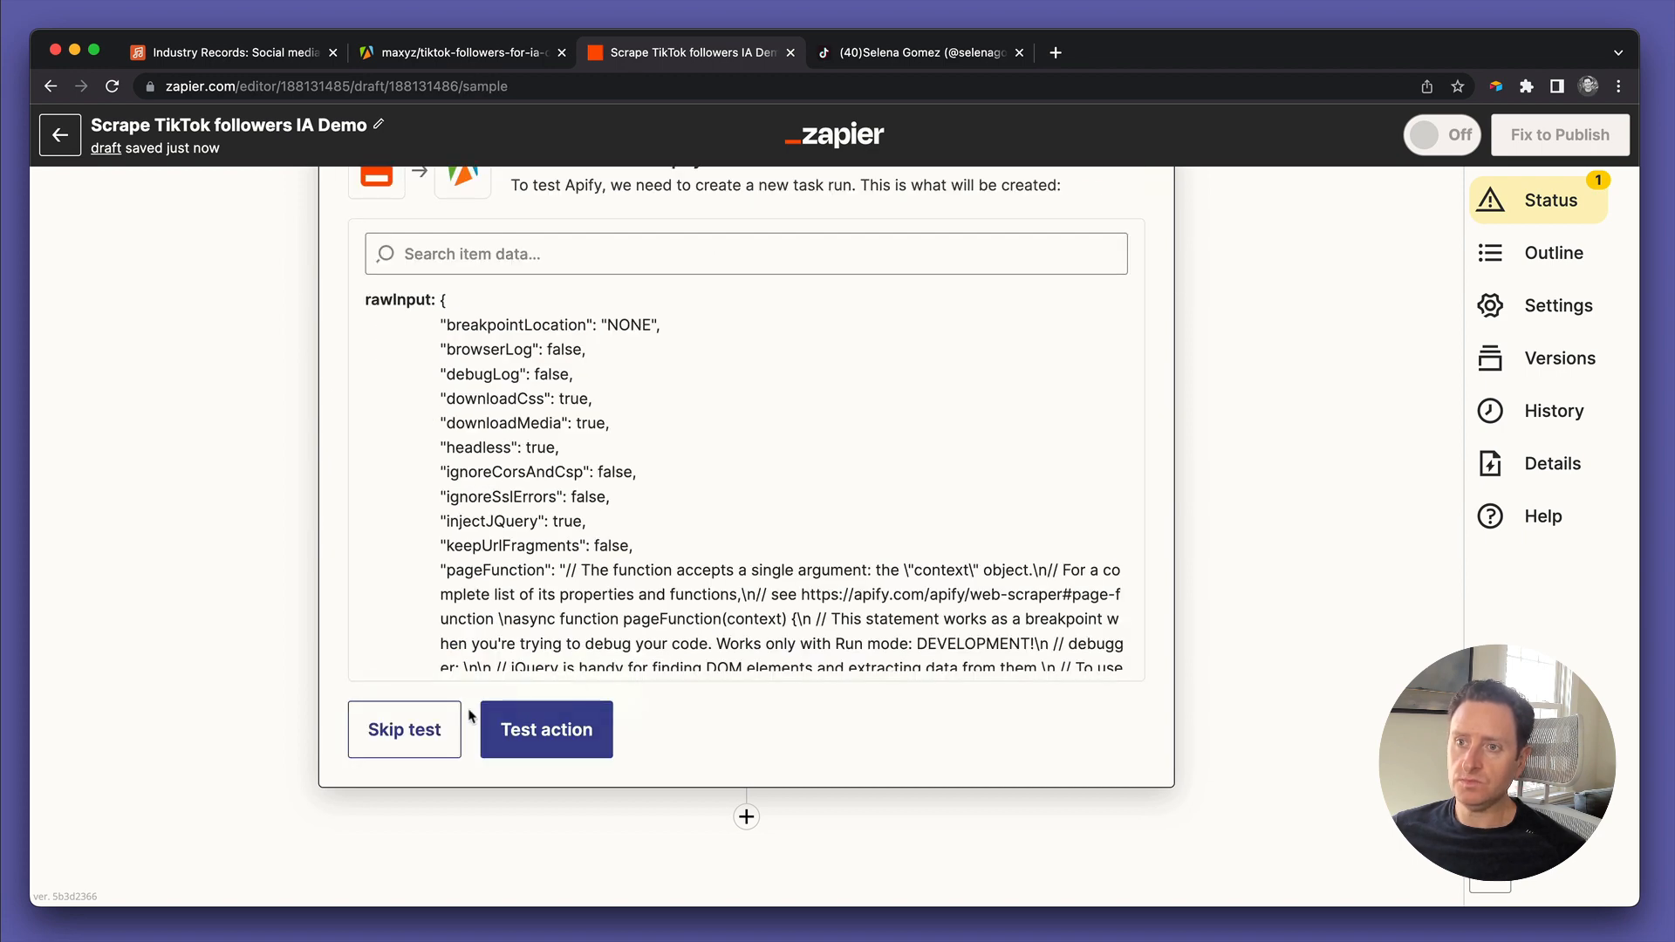
# Test the Apify action and add a third step using Airtable
pyautogui.click(545, 730)
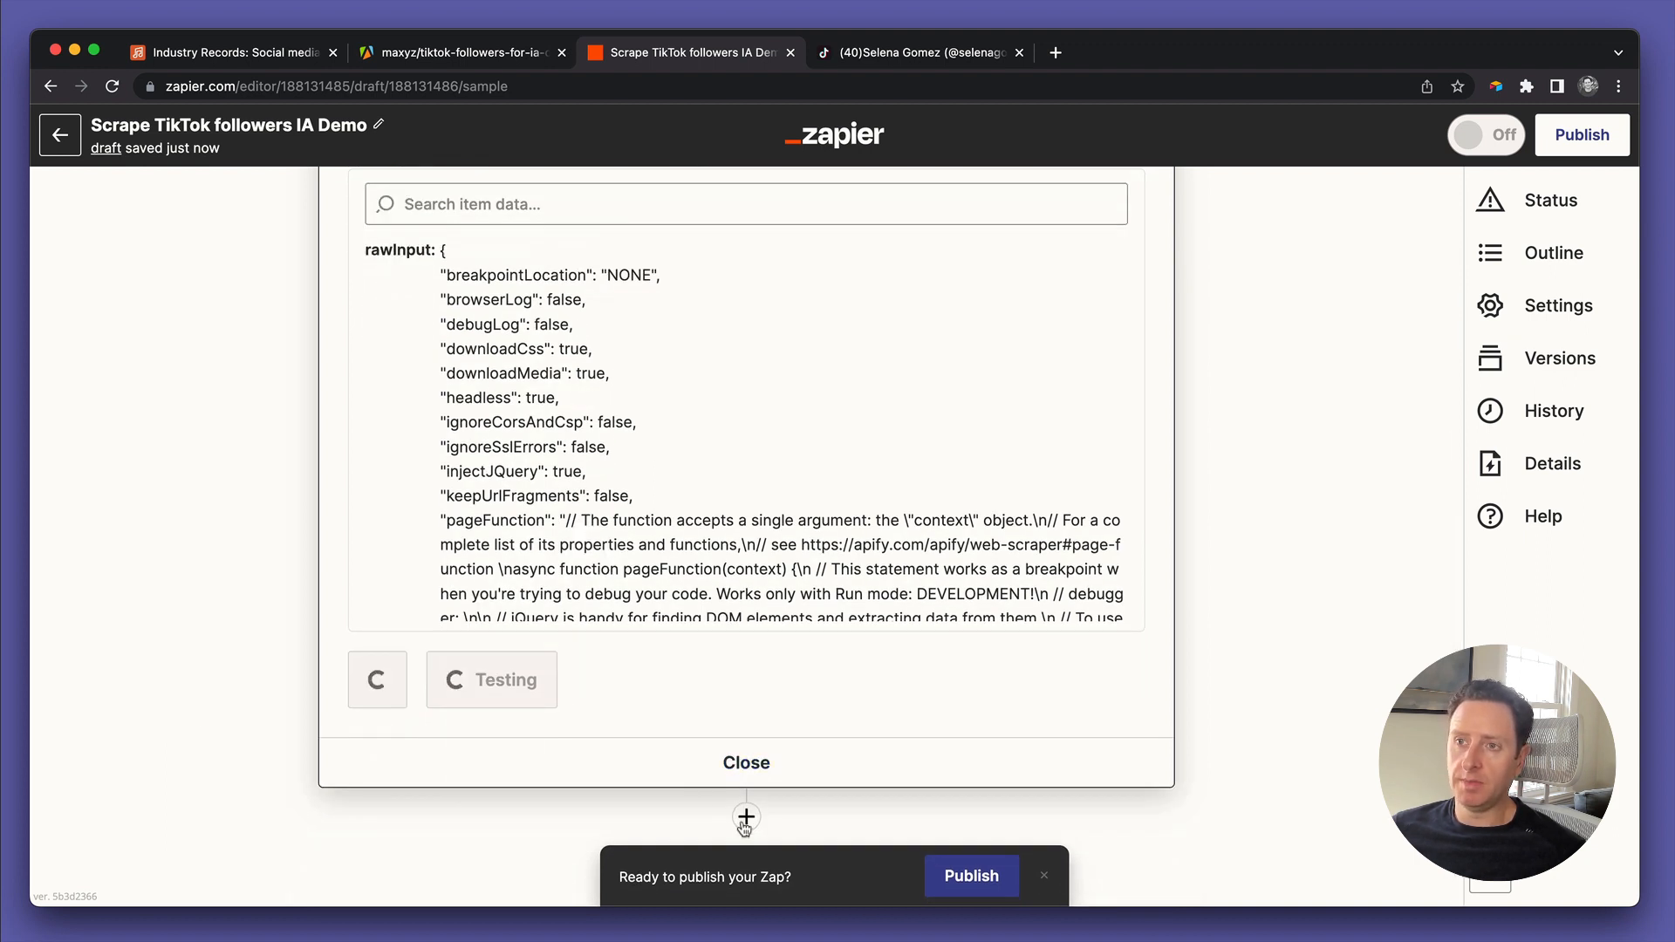
pyautogui.click(745, 820)
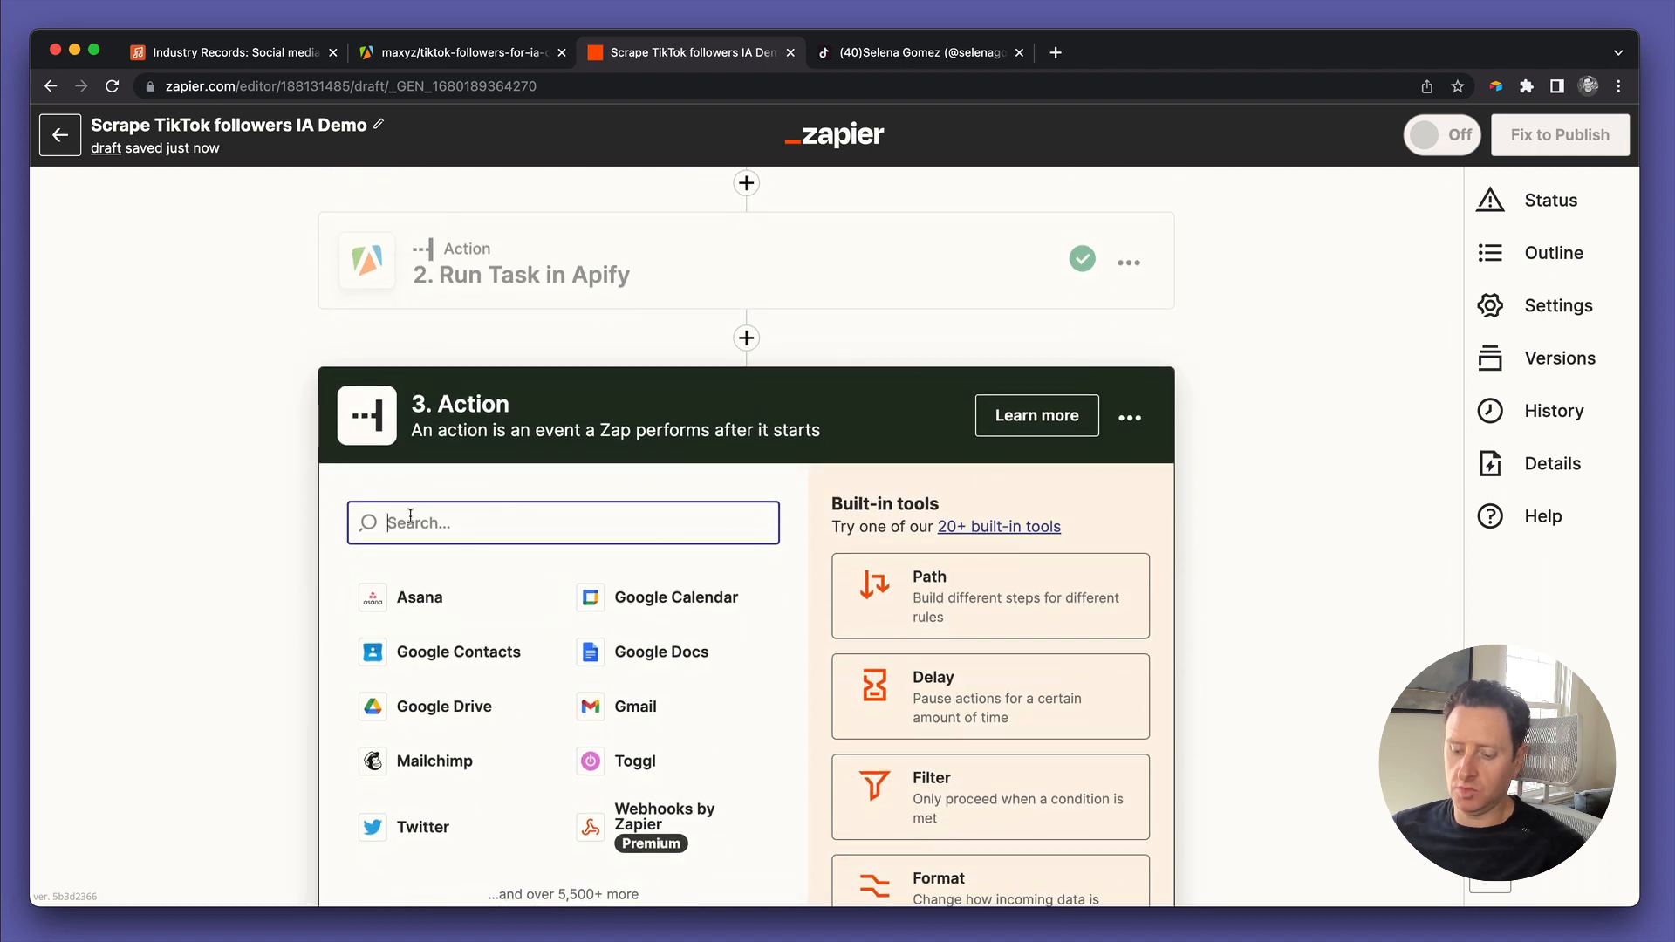
pyautogui.write('air')
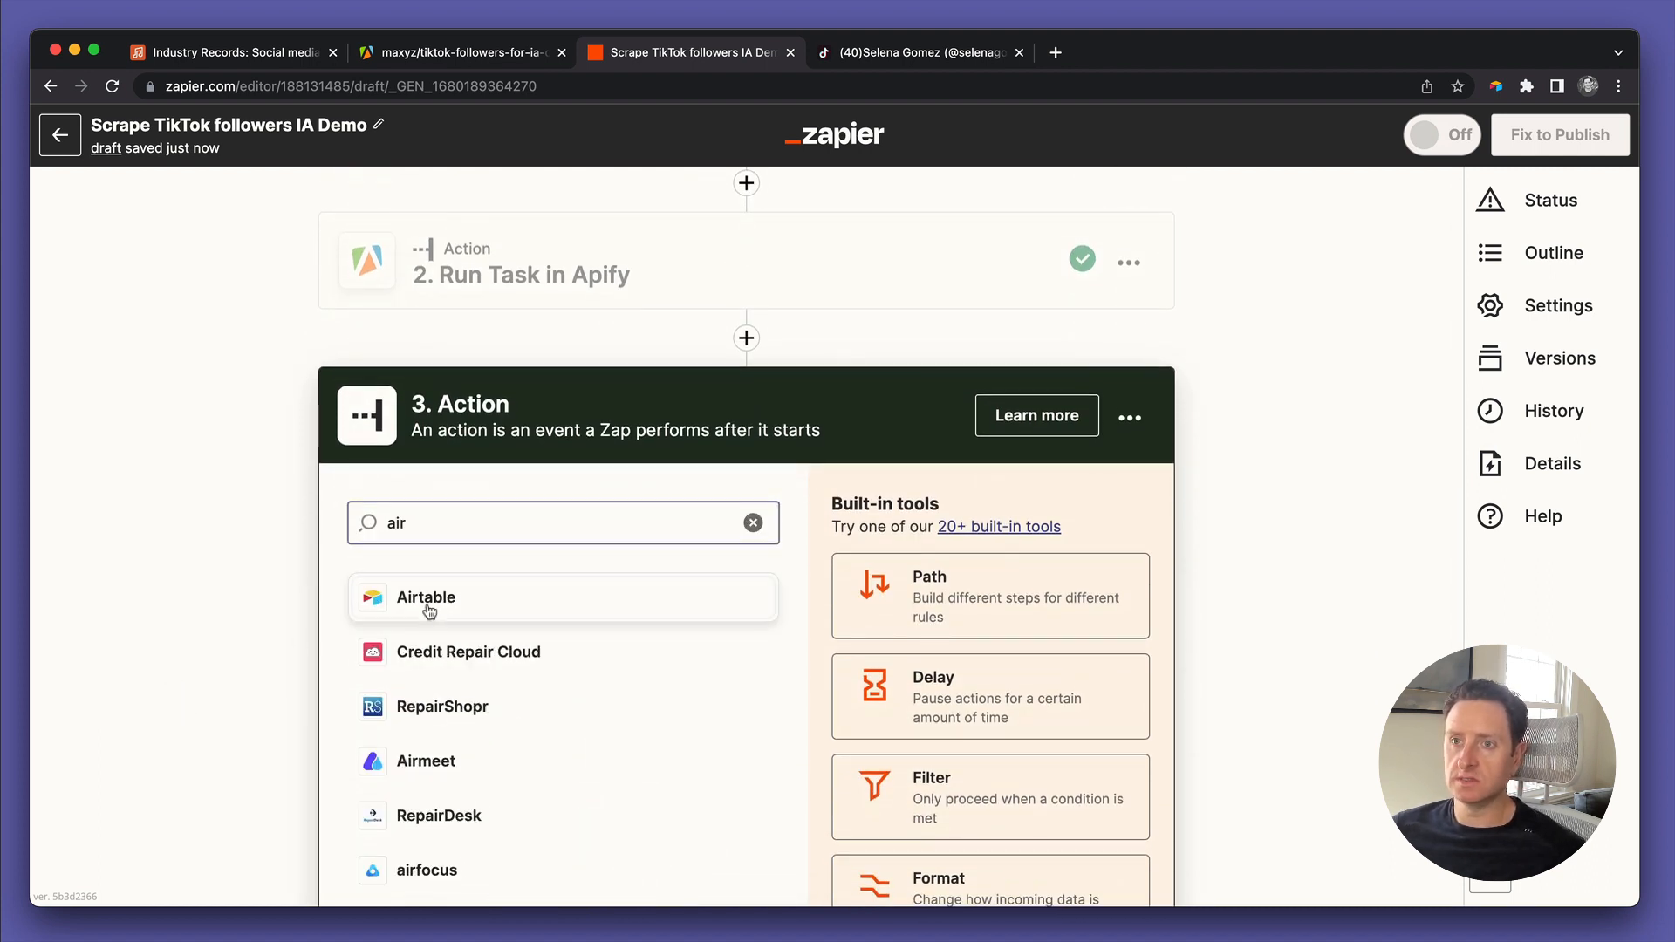
pyautogui.click(425, 597)
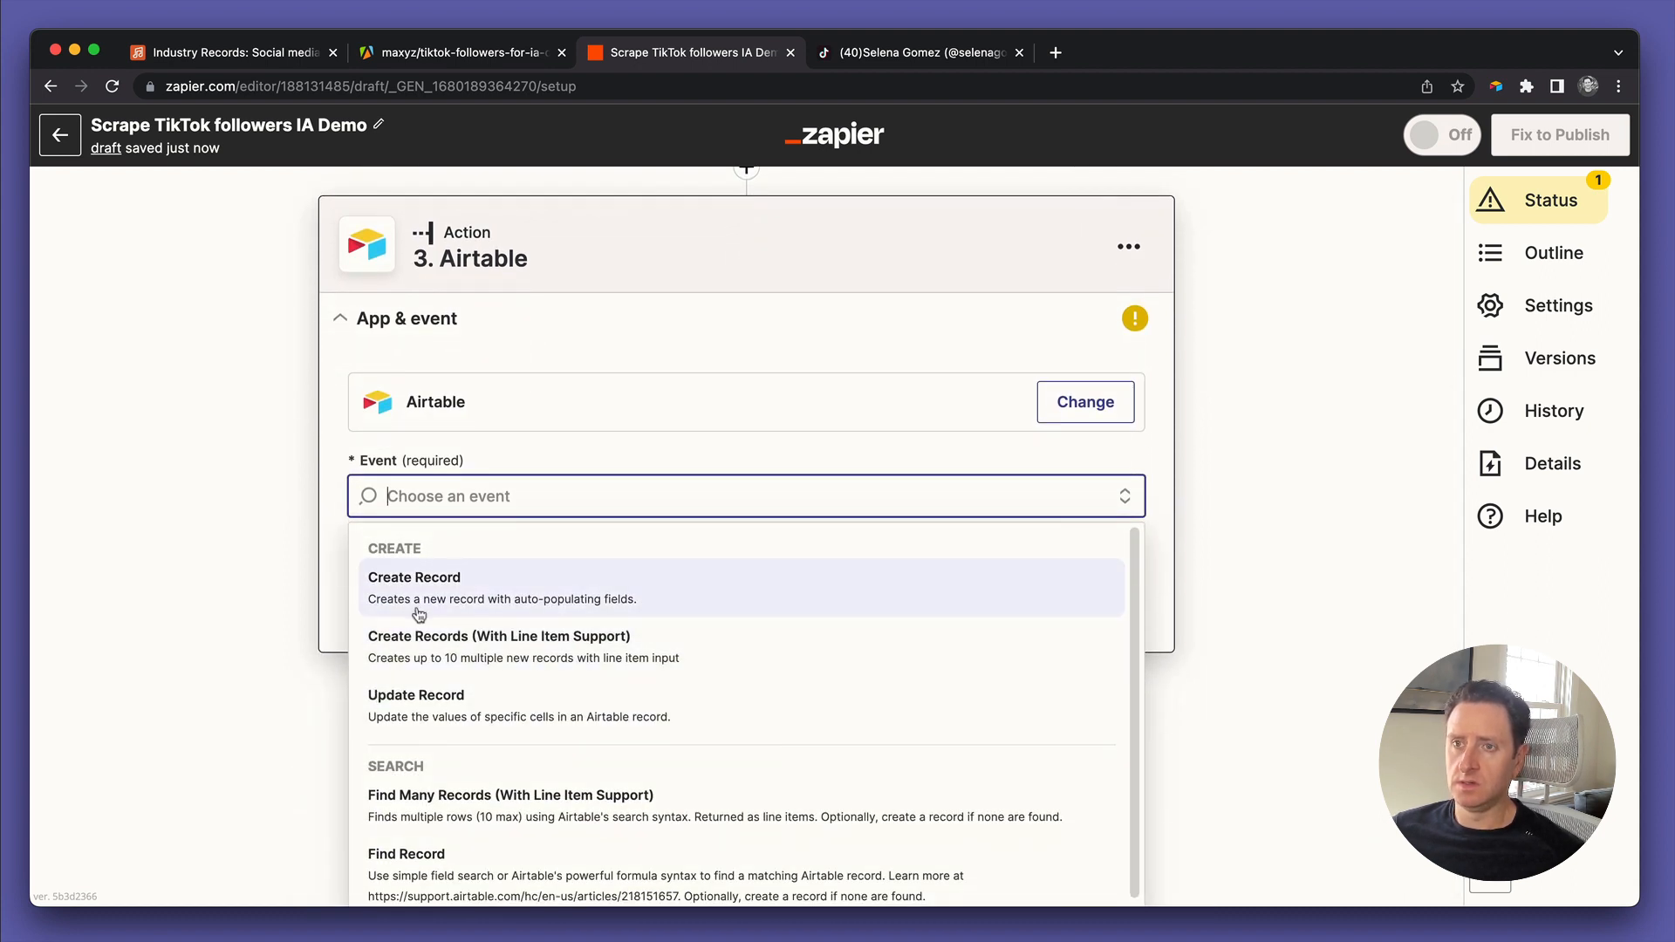
pyautogui.moveTo(436, 579)
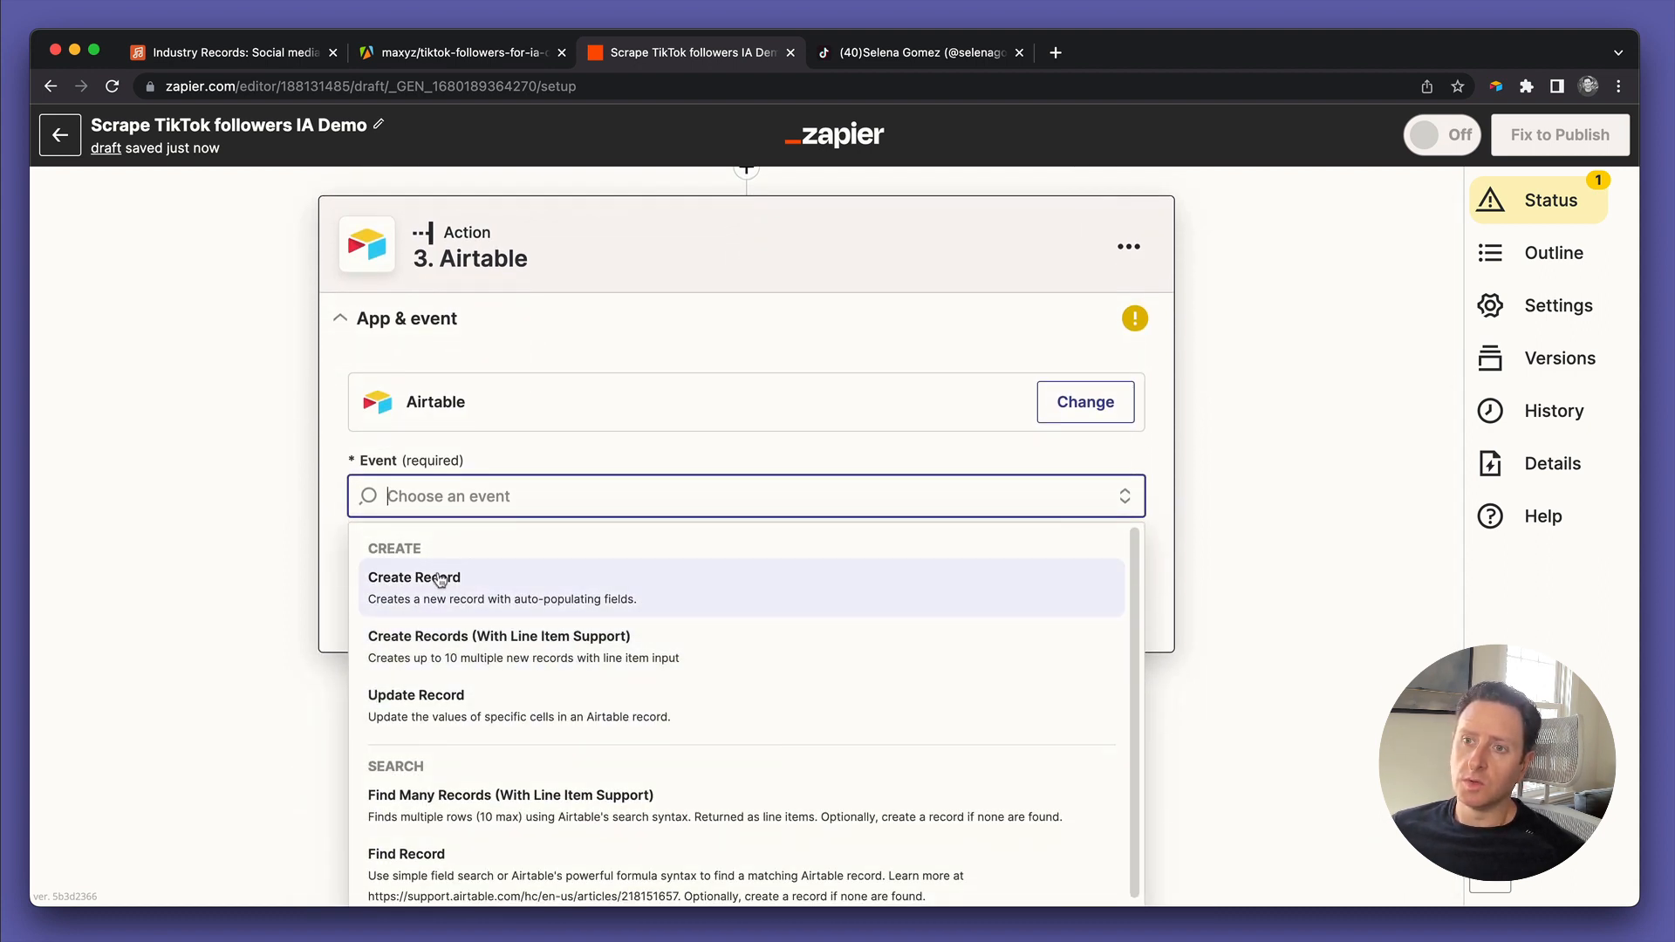
# Set the third step's event to Update Record and continue
pyautogui.click(415, 694)
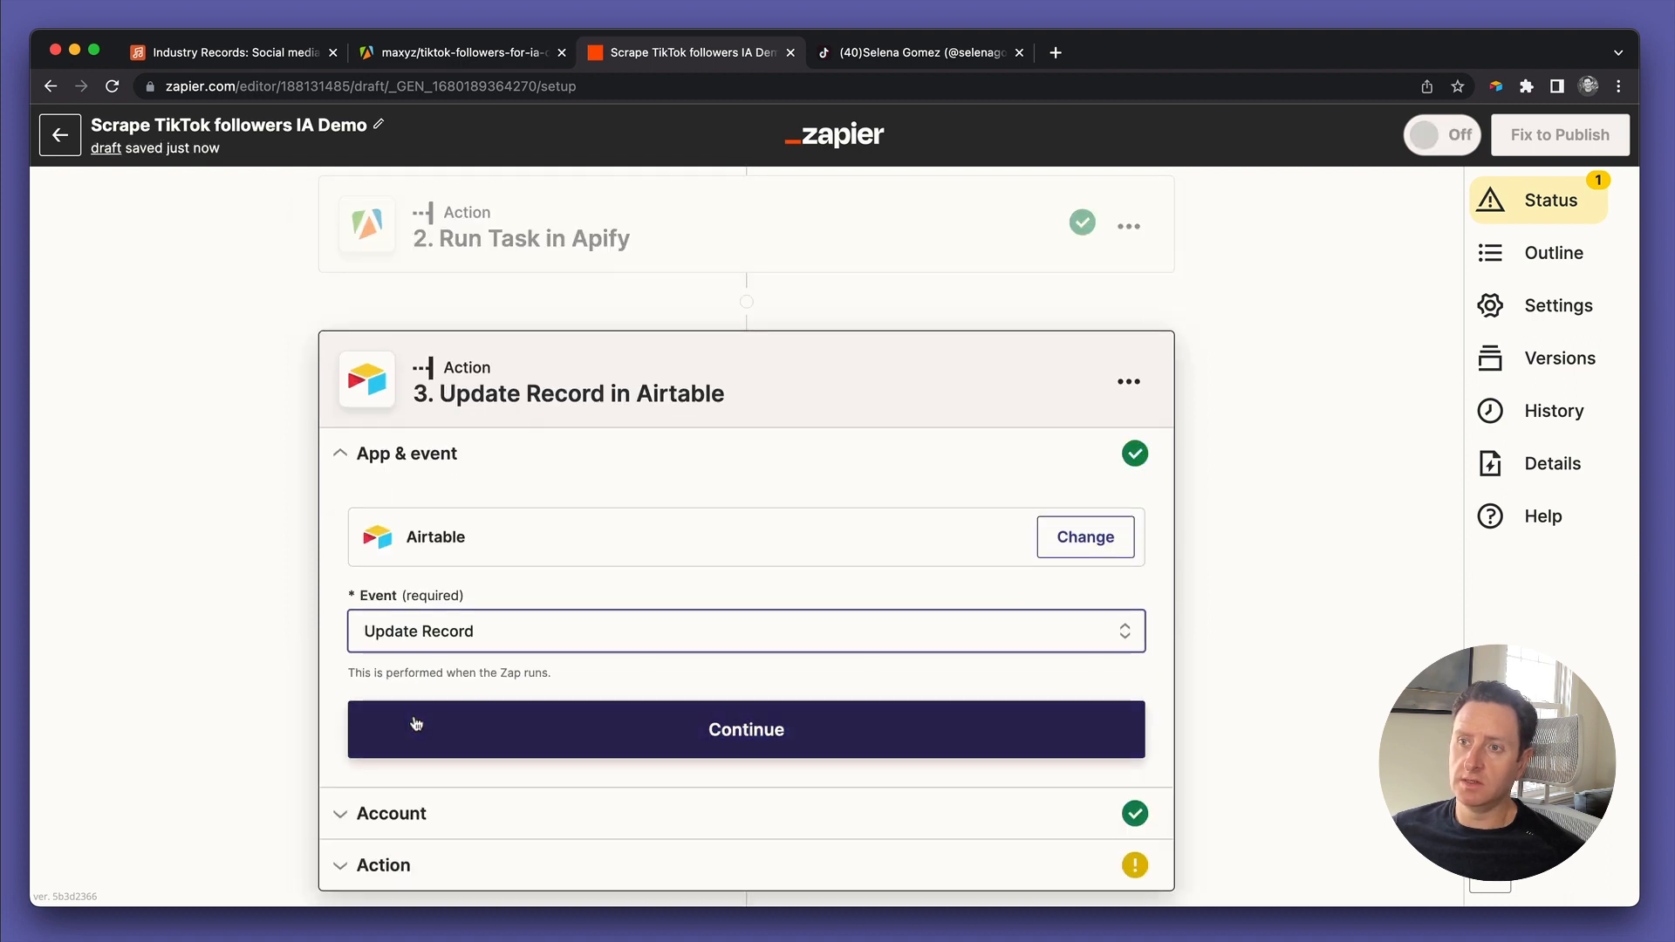
pyautogui.click(745, 729)
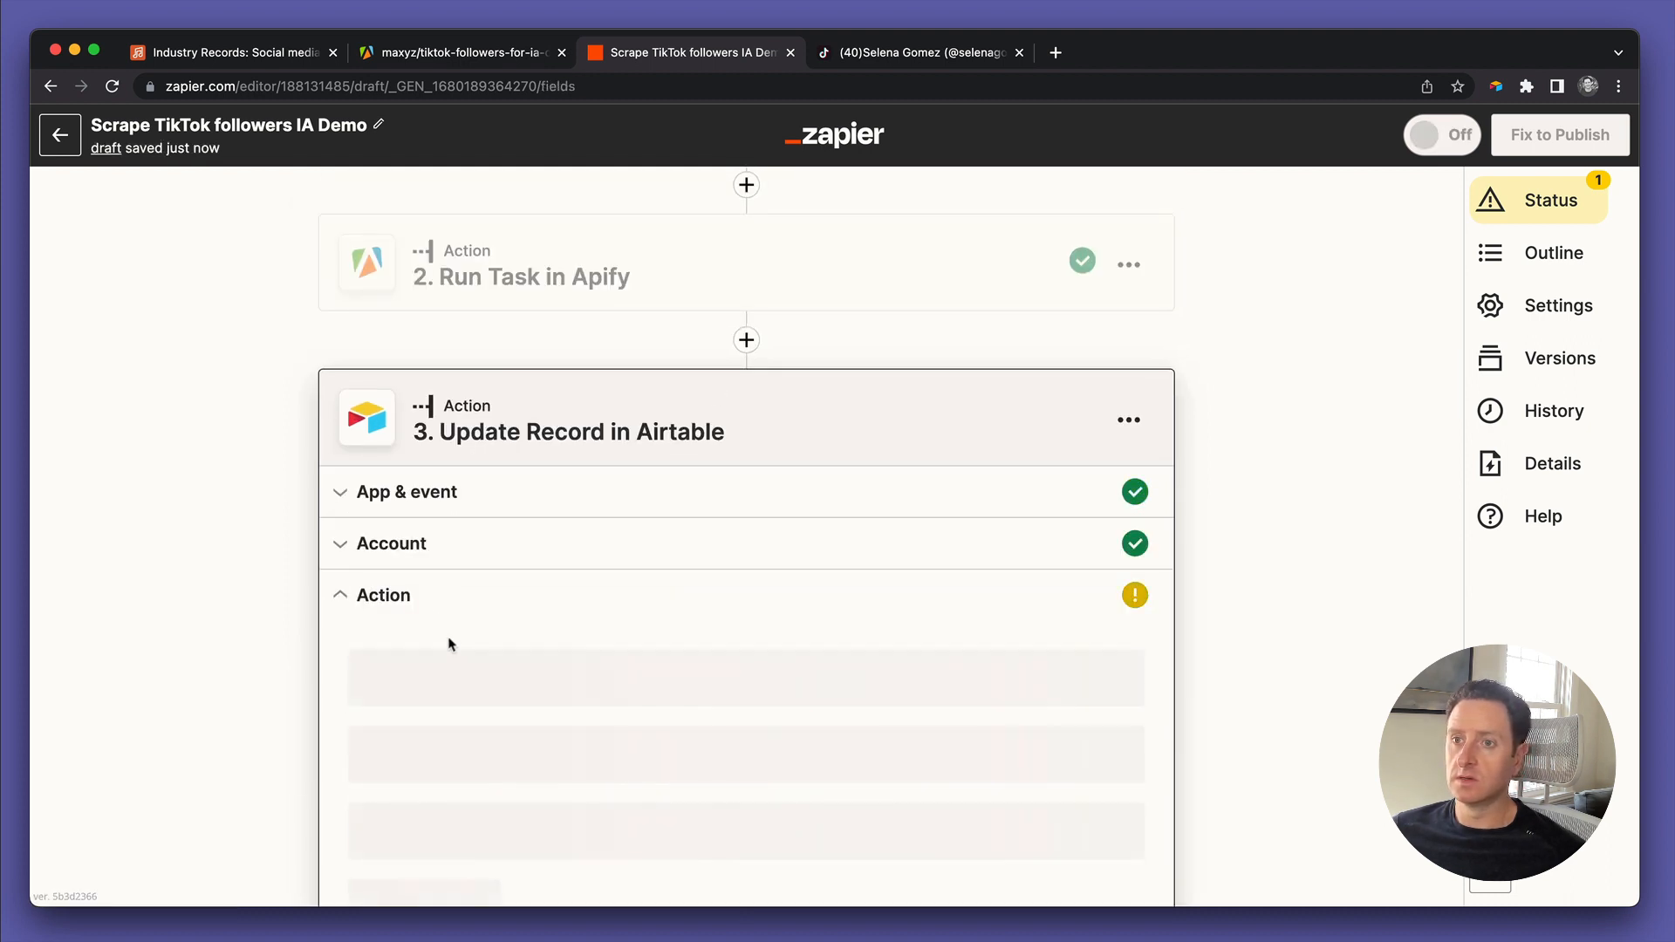
pyautogui.scroll(-3)
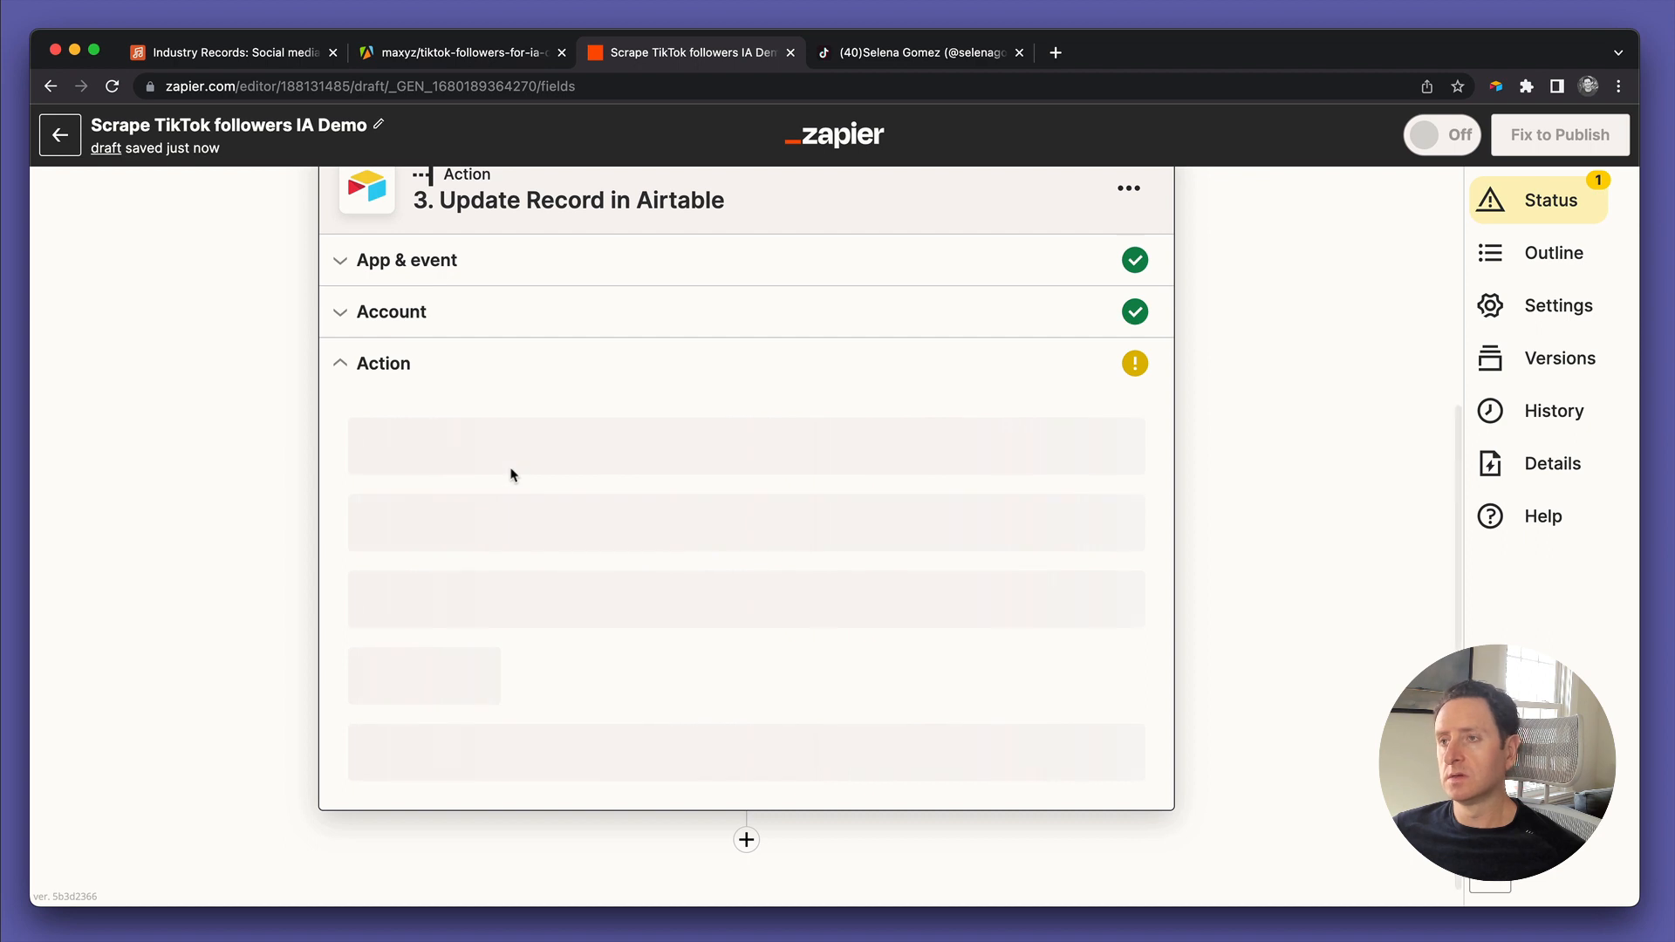
pyautogui.moveTo(264, 307)
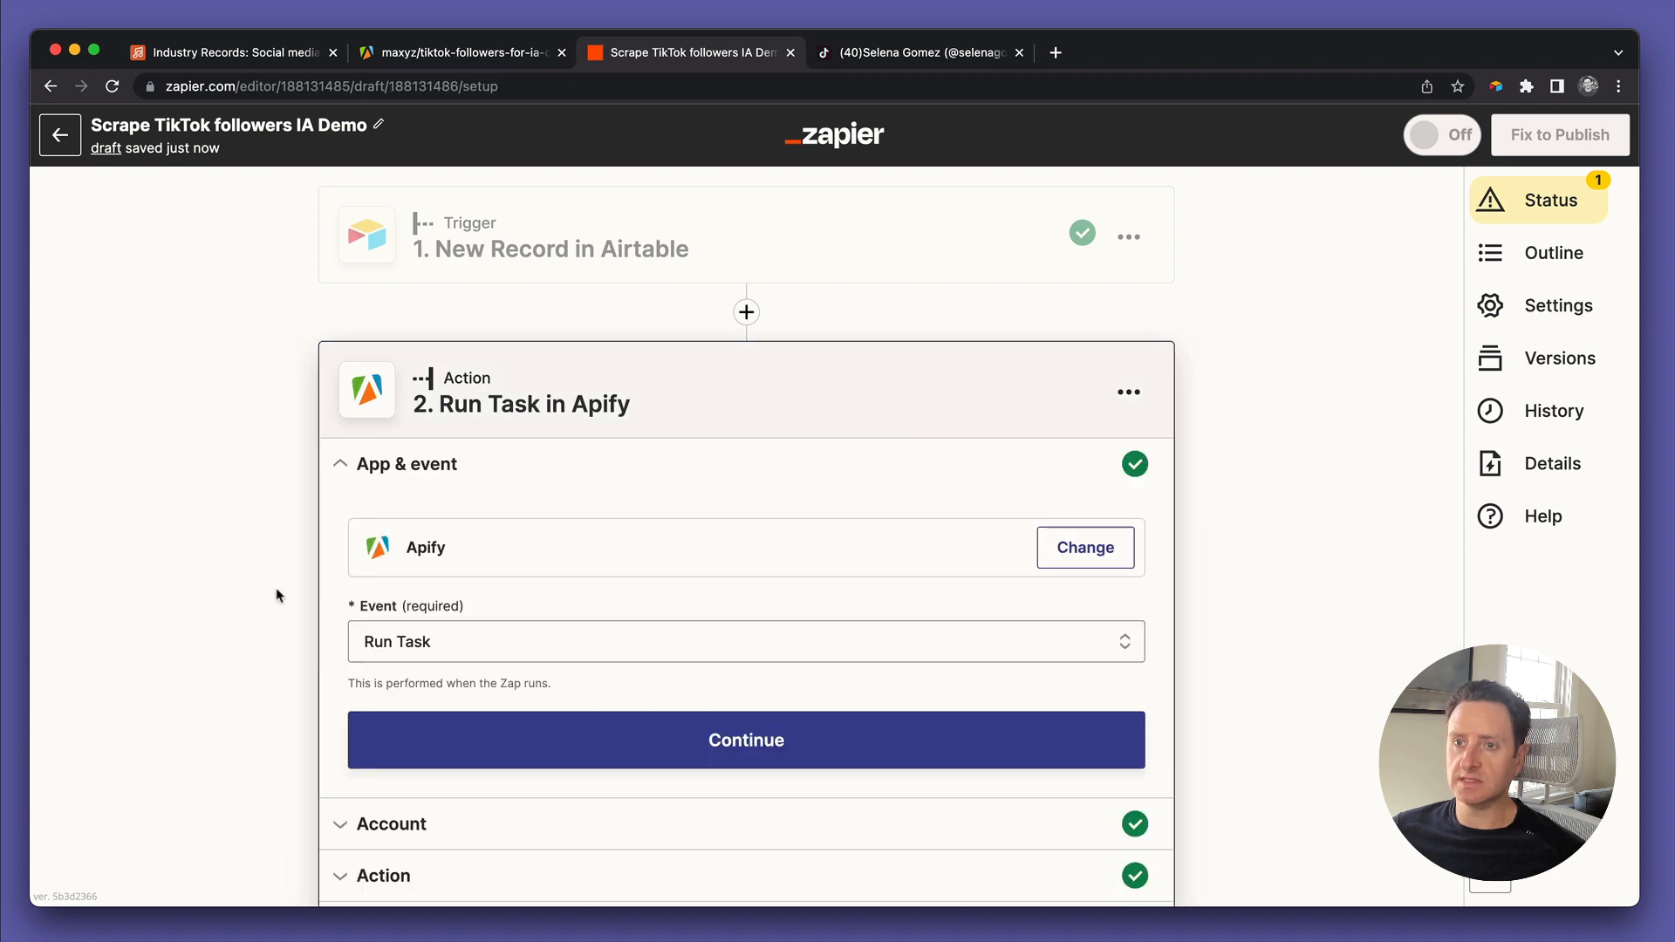
# Review the test's 15.6K numfollowers result and open the scraped TikTok profile to compare
pyautogui.click(745, 740)
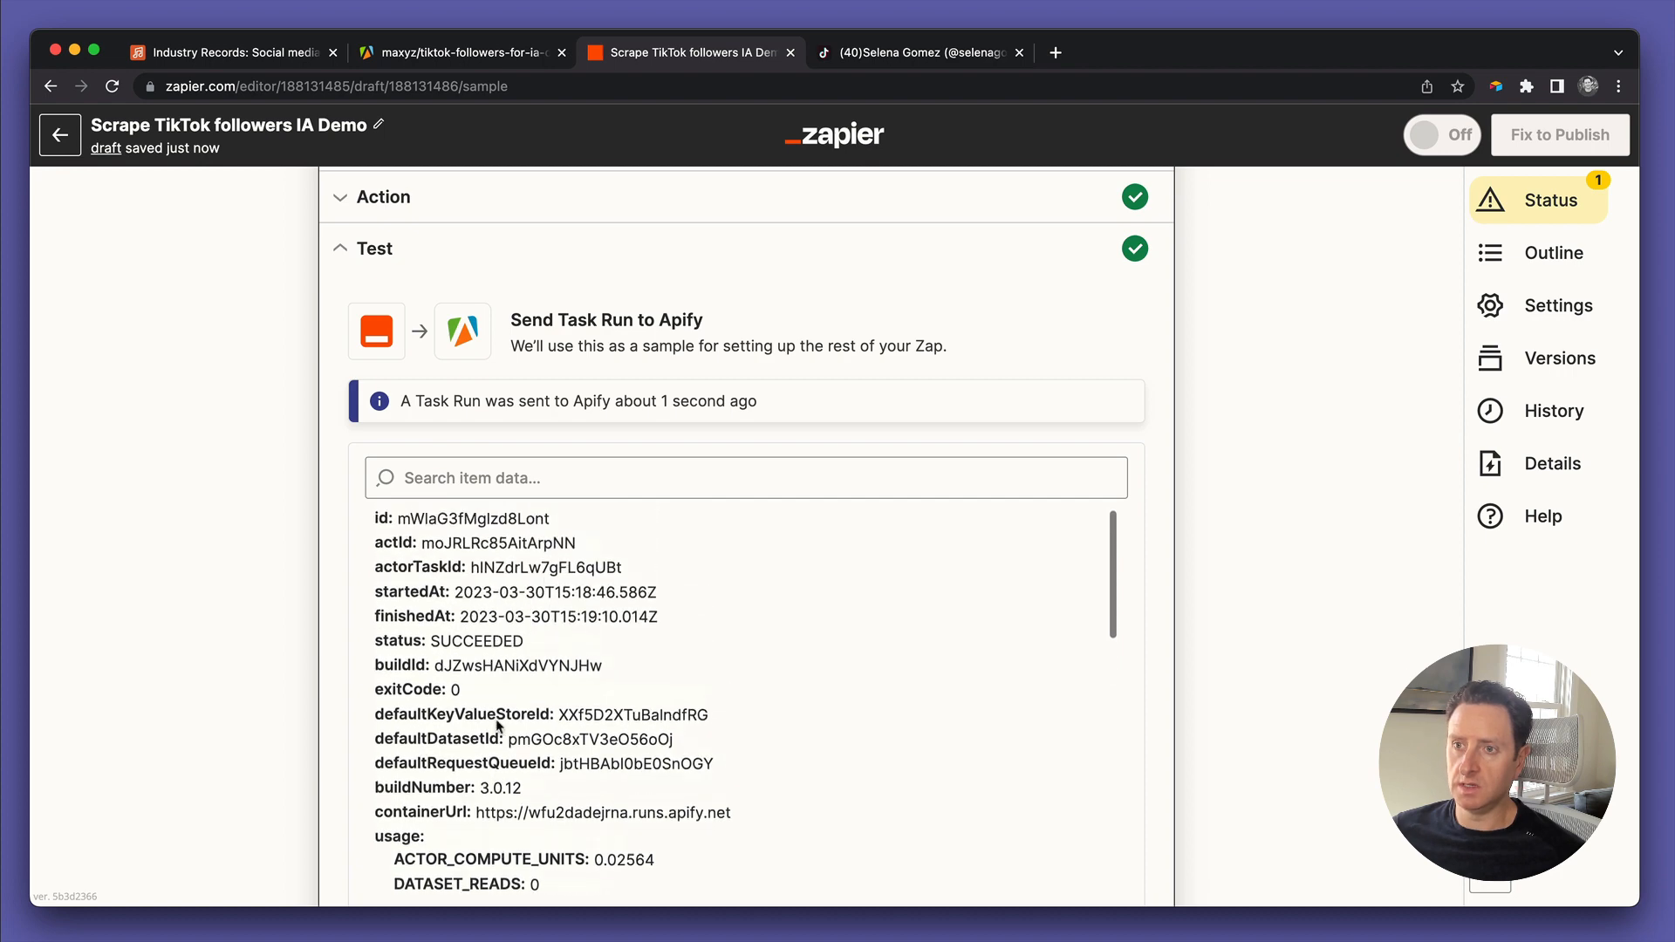
pyautogui.scroll(-3)
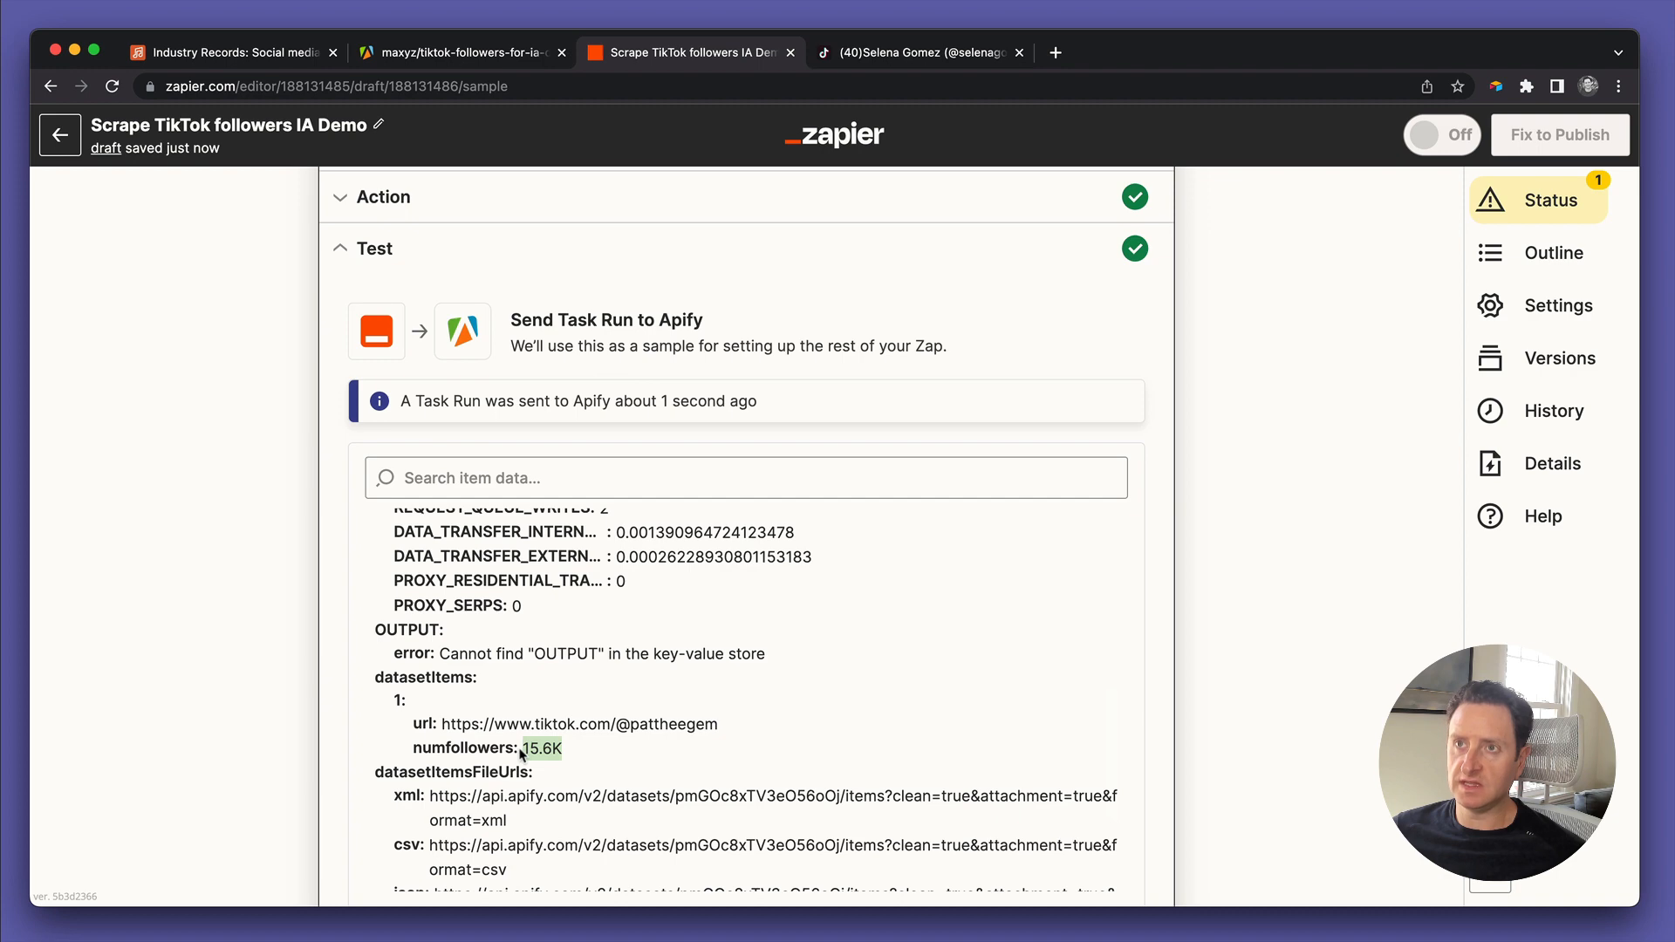
pyautogui.click(227, 52)
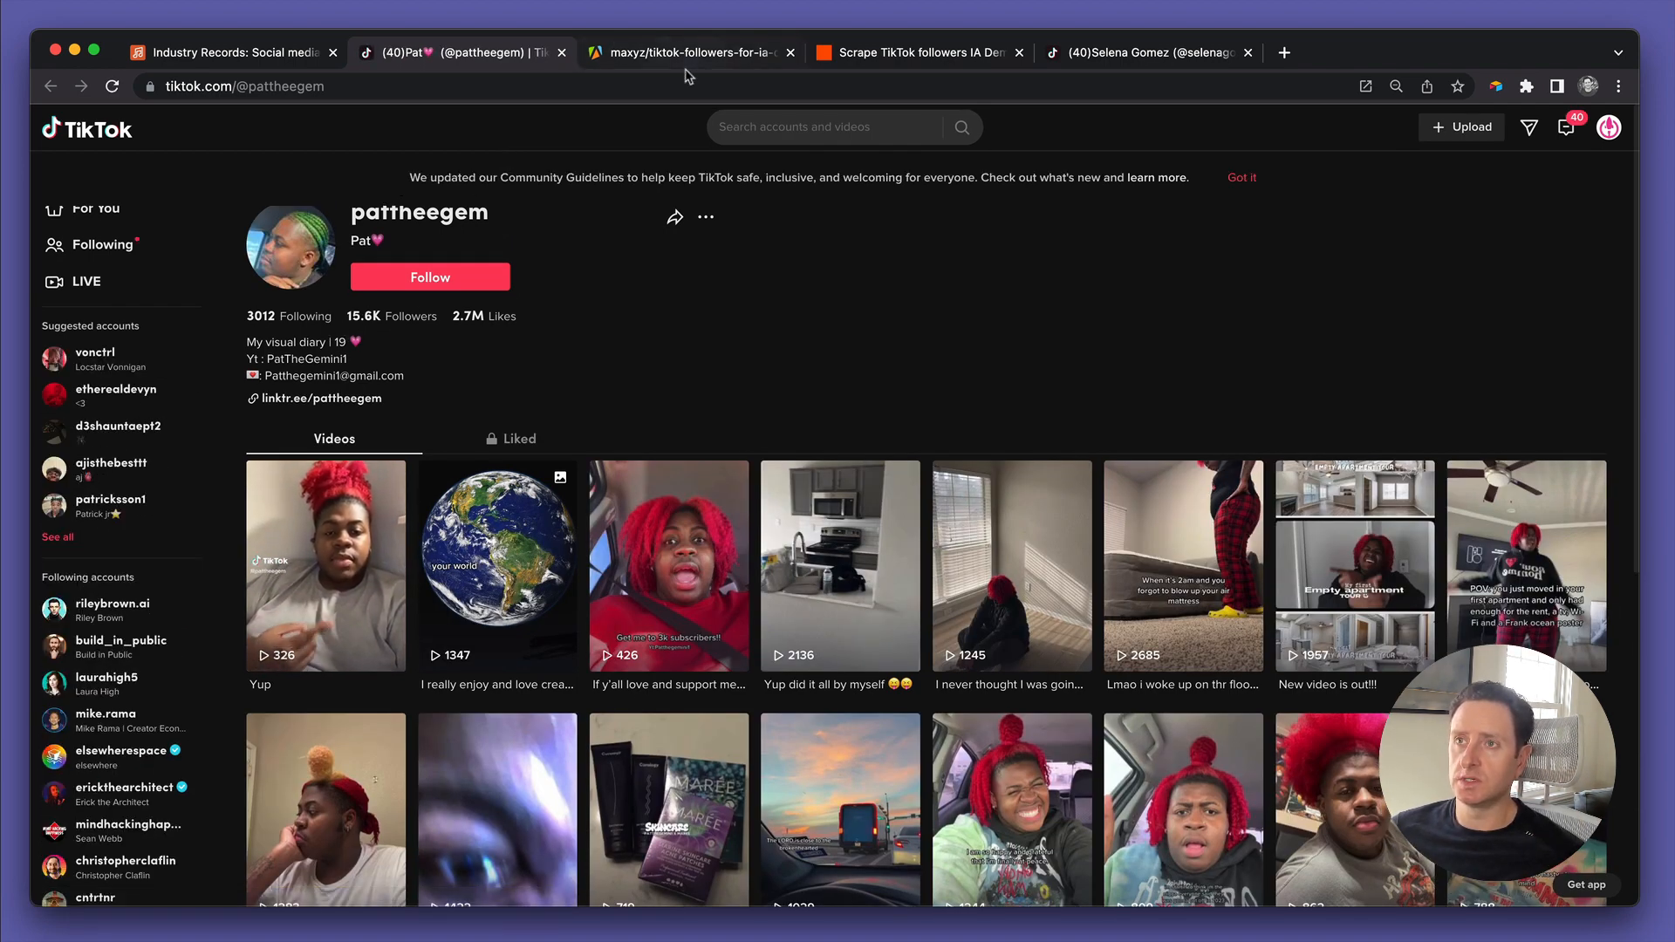
# Return from the pattheegem TikTok profile (15.6K followers) to the Zapier editor
pyautogui.click(913, 50)
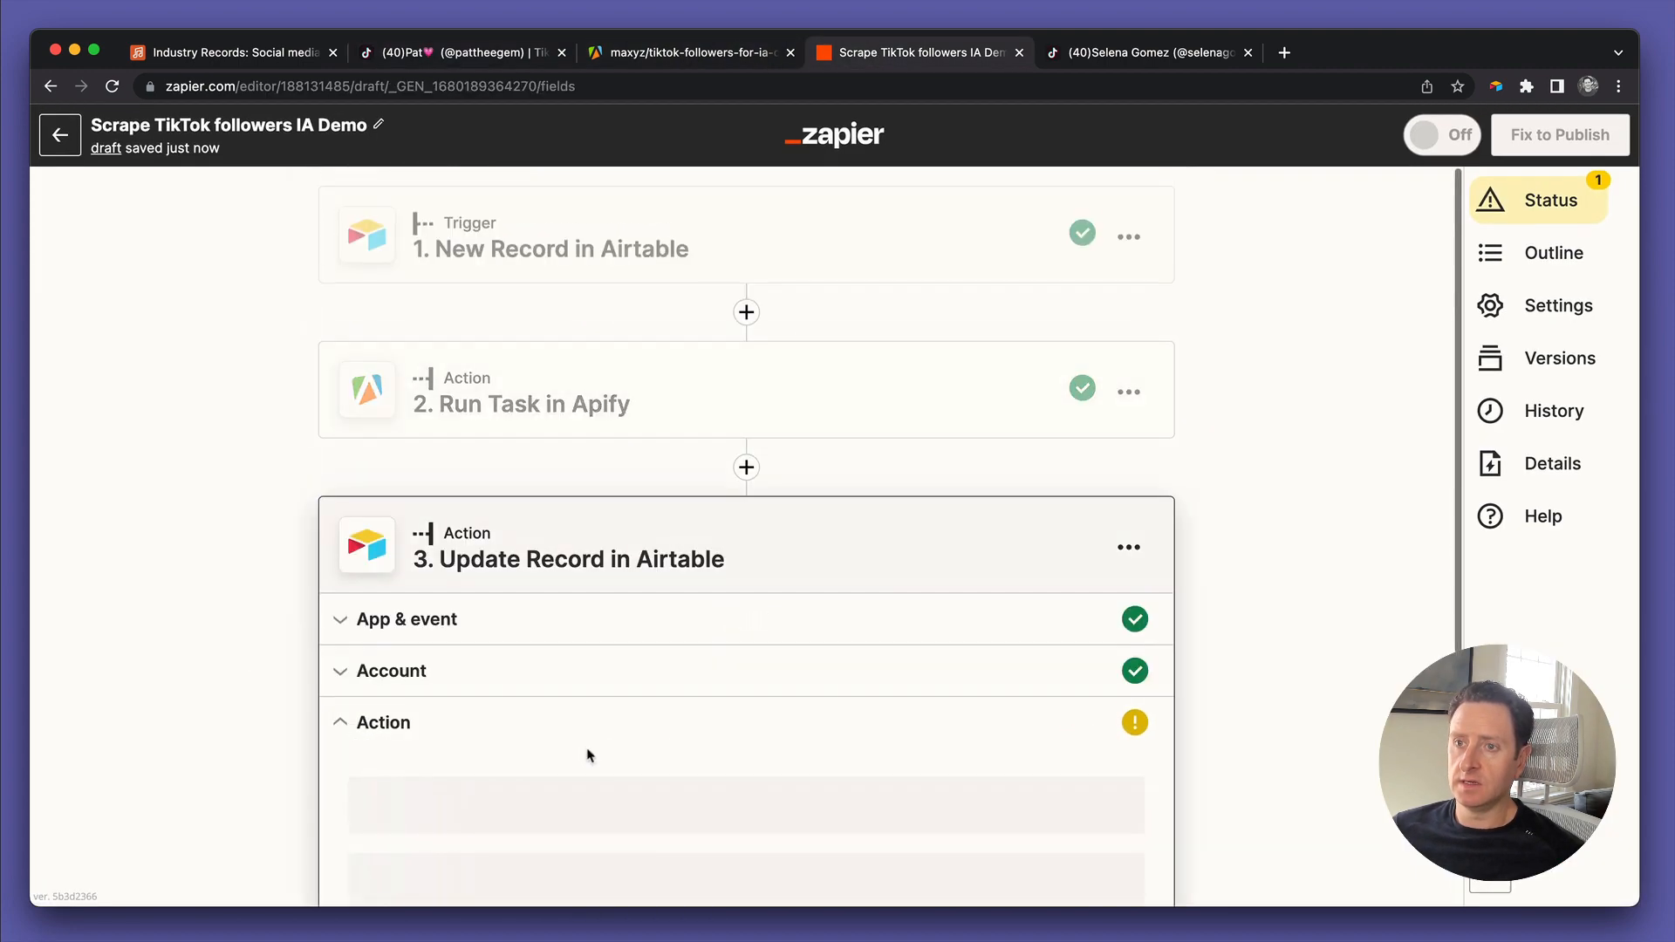
# Target the Update Record step at the Industry Records base and Social media followers table
pyautogui.scroll(-3)
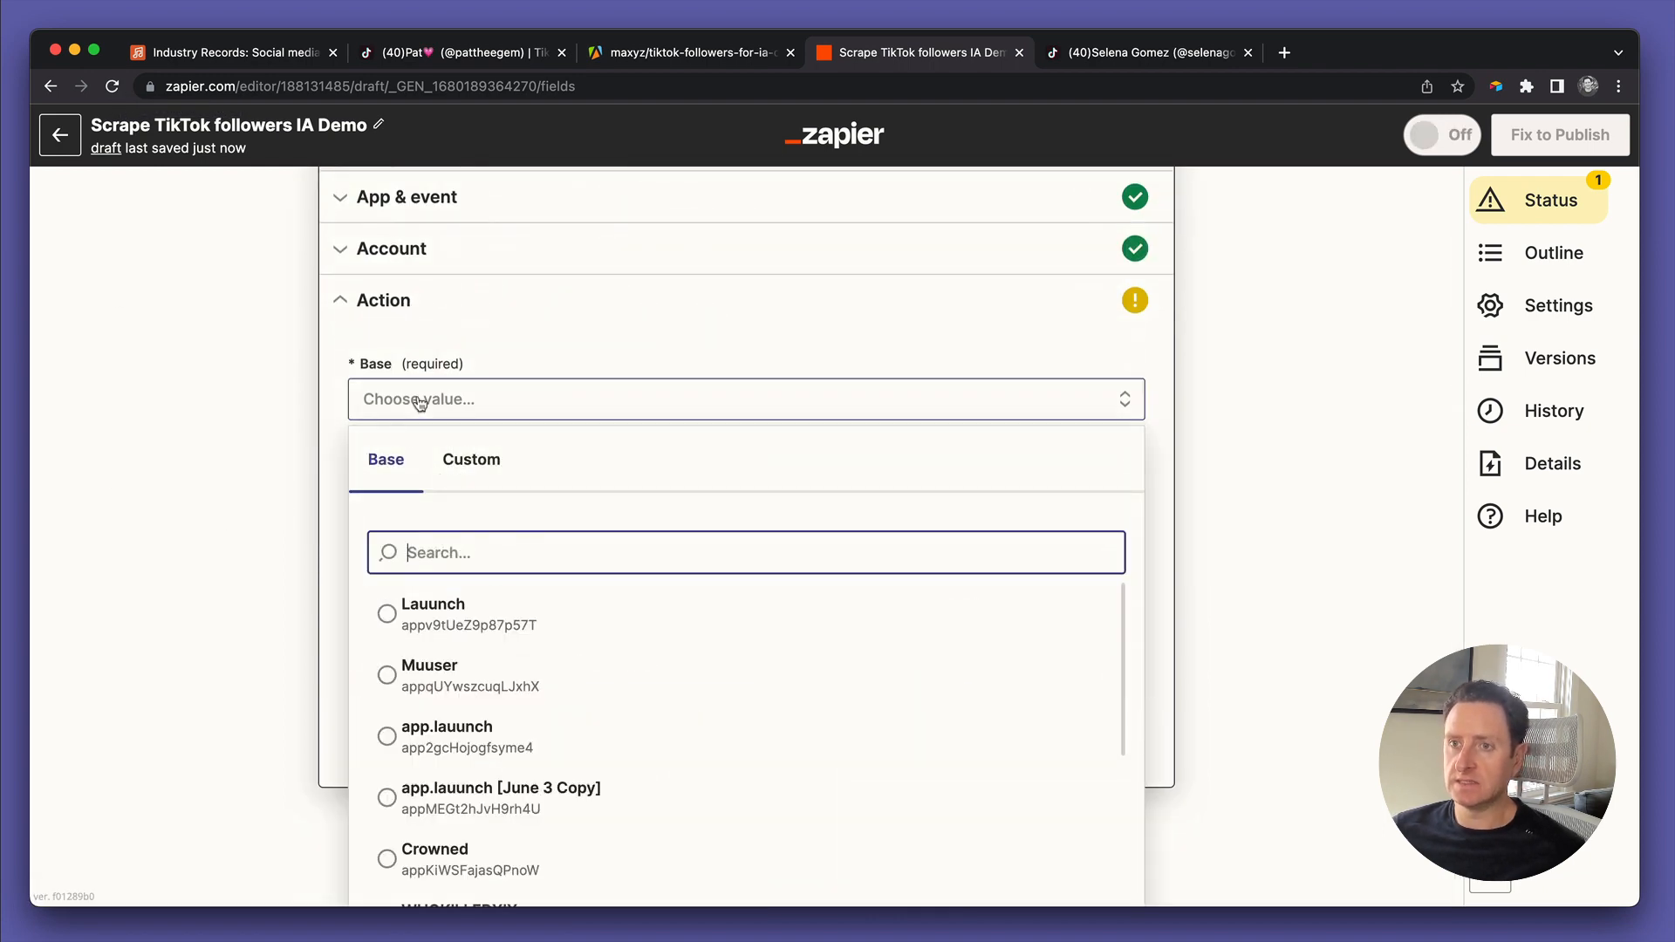
pyautogui.write('indus')
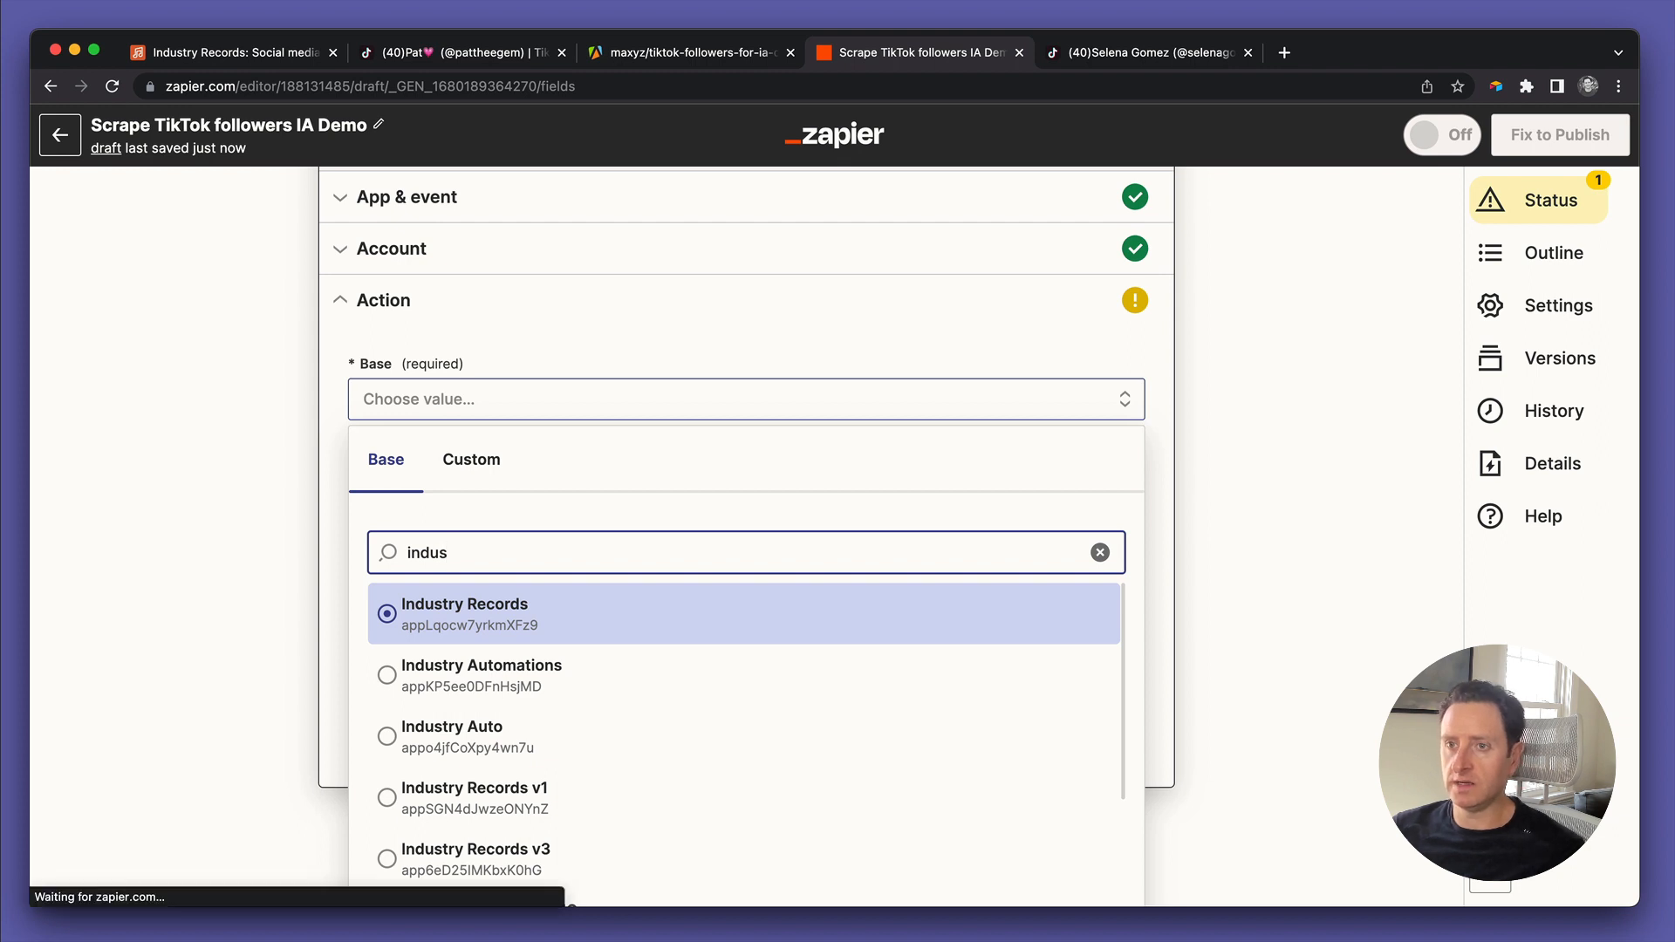
pyautogui.scroll(-3)
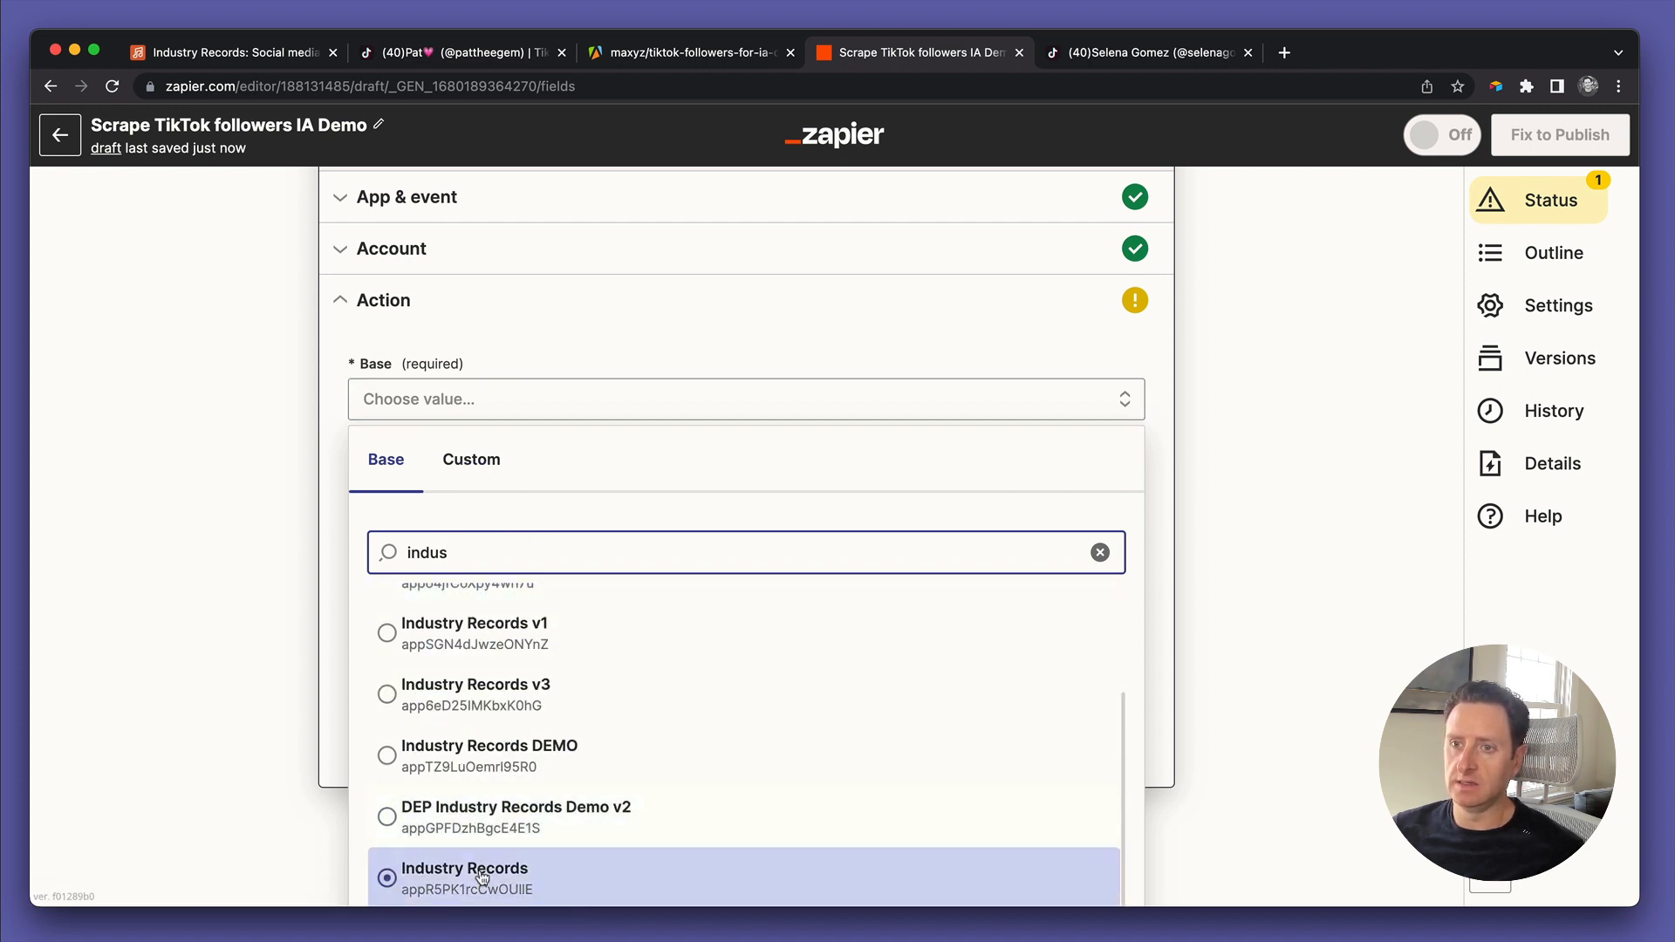
pyautogui.click(464, 869)
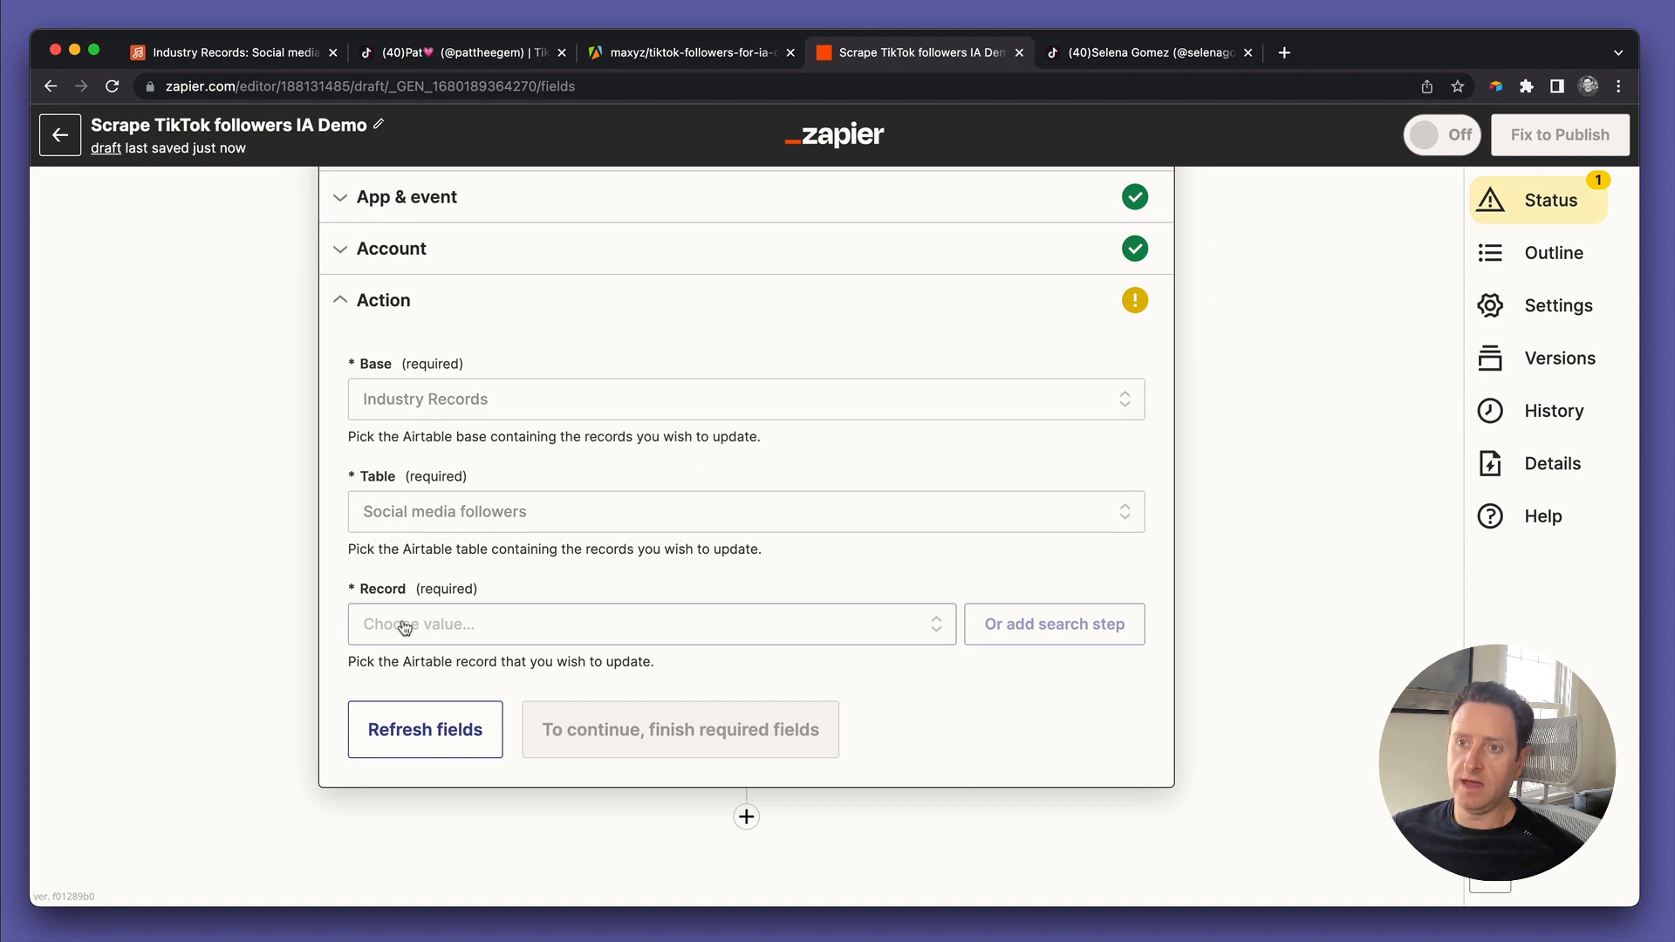
# Set Record to a custom value mapped from the Airtable trigger's 1. ID
pyautogui.click(649, 625)
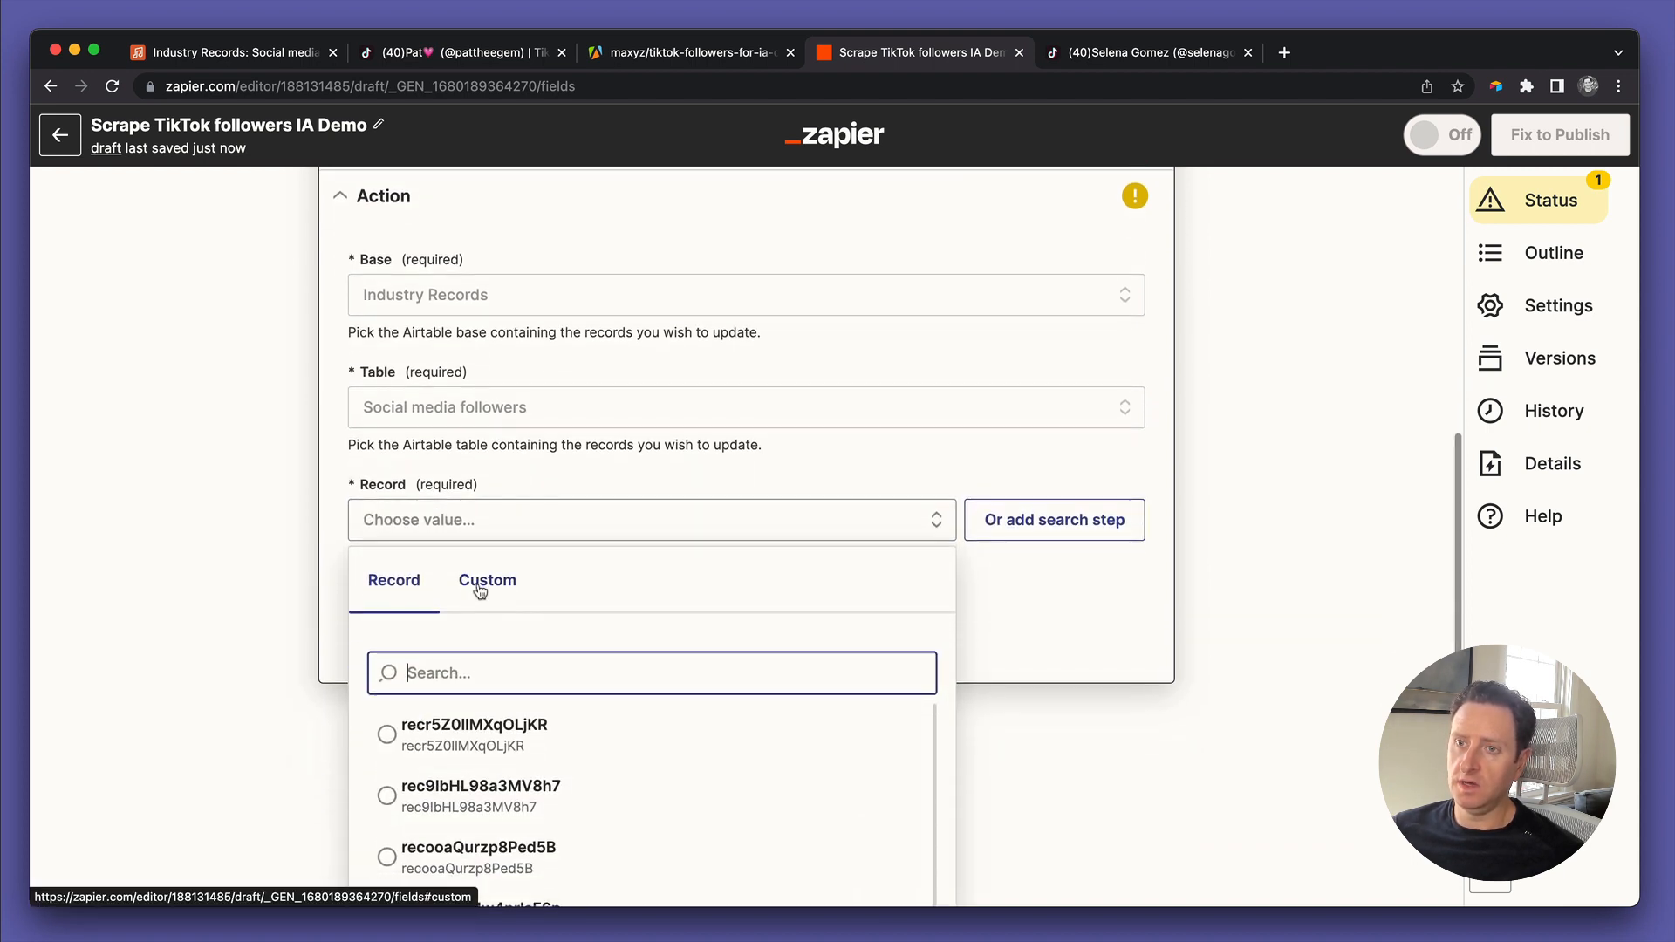
pyautogui.click(486, 579)
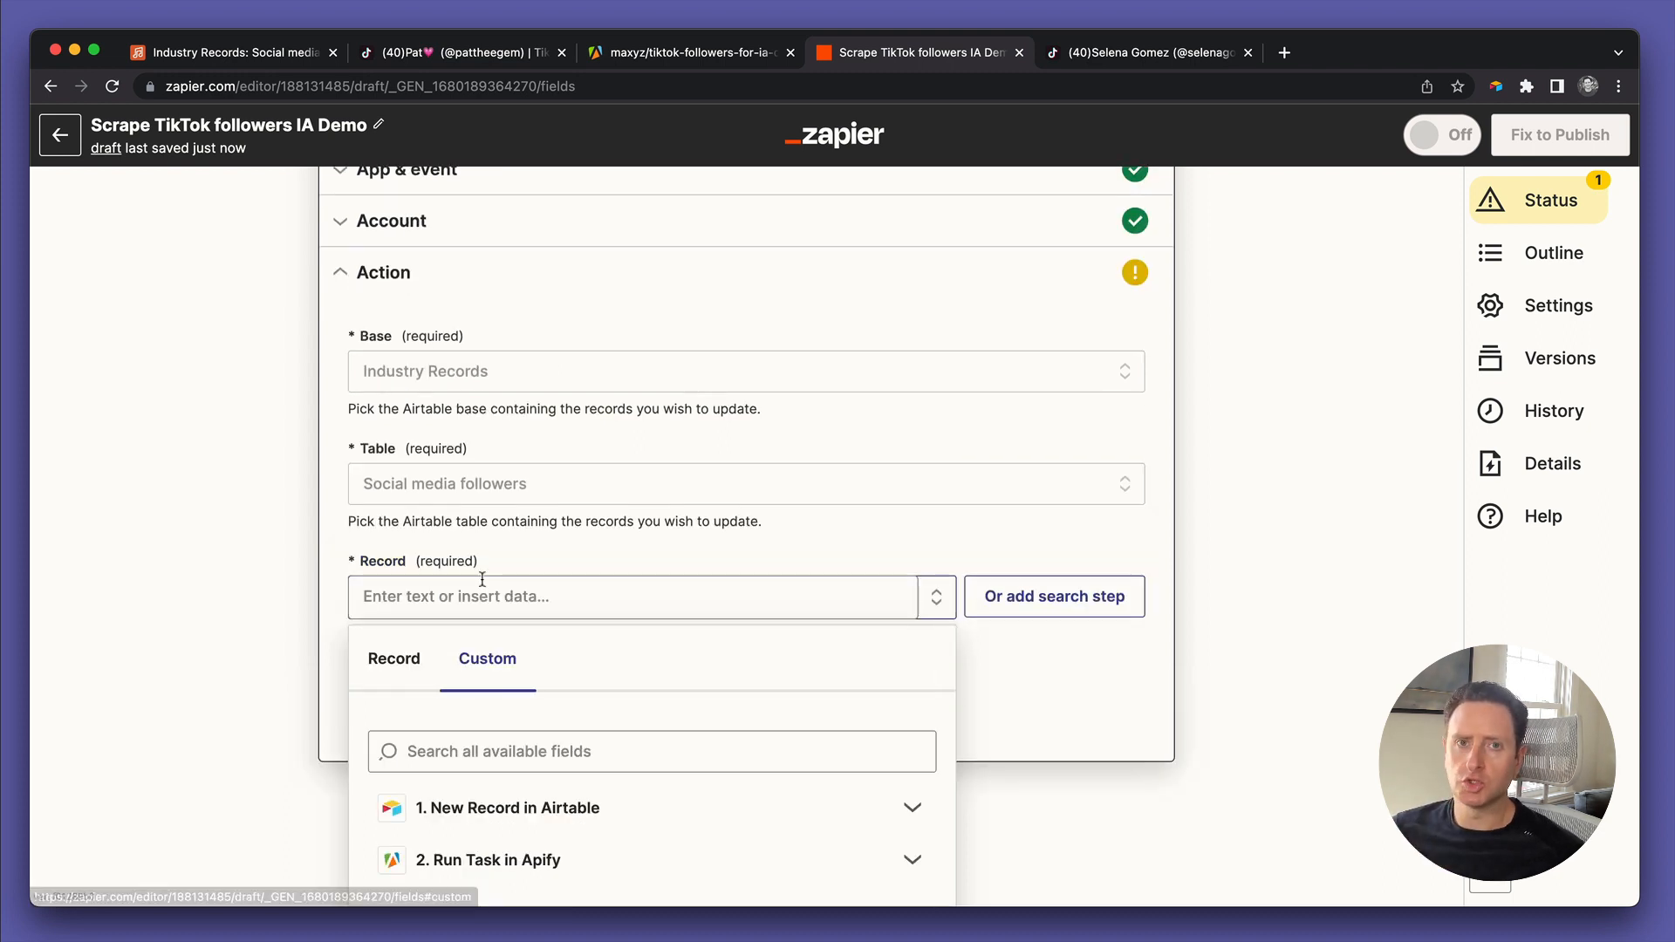
pyautogui.click(508, 807)
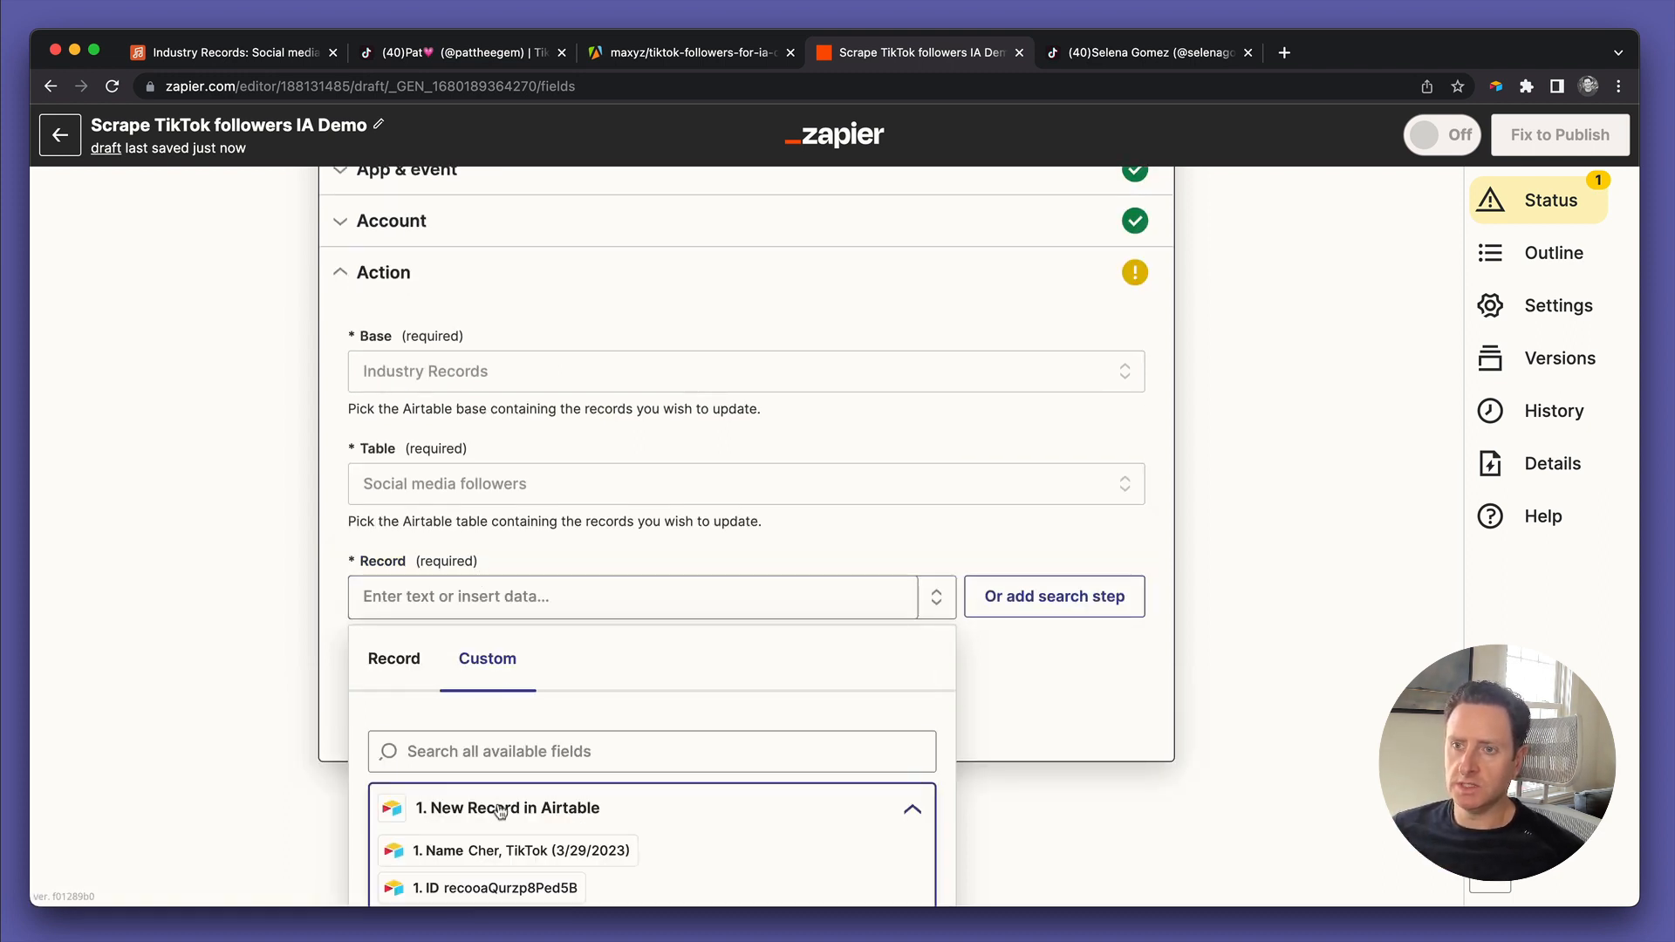
pyautogui.click(494, 888)
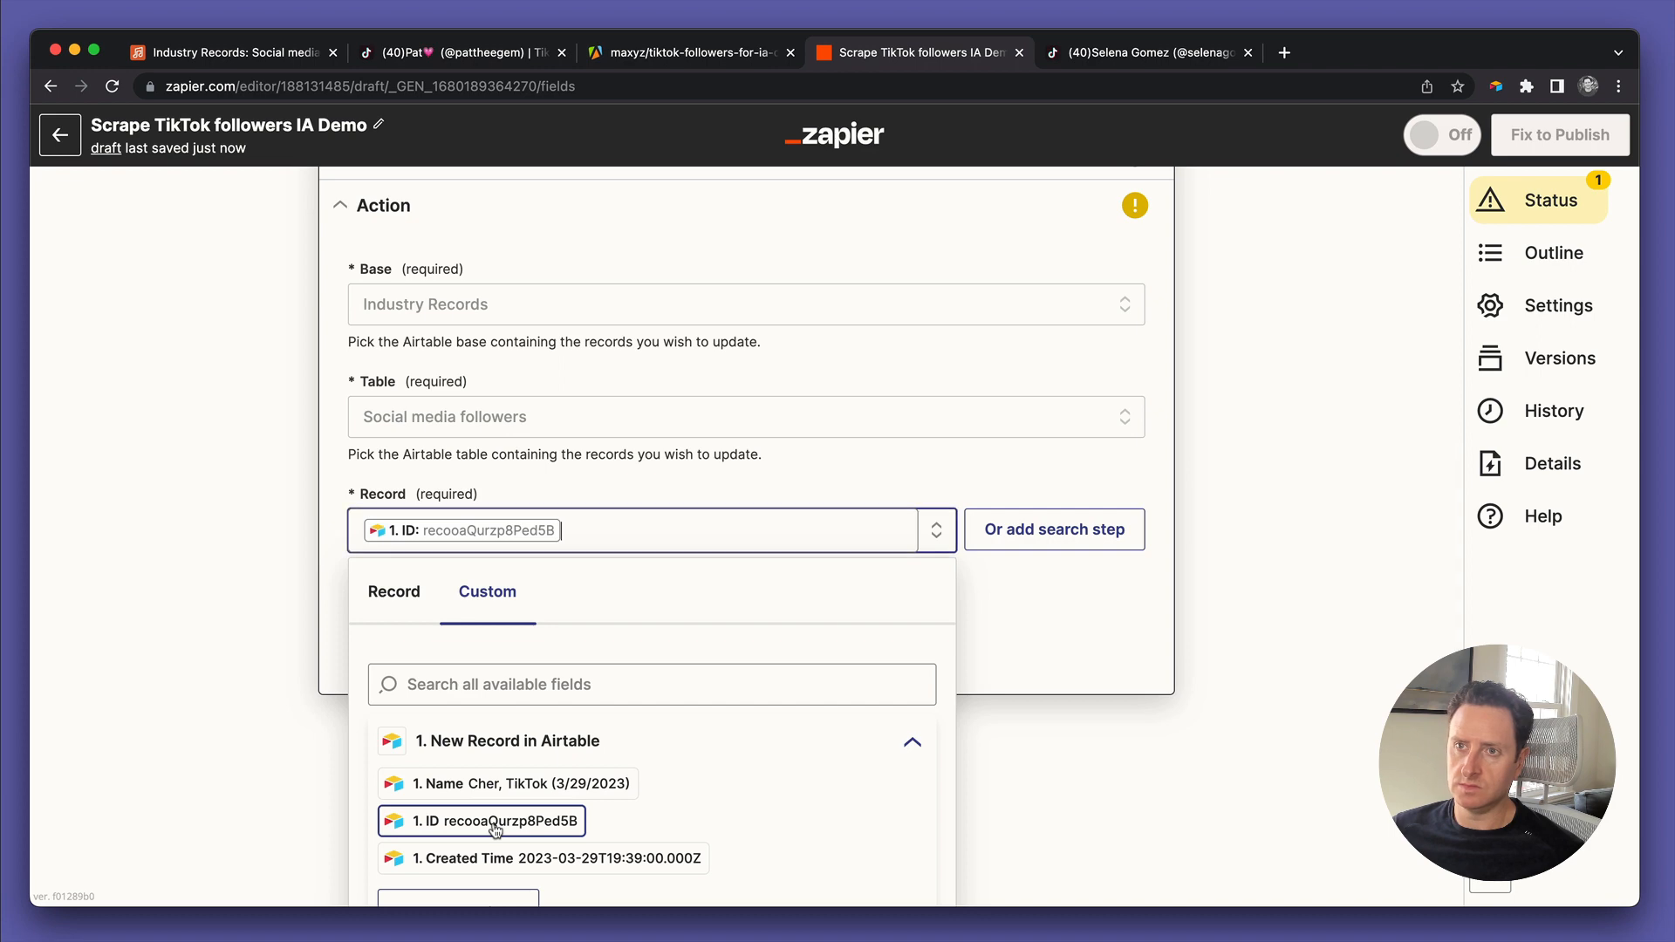
pyautogui.click(492, 820)
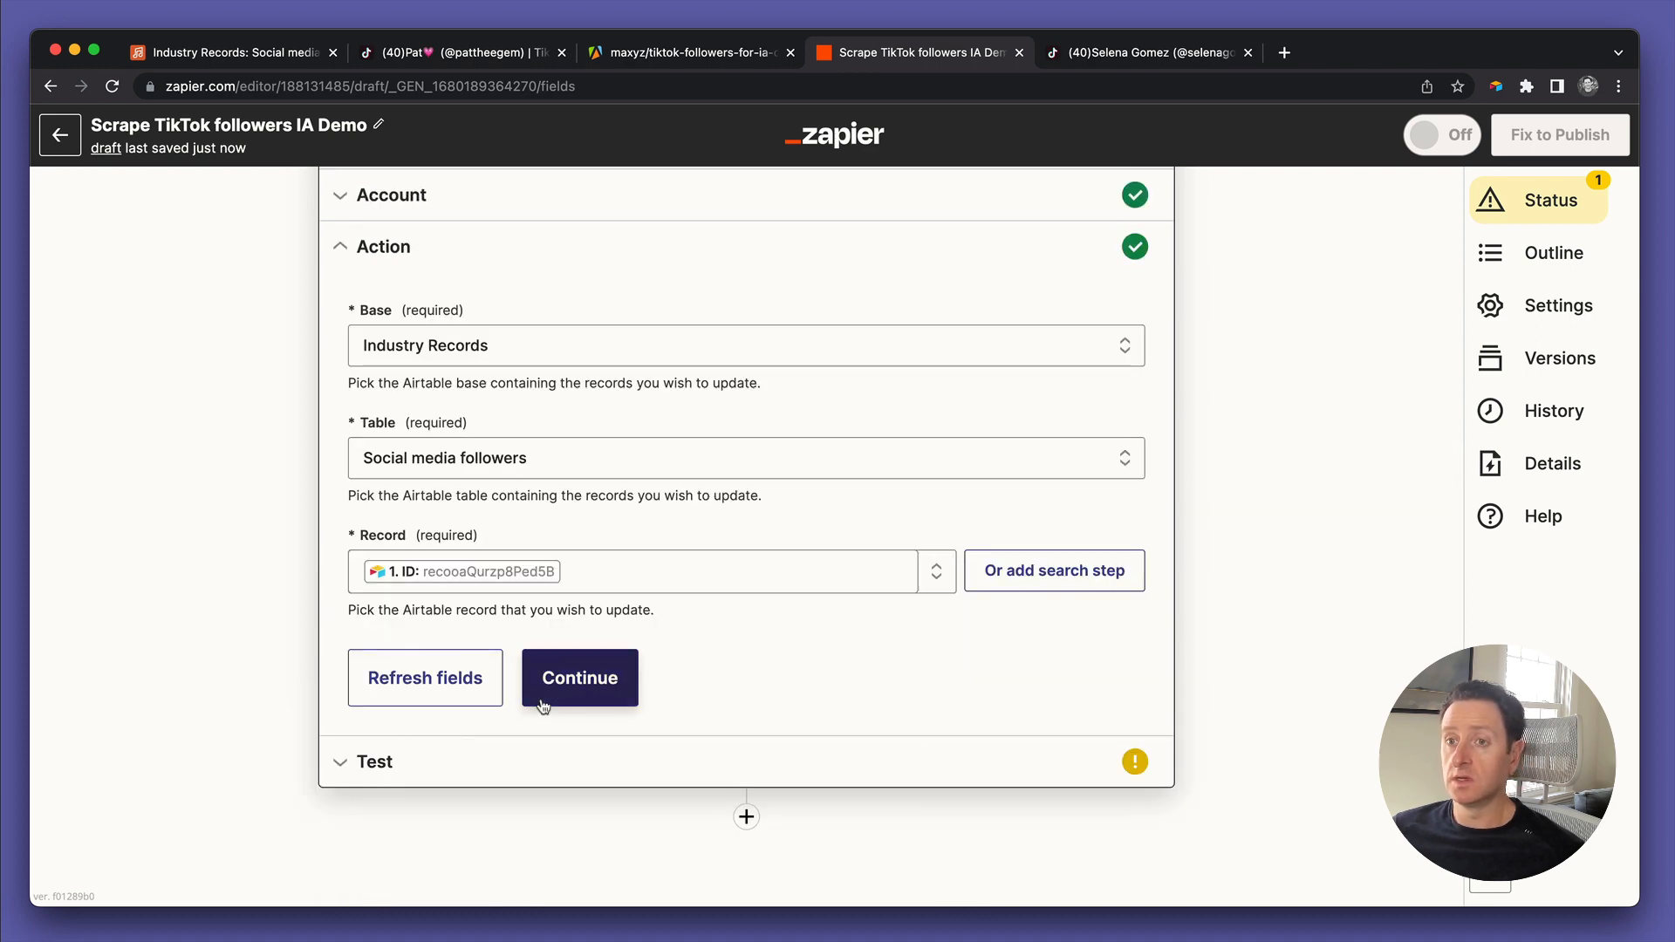
pyautogui.click(579, 677)
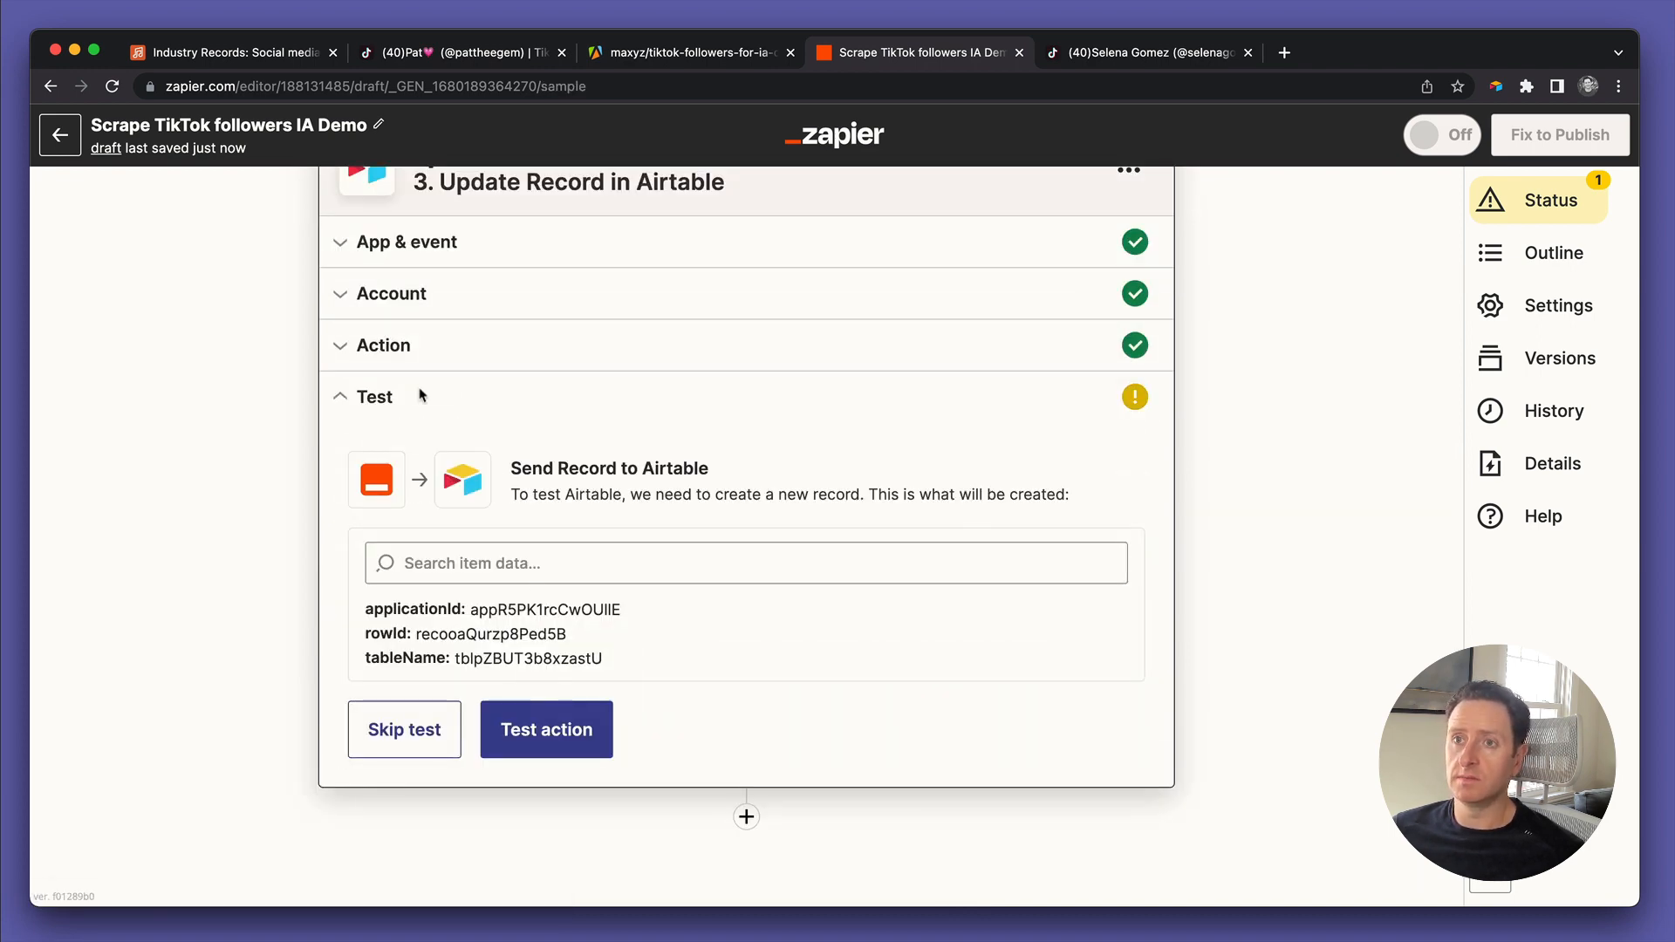
pyautogui.click(382, 345)
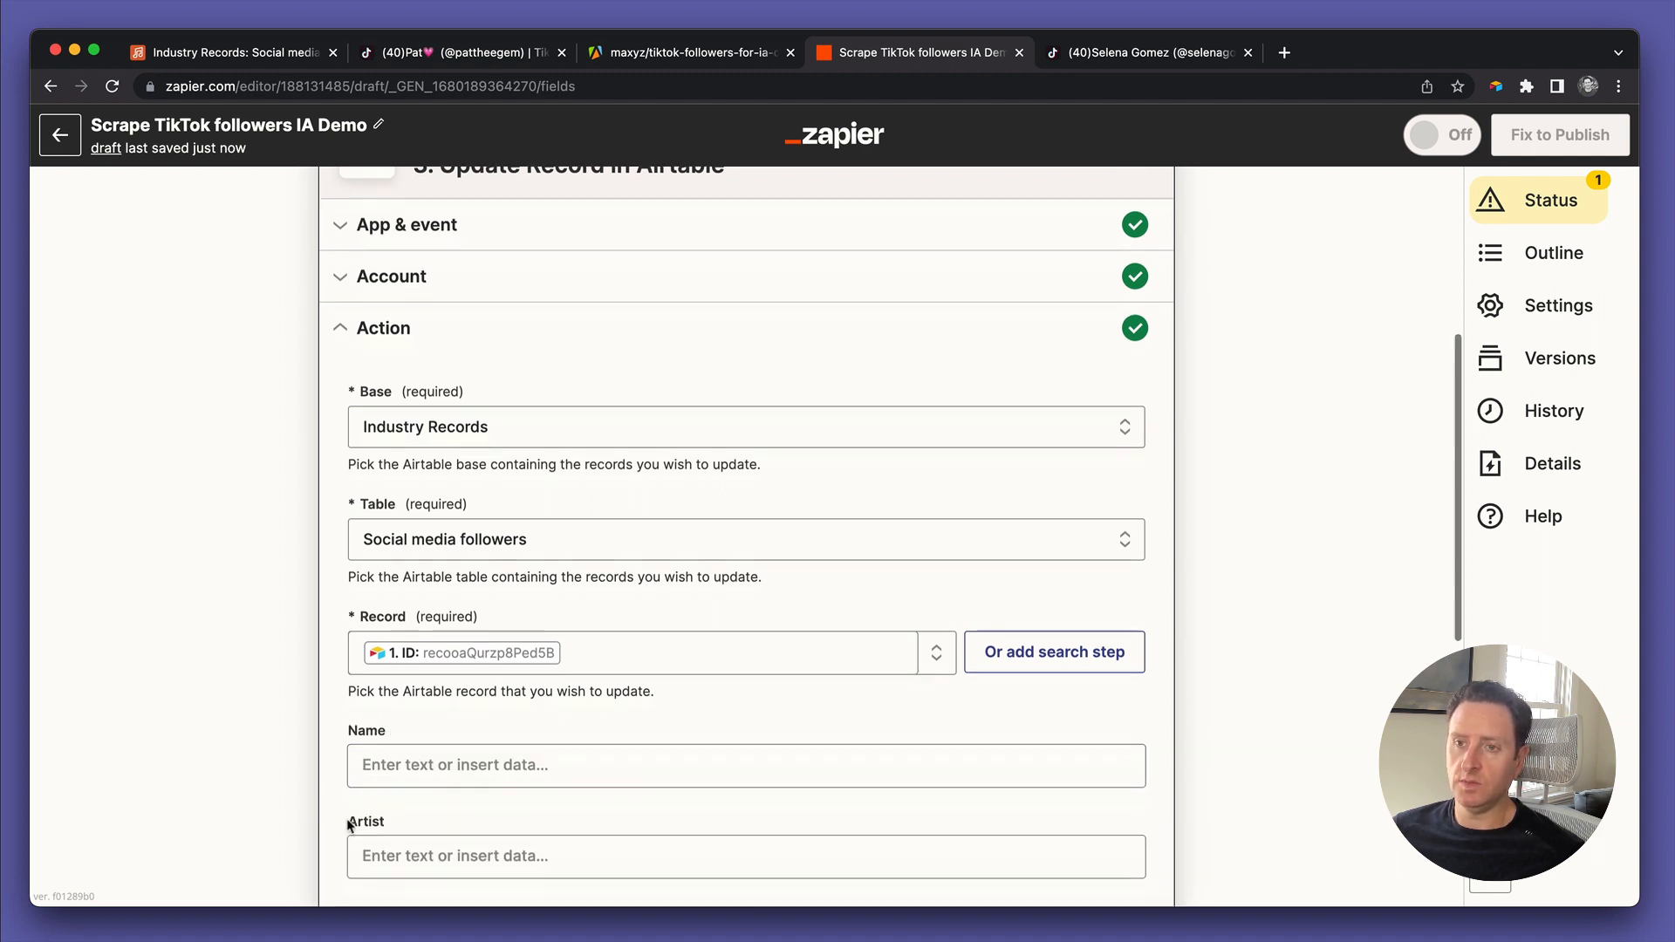
# Fill Follower count with Apify's 2. Dataset Items Numfollowers value and continue
pyautogui.scroll(-3)
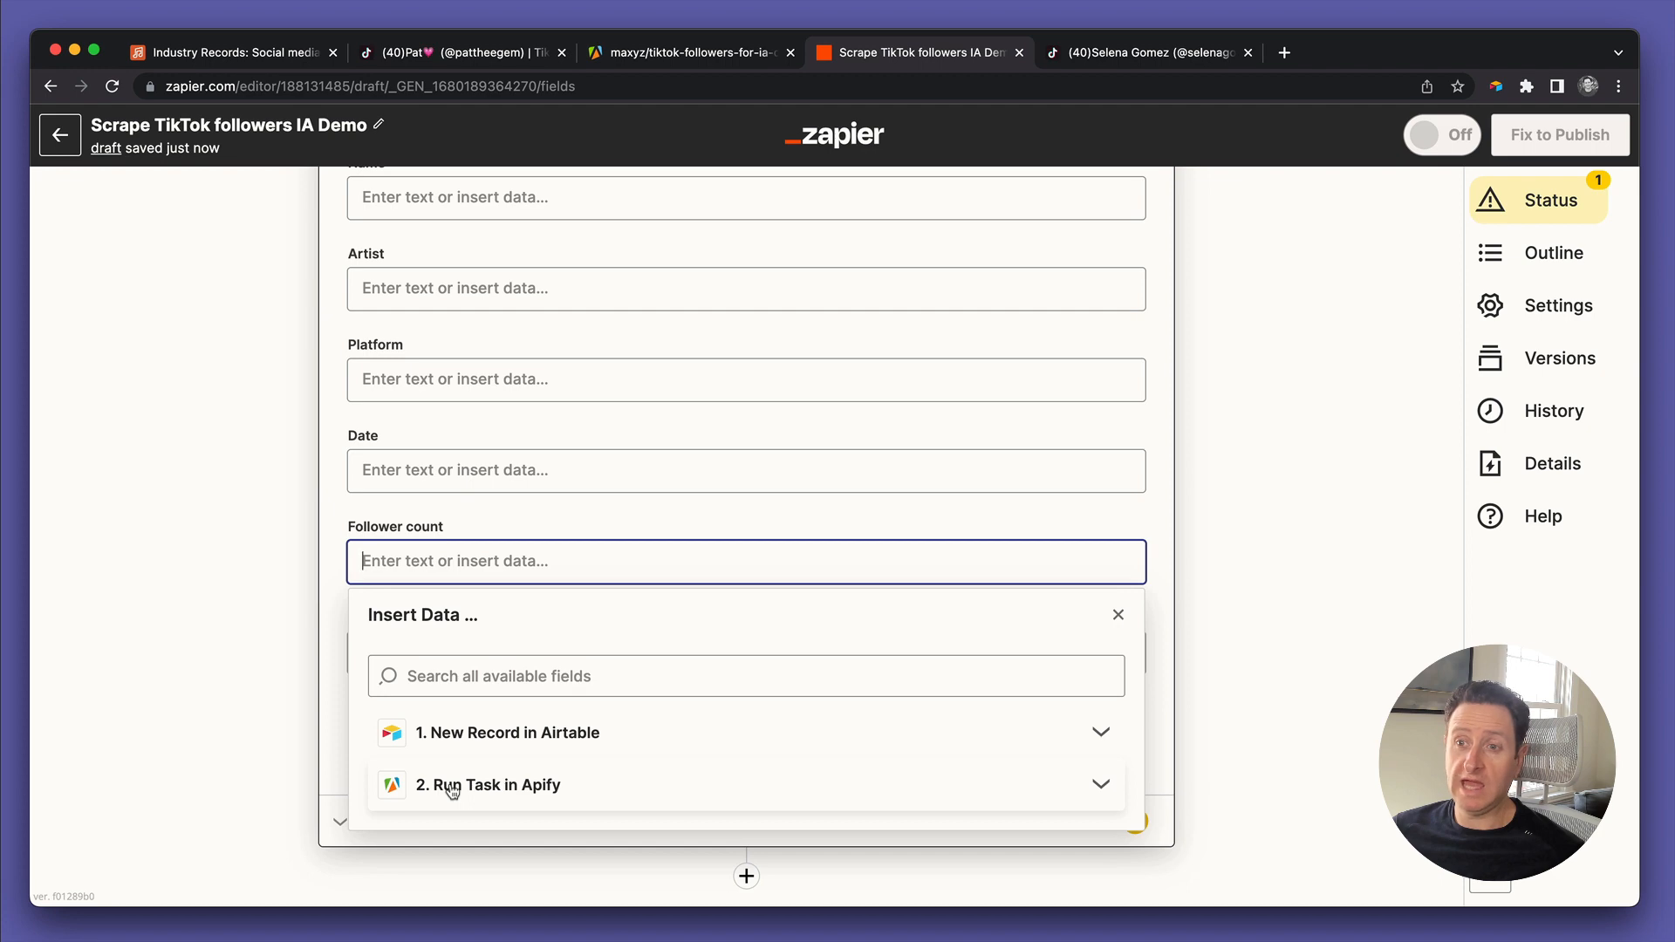
pyautogui.click(489, 783)
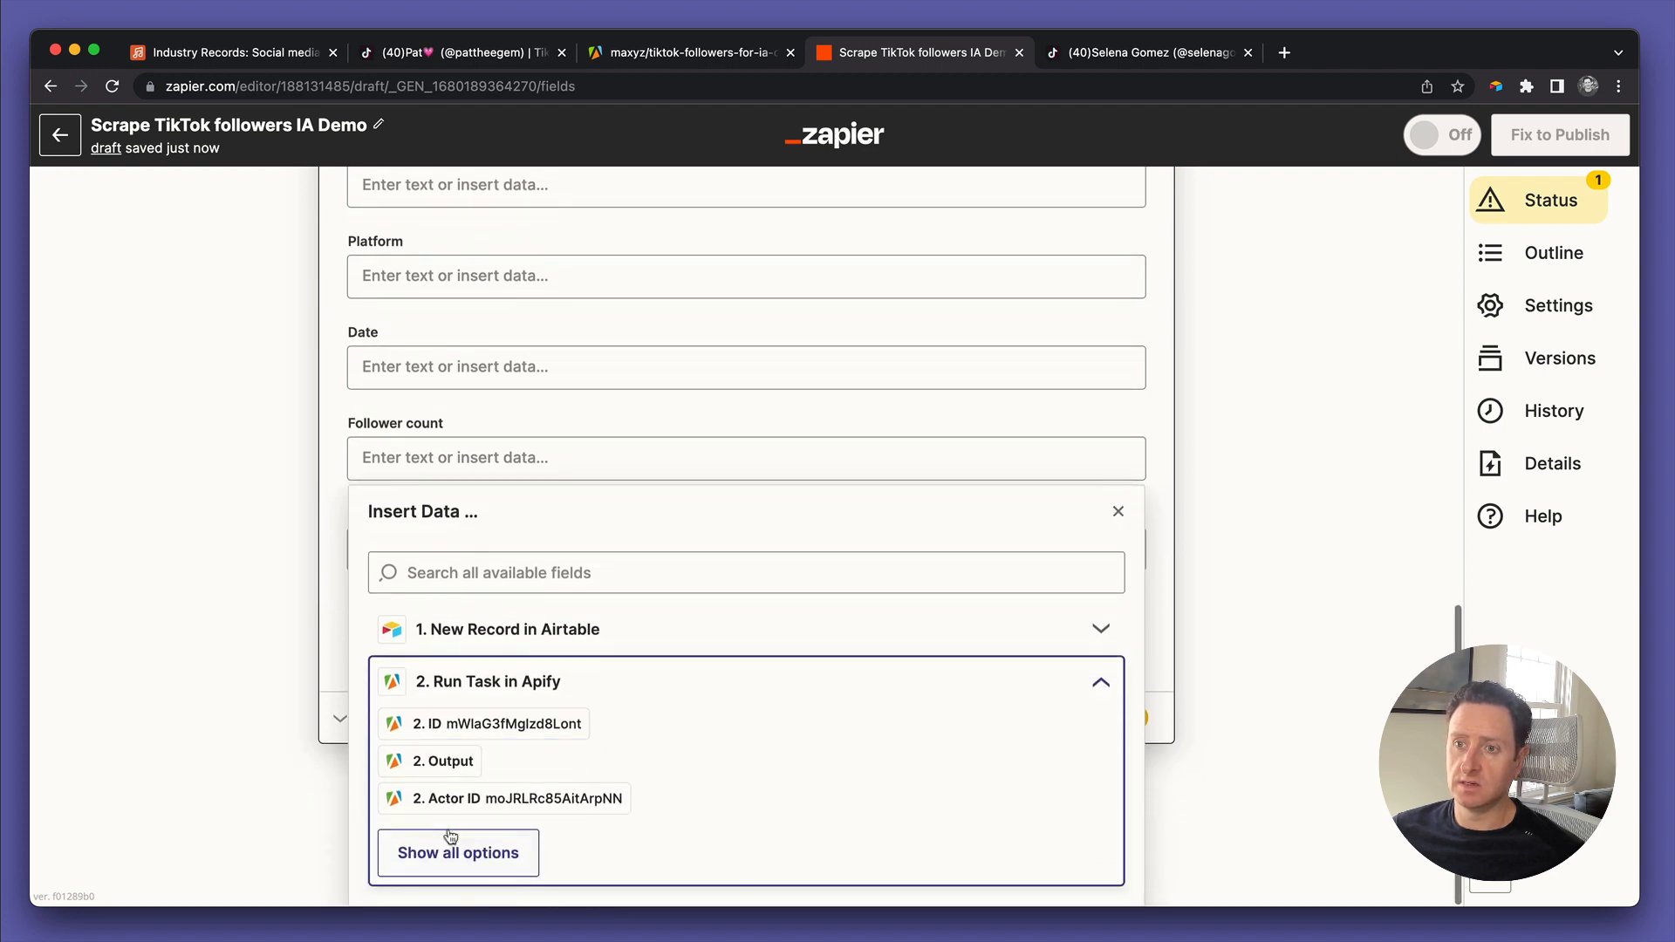
pyautogui.click(457, 853)
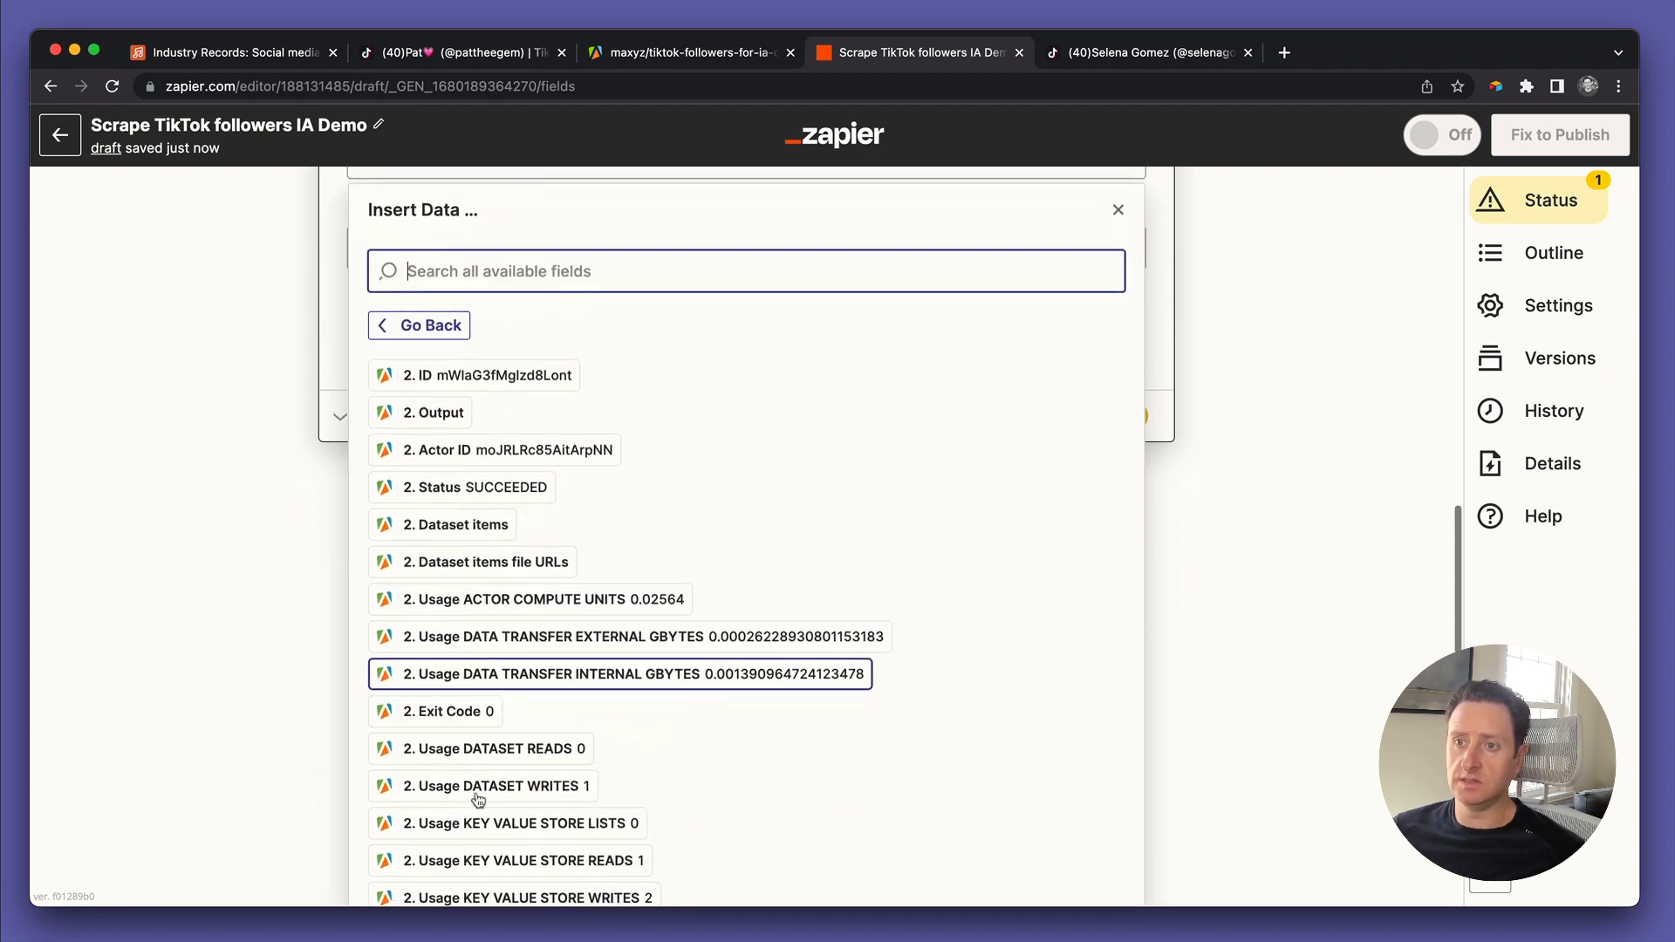
pyautogui.scroll(-3)
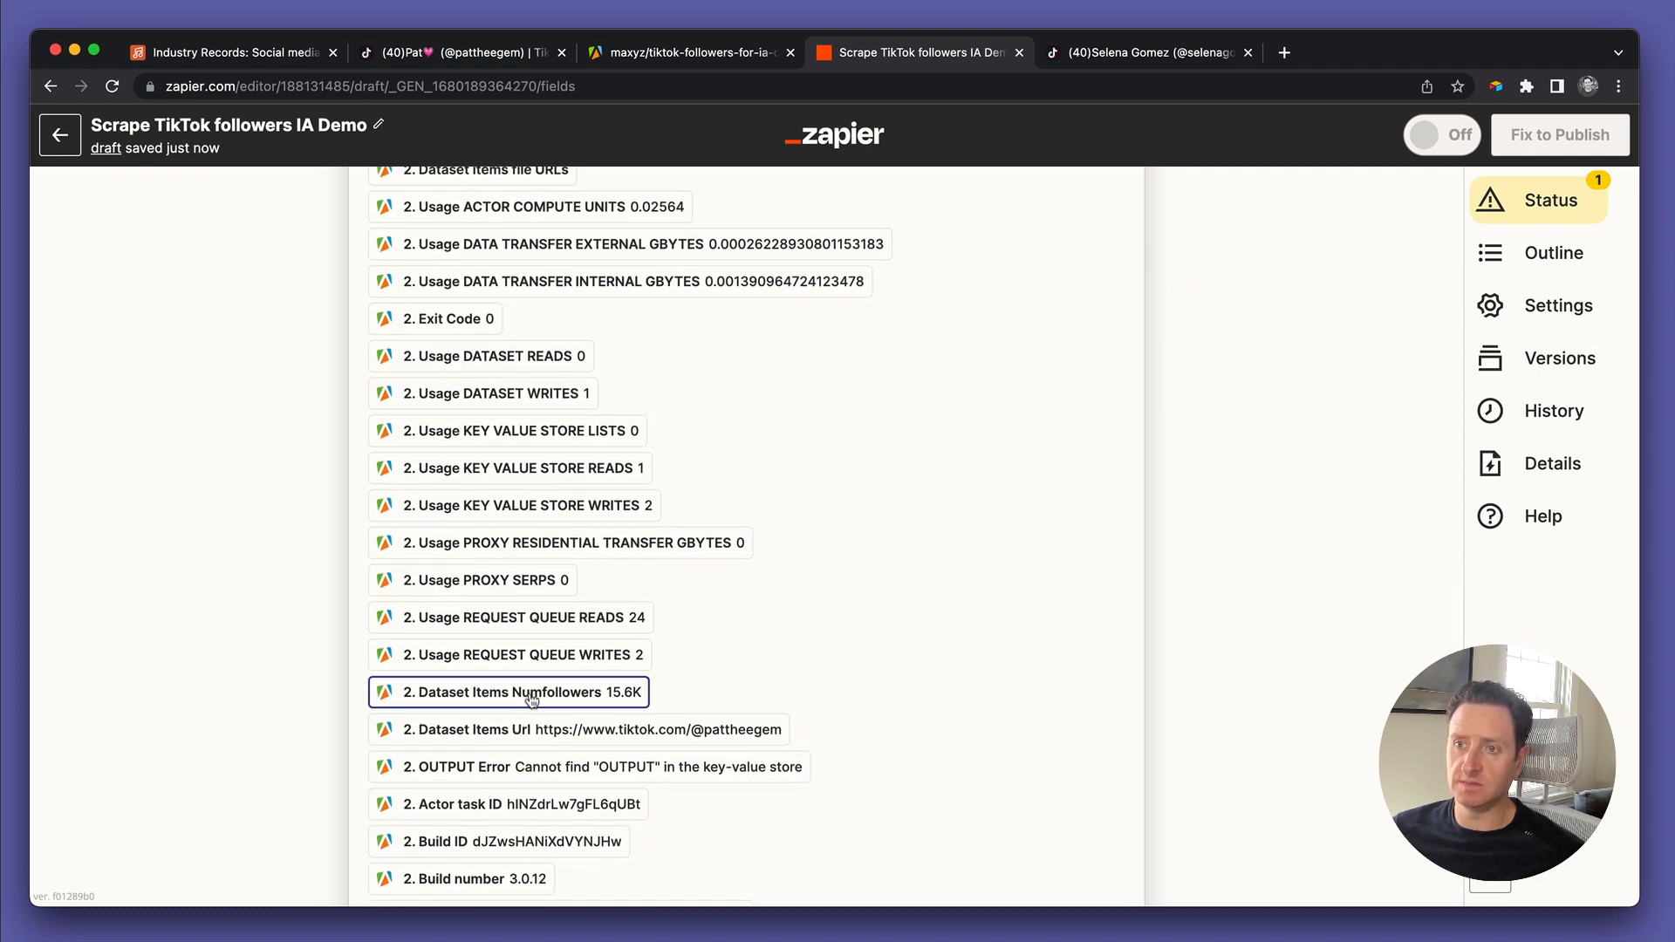
pyautogui.click(513, 691)
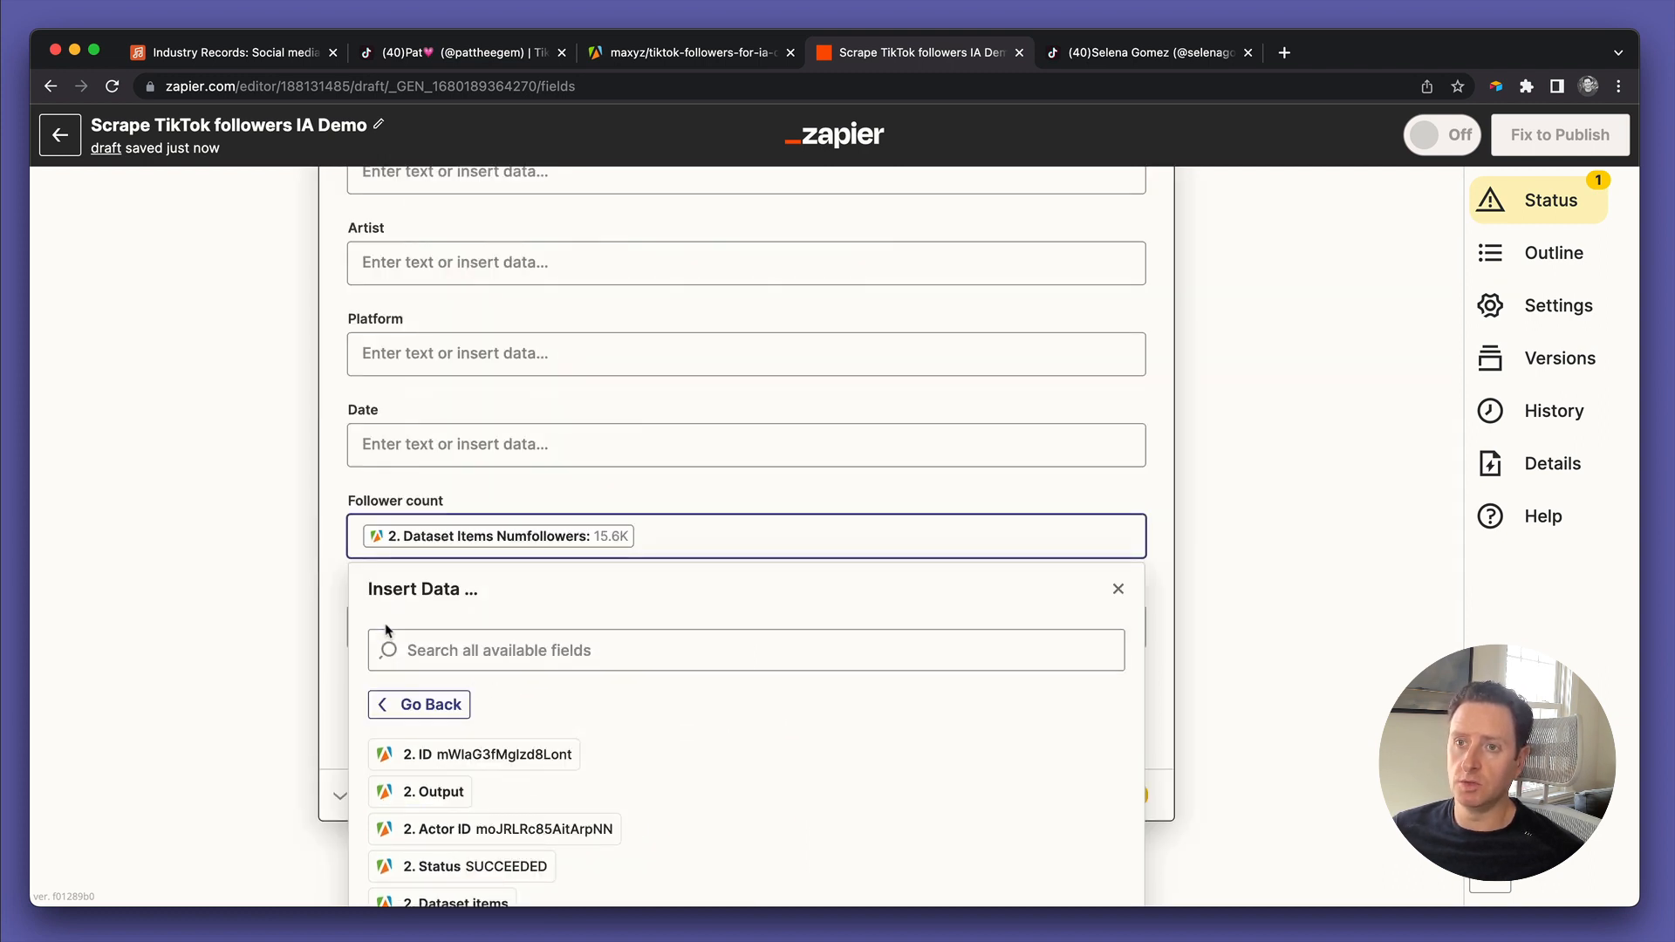
pyautogui.click(1117, 588)
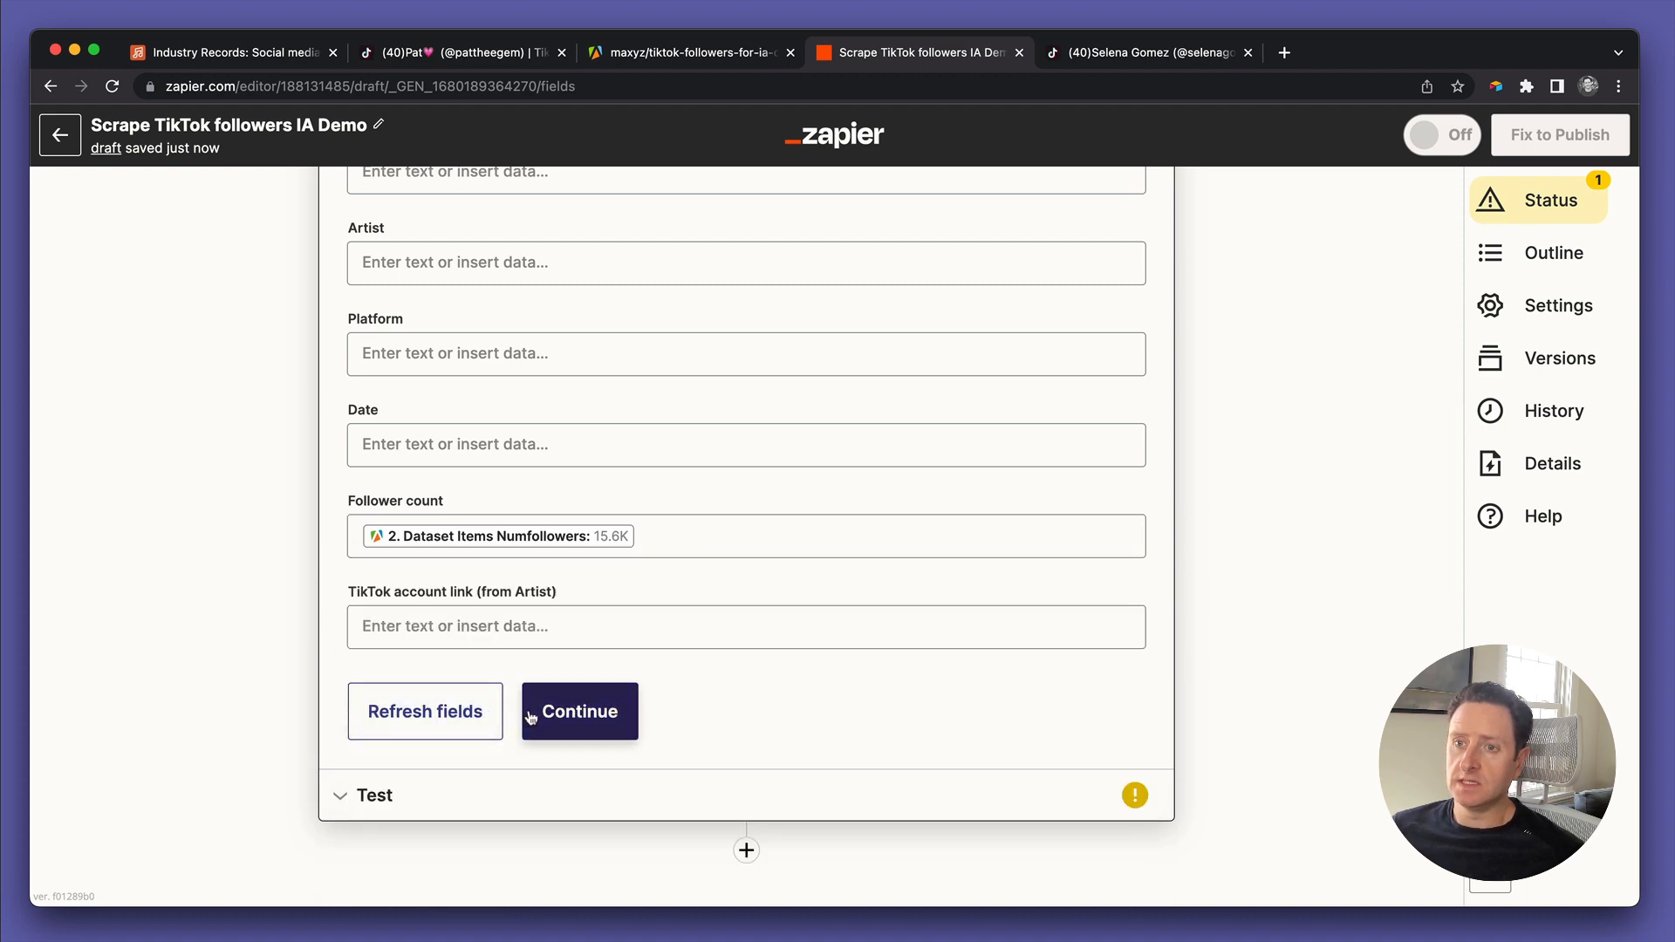
pyautogui.click(579, 712)
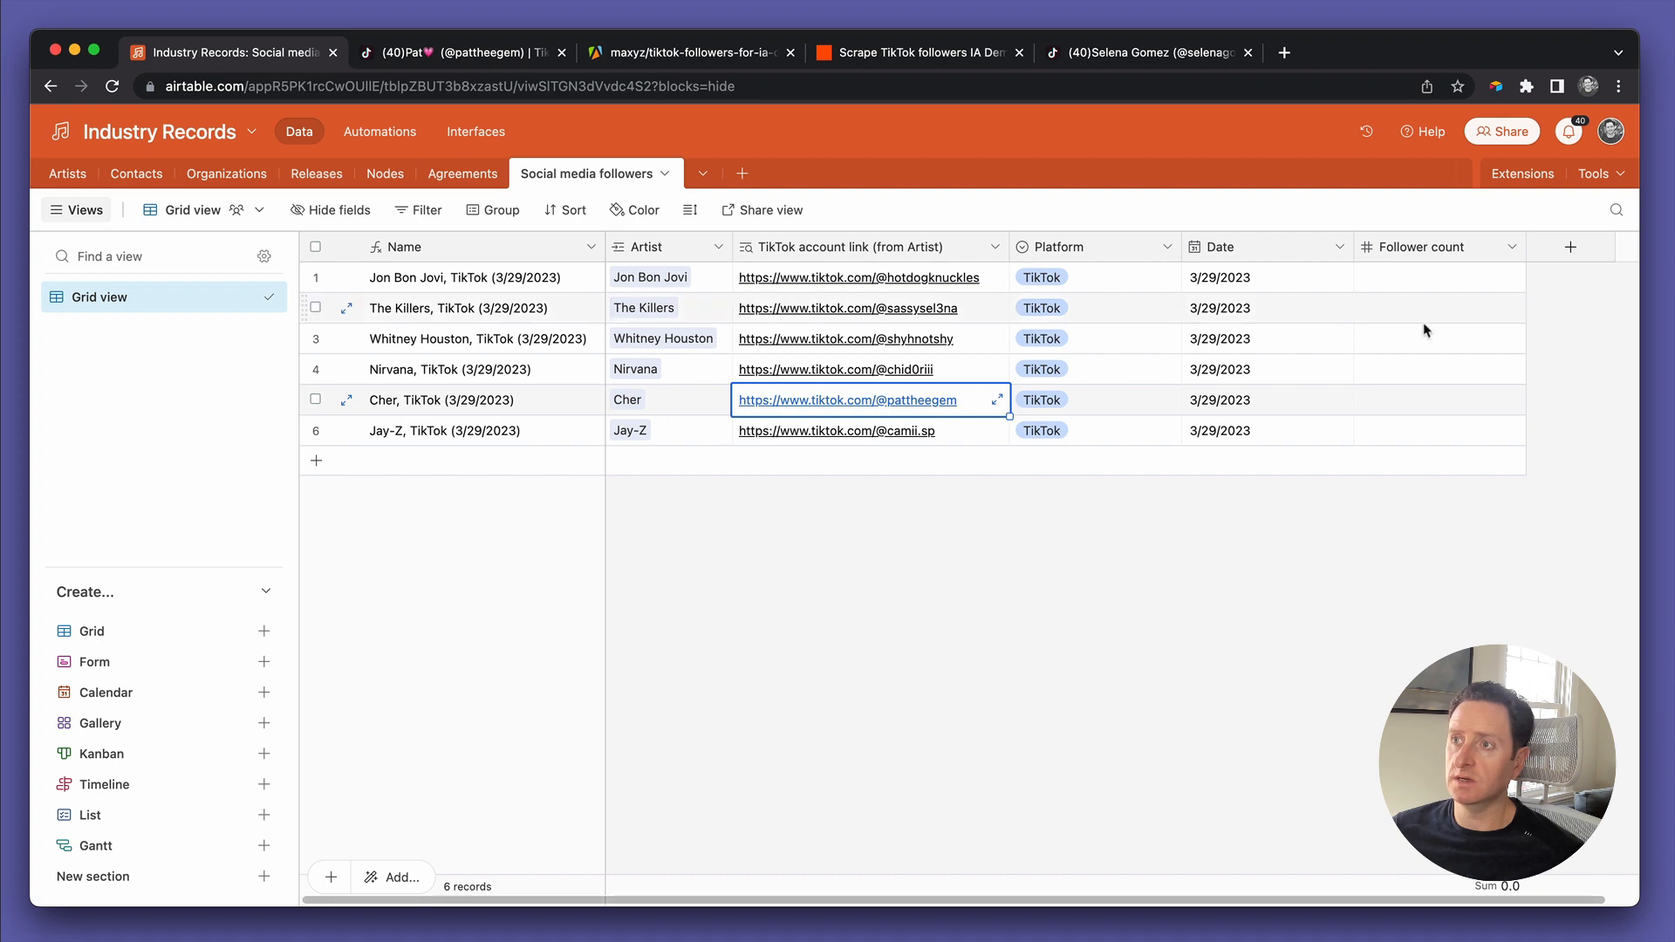
# Check Cher's 15.6 Follower count against the TikTok profile, then return to the zap editor
pyautogui.click(1436, 399)
pyautogui.write('15.6')
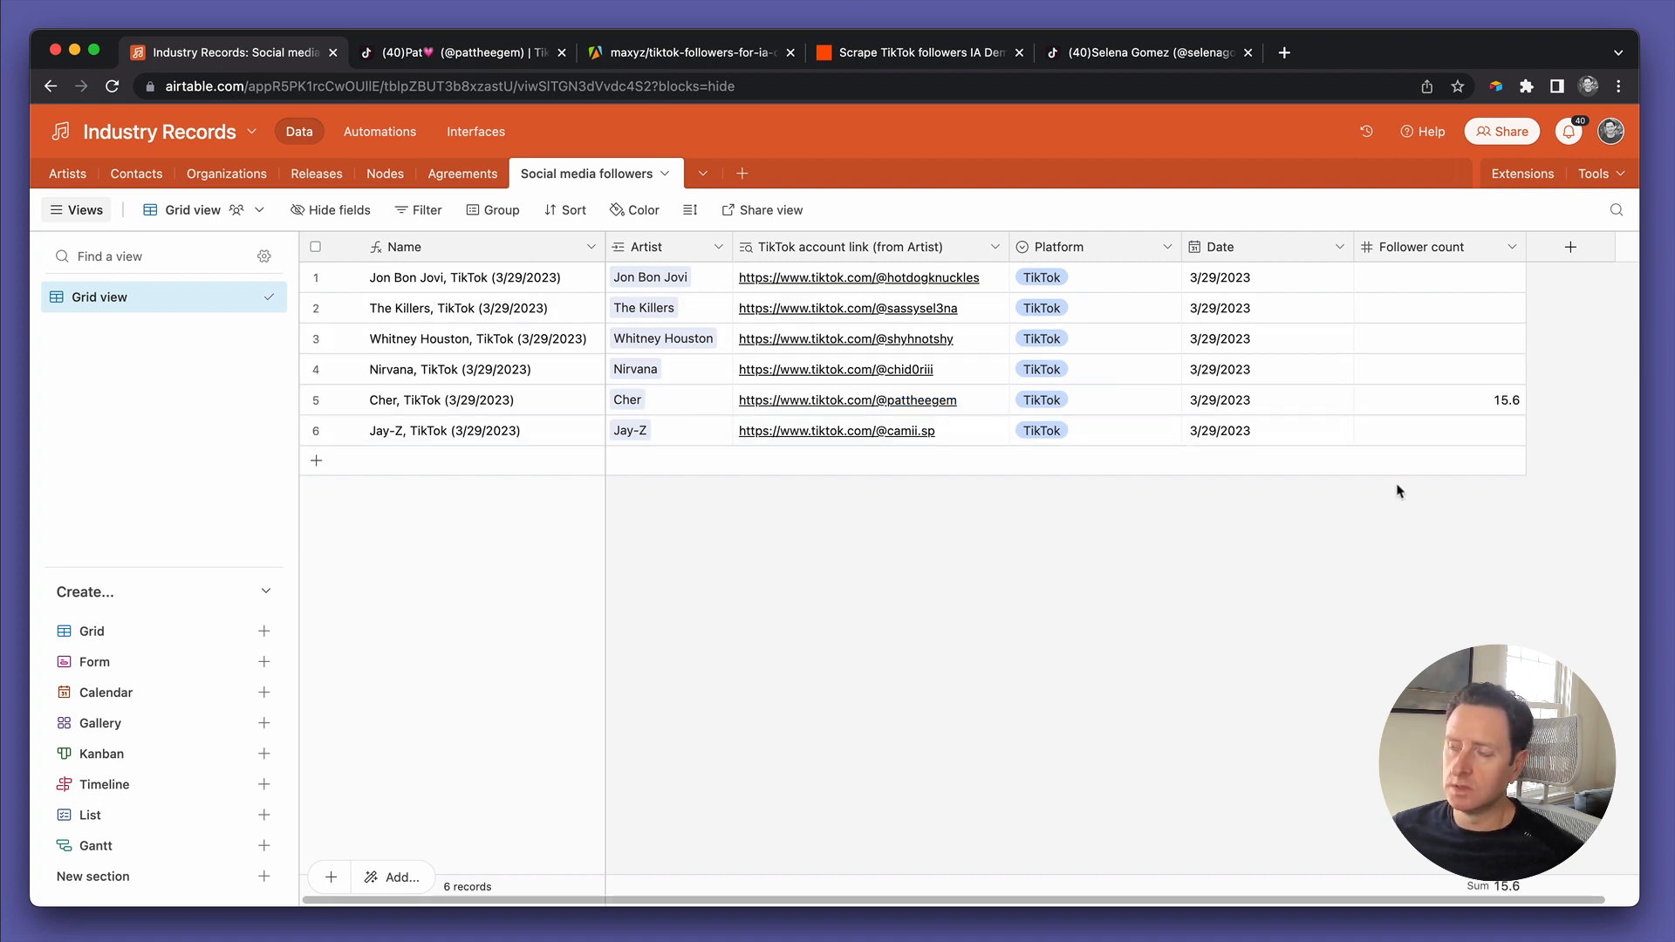
pyautogui.moveTo(1415, 412)
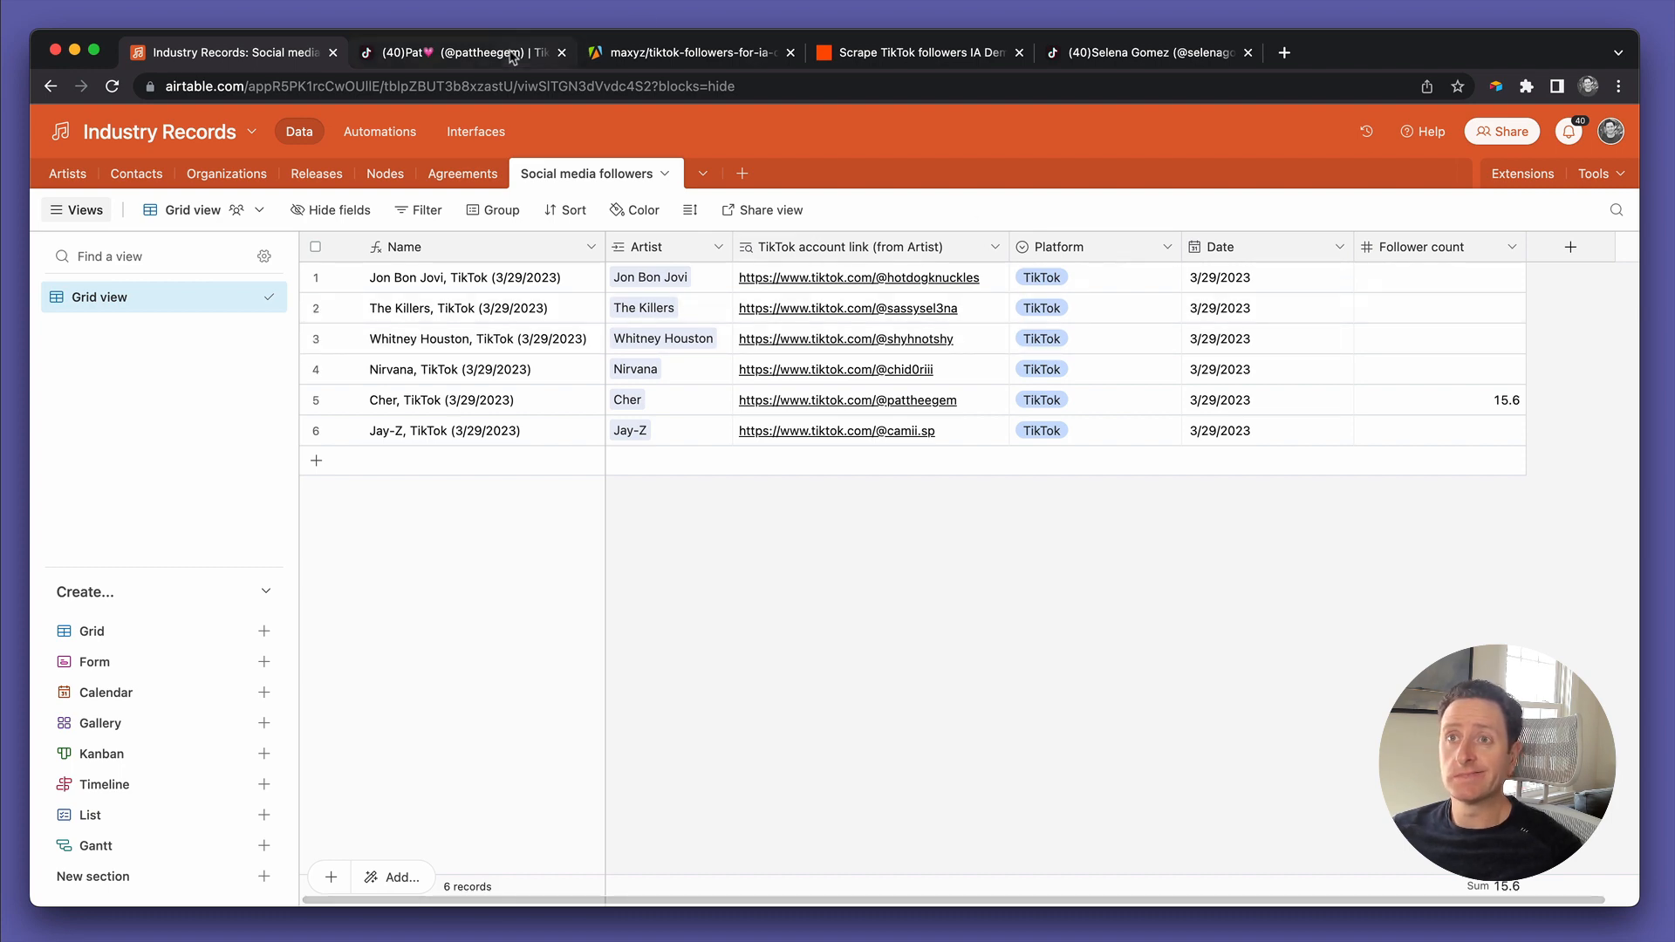
pyautogui.moveTo(459, 52)
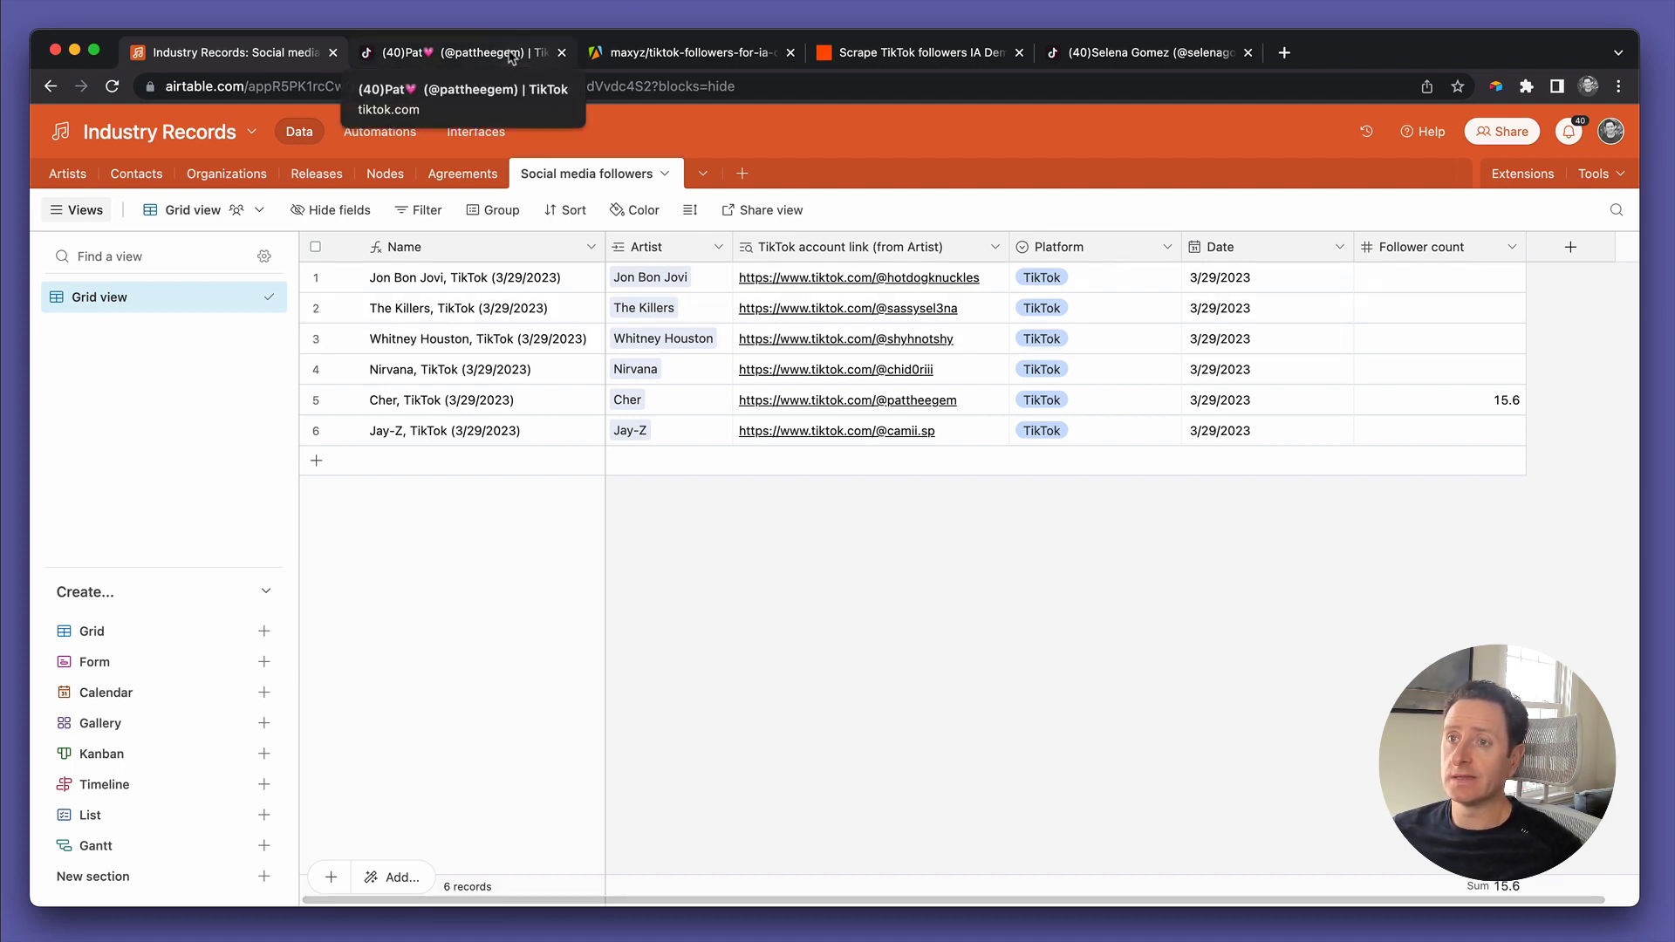
pyautogui.click(461, 53)
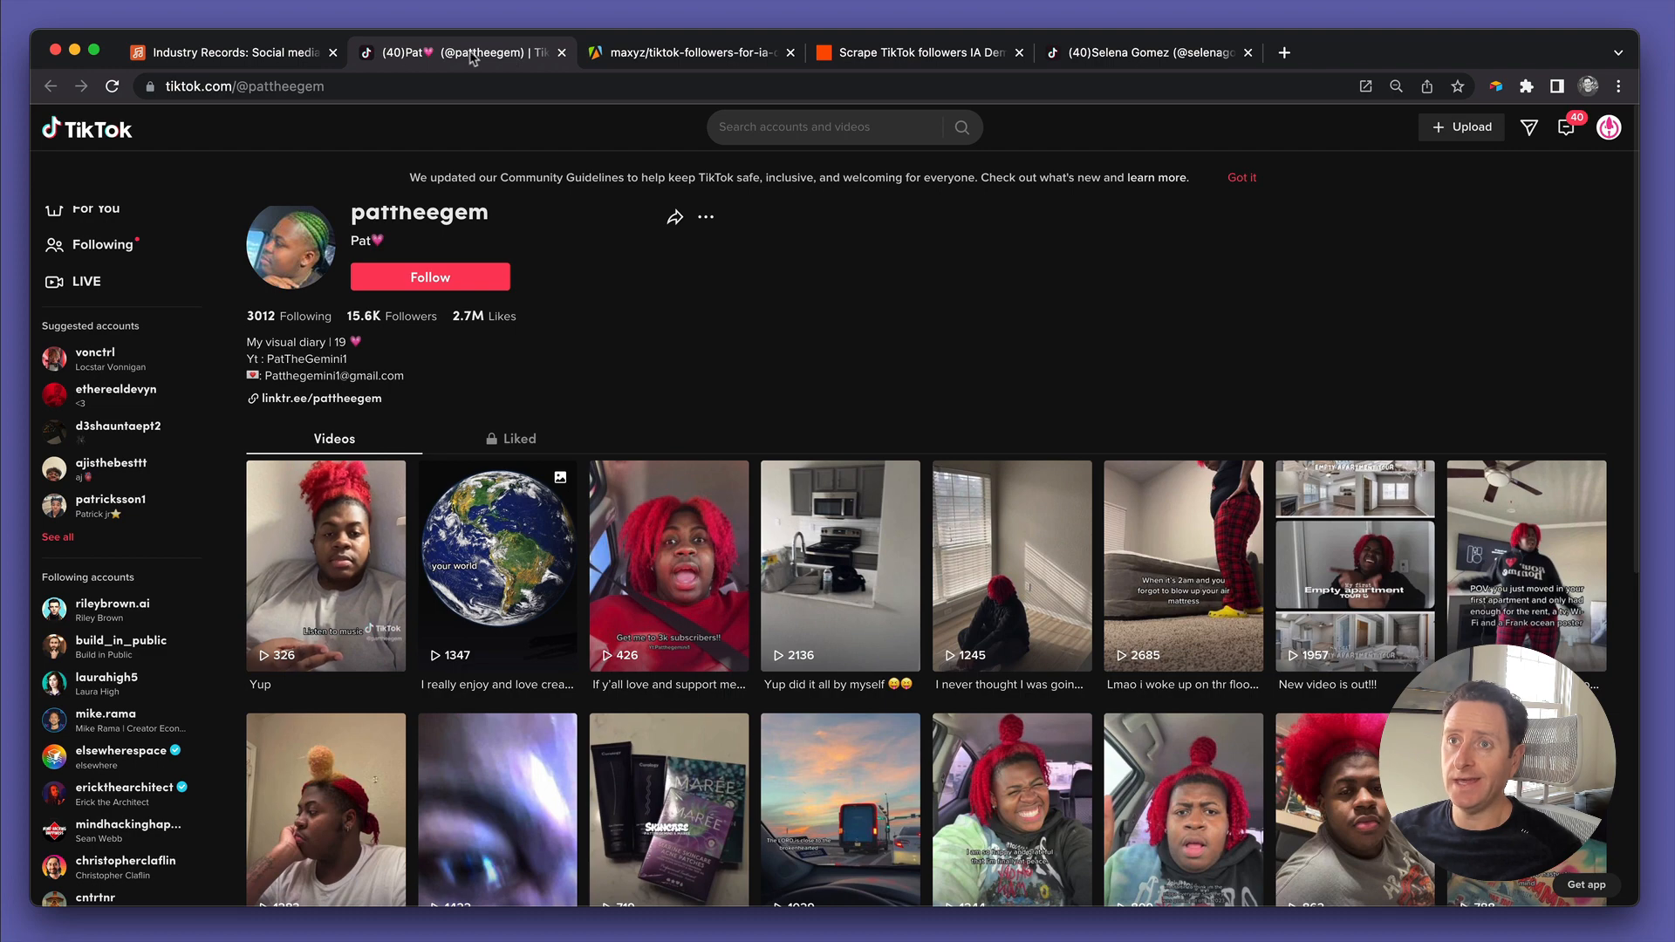
pyautogui.click(919, 53)
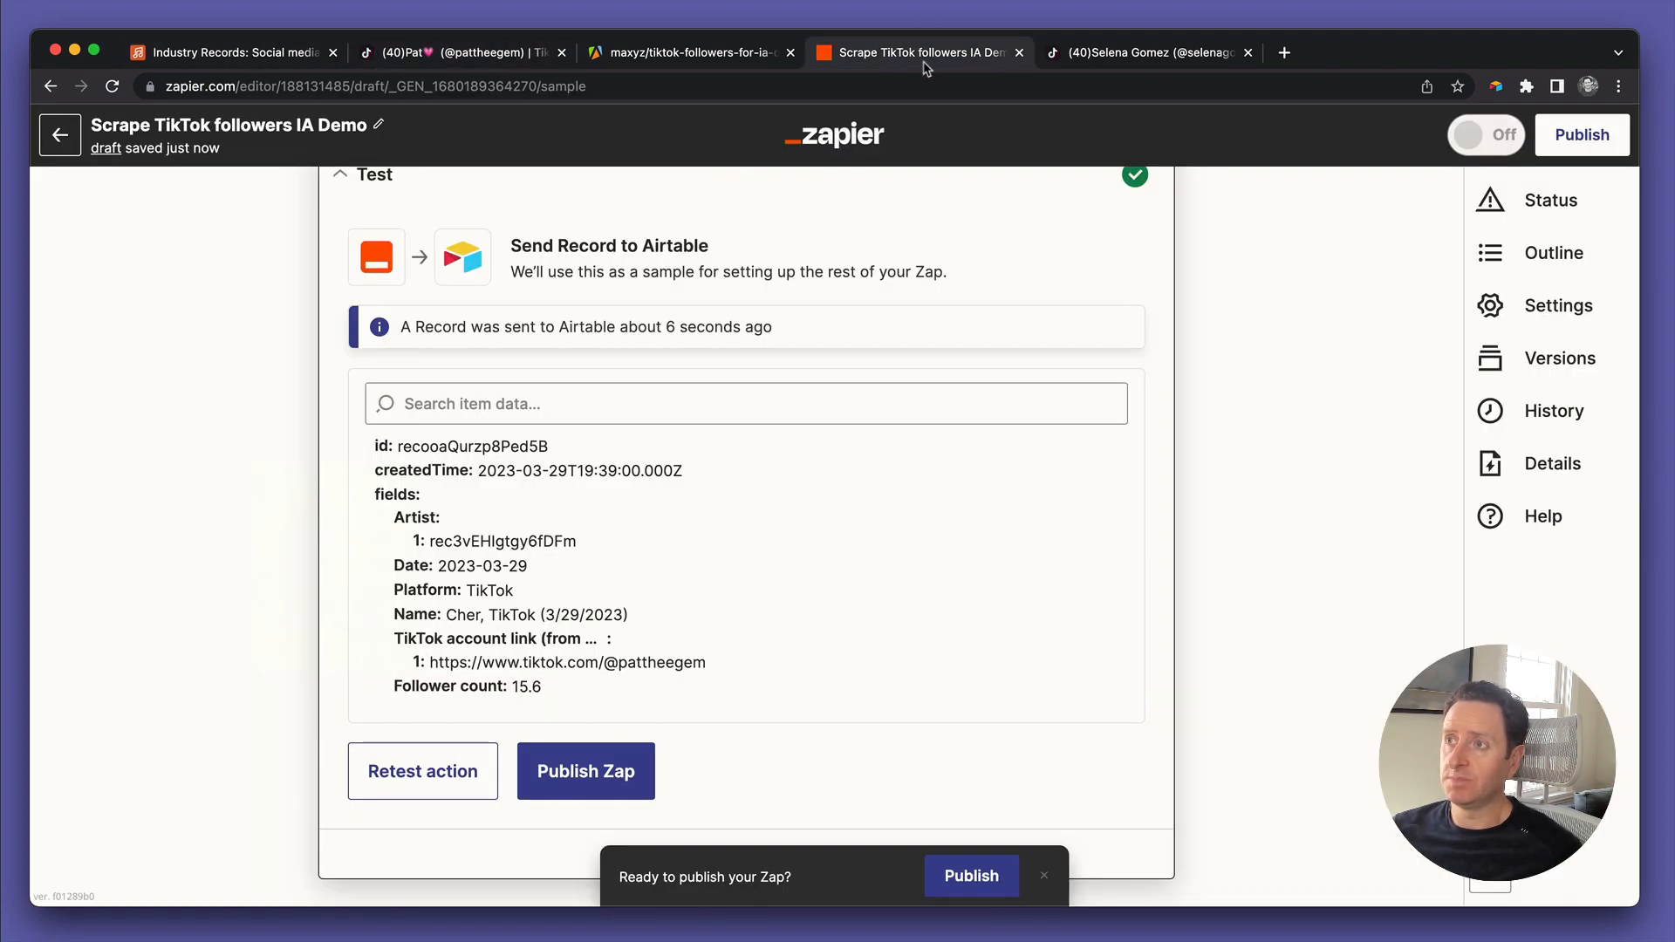
# Publish the zap so it goes live, then return to the Industry Records base
pyautogui.click(1582, 134)
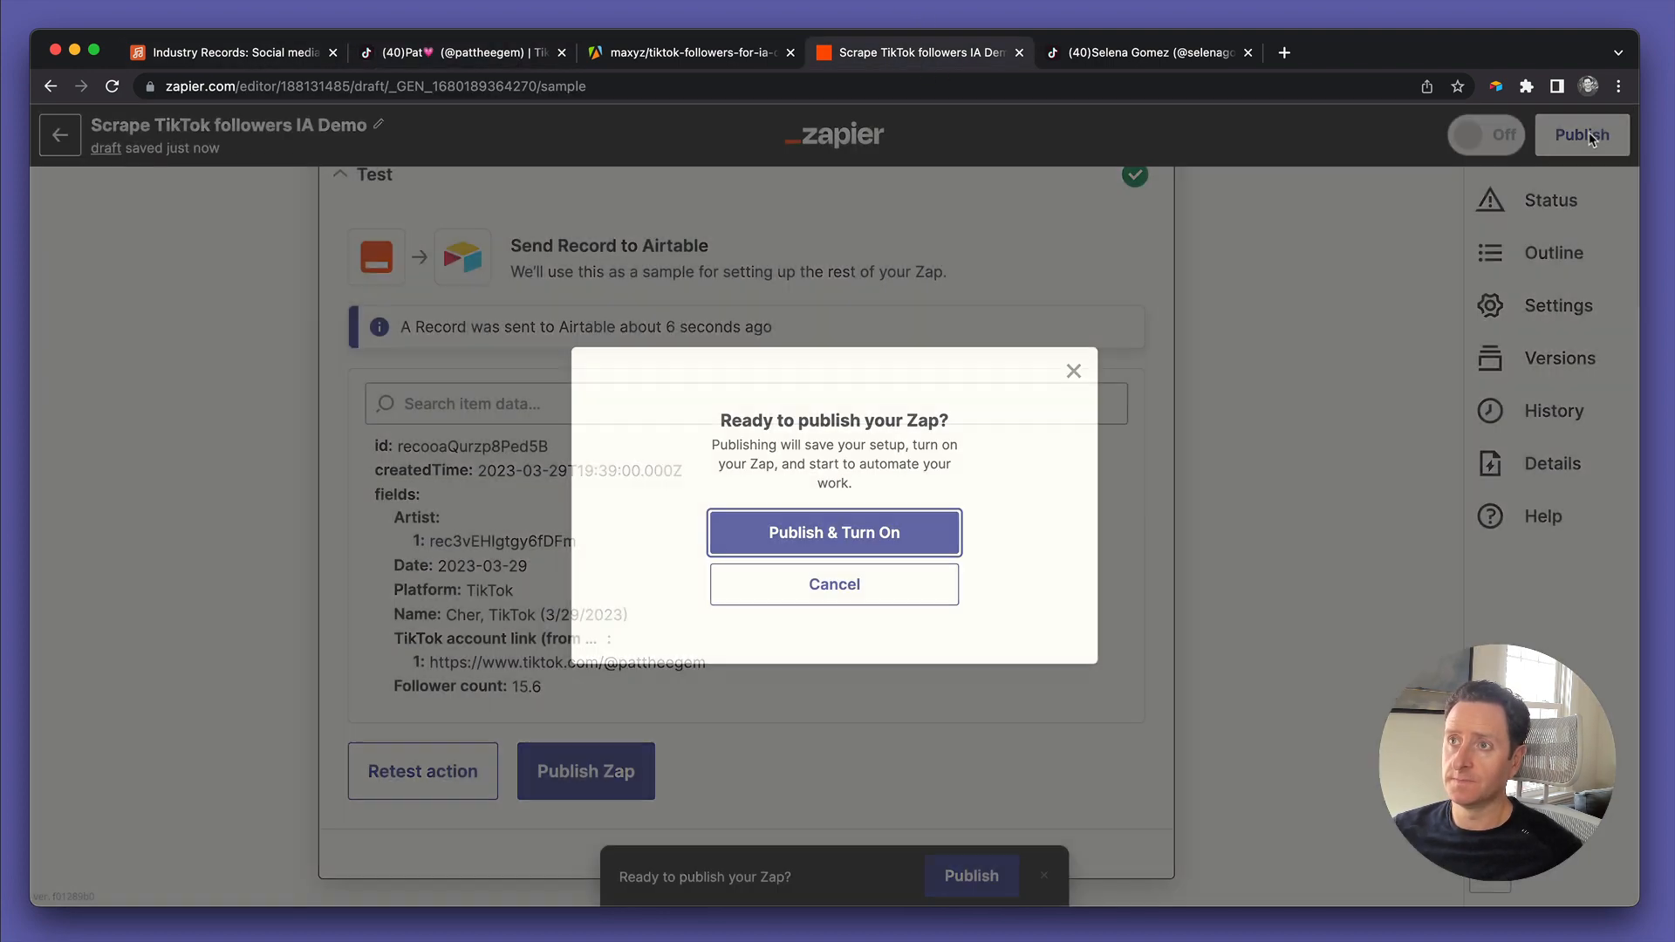
pyautogui.click(834, 532)
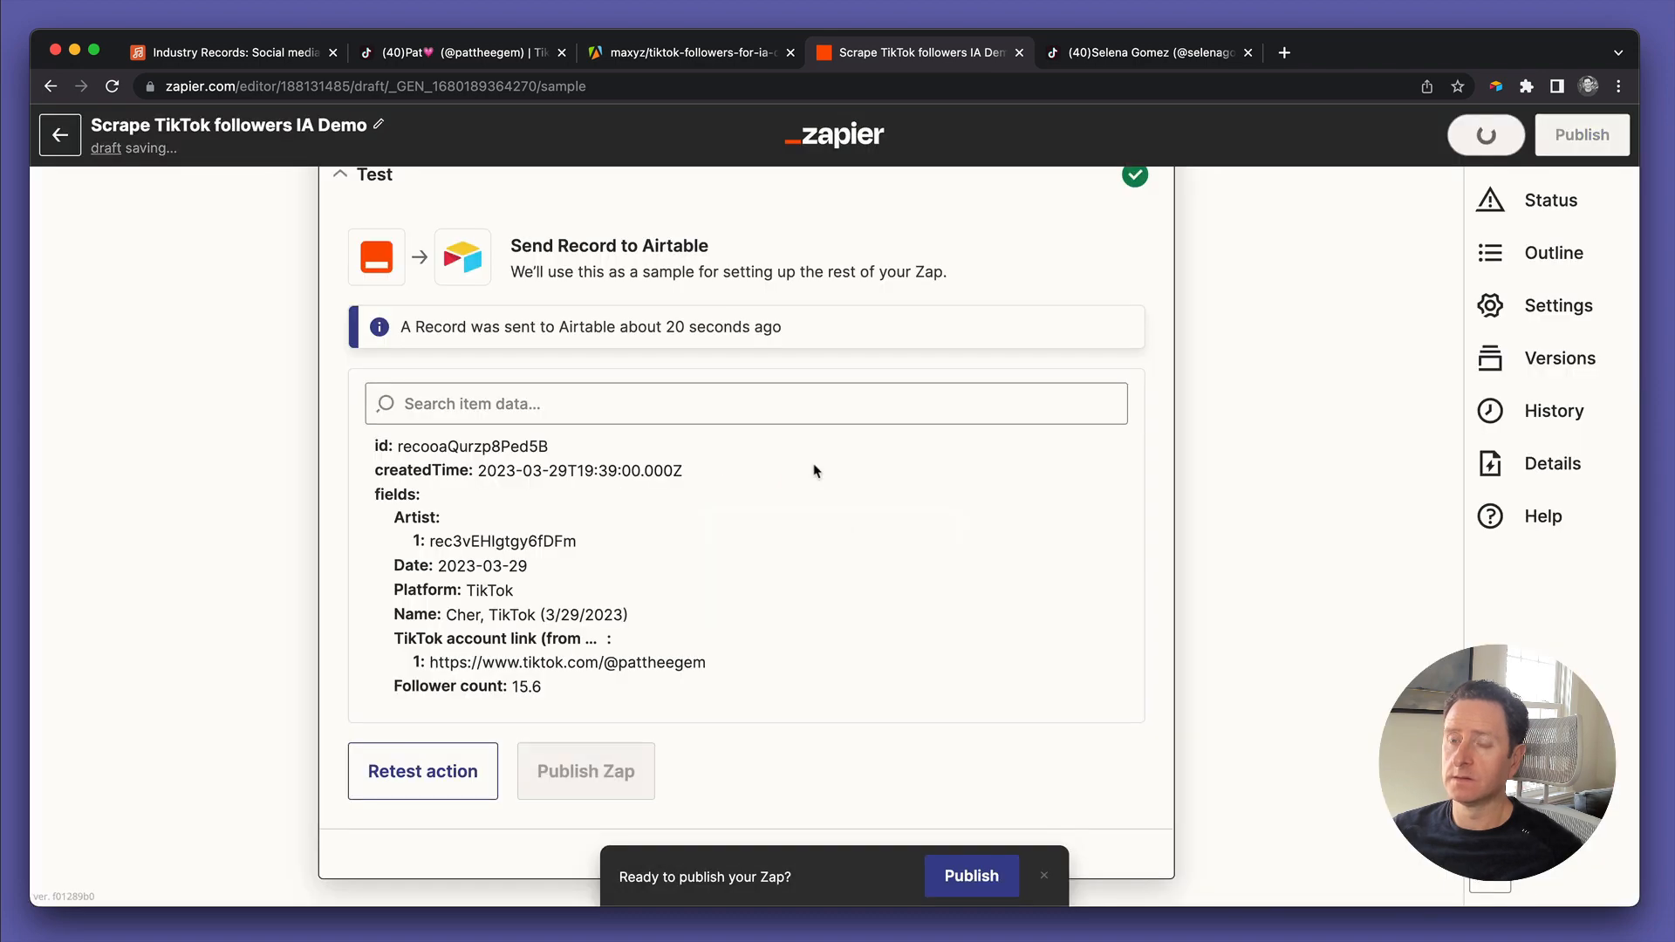
pyautogui.click(970, 876)
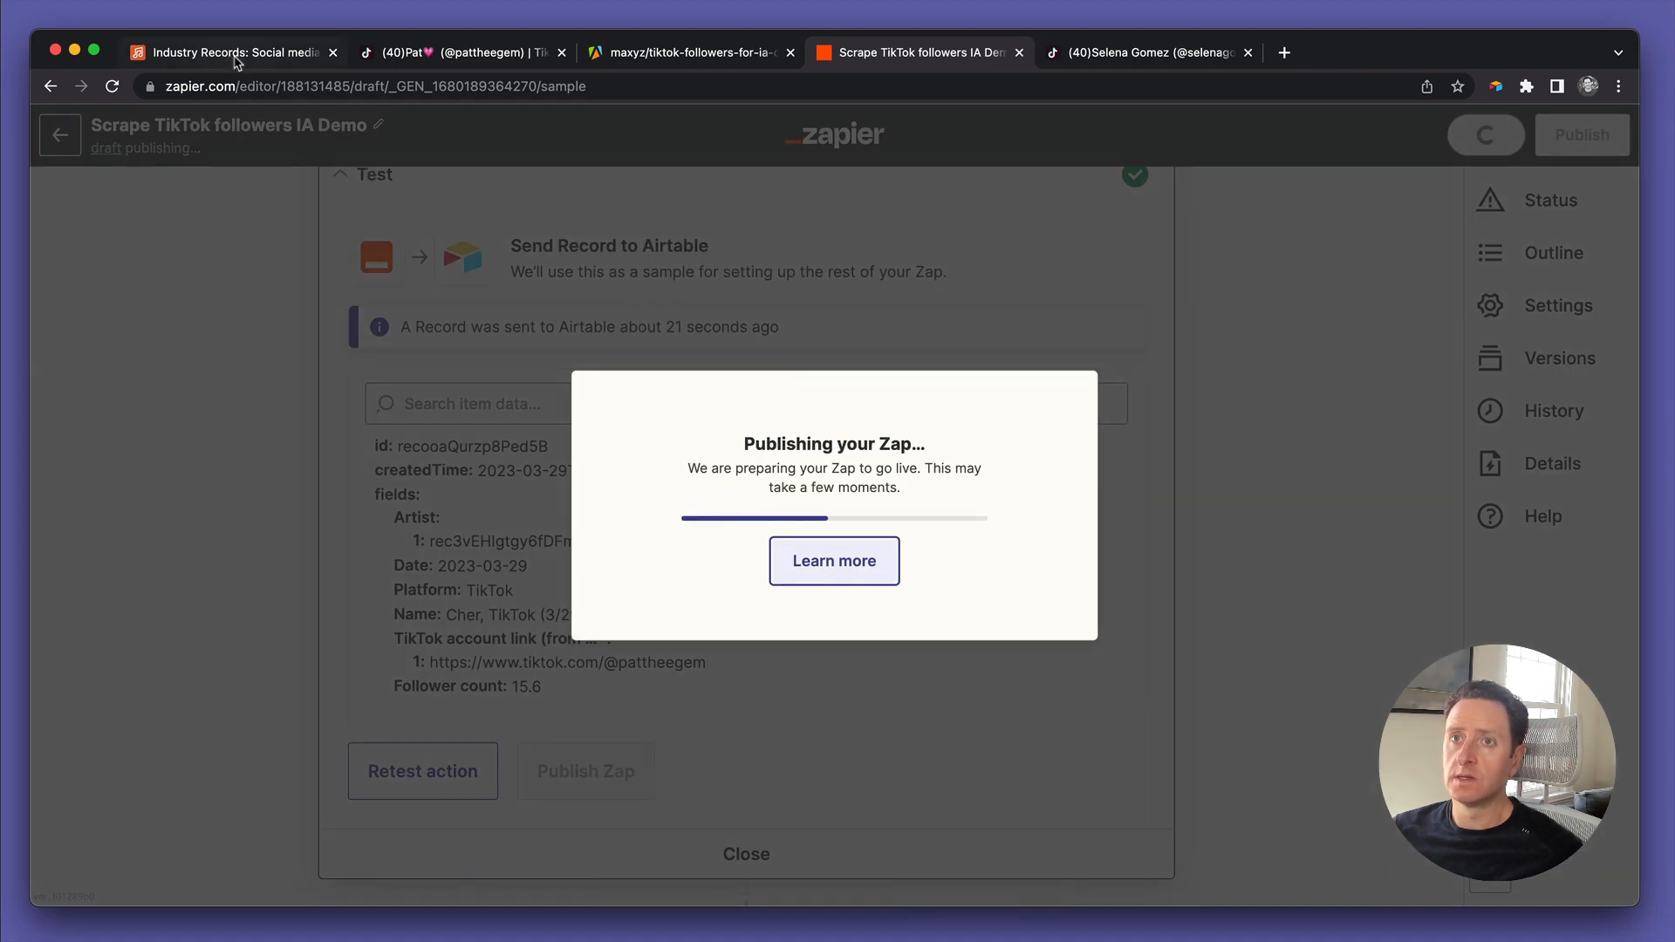
pyautogui.click(225, 53)
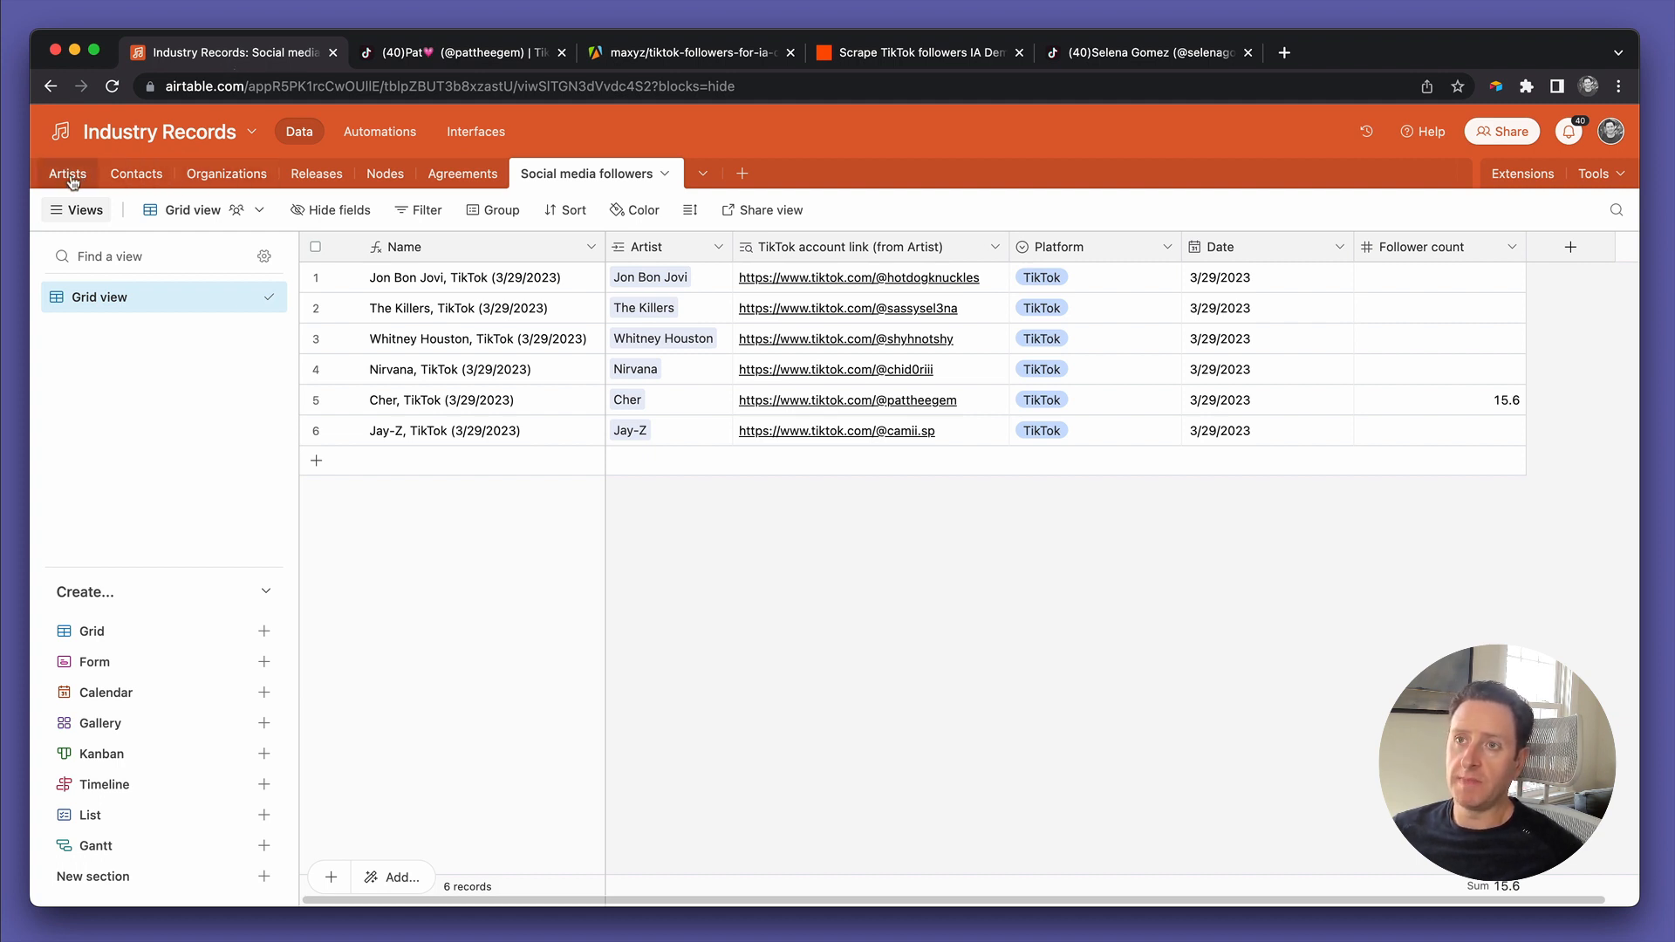
pyautogui.moveTo(710, 243)
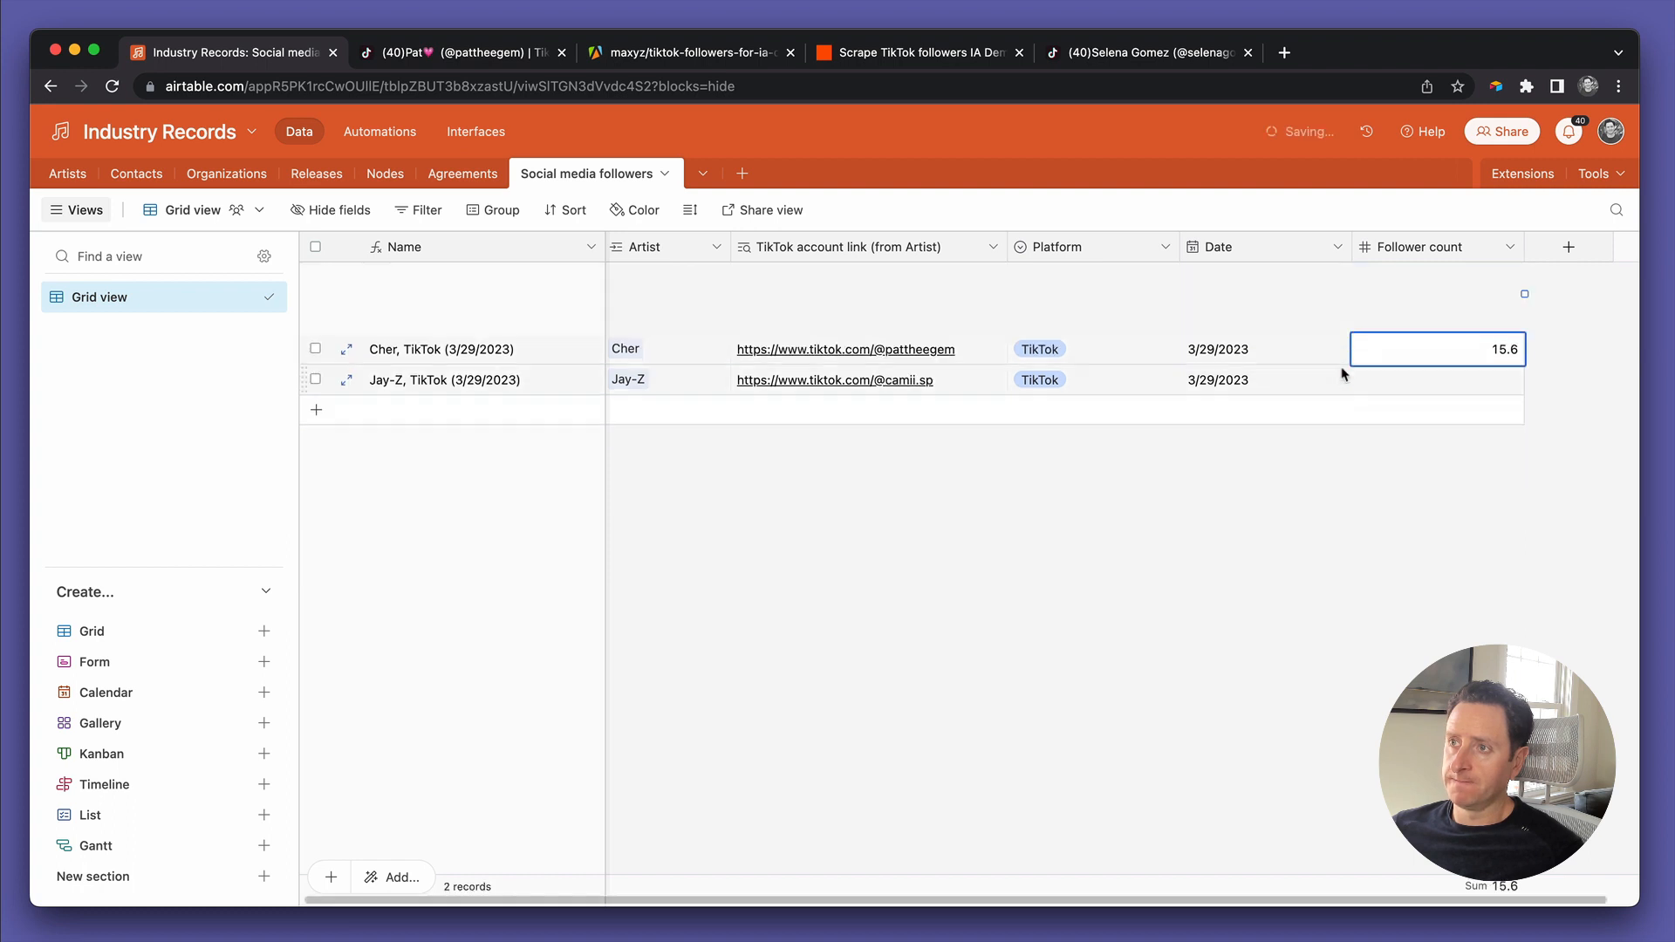
# Edit Jay-Z's T1 date in the Artists table to 3/30/2023 and return to Social media followers
pyautogui.rightClick(1435, 307)
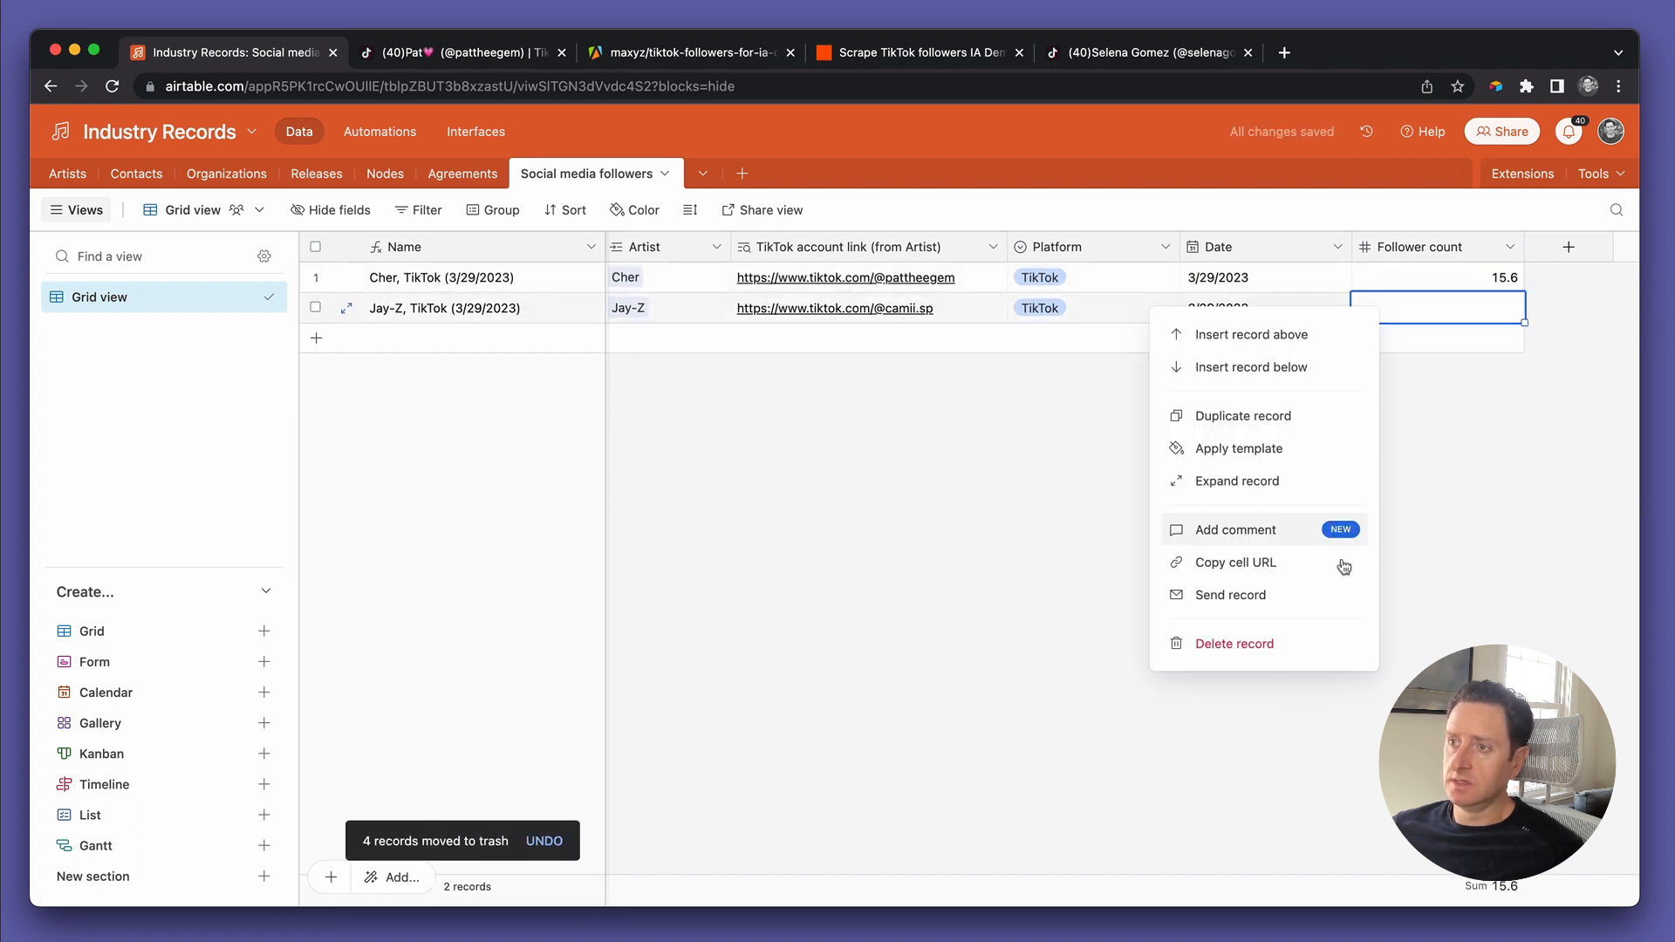
pyautogui.click(1234, 642)
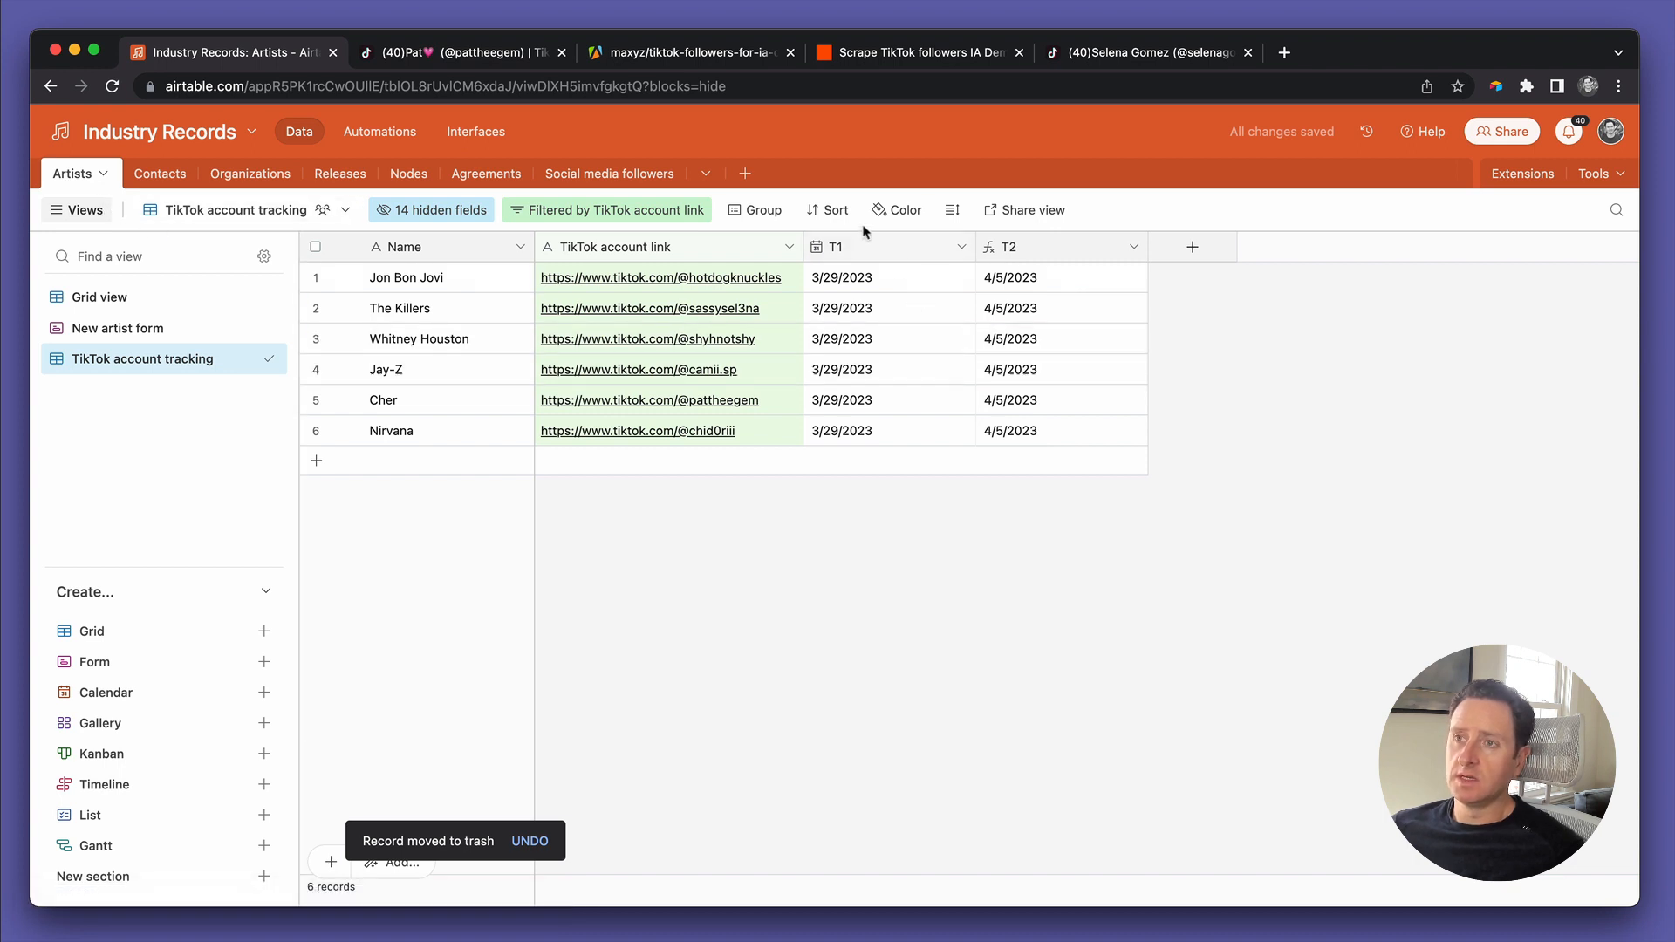
pyautogui.moveTo(944, 325)
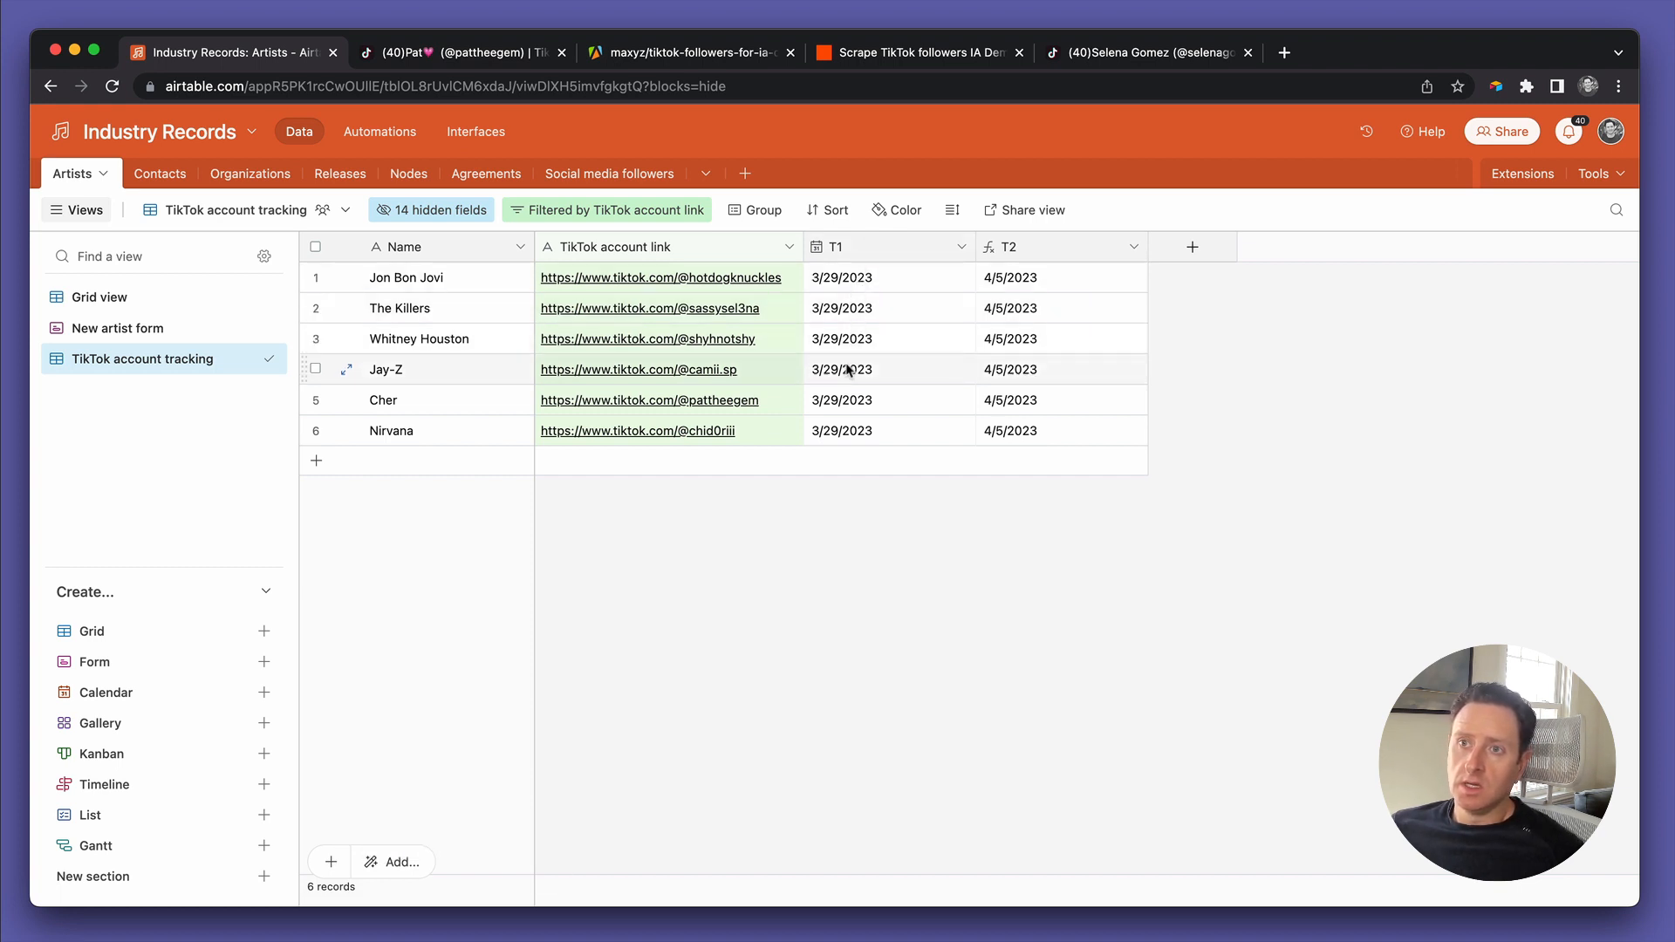
pyautogui.moveTo(825, 412)
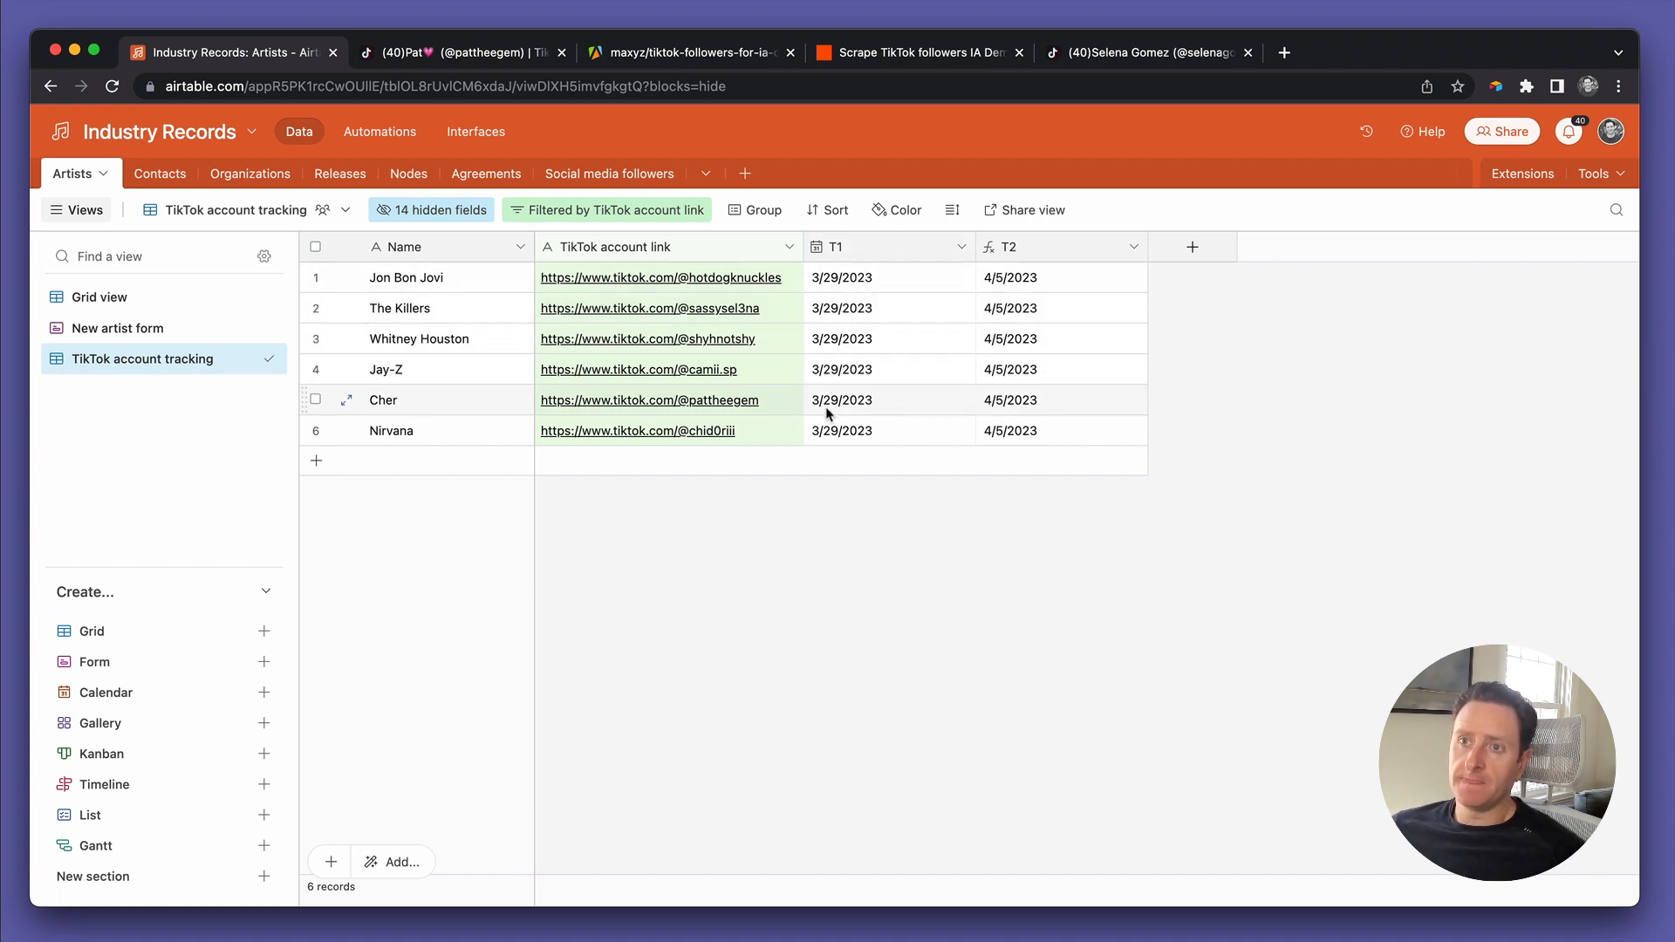
pyautogui.click(887, 368)
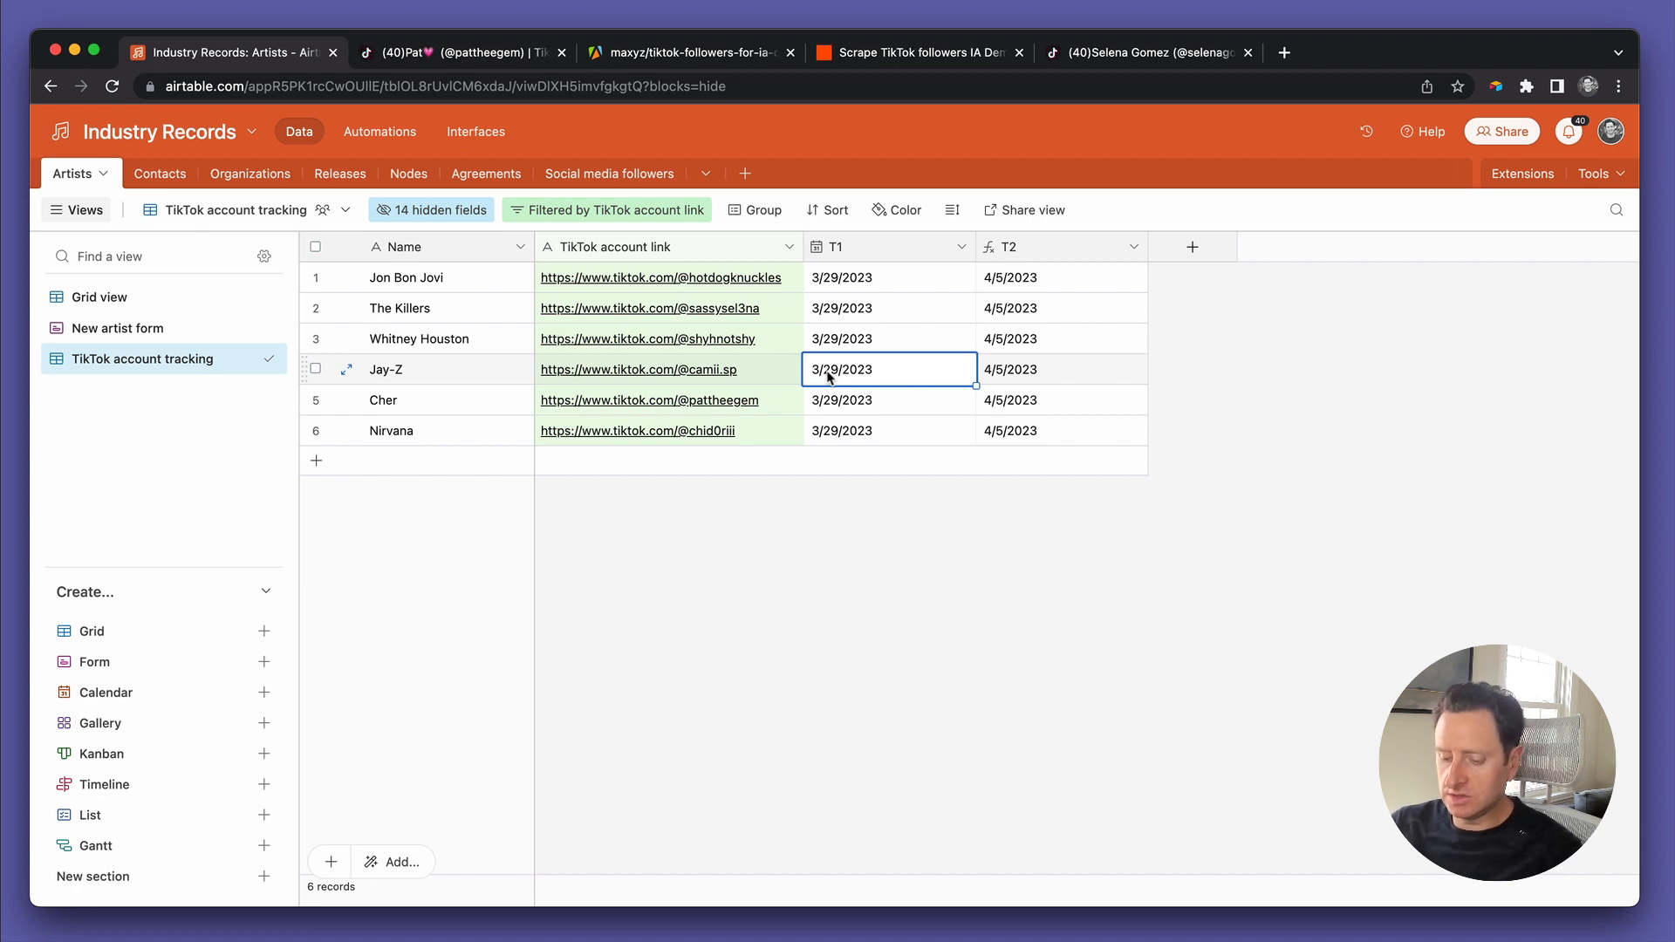
pyautogui.write('3/')
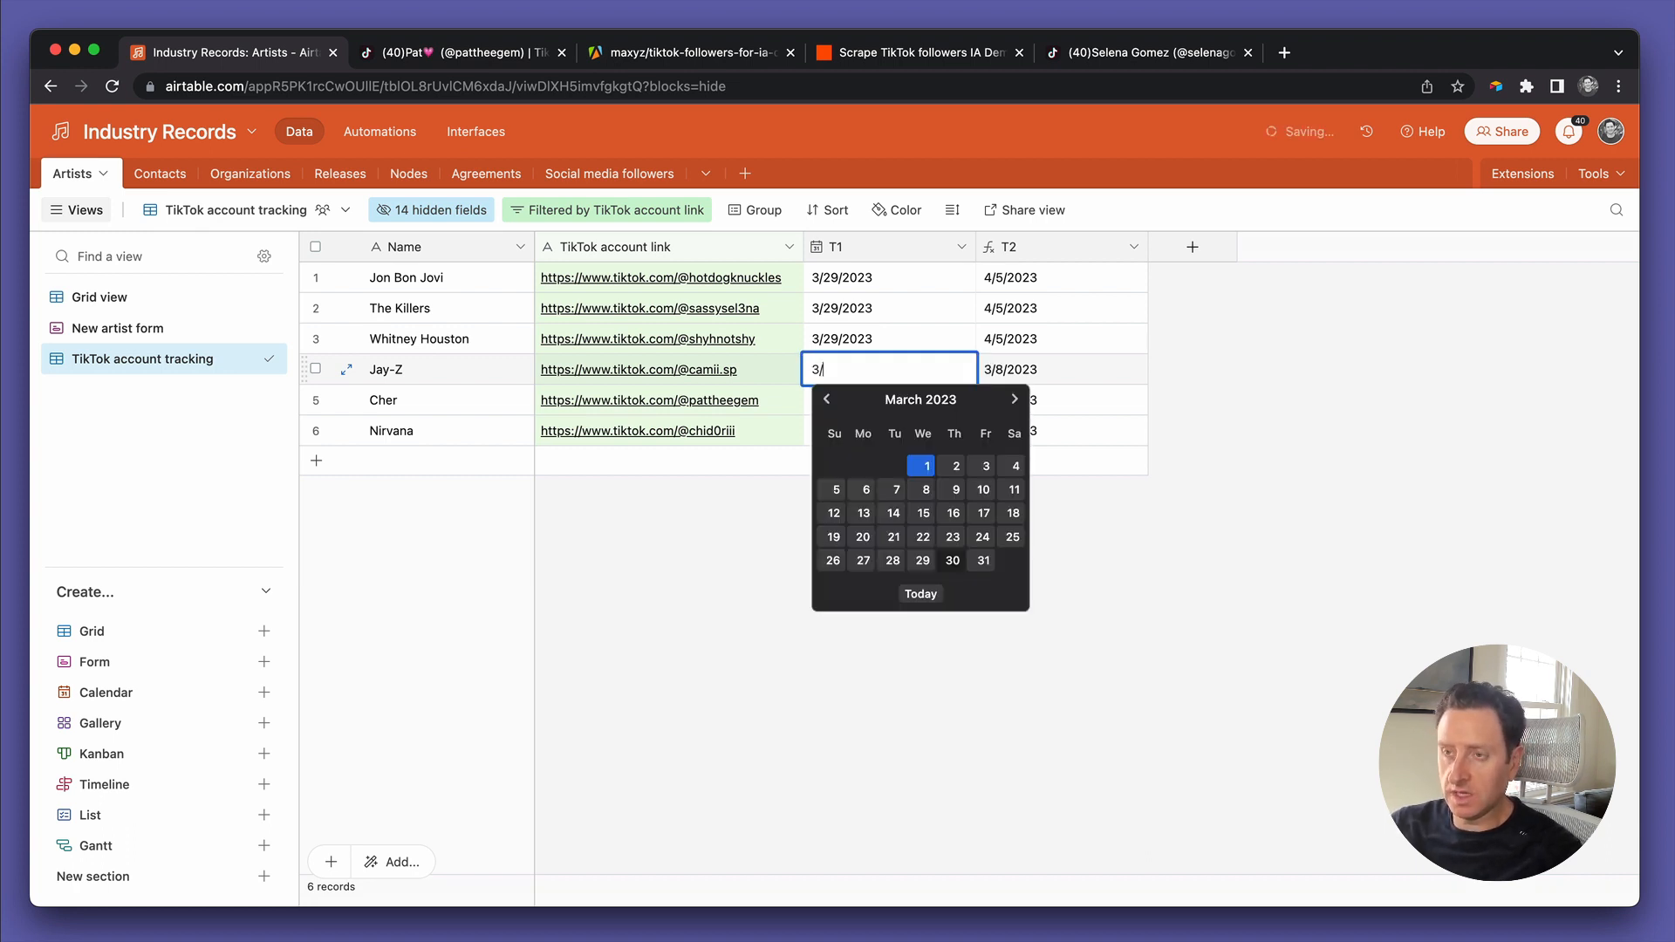
pyautogui.write('23')
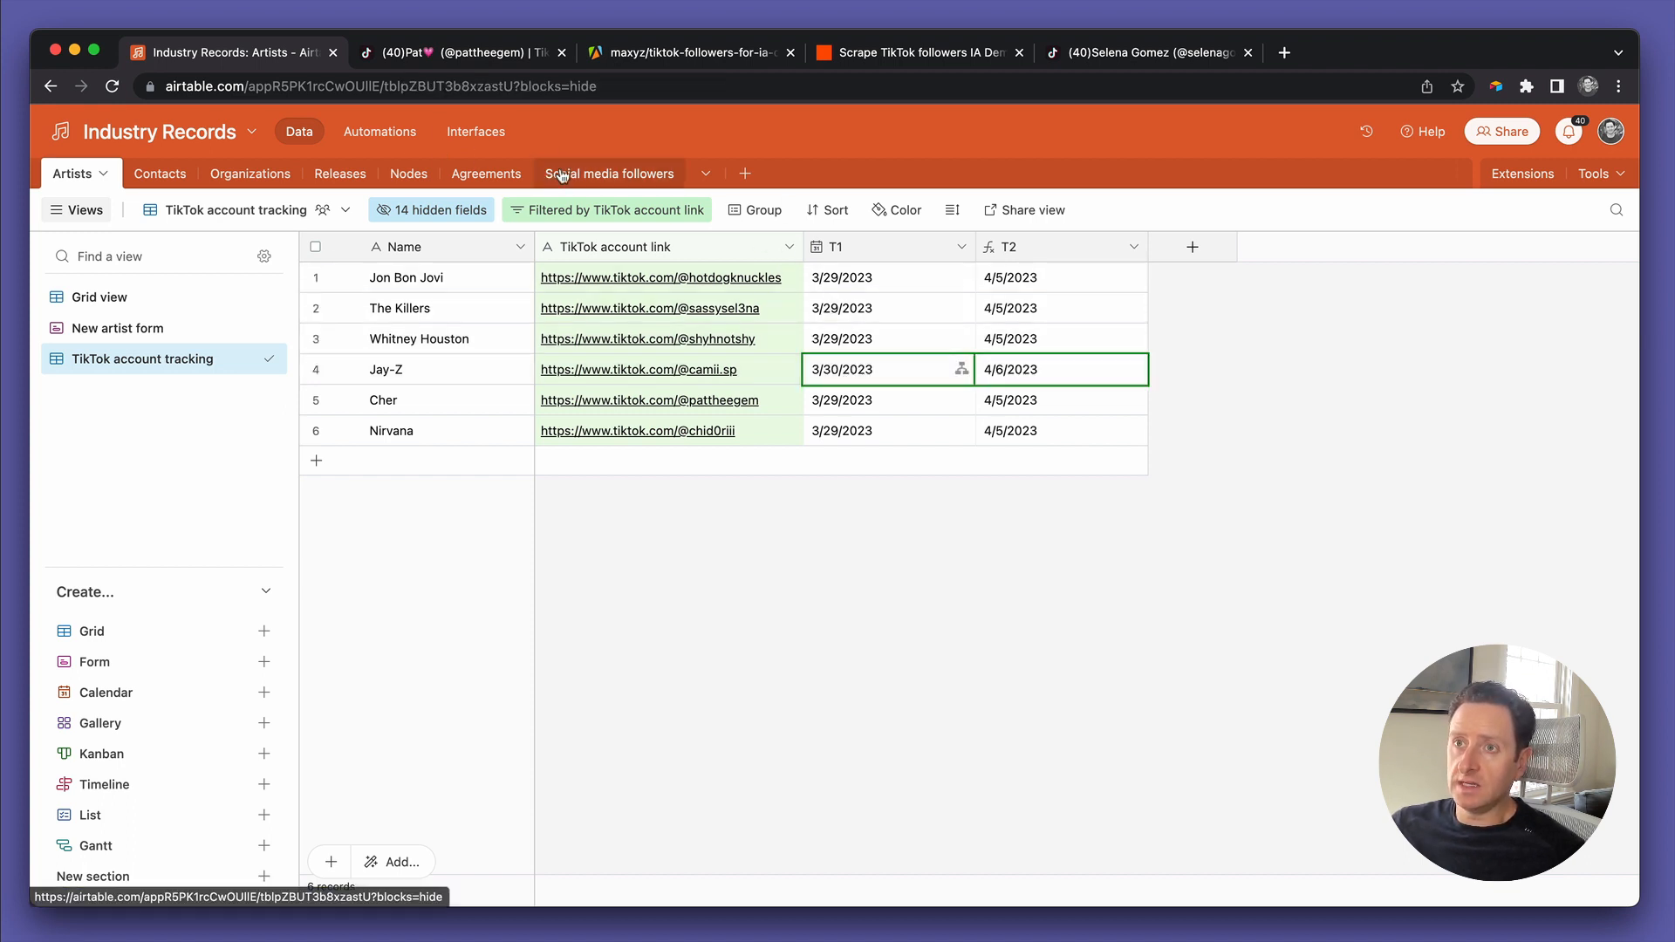
pyautogui.click(611, 173)
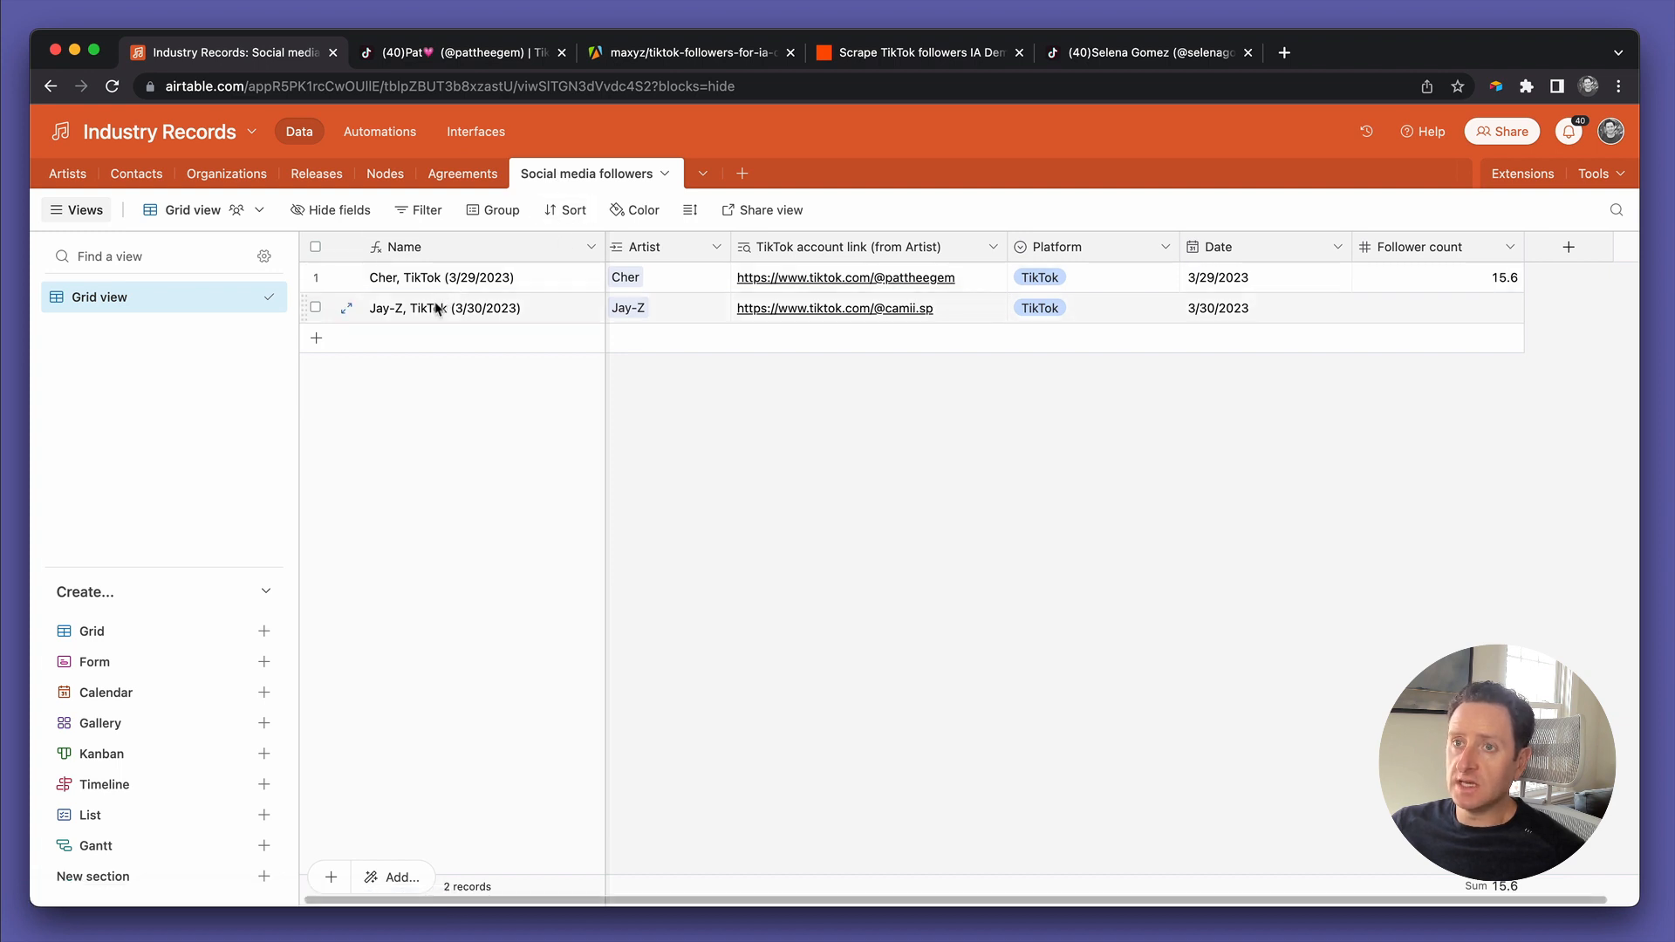
pyautogui.moveTo(745, 316)
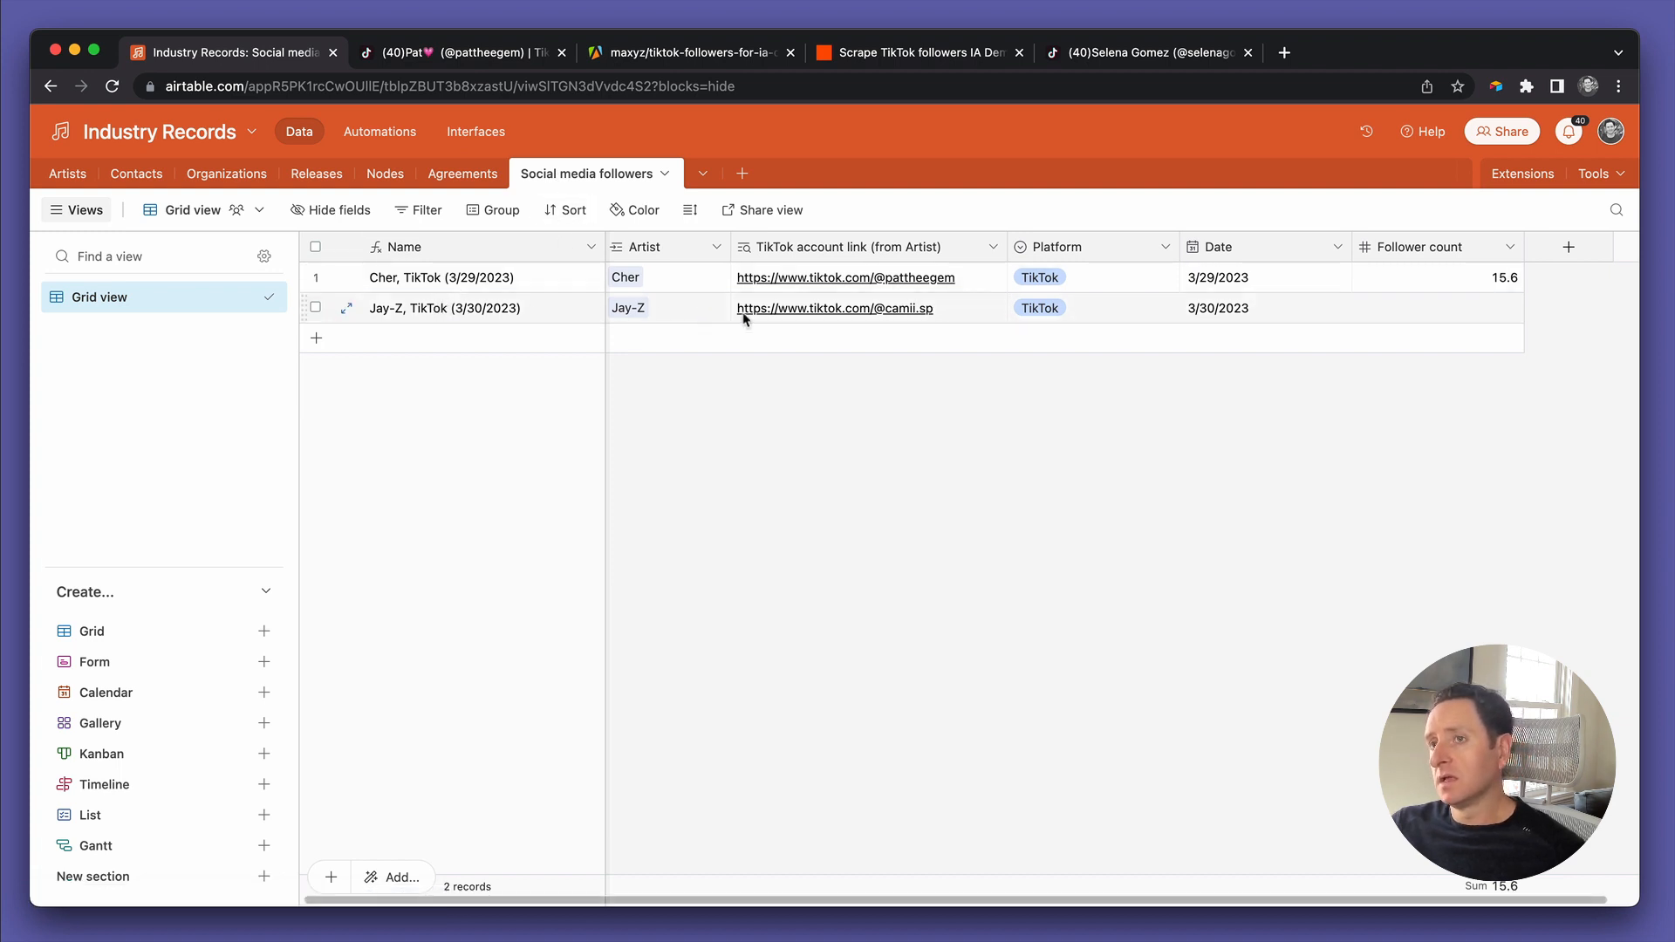
pyautogui.moveTo(1282, 302)
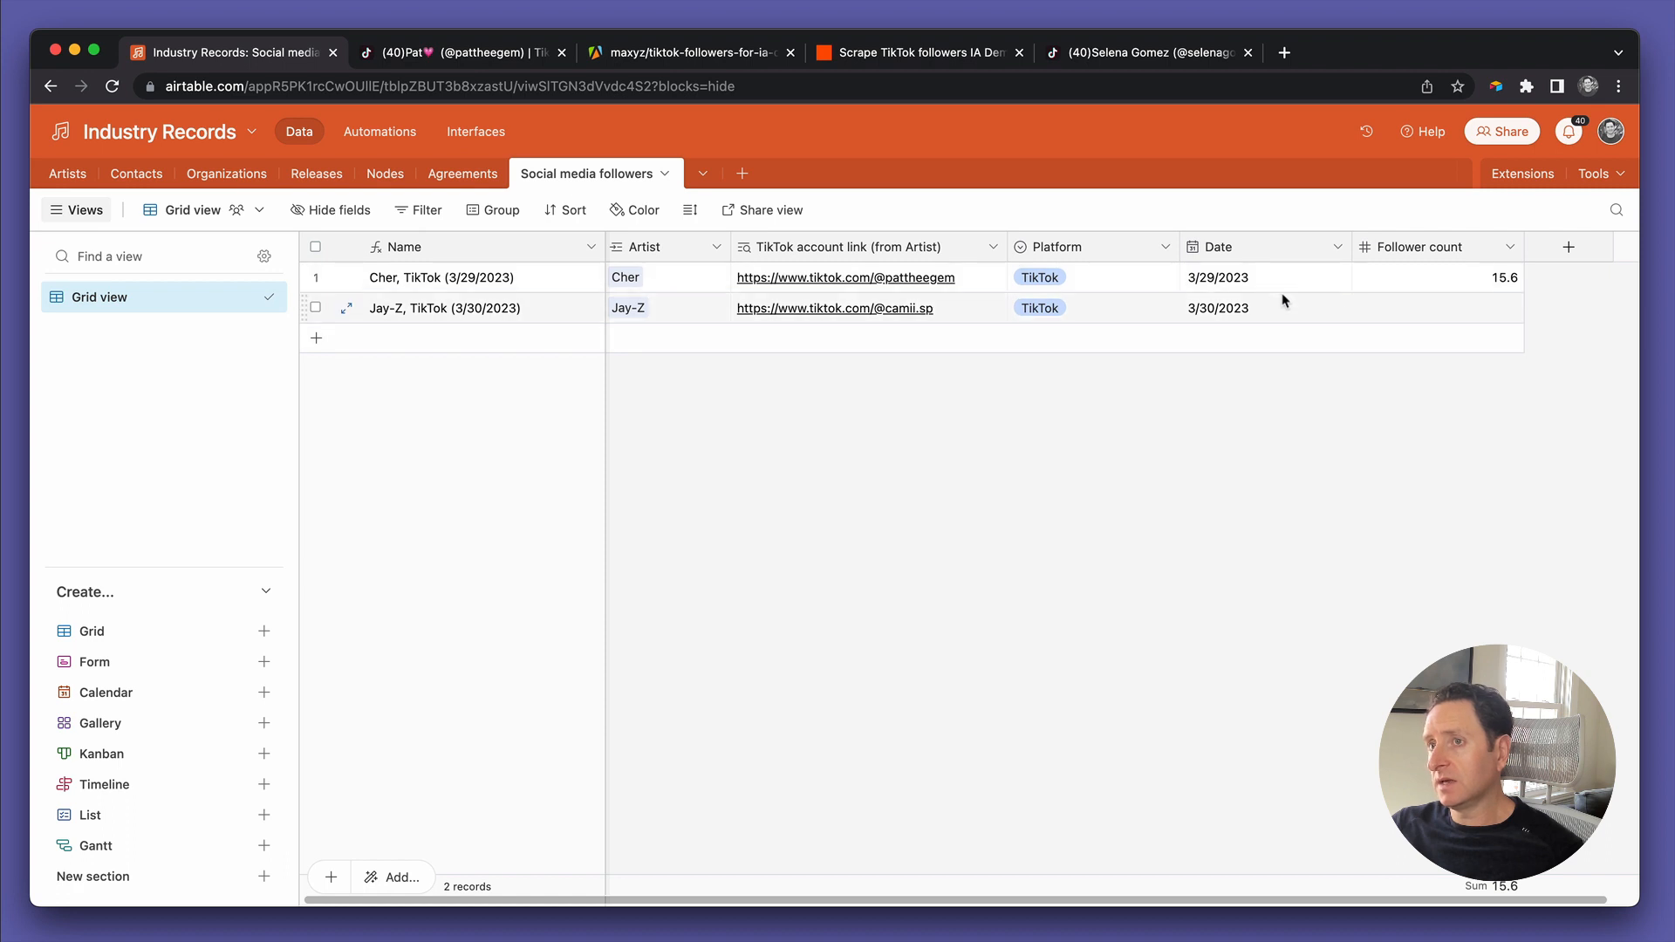
pyautogui.moveTo(1434, 318)
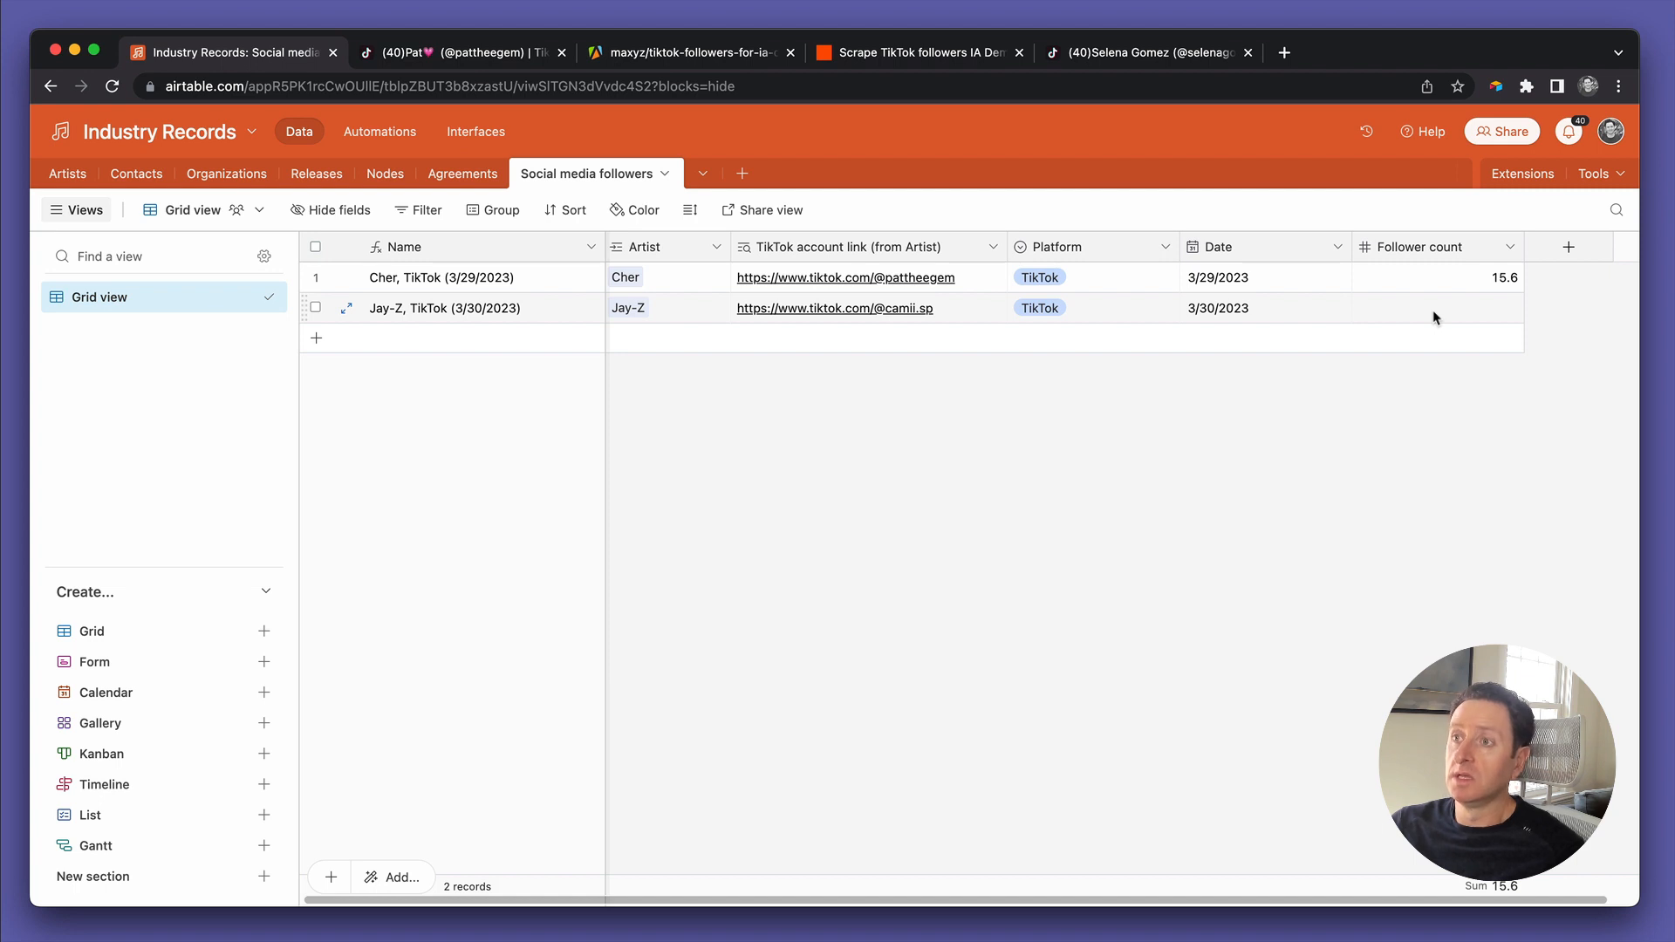
pyautogui.moveTo(1408, 312)
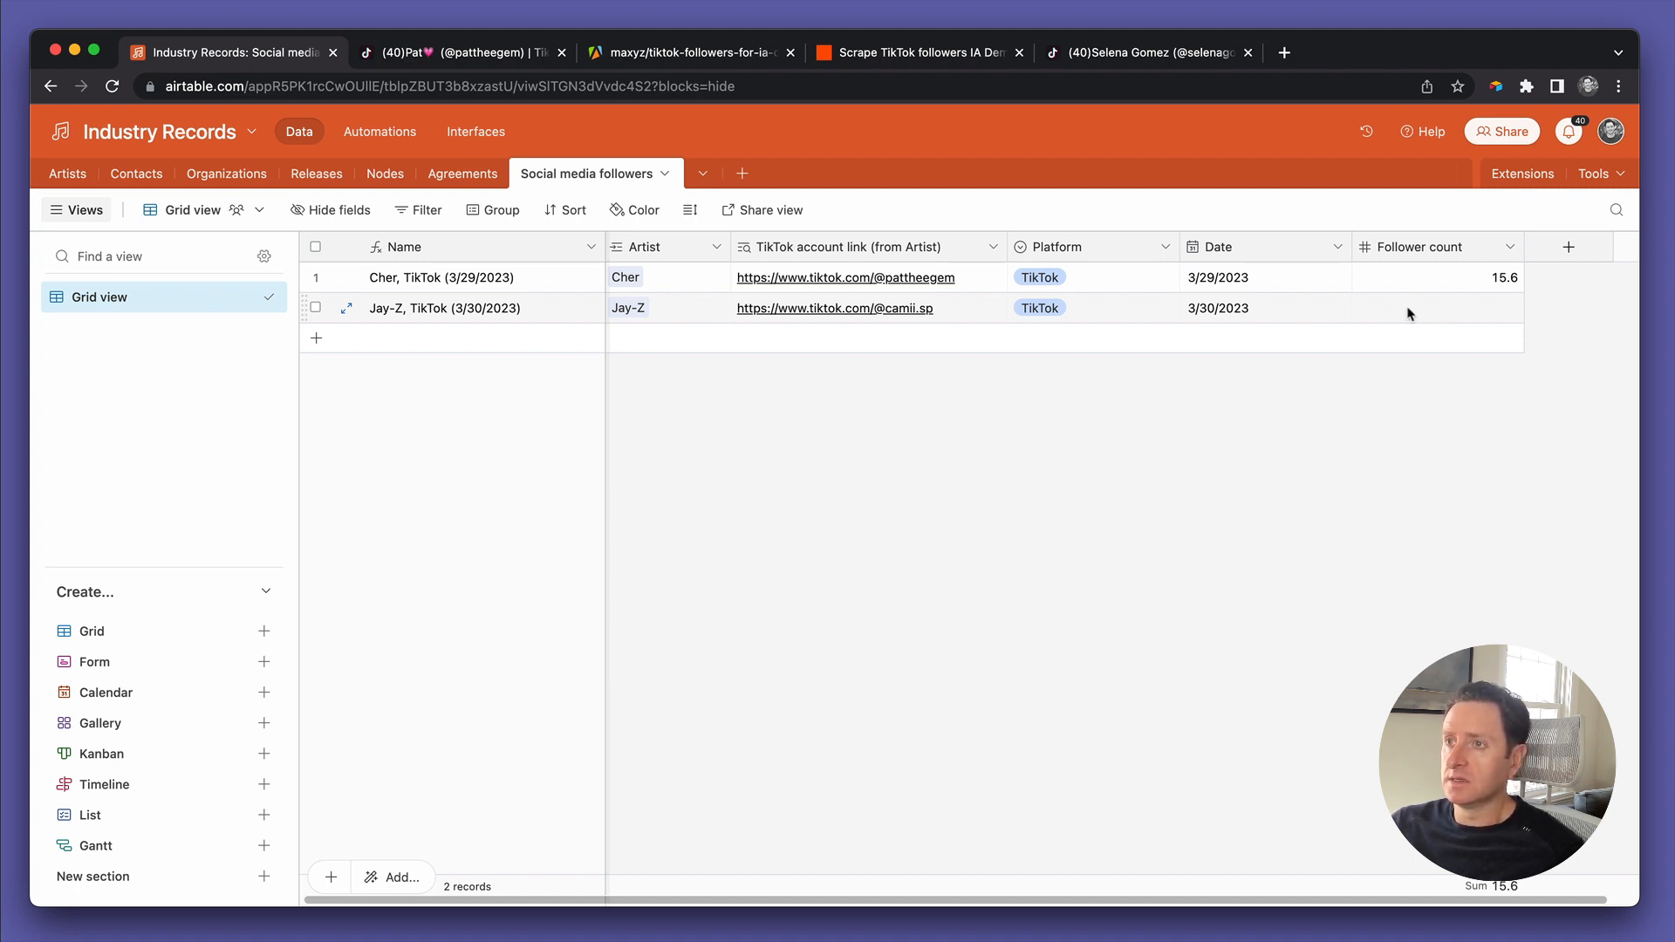
pyautogui.moveTo(1312, 426)
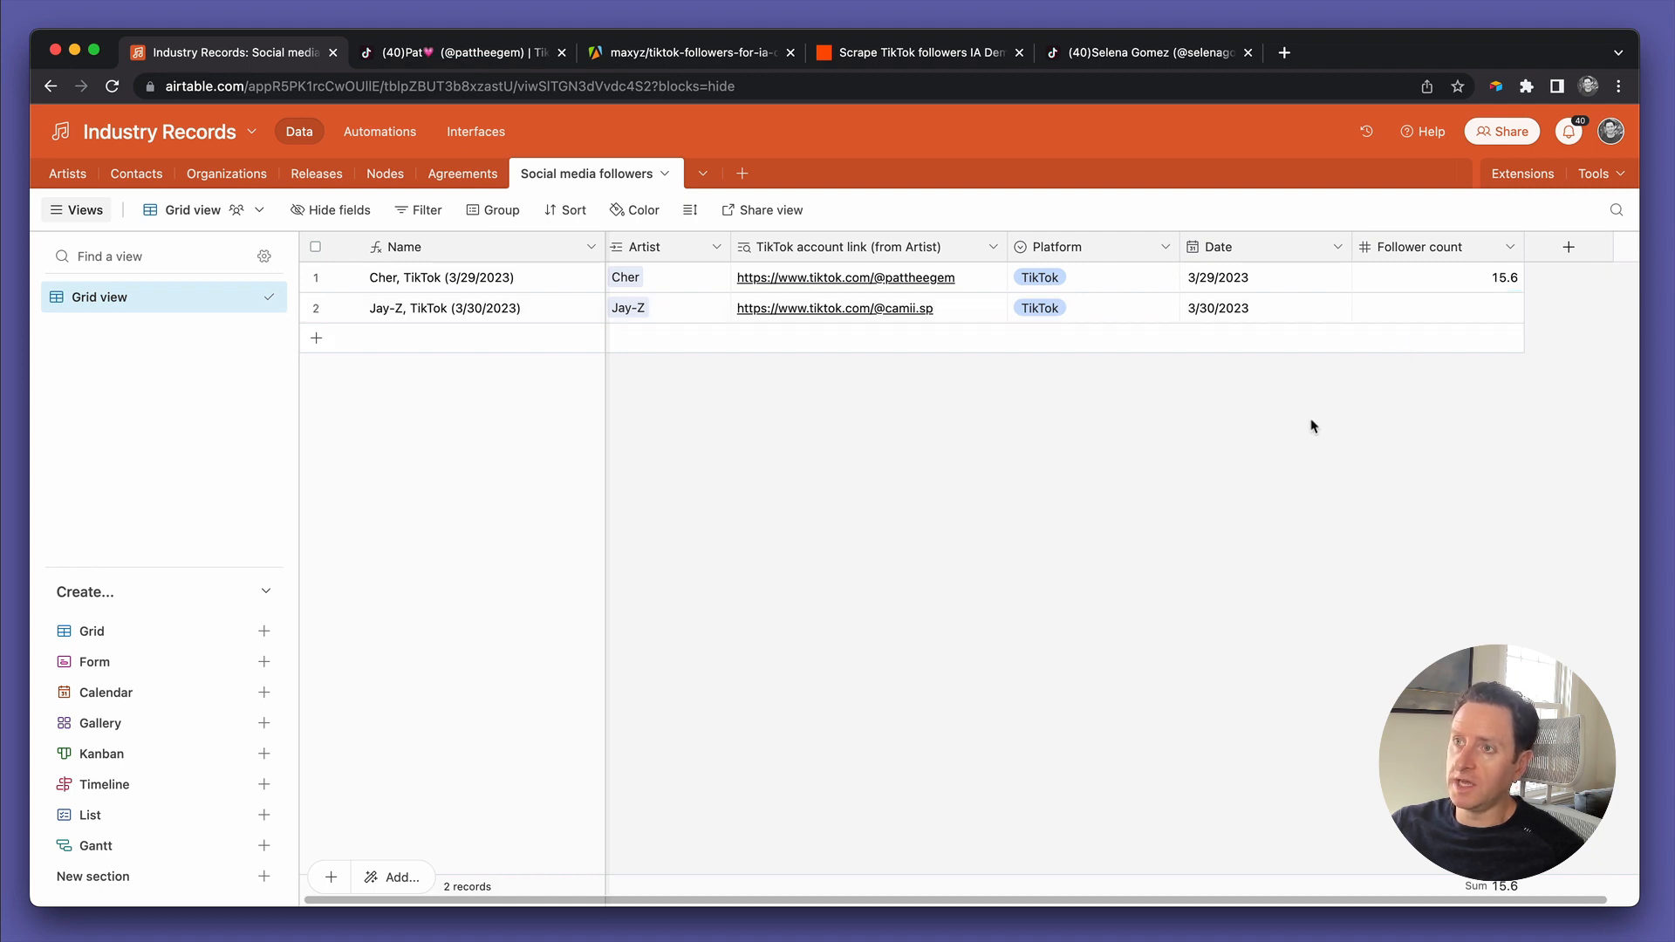
pyautogui.moveTo(1115, 408)
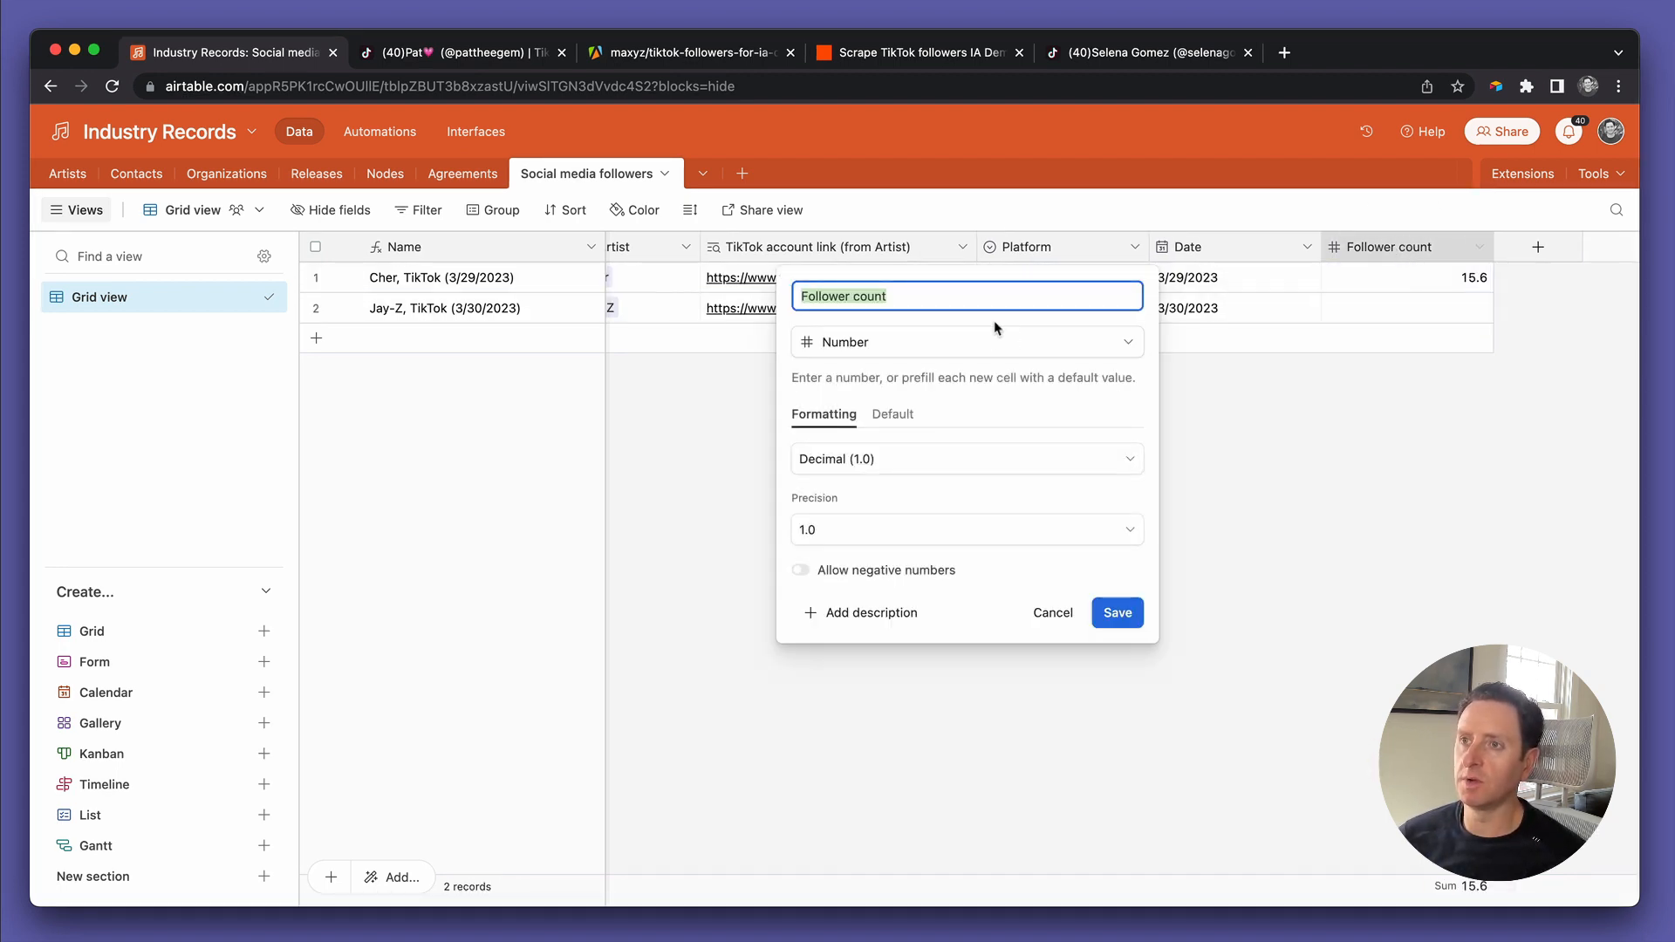
pyautogui.click(963, 342)
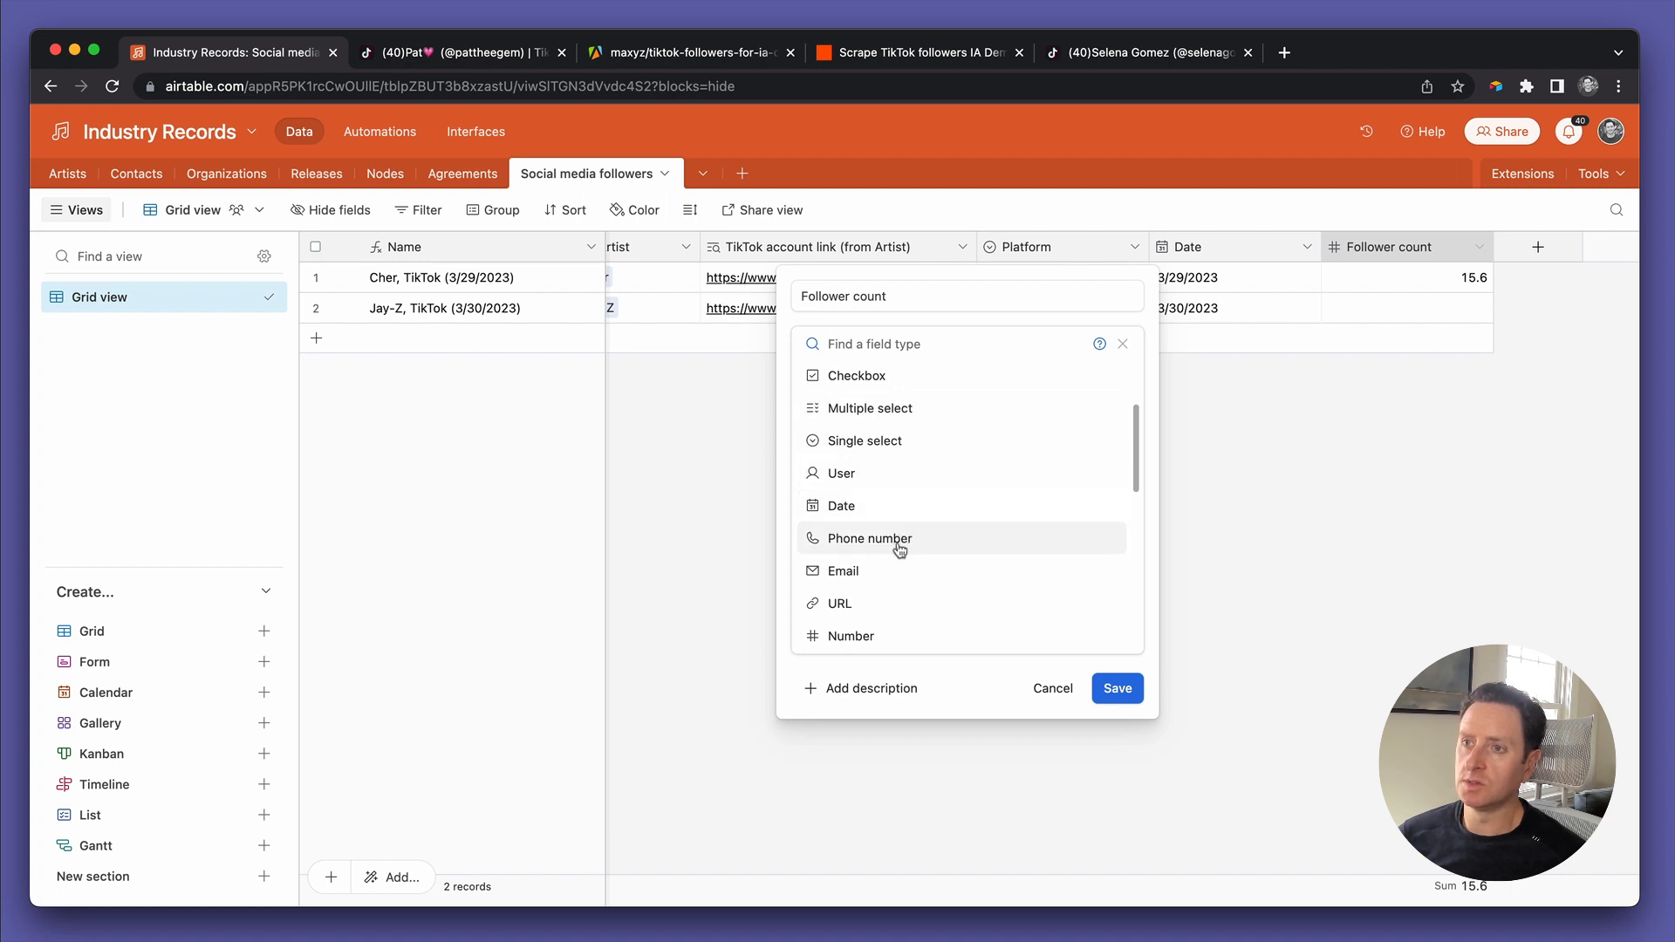
pyautogui.scroll(-3)
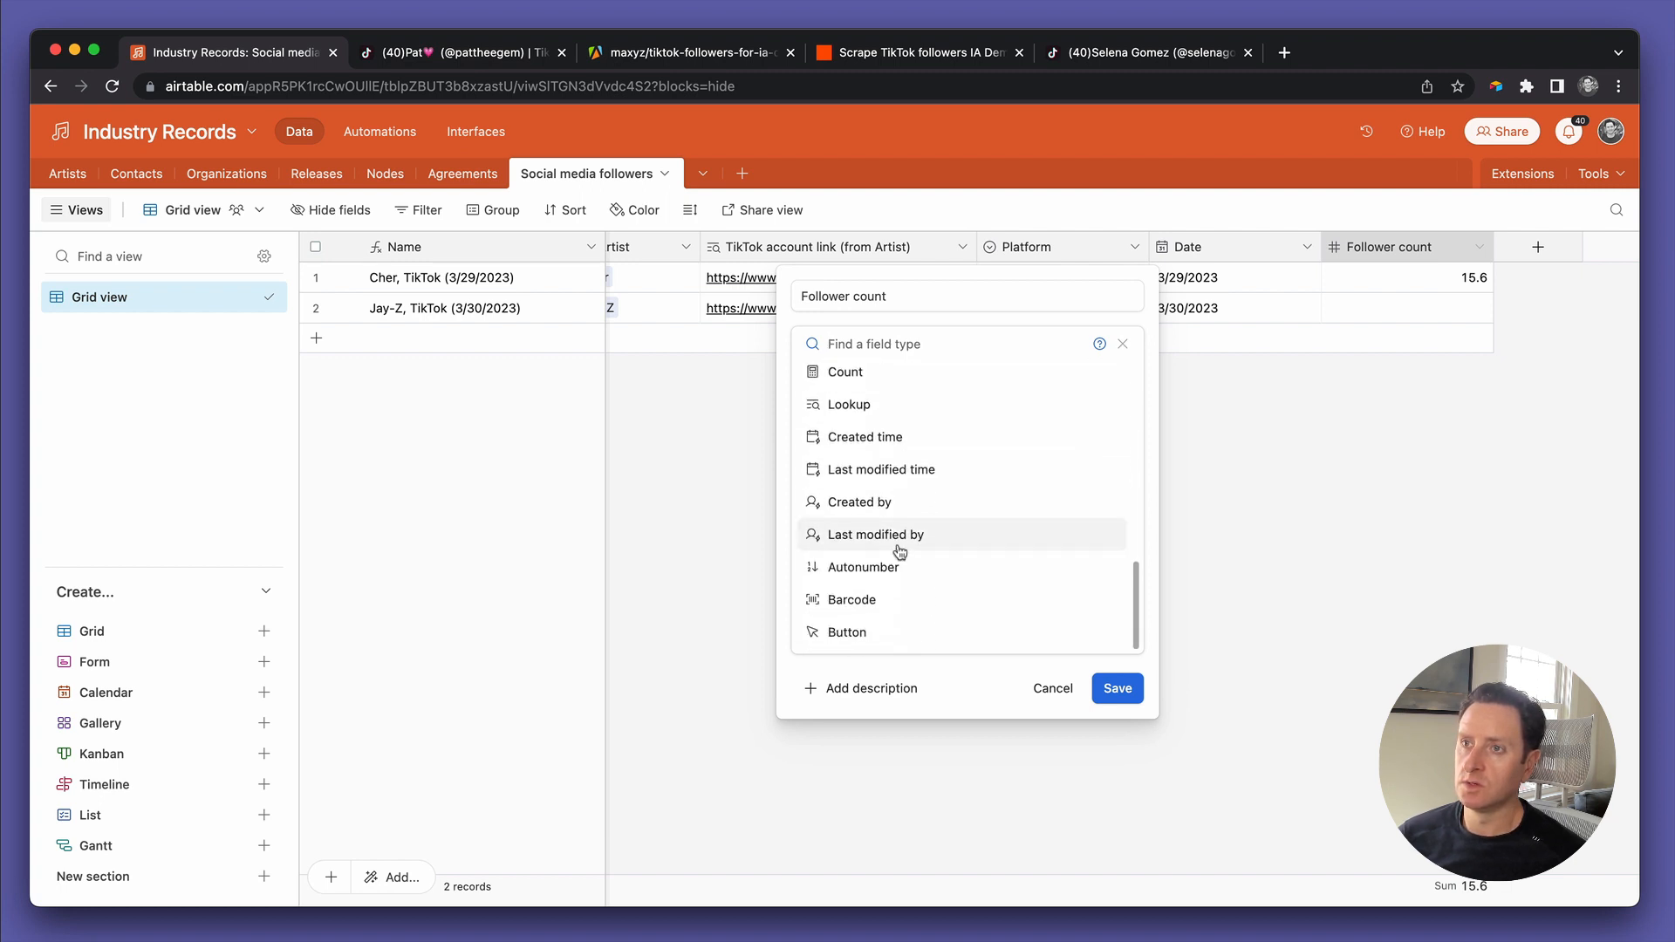
pyautogui.scroll(3)
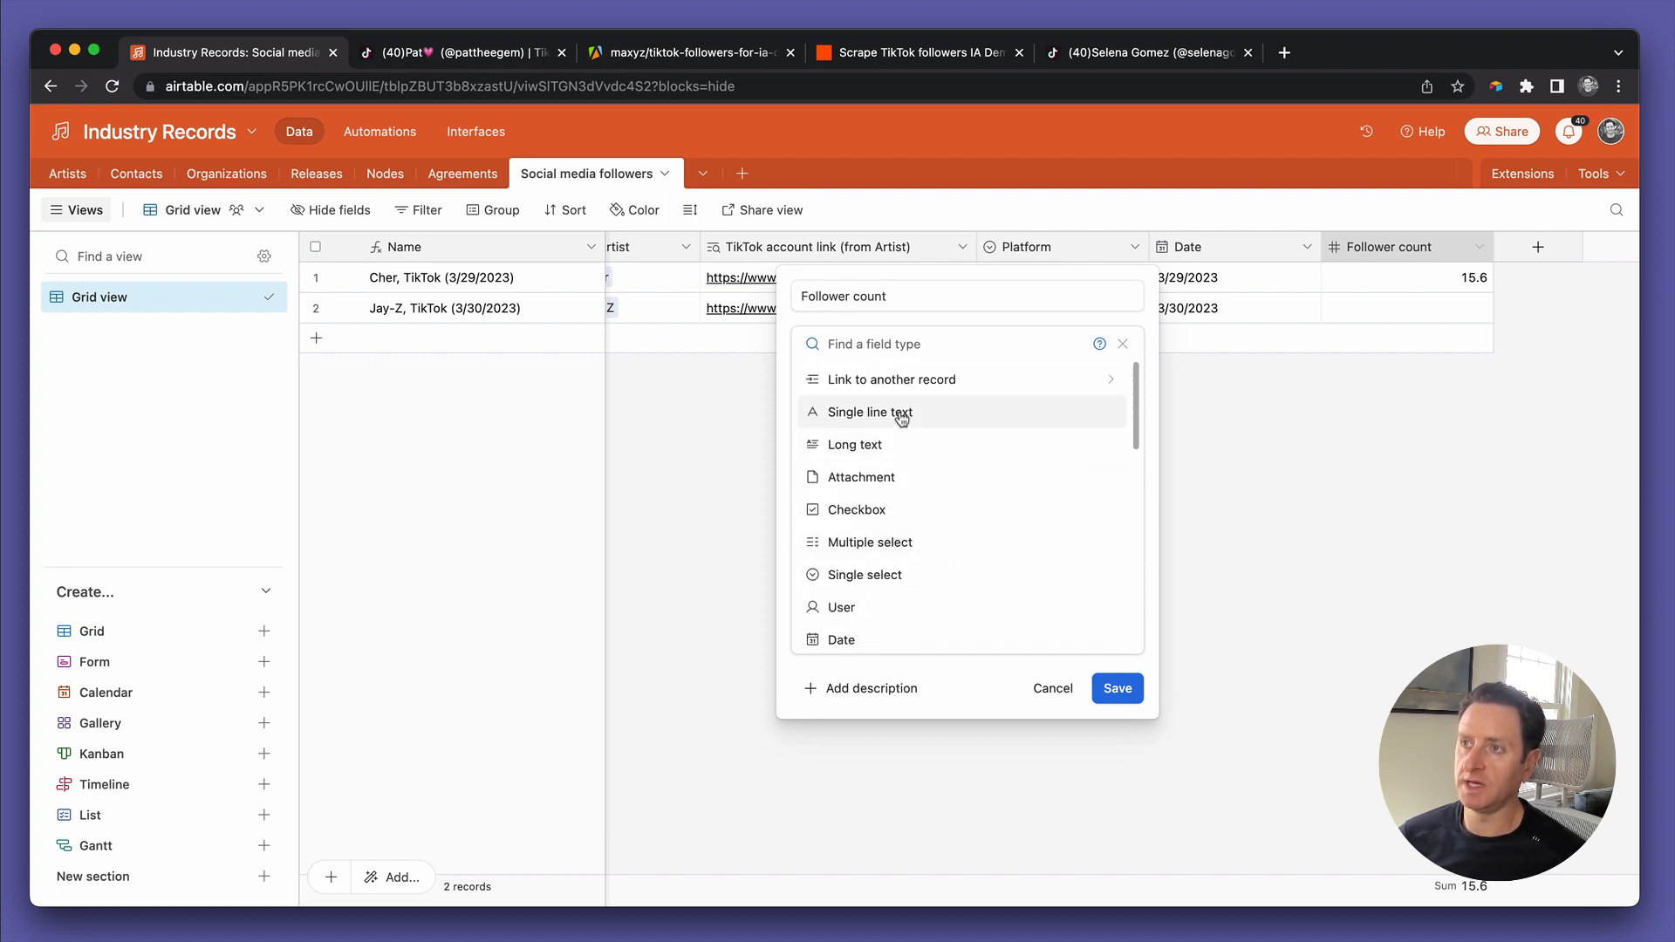
pyautogui.click(1115, 687)
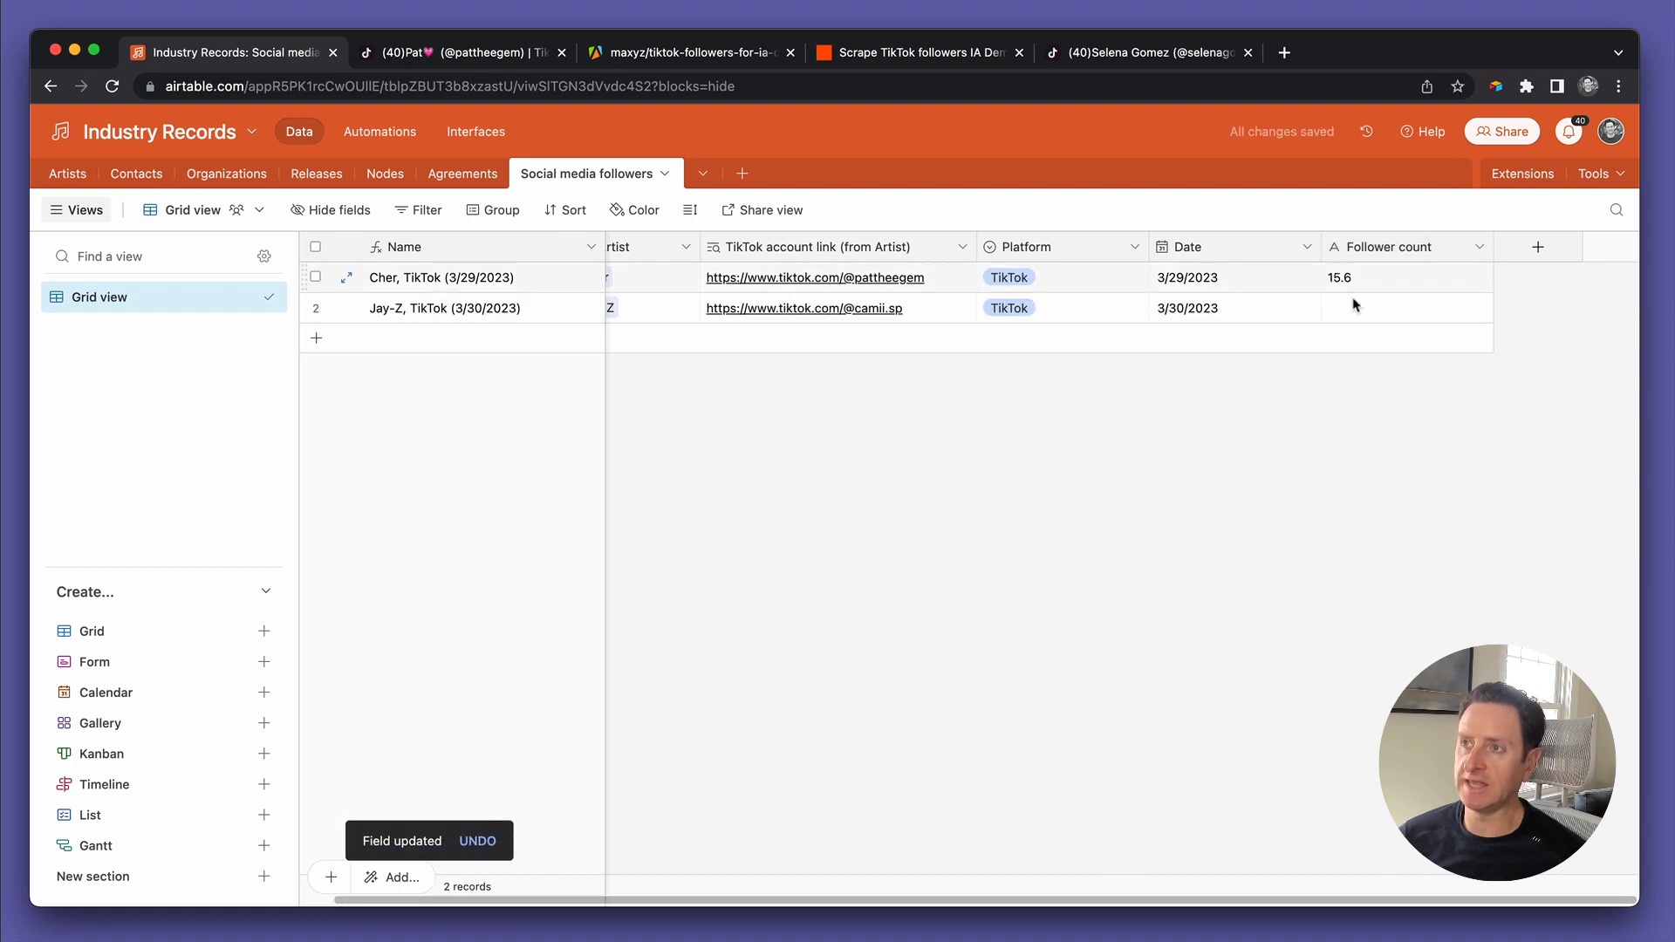
pyautogui.click(459, 52)
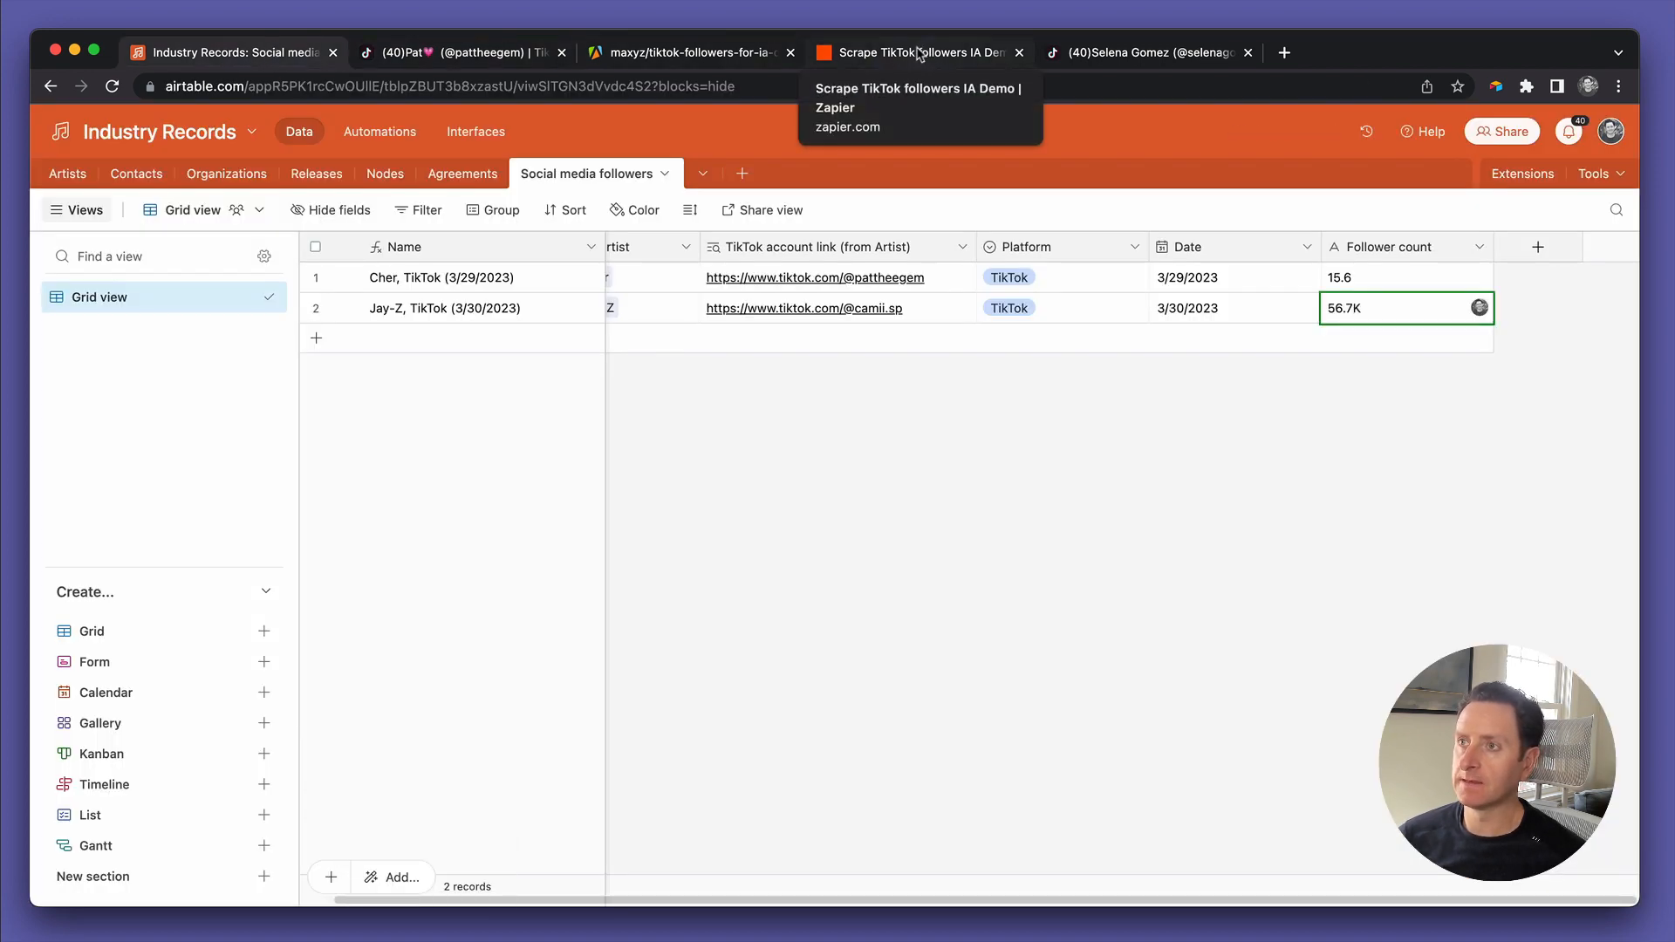
pyautogui.moveTo(1331, 325)
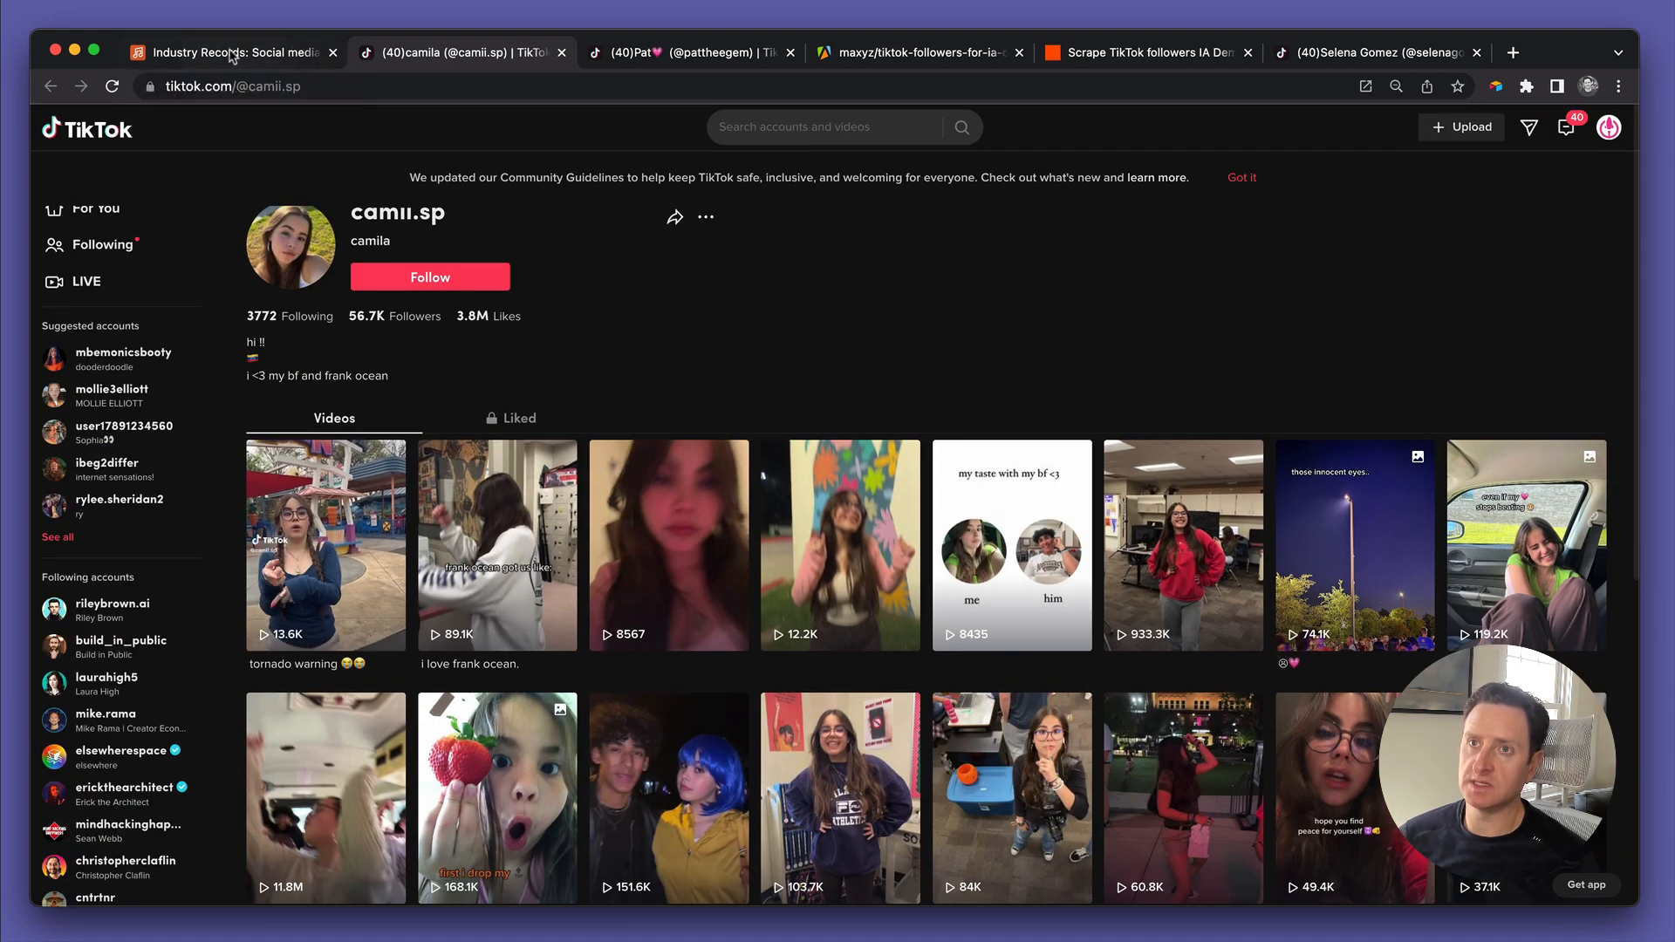
# Return to the Industry Records base and check Jay-Z's 56.7K Follower count cell
pyautogui.click(230, 52)
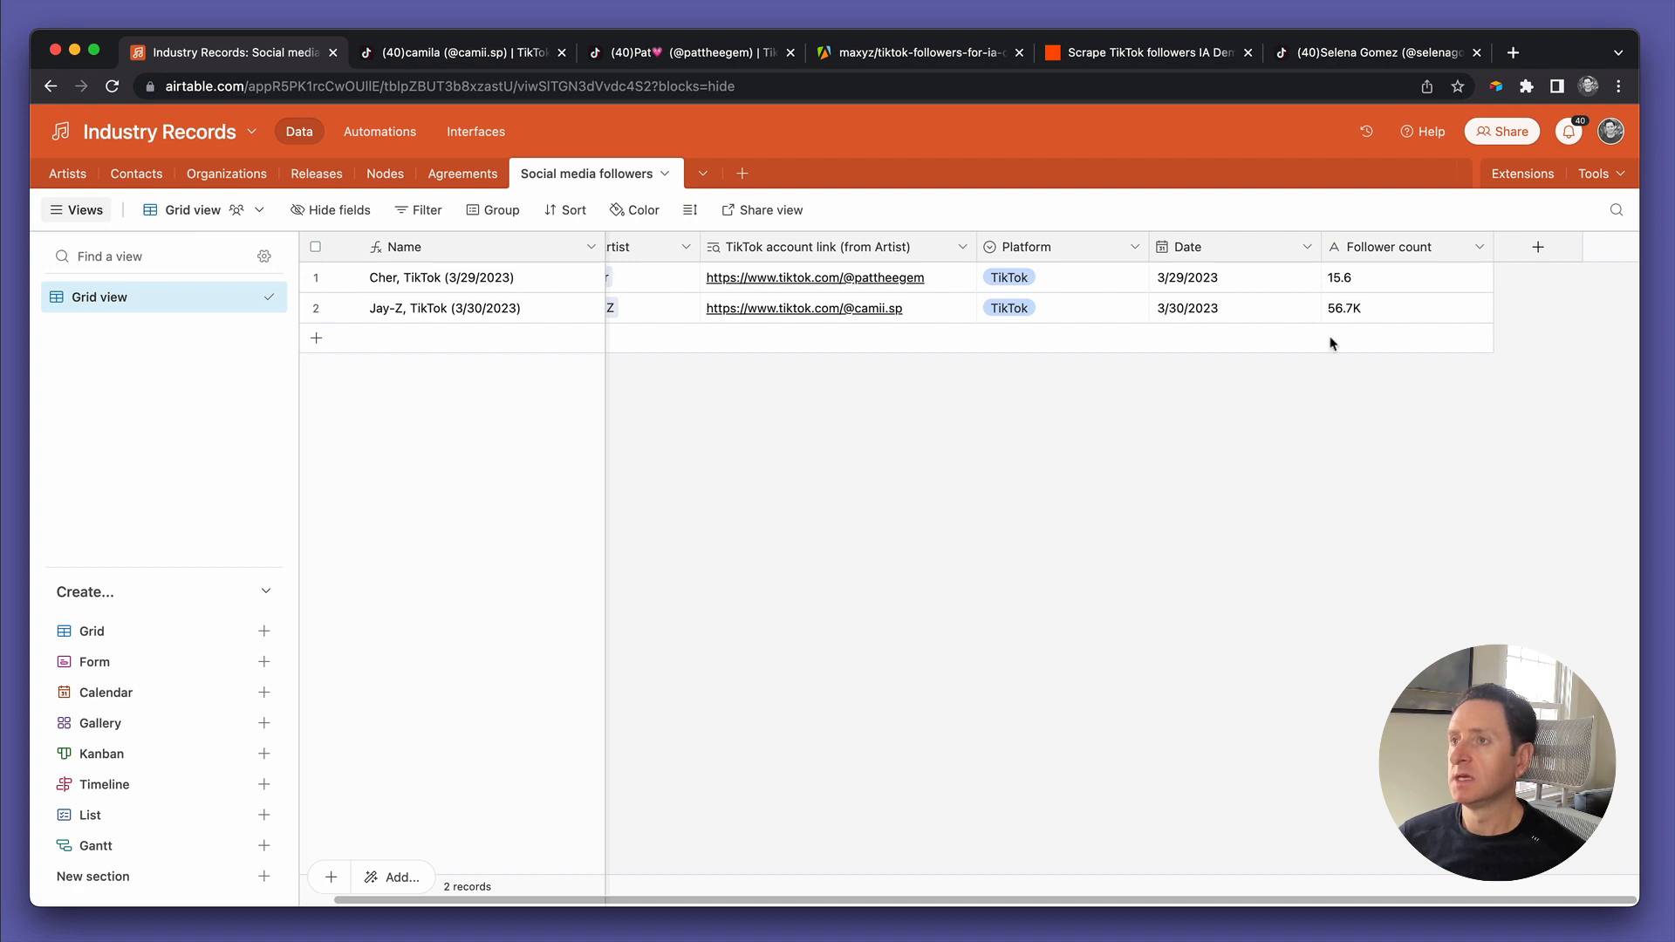
pyautogui.moveTo(1345, 375)
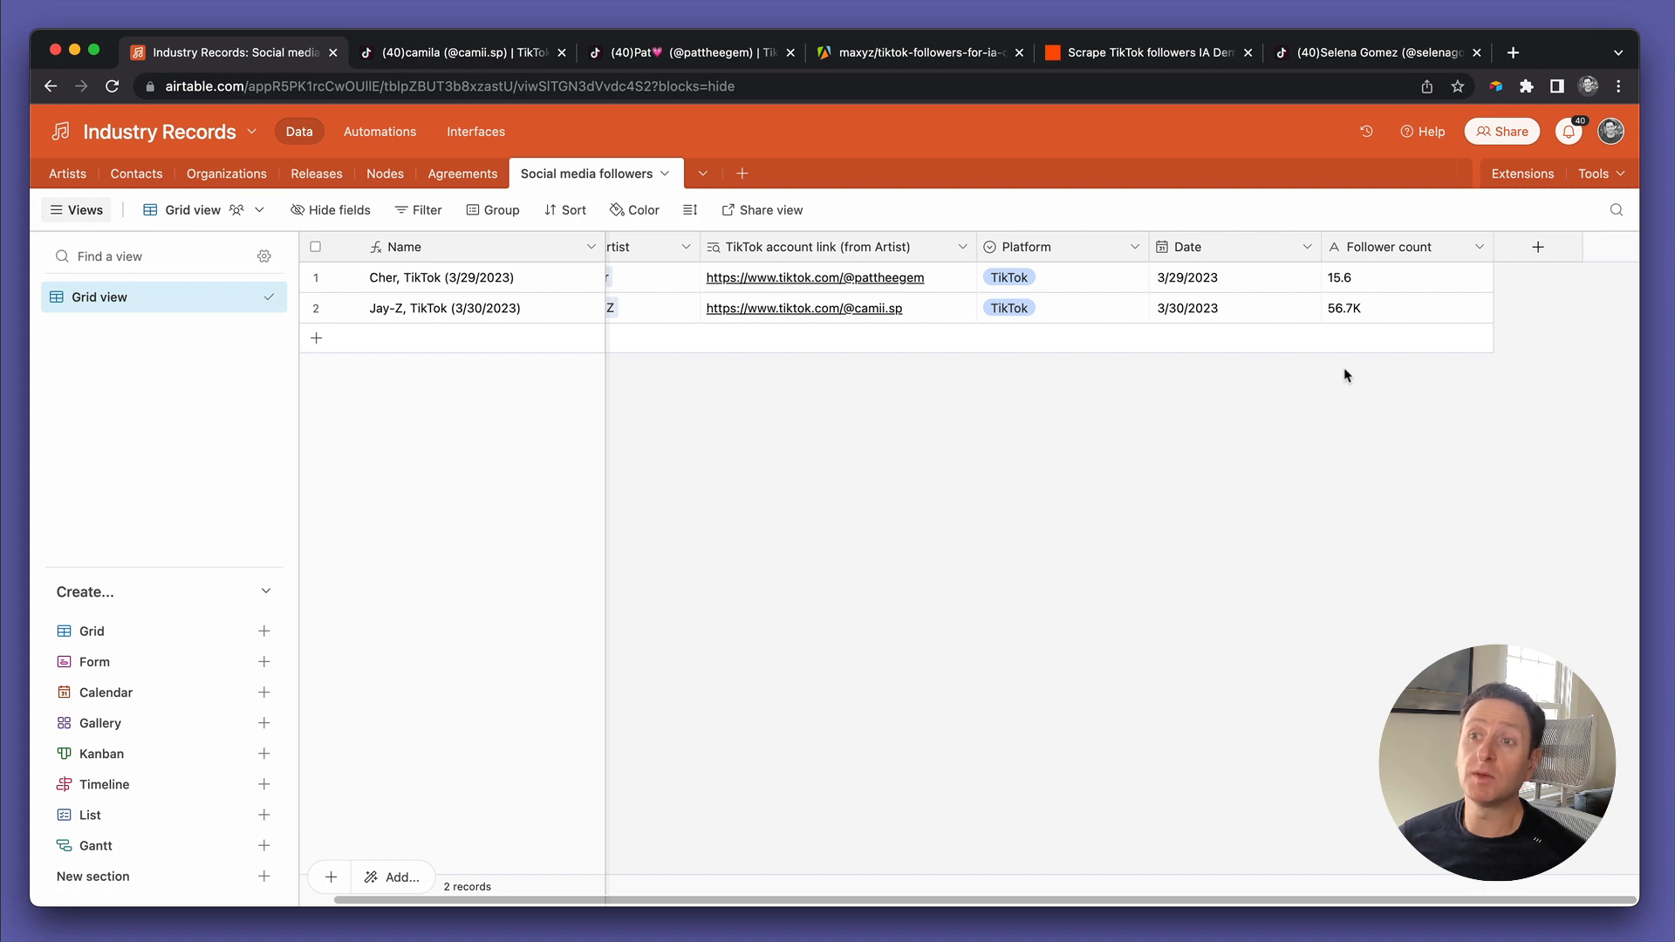
pyautogui.click(1404, 307)
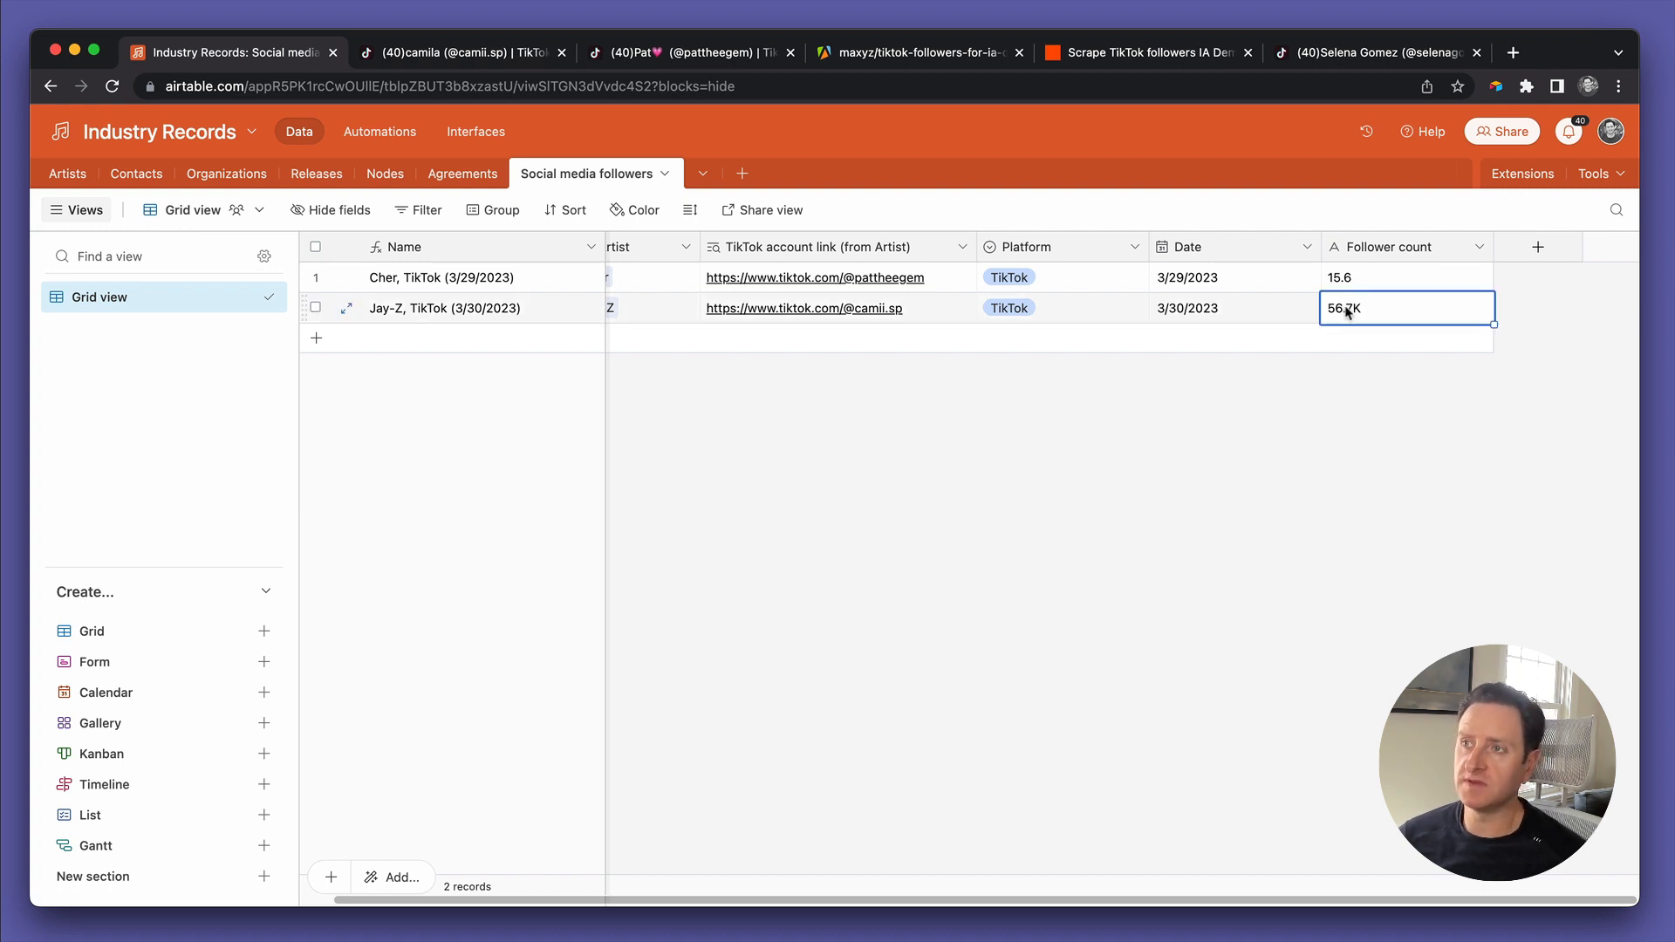